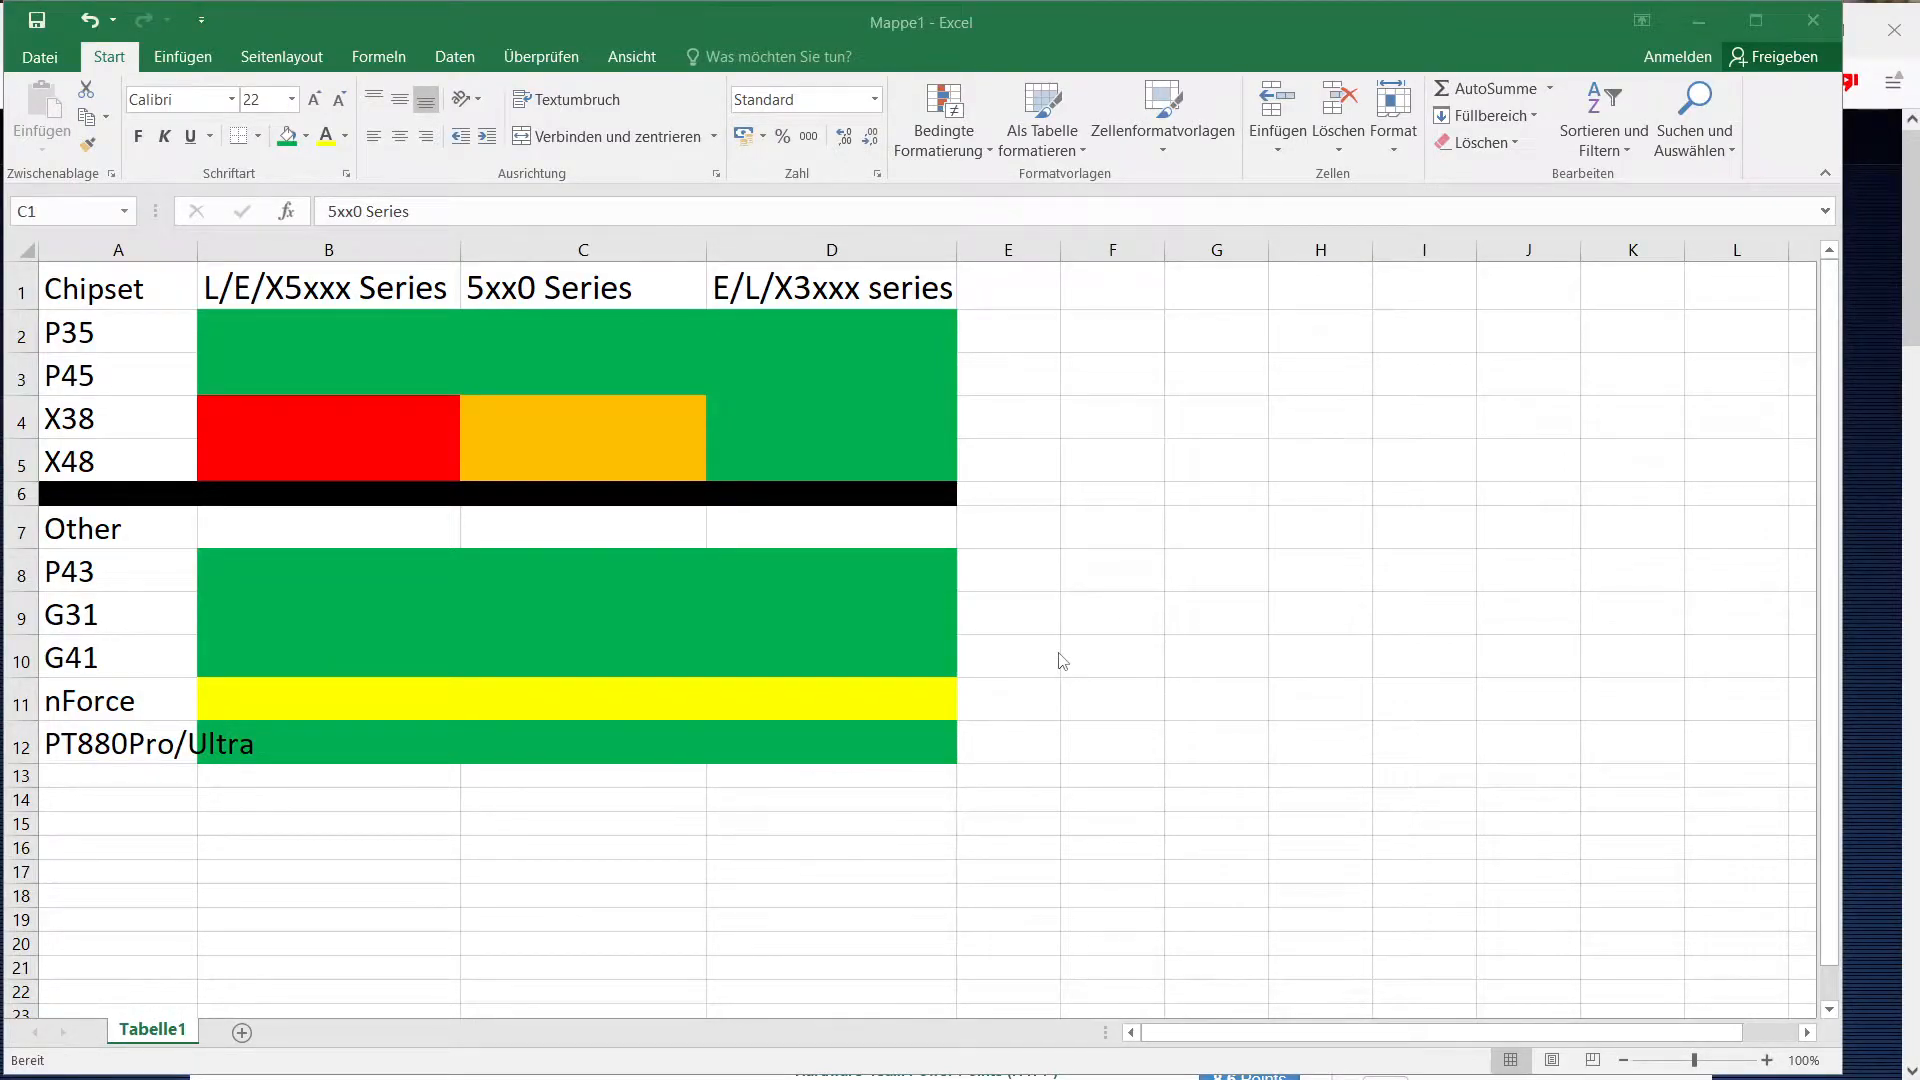
{"action": "mouse_move", "coordinate": [991, 557]}
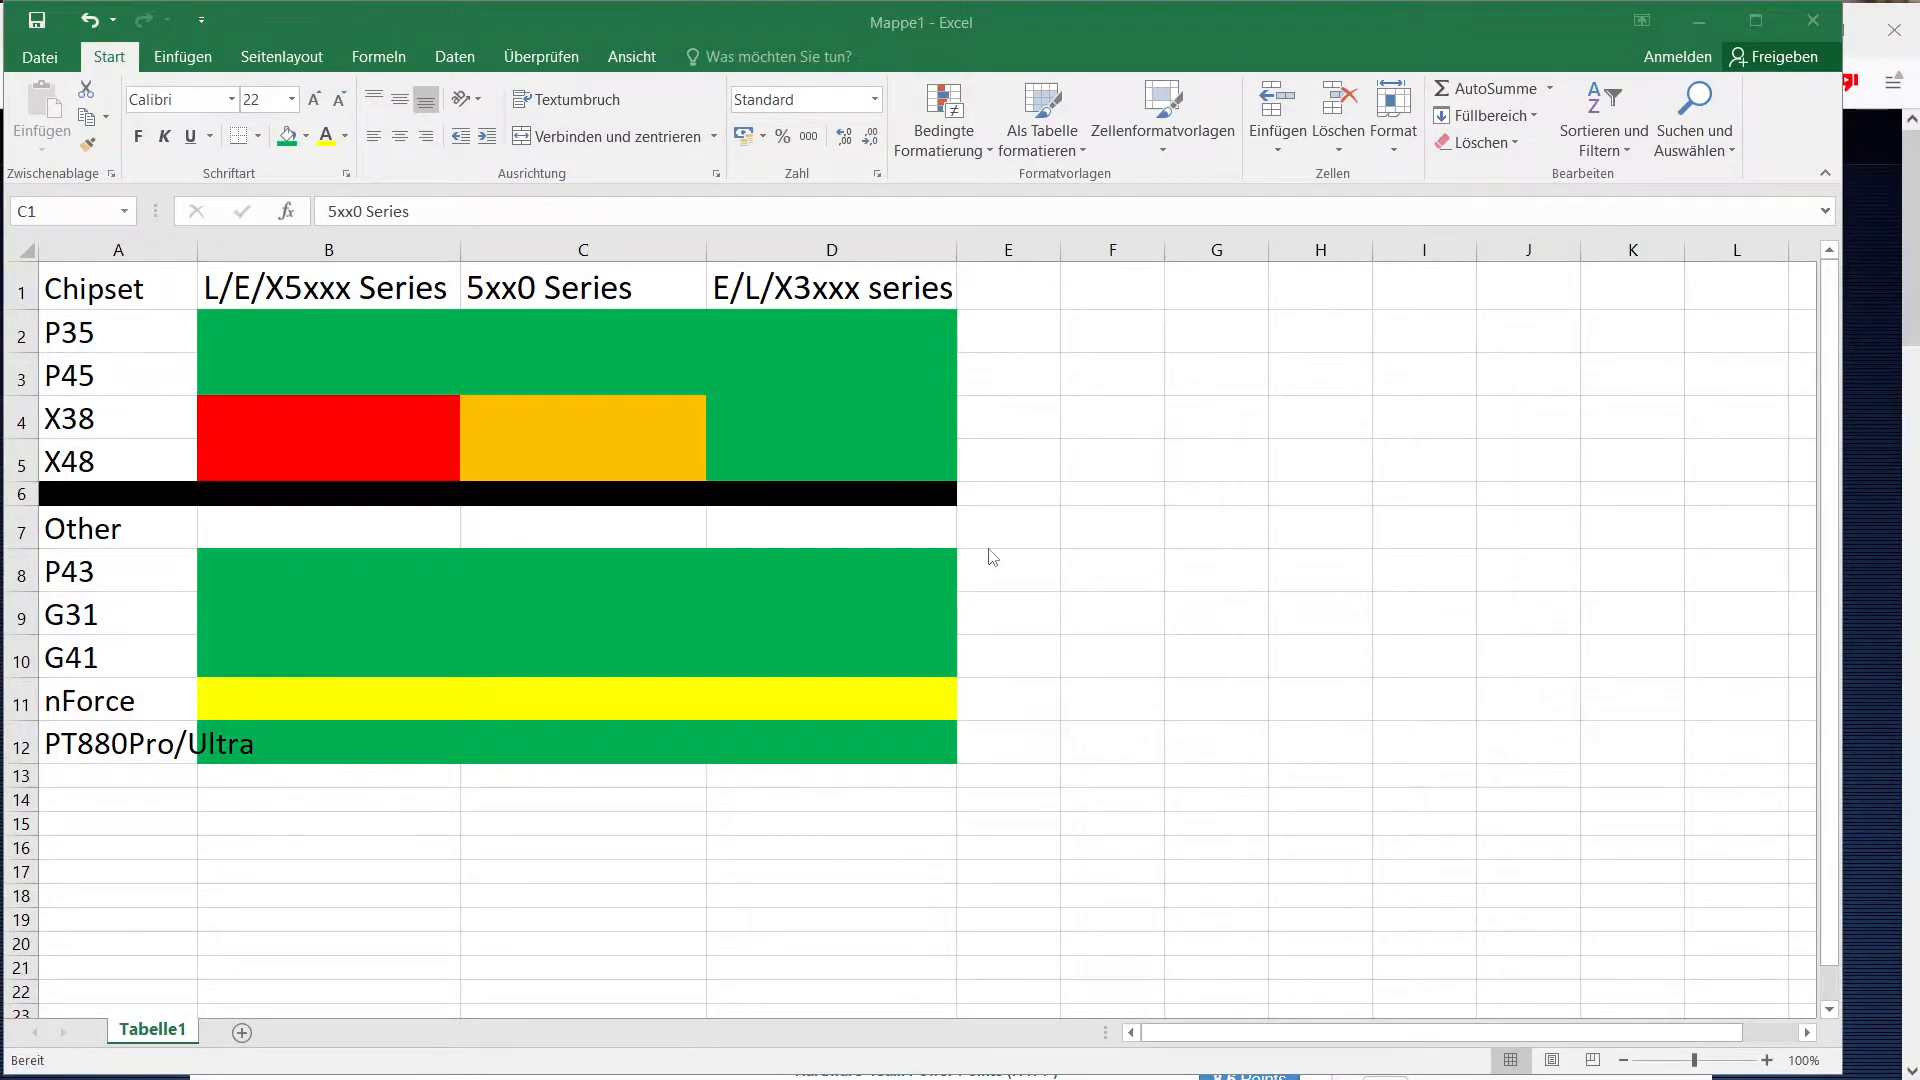
{"action": "mouse_move", "coordinate": [1017, 546]}
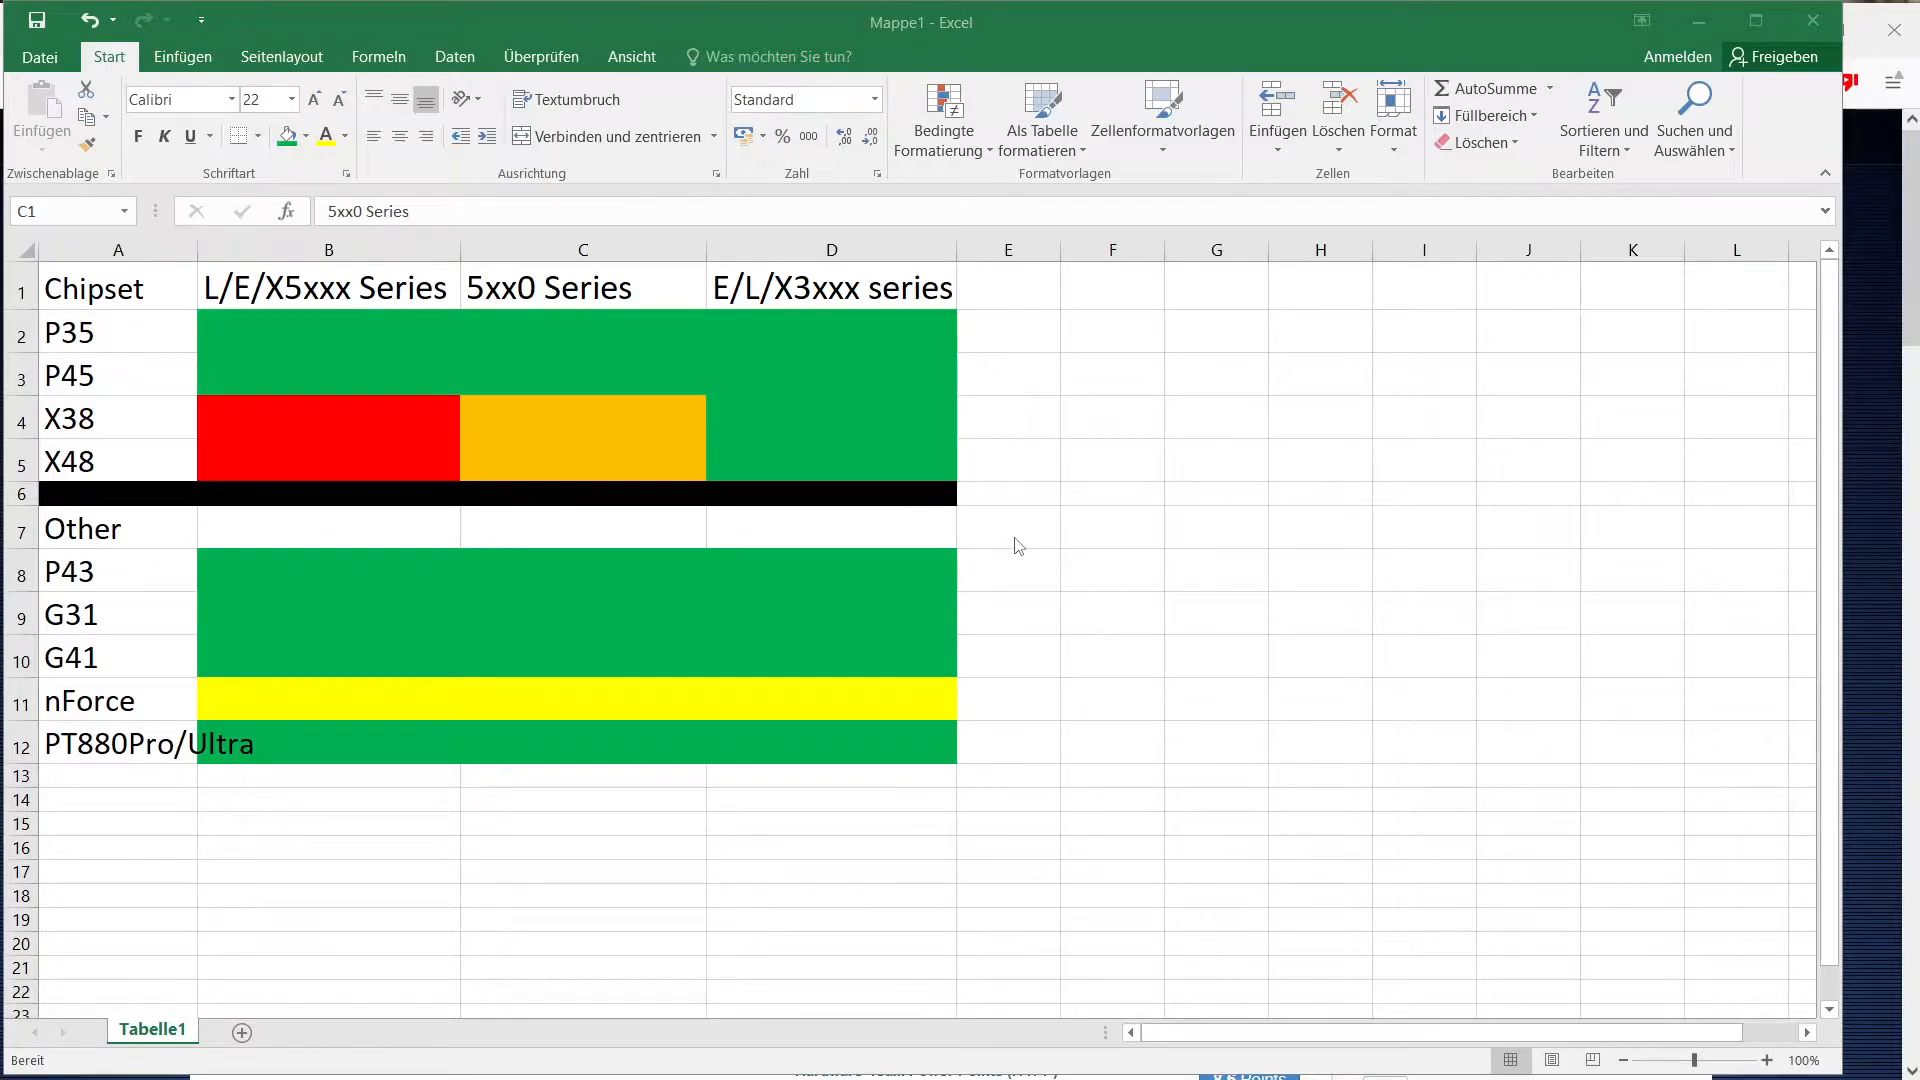
{"action": "mouse_move", "coordinate": [1010, 540]}
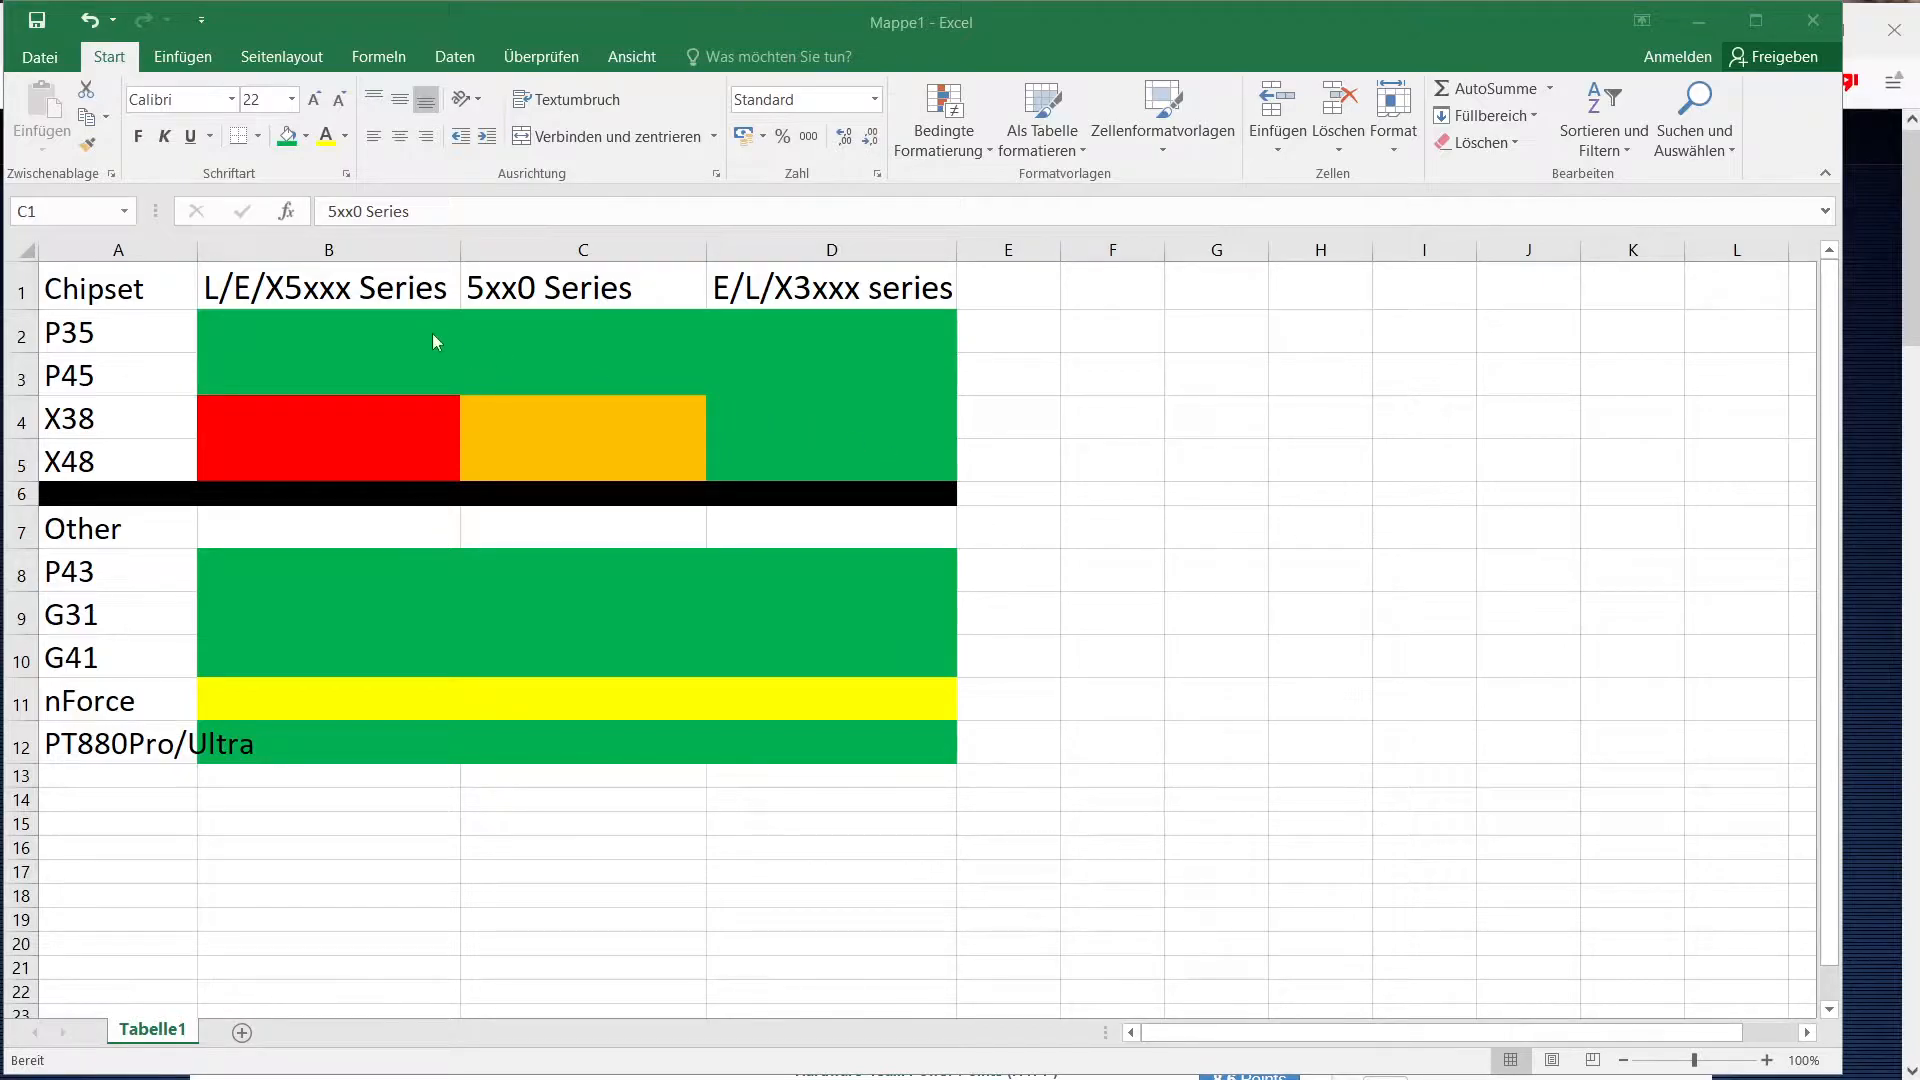
Select cells in the chipset chart's L/E/X5xxx and 5xx0 Series columns.
{"action": "left_click", "coordinate": [328, 331]}
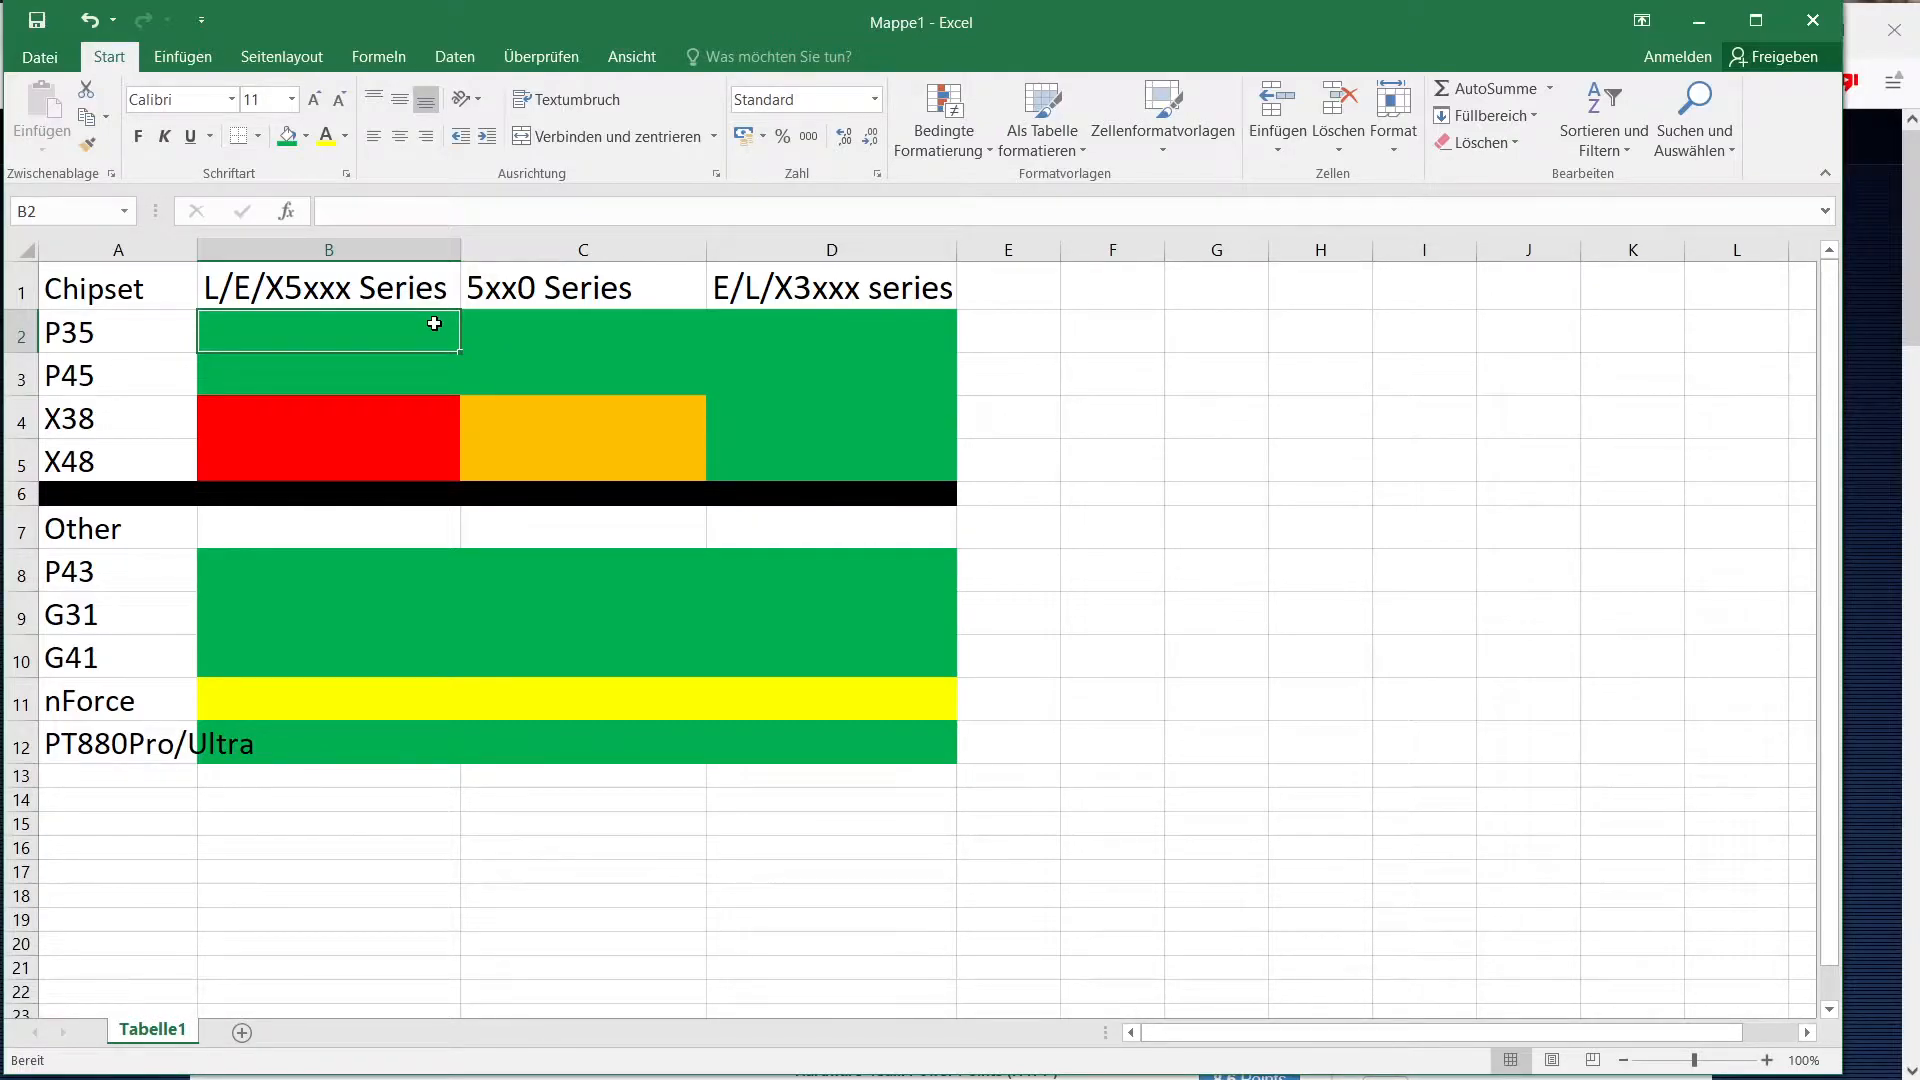
{"action": "mouse_move", "coordinate": [605, 696]}
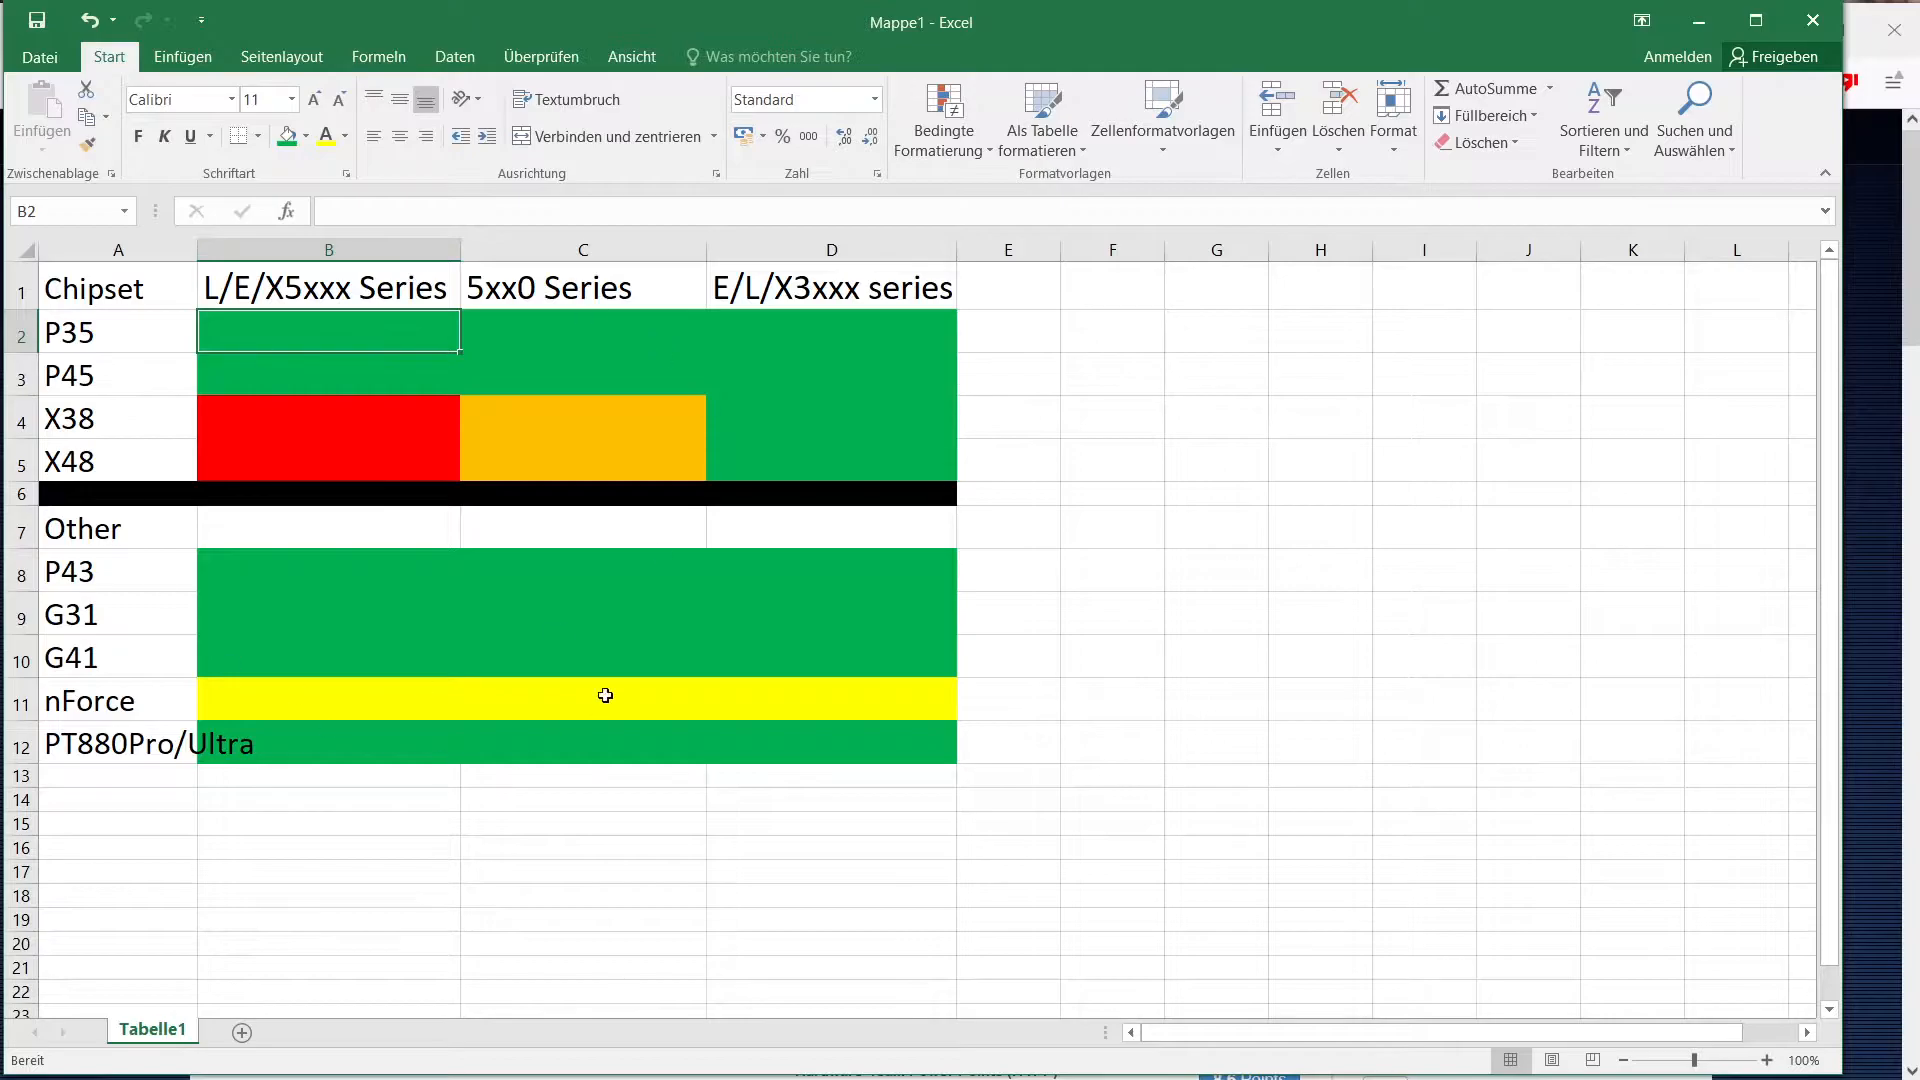
{"action": "mouse_move", "coordinate": [190, 355]}
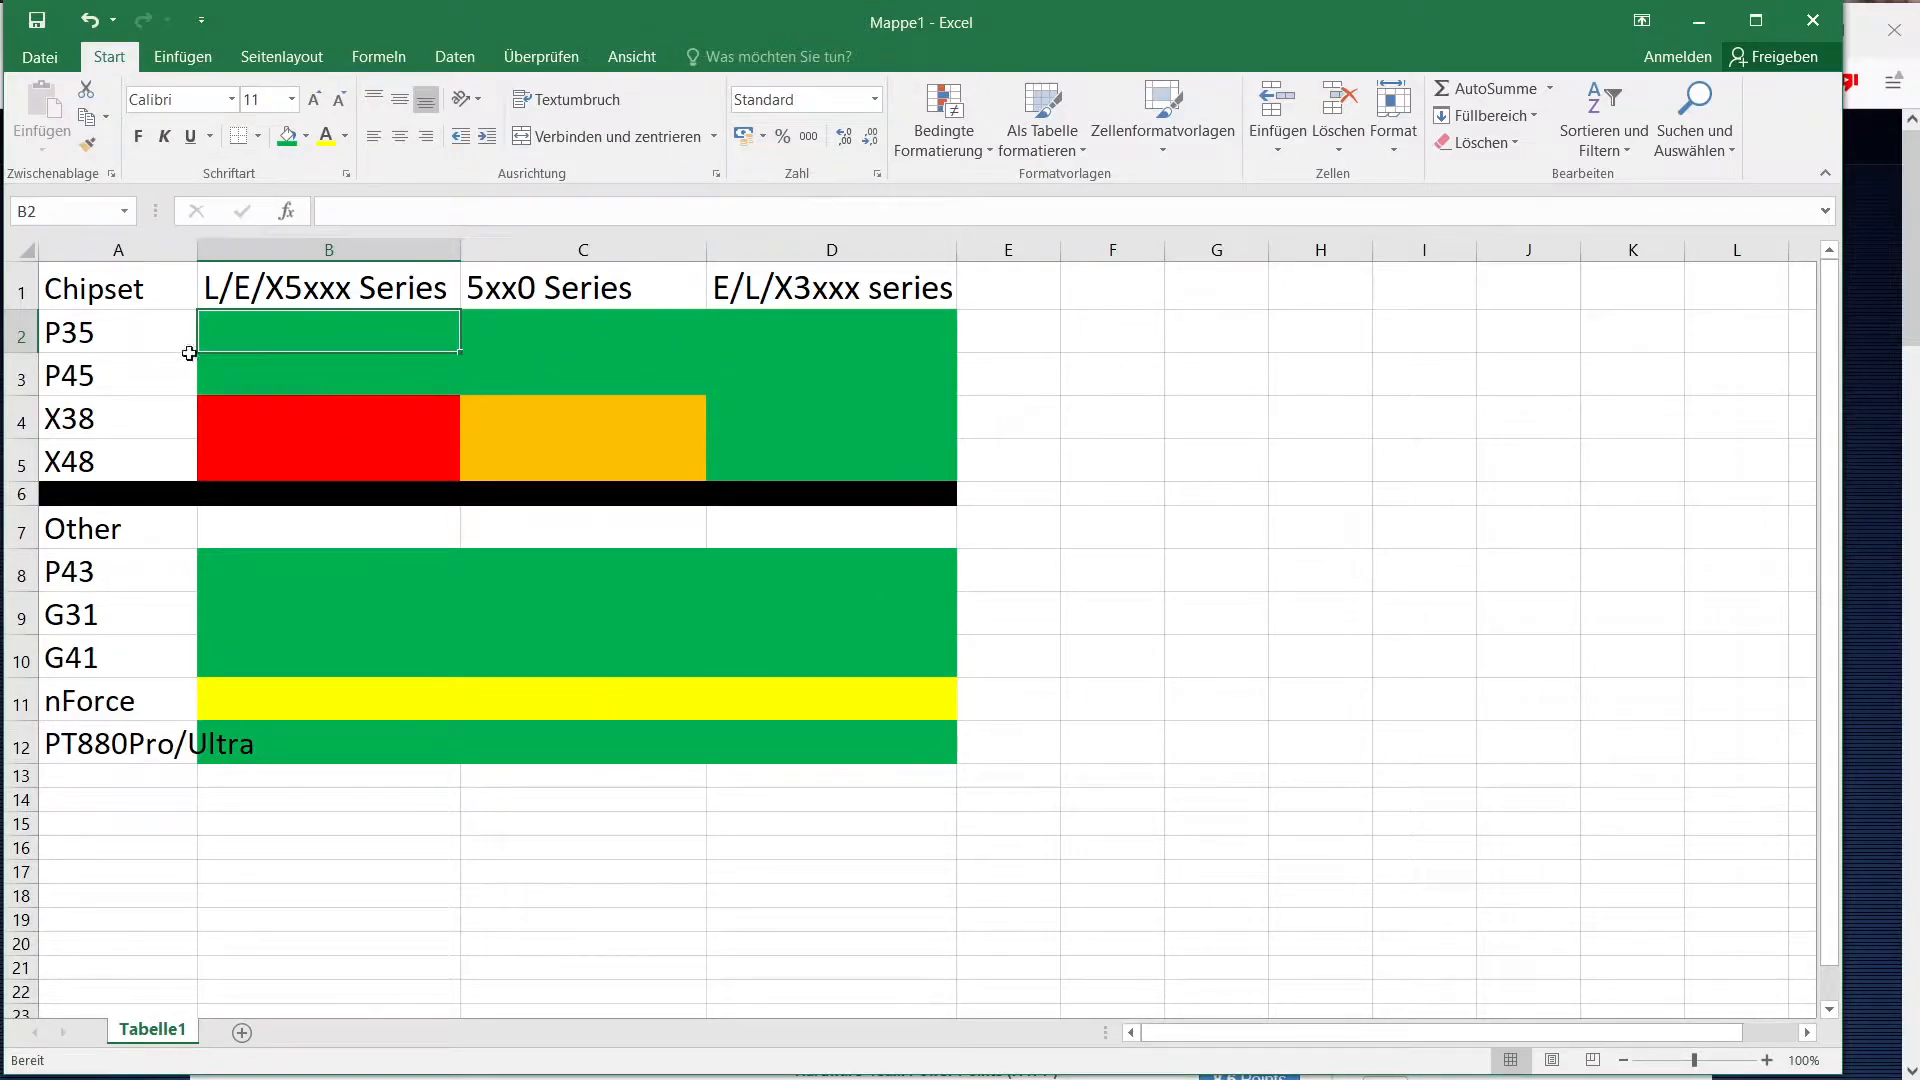
{"action": "left_click", "coordinate": [582, 331]}
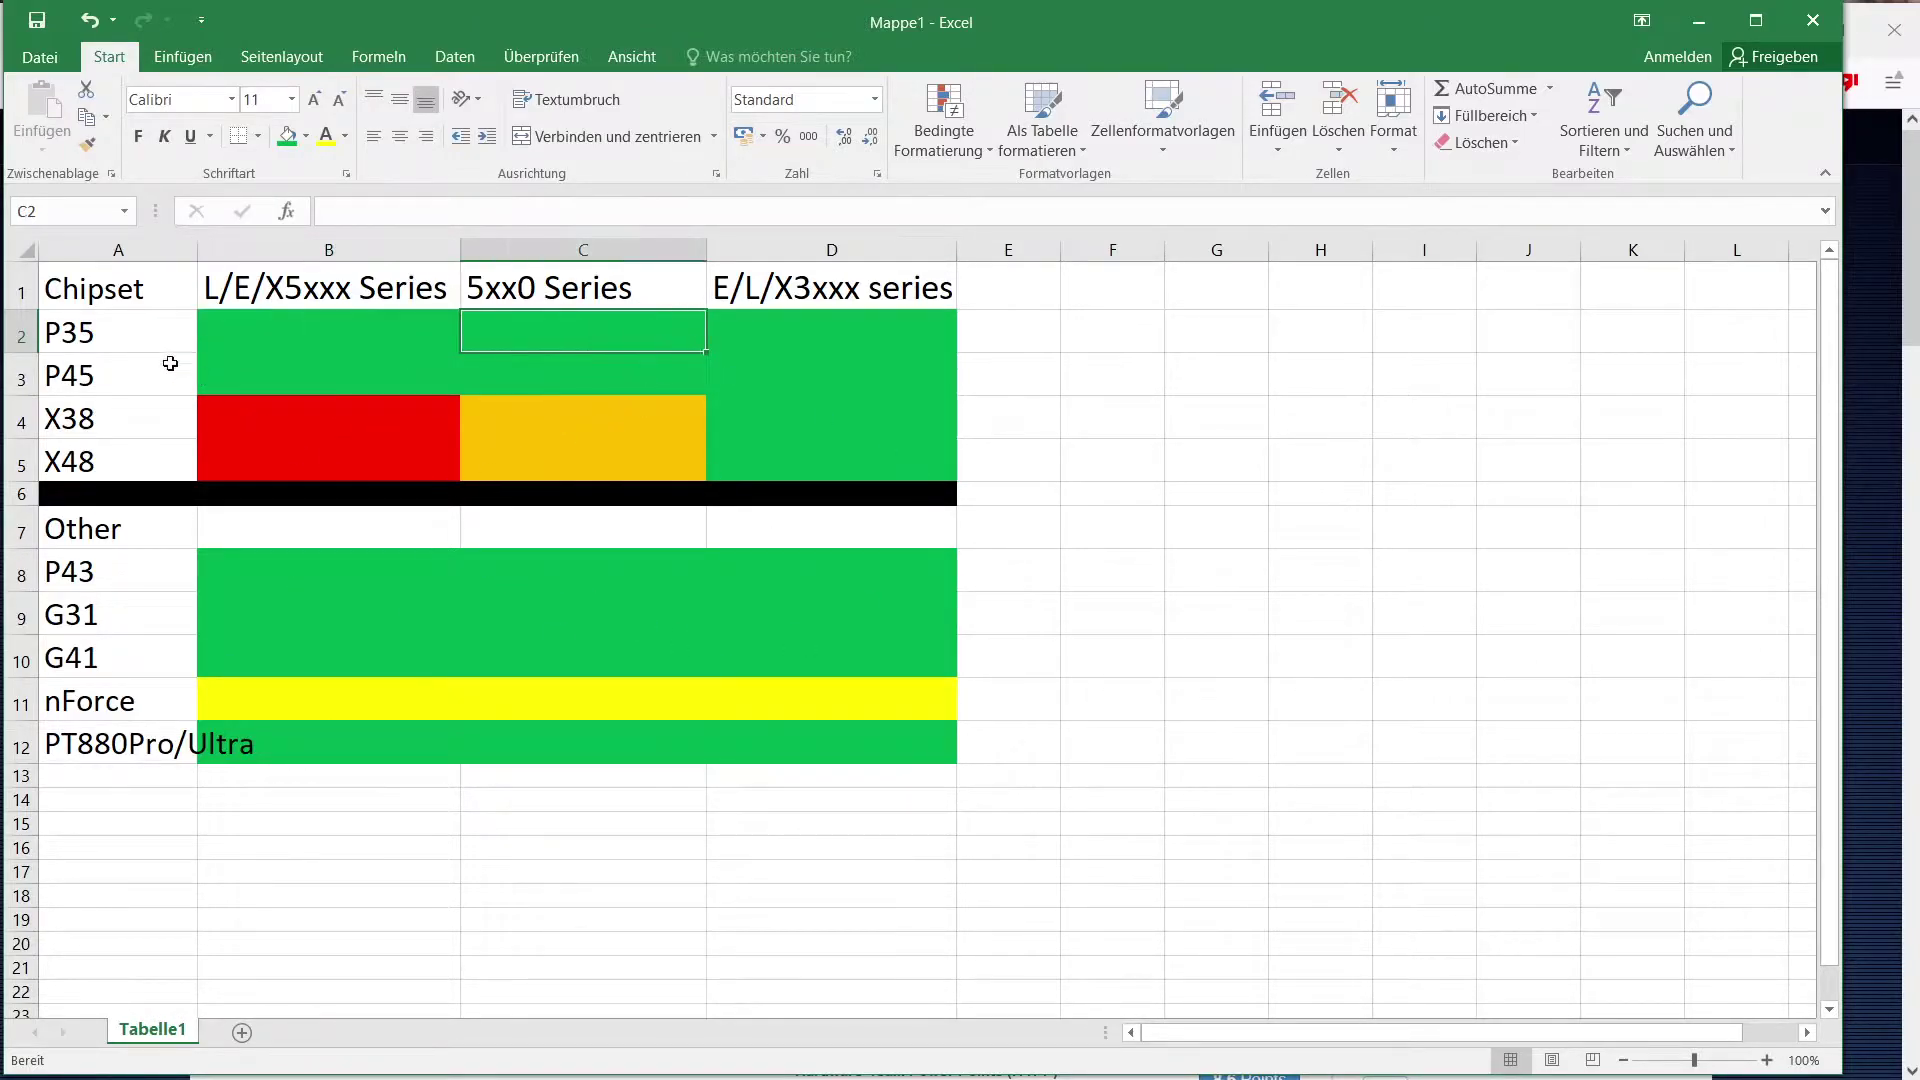
{"action": "left_click", "coordinate": [118, 332]}
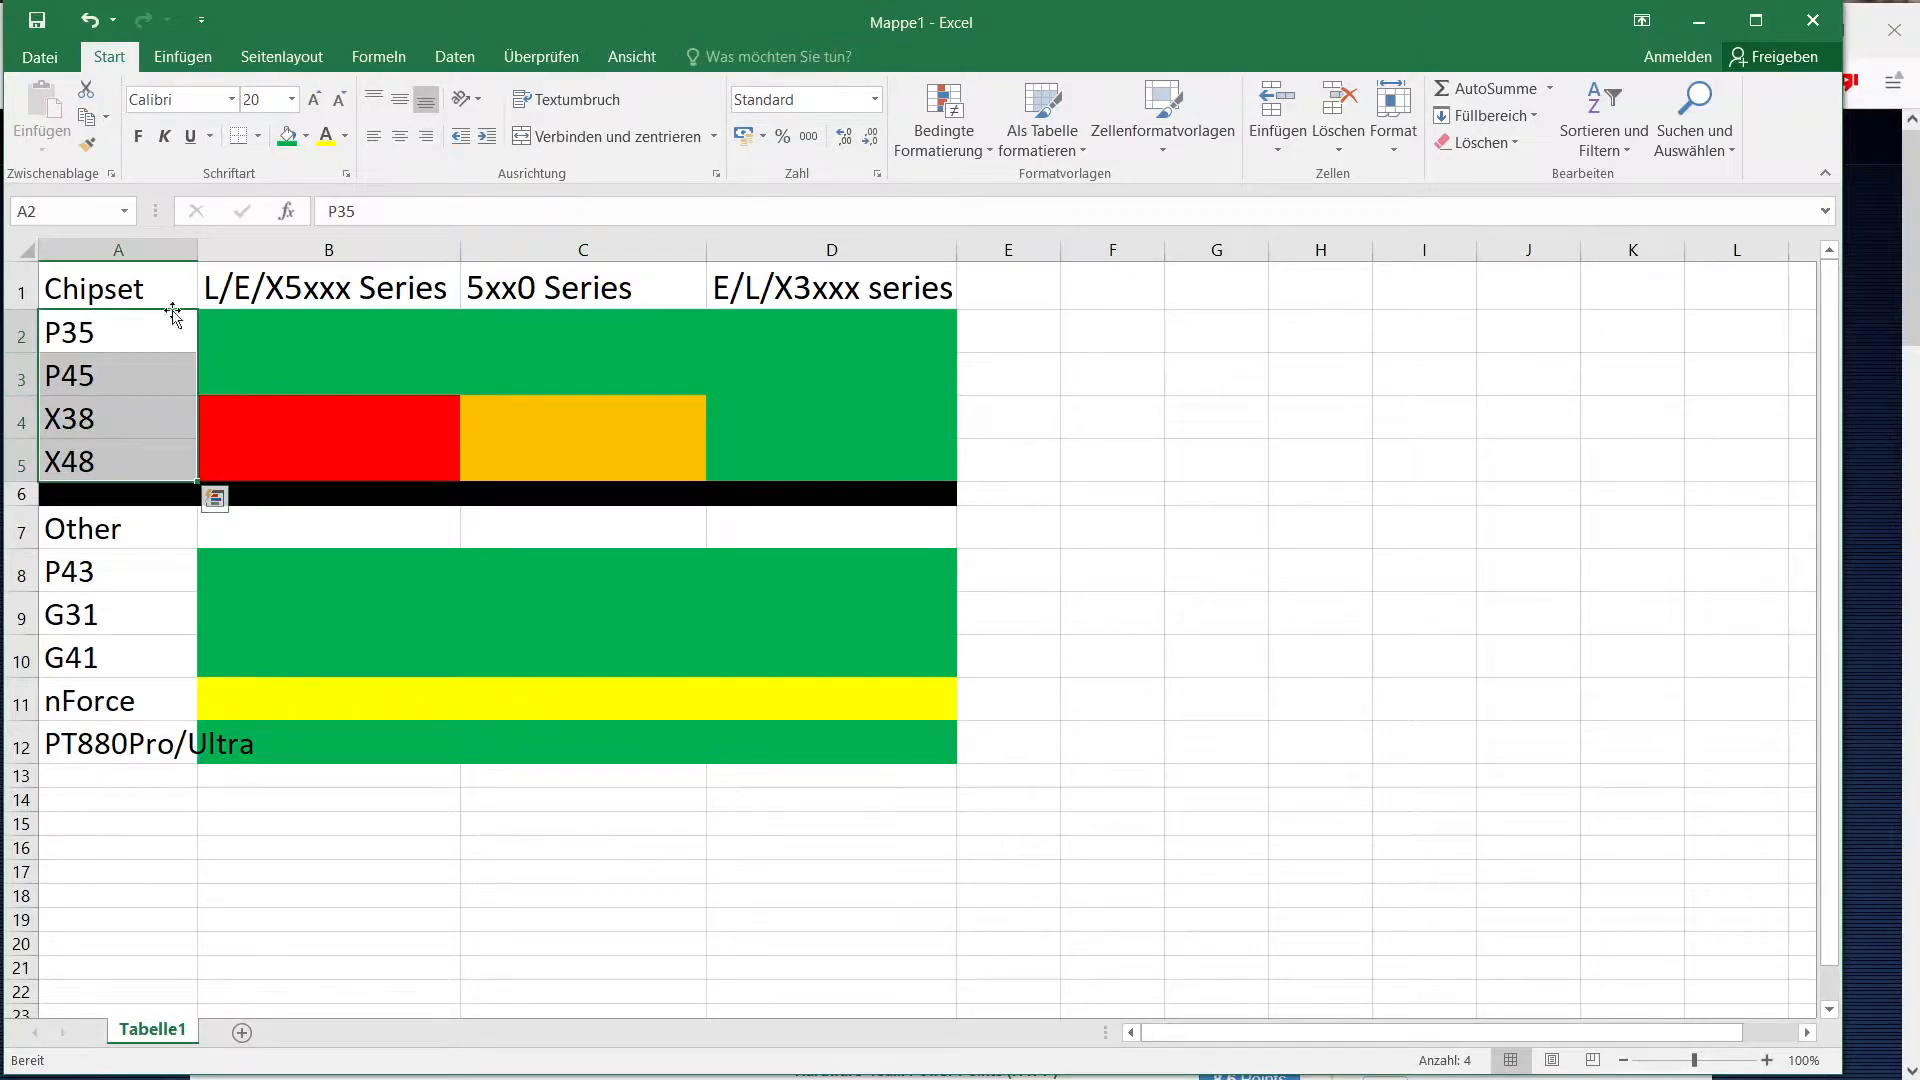
{"action": "mouse_move", "coordinate": [146, 380]}
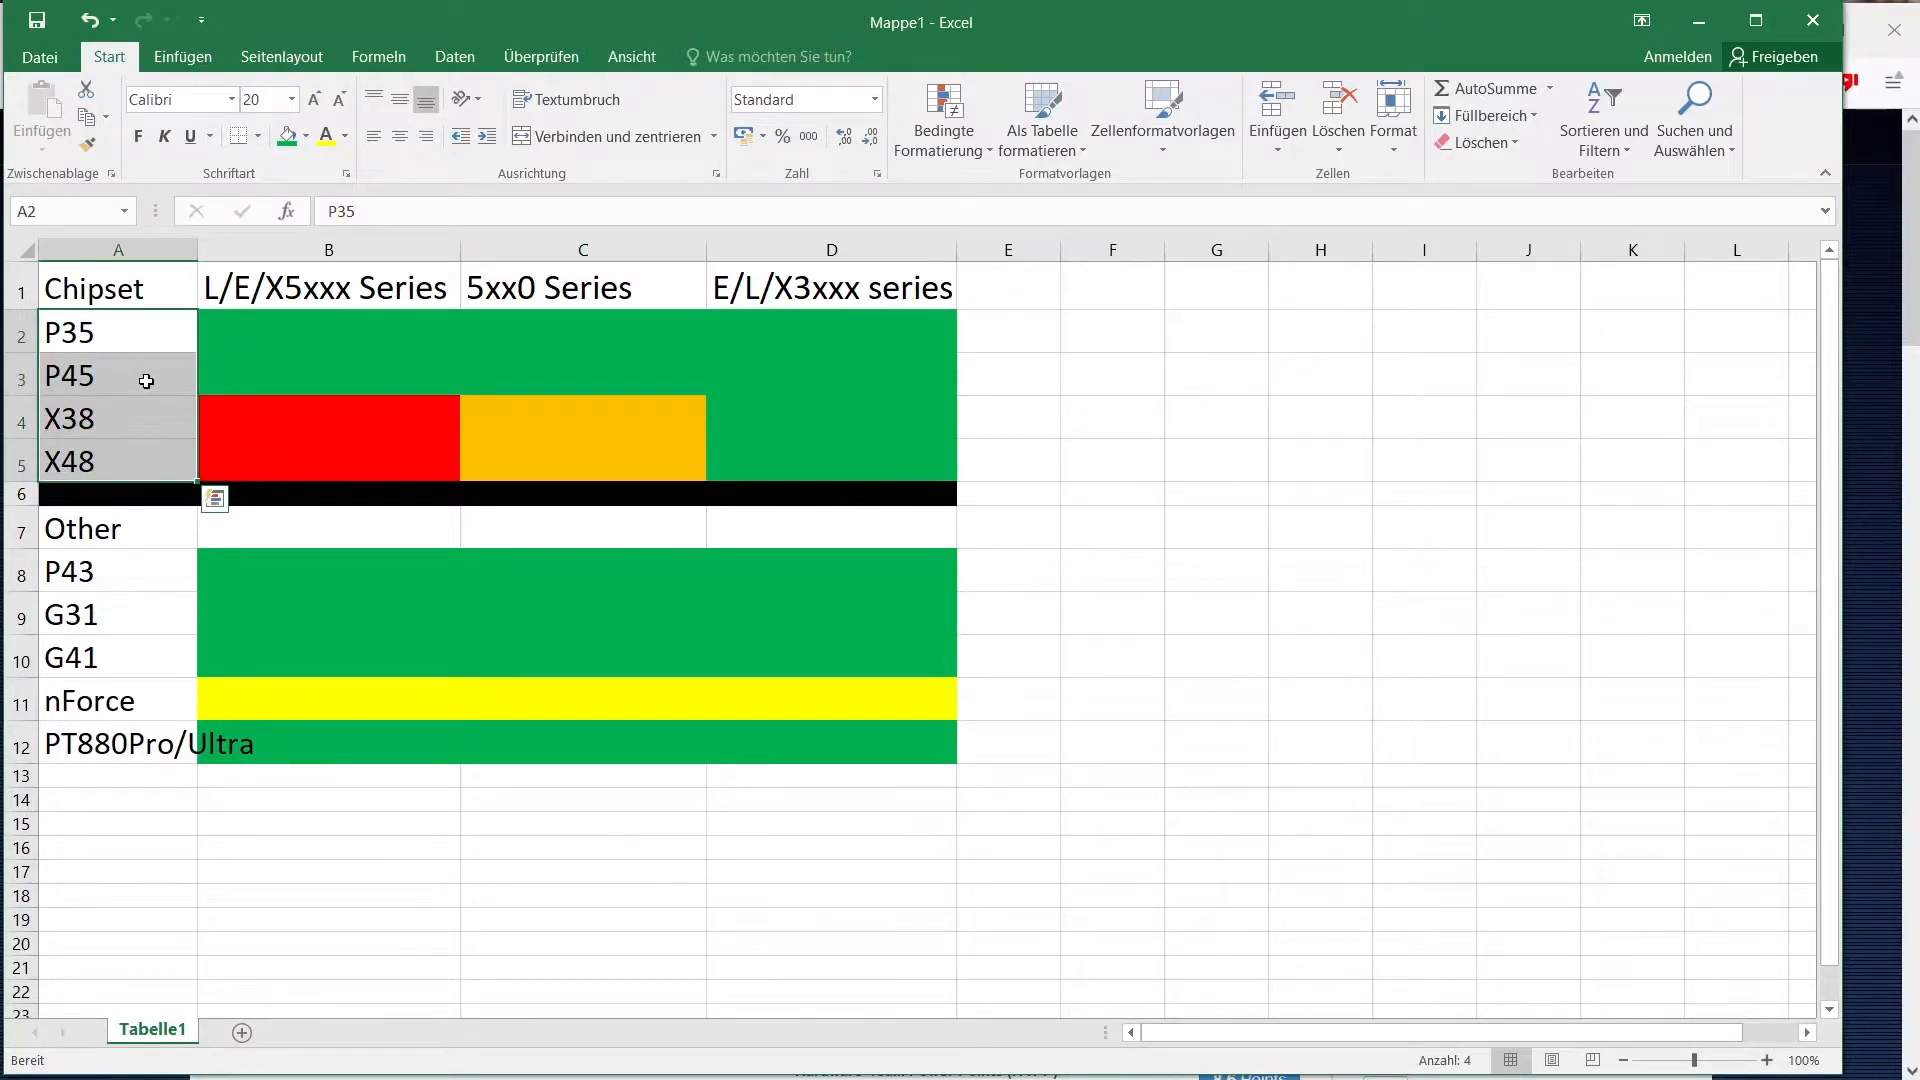
{"action": "mouse_move", "coordinate": [146, 437]}
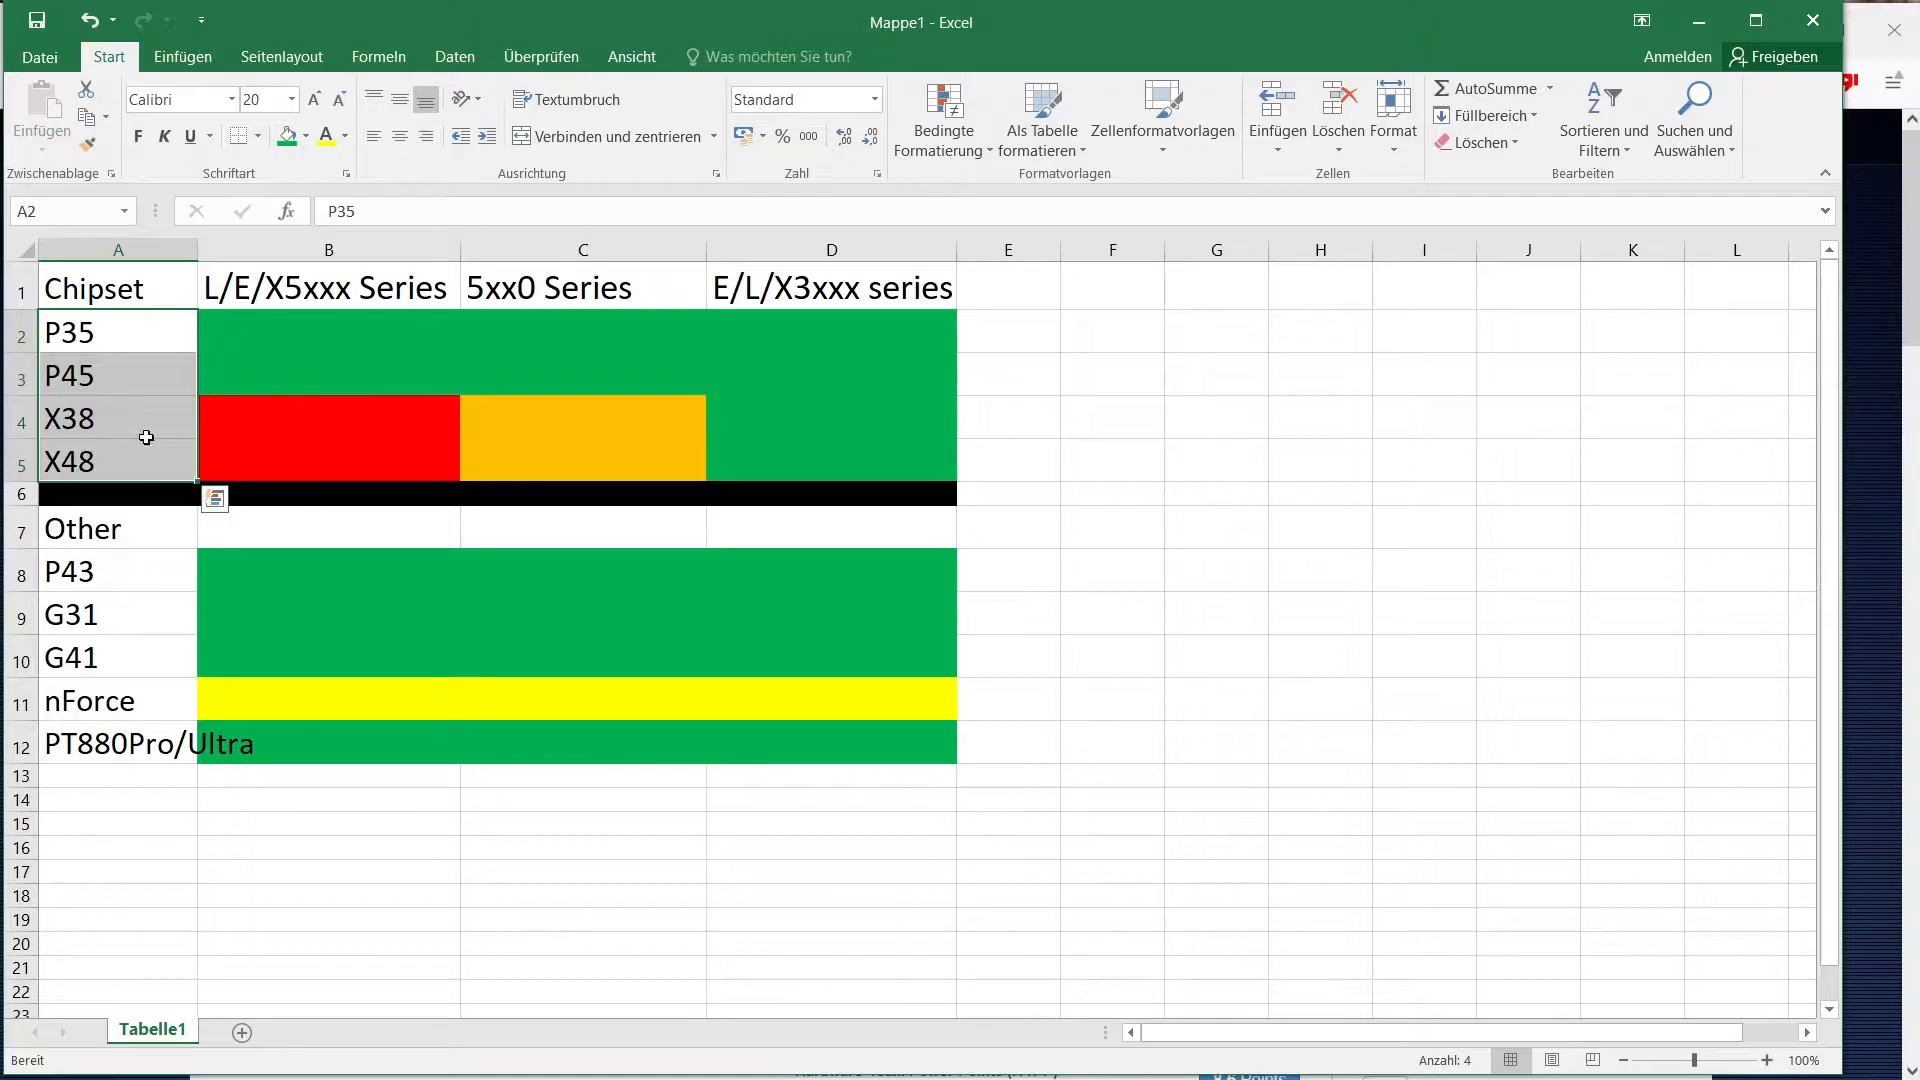
{"action": "left_click", "coordinate": [328, 331]}
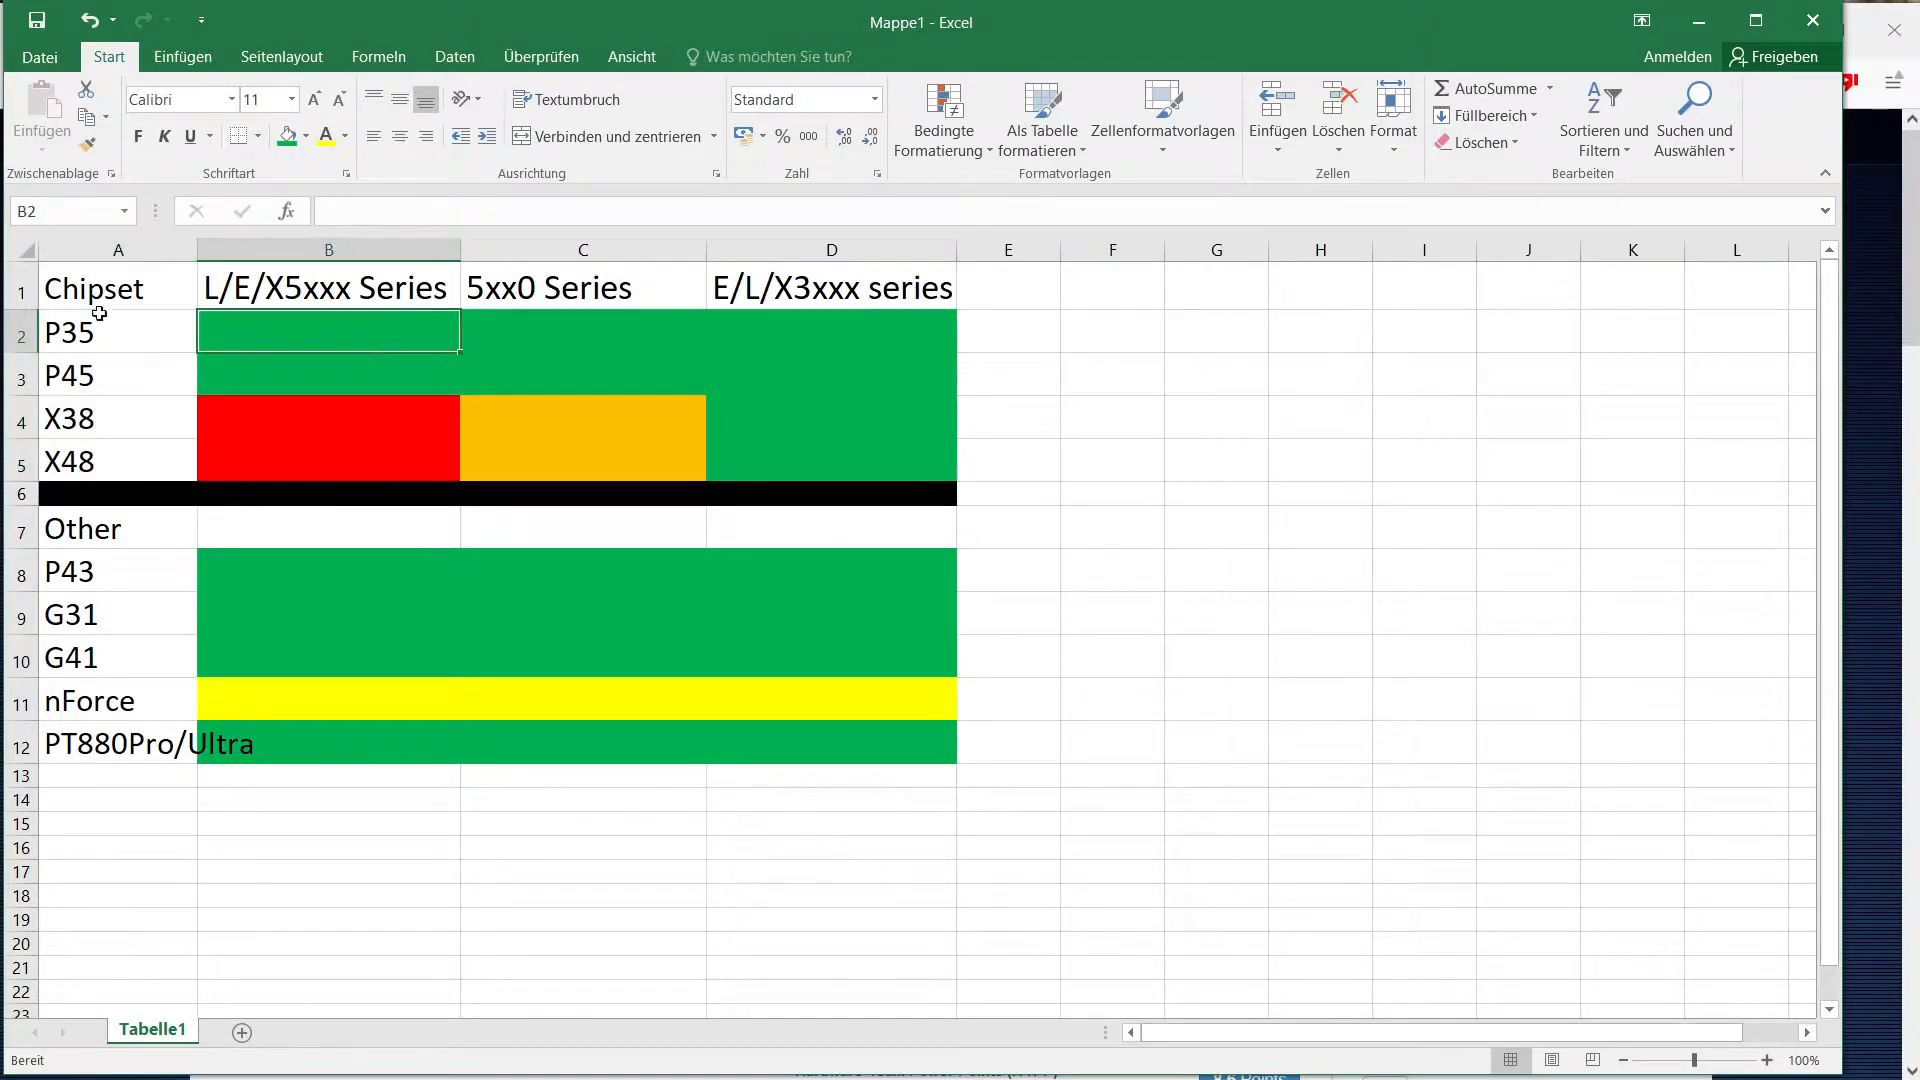
{"action": "left_click", "coordinate": [328, 418]}
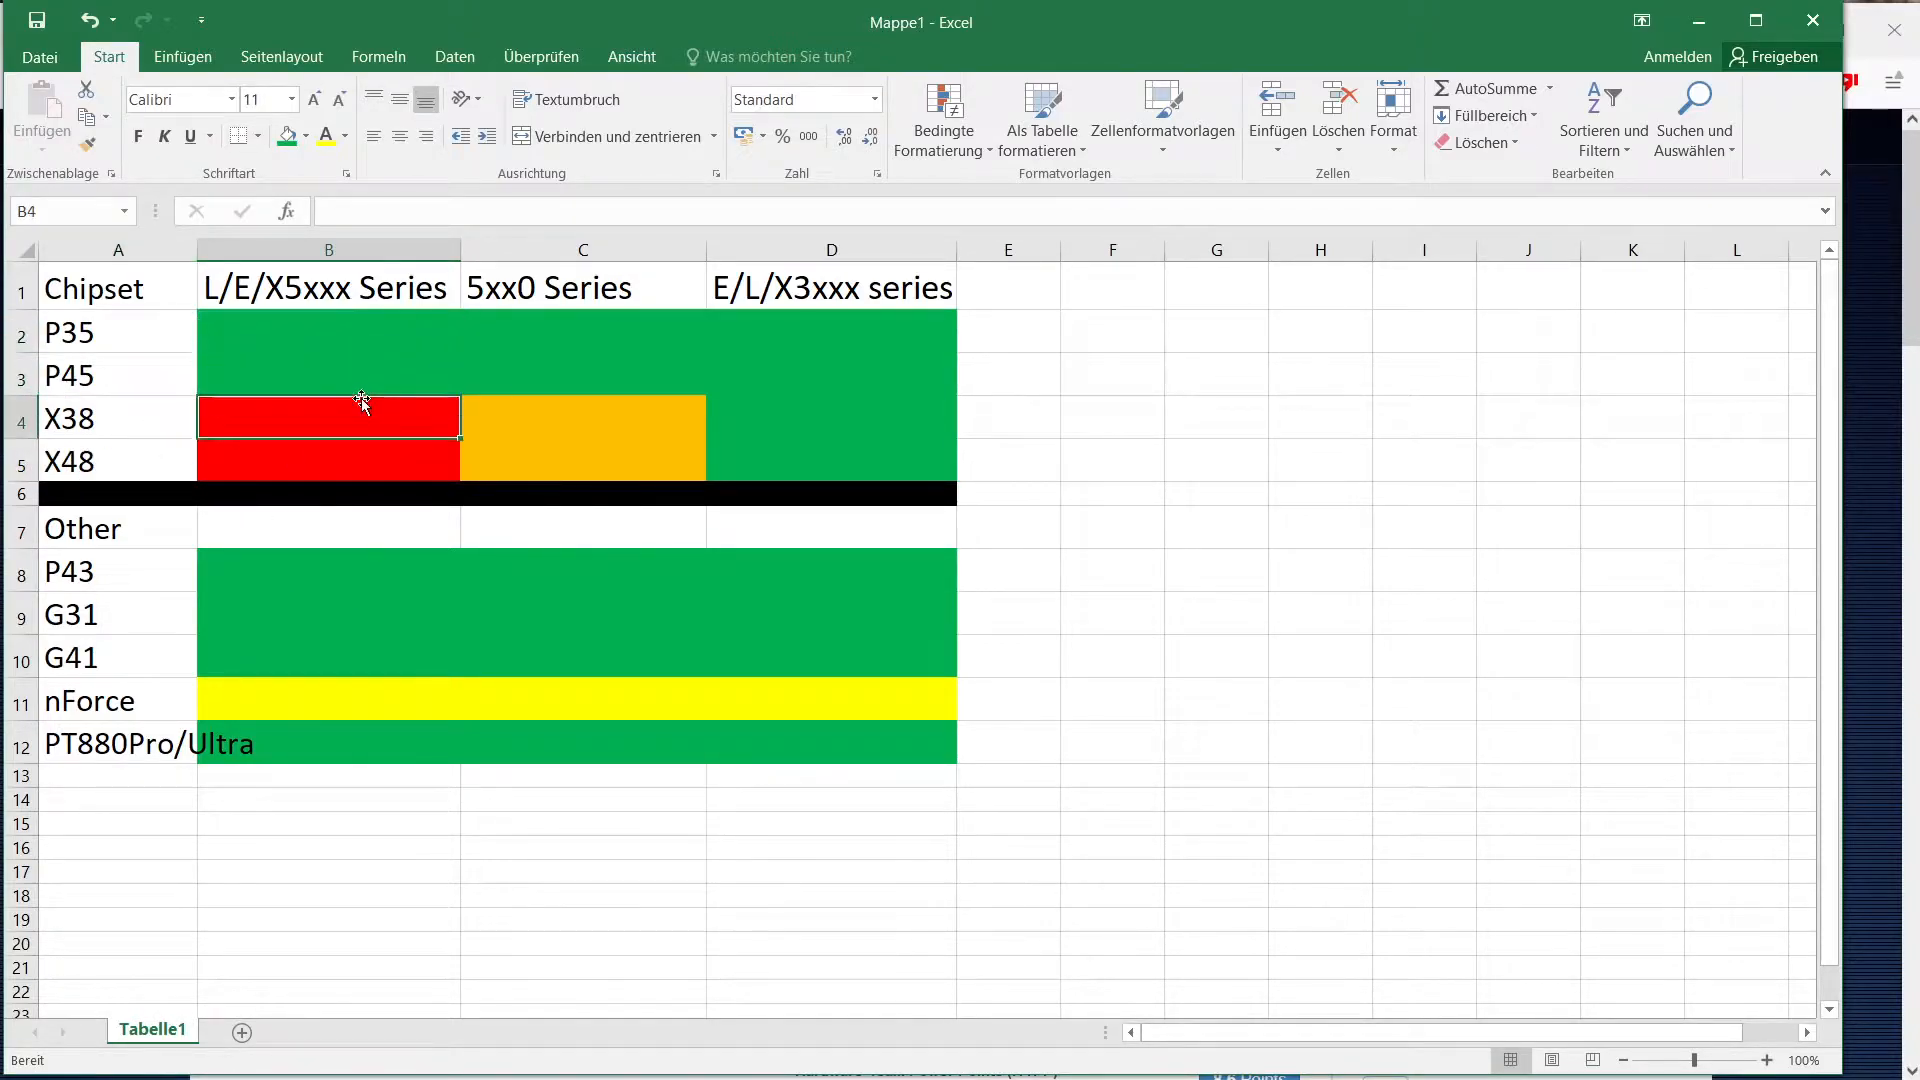
{"action": "left_click", "coordinate": [327, 288]}
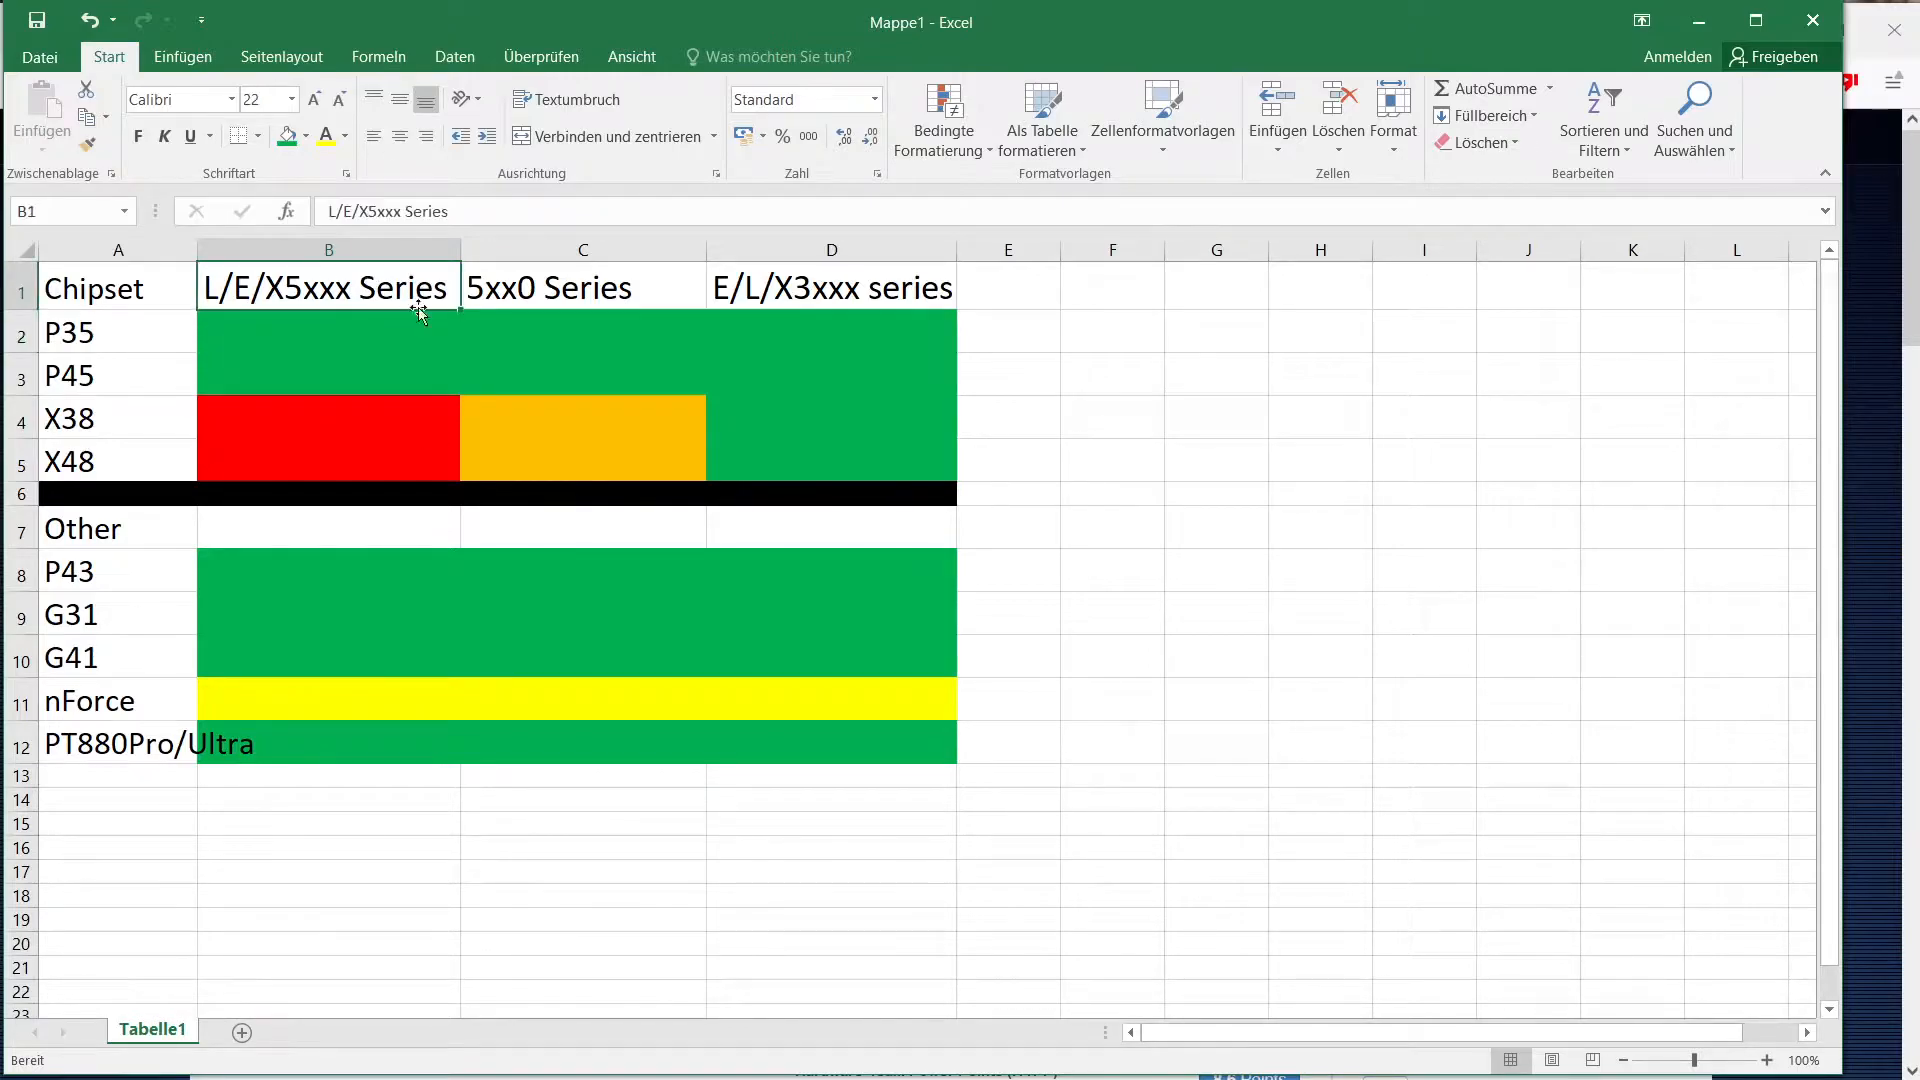
{"action": "mouse_move", "coordinate": [421, 290]}
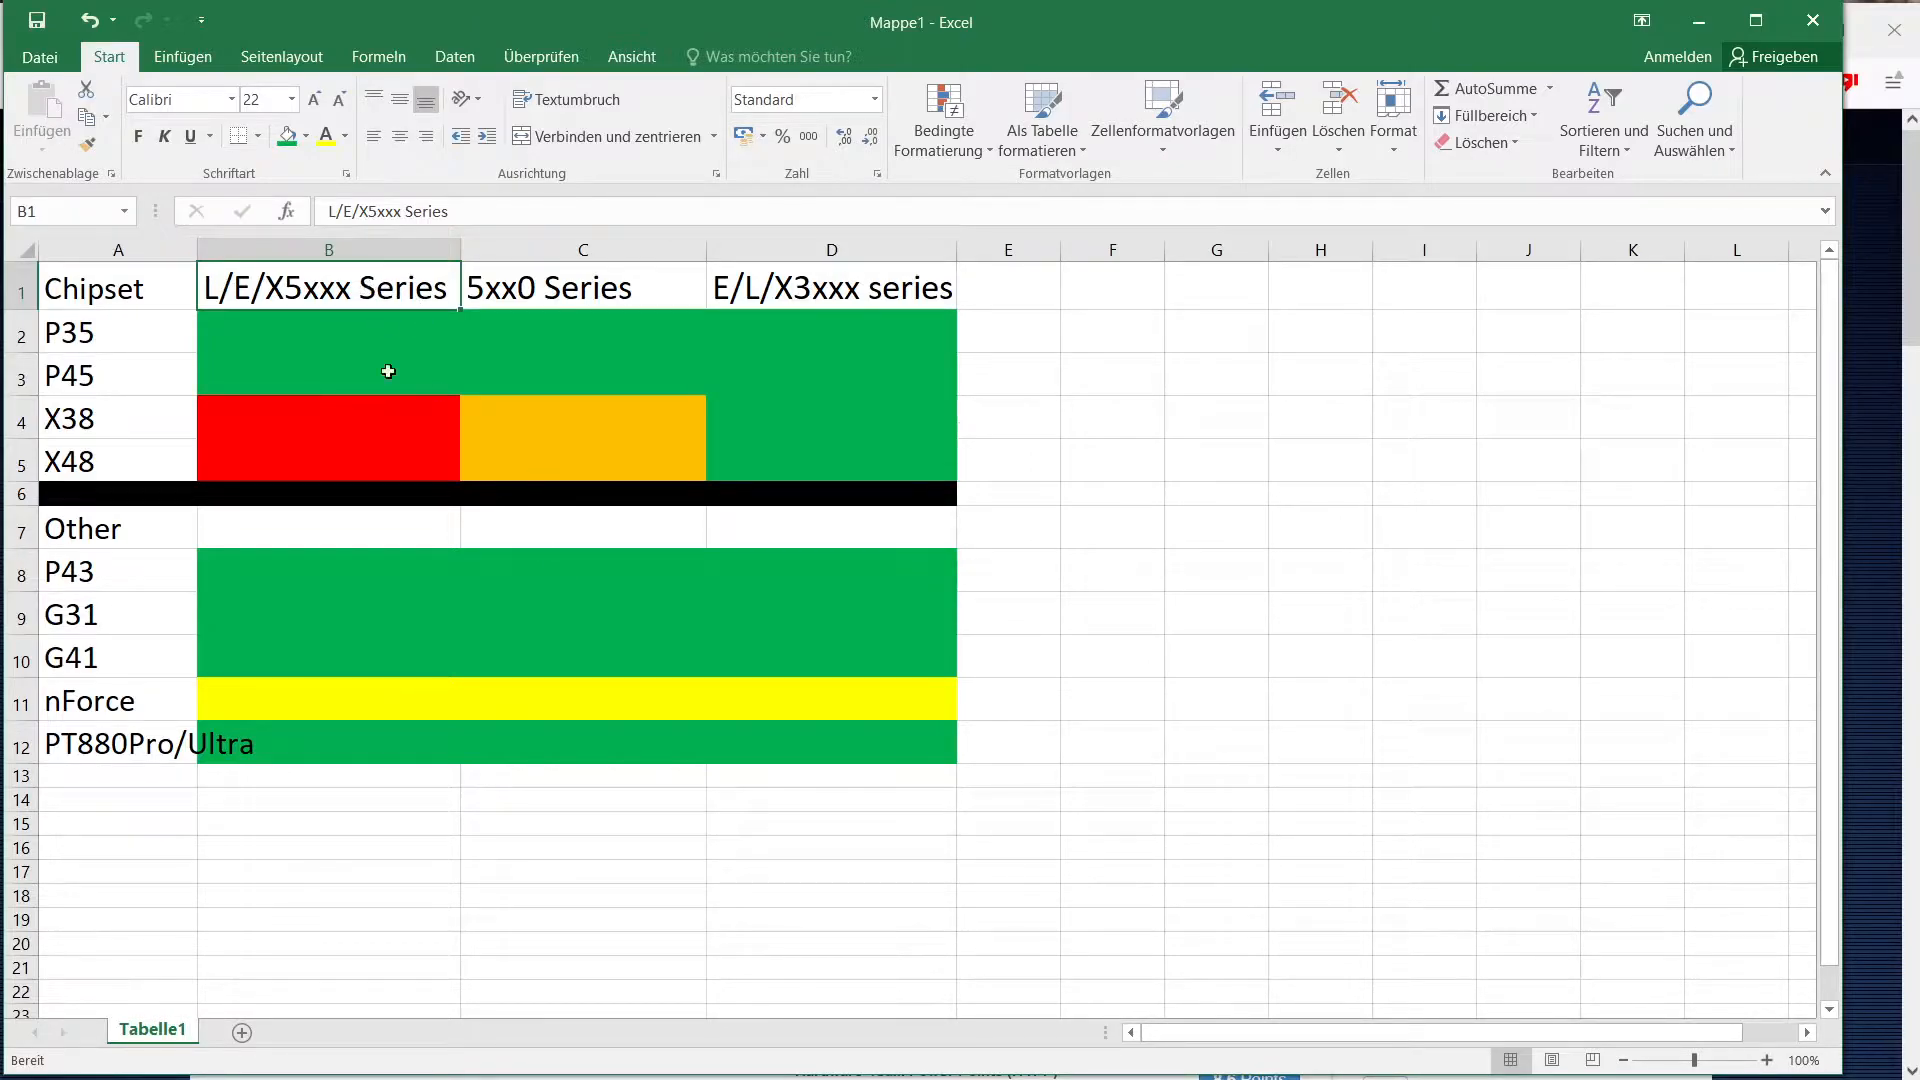
{"action": "mouse_move", "coordinate": [456, 386]}
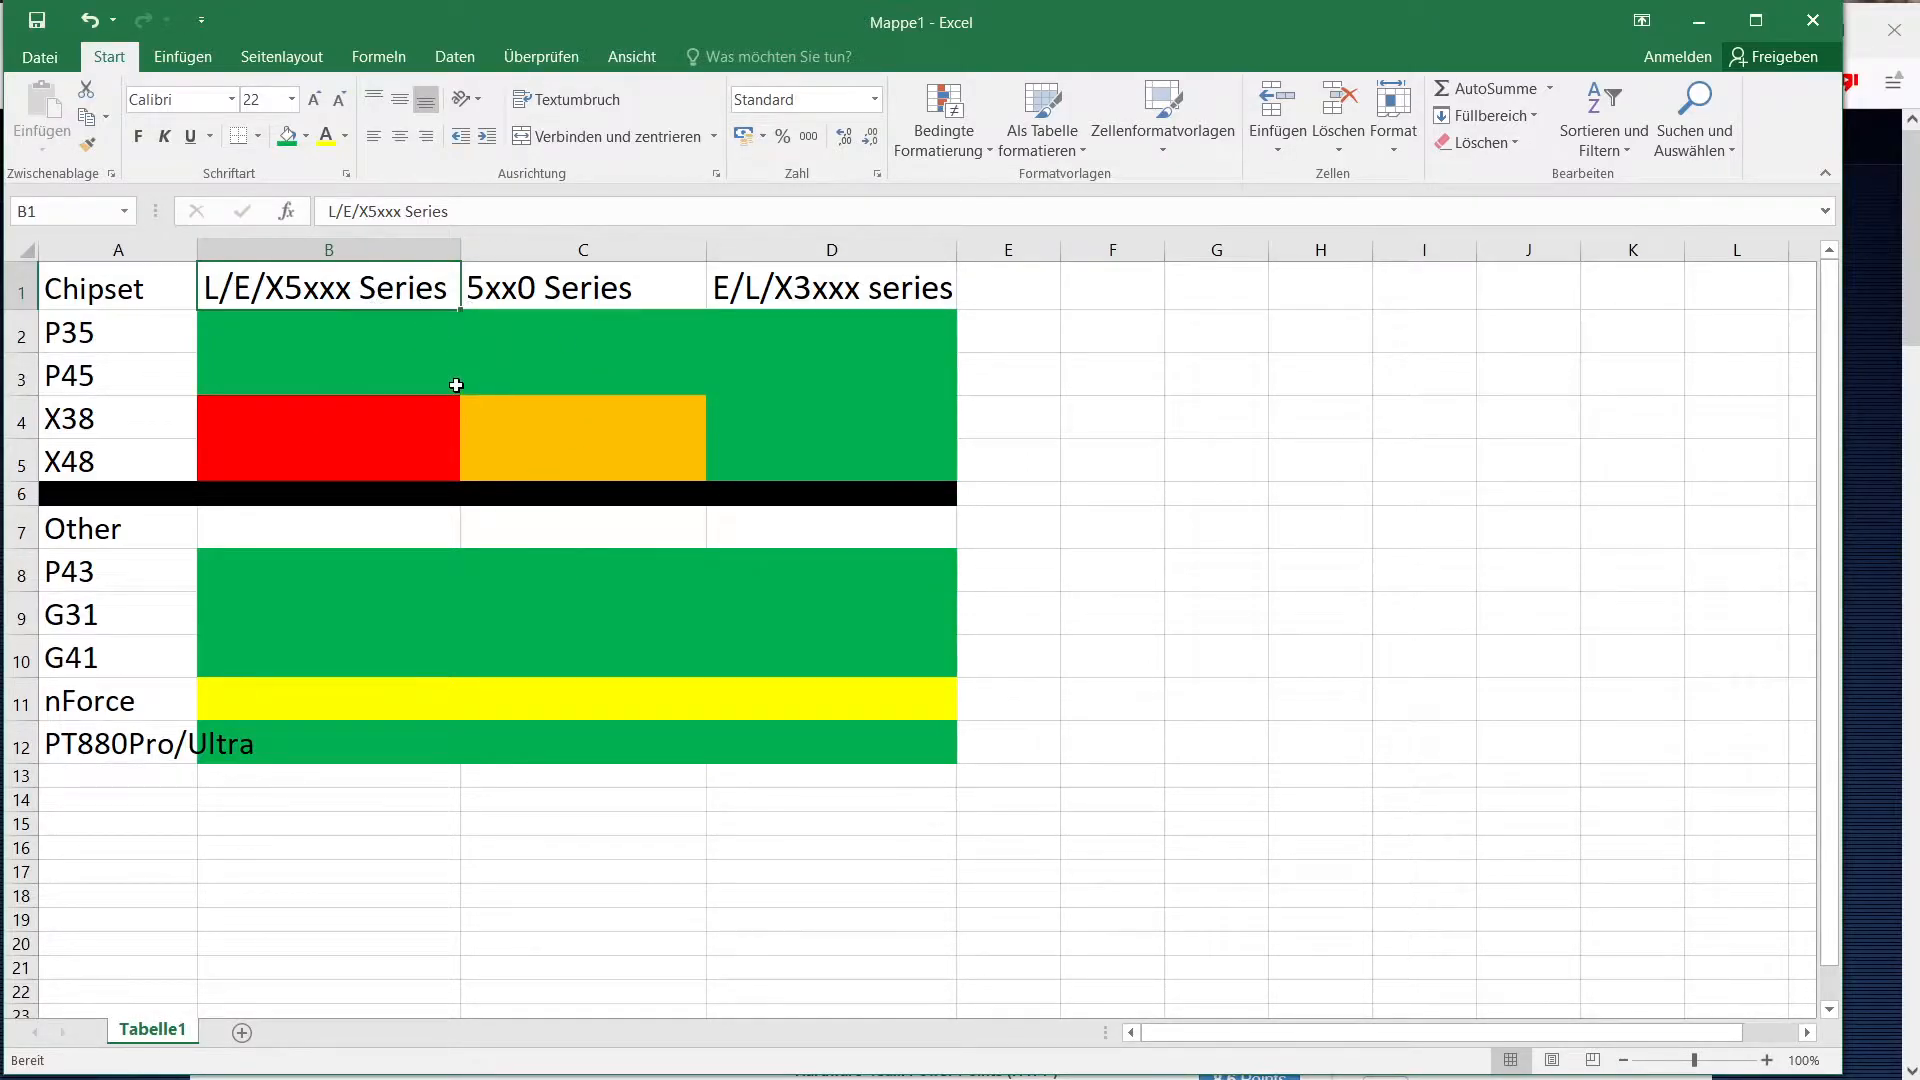
{"action": "mouse_move", "coordinate": [431, 369]}
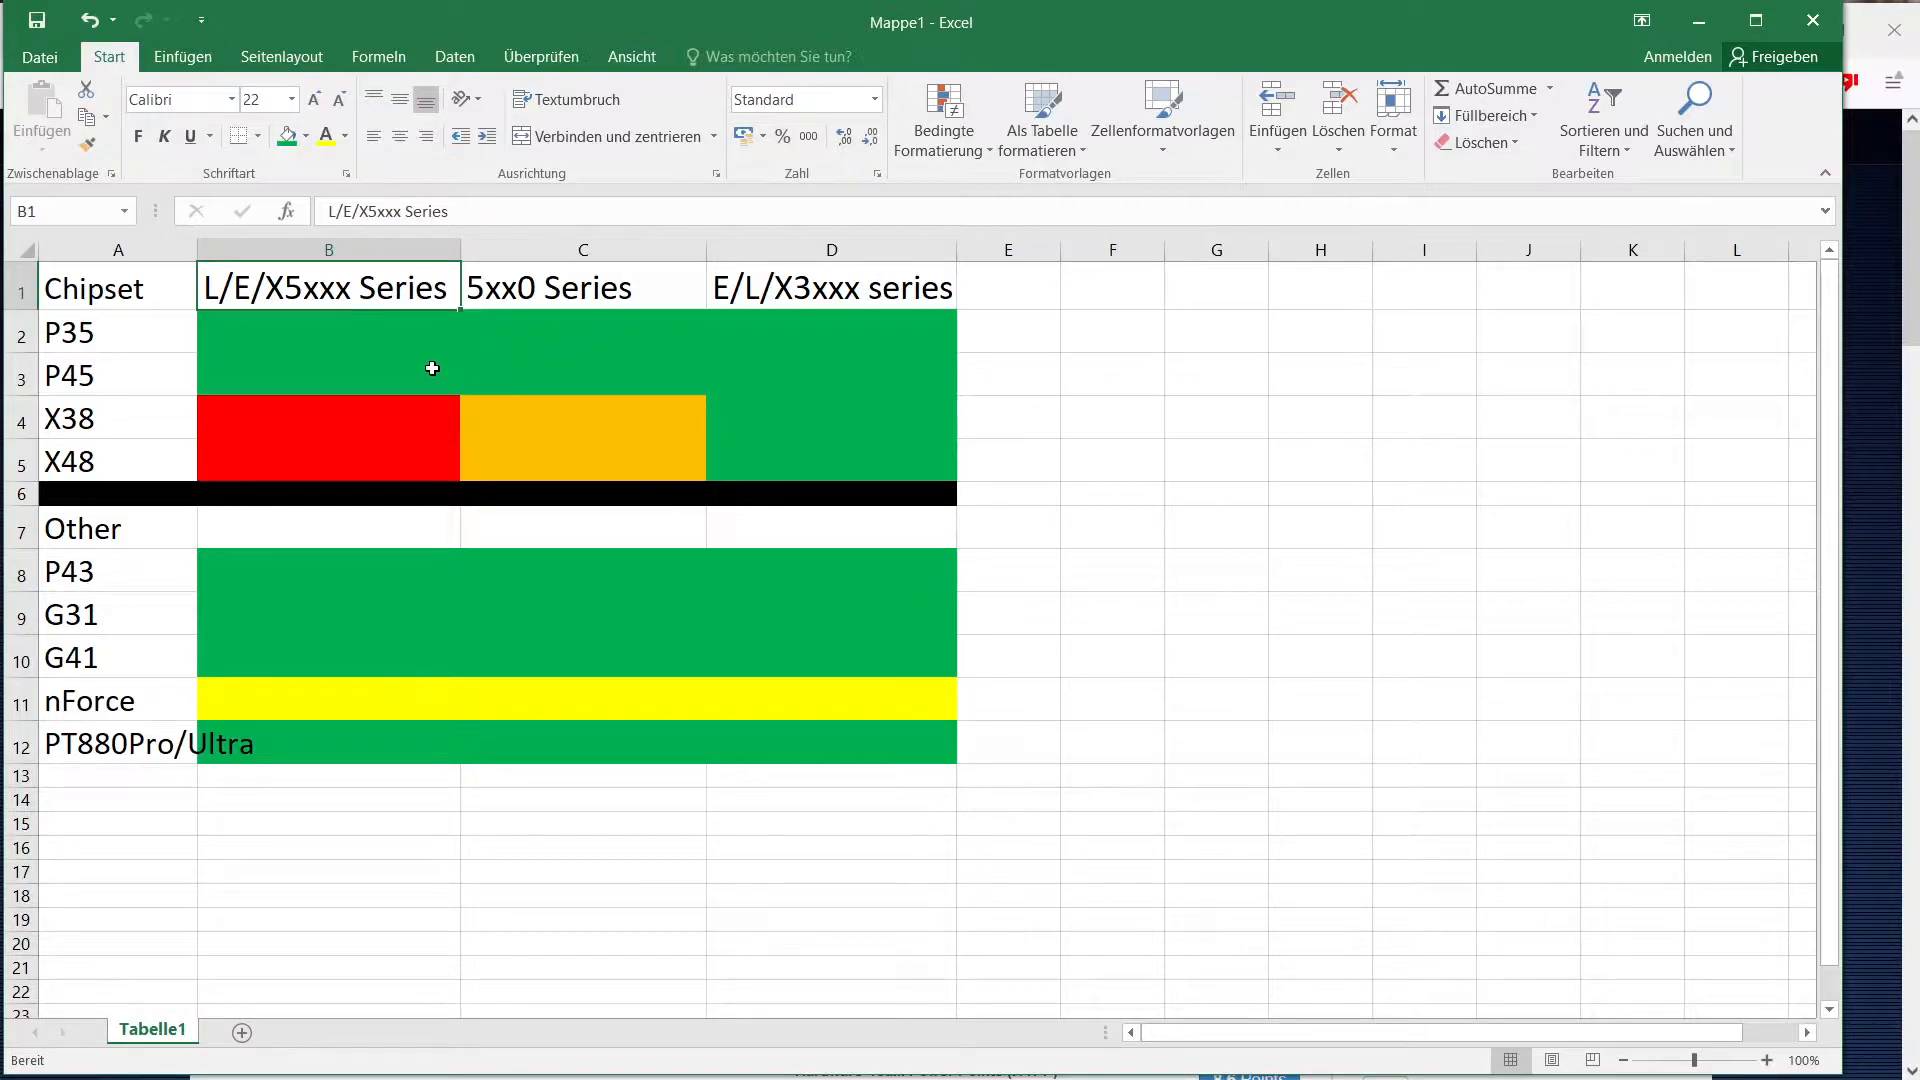
{"action": "mouse_move", "coordinate": [424, 373]}
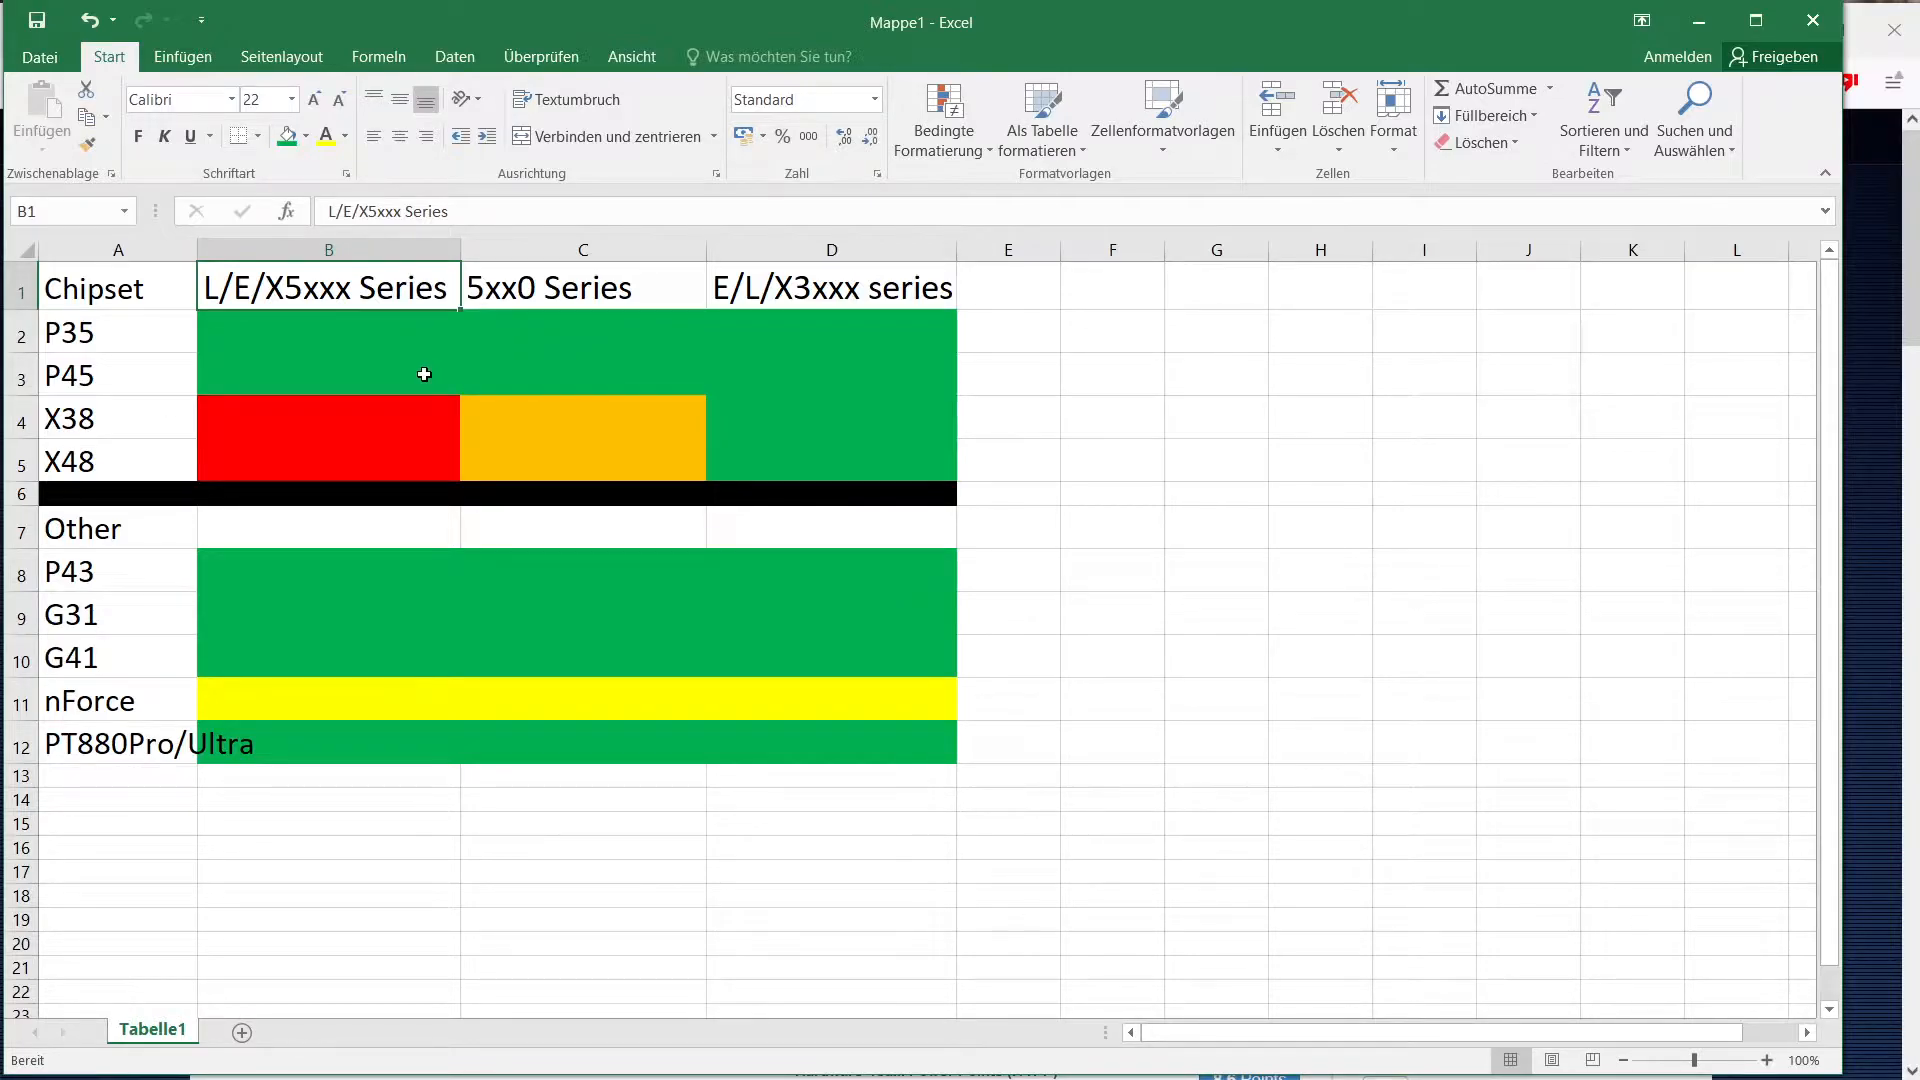
{"action": "mouse_move", "coordinate": [404, 343]}
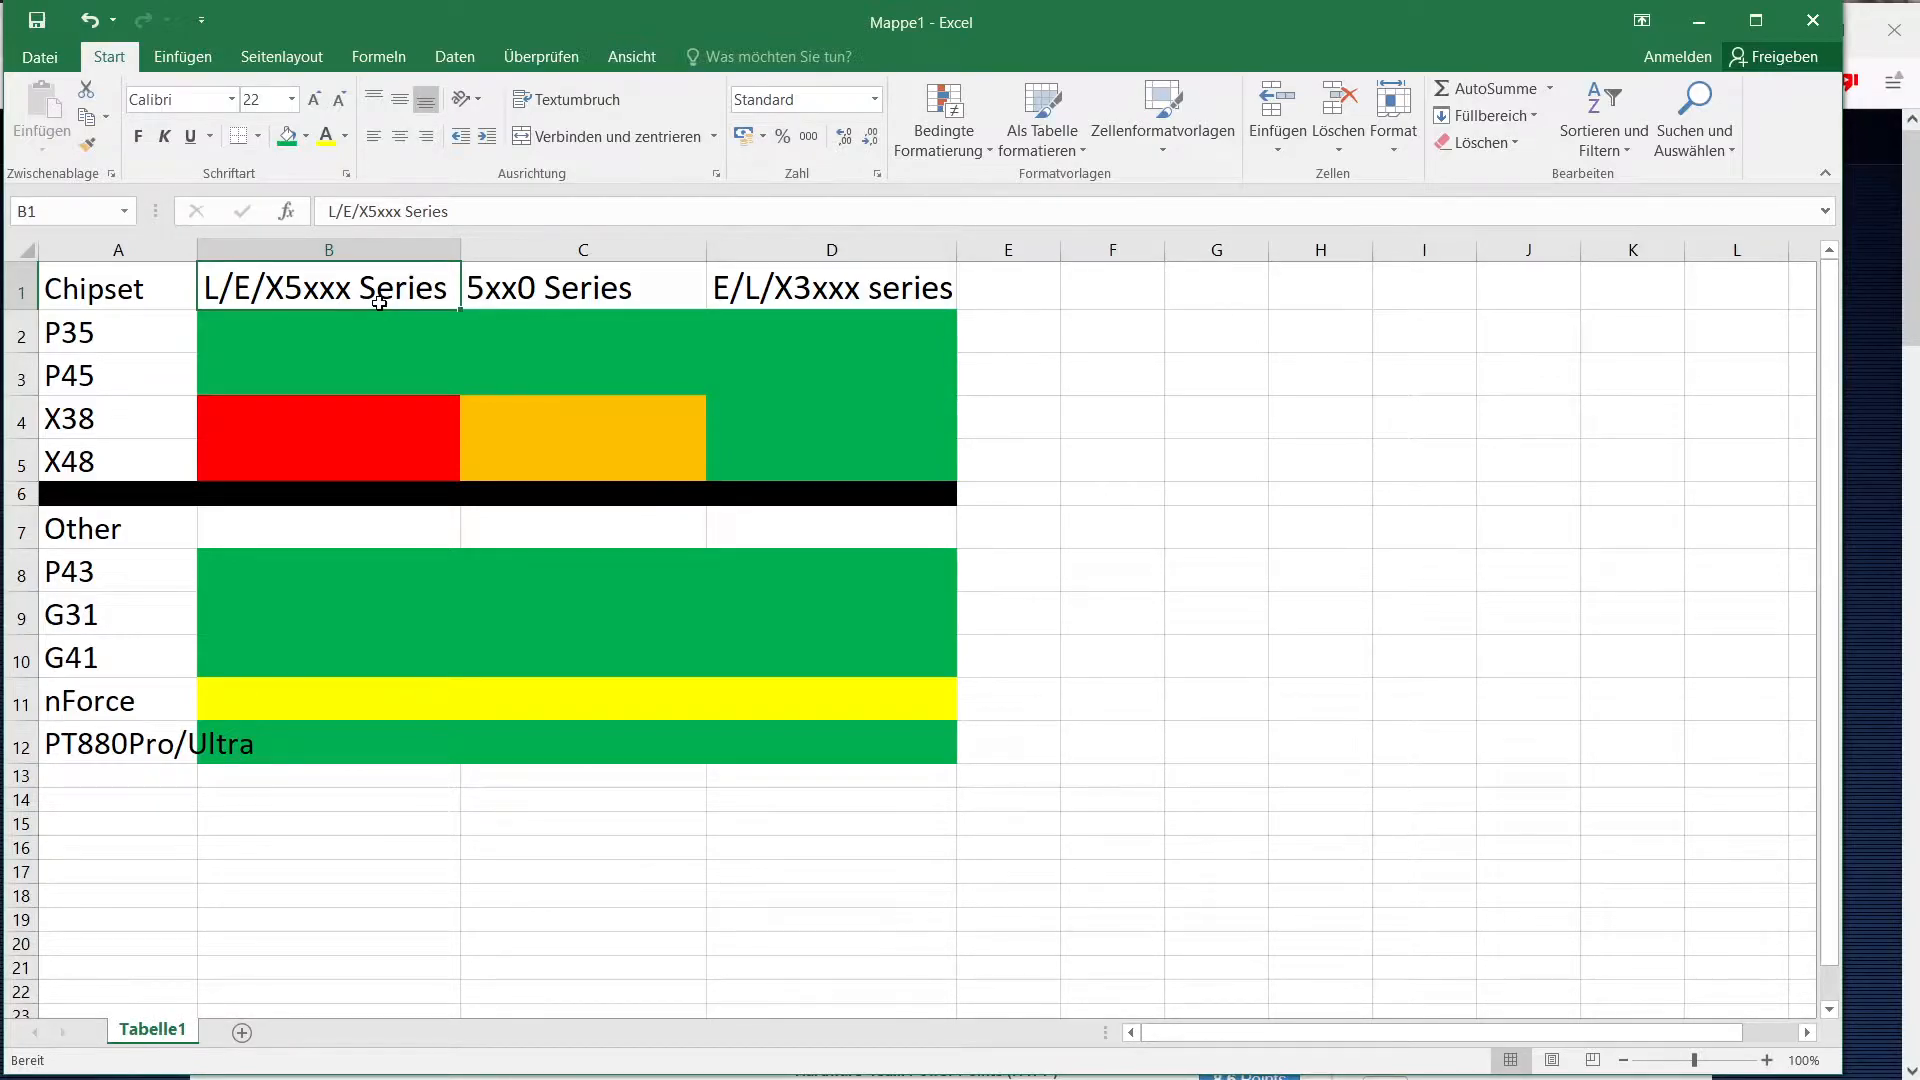
{"action": "mouse_move", "coordinate": [457, 427]}
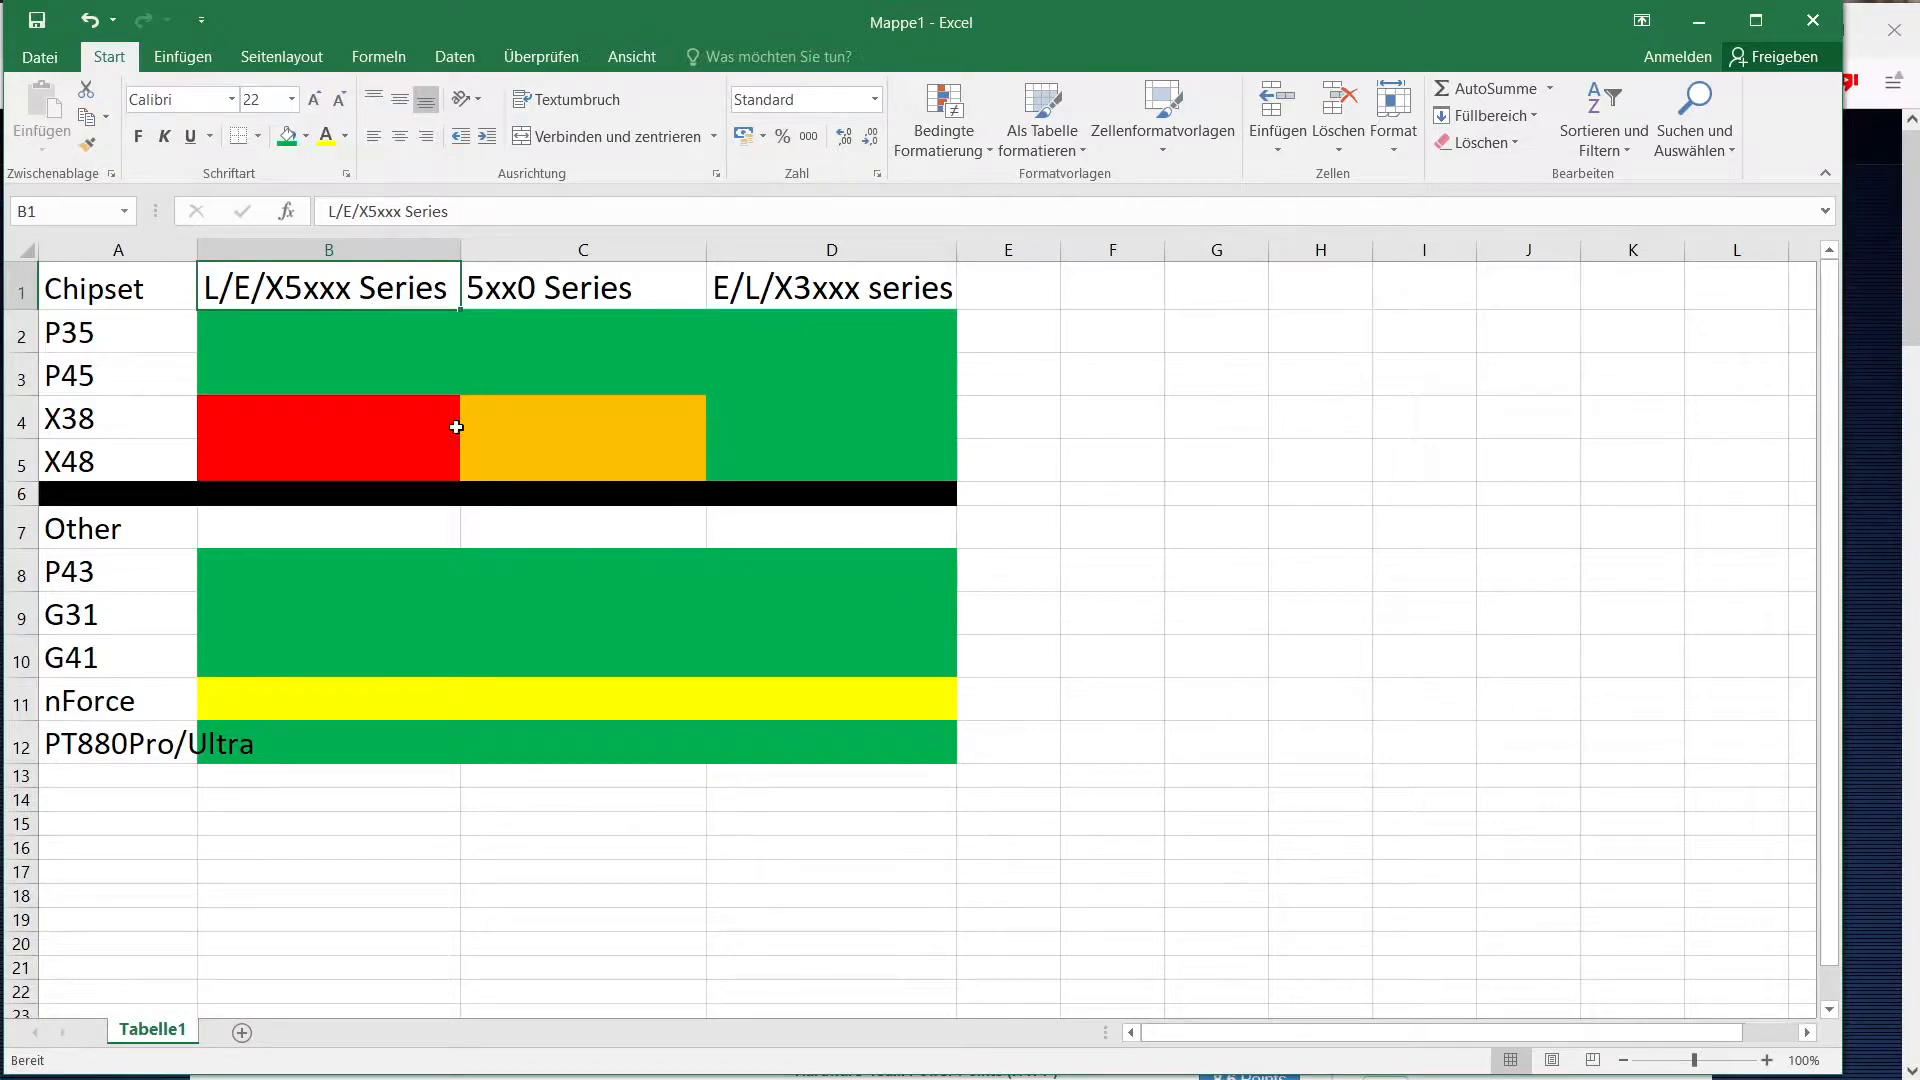
{"action": "left_click", "coordinate": [582, 287]}
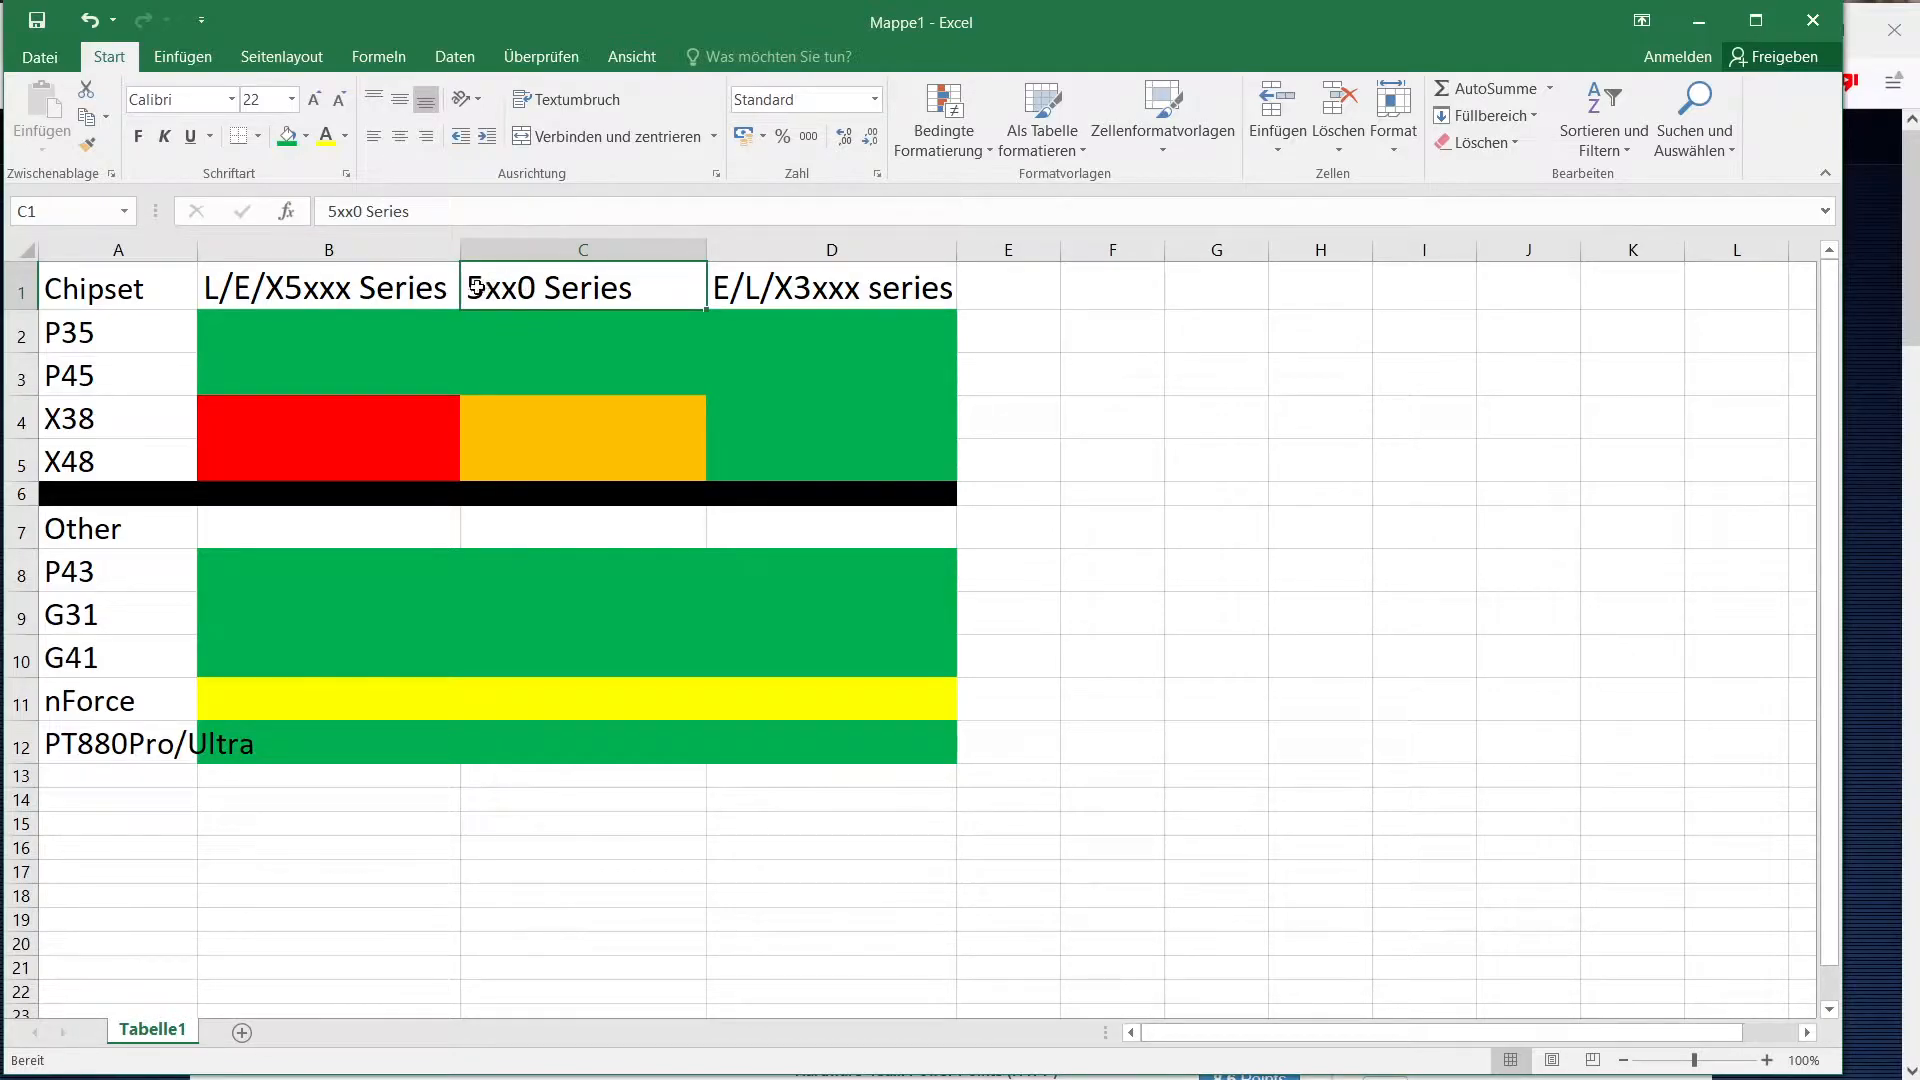
{"action": "mouse_move", "coordinate": [636, 405]}
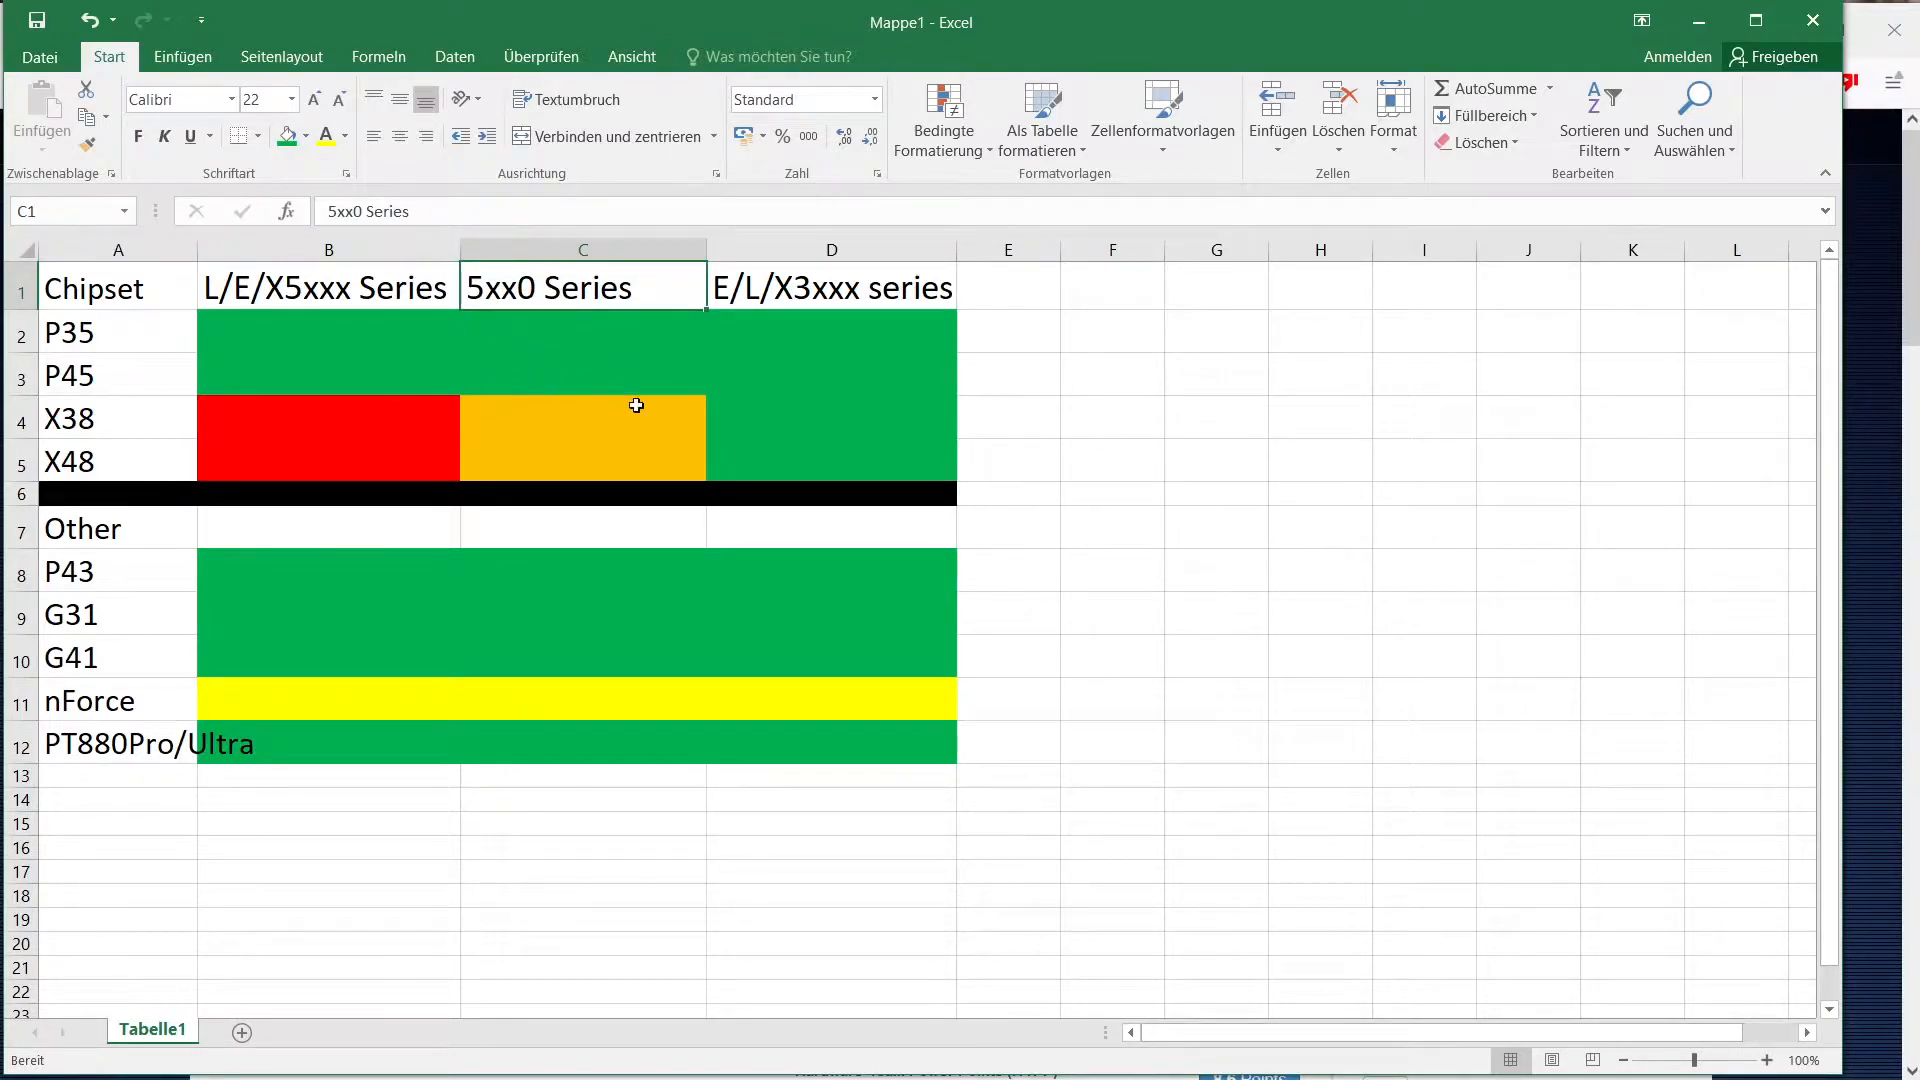
{"action": "mouse_move", "coordinate": [476, 396]}
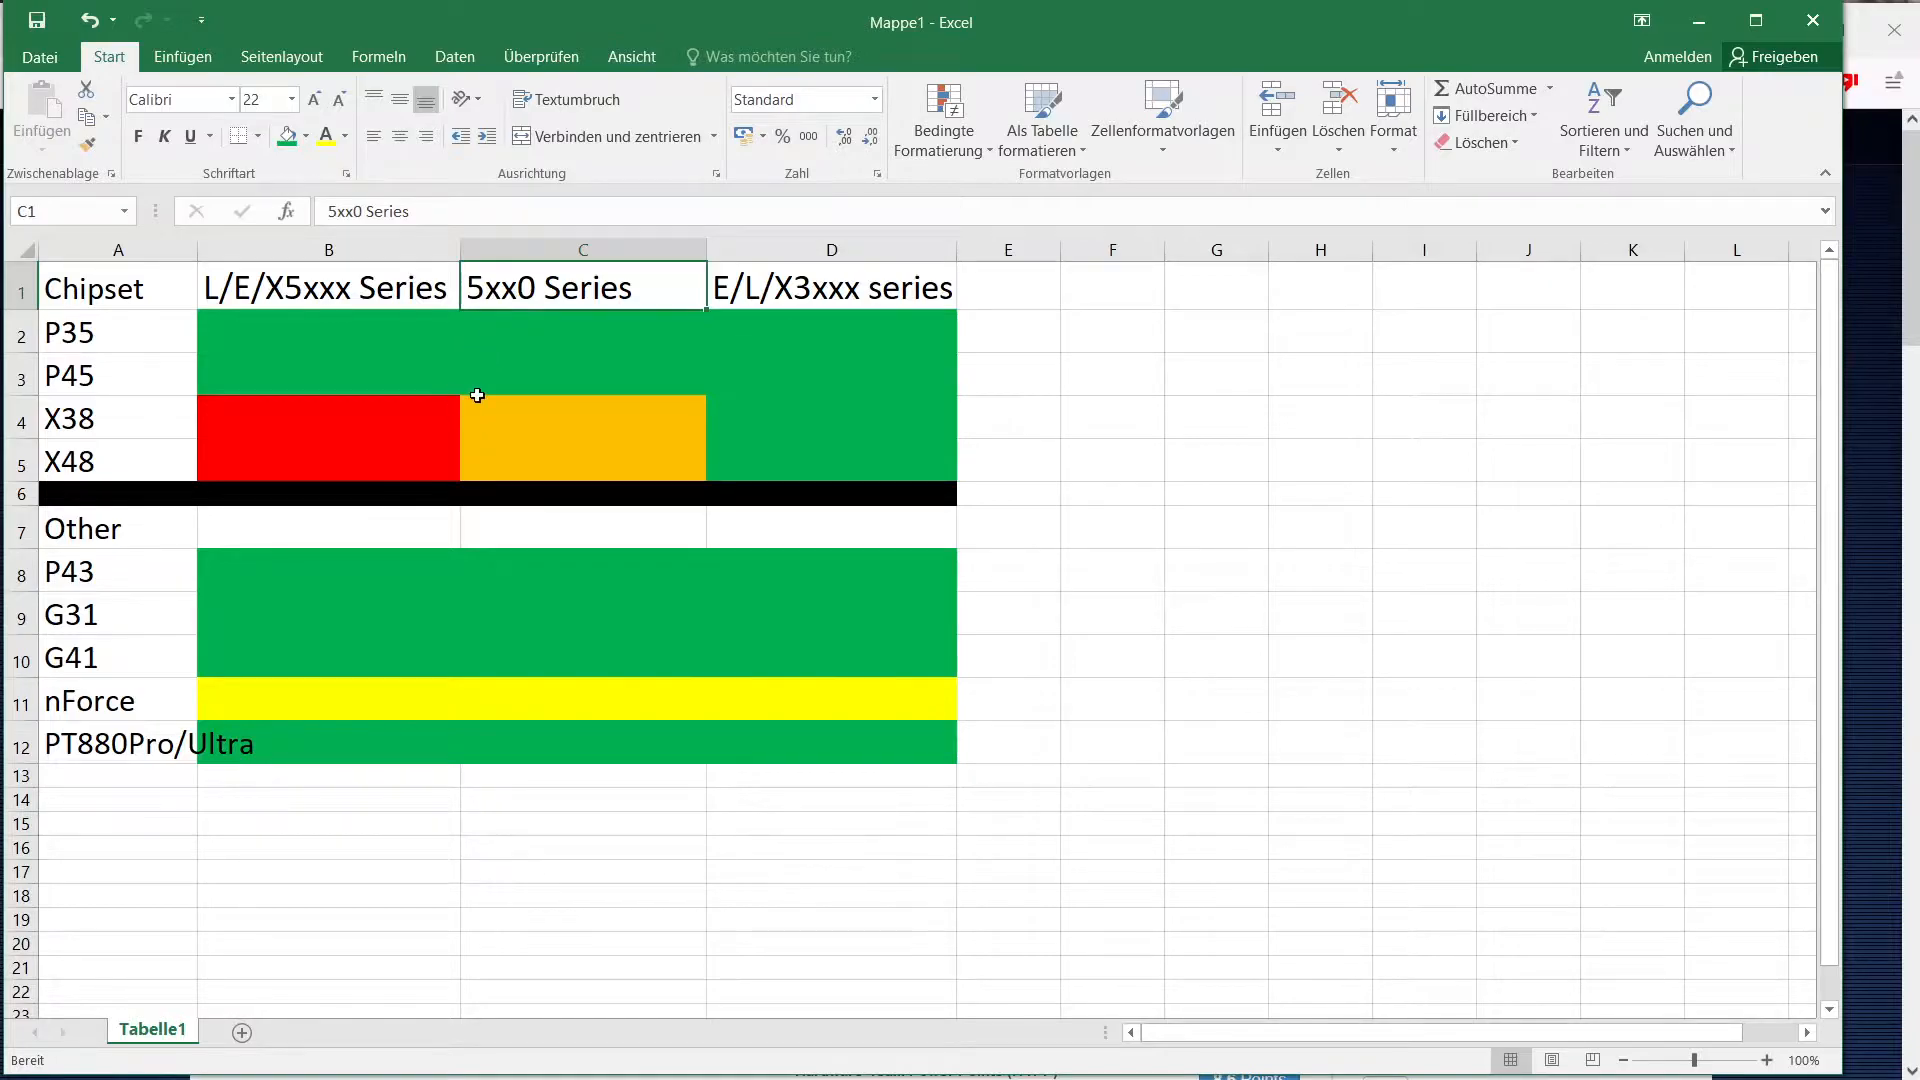
{"action": "mouse_move", "coordinate": [528, 432]}
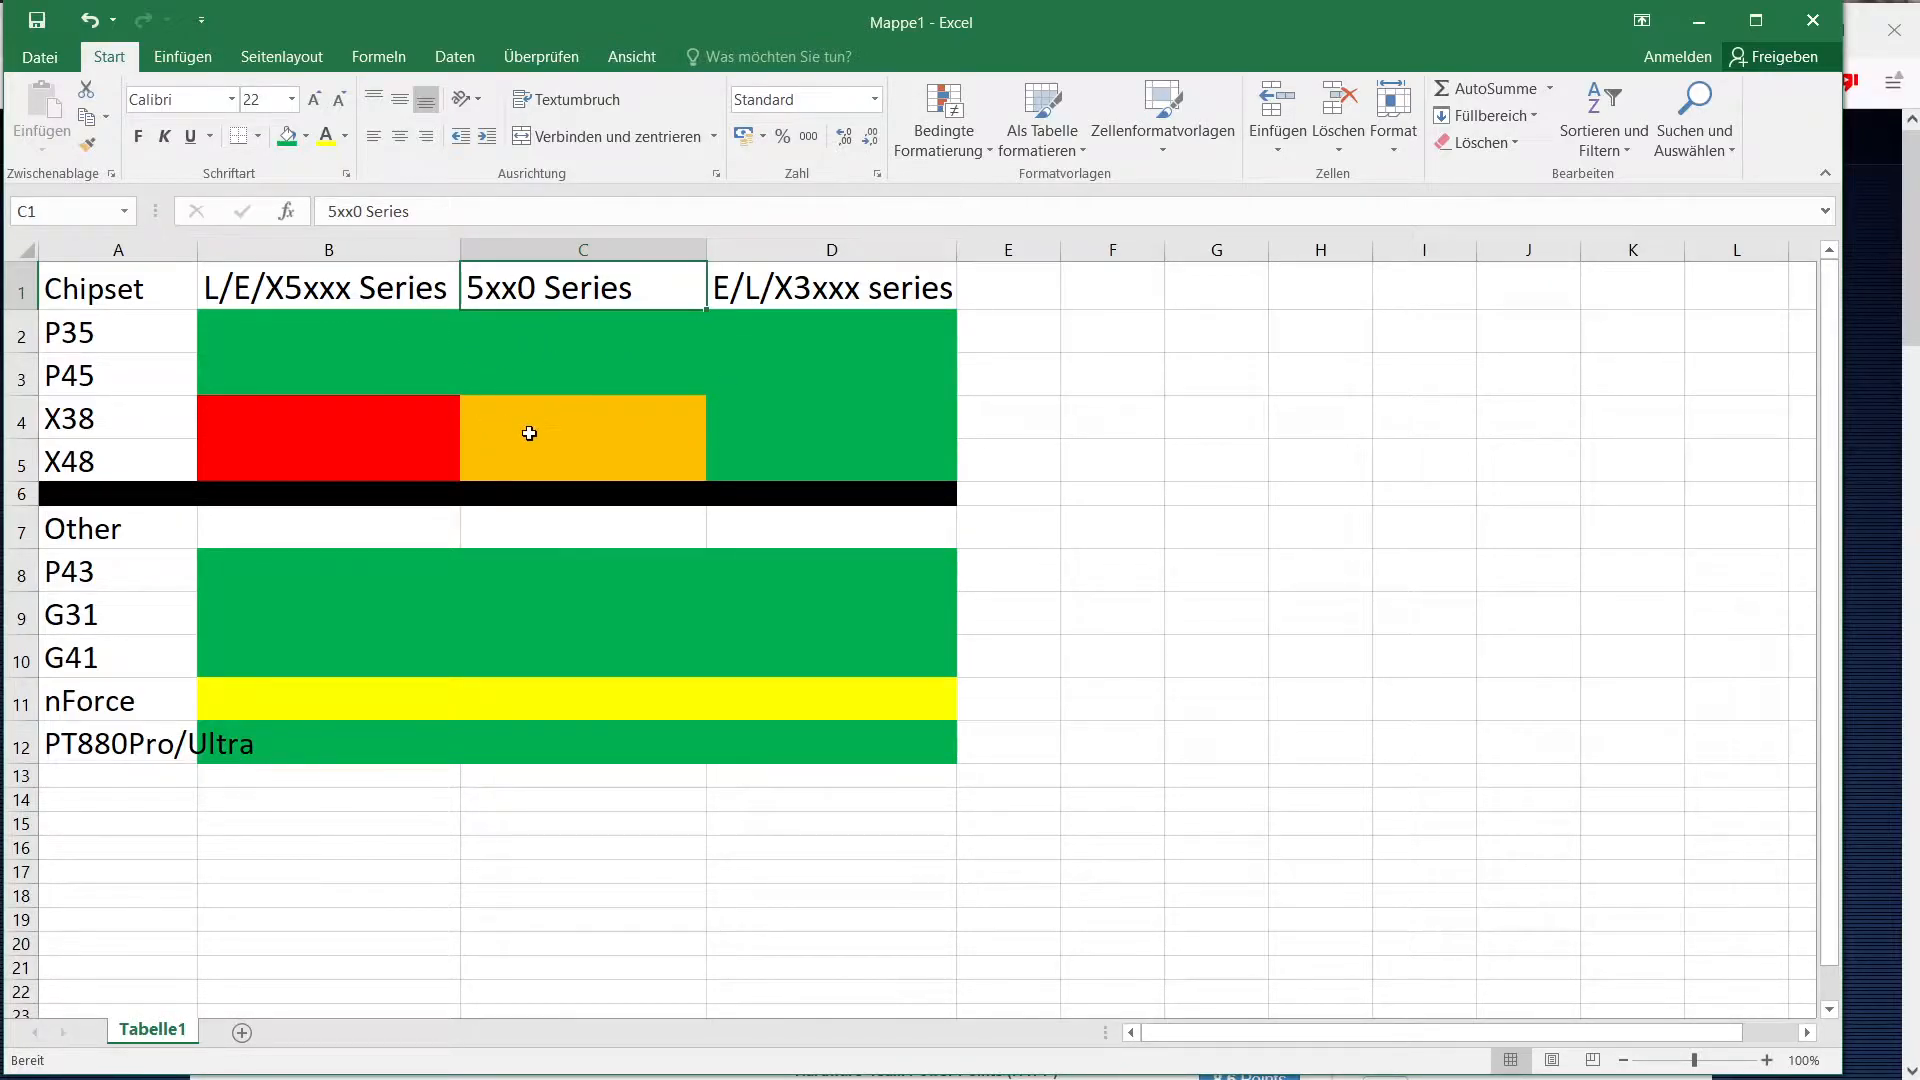
{"action": "mouse_move", "coordinate": [427, 353]}
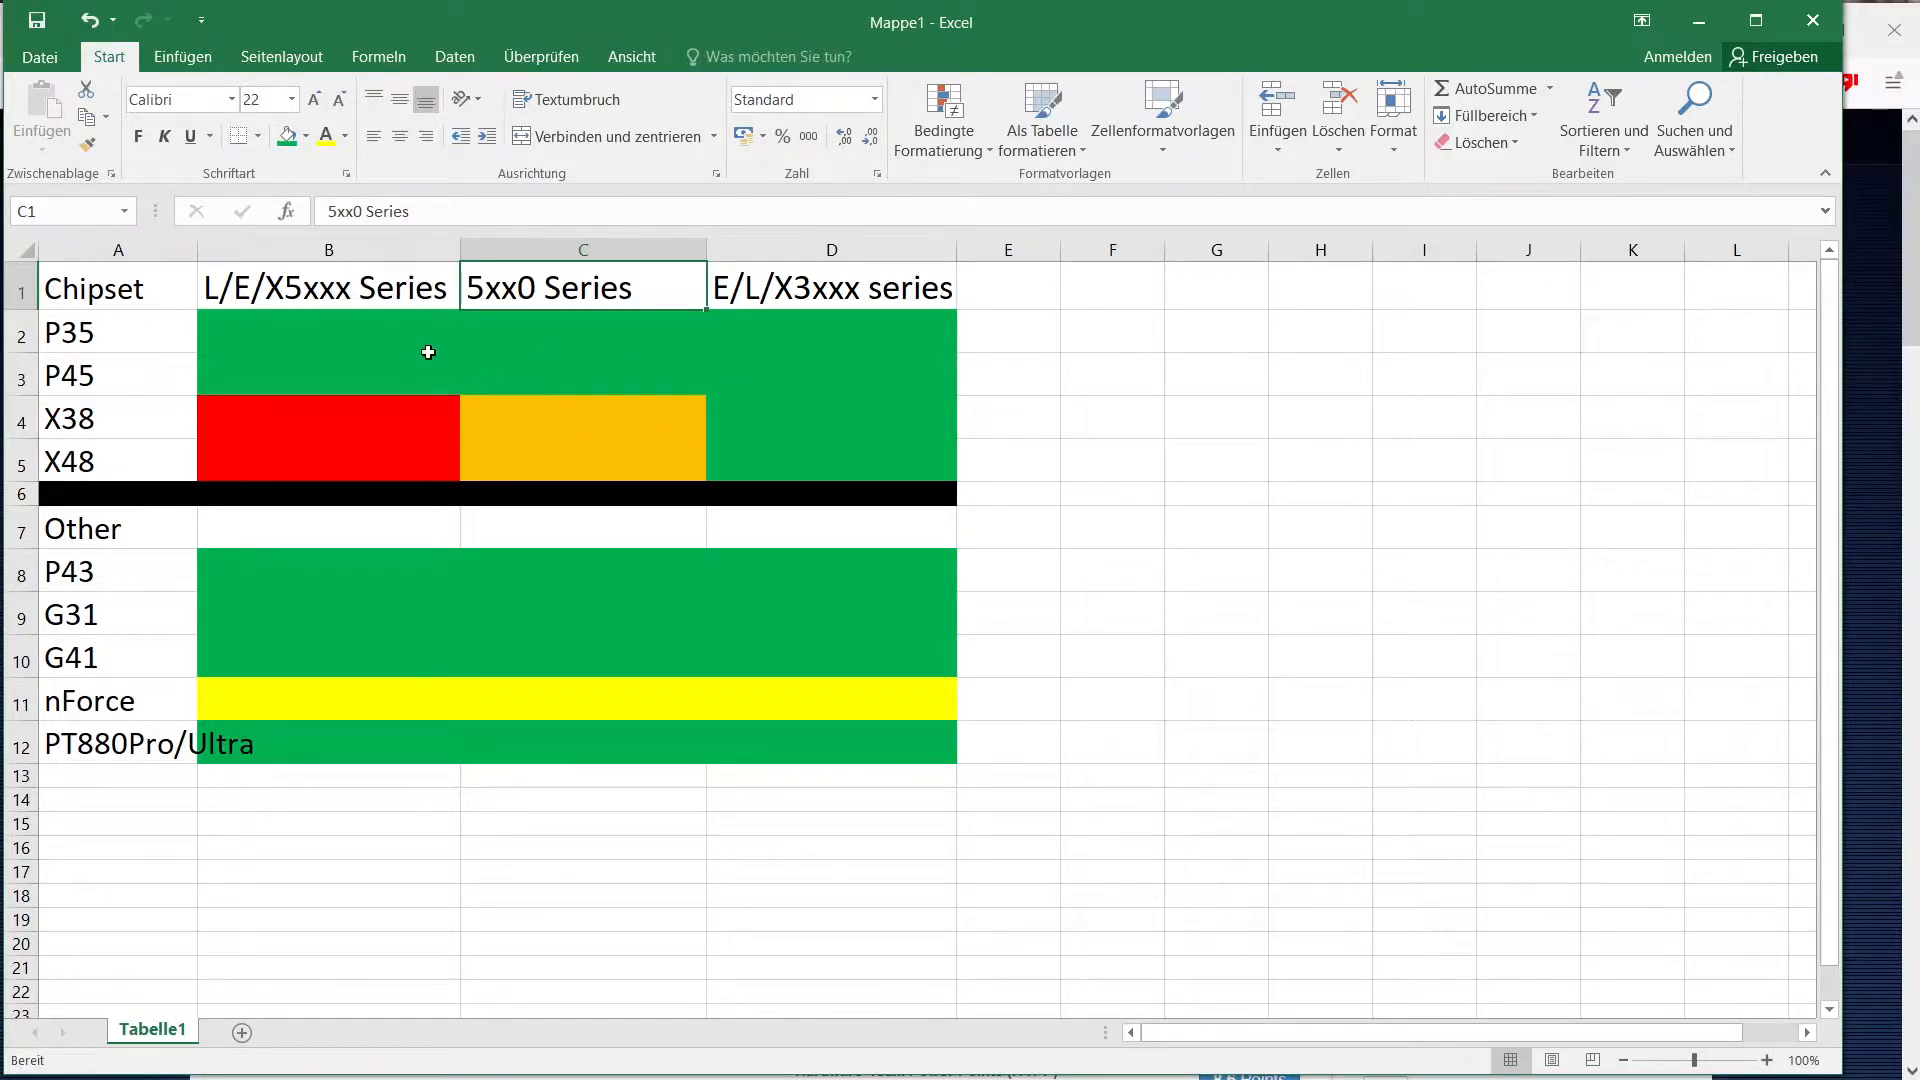
{"action": "mouse_move", "coordinate": [475, 266]}
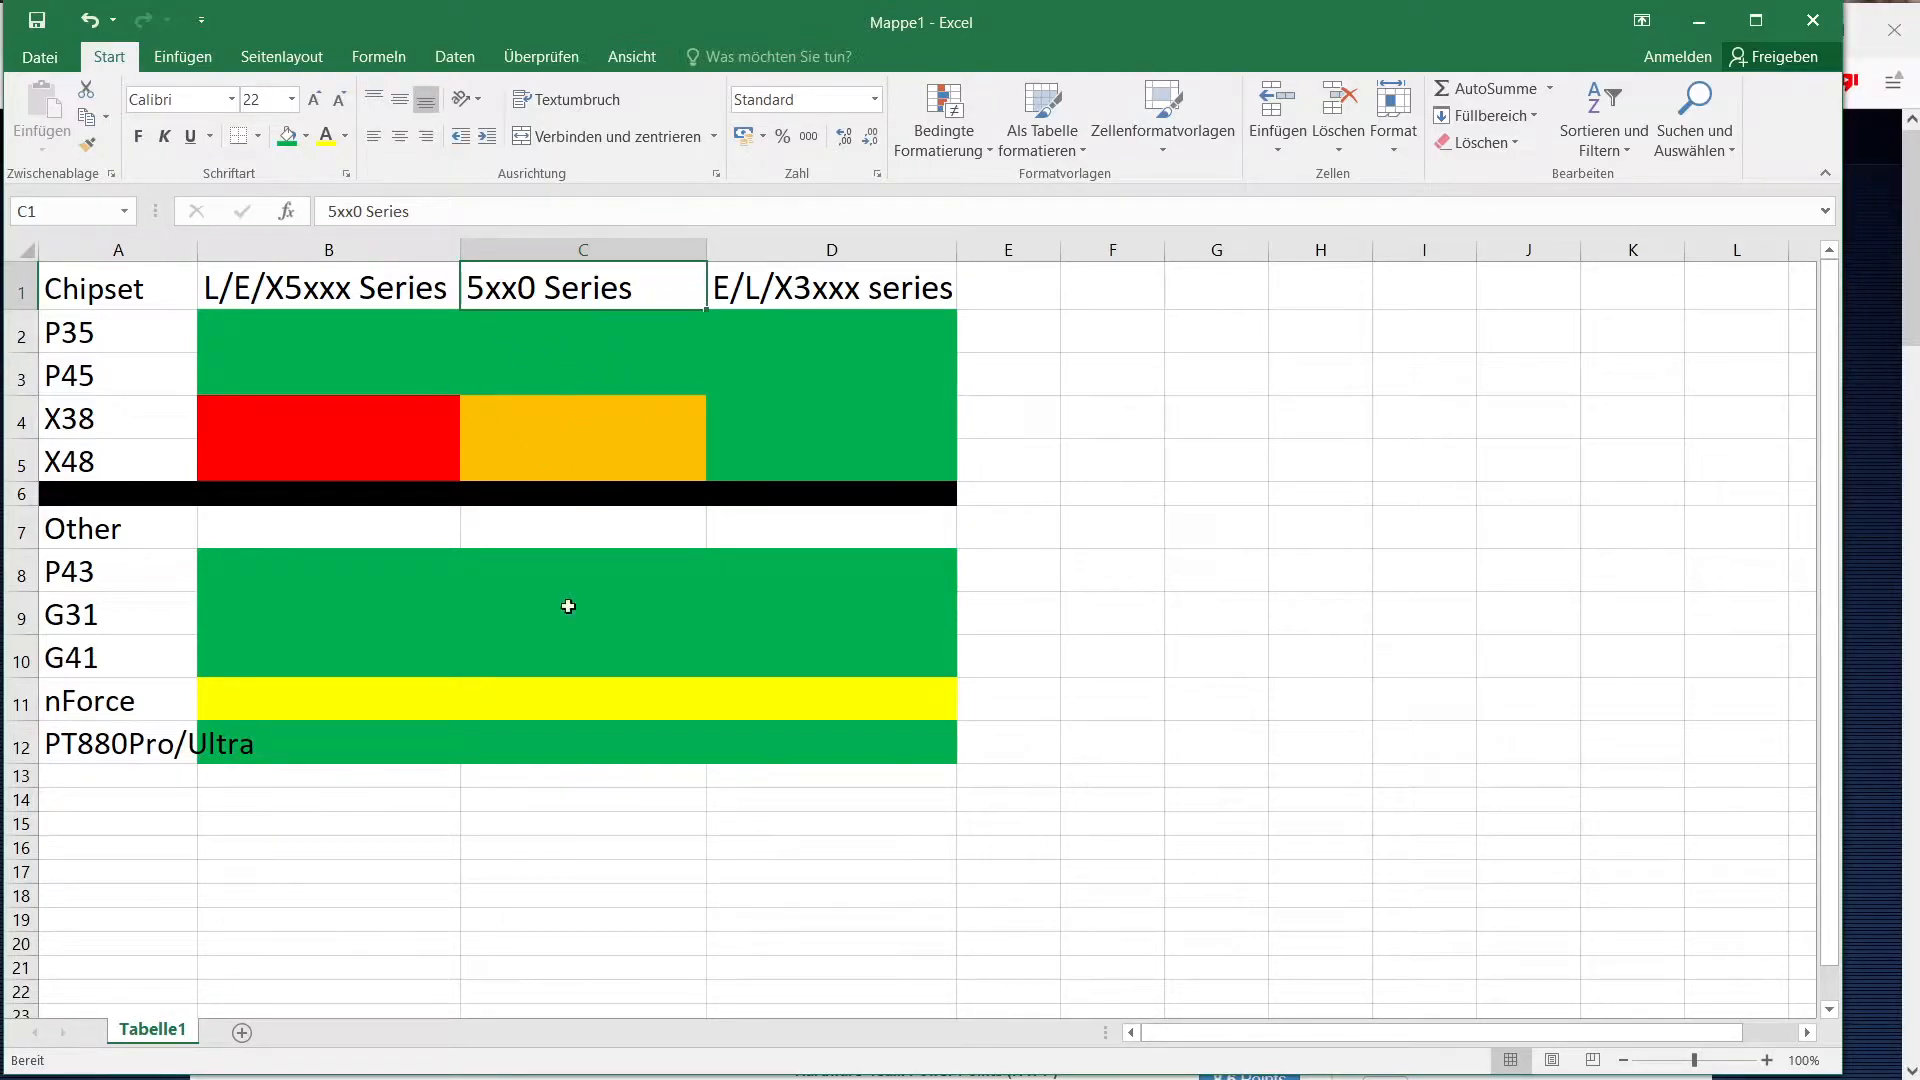
{"action": "mouse_move", "coordinate": [731, 431]}
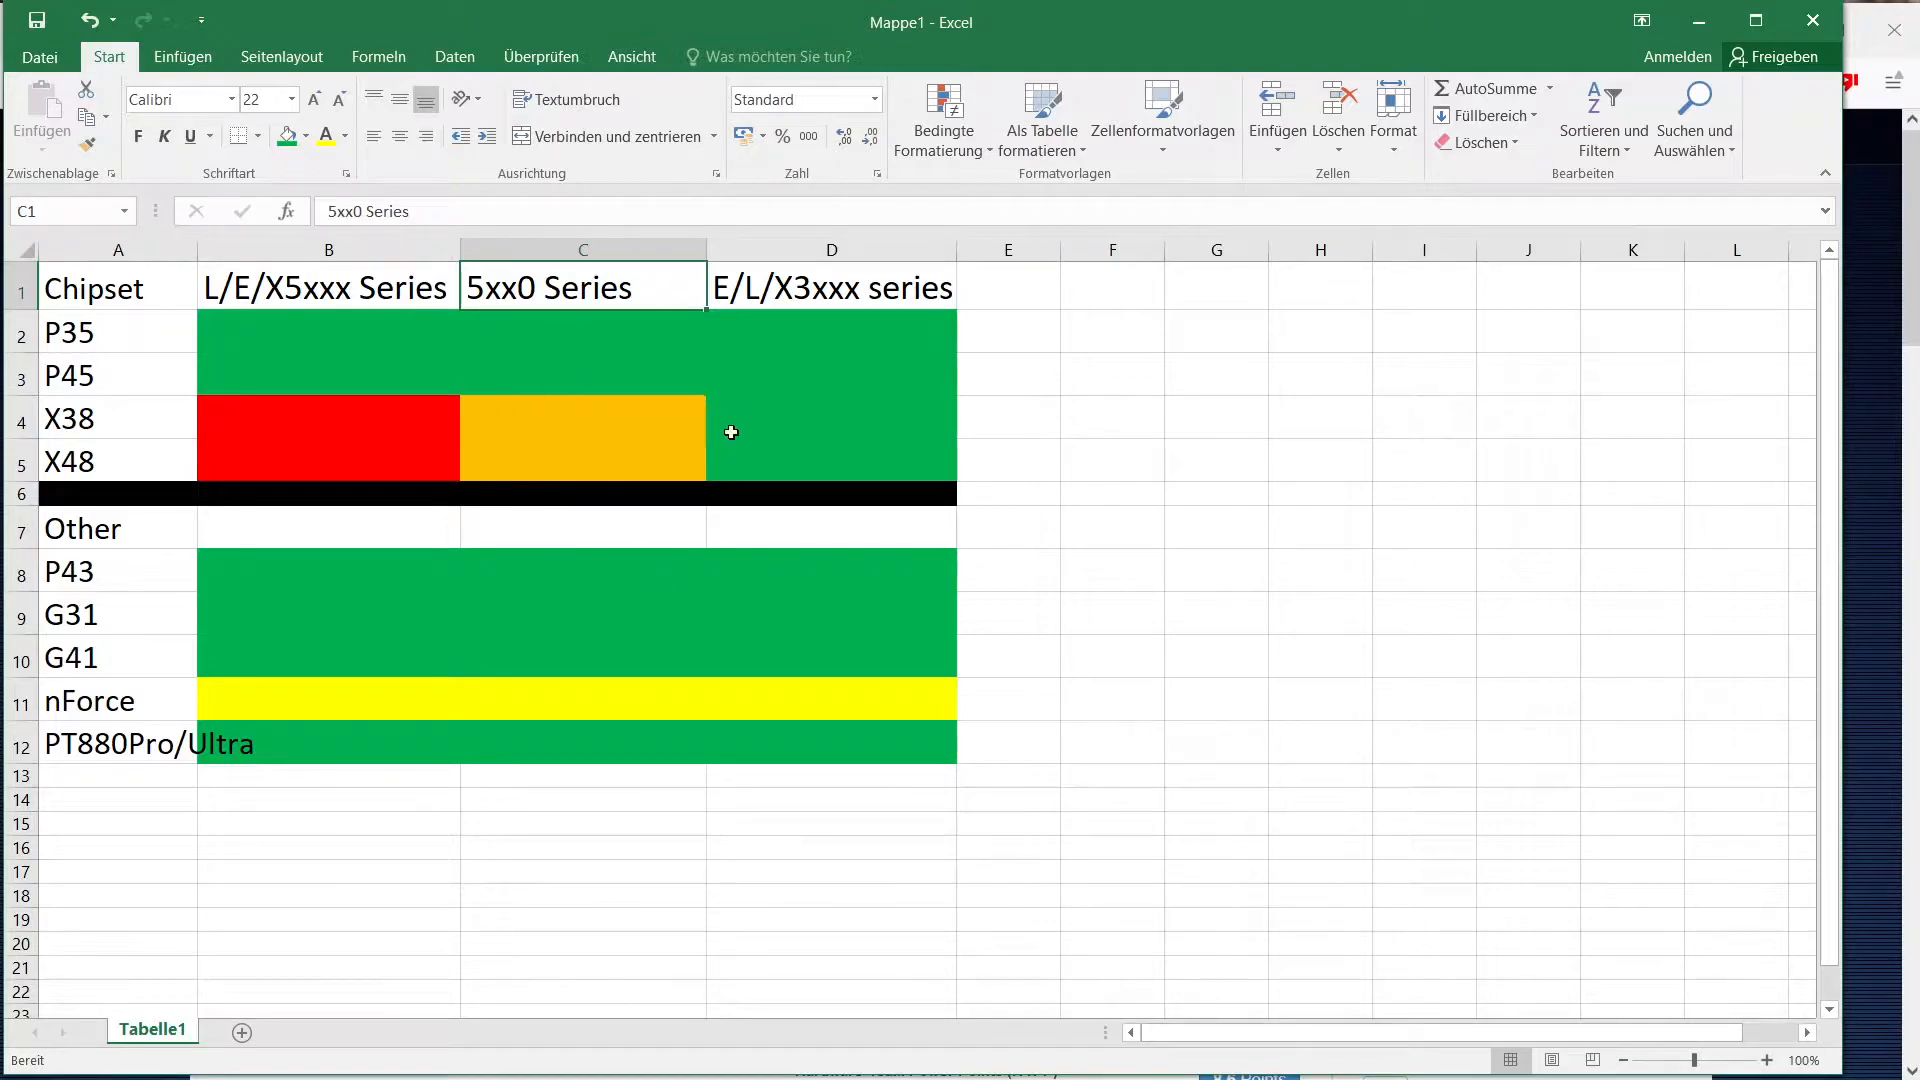
{"action": "left_click", "coordinate": [830, 288]}
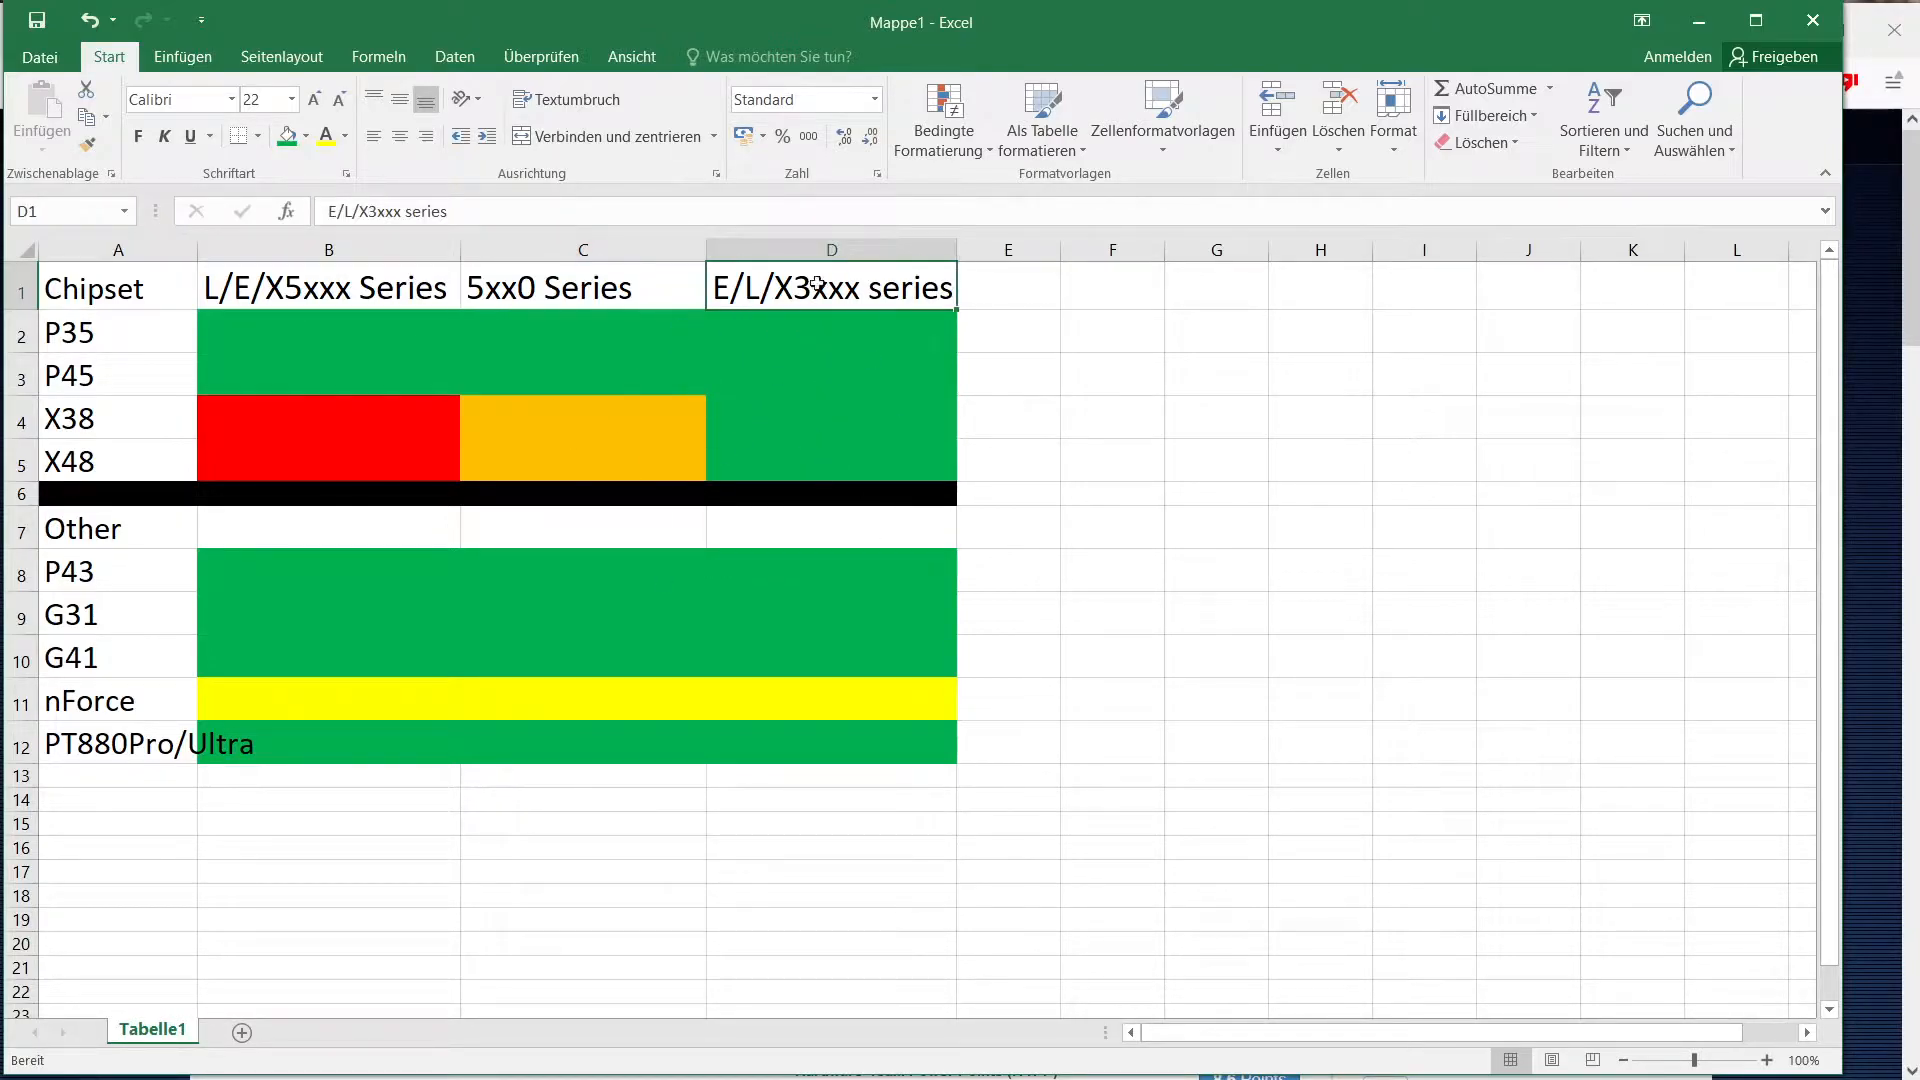
{"action": "mouse_move", "coordinate": [841, 447]}
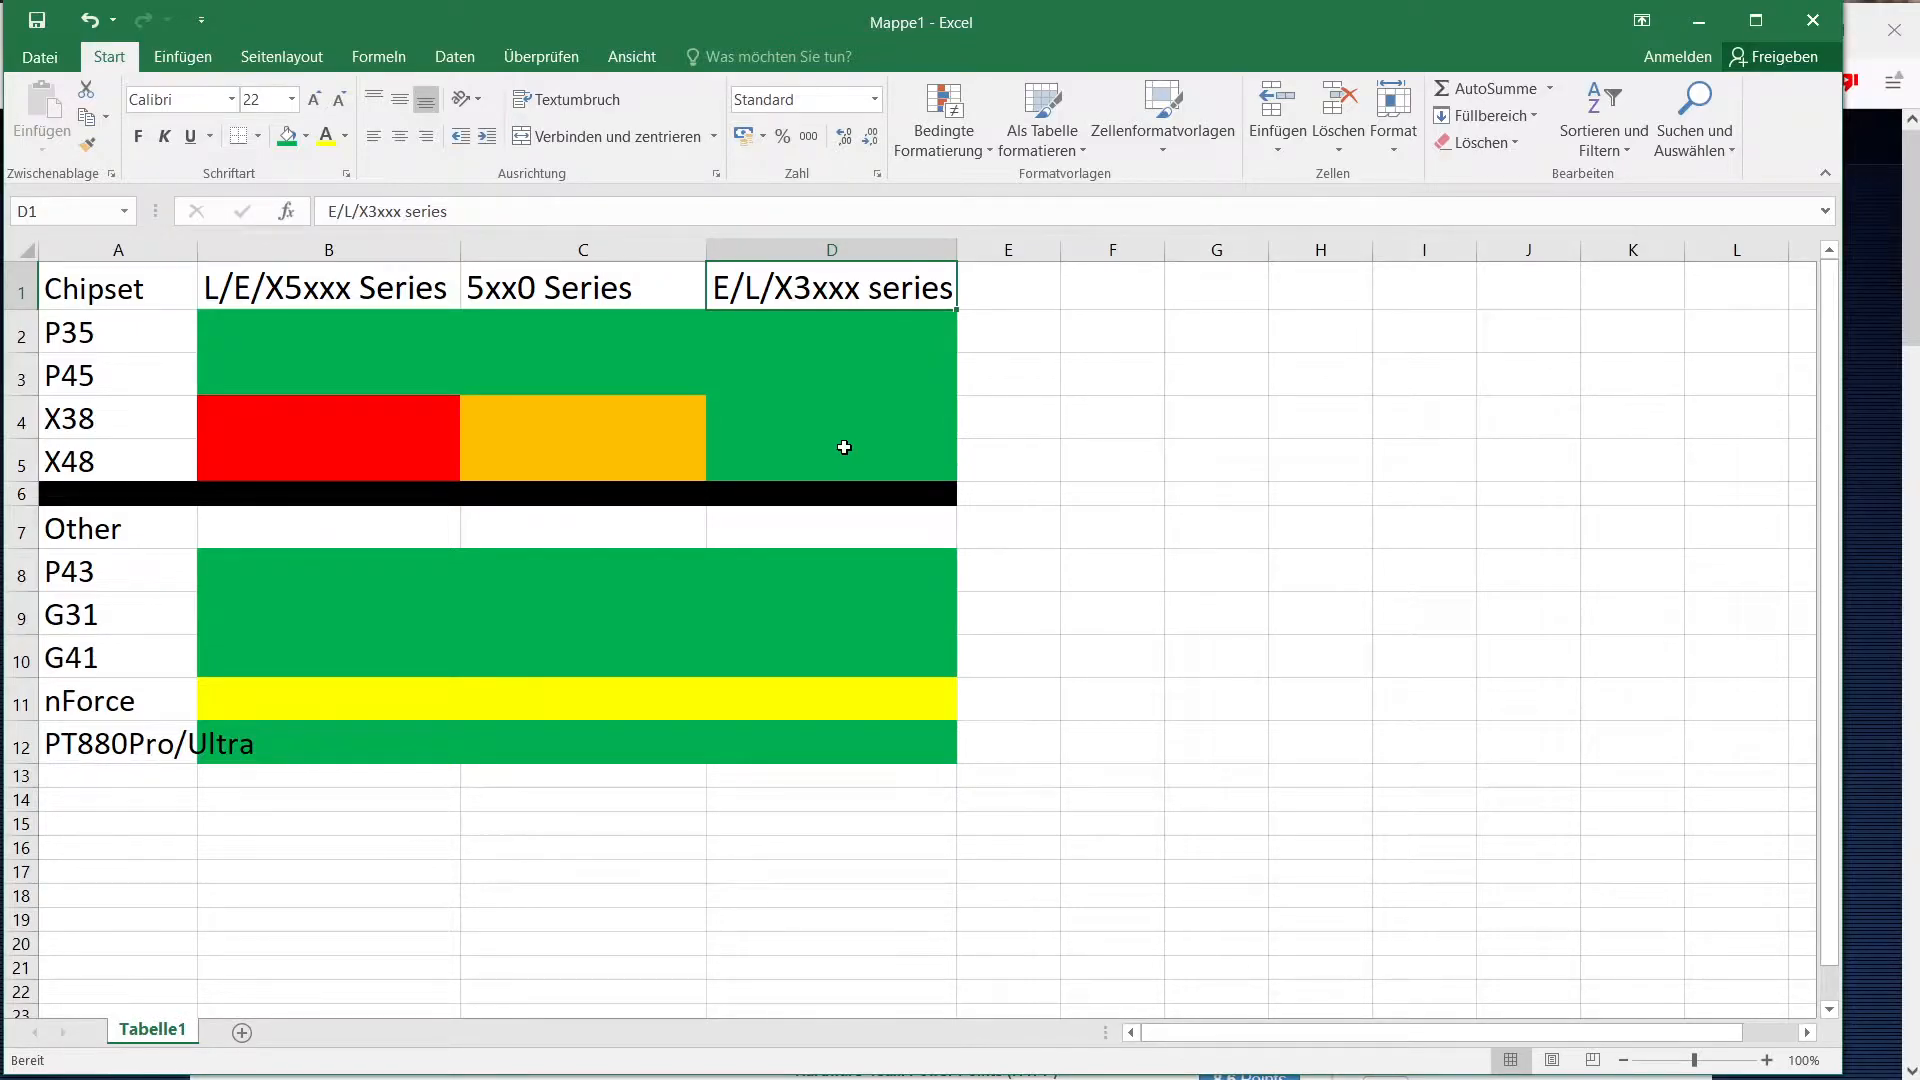
{"action": "mouse_move", "coordinate": [719, 316]}
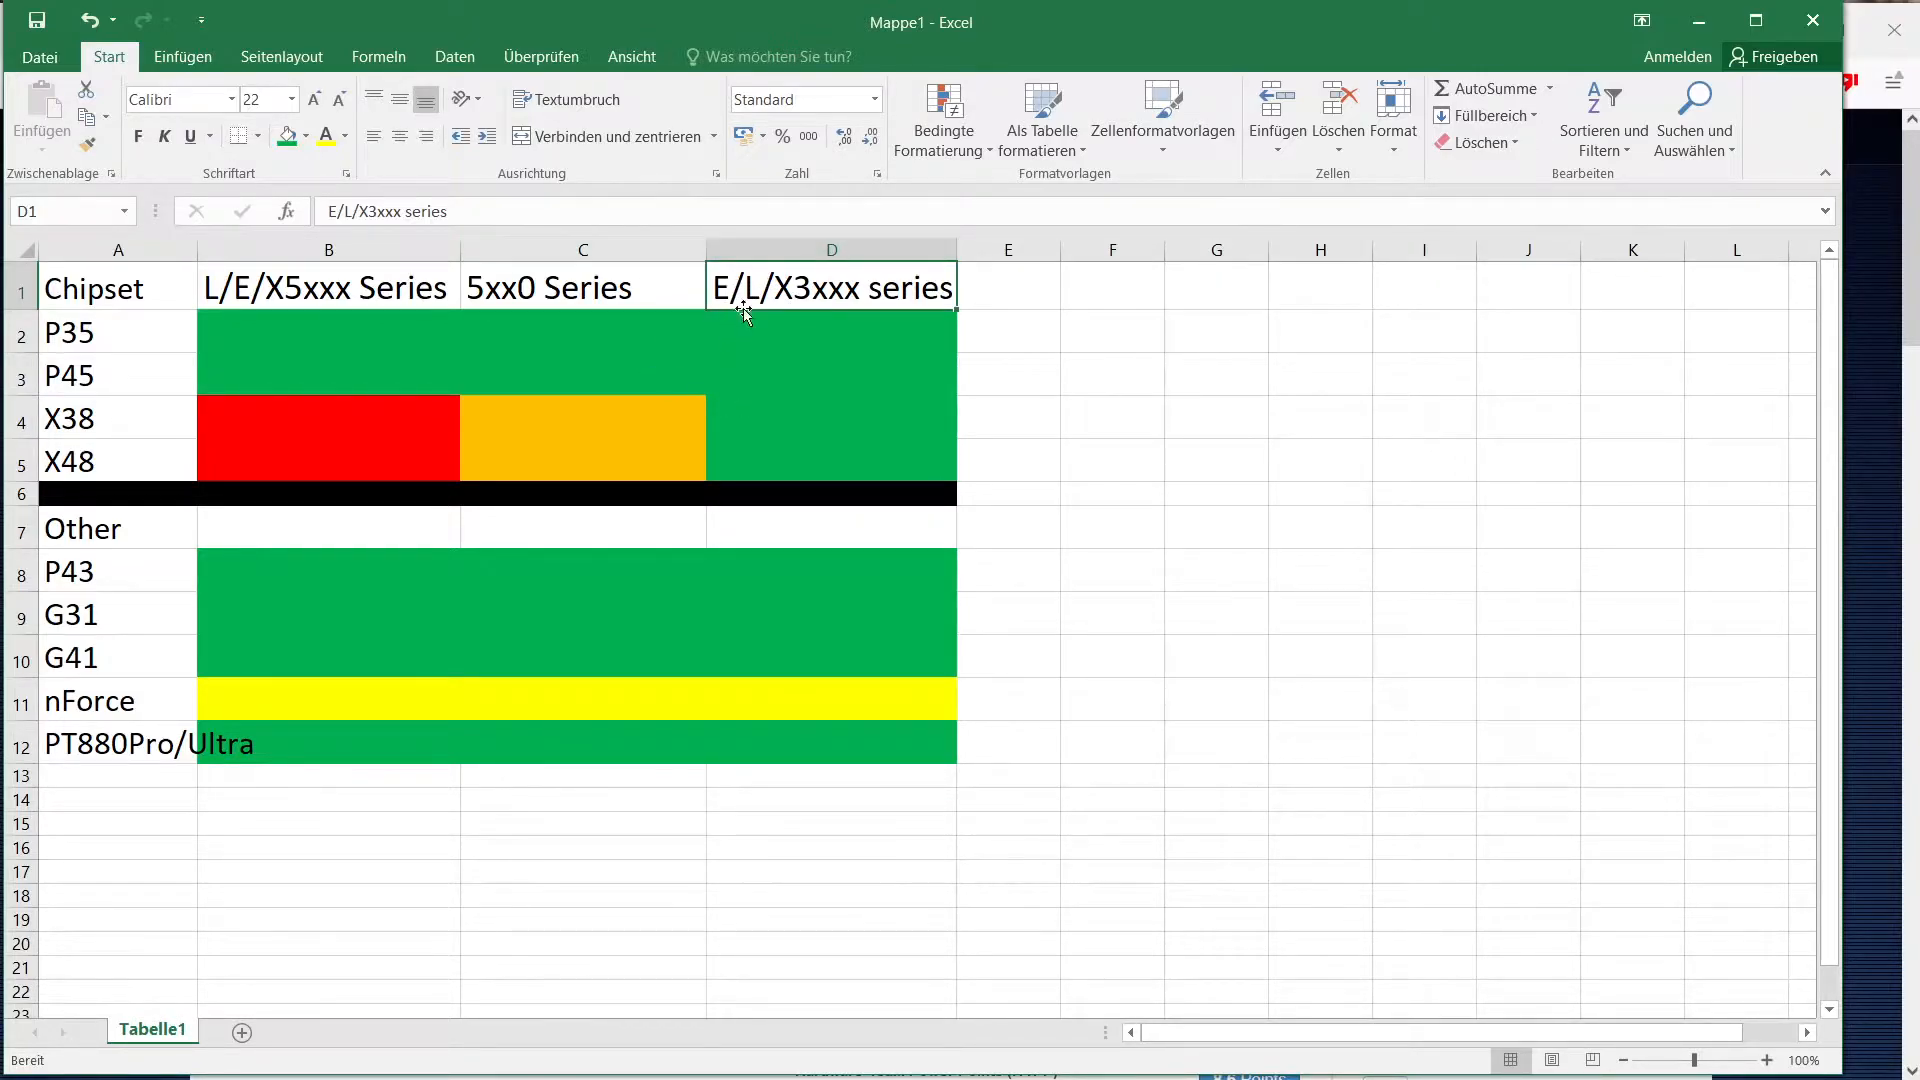
{"action": "mouse_move", "coordinate": [807, 429]}
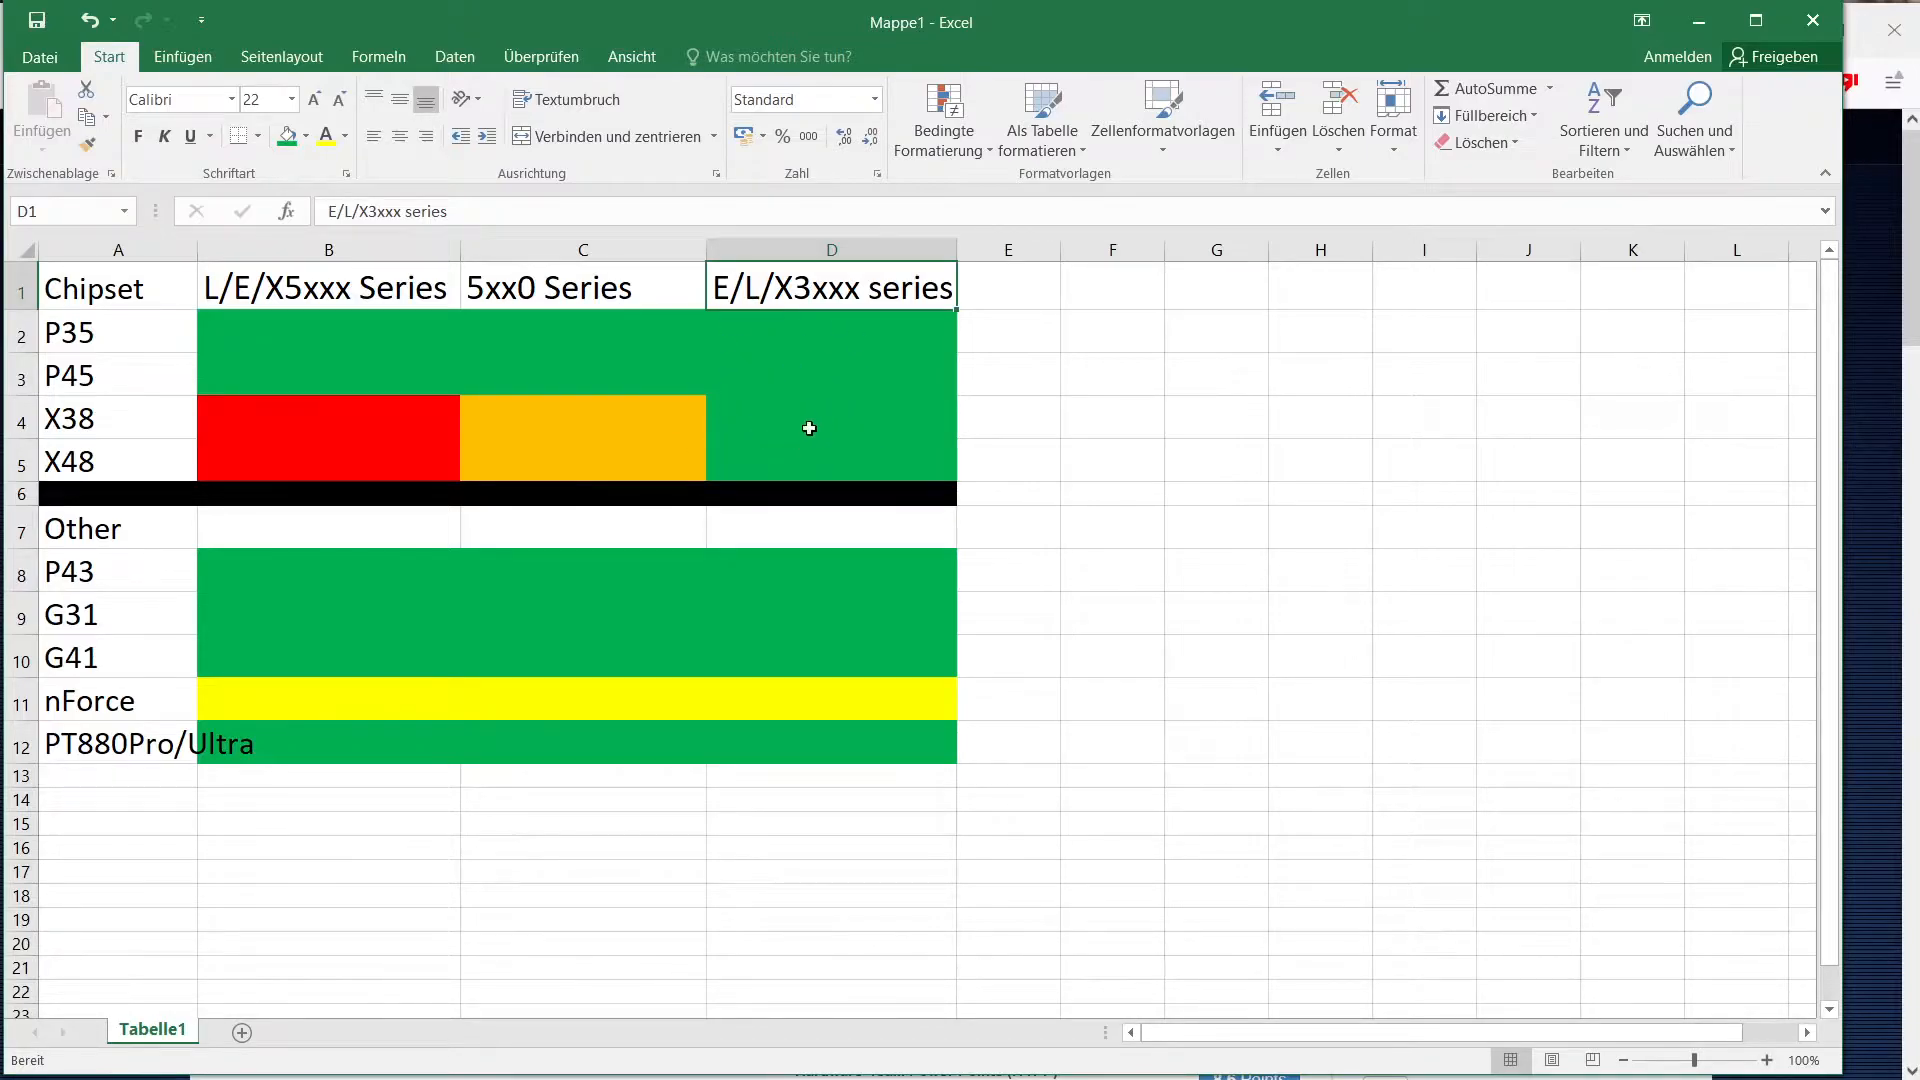
{"action": "mouse_move", "coordinate": [784, 343]}
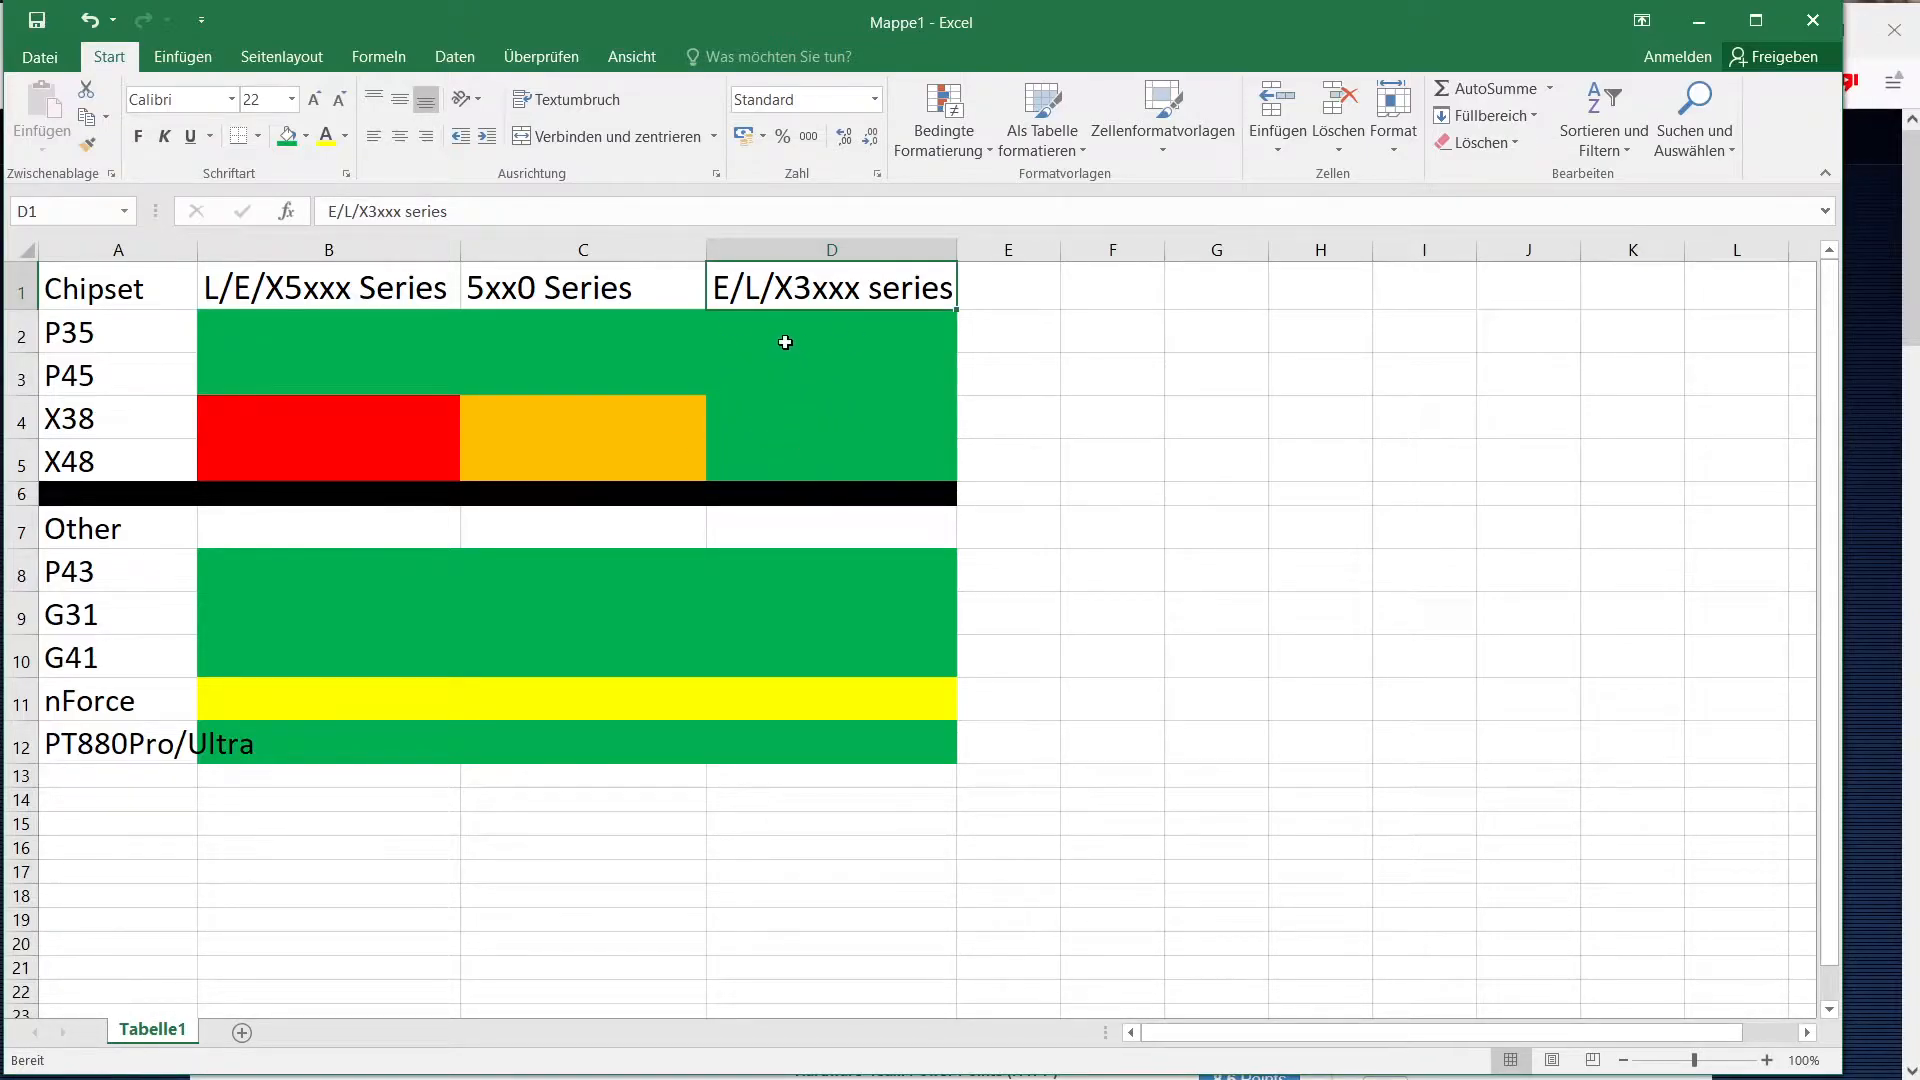
{"action": "mouse_move", "coordinate": [803, 369]}
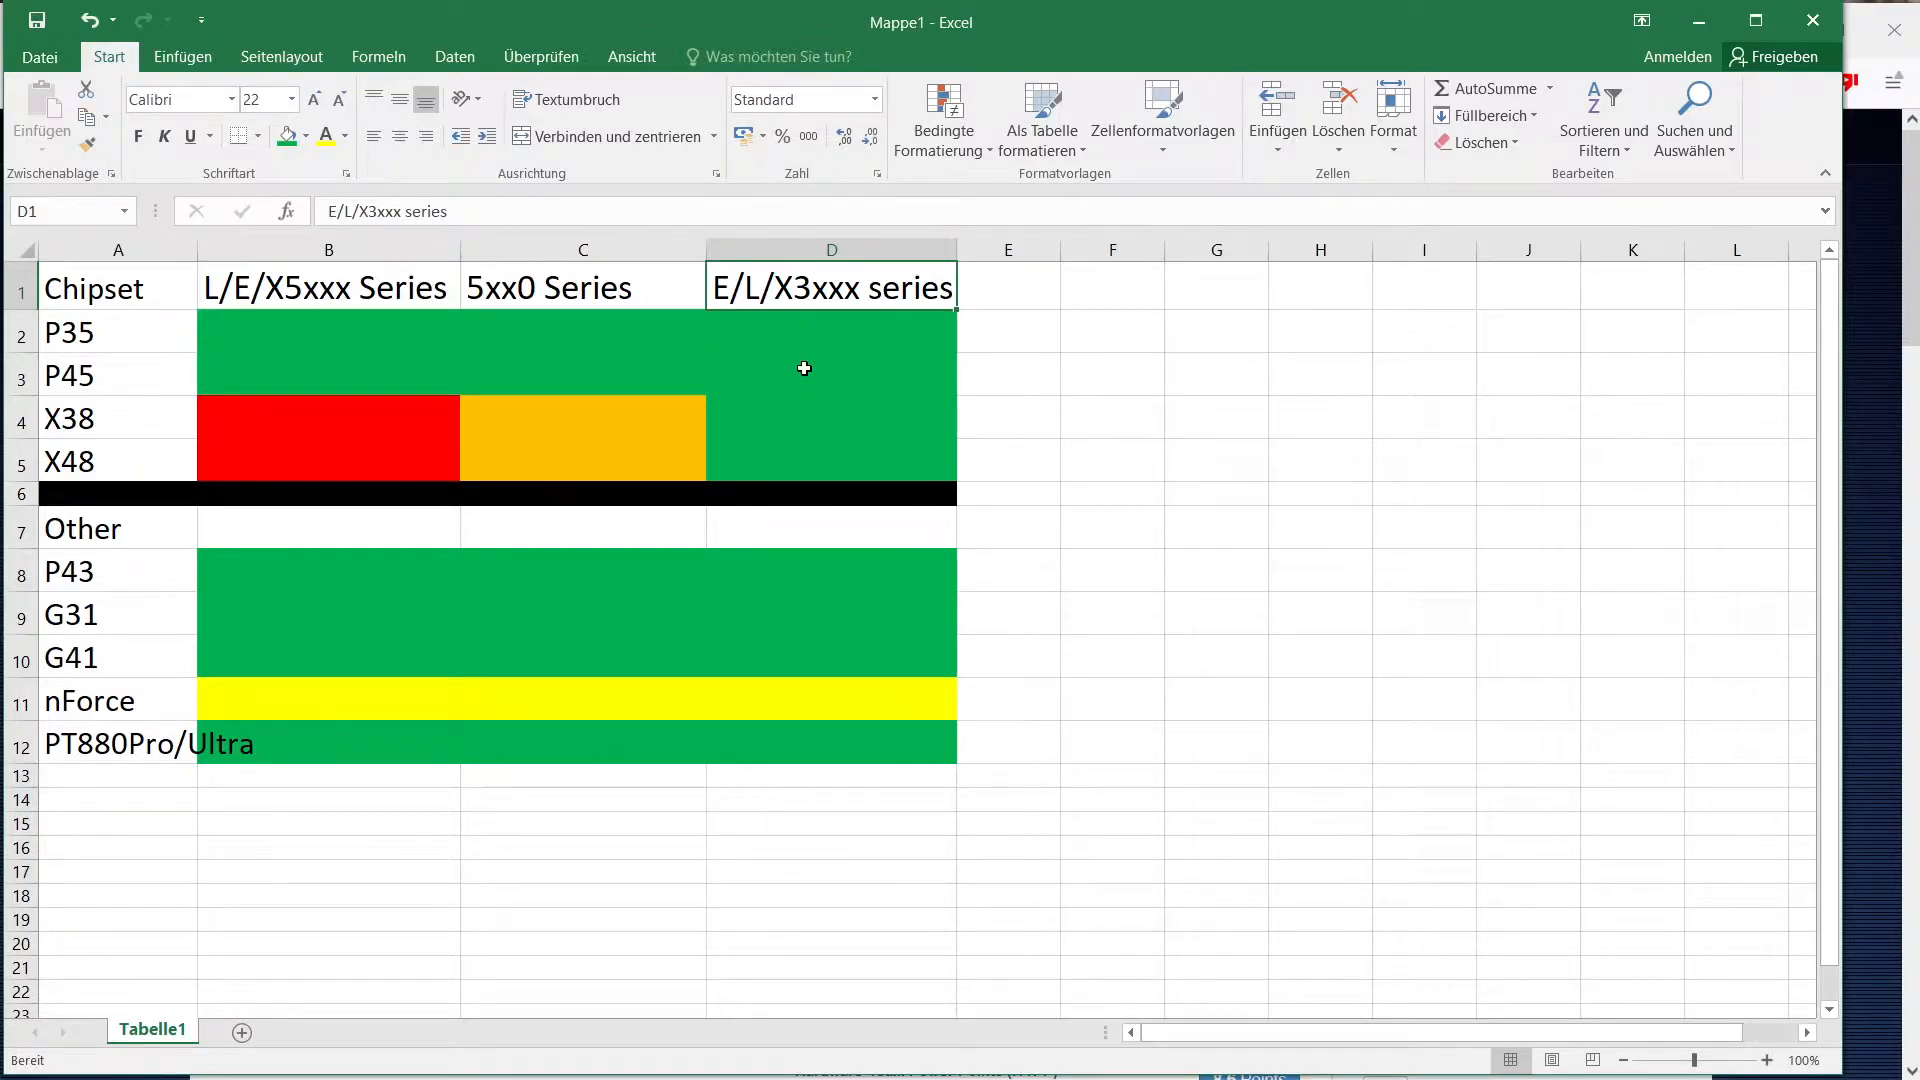
{"action": "mouse_move", "coordinate": [781, 360]}
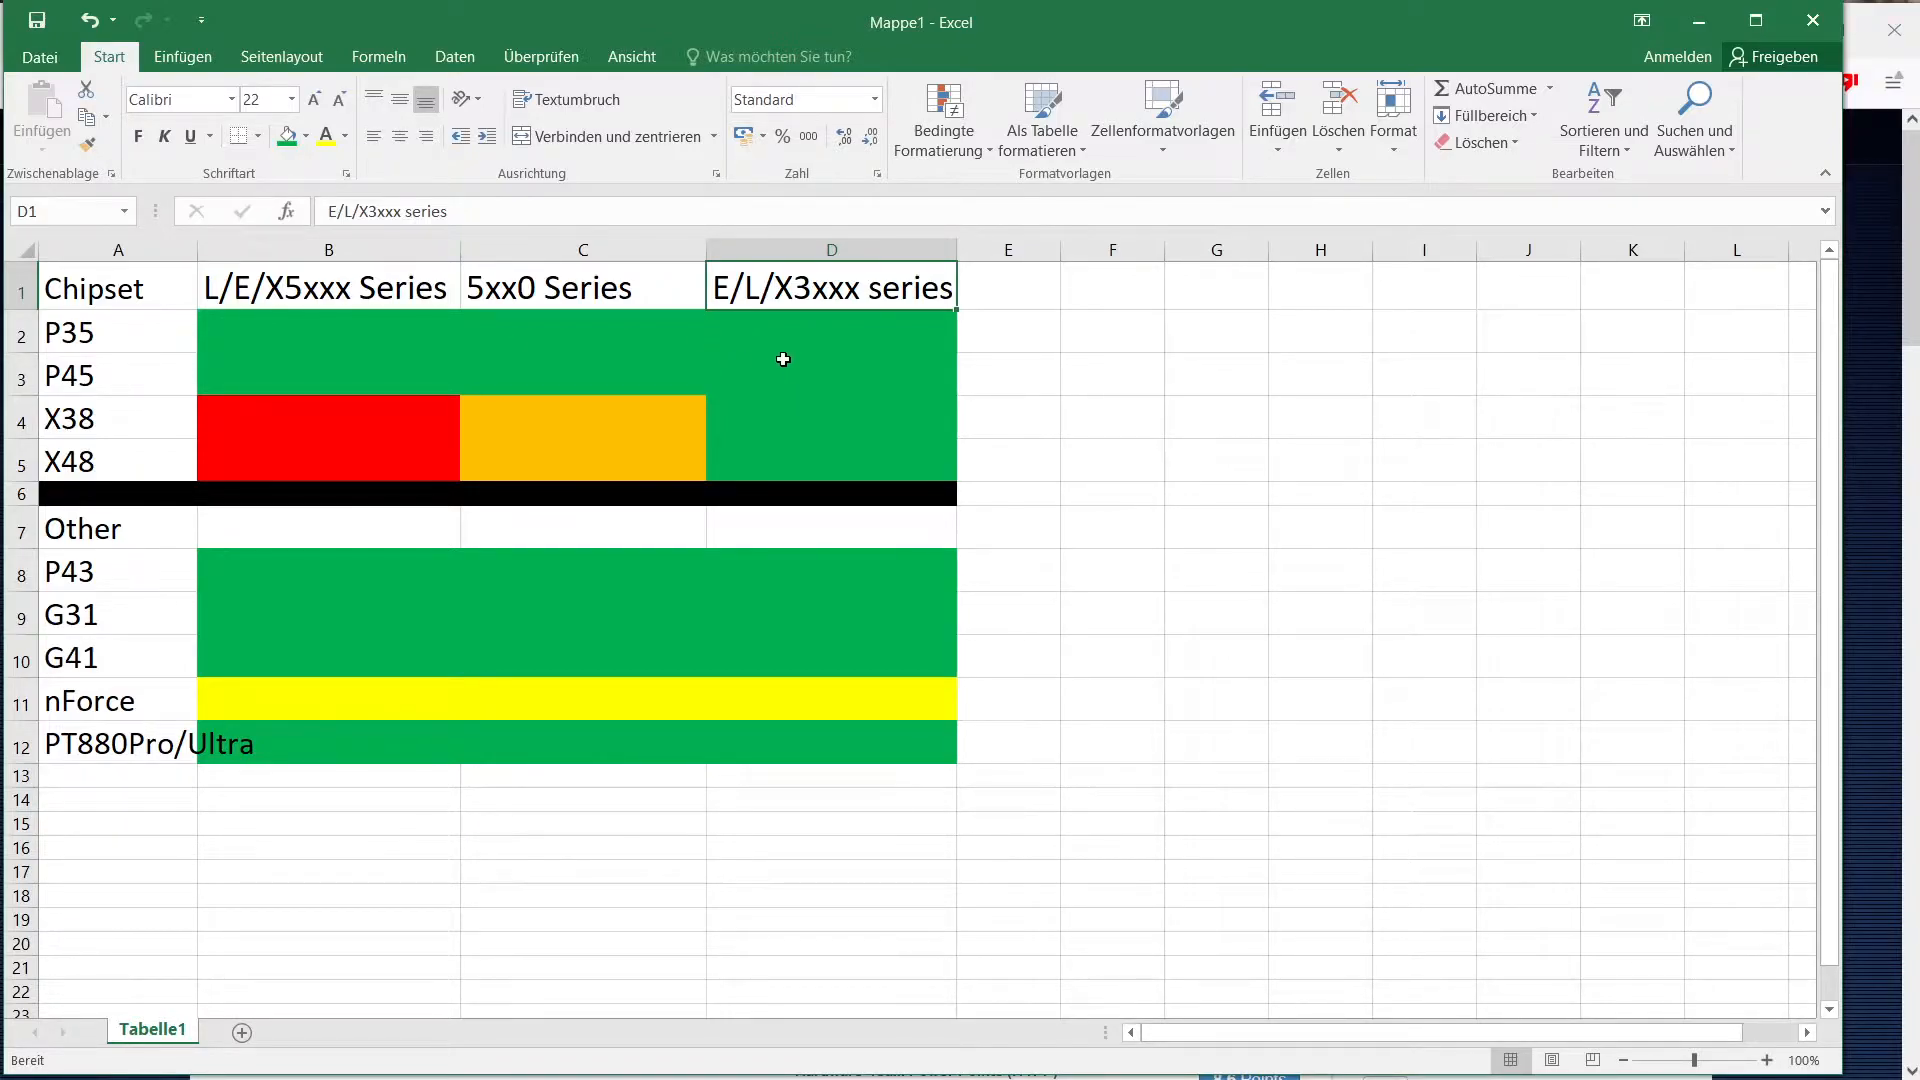
{"action": "mouse_move", "coordinate": [765, 316]}
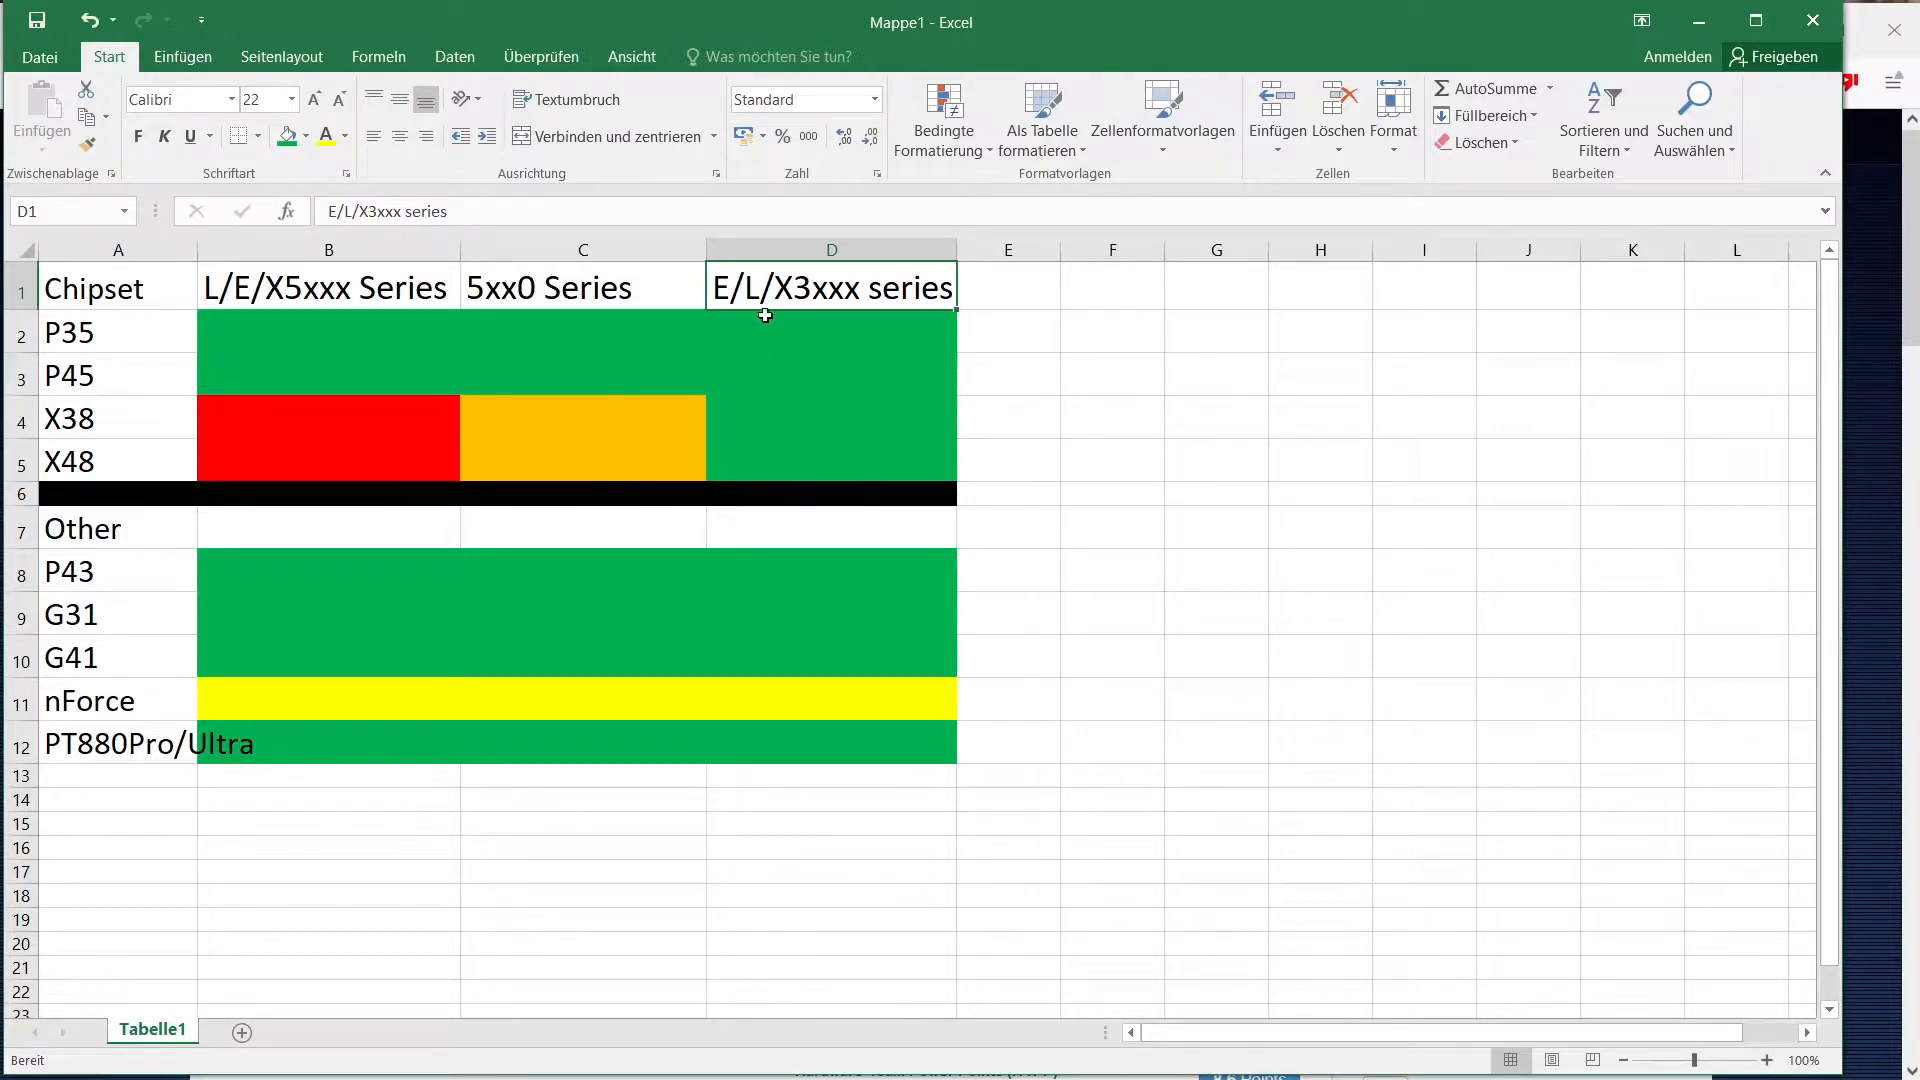
{"action": "mouse_move", "coordinate": [741, 302]}
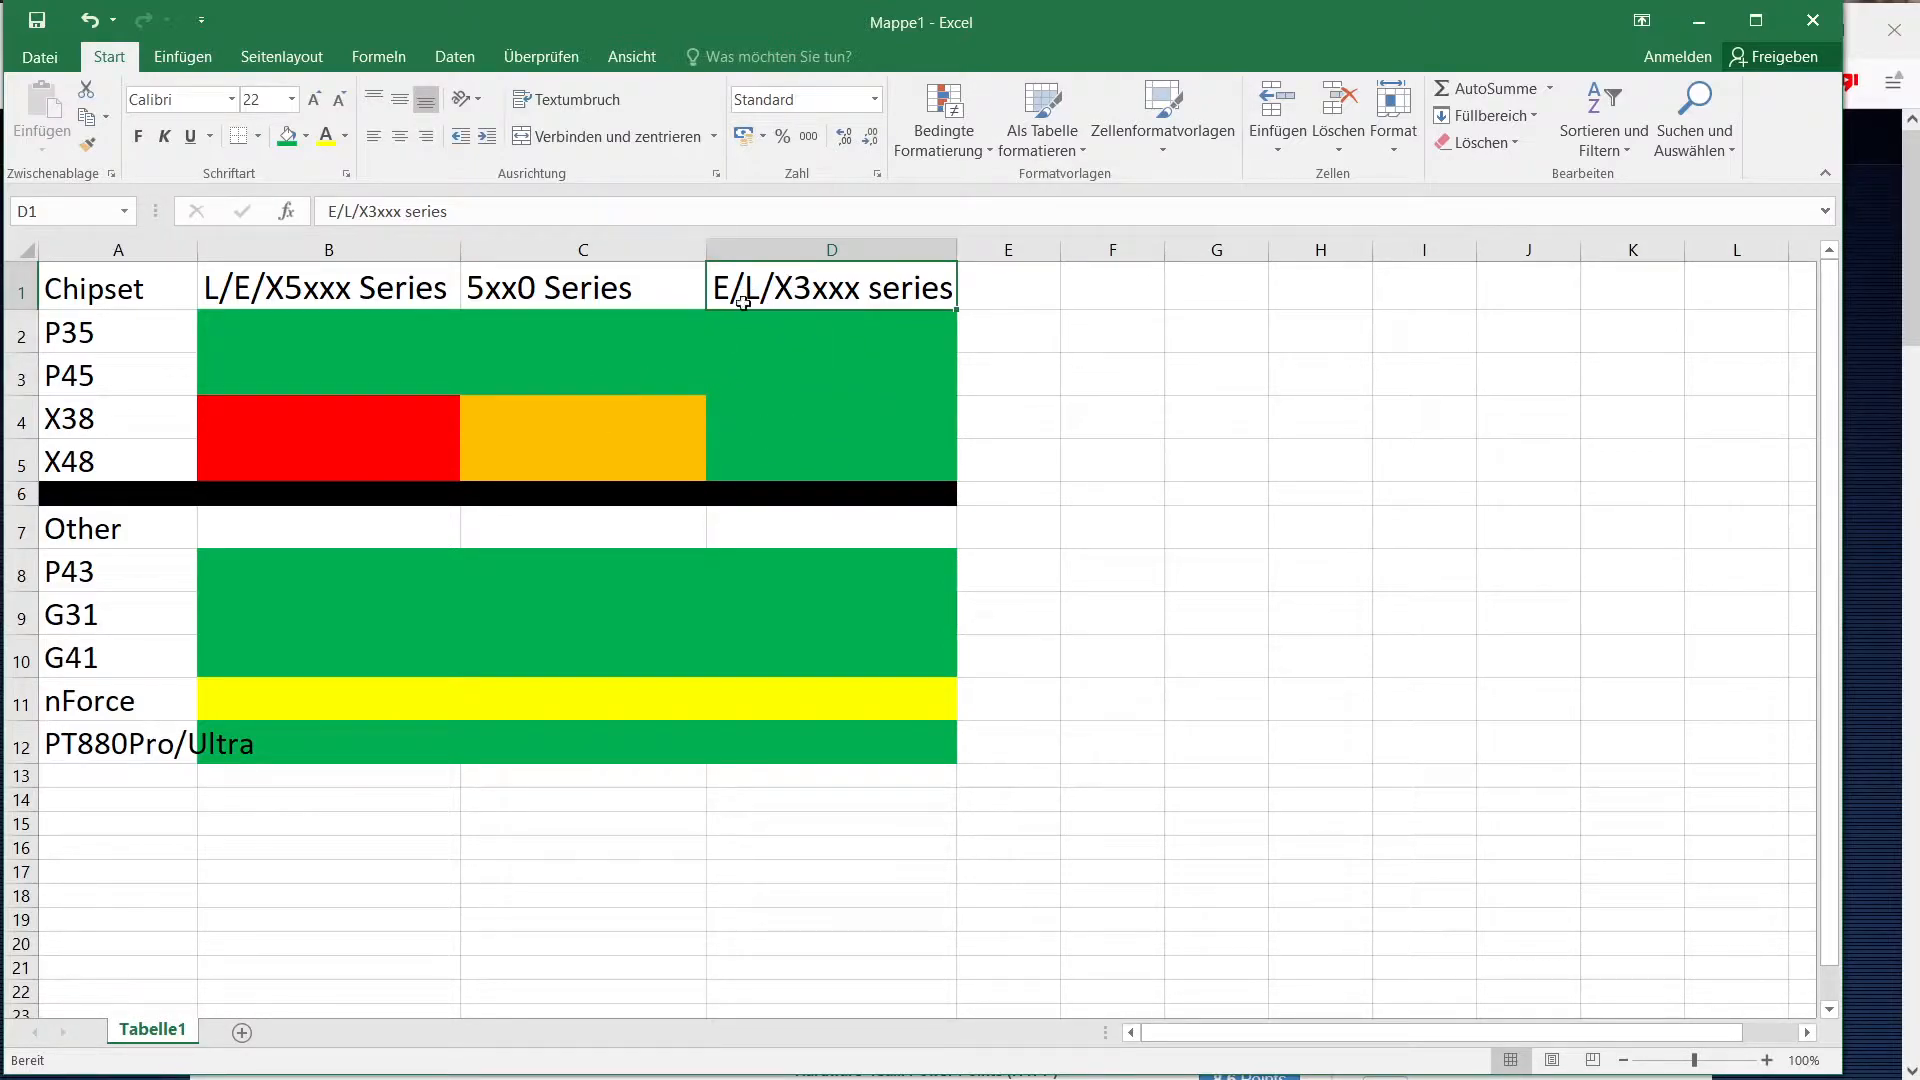
{"action": "mouse_move", "coordinate": [800, 340]}
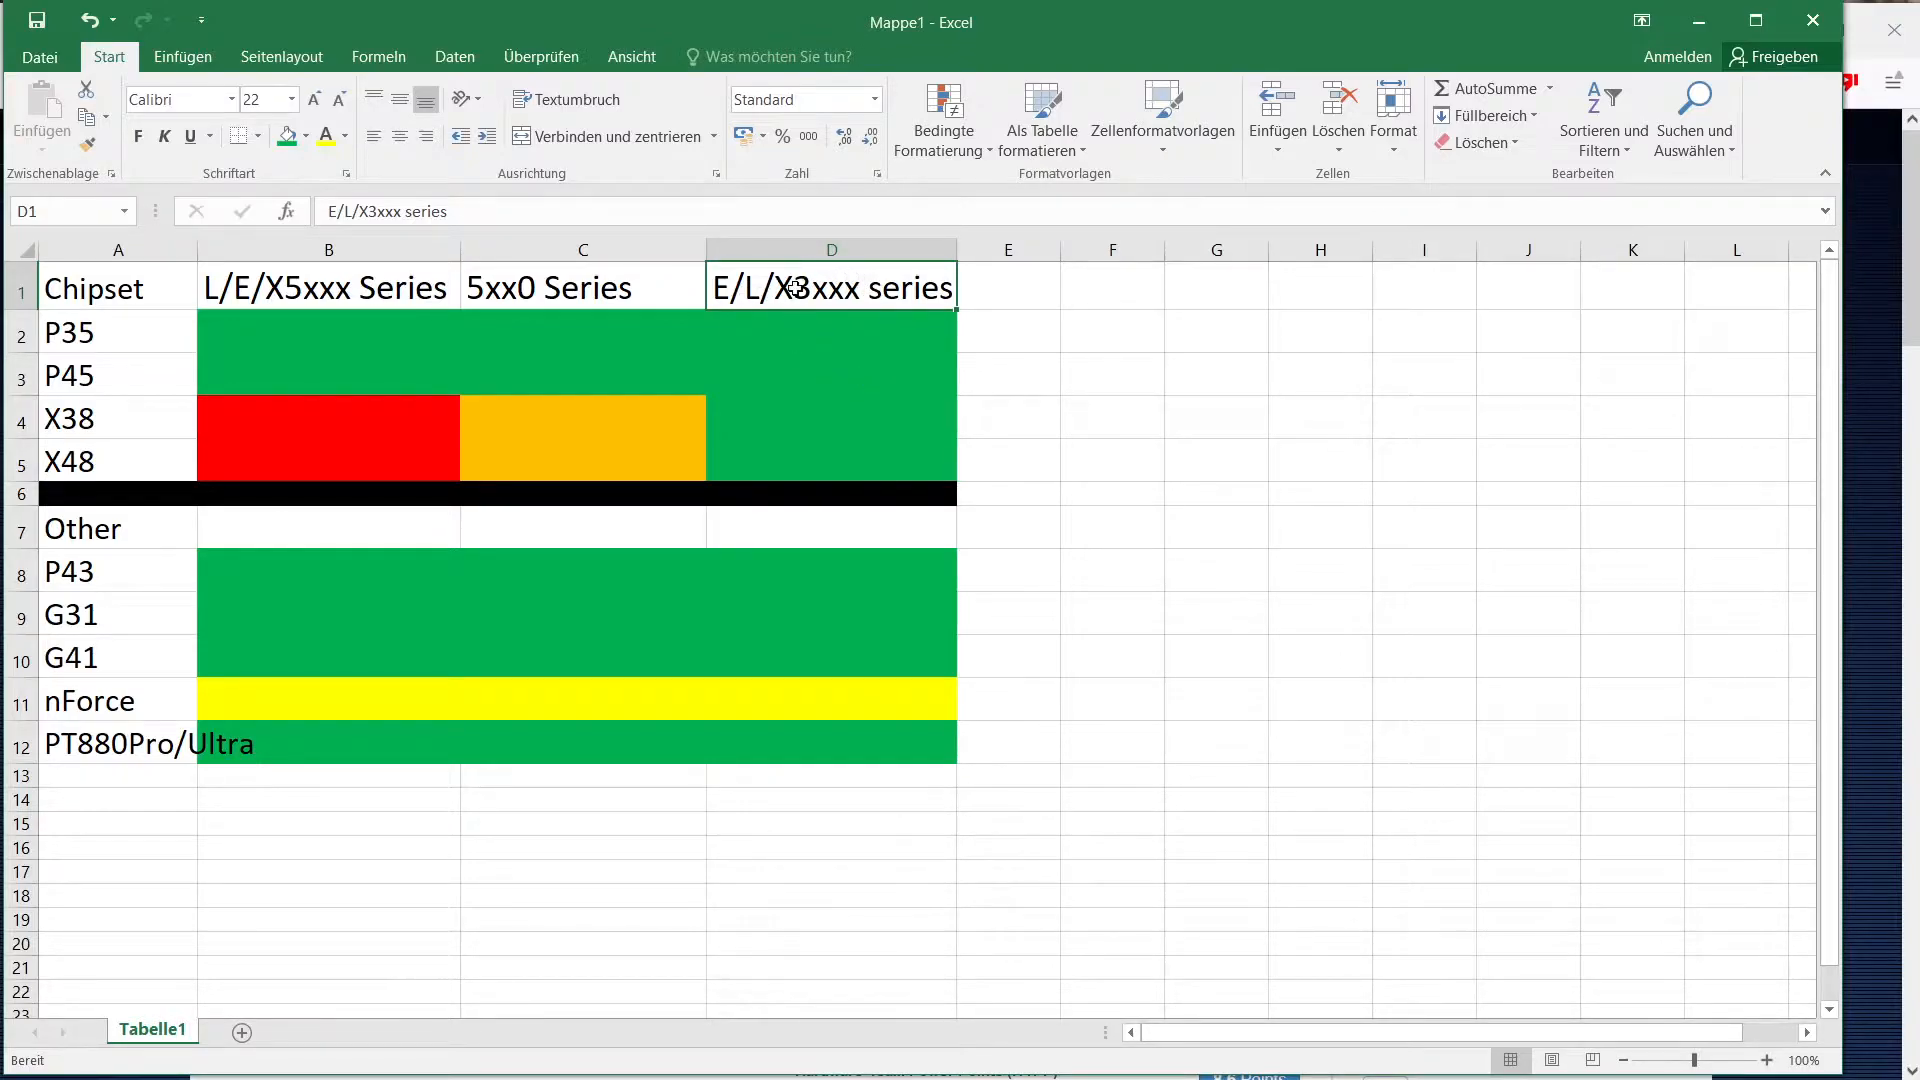
{"action": "mouse_move", "coordinate": [811, 347]}
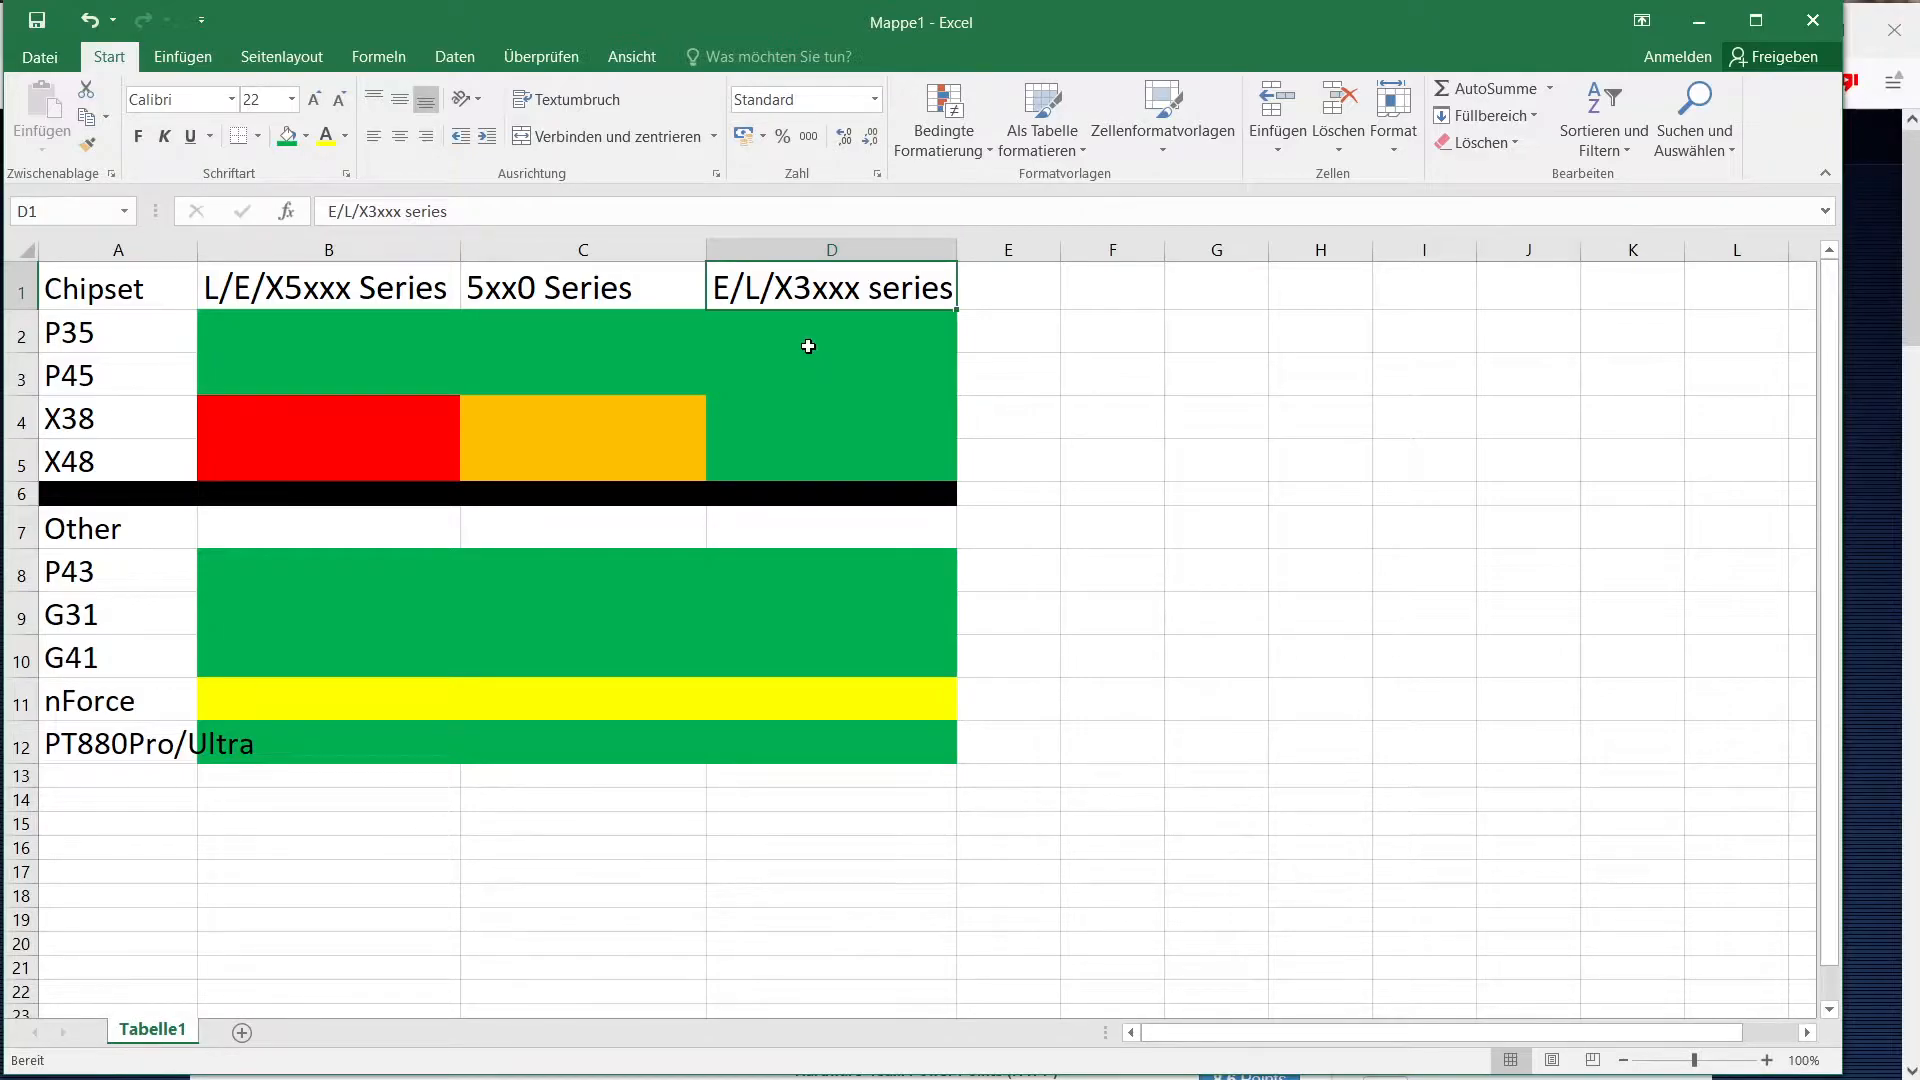
{"action": "mouse_move", "coordinate": [789, 354]}
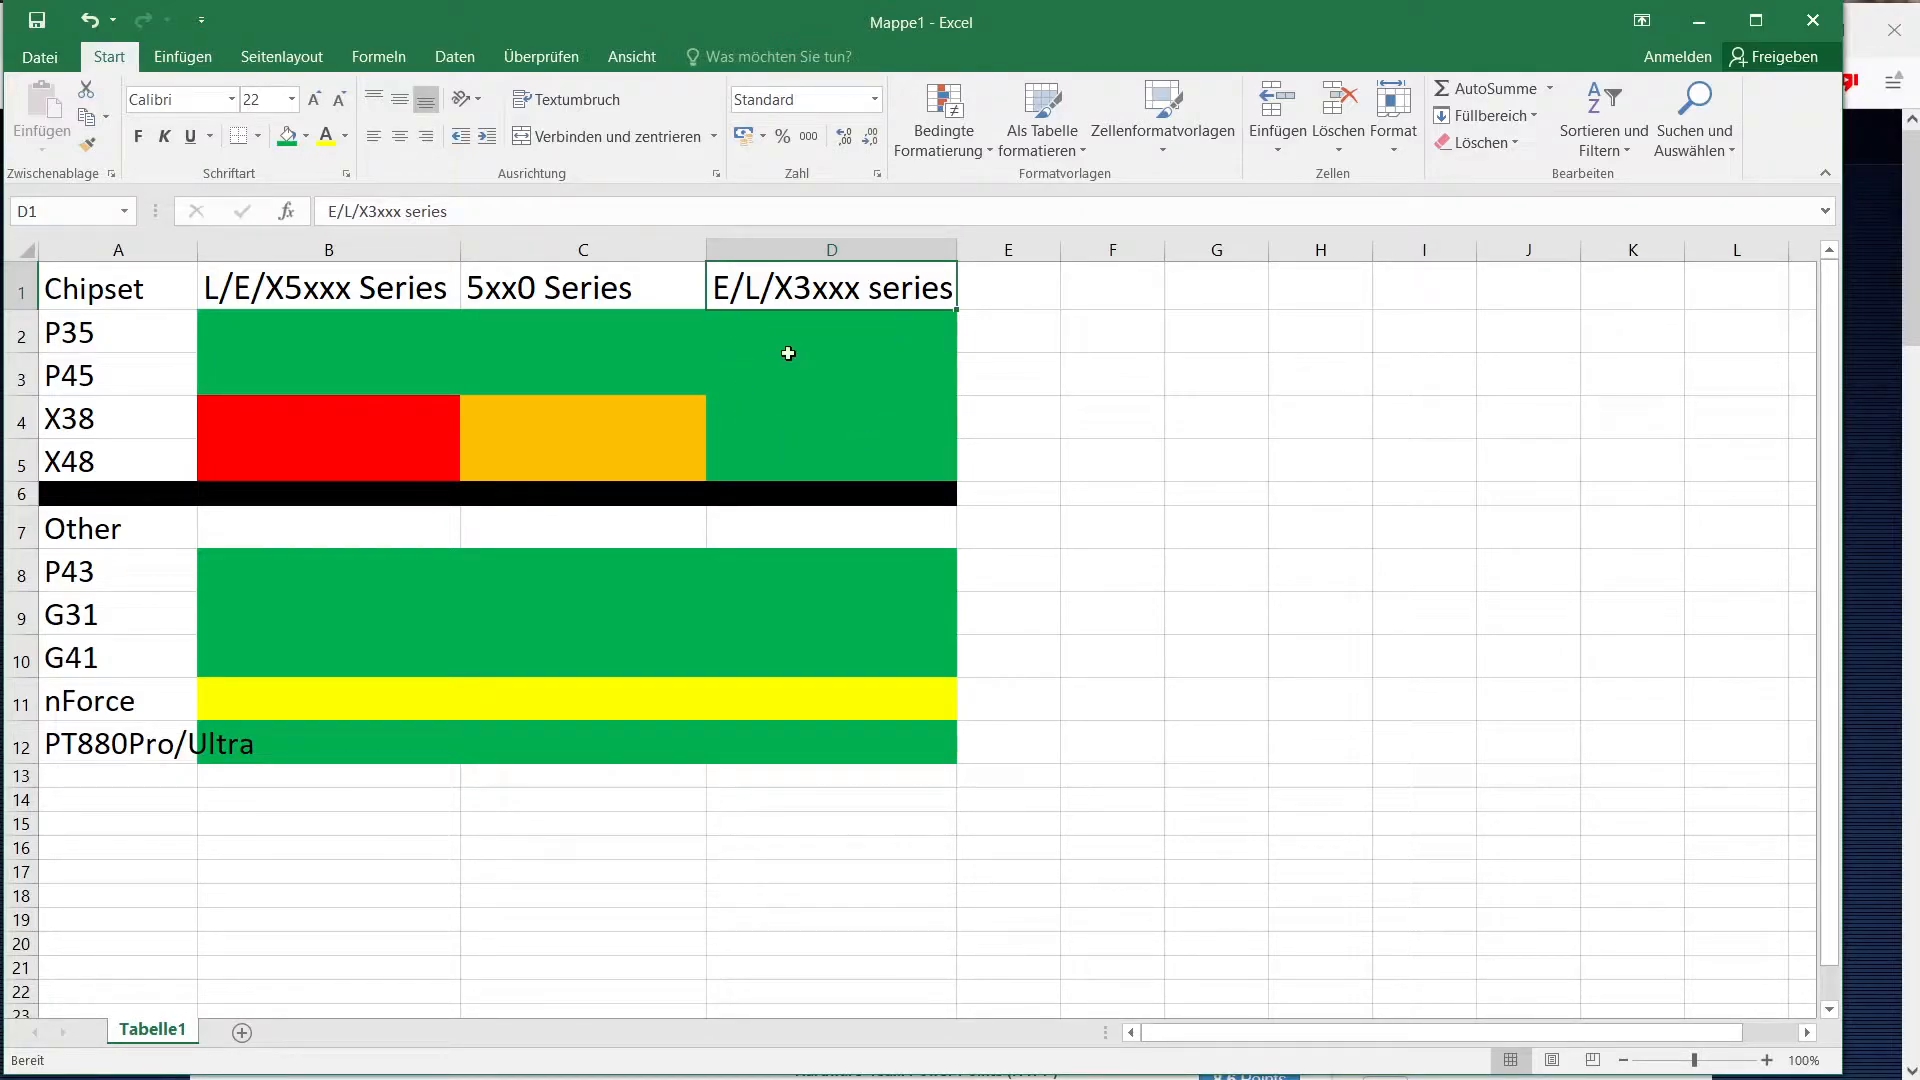
Select P35, then the X38 and X48 entries under the 5xx0 Series column.
{"action": "left_click", "coordinate": [328, 332]}
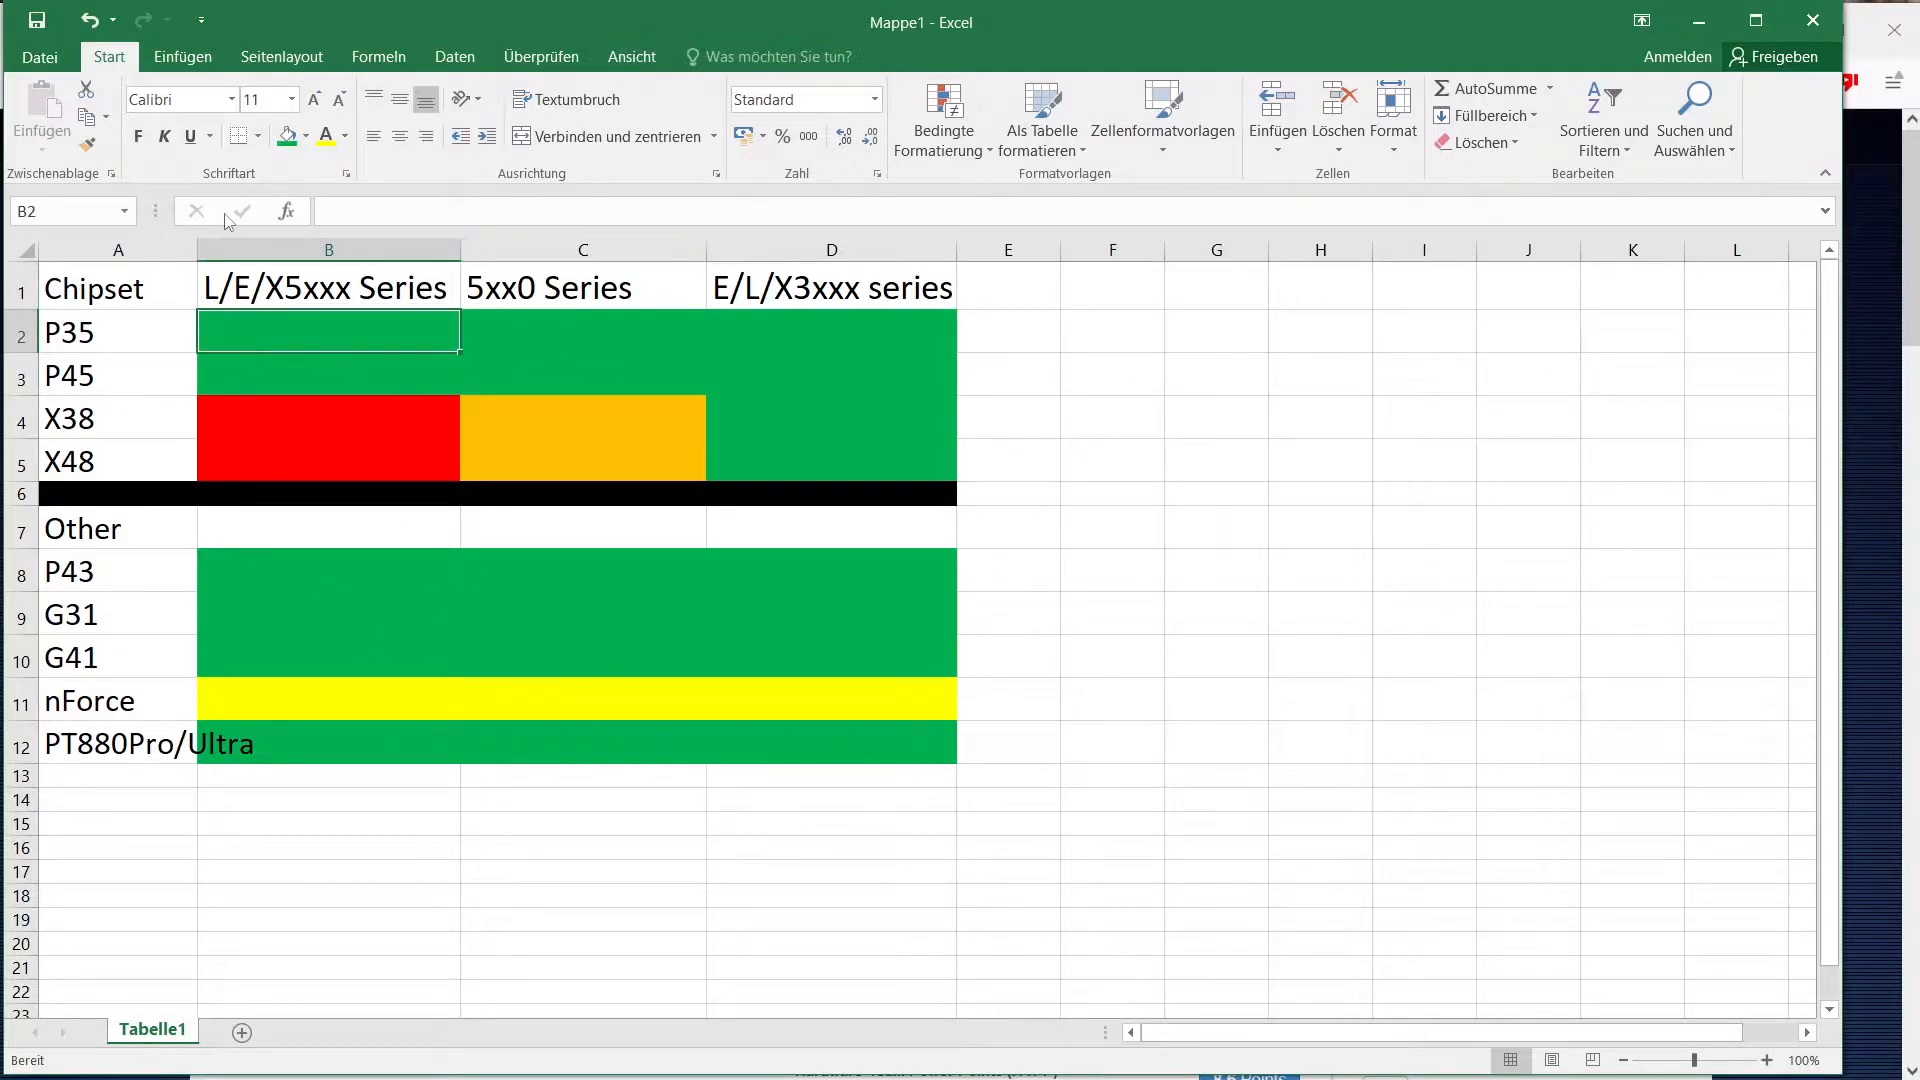
{"action": "mouse_move", "coordinate": [392, 516]}
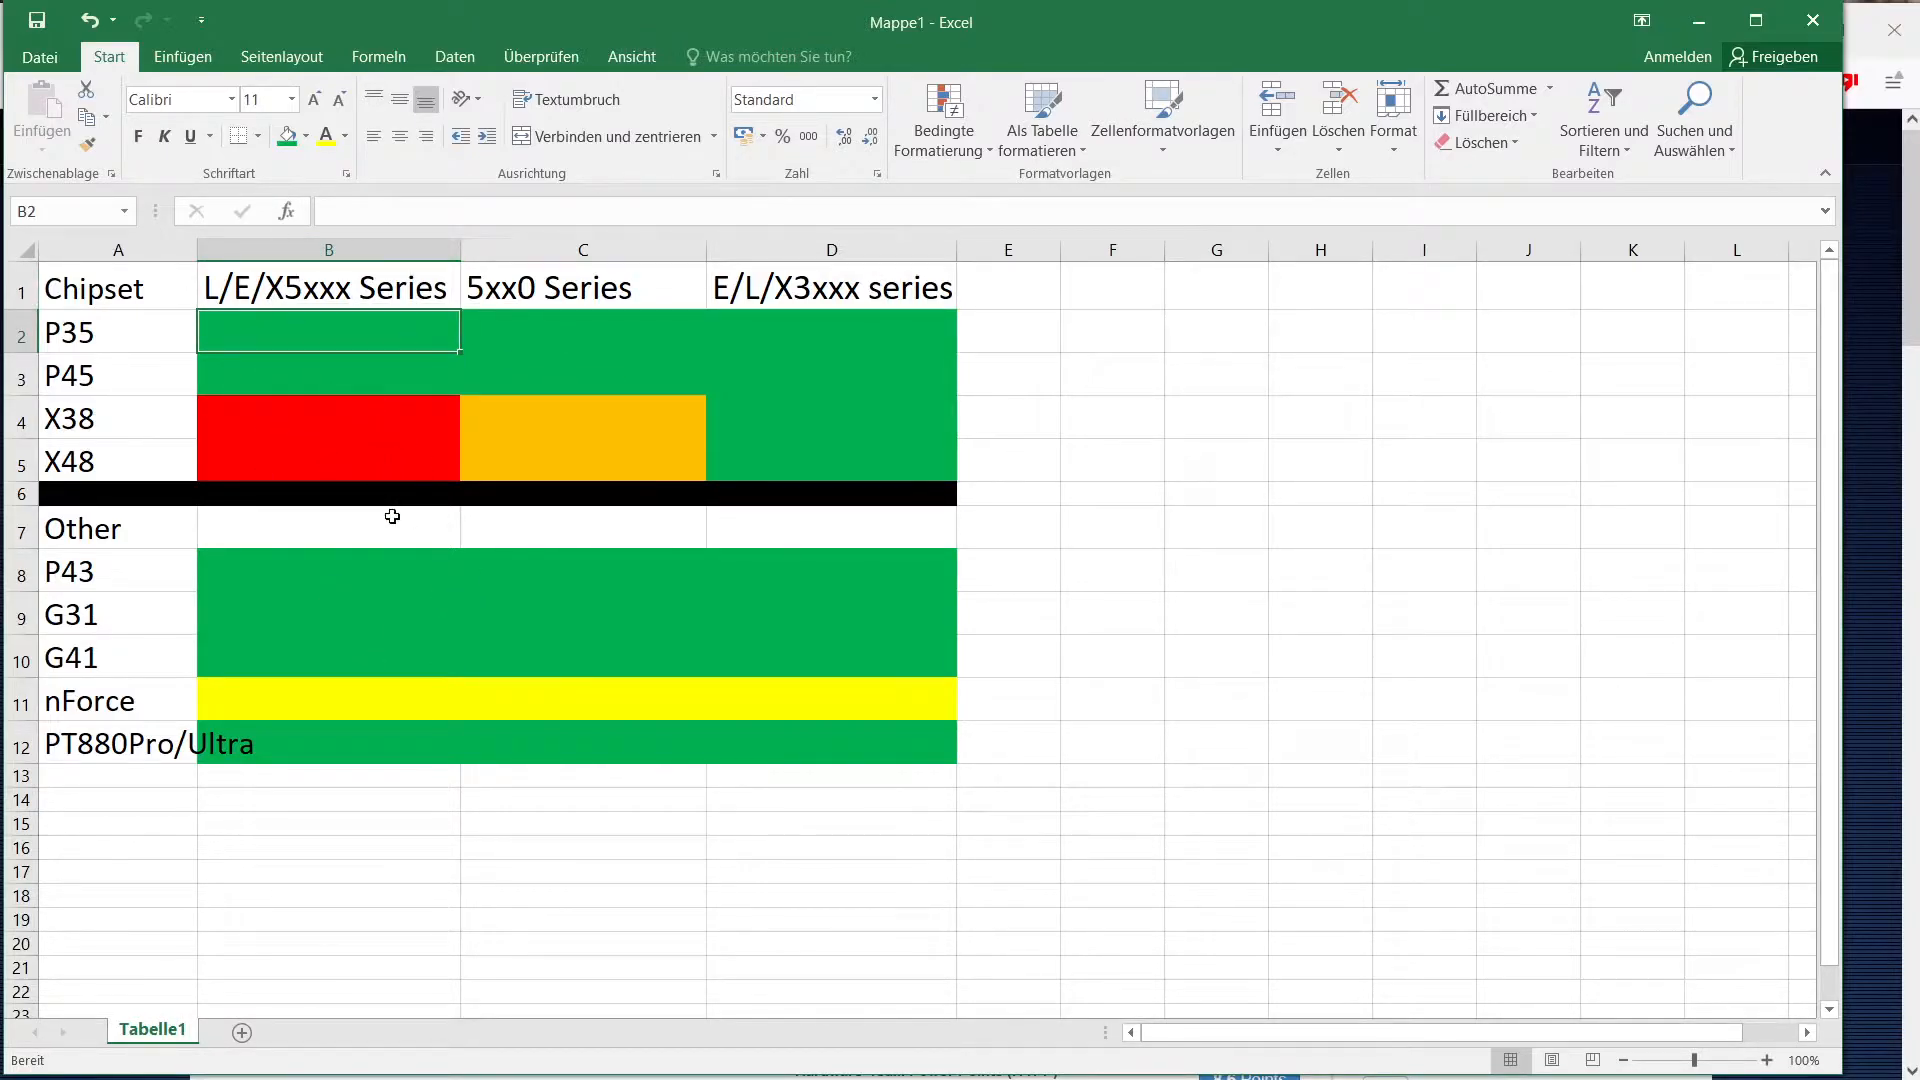
{"action": "mouse_move", "coordinate": [298, 359]}
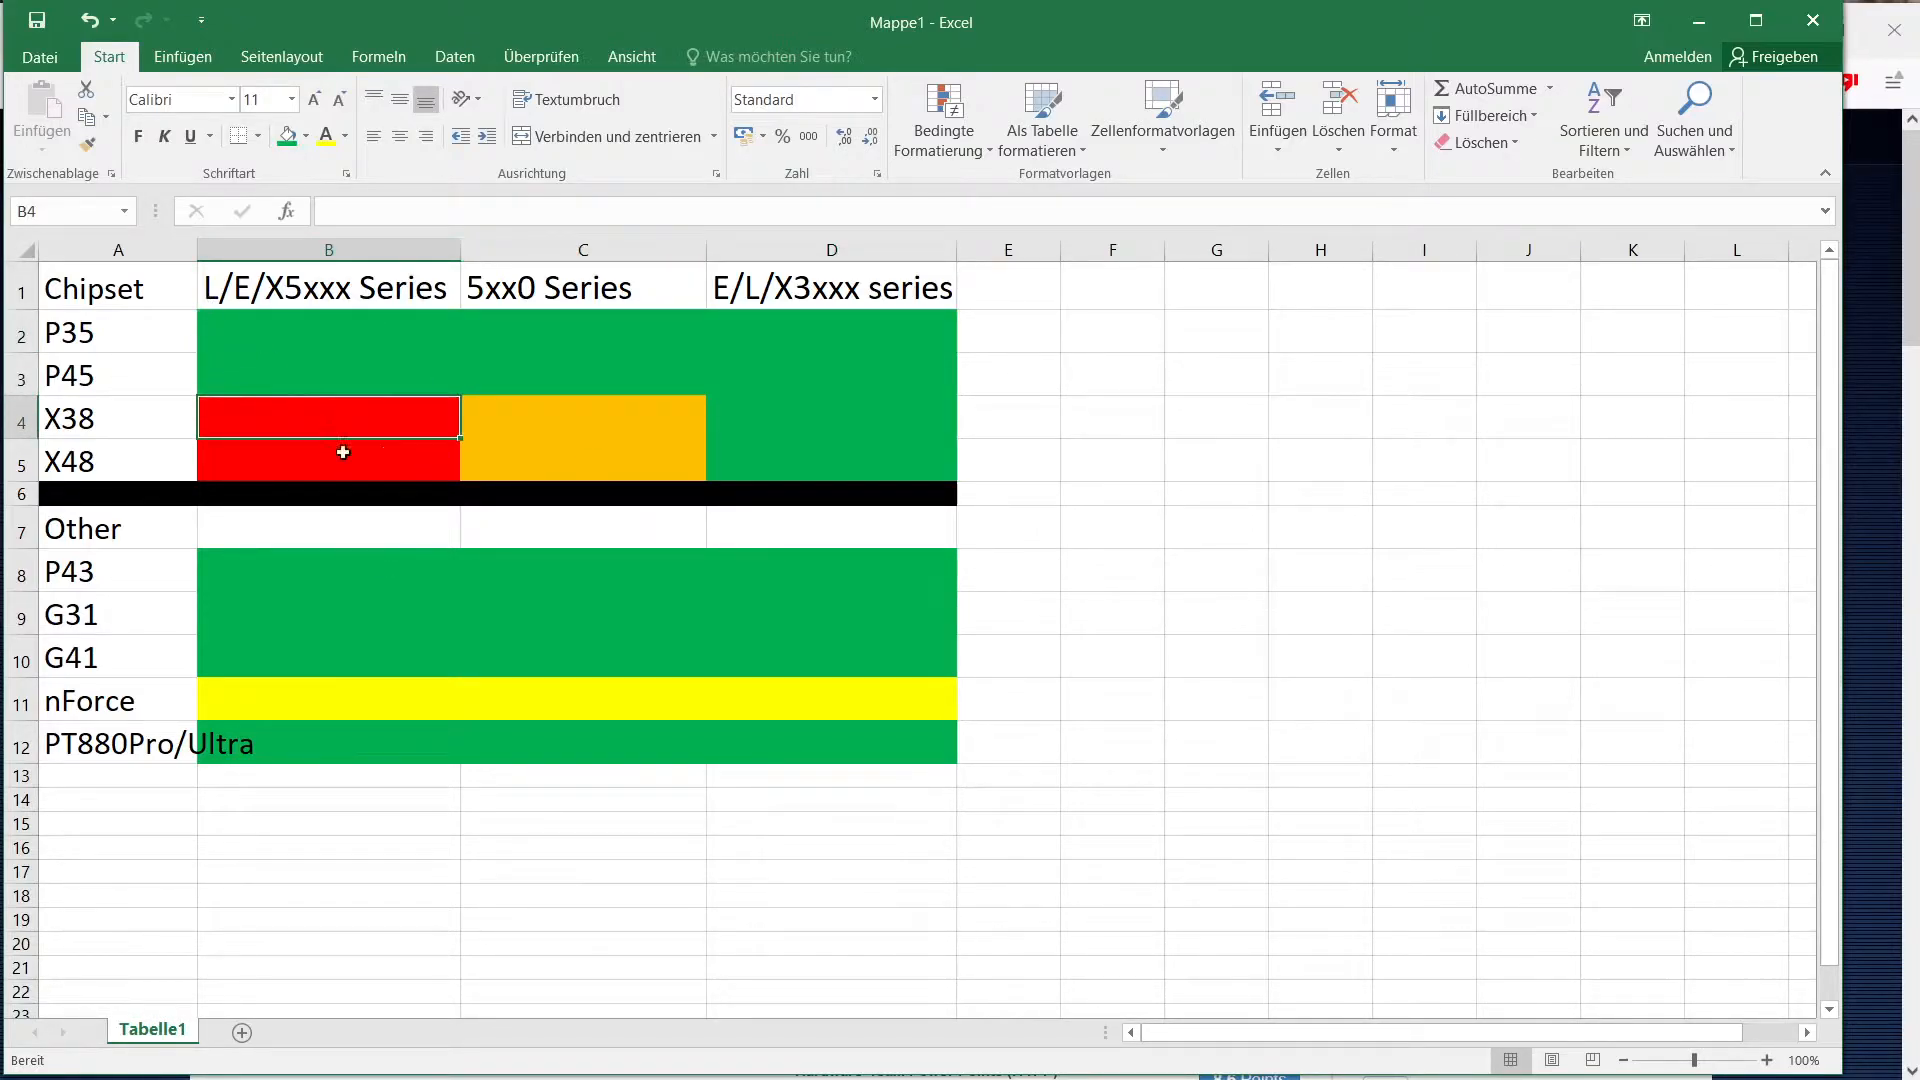
{"action": "mouse_move", "coordinate": [272, 474]}
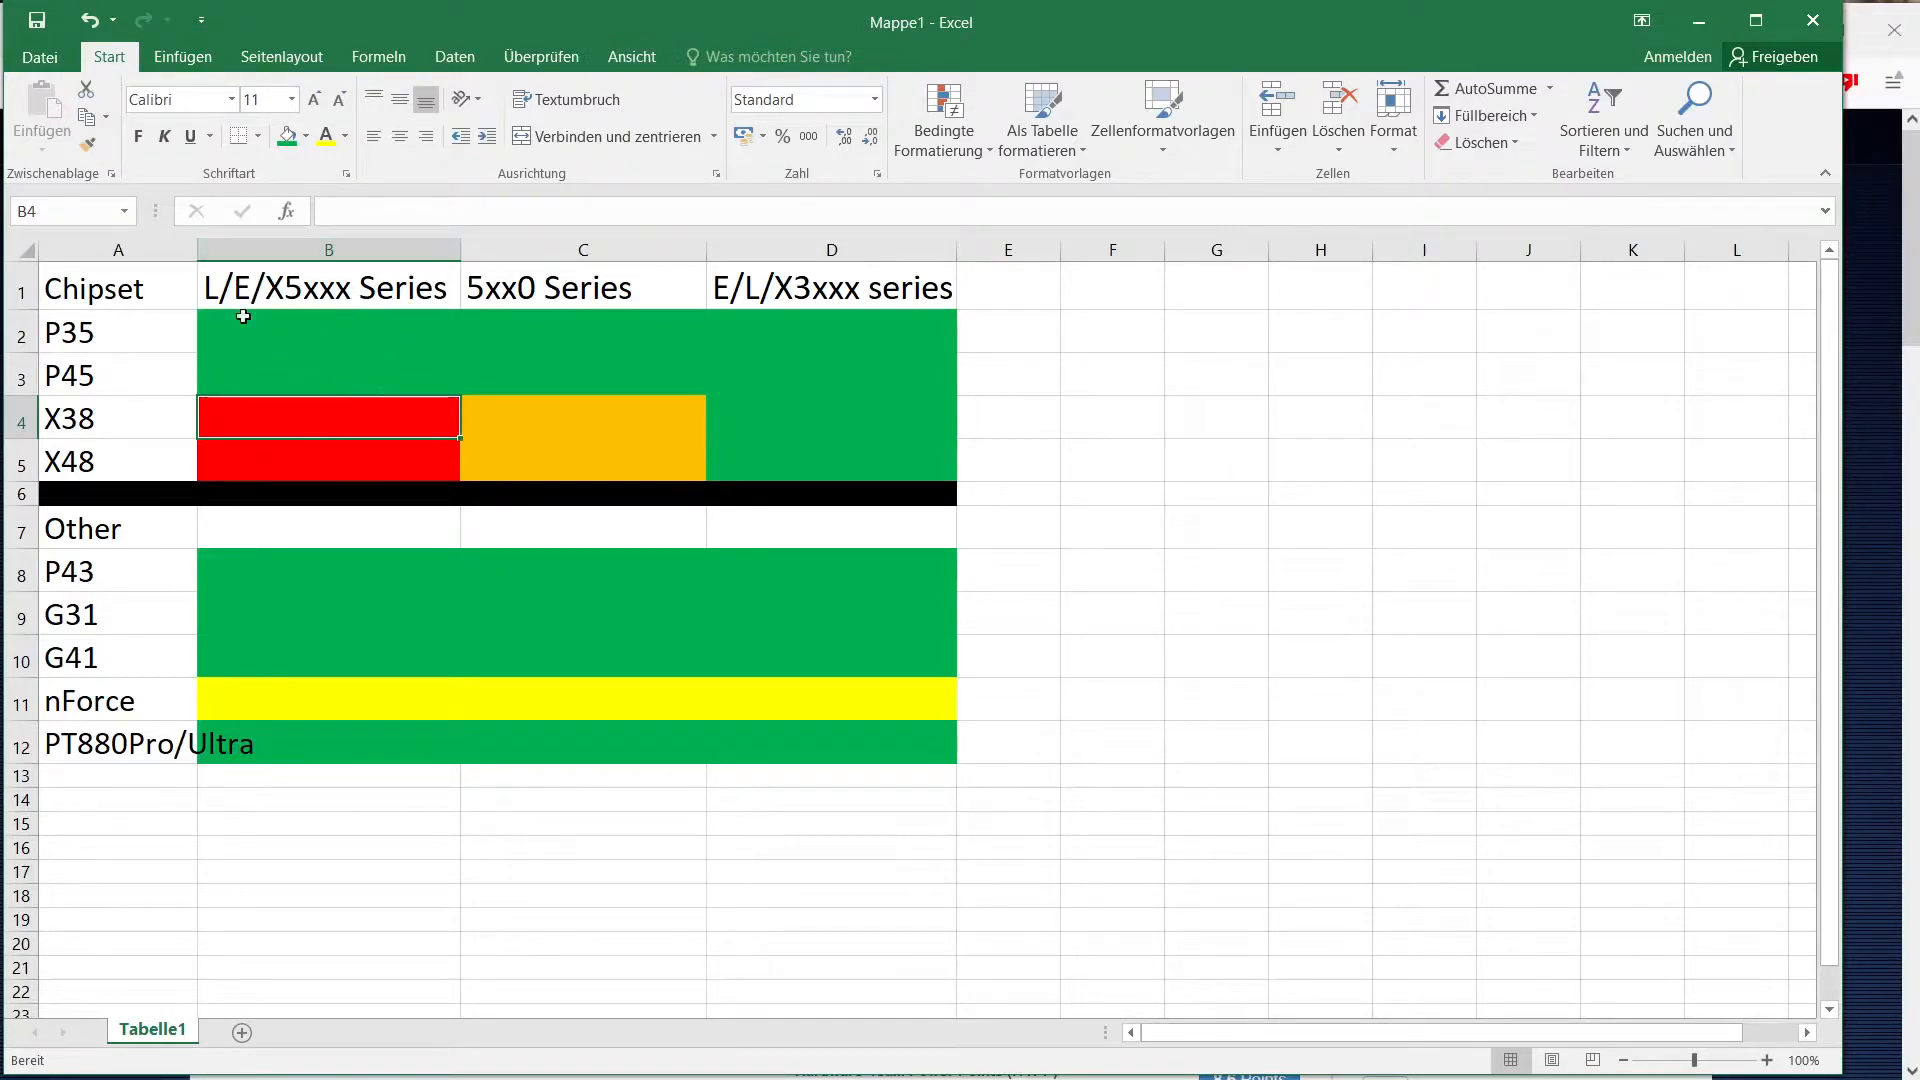
{"action": "mouse_move", "coordinate": [375, 338]}
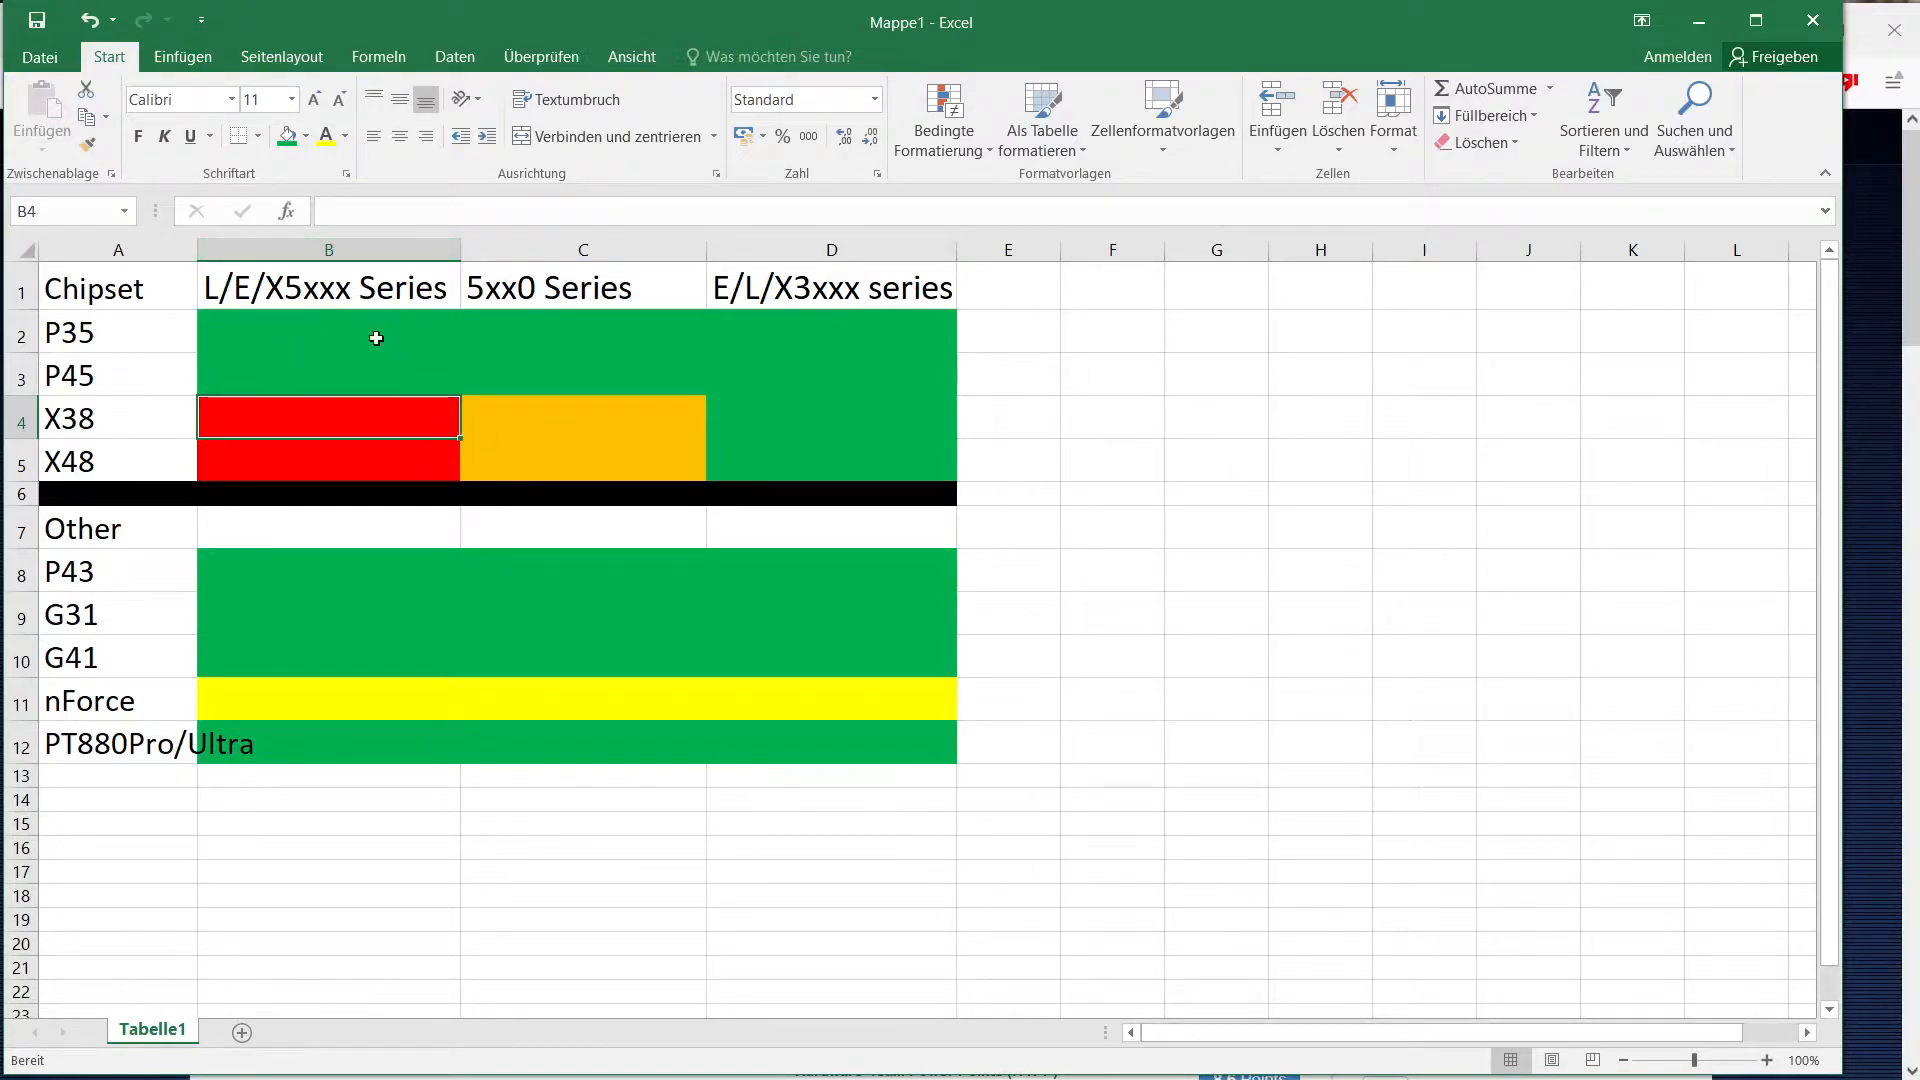
{"action": "mouse_move", "coordinate": [549, 469]}
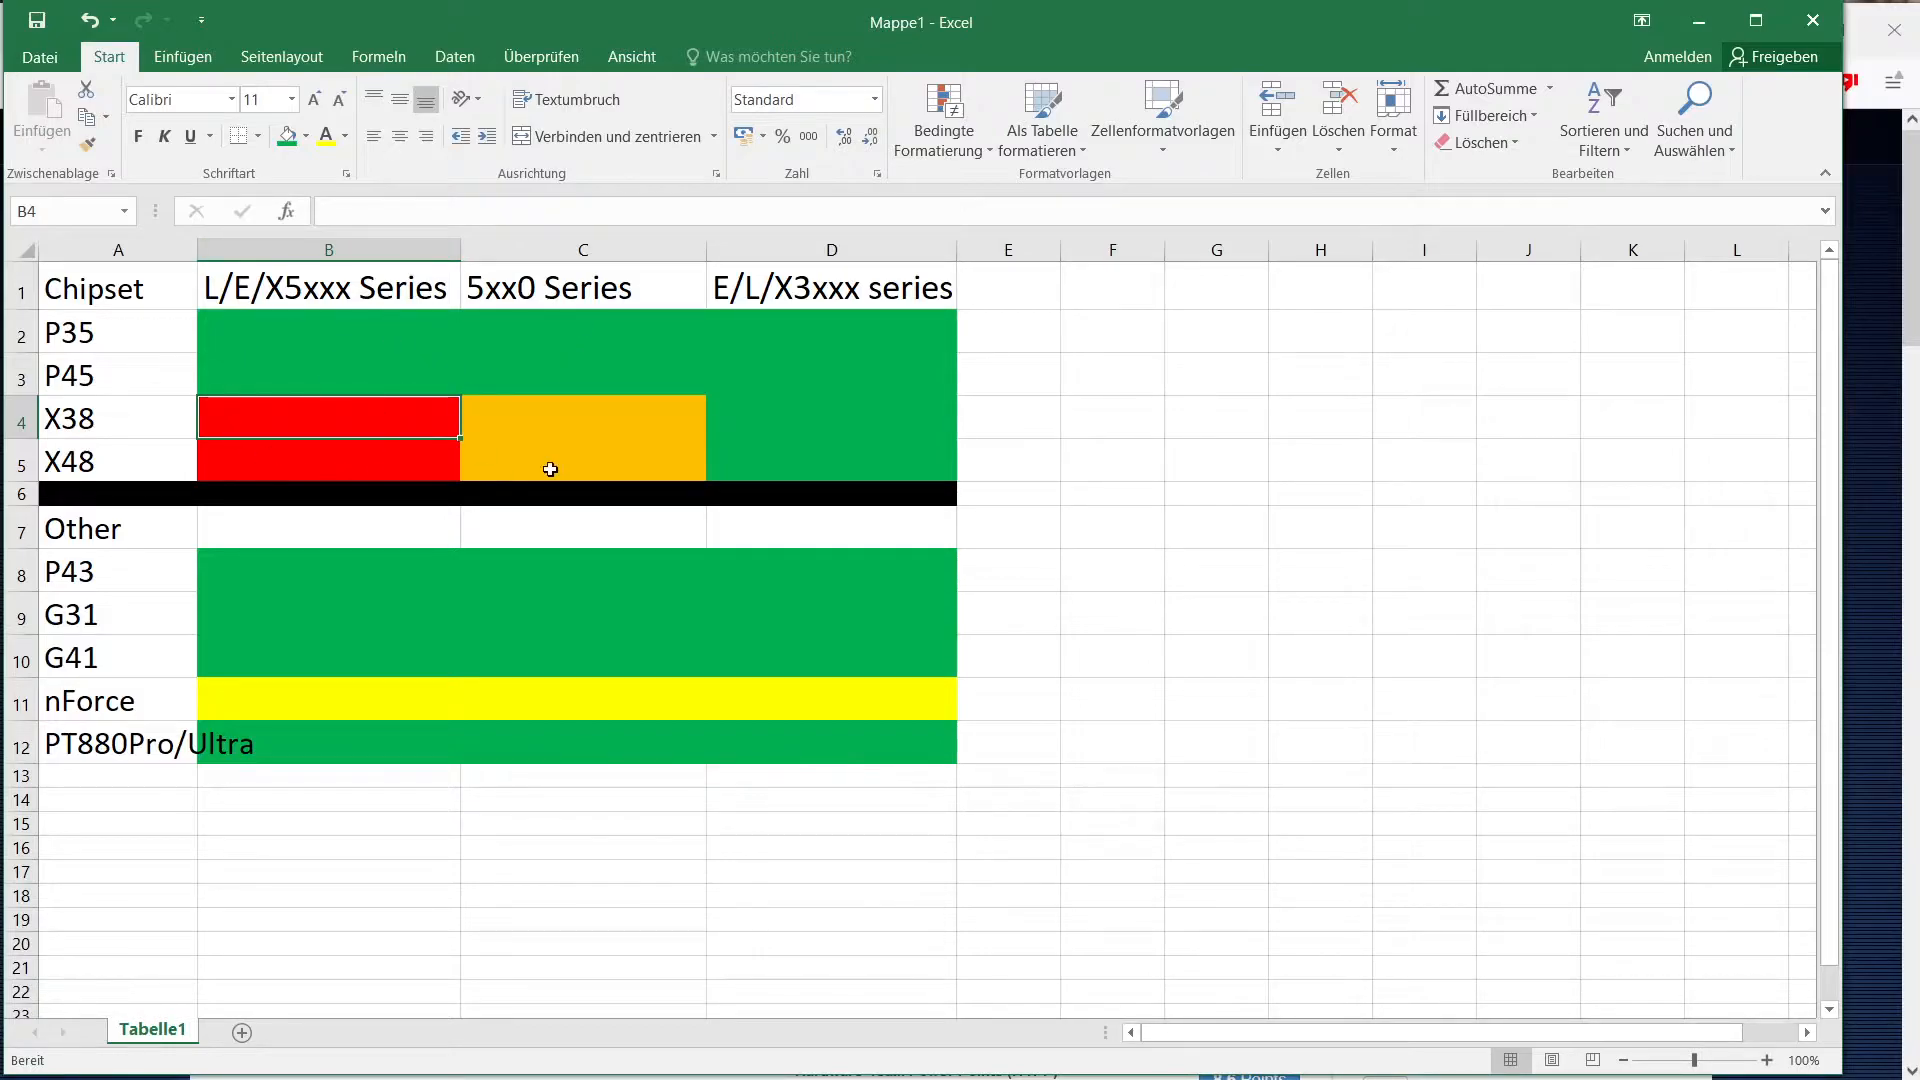
{"action": "mouse_move", "coordinate": [596, 424]}
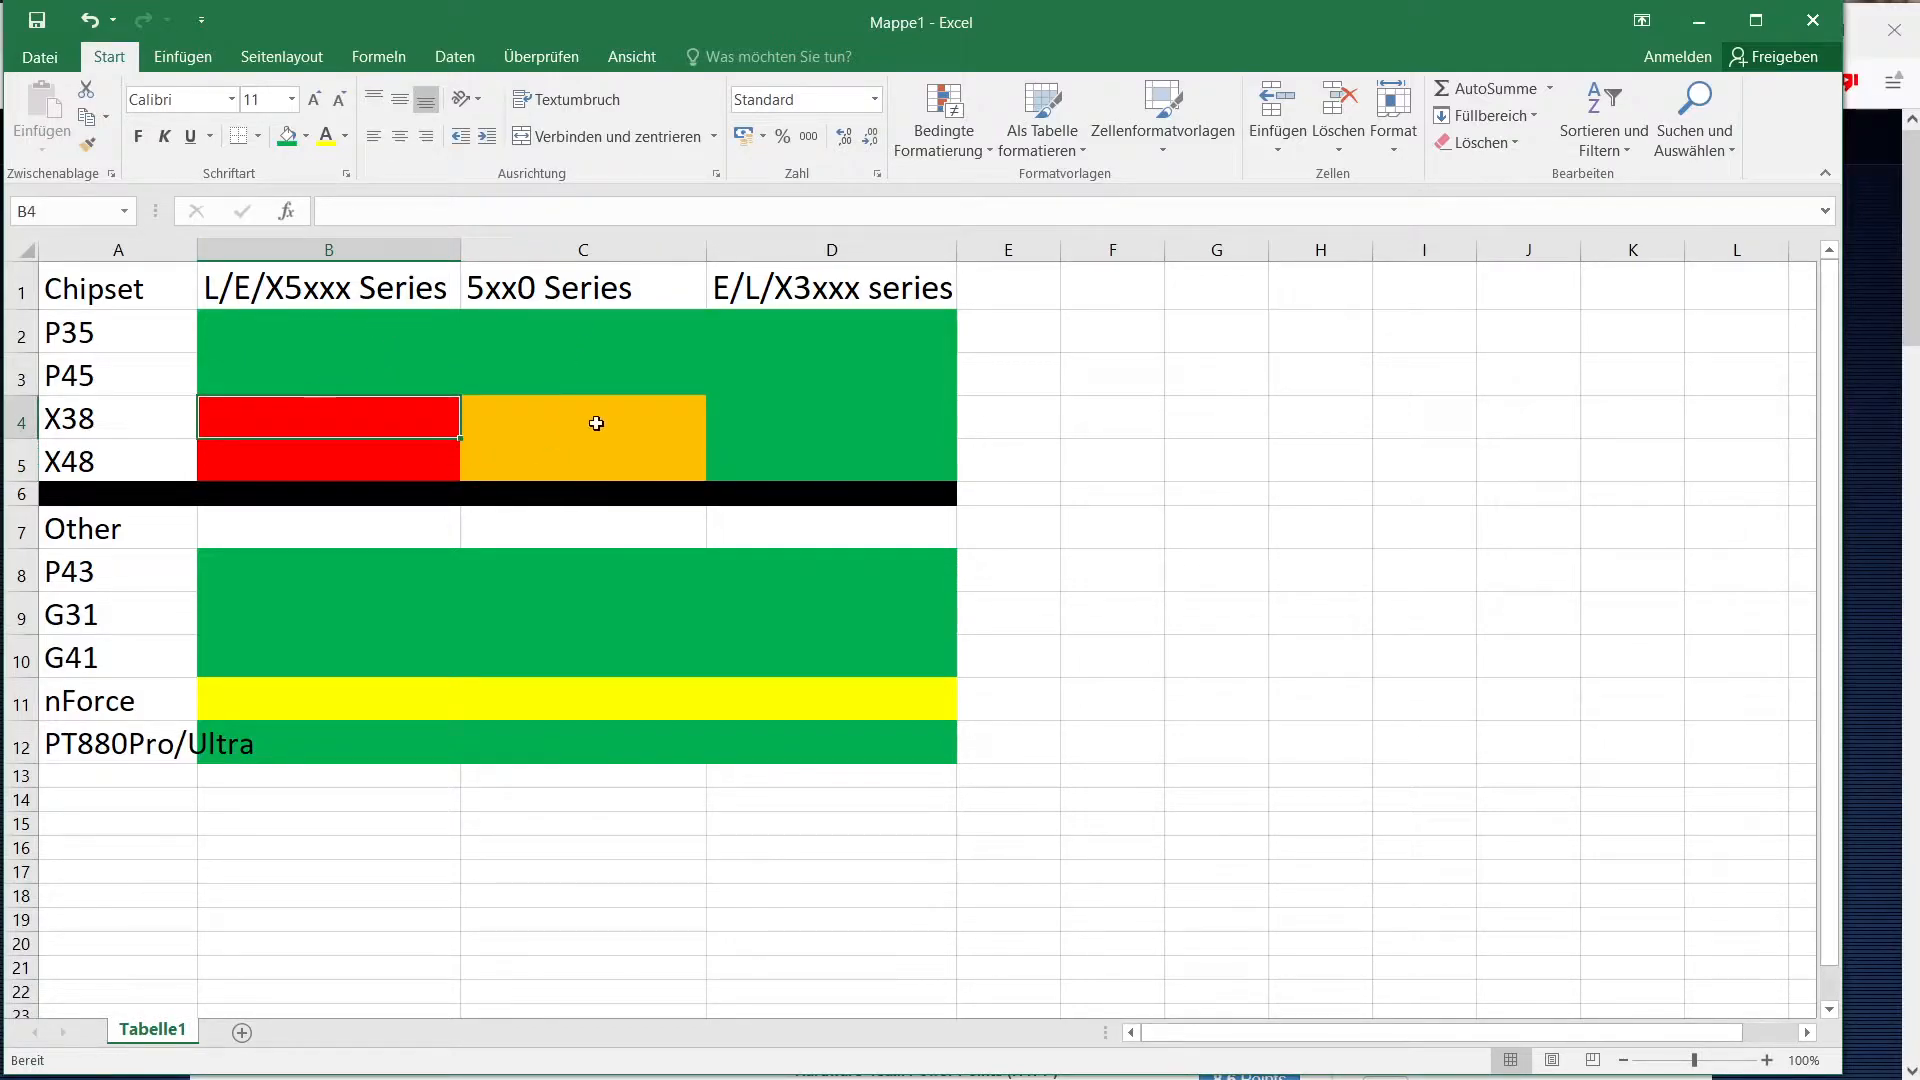
{"action": "mouse_move", "coordinate": [389, 398]}
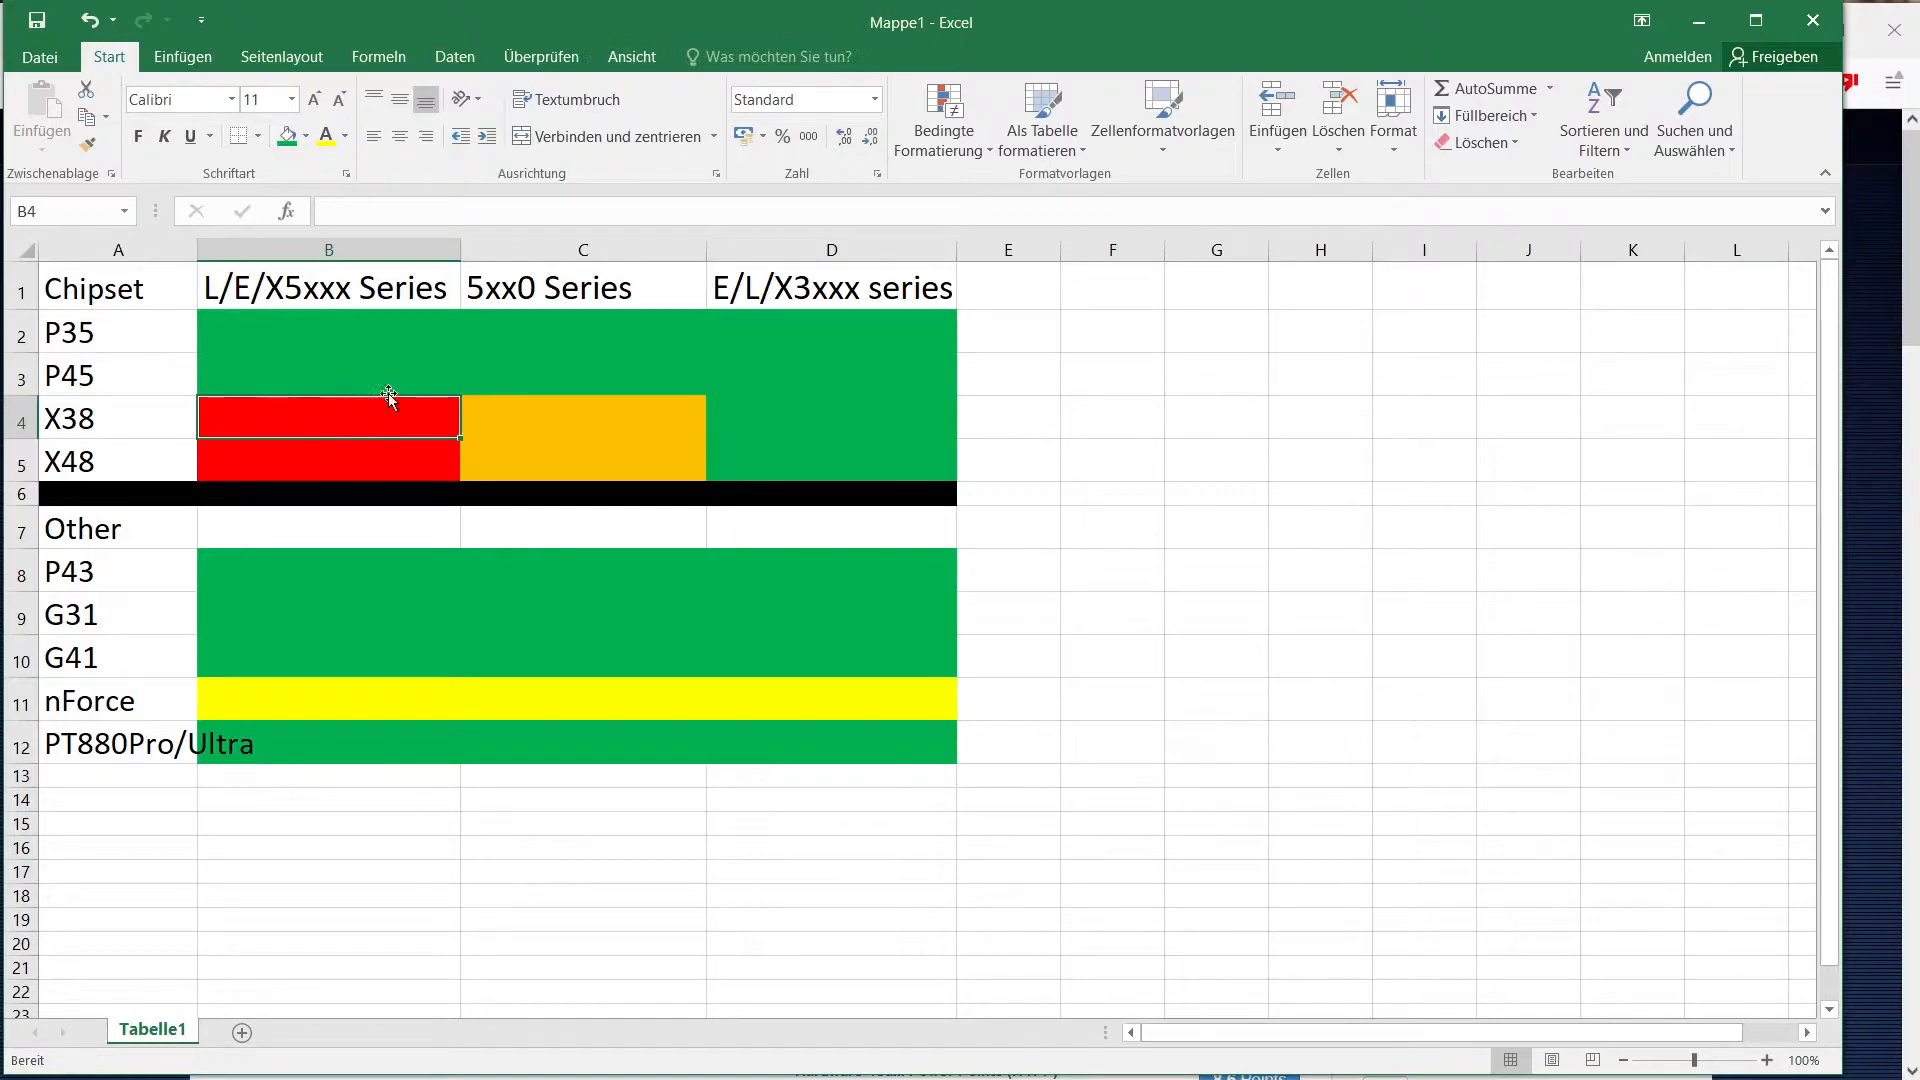
{"action": "mouse_move", "coordinate": [302, 217]}
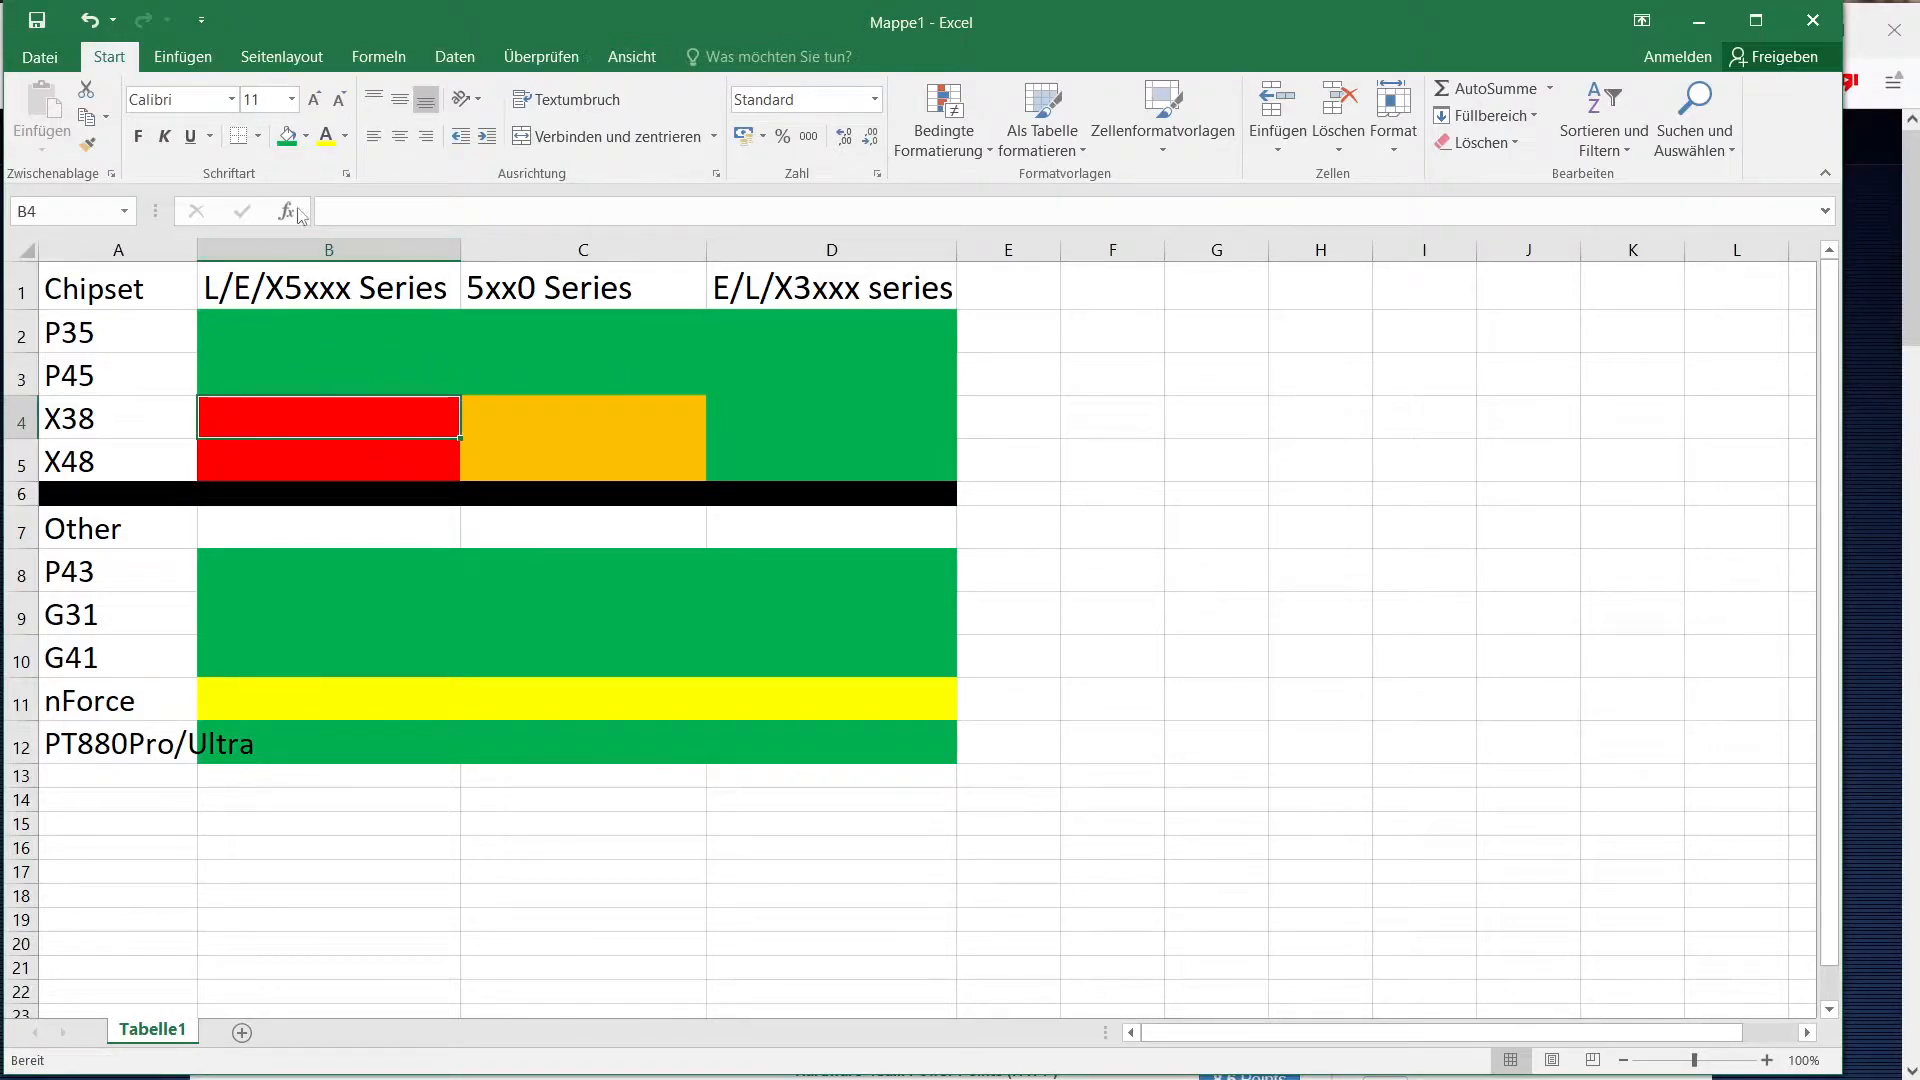
{"action": "left_click", "coordinate": [582, 419]}
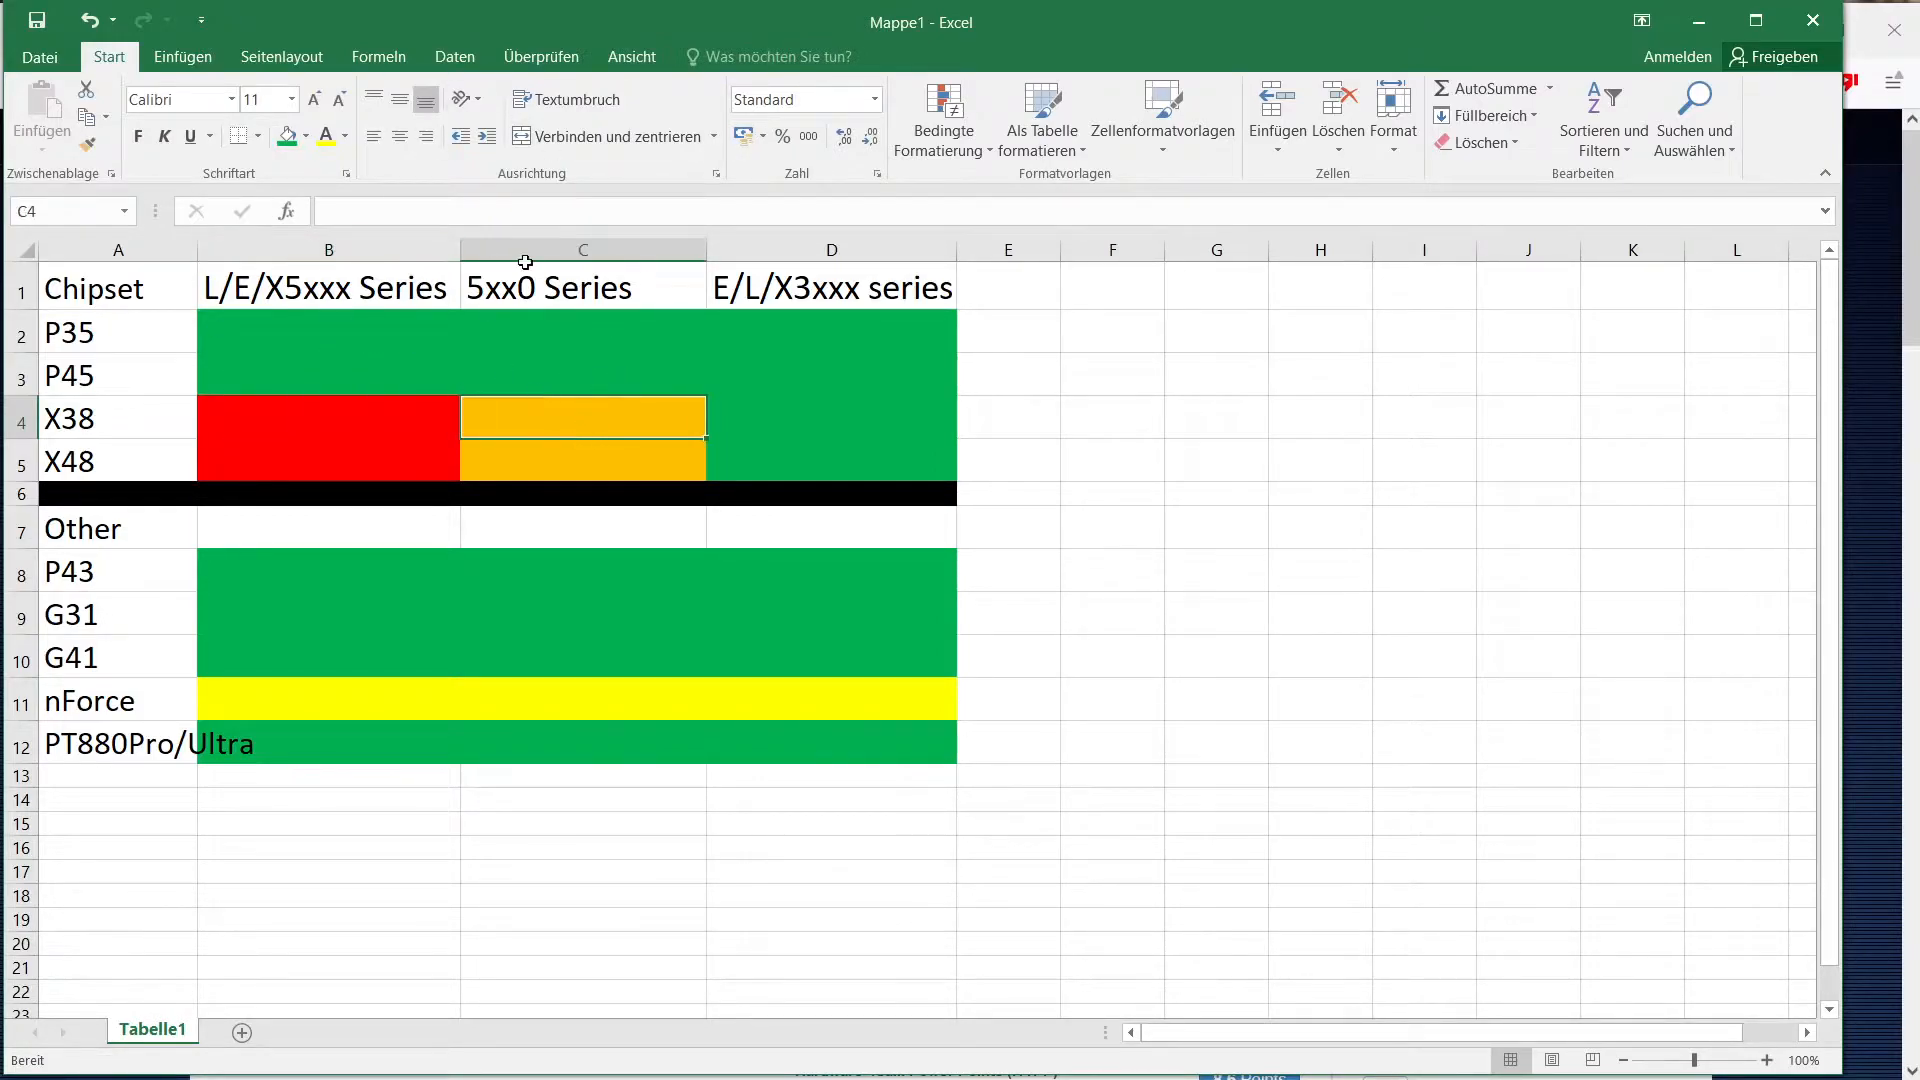
{"action": "mouse_move", "coordinate": [566, 468]}
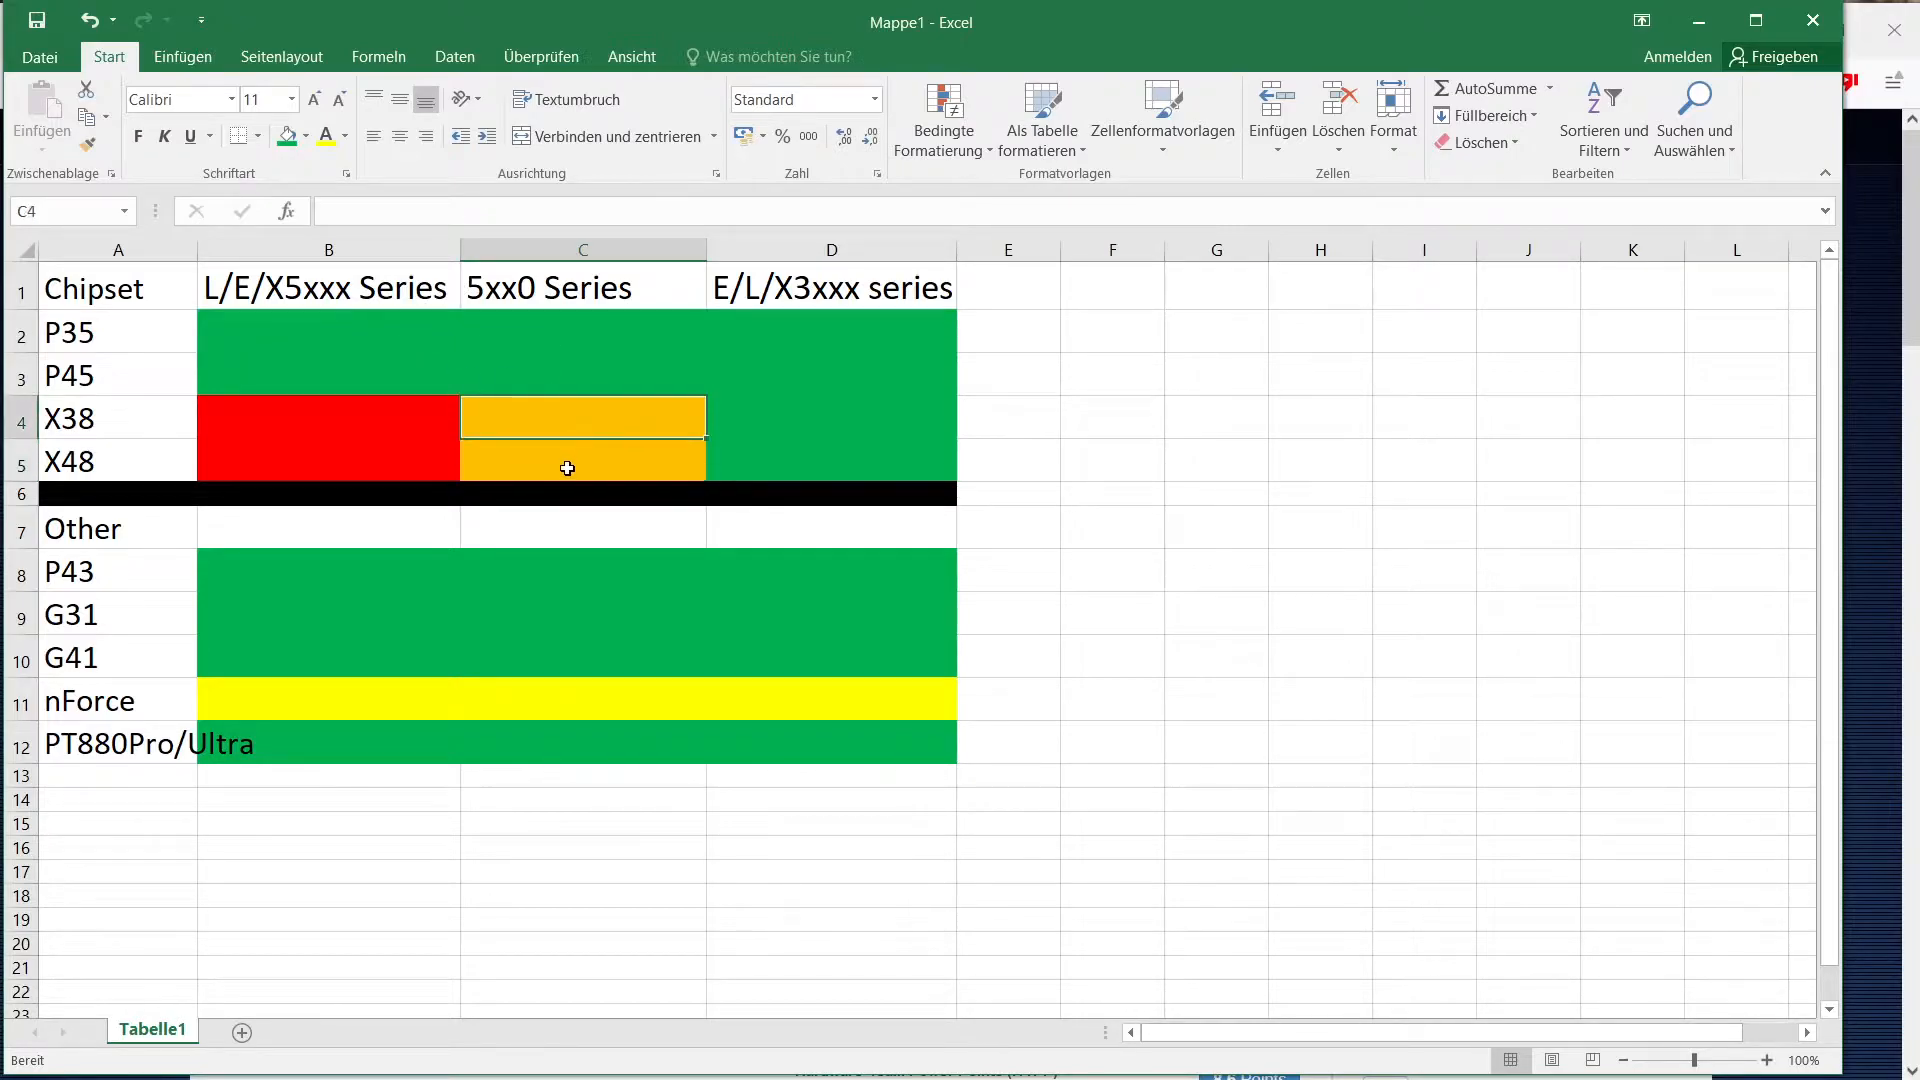
{"action": "left_click", "coordinate": [582, 461]}
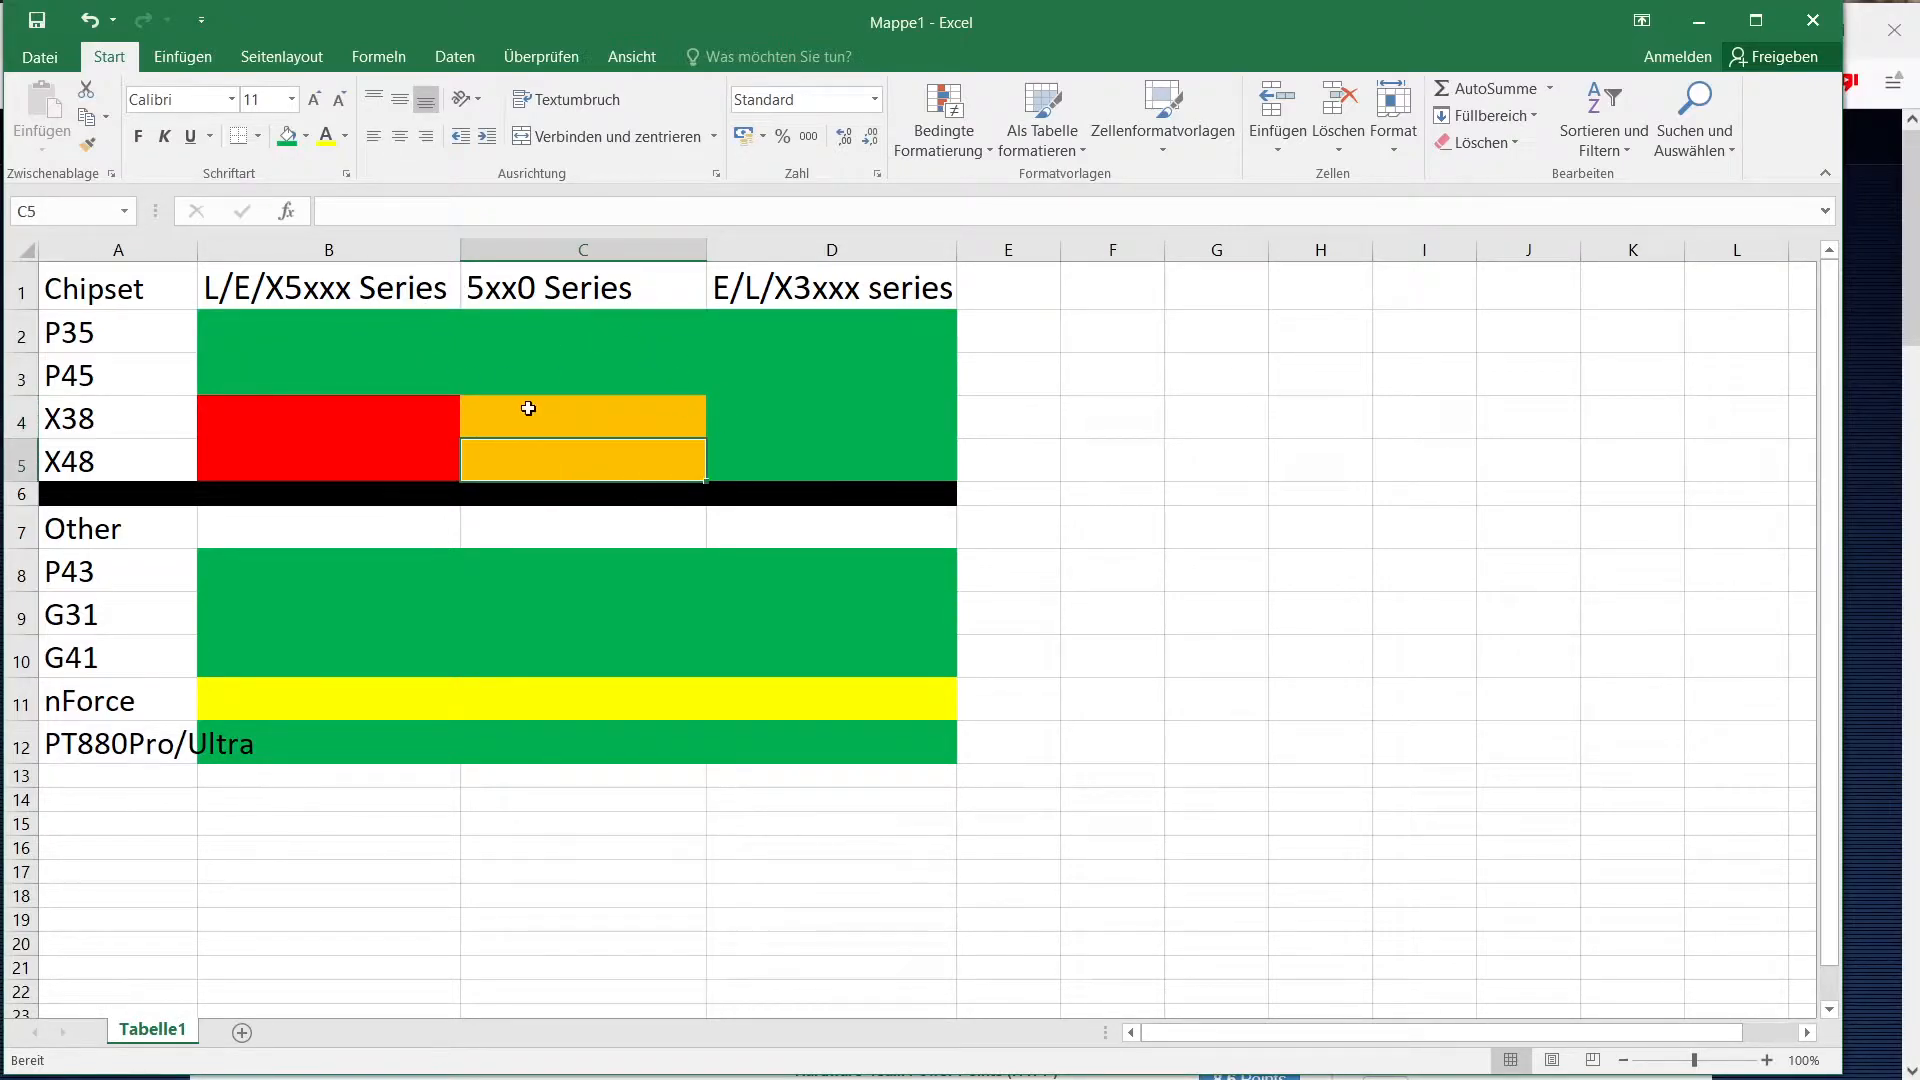
{"action": "left_click", "coordinate": [582, 419]}
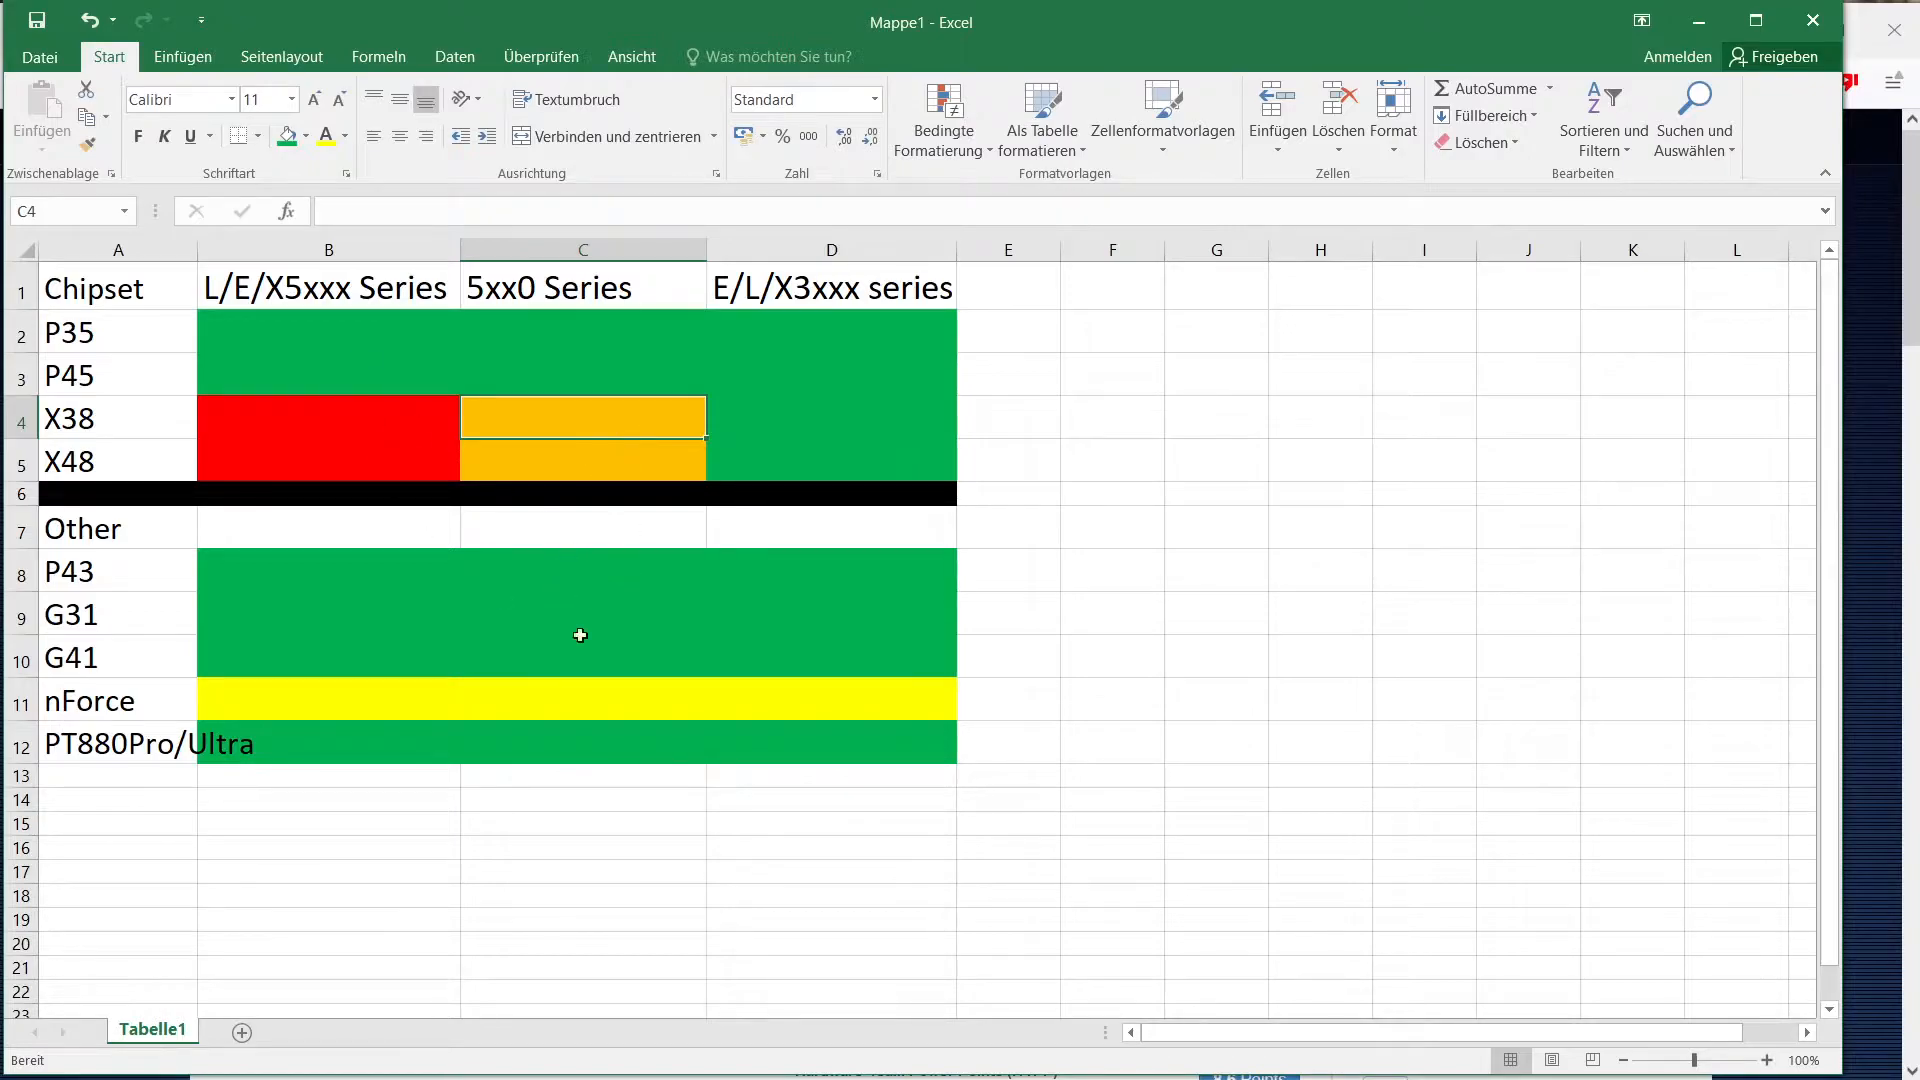
{"action": "mouse_move", "coordinate": [658, 482]}
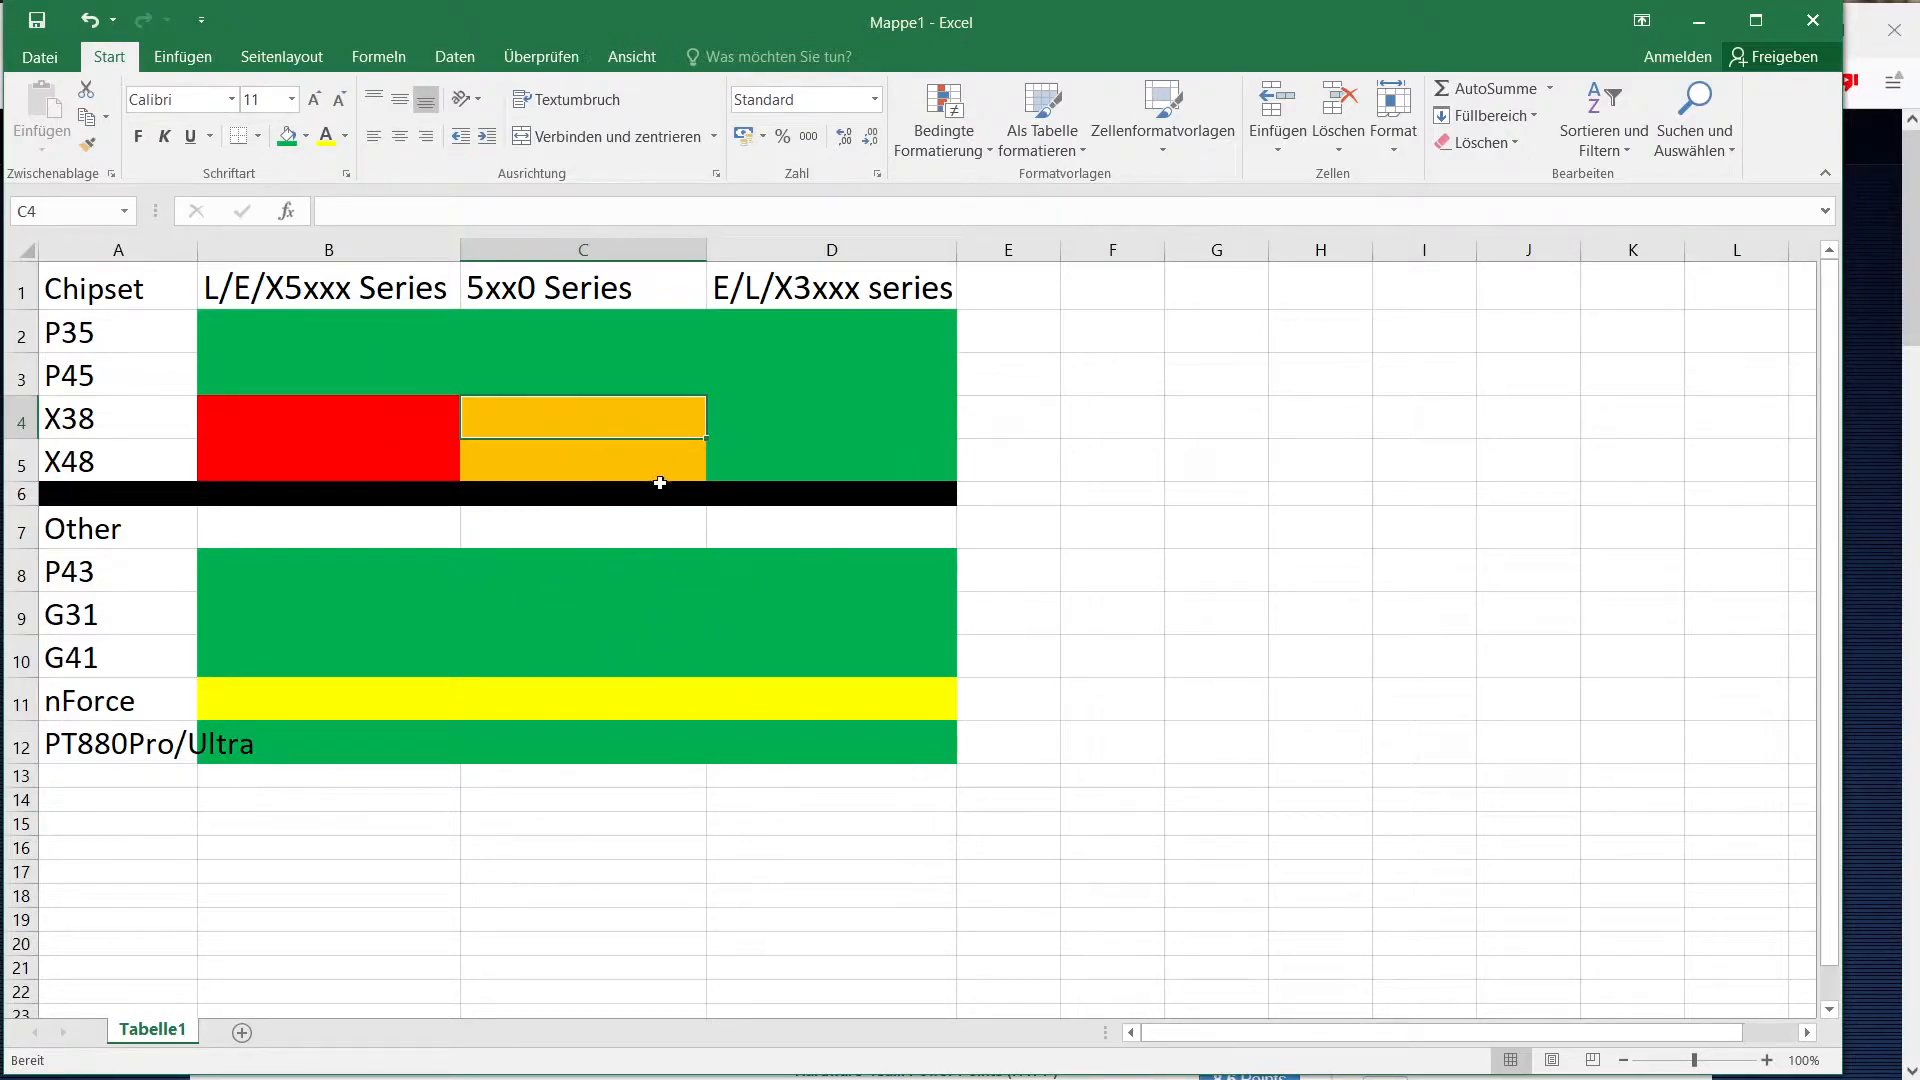
{"action": "left_click", "coordinate": [547, 287]}
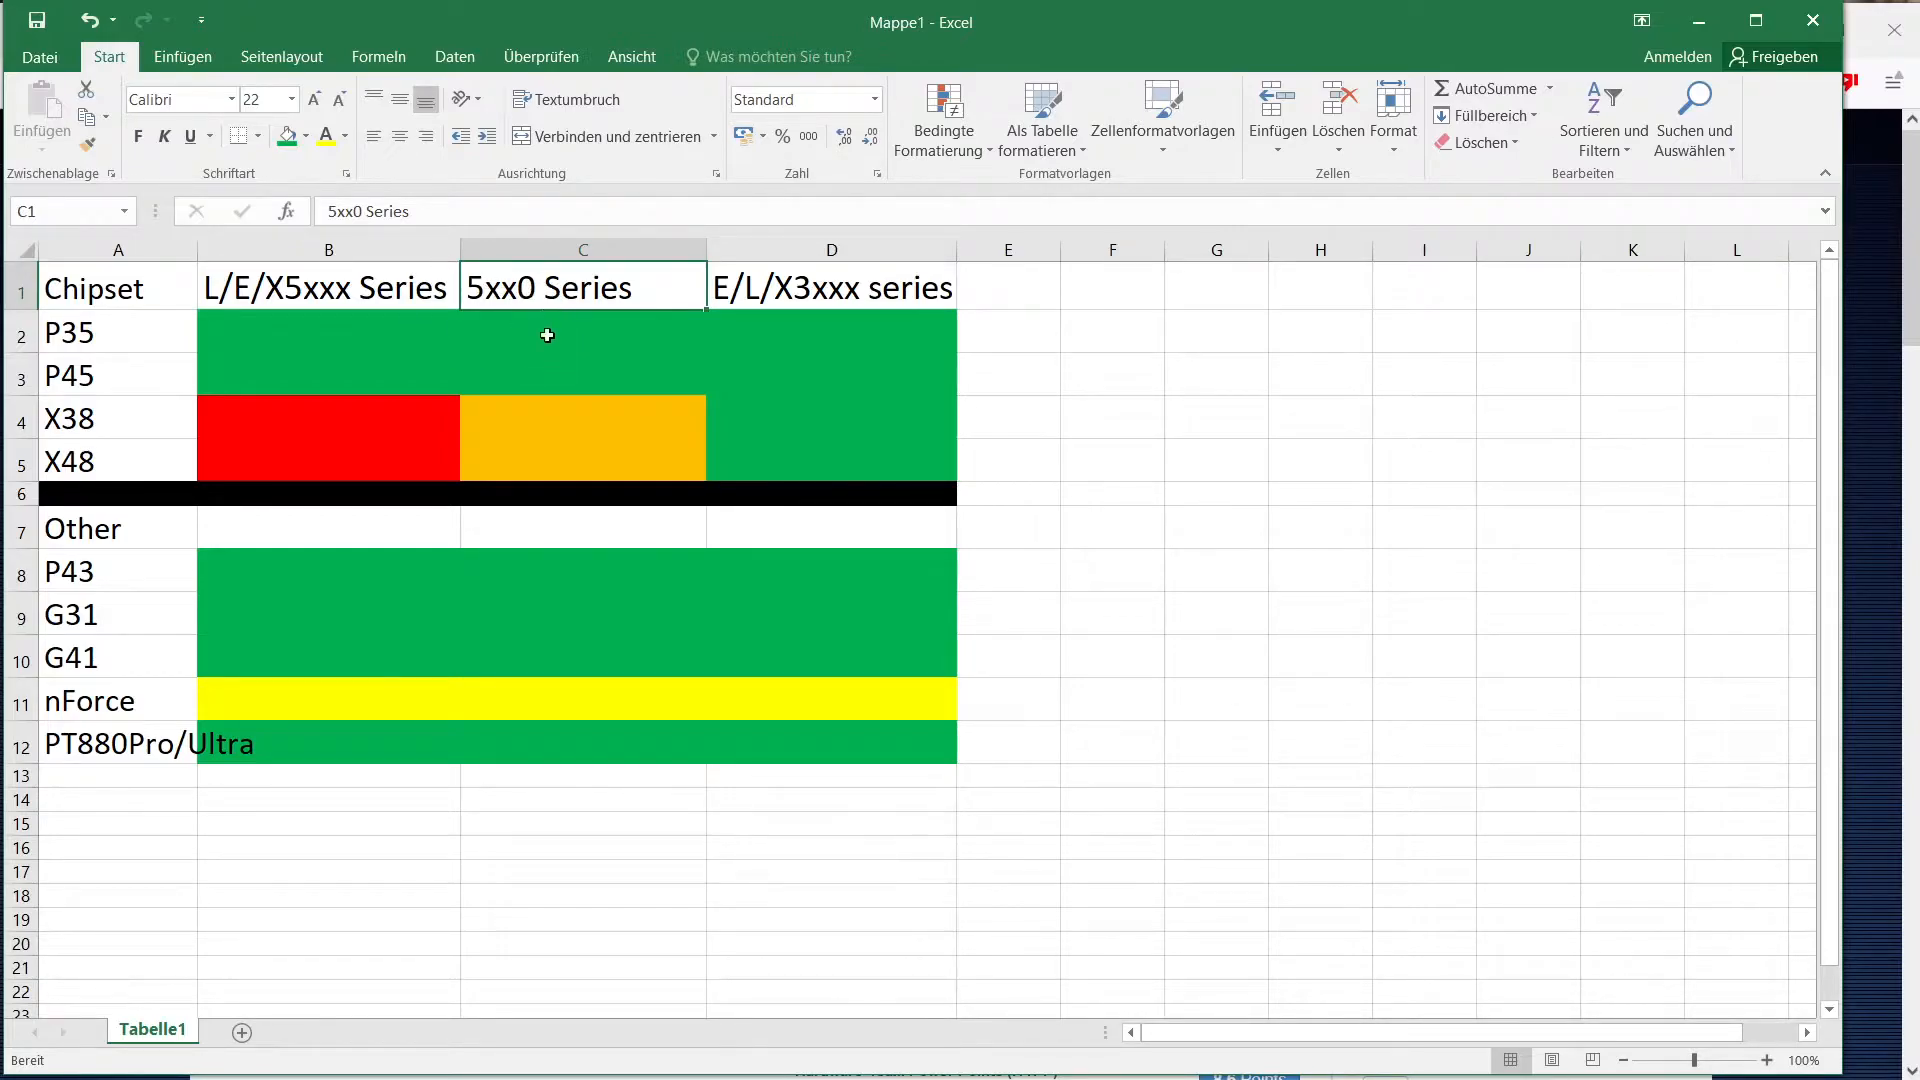
{"action": "left_click", "coordinate": [582, 416]}
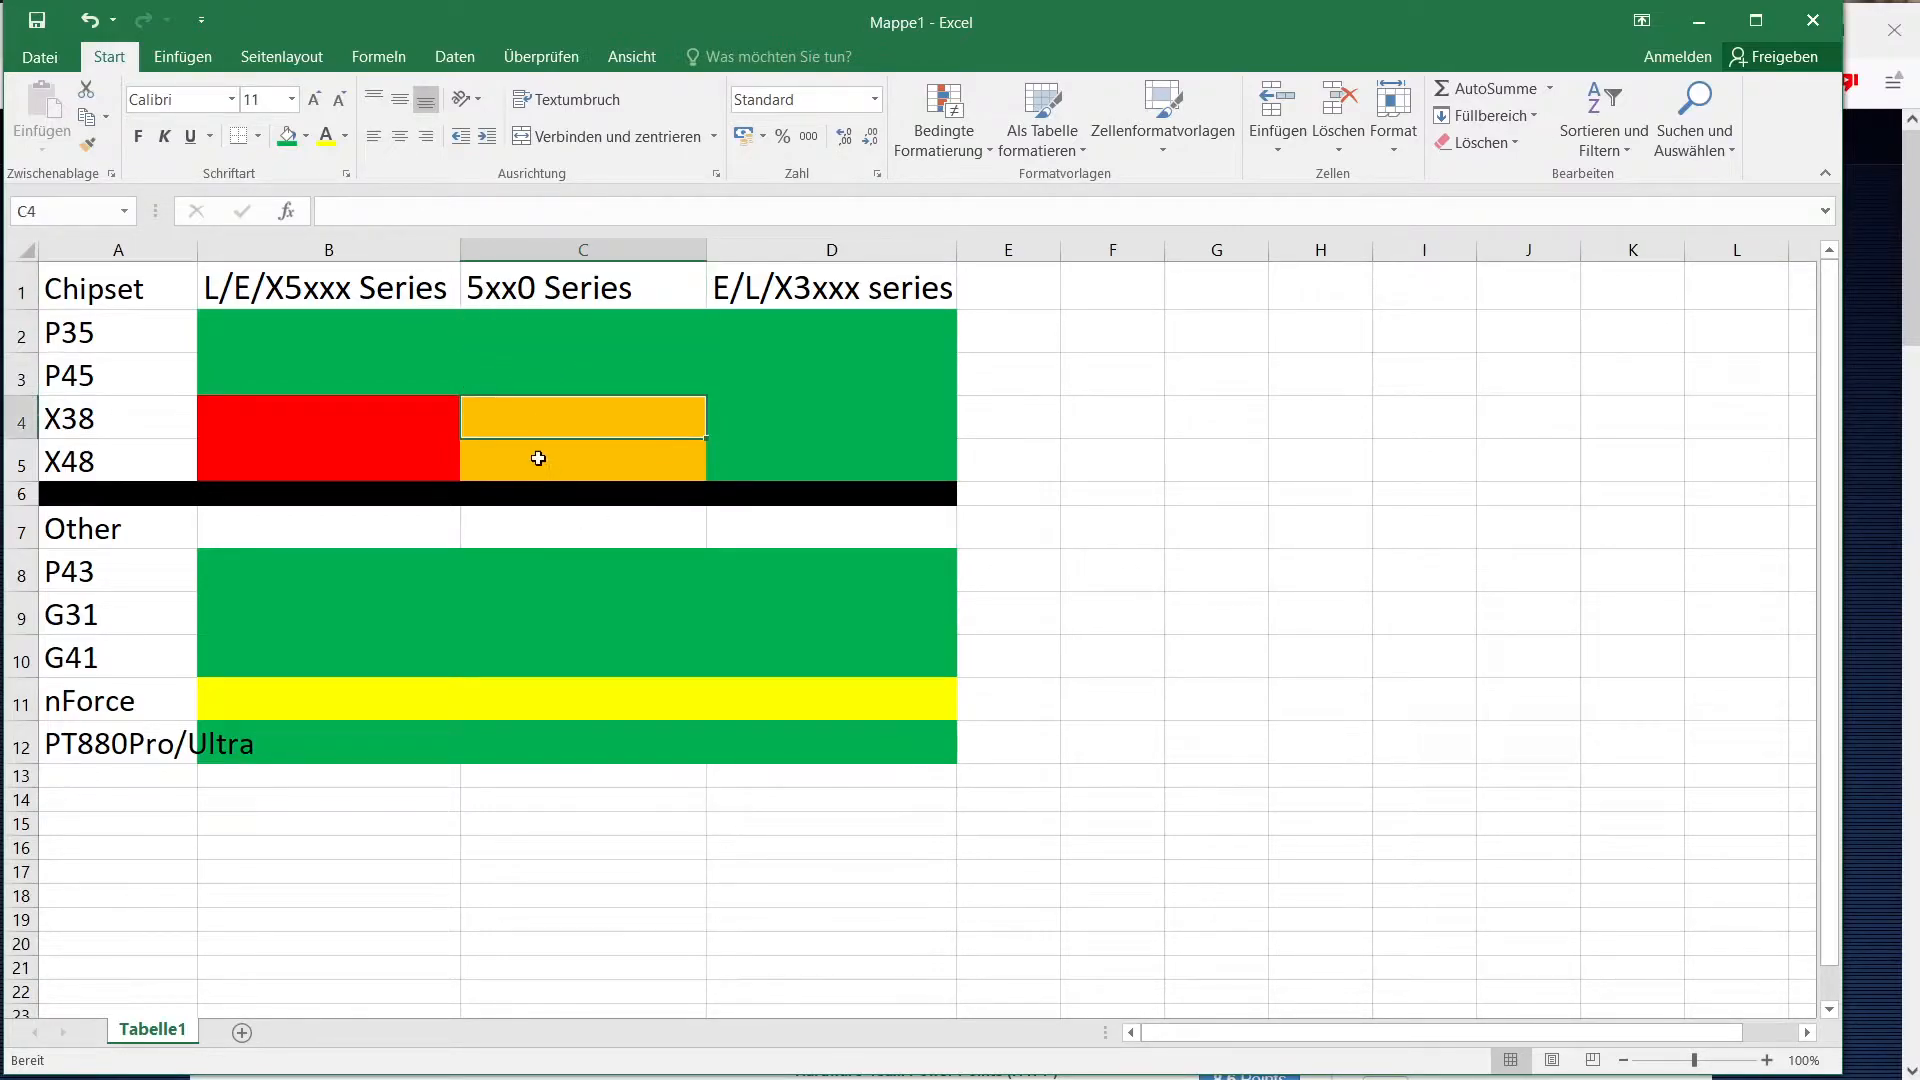
{"action": "left_click", "coordinate": [582, 462]}
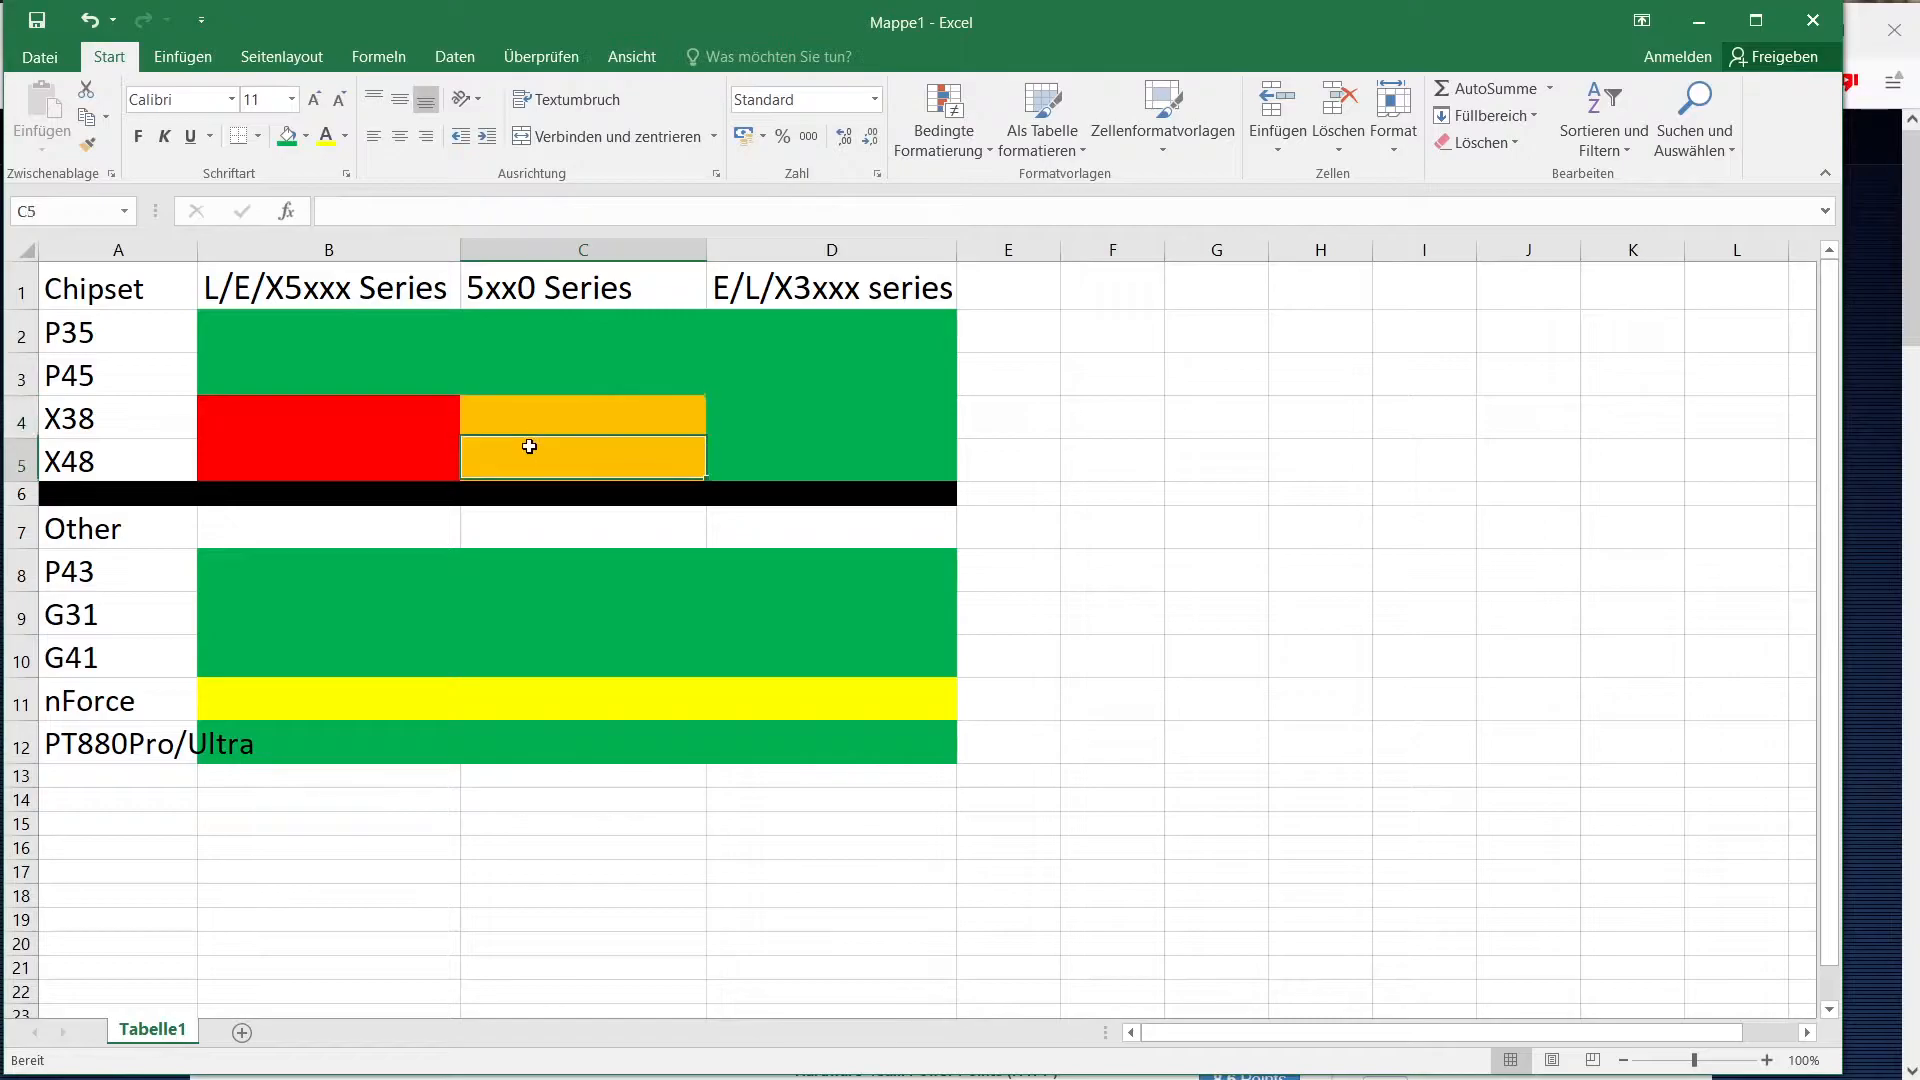
{"action": "left_click", "coordinate": [581, 416]}
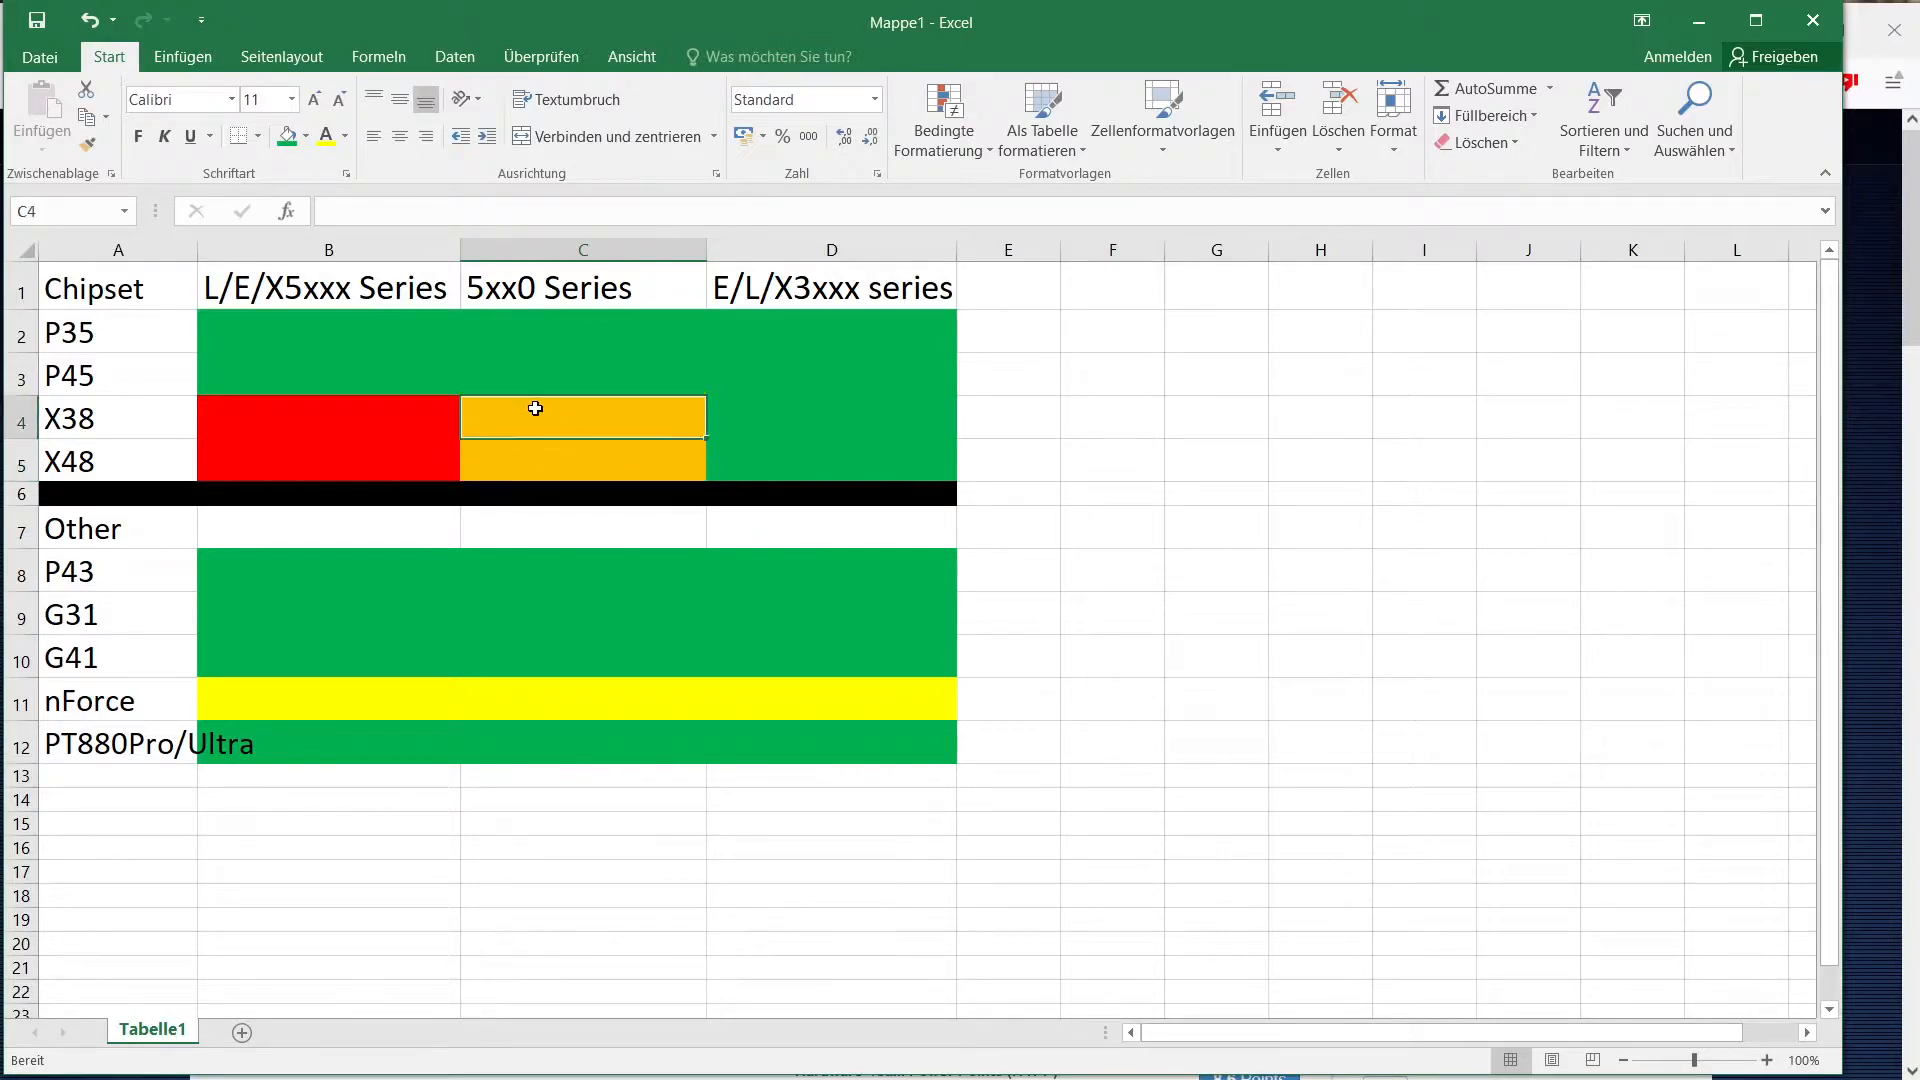
{"action": "mouse_move", "coordinate": [562, 467]}
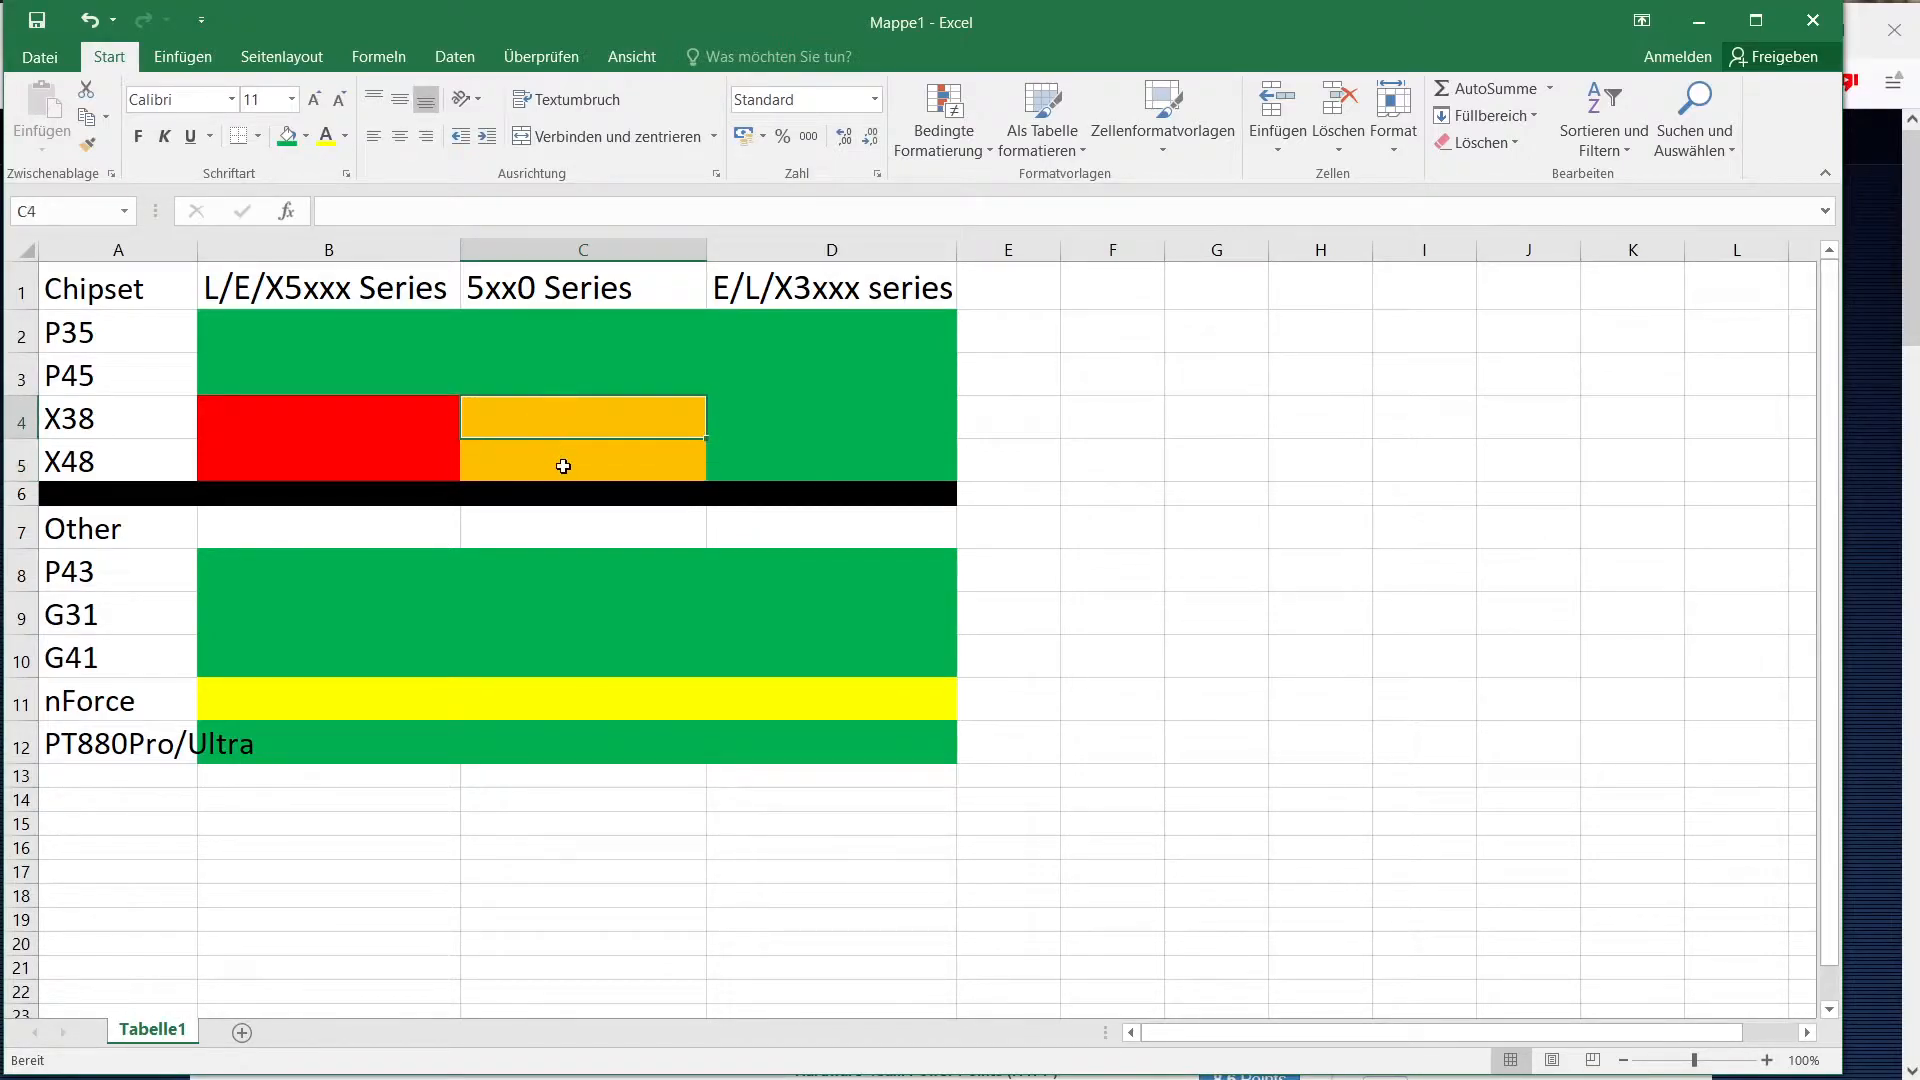
{"action": "mouse_move", "coordinate": [535, 438]}
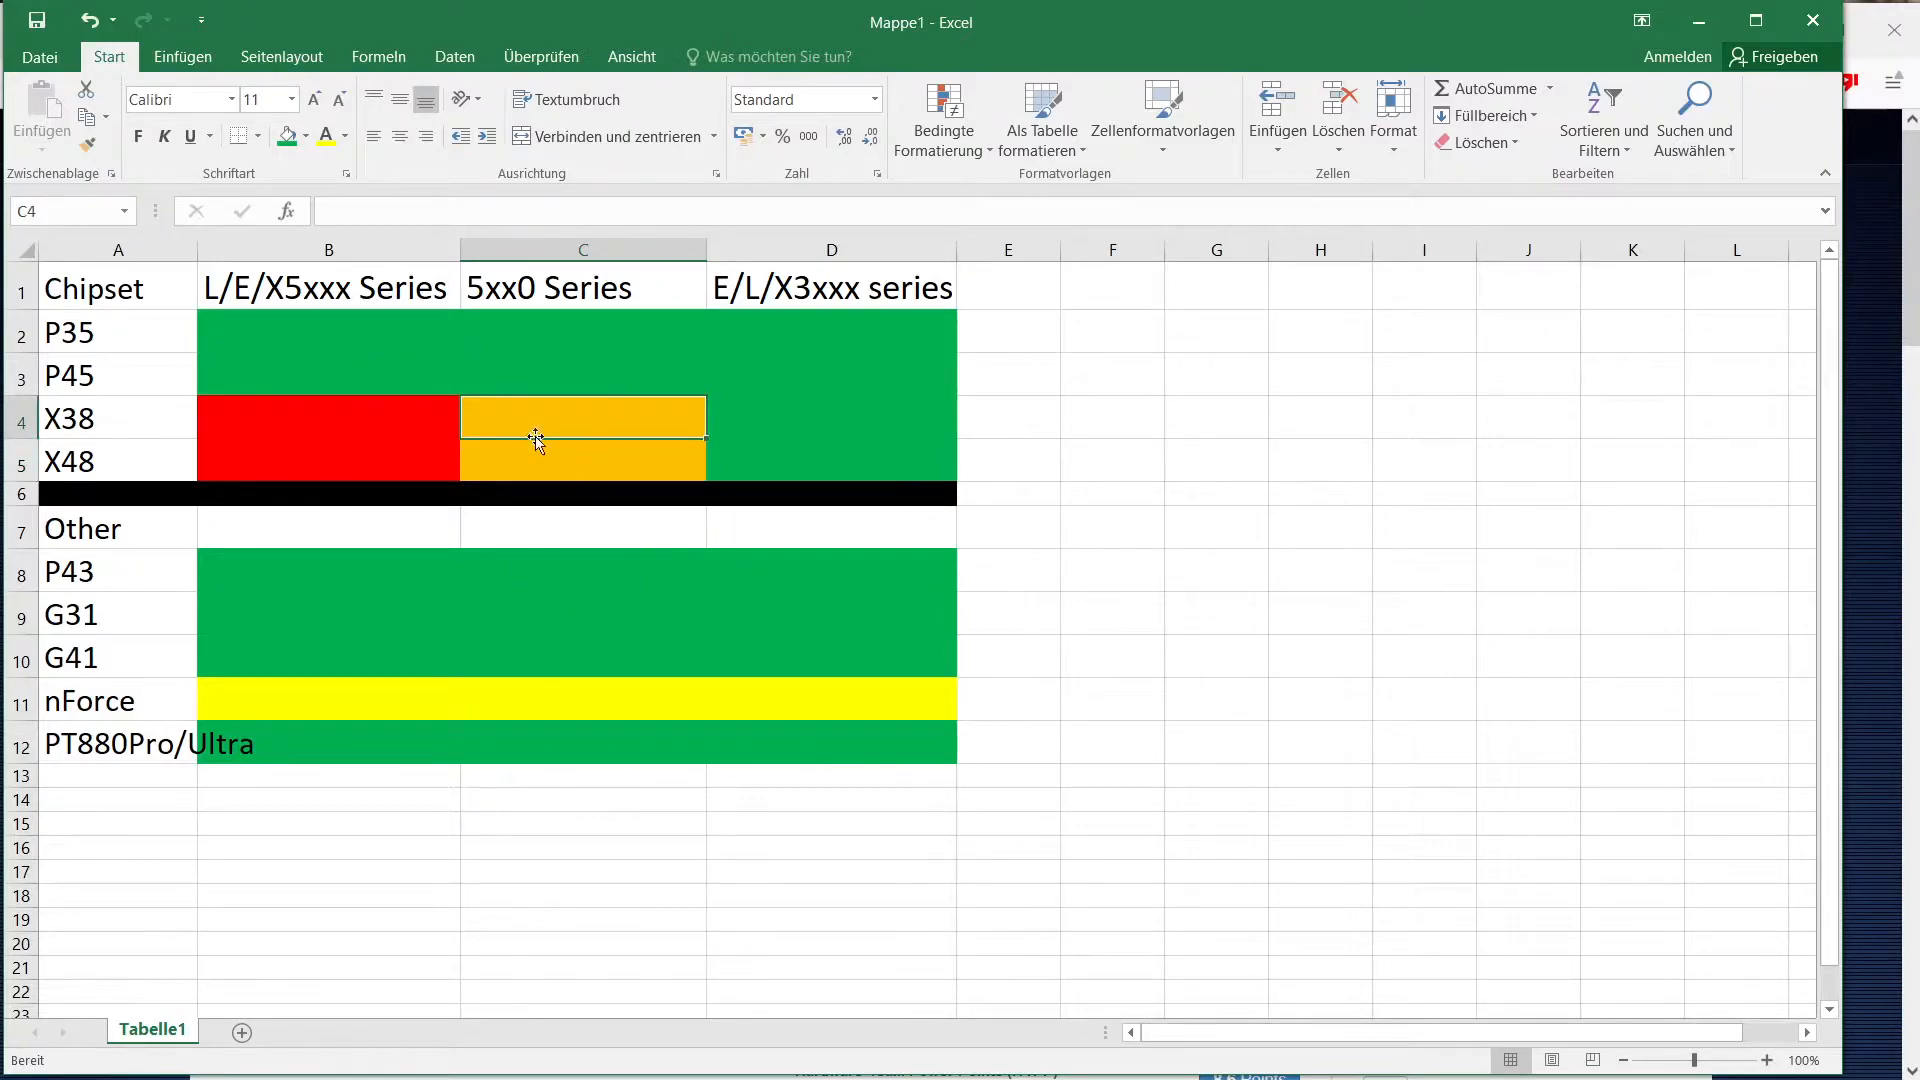
{"action": "left_click", "coordinate": [580, 462]}
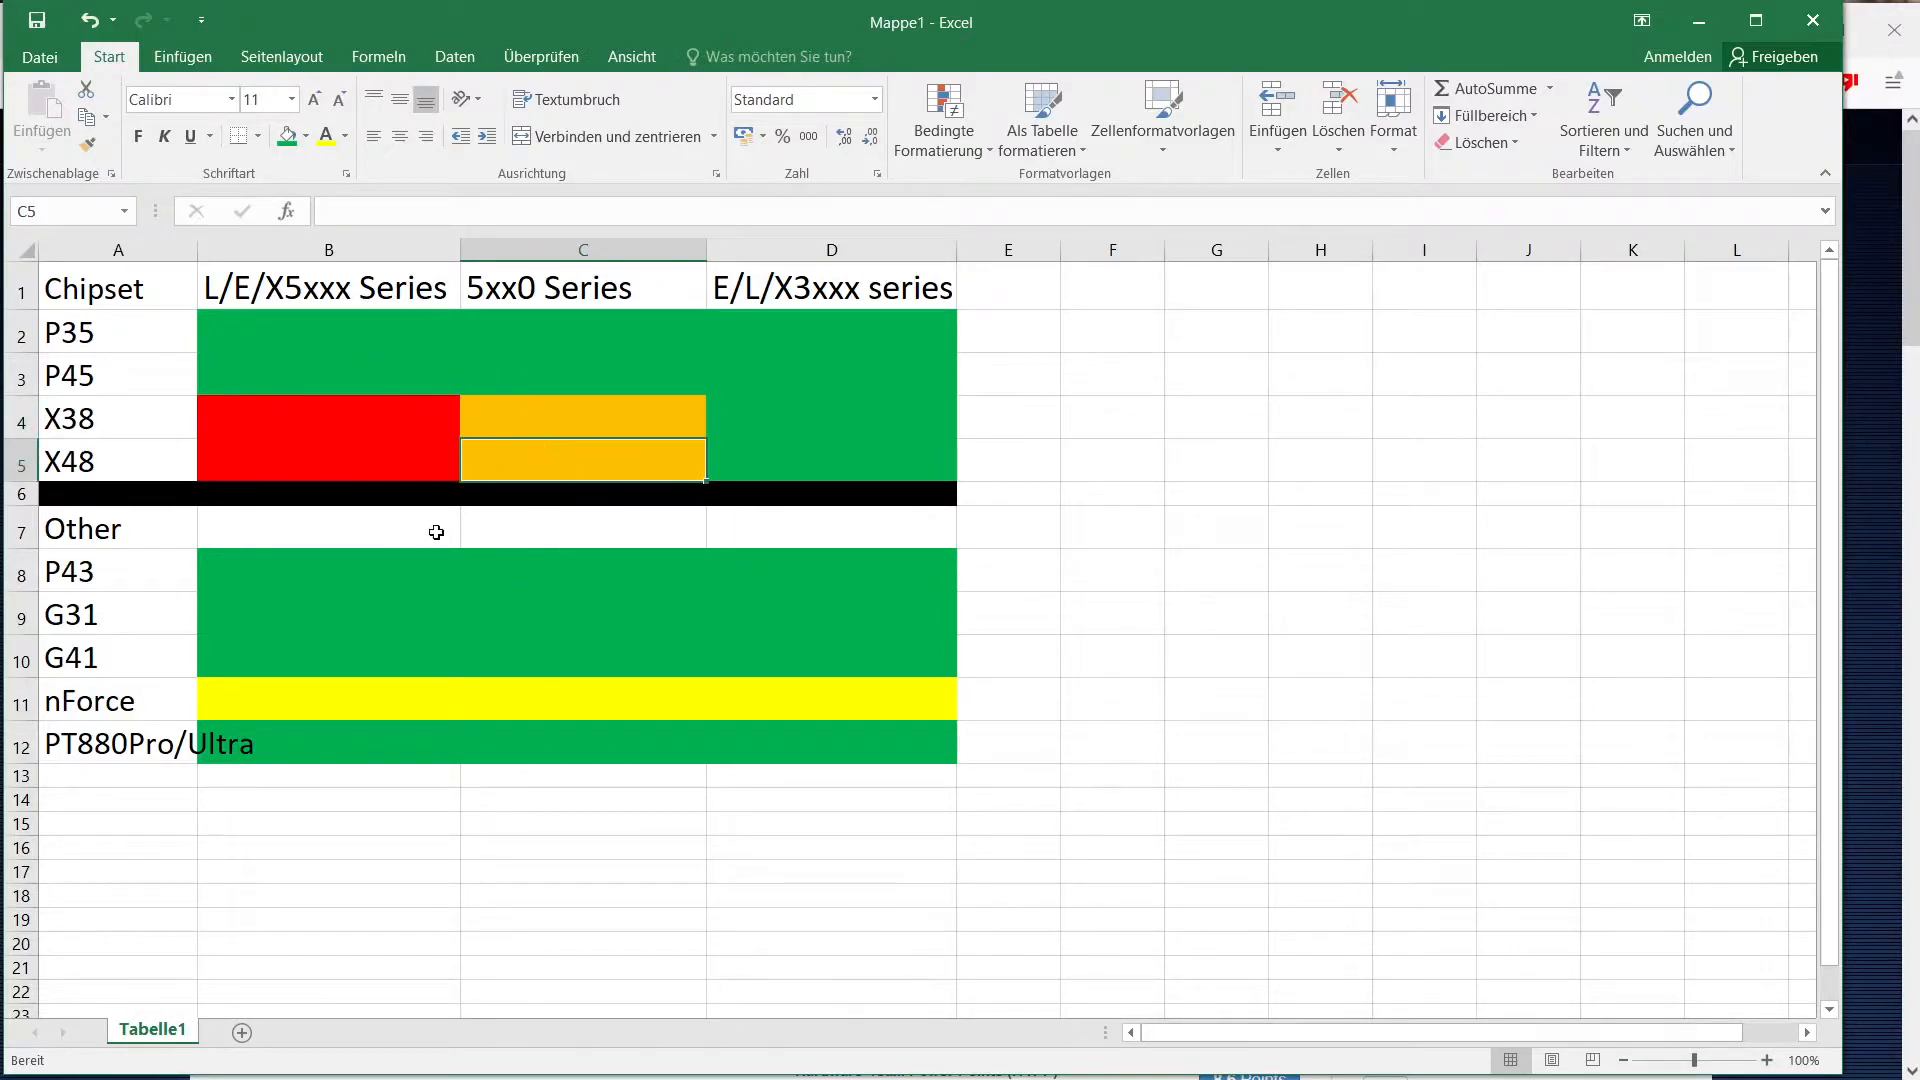
{"action": "left_click", "coordinate": [582, 418]}
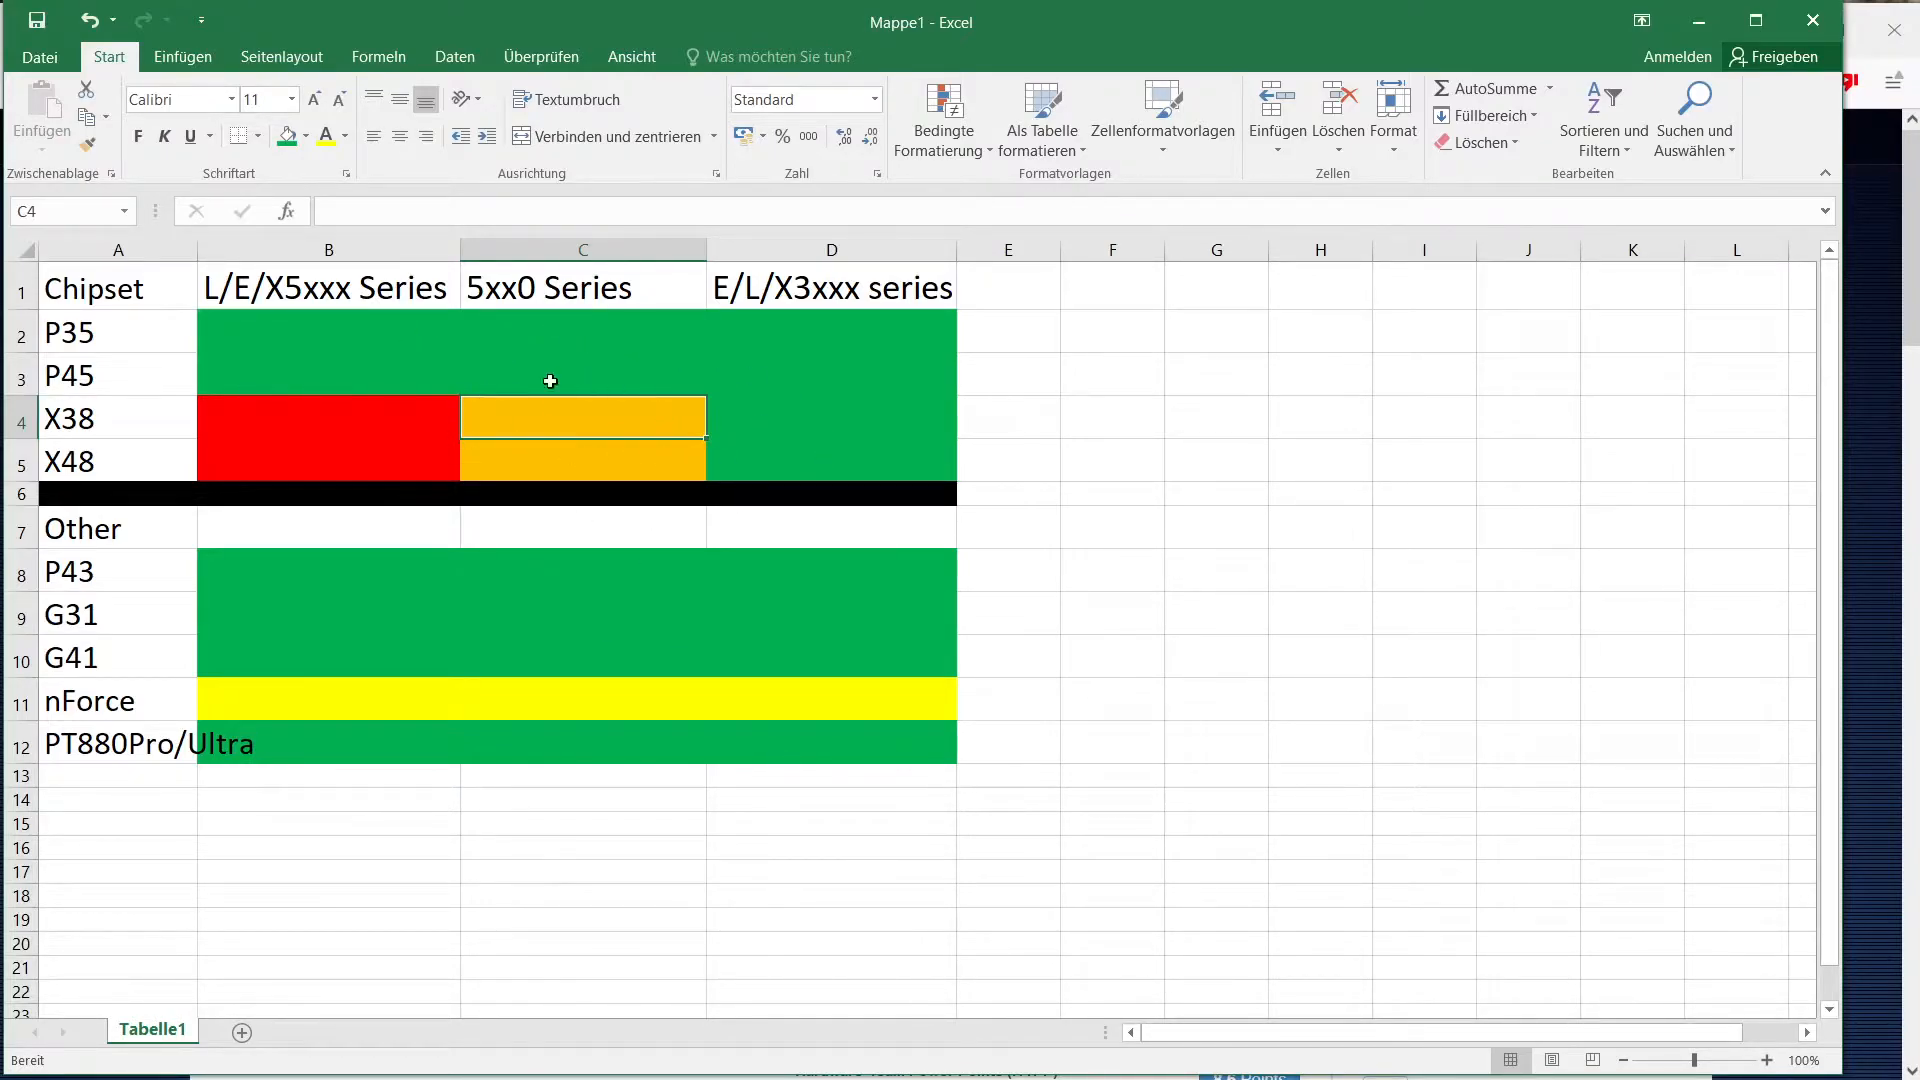
{"action": "mouse_move", "coordinate": [740, 518]}
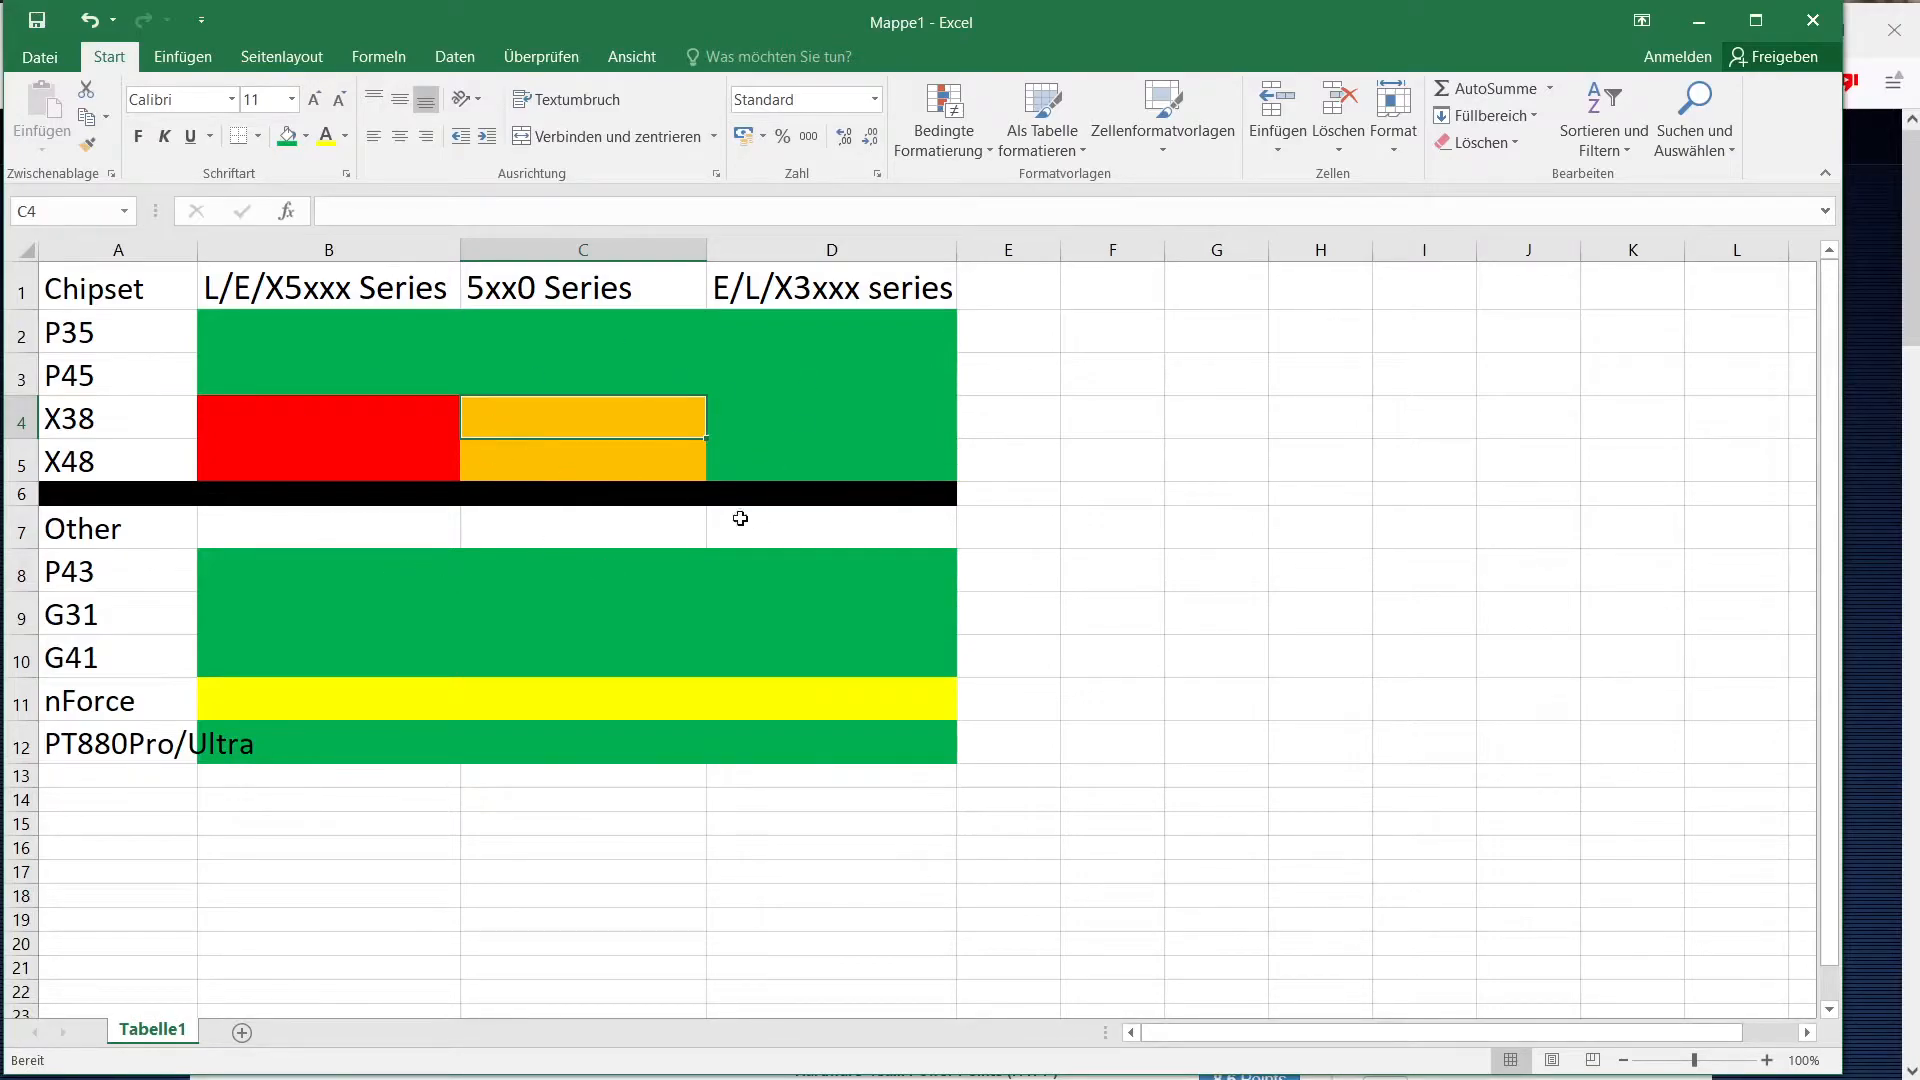
{"action": "mouse_move", "coordinate": [671, 473]}
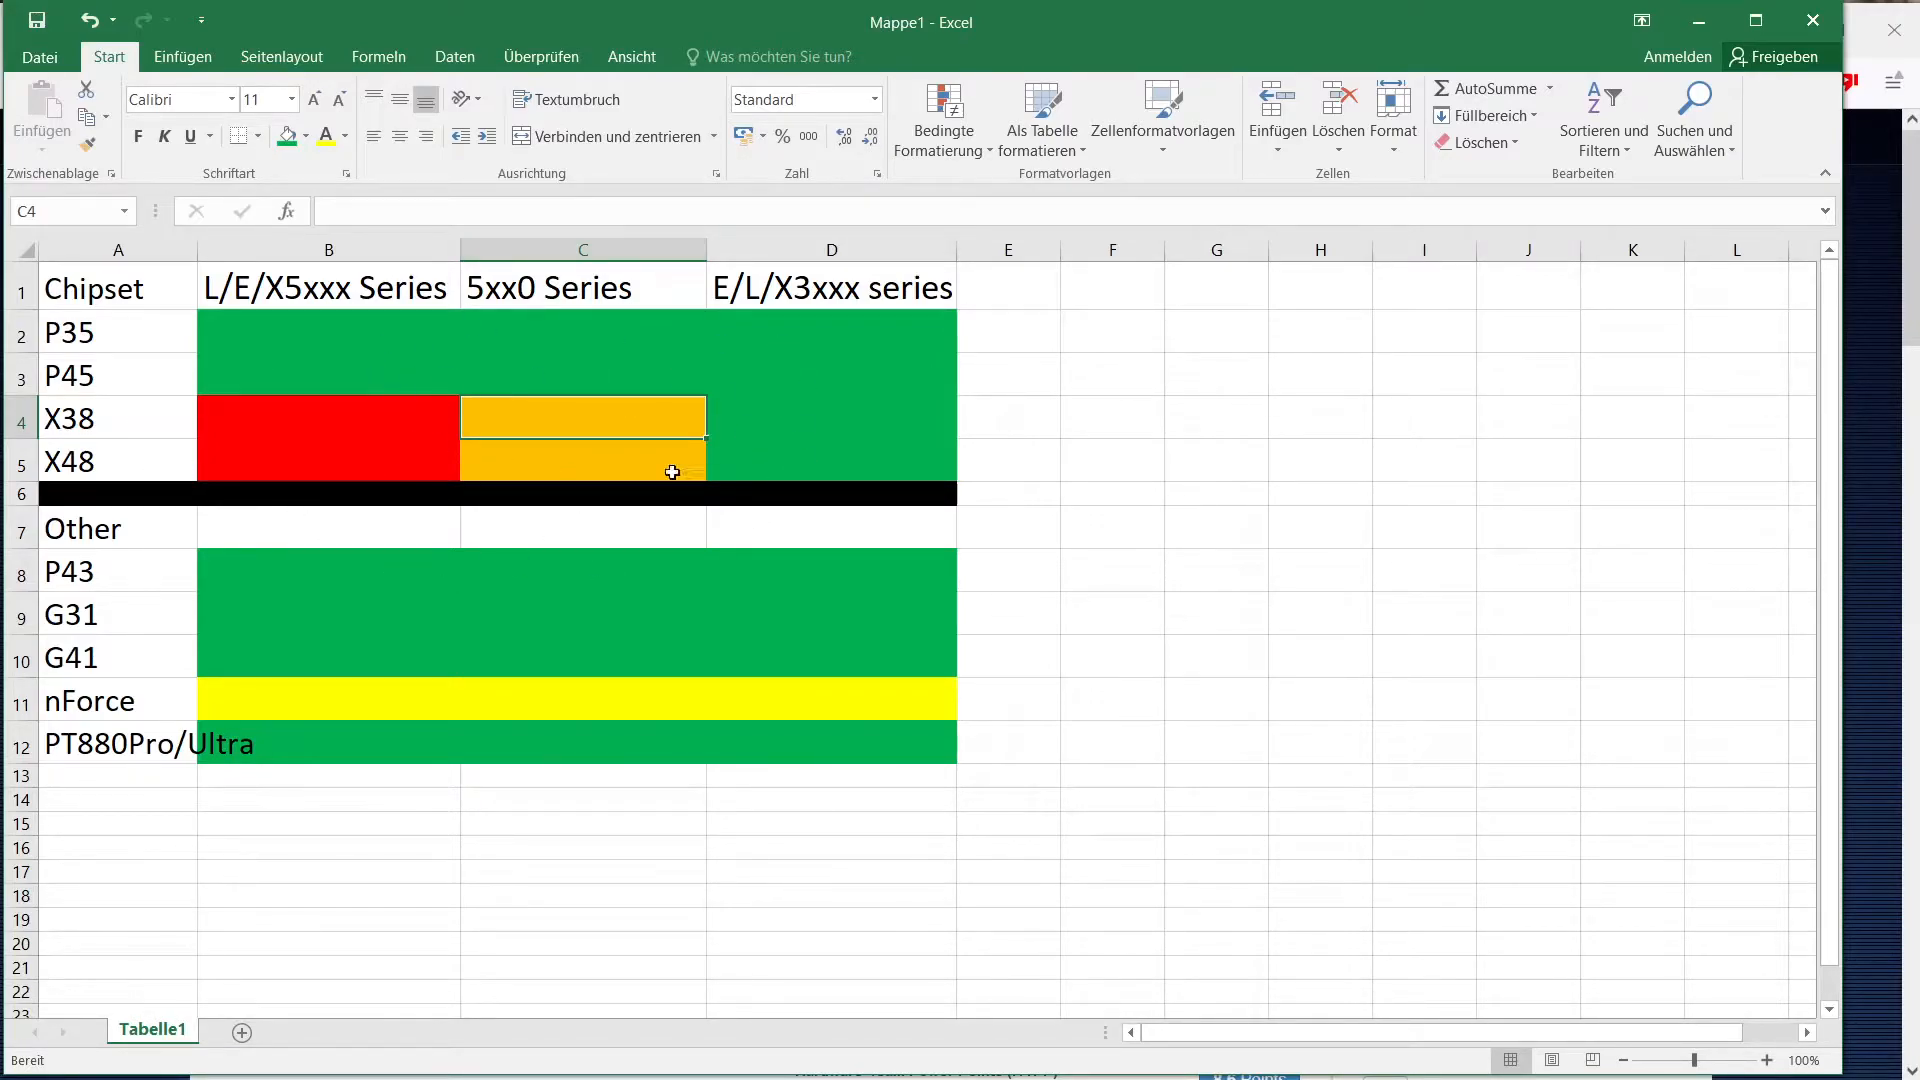
{"action": "mouse_move", "coordinate": [809, 530]}
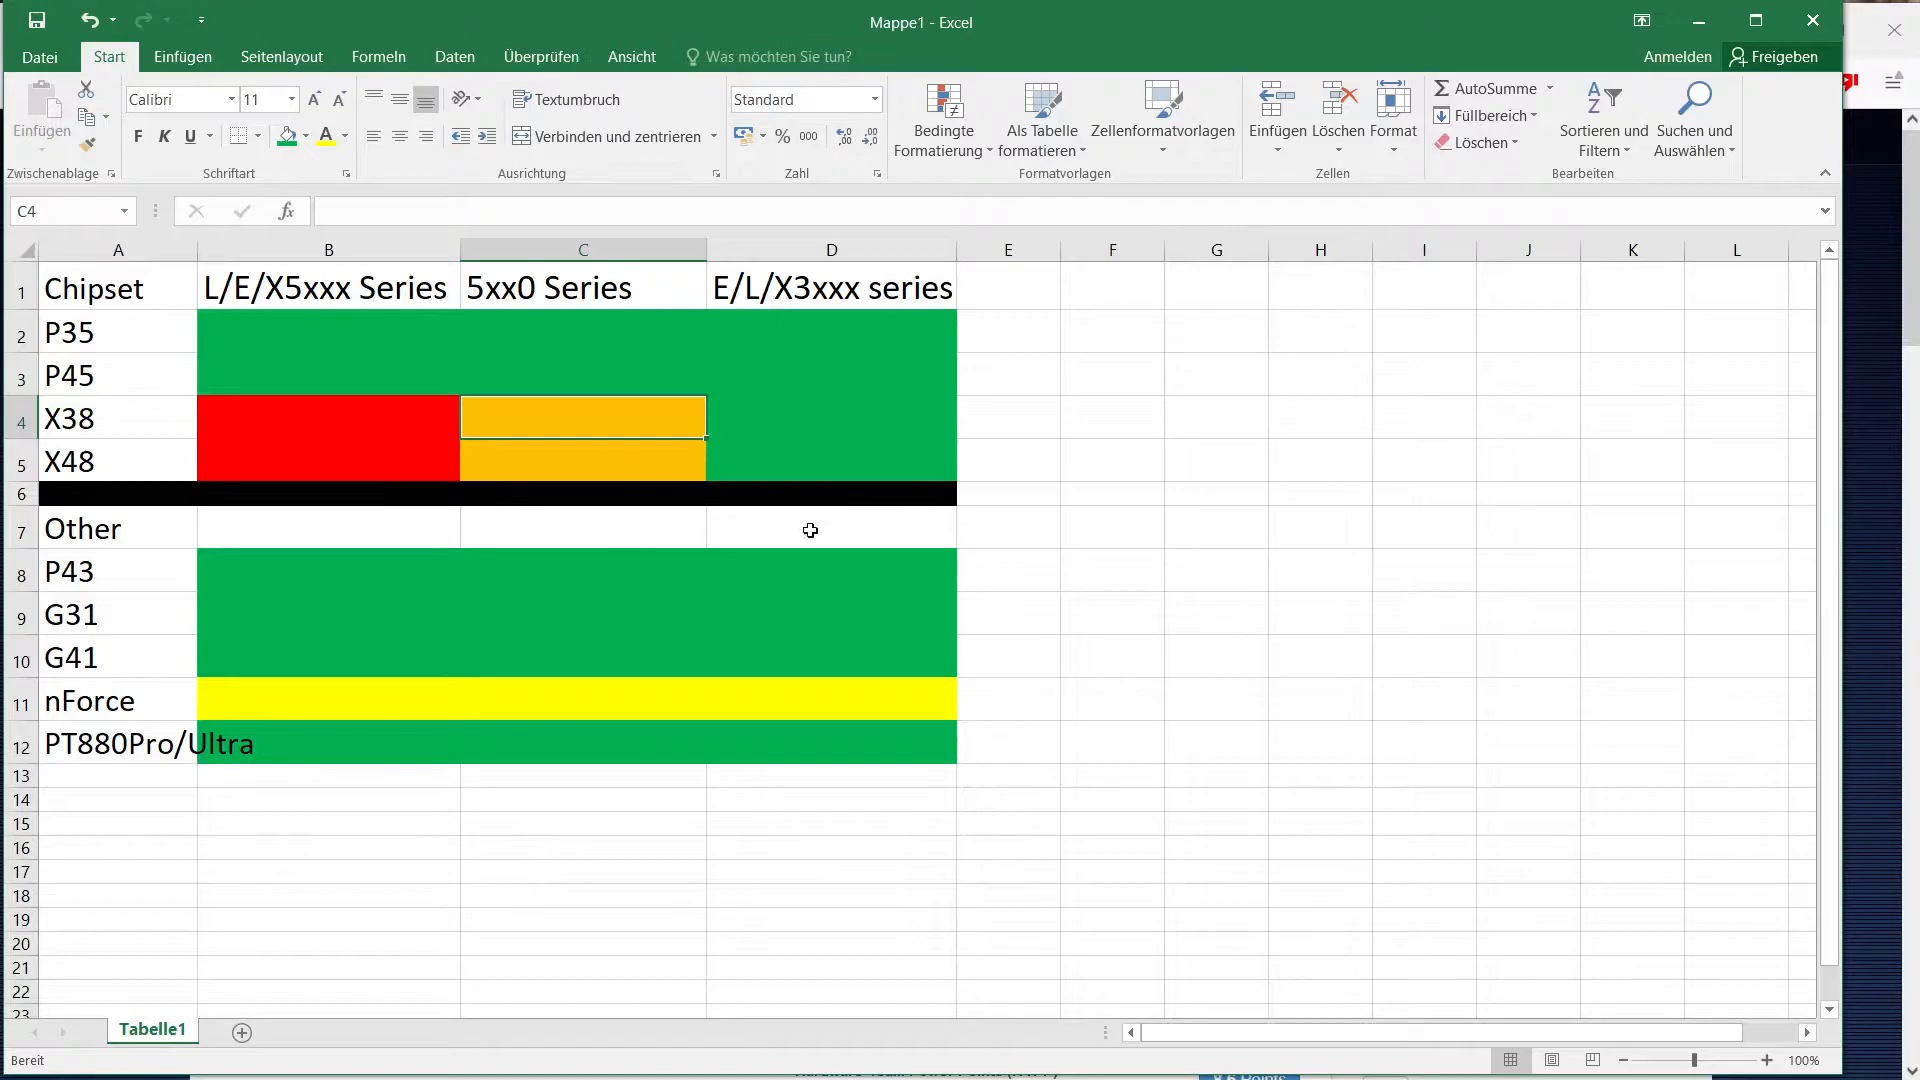
{"action": "mouse_move", "coordinate": [351, 571]}
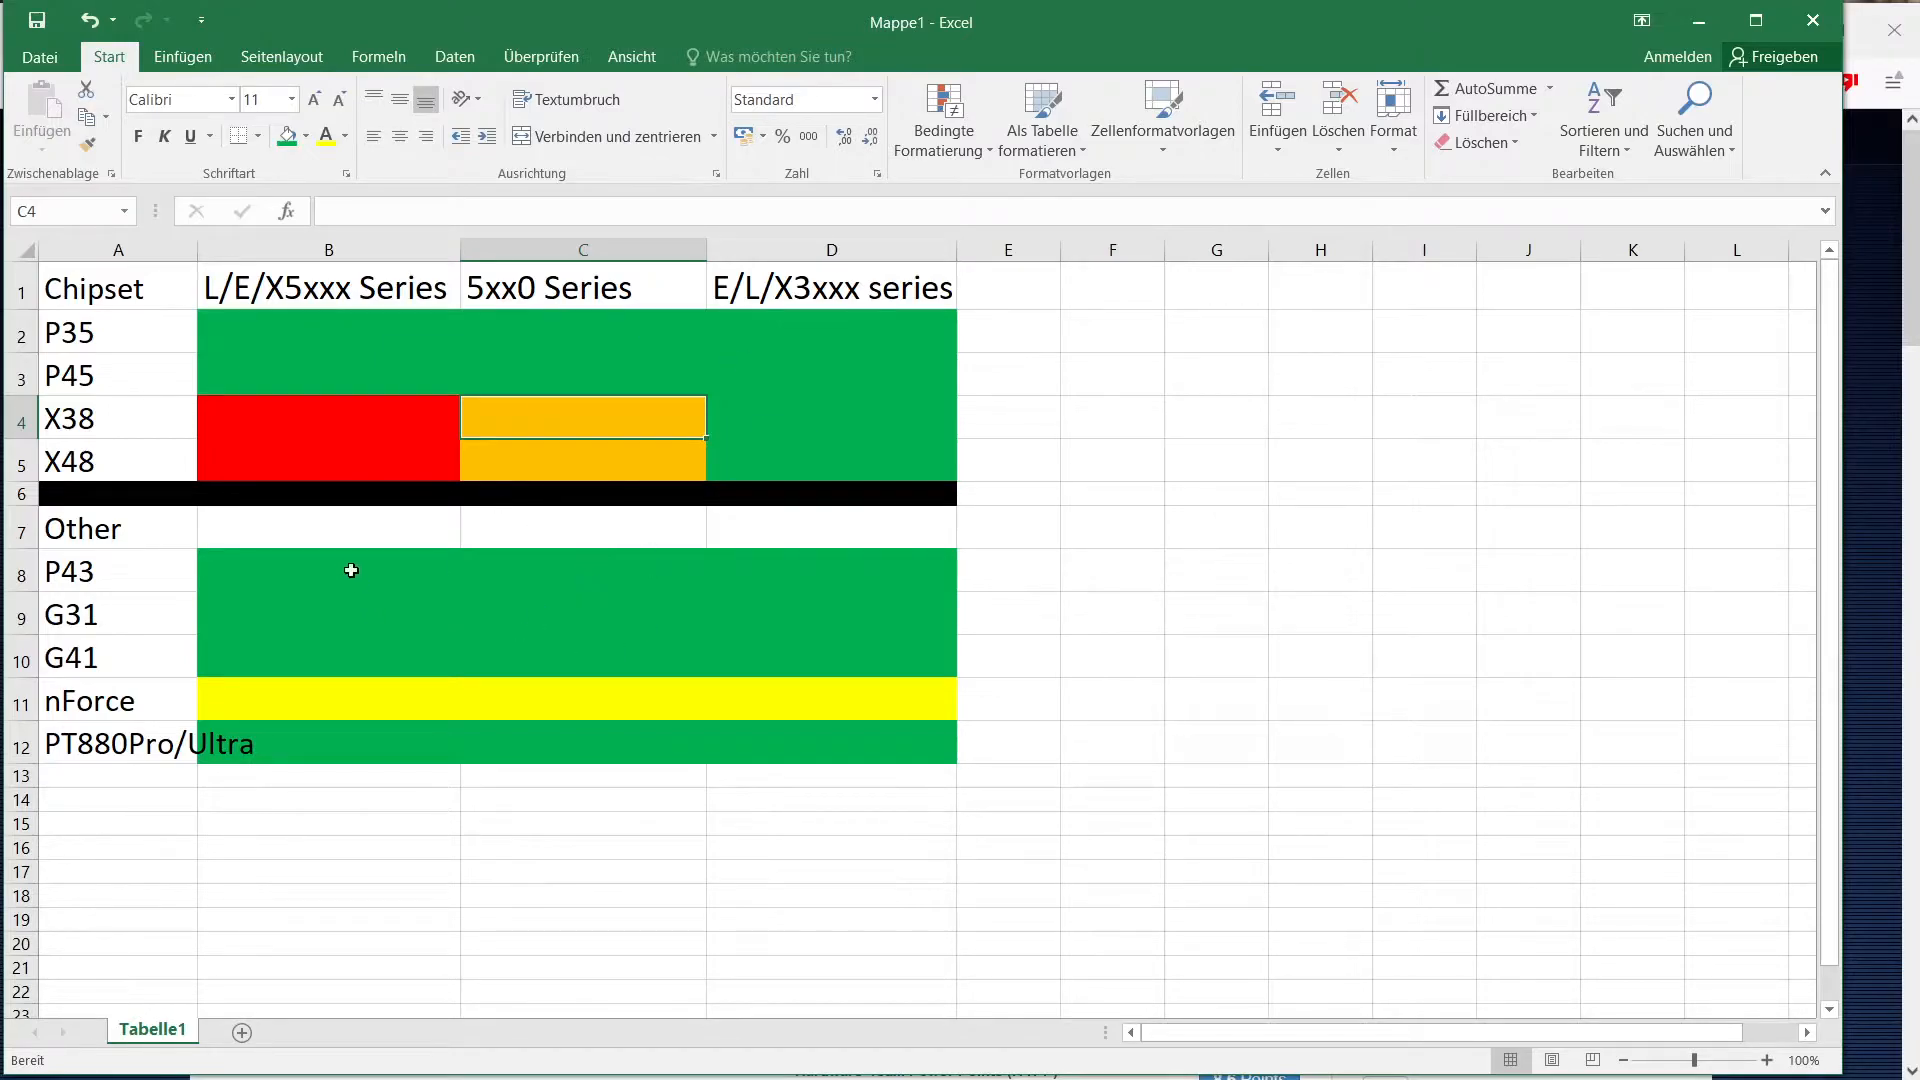
{"action": "left_click", "coordinate": [116, 528]}
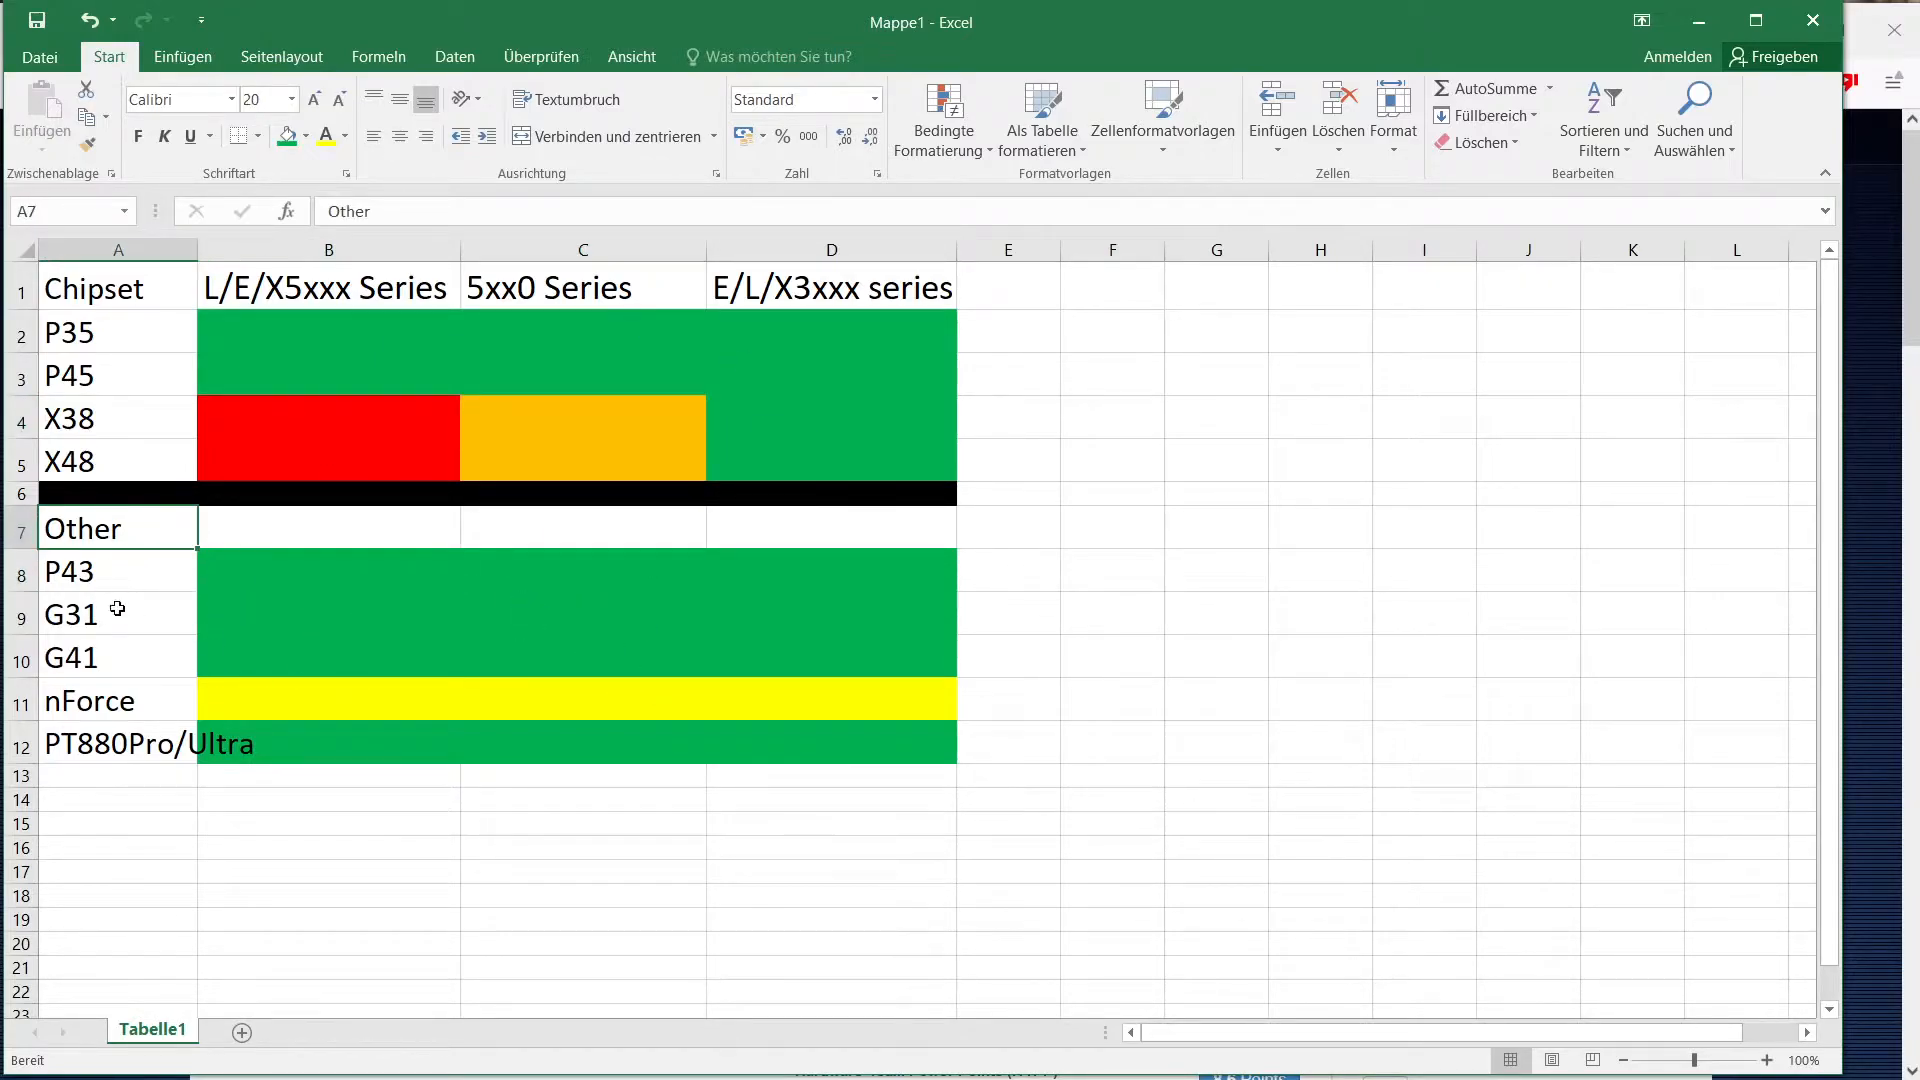
{"action": "mouse_move", "coordinate": [141, 569]}
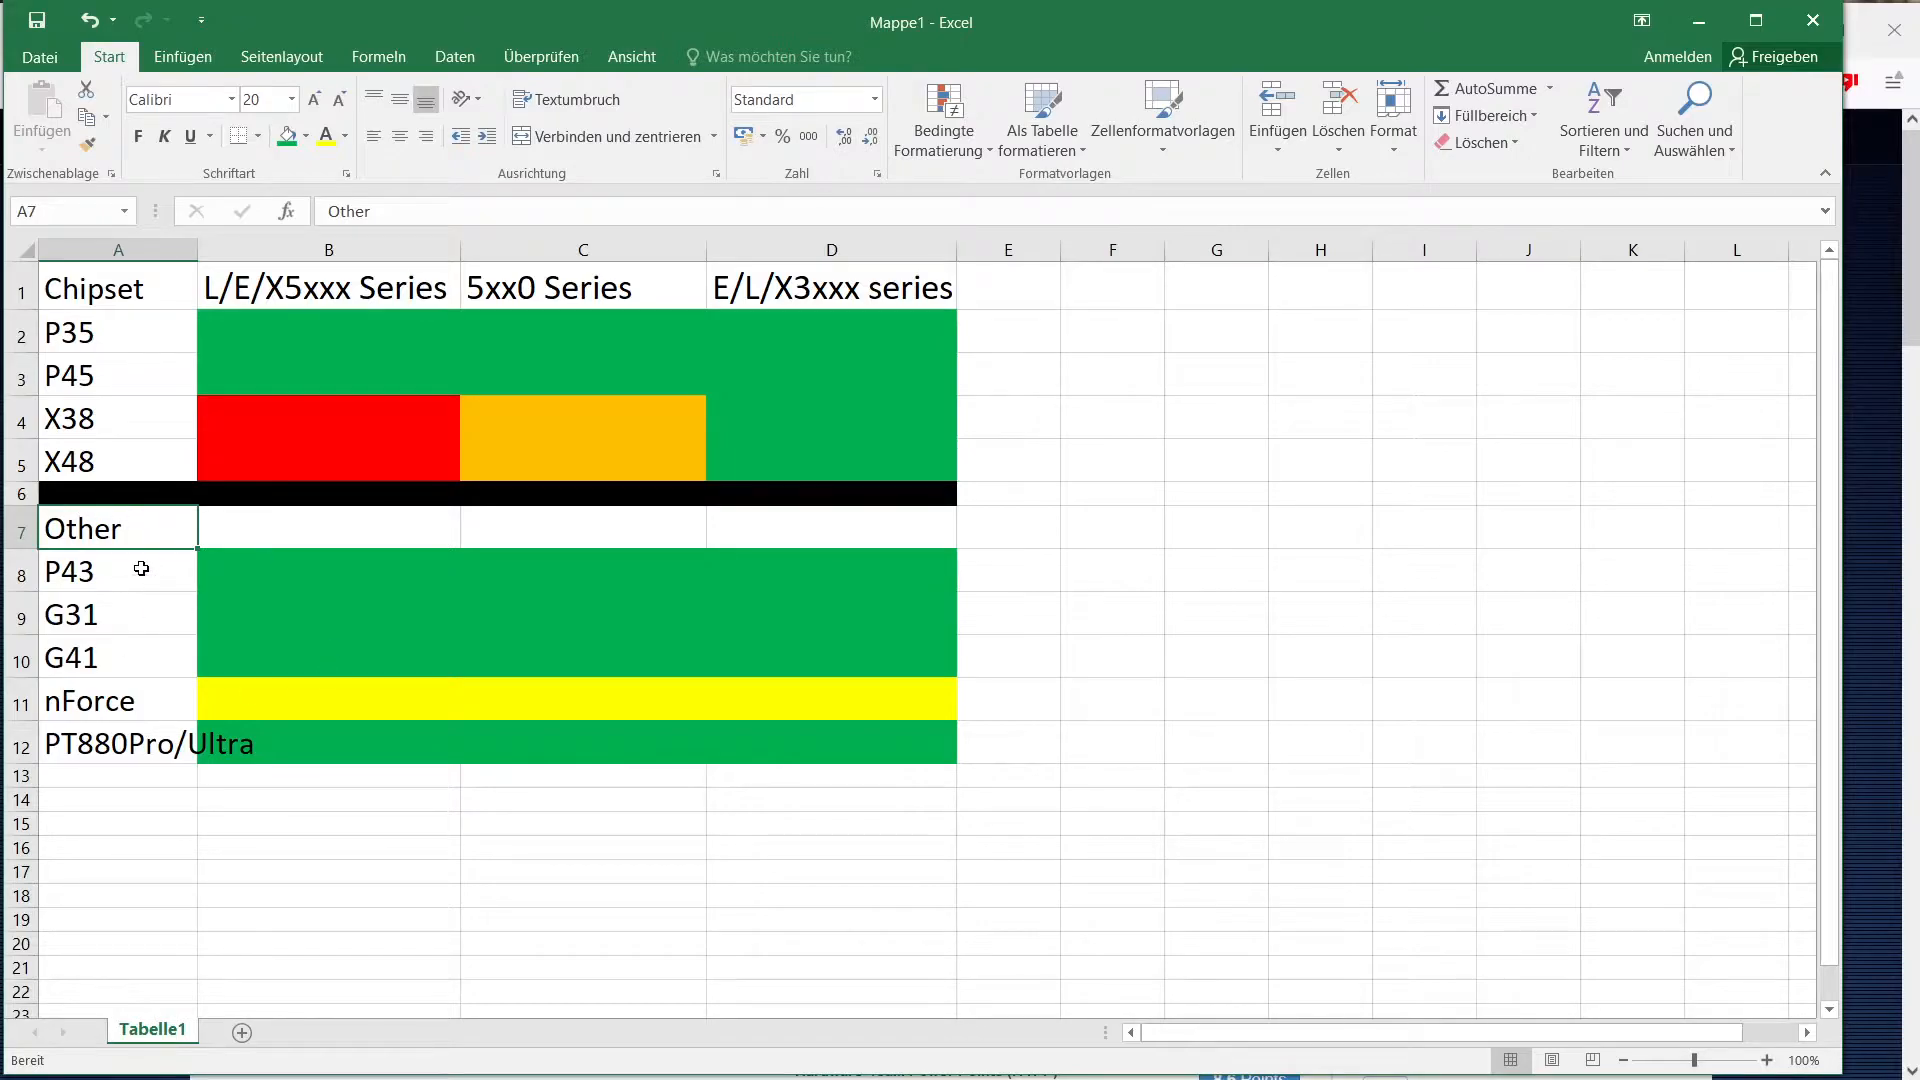
{"action": "mouse_move", "coordinate": [116, 576]}
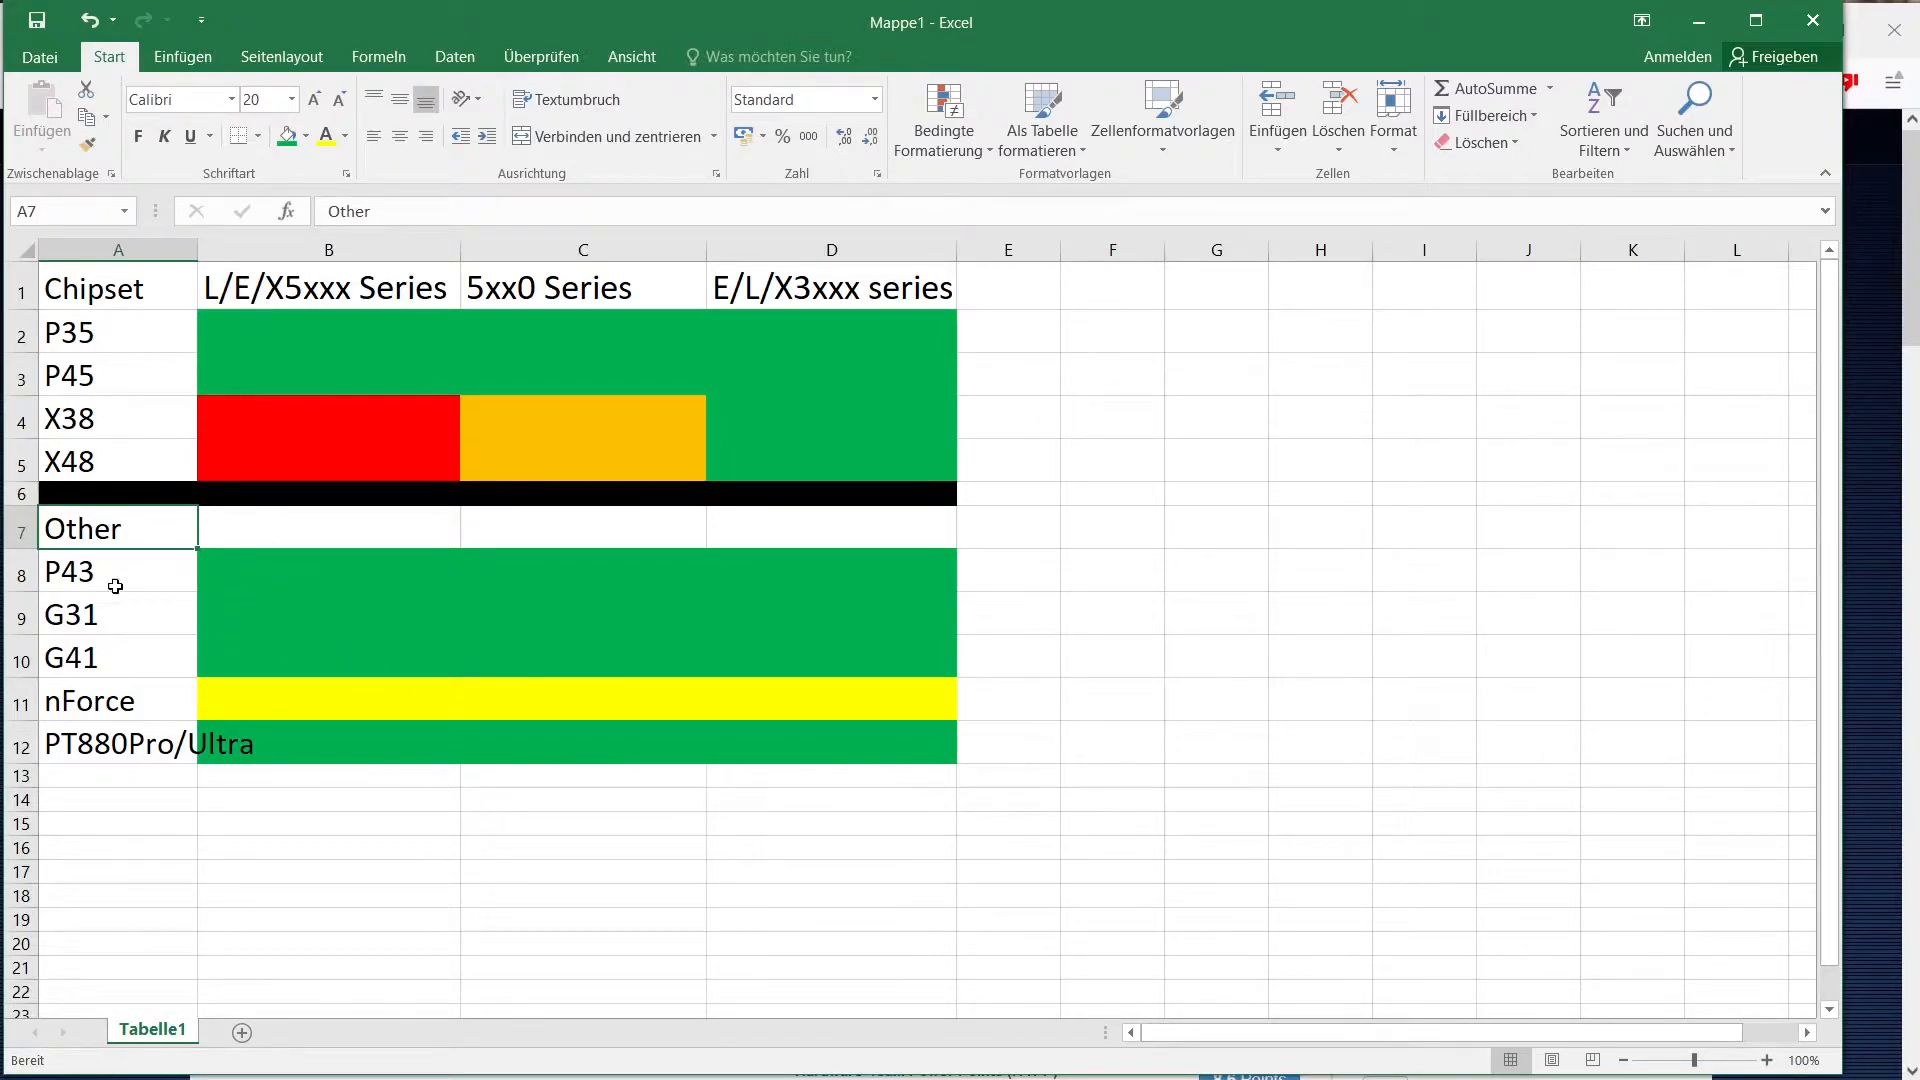
{"action": "mouse_move", "coordinate": [156, 609]}
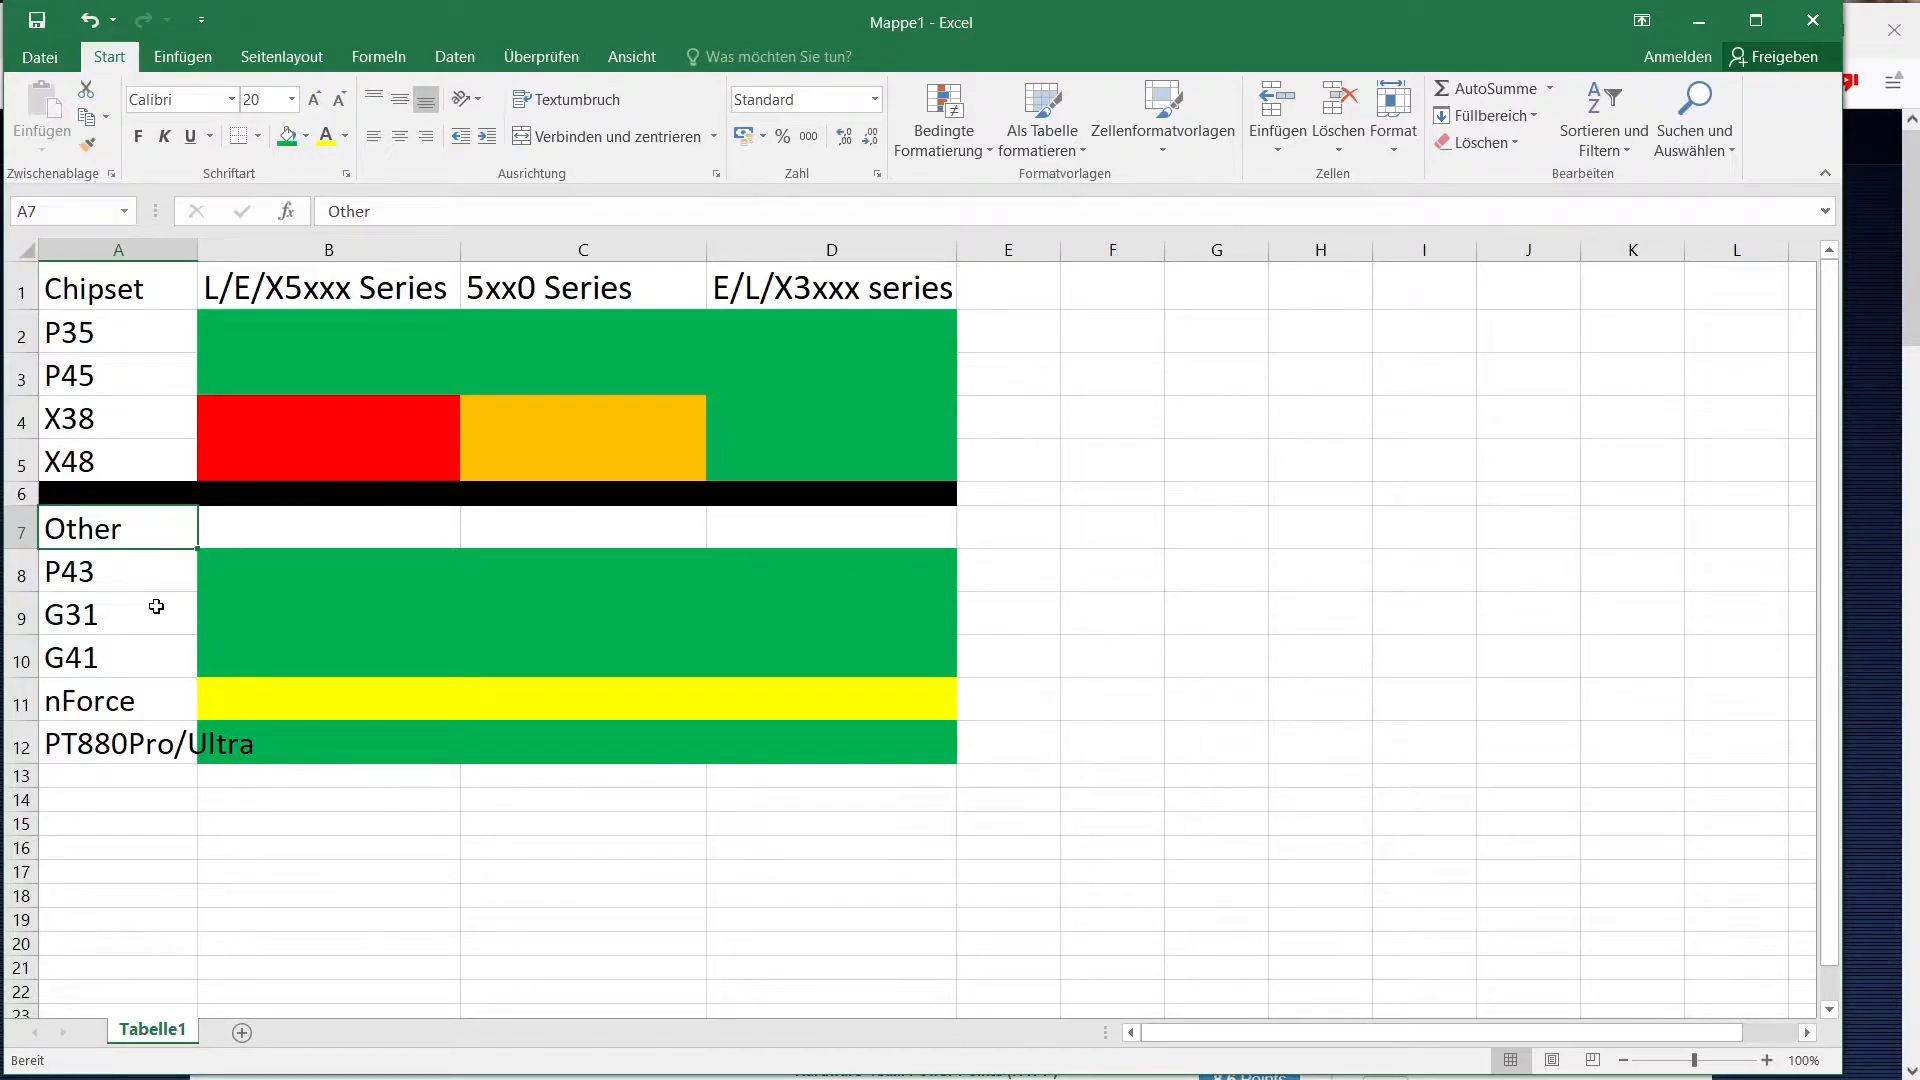
{"action": "mouse_move", "coordinate": [206, 602]}
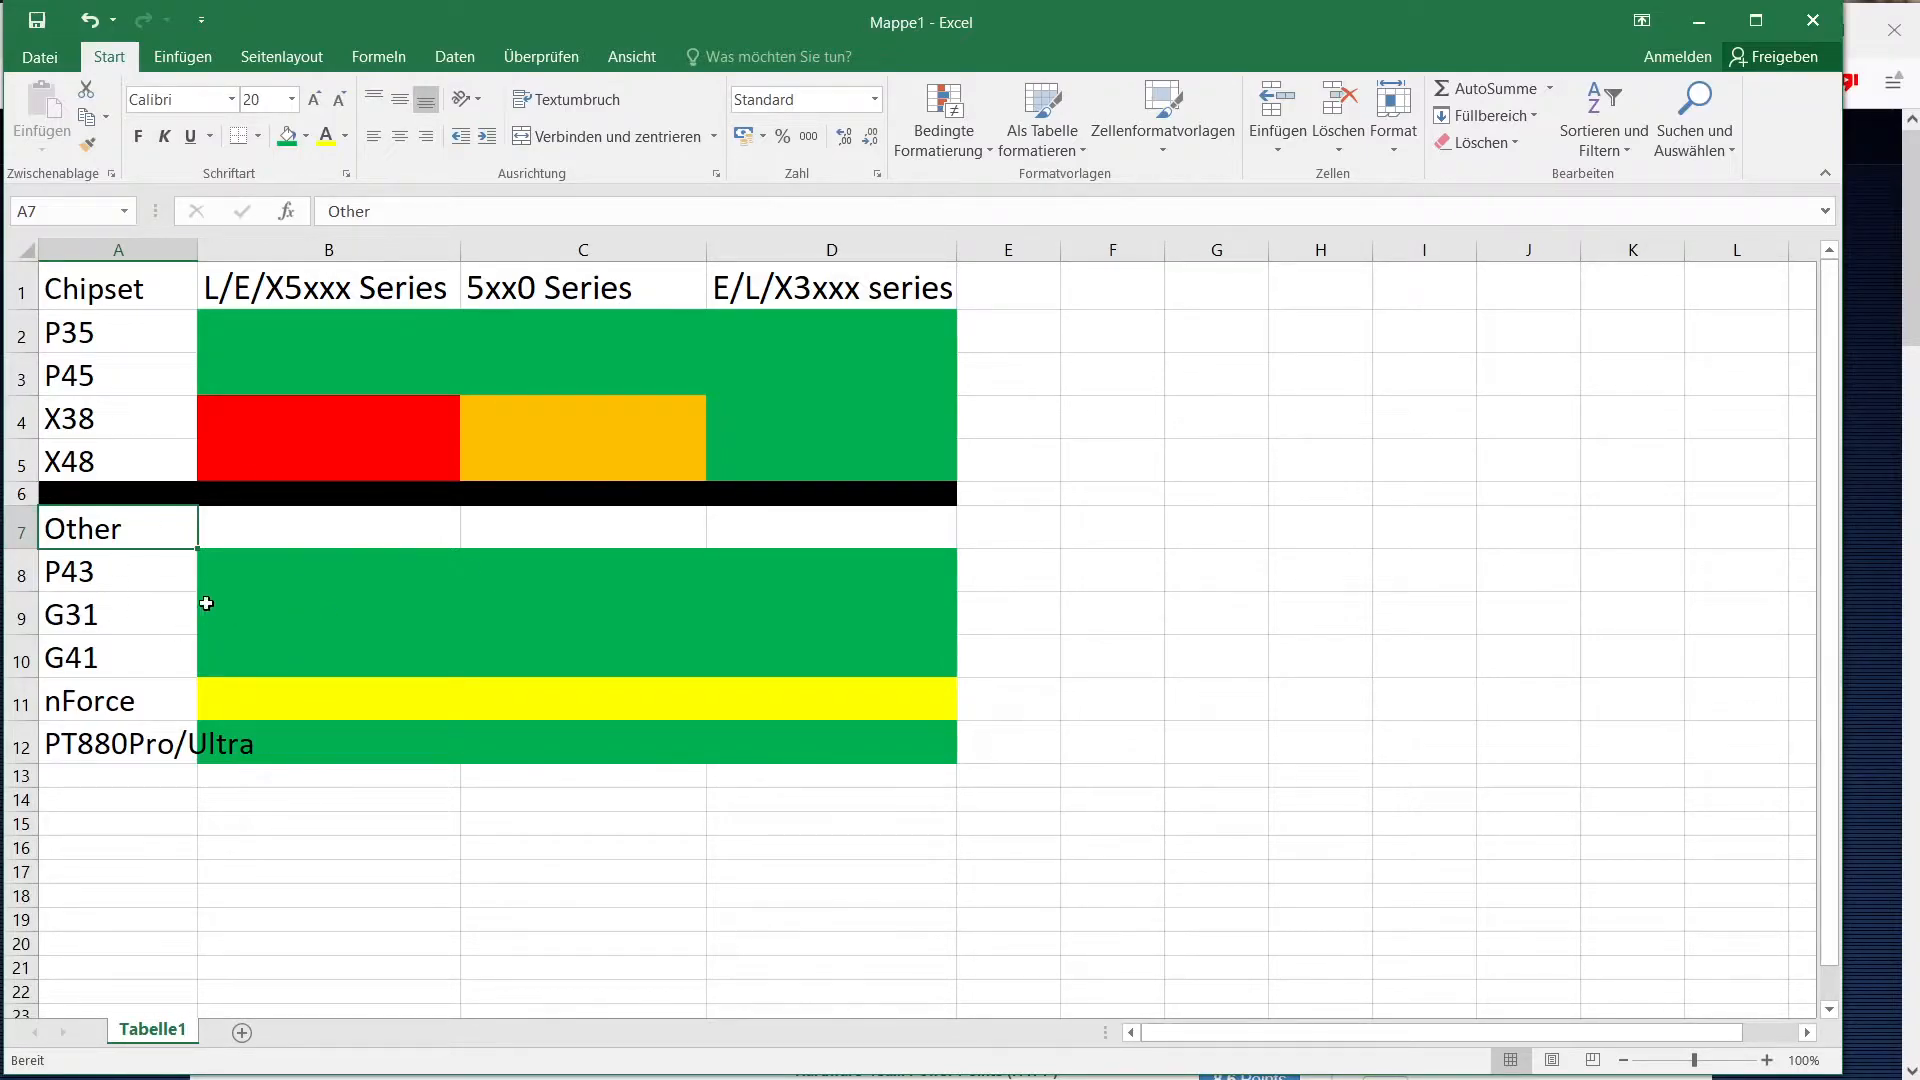
{"action": "mouse_move", "coordinate": [165, 492]}
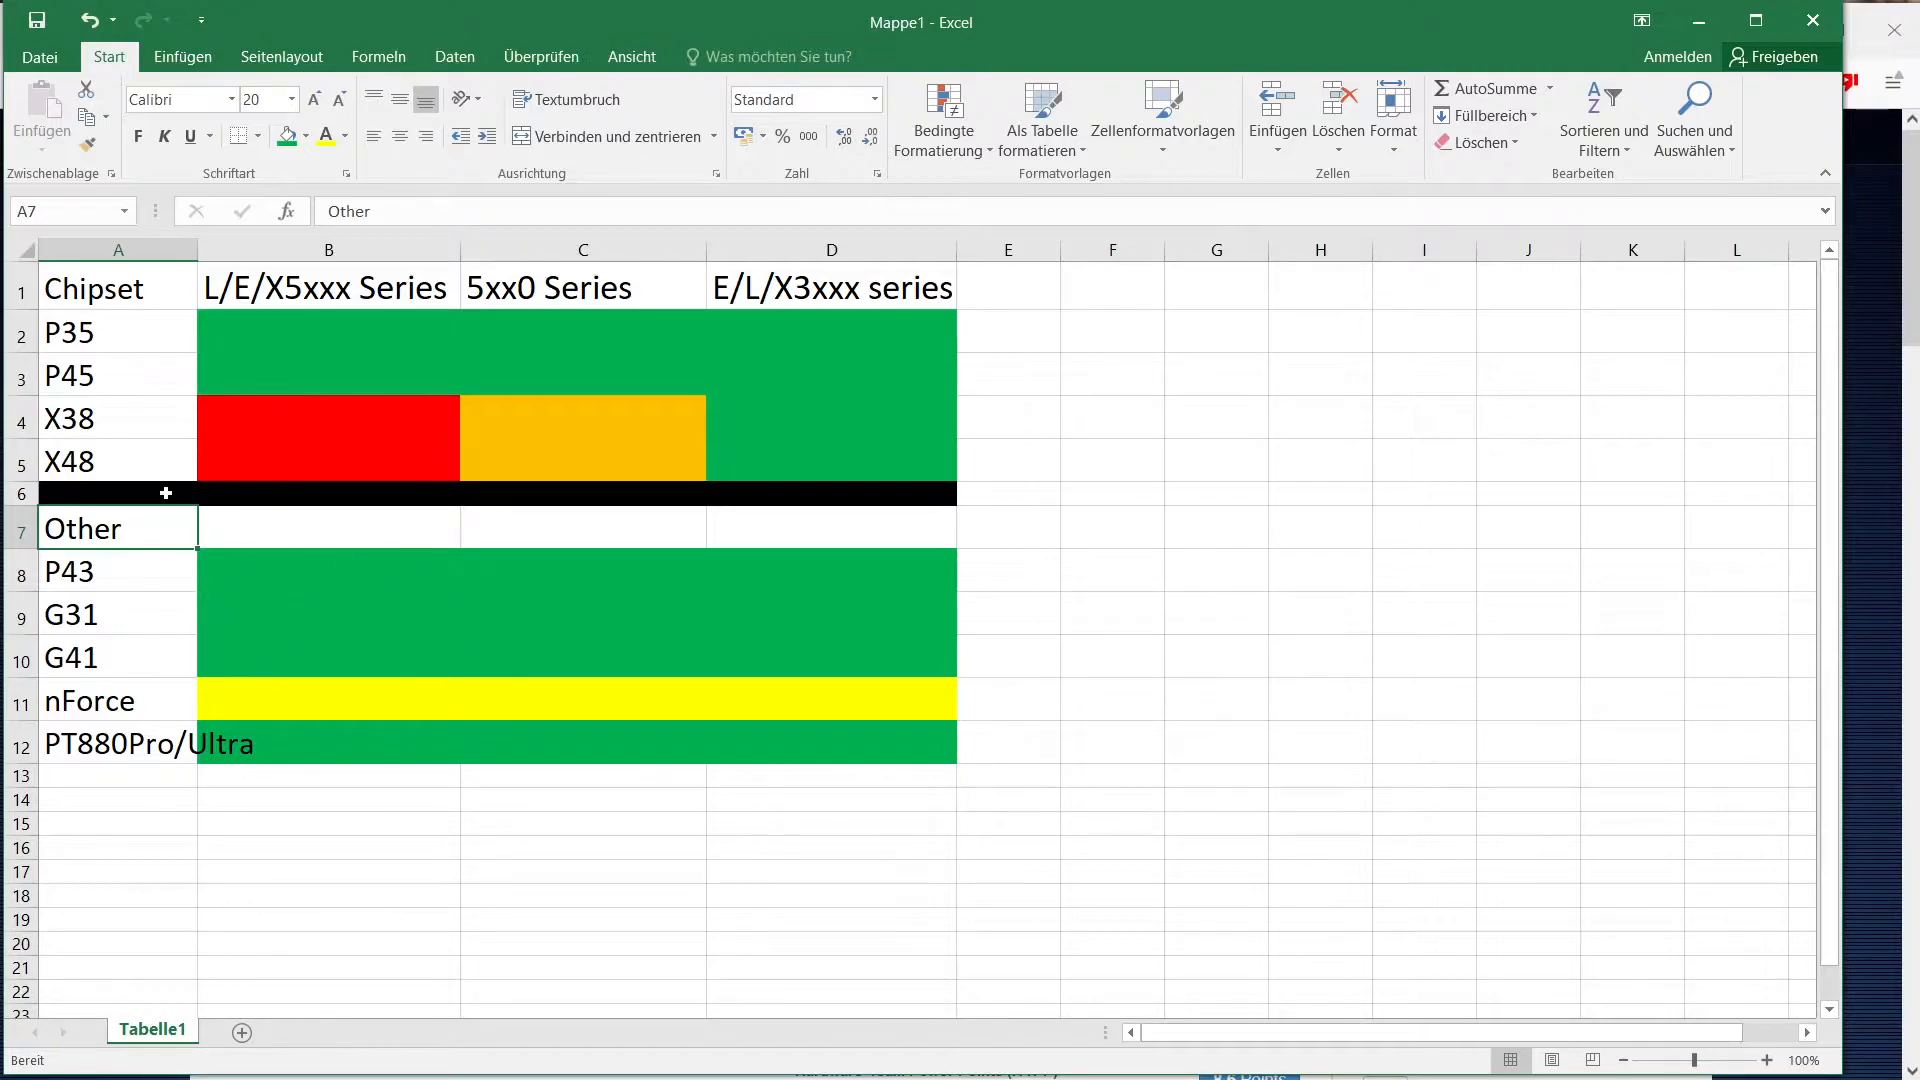
{"action": "mouse_move", "coordinate": [269, 626]}
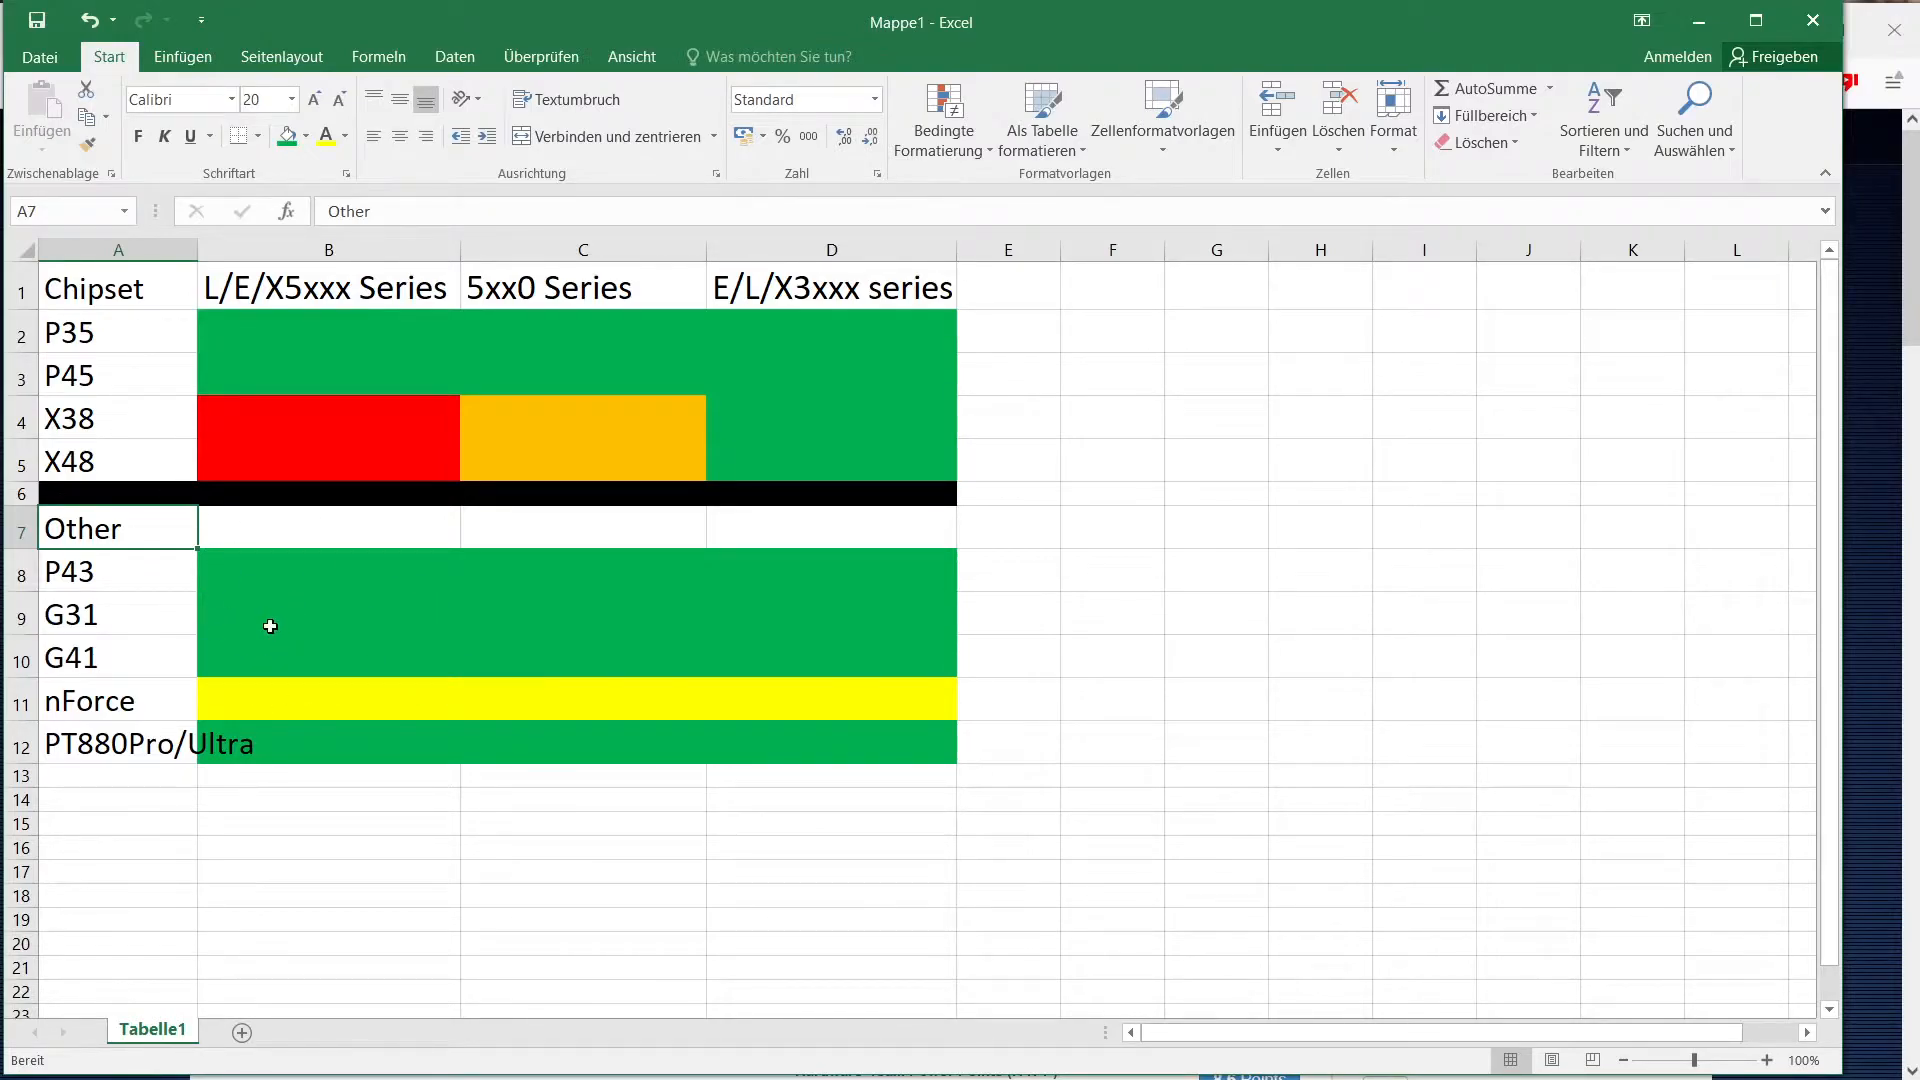
{"action": "mouse_move", "coordinate": [311, 573]}
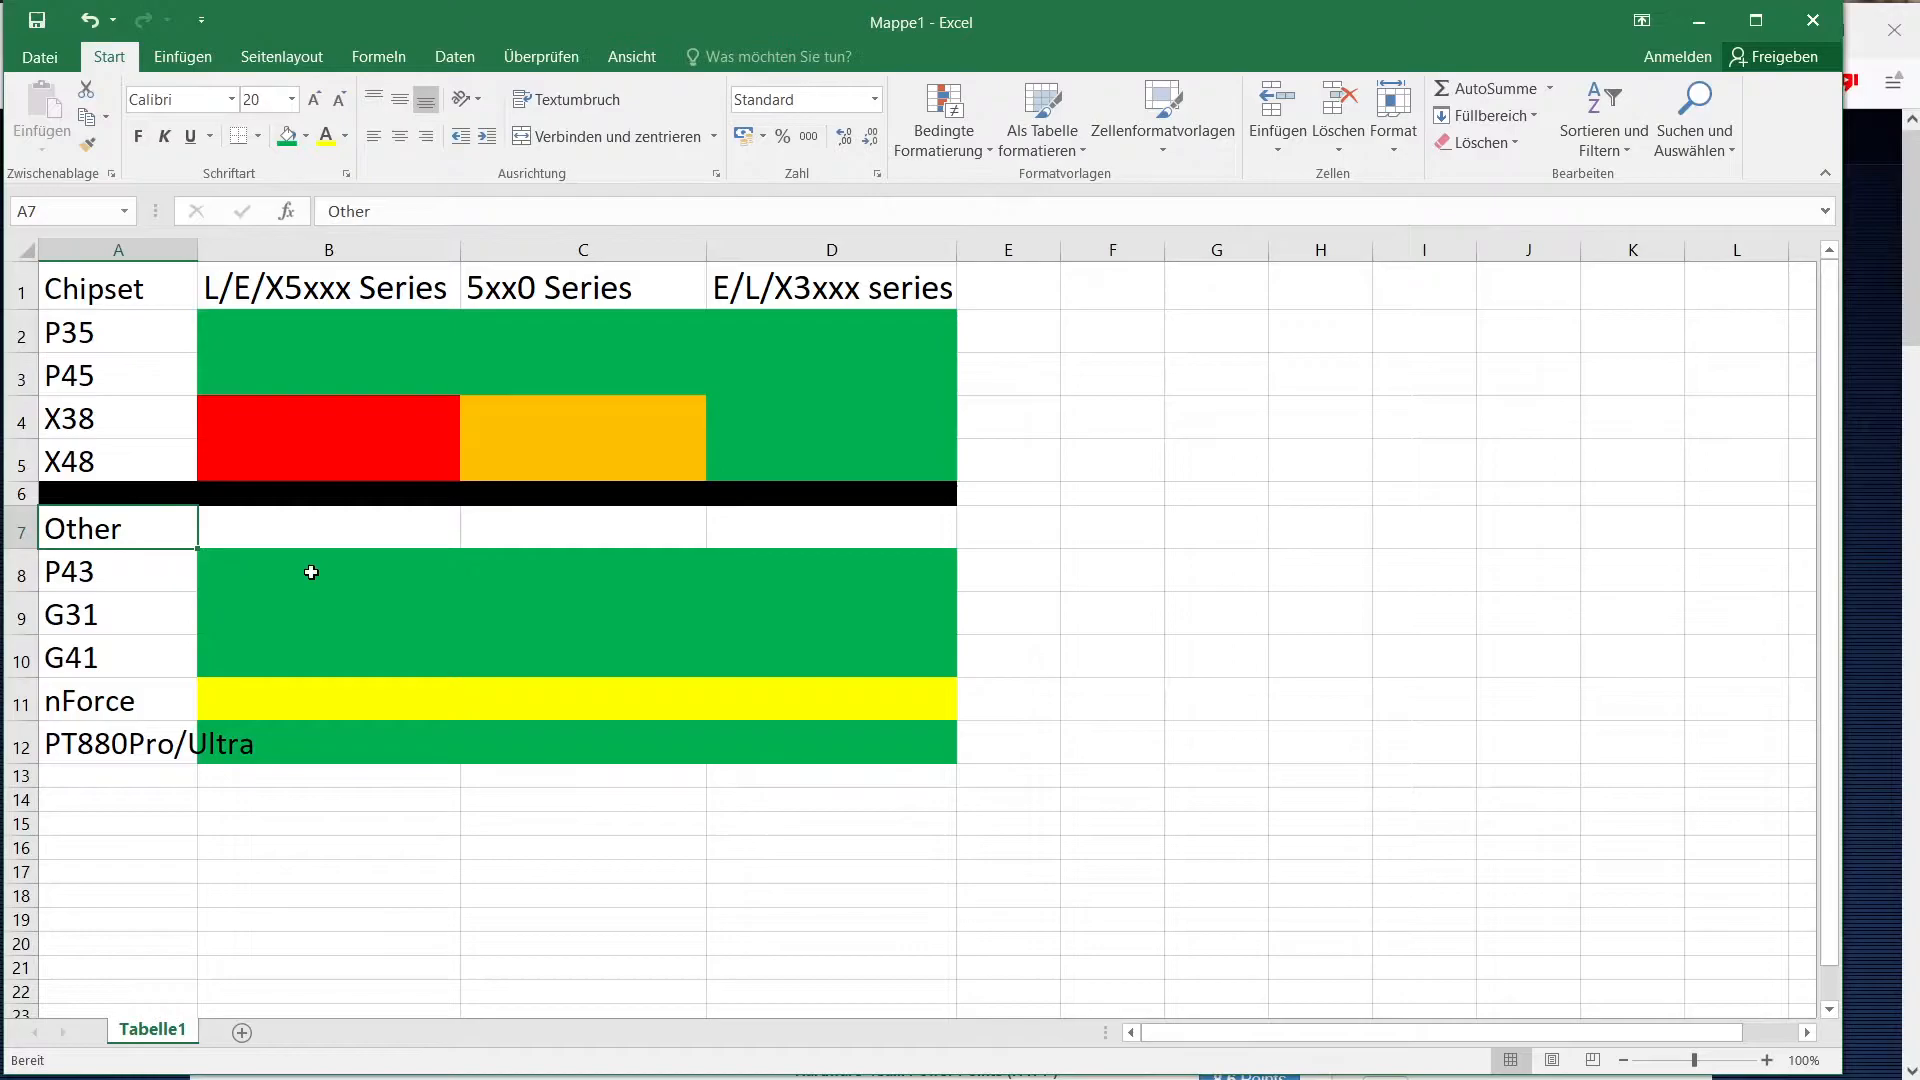
{"action": "mouse_move", "coordinate": [377, 562]}
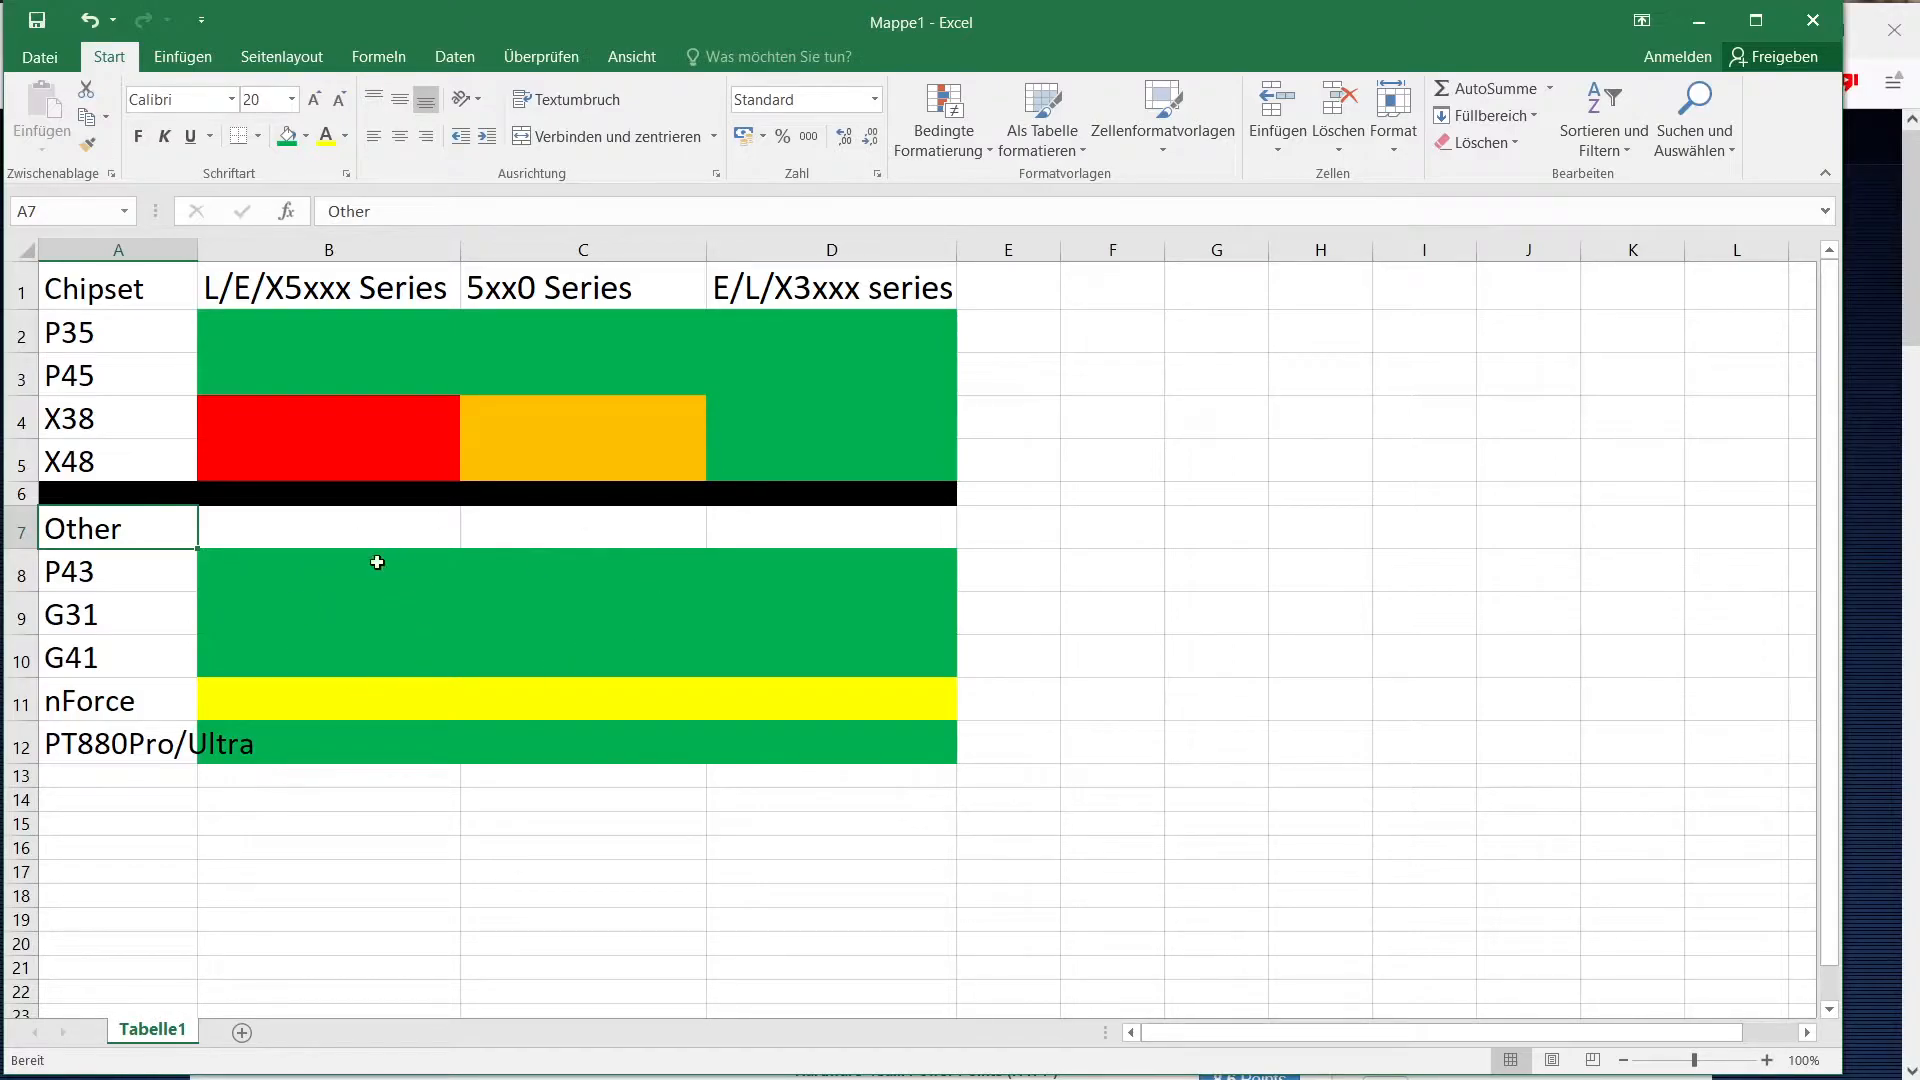
{"action": "mouse_move", "coordinate": [294, 562]}
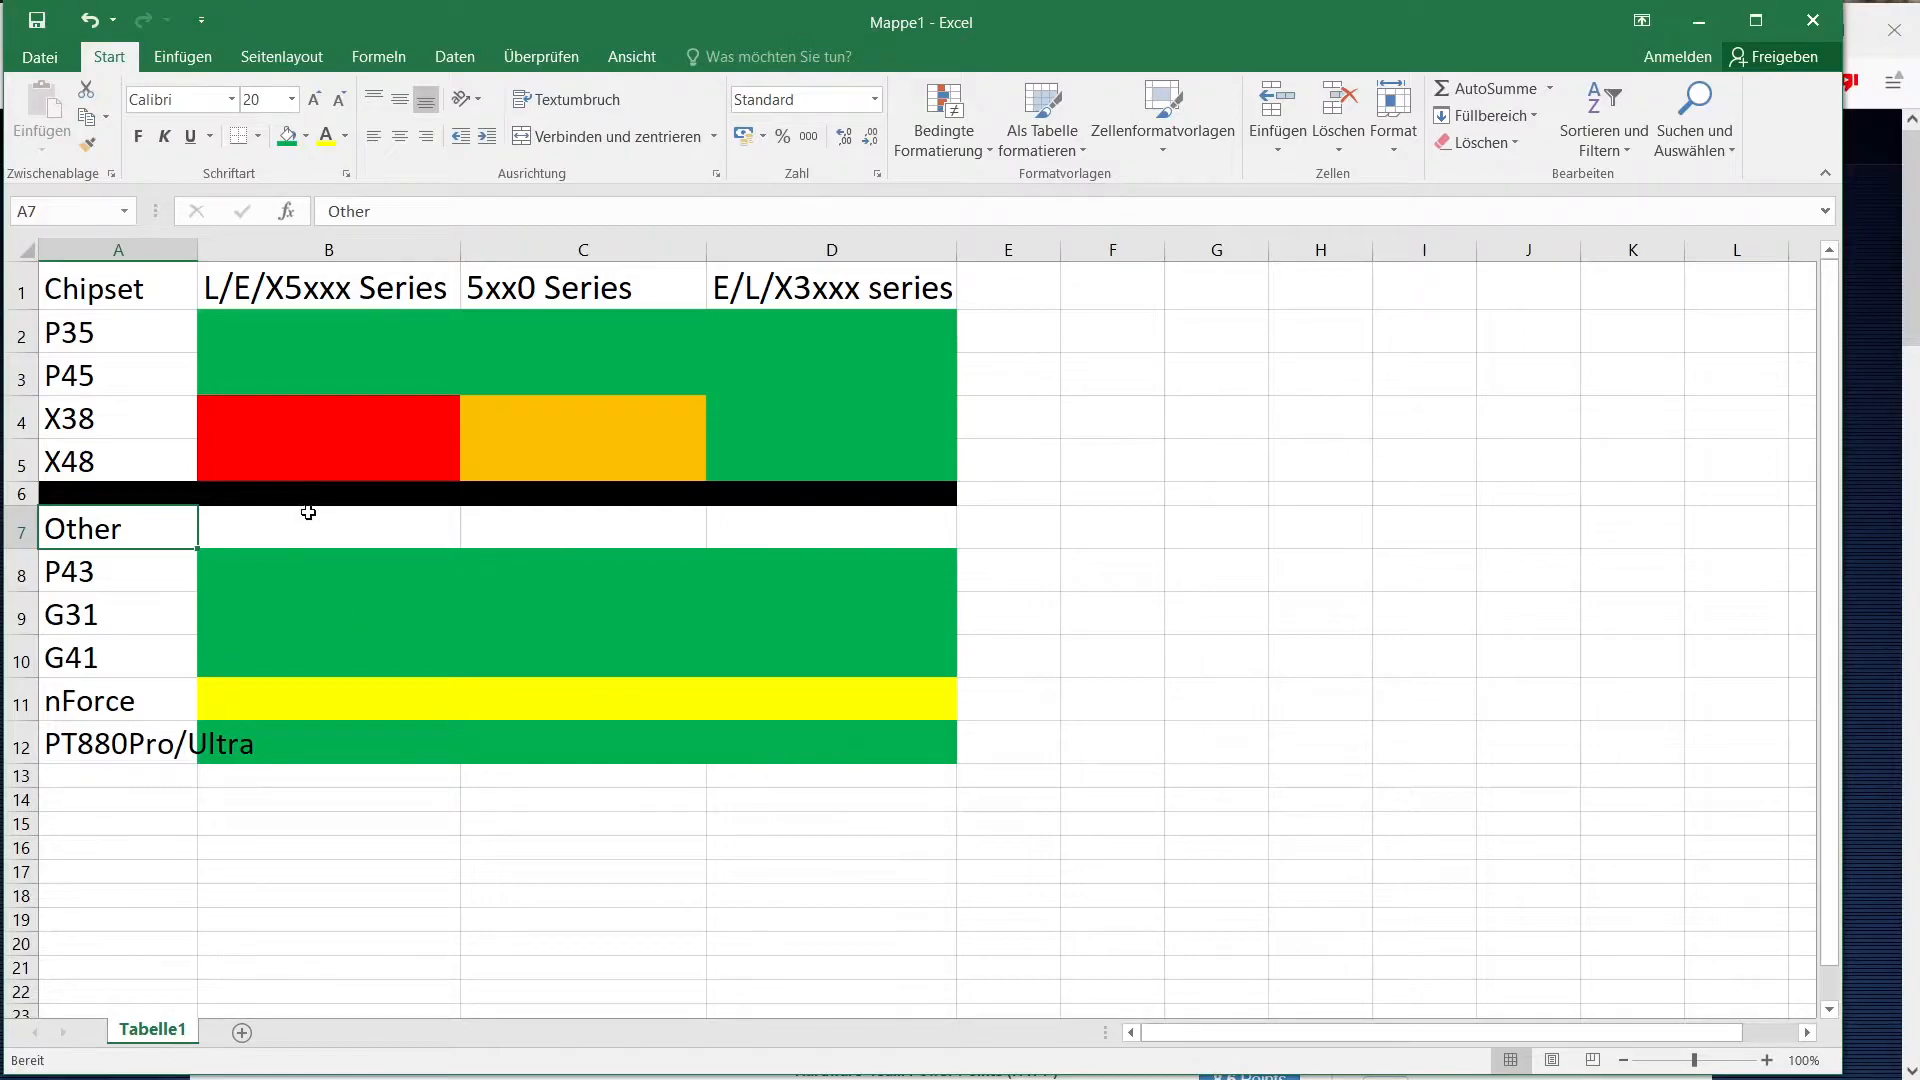
{"action": "left_click", "coordinate": [116, 571]}
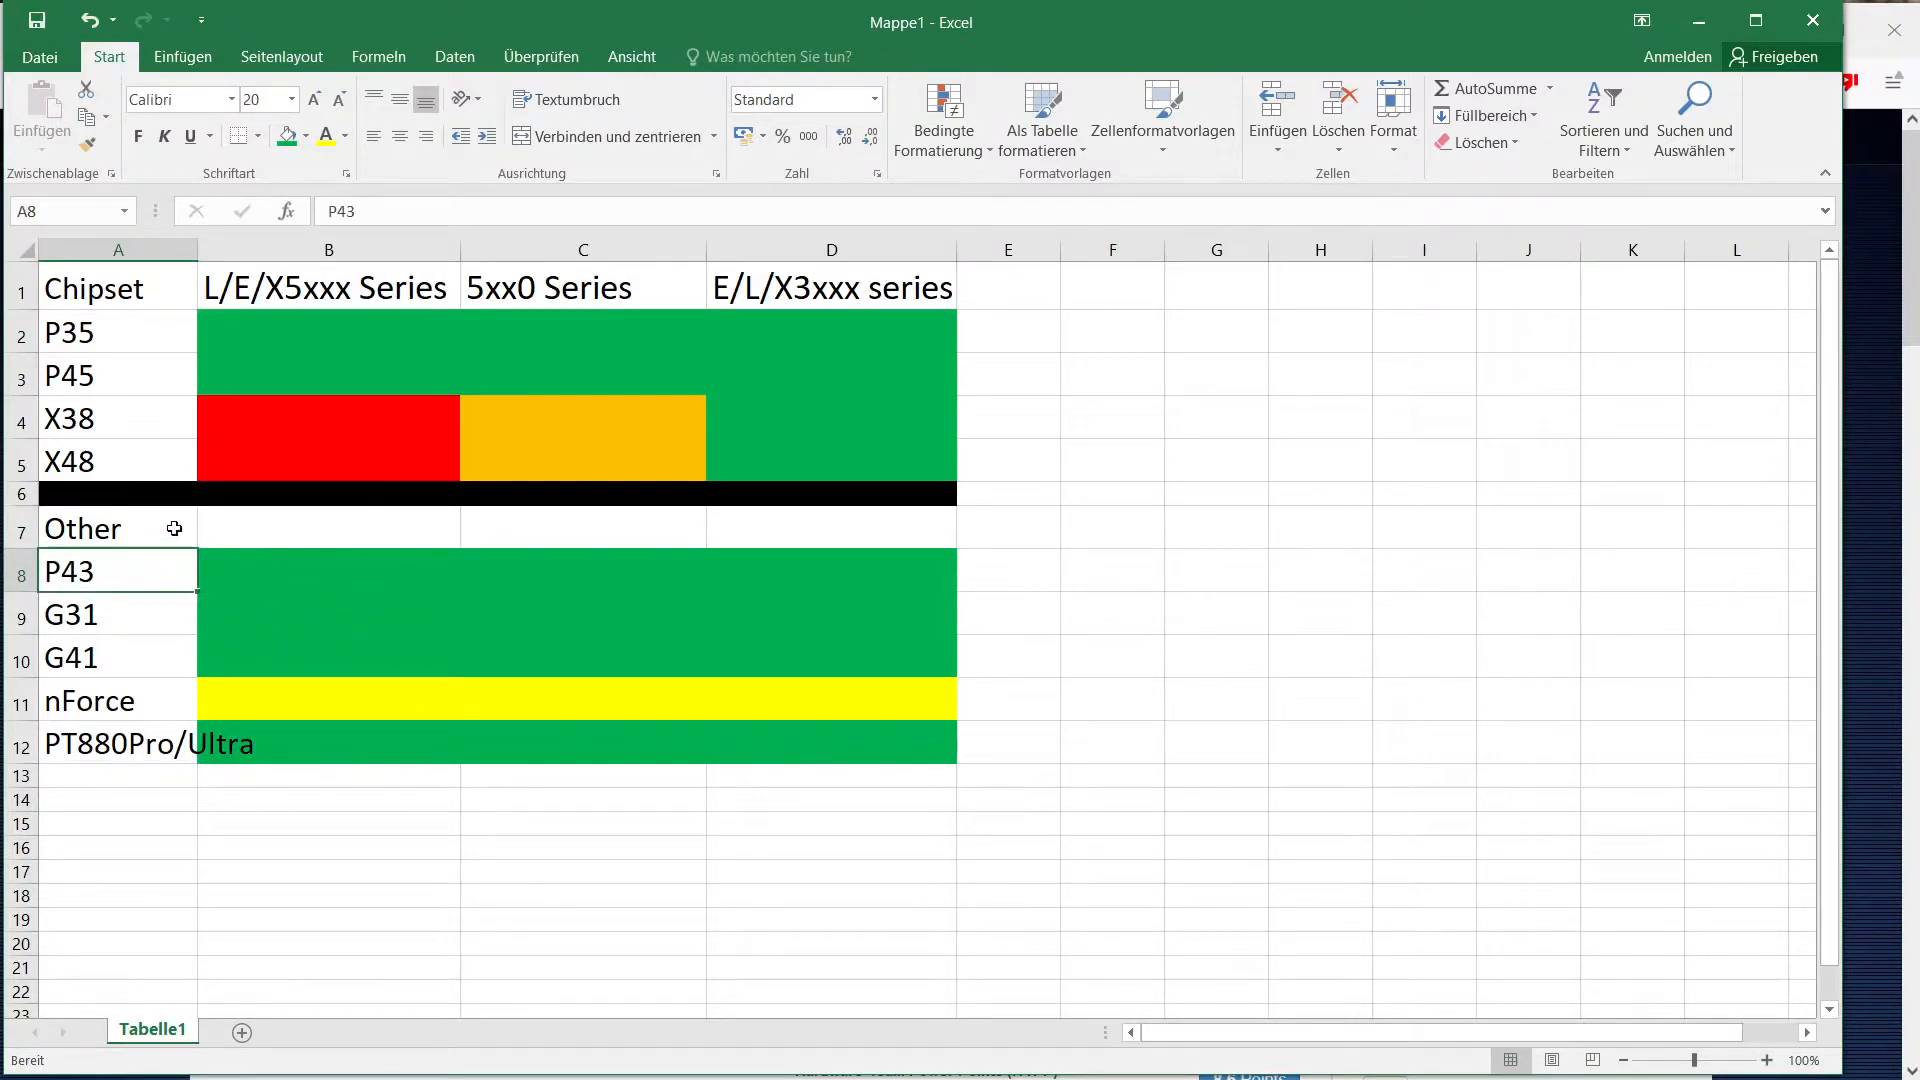
{"action": "mouse_move", "coordinate": [247, 561]}
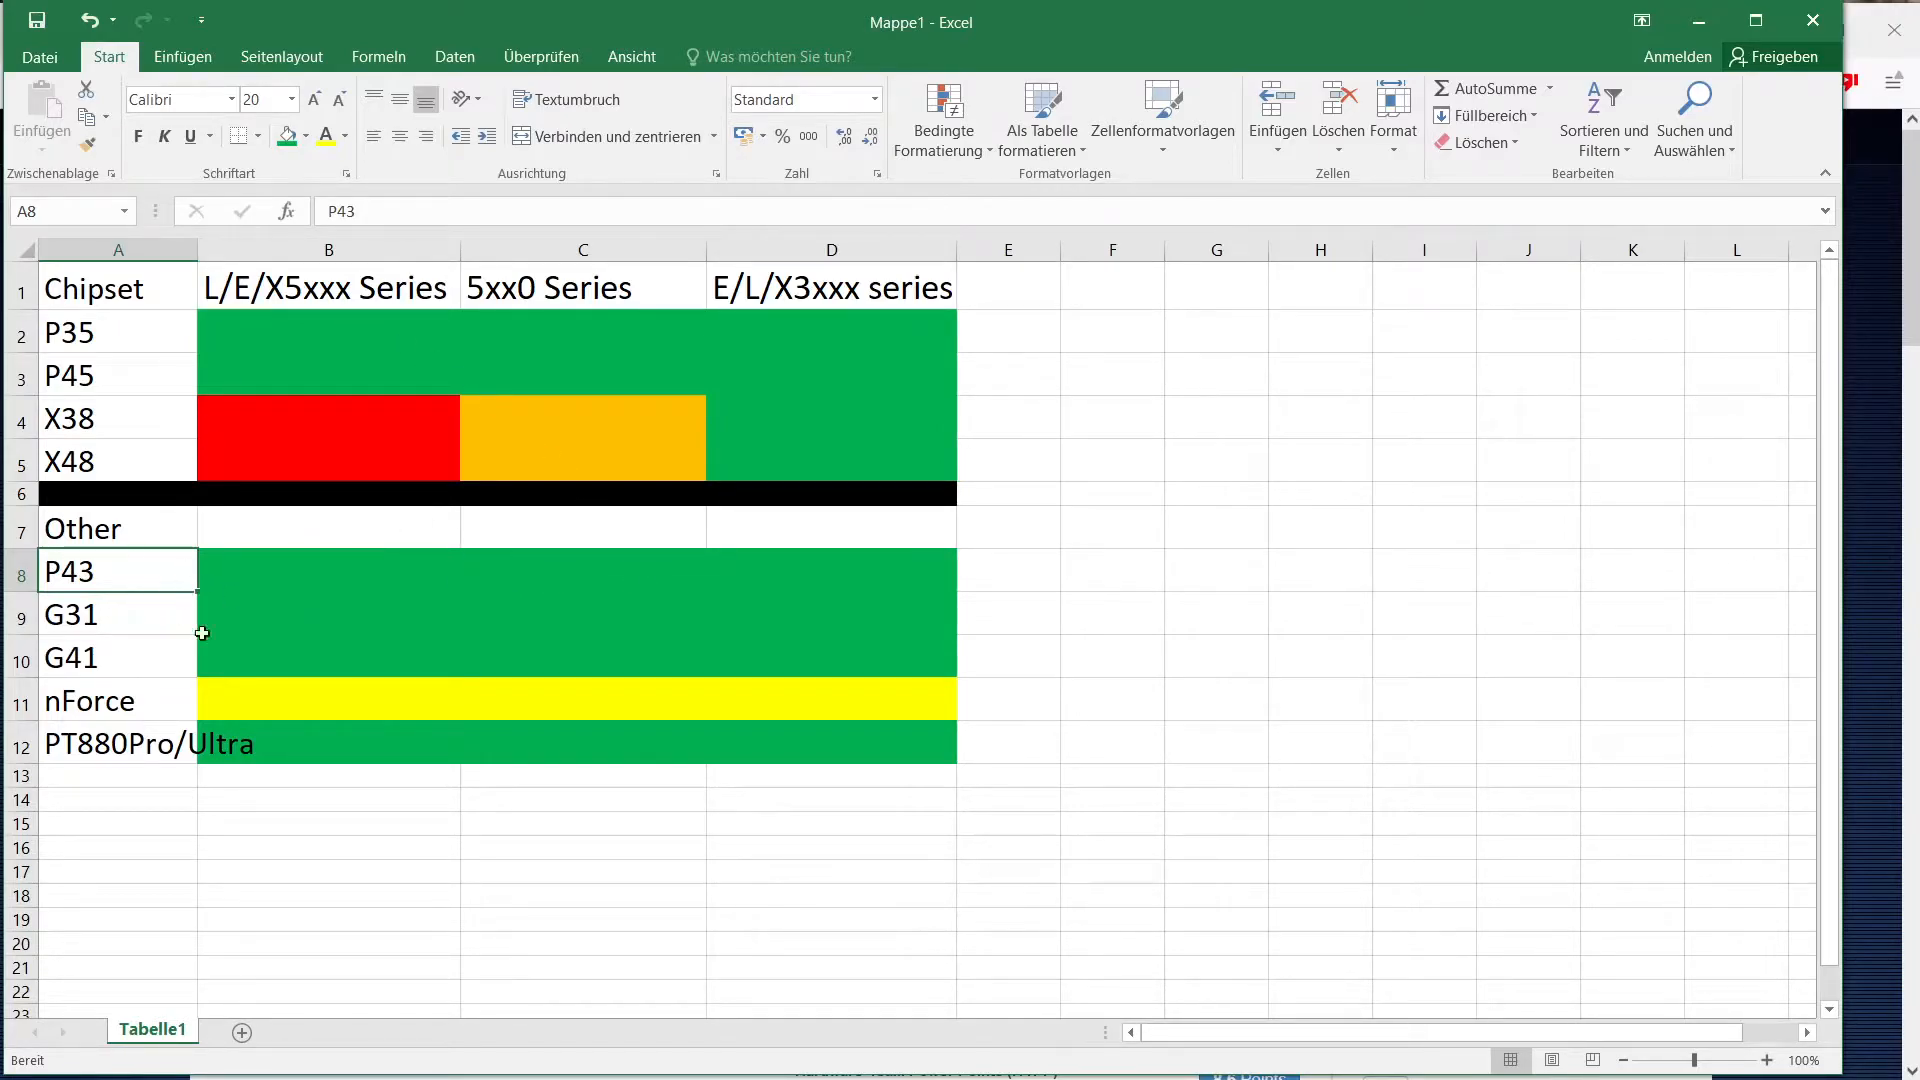
{"action": "mouse_move", "coordinate": [116, 447]}
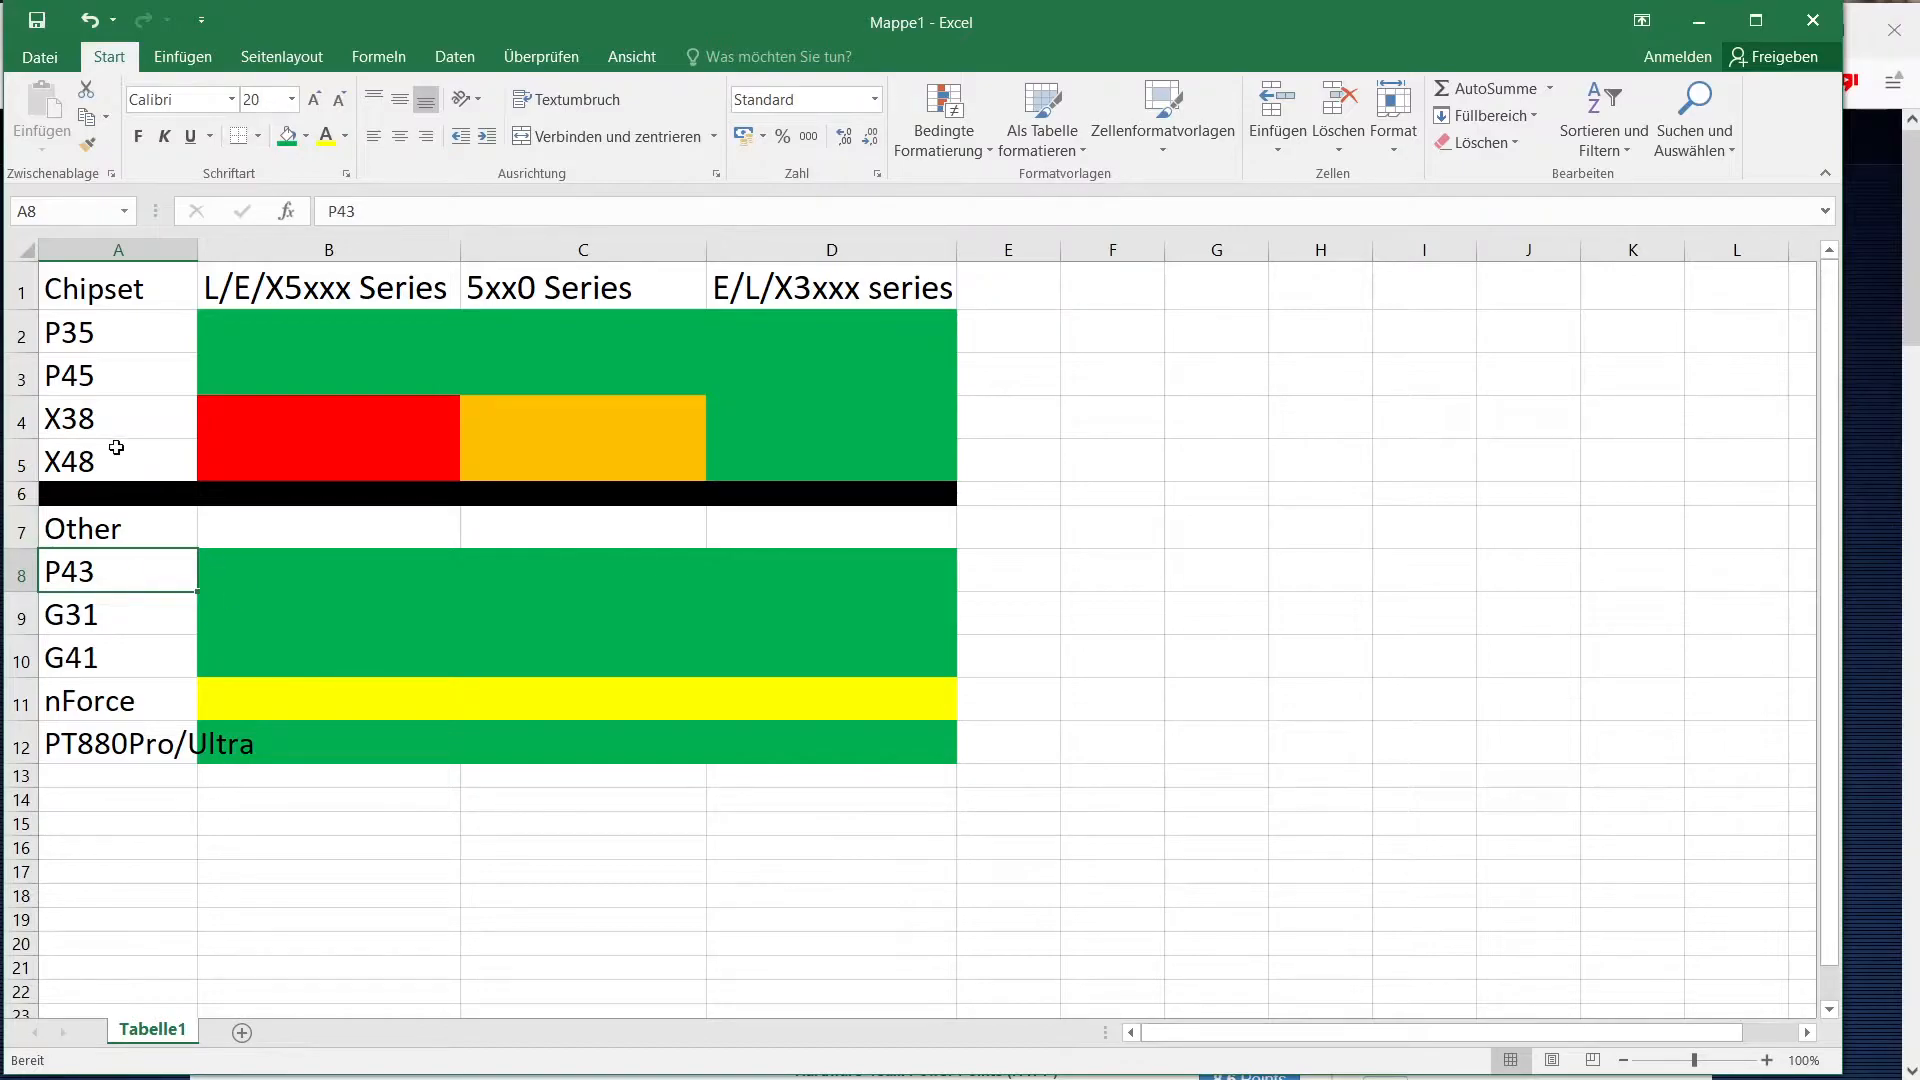
{"action": "mouse_move", "coordinate": [83, 534]}
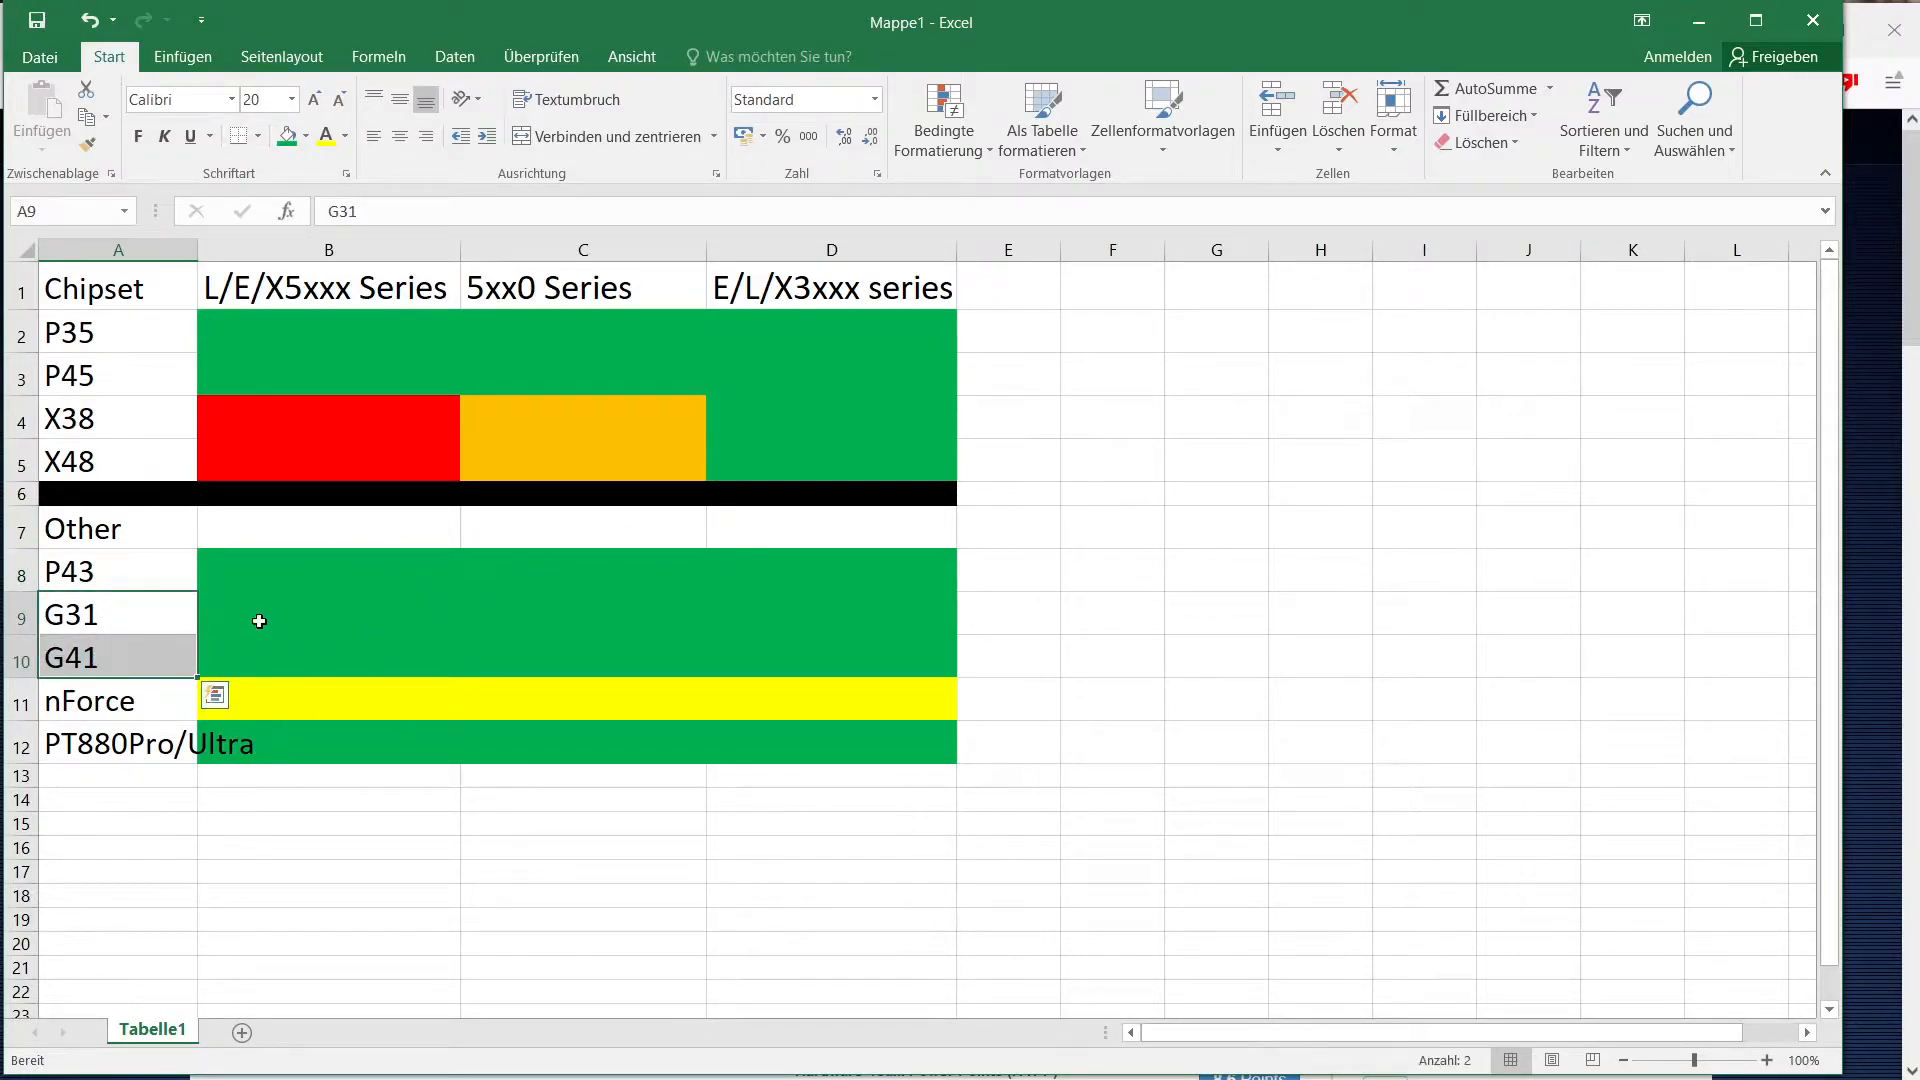
{"action": "mouse_move", "coordinate": [158, 598]}
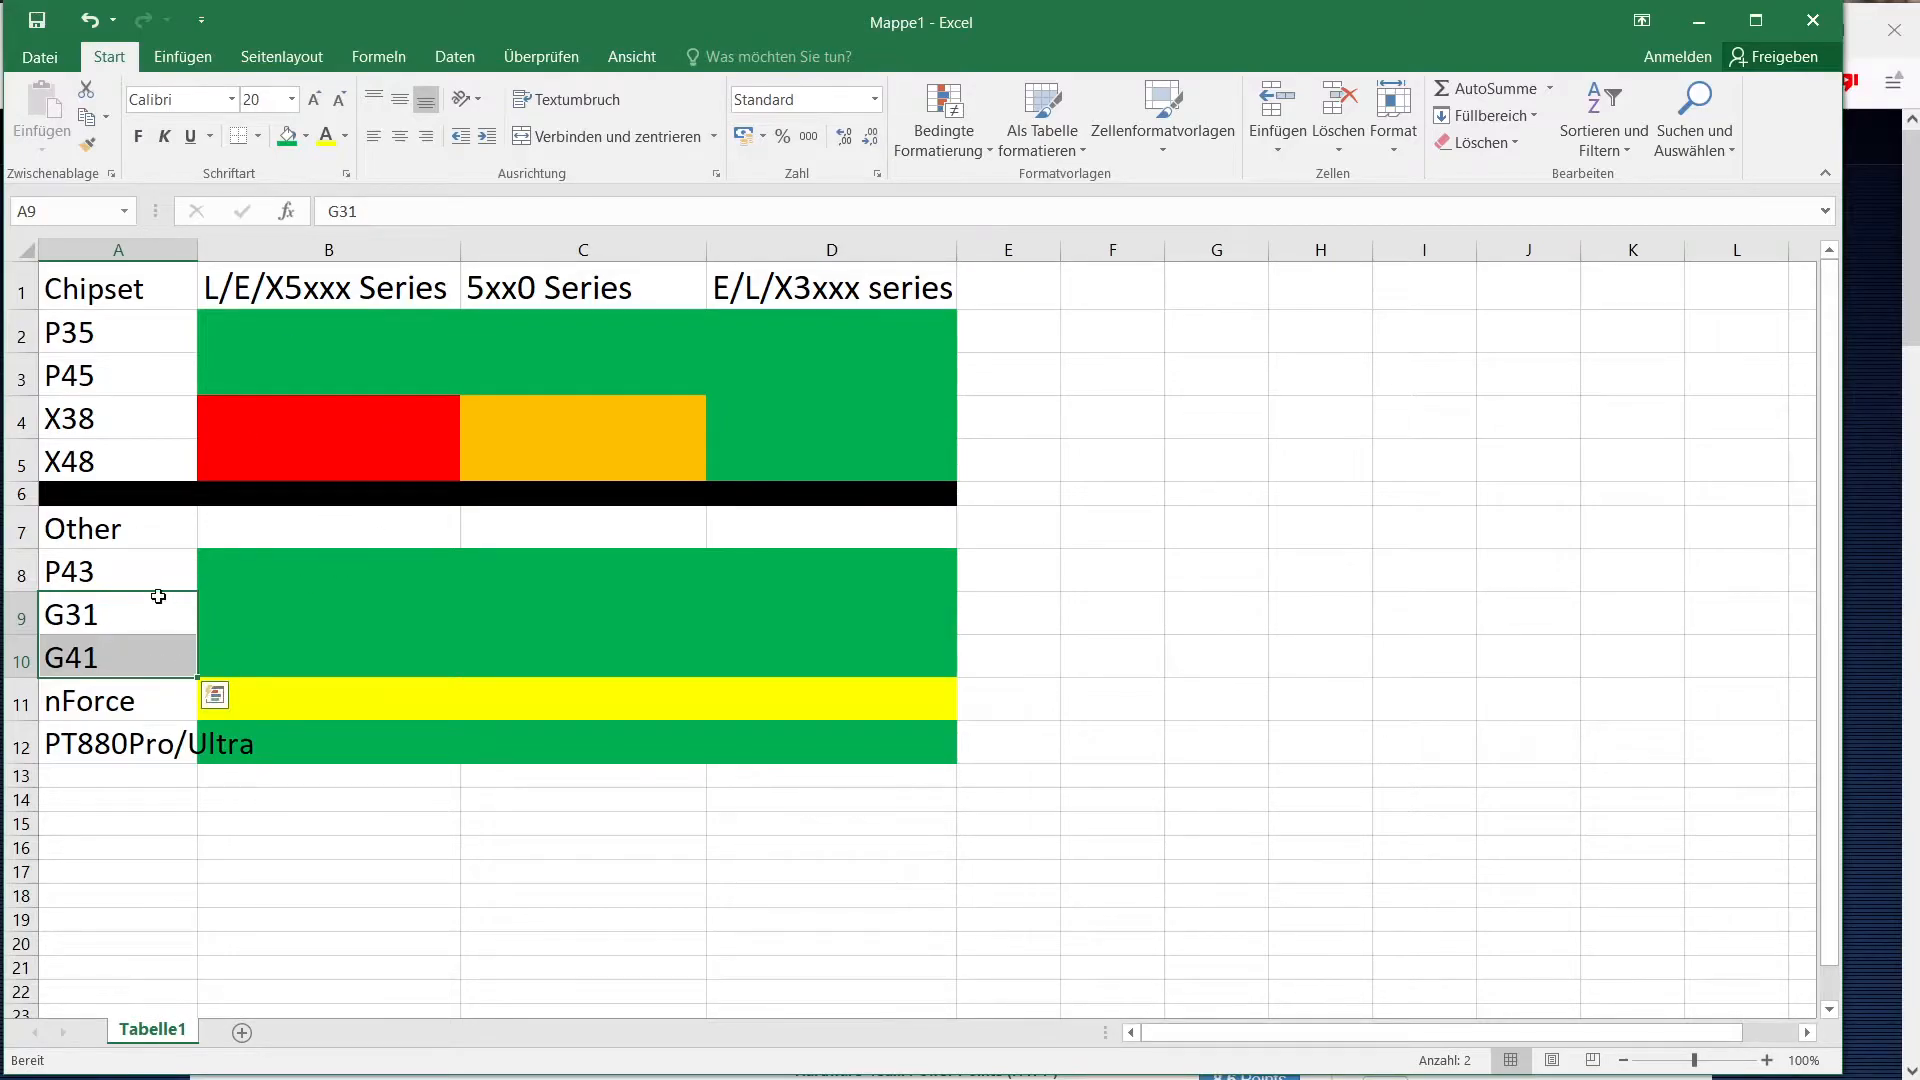
{"action": "mouse_move", "coordinate": [129, 617]}
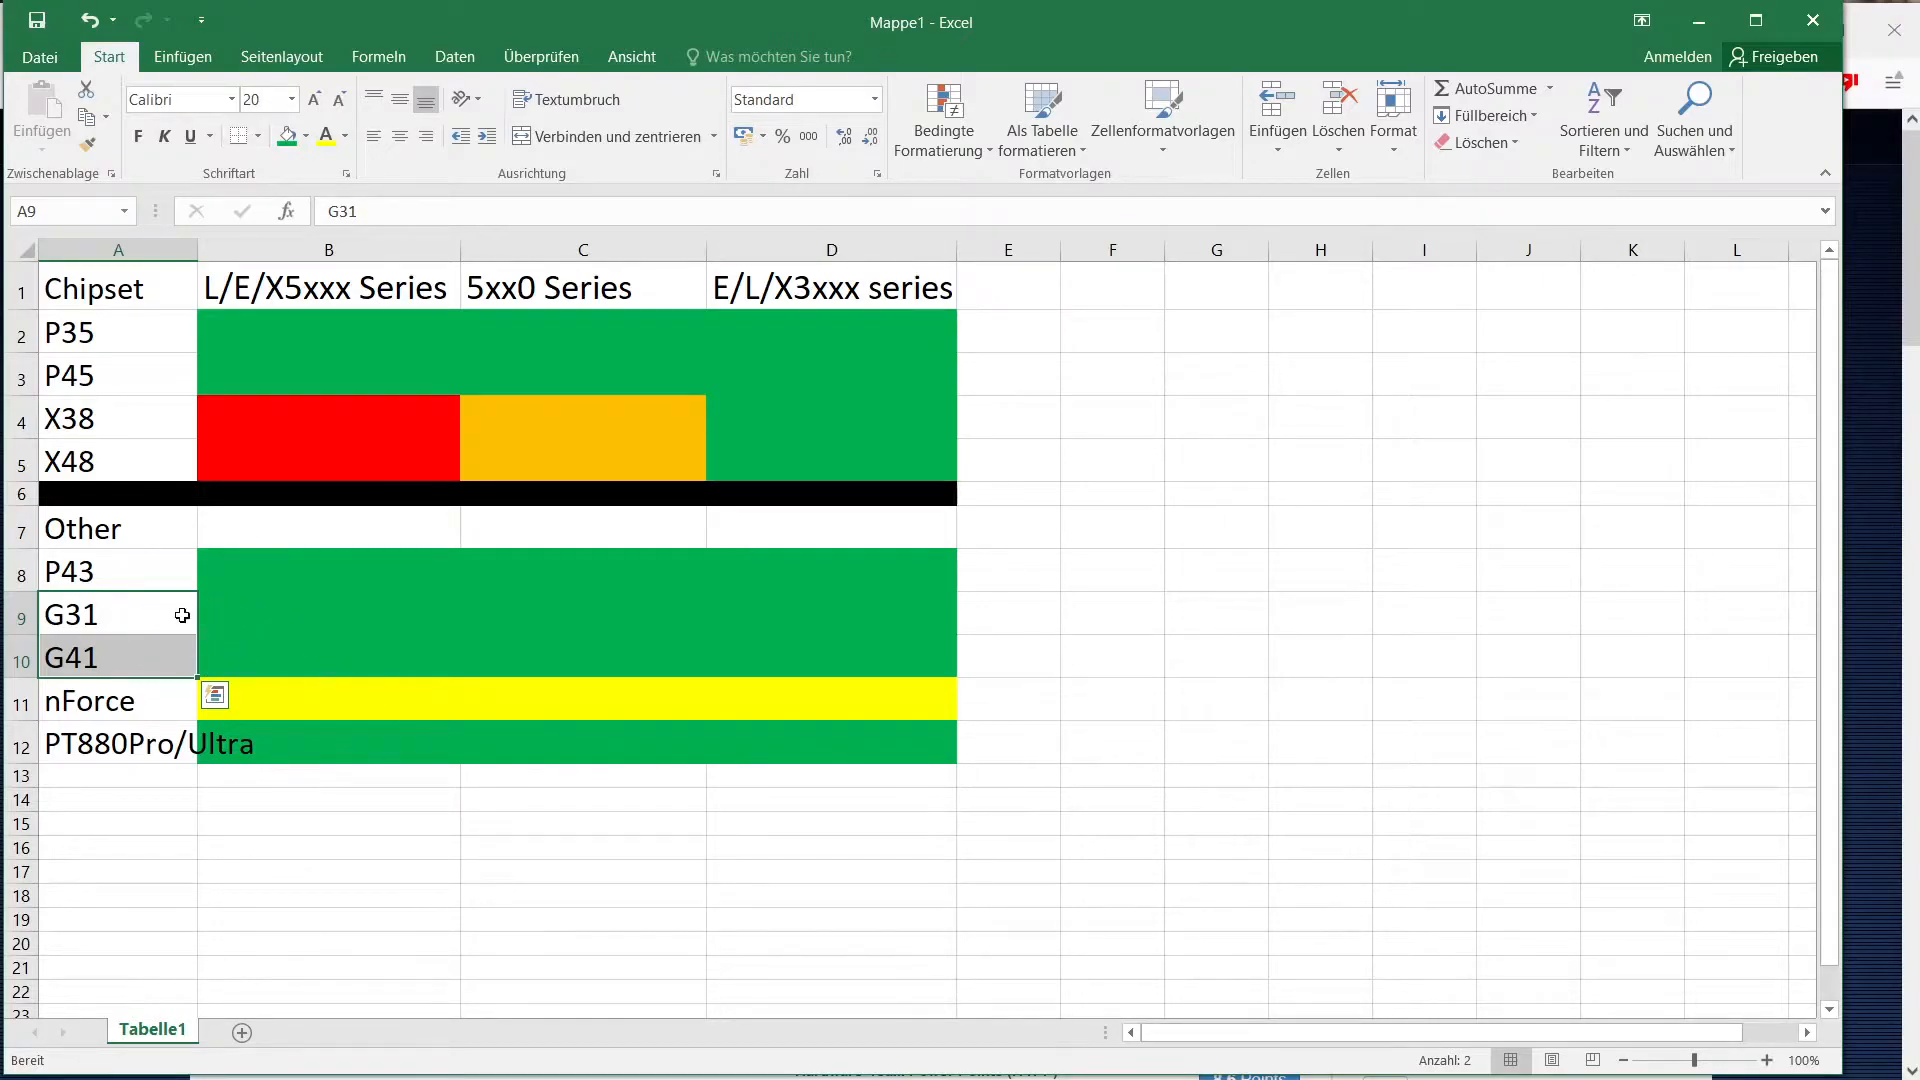
{"action": "mouse_move", "coordinate": [301, 632]}
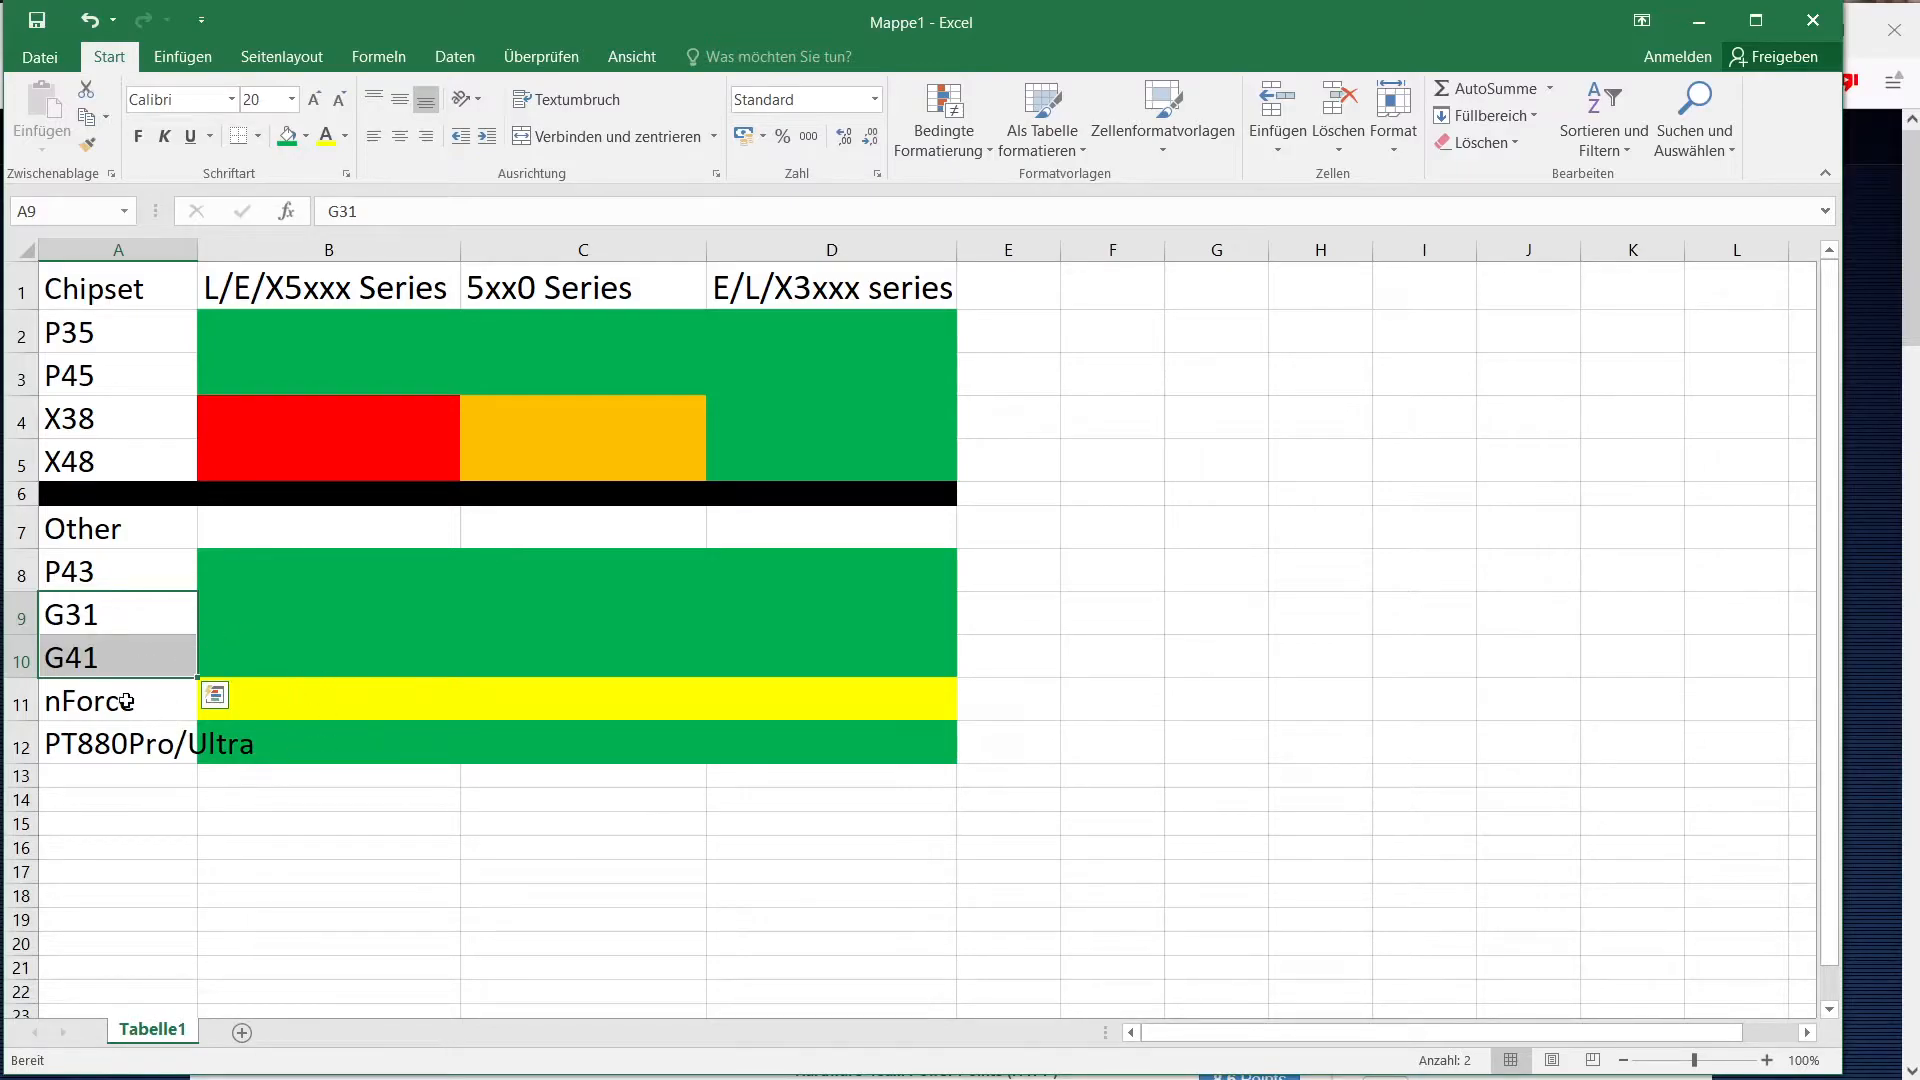
{"action": "left_click", "coordinate": [116, 700]}
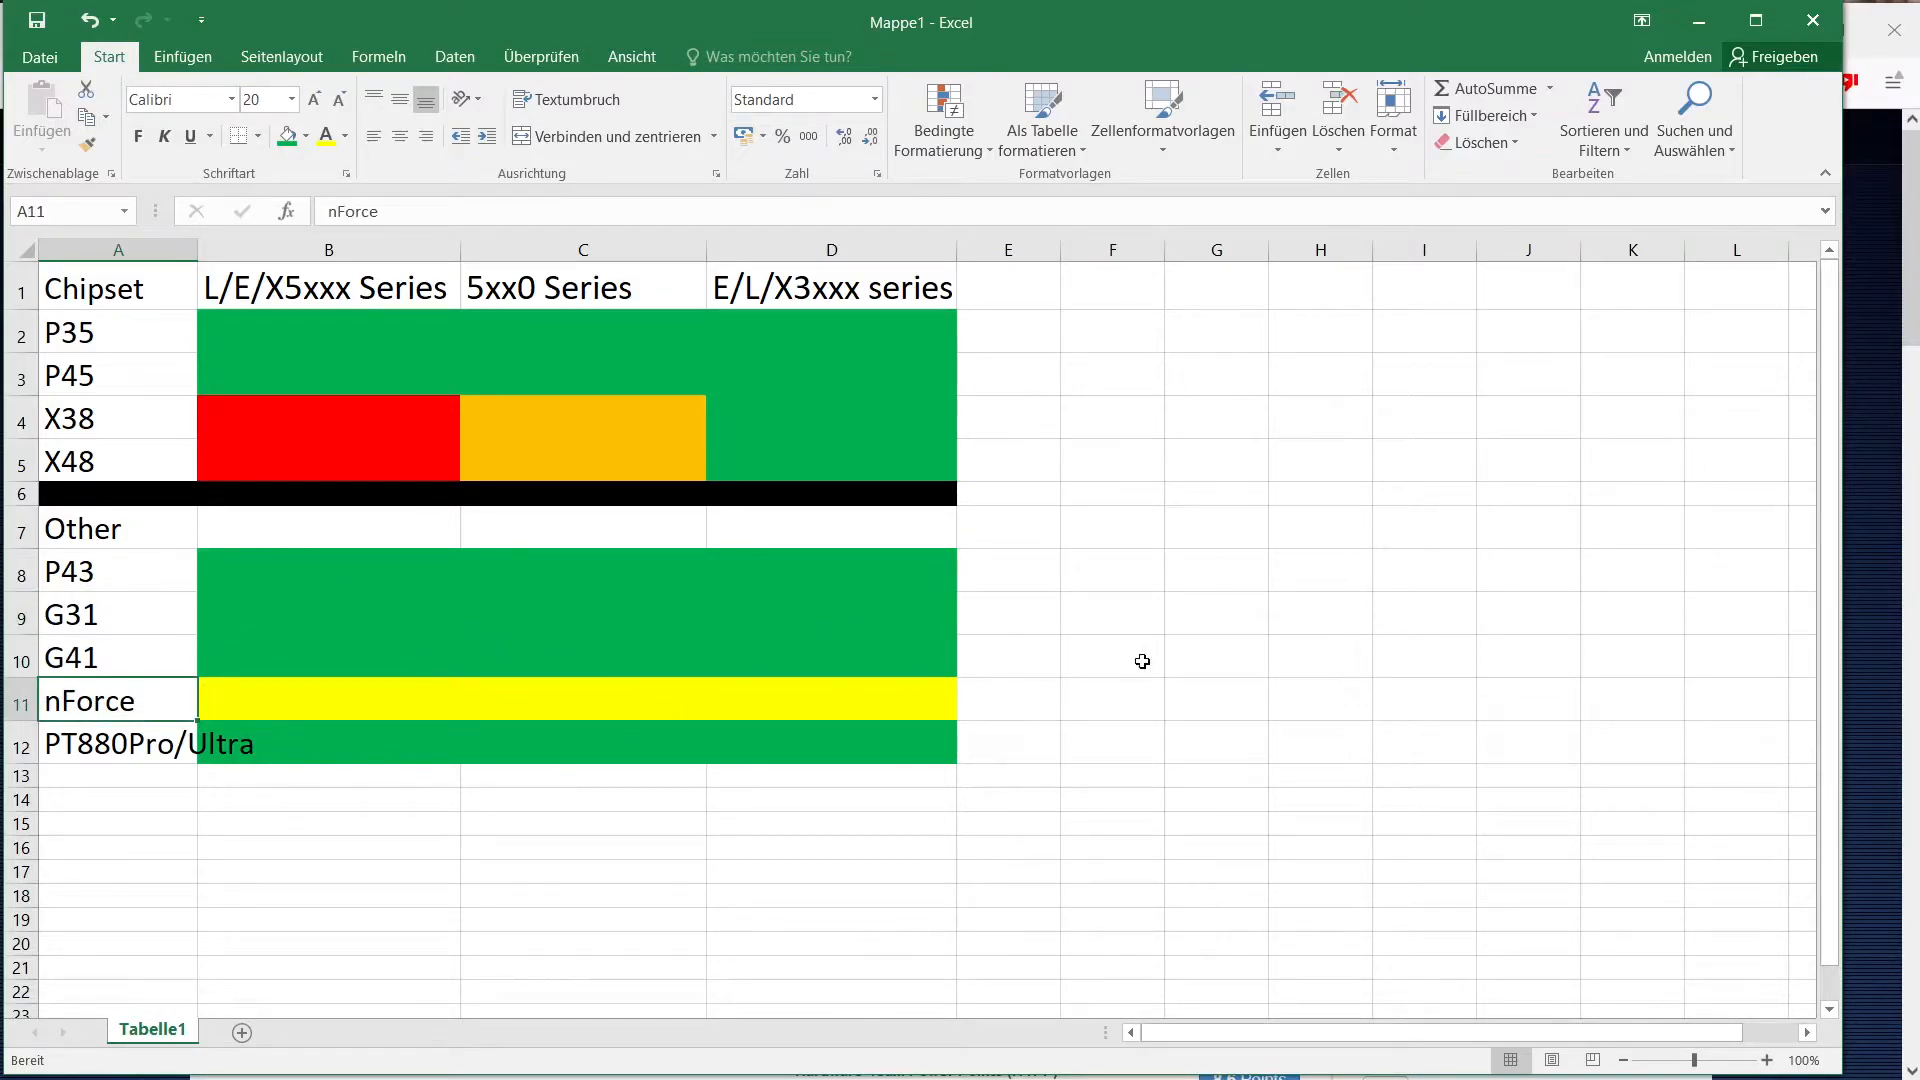
{"action": "mouse_move", "coordinate": [154, 824]}
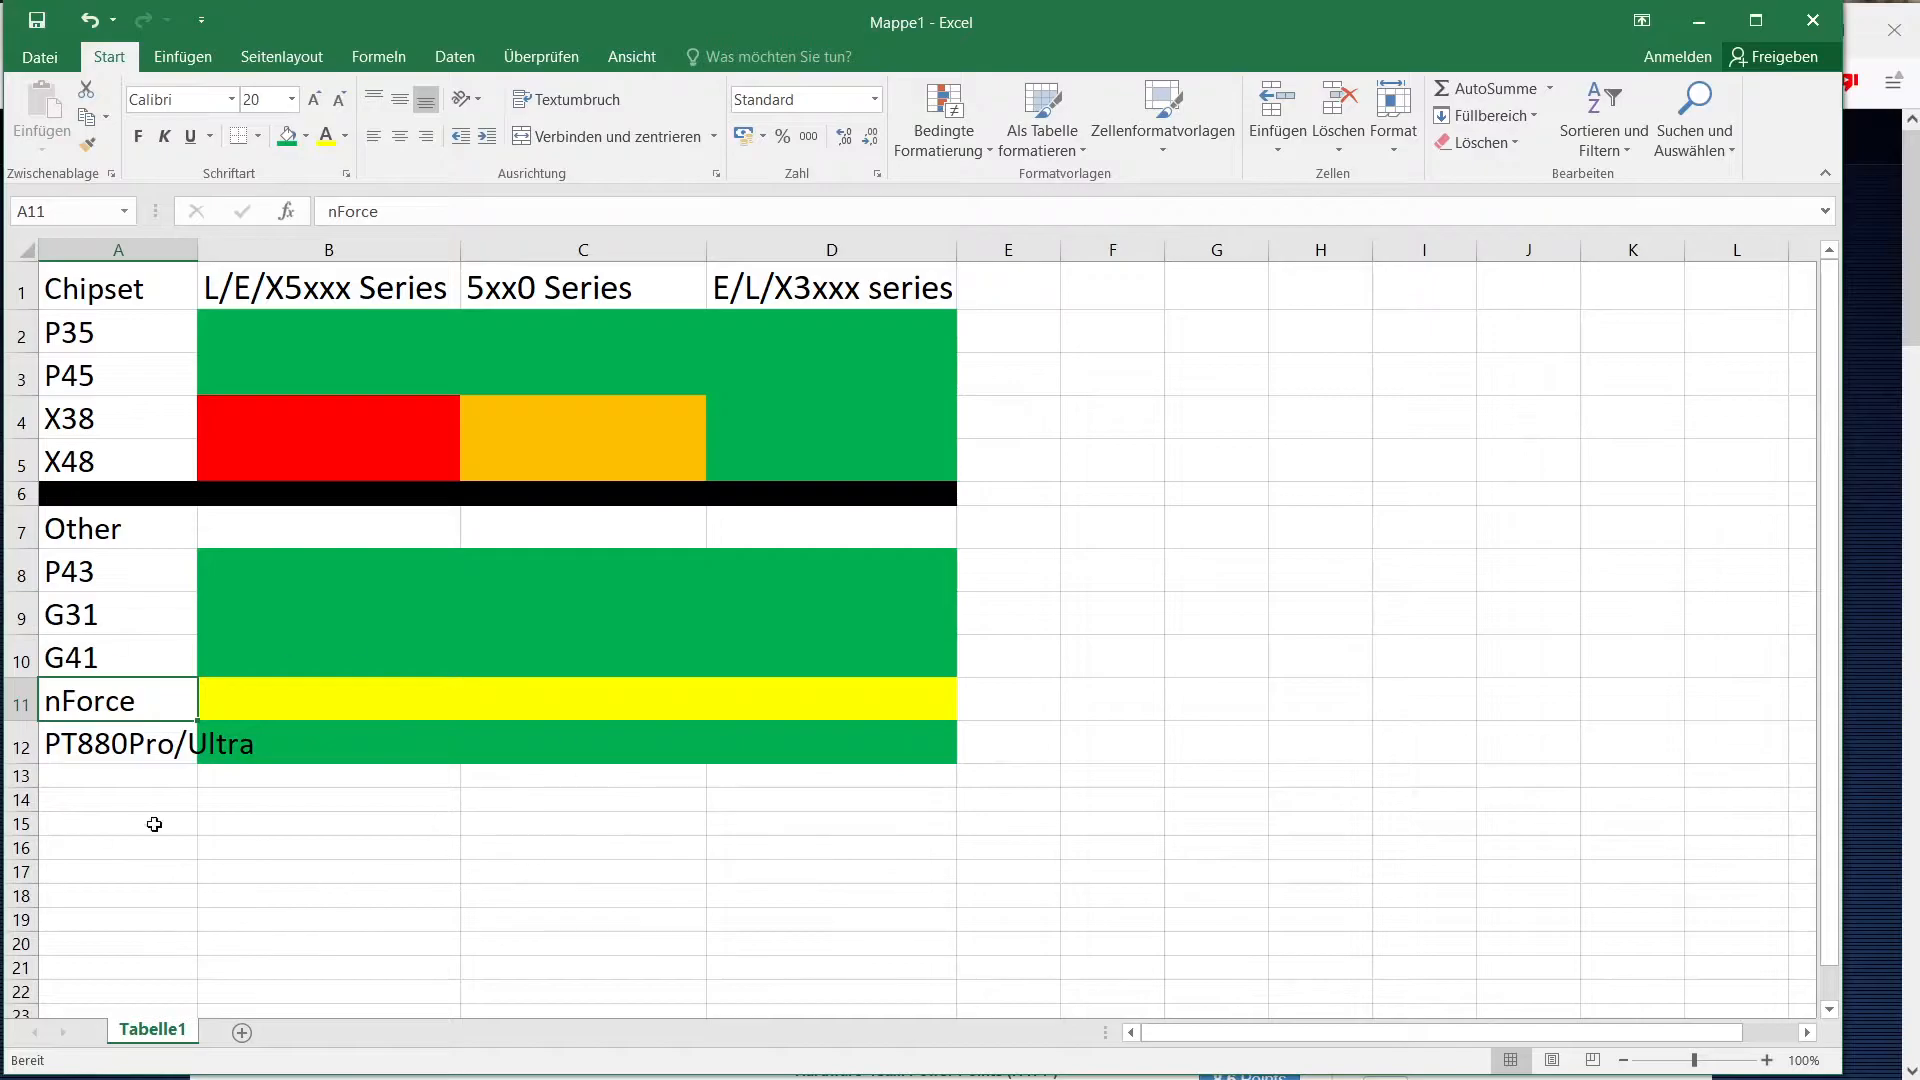
{"action": "mouse_move", "coordinate": [347, 718]}
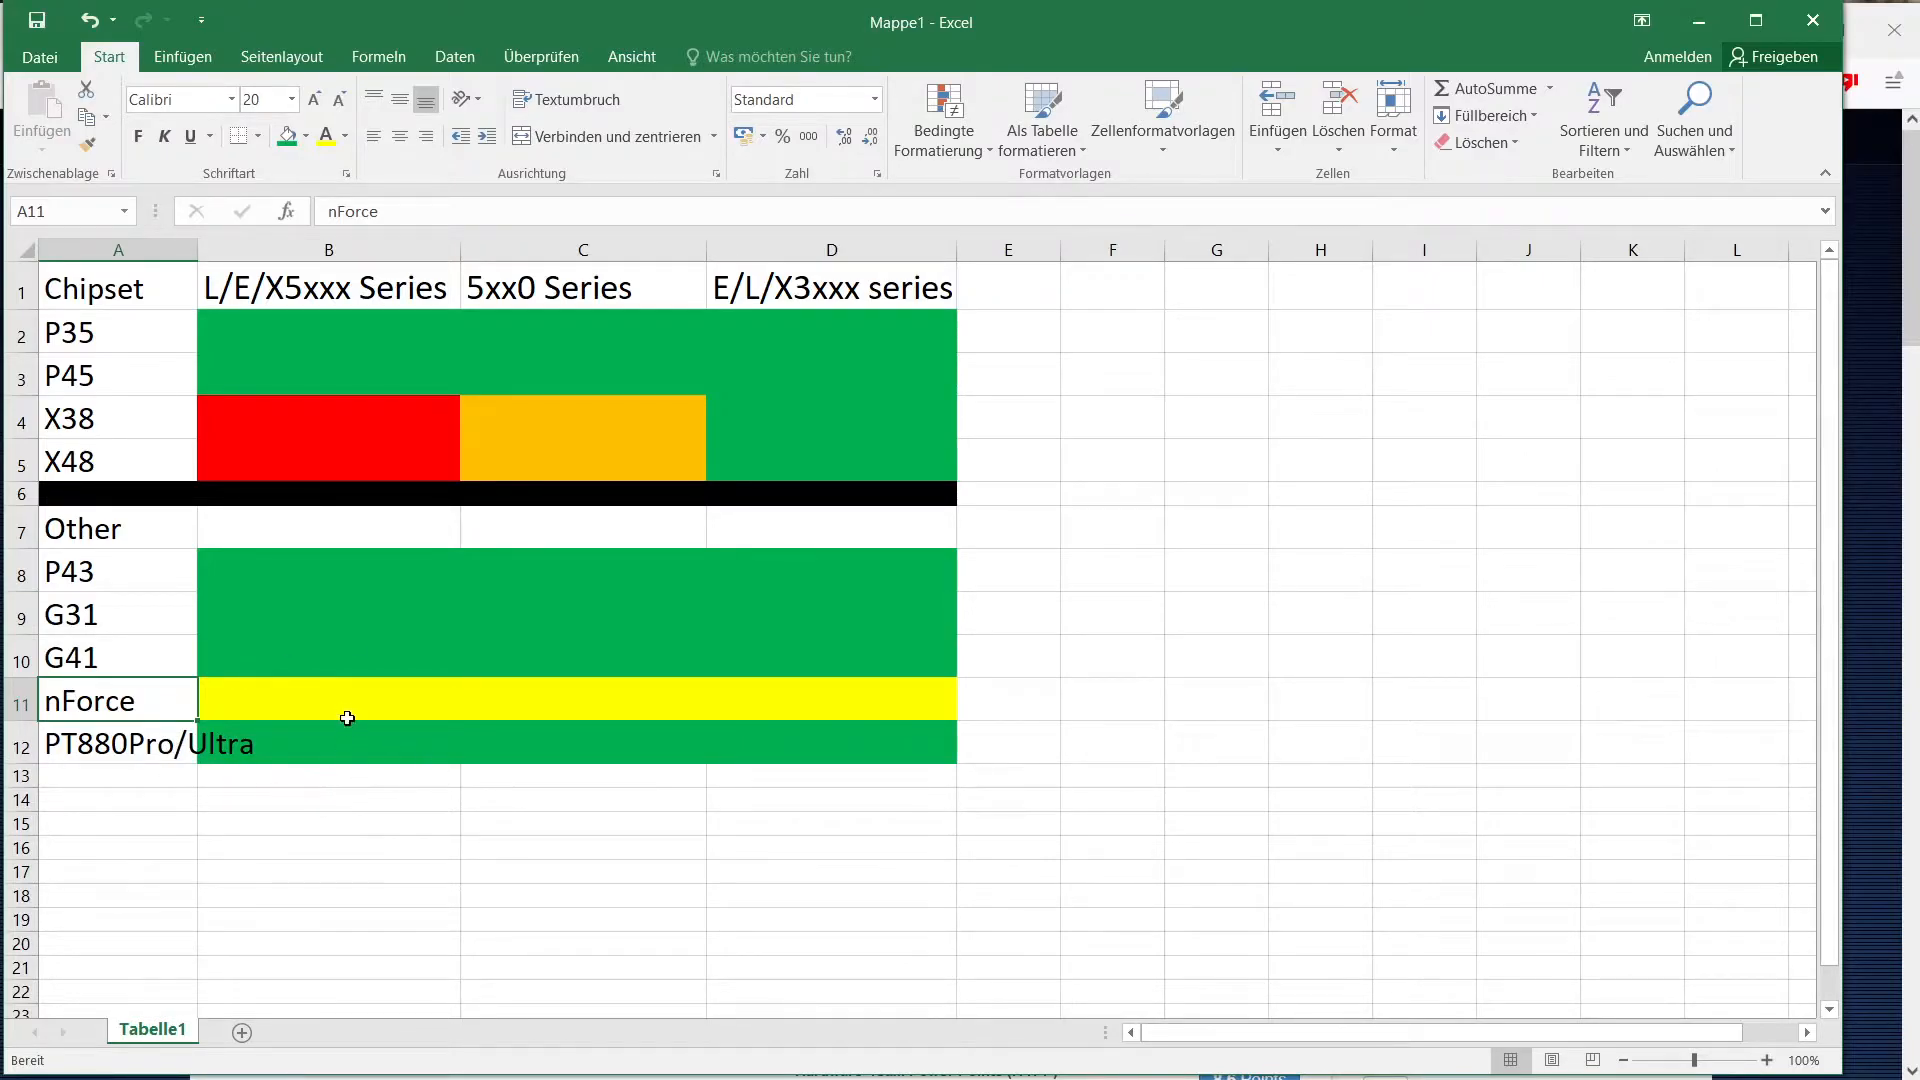
{"action": "mouse_move", "coordinate": [343, 732]}
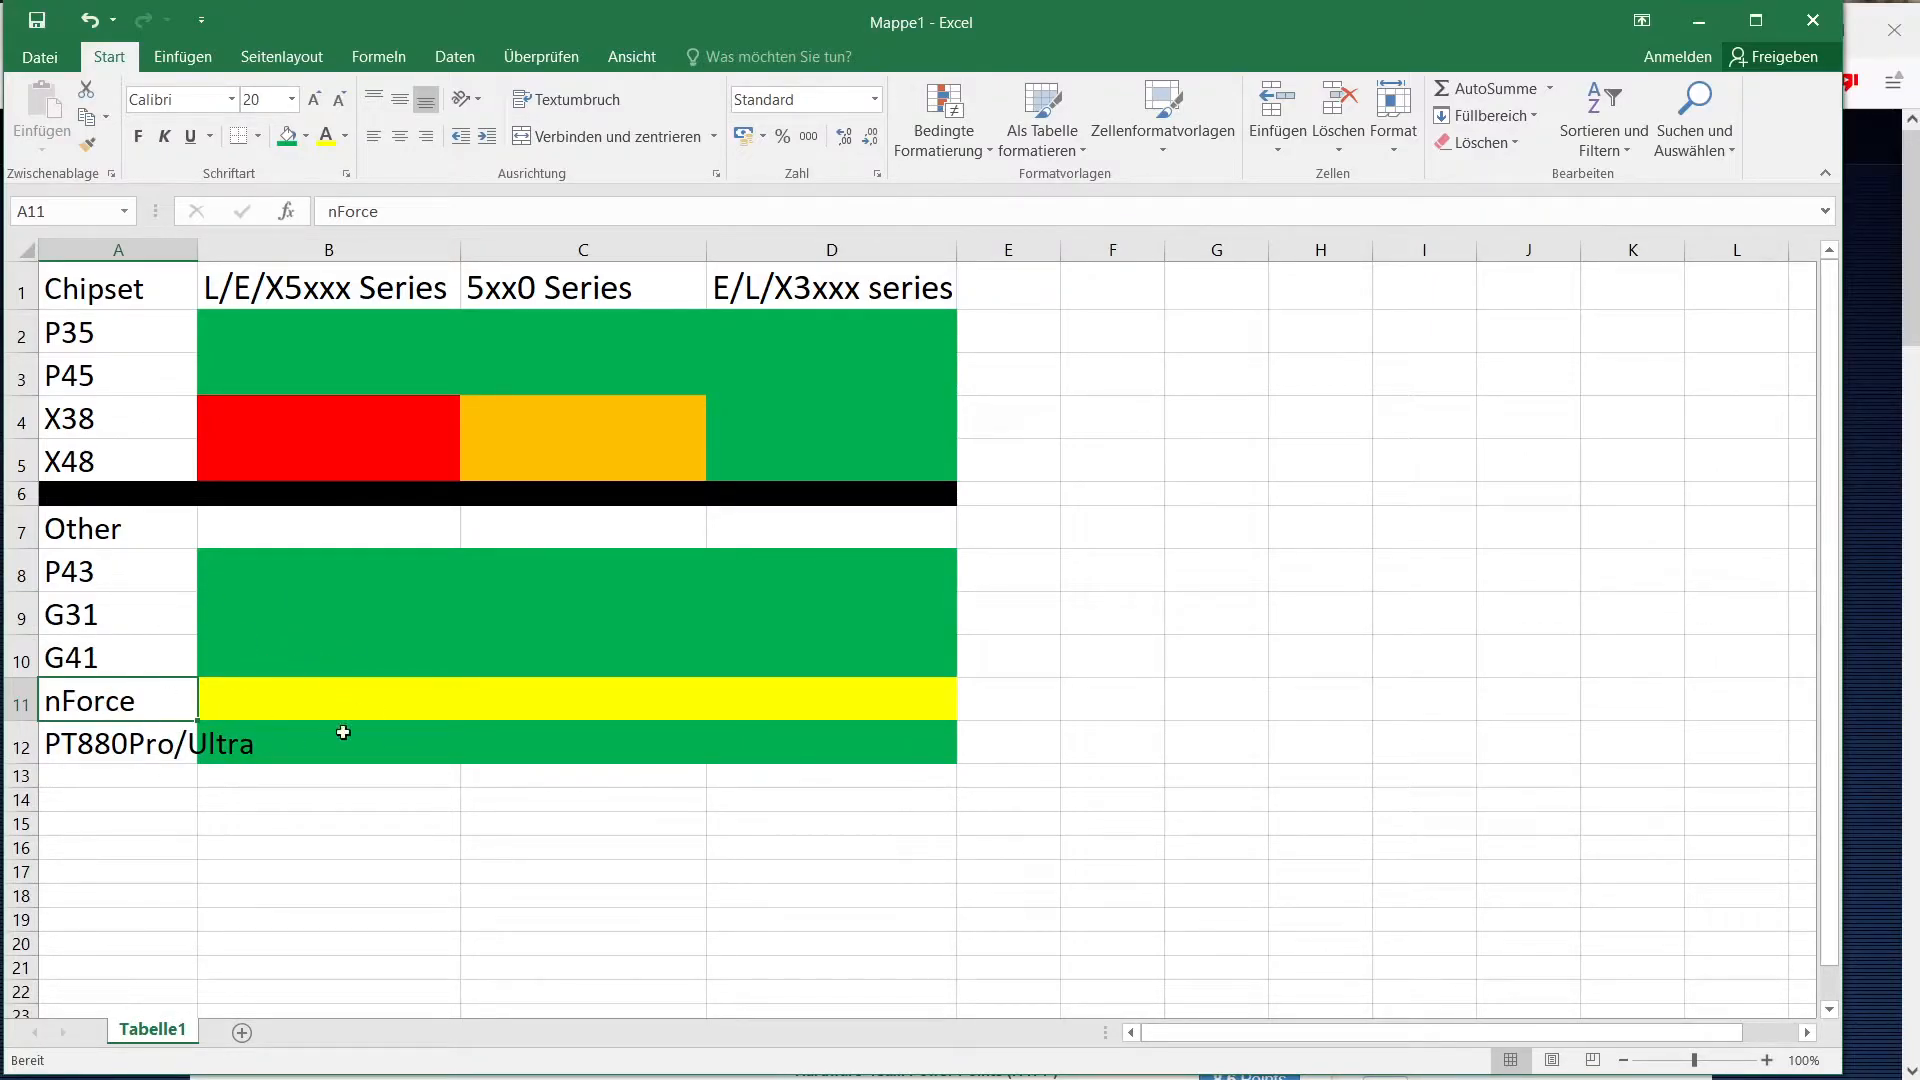
{"action": "mouse_move", "coordinate": [148, 638]}
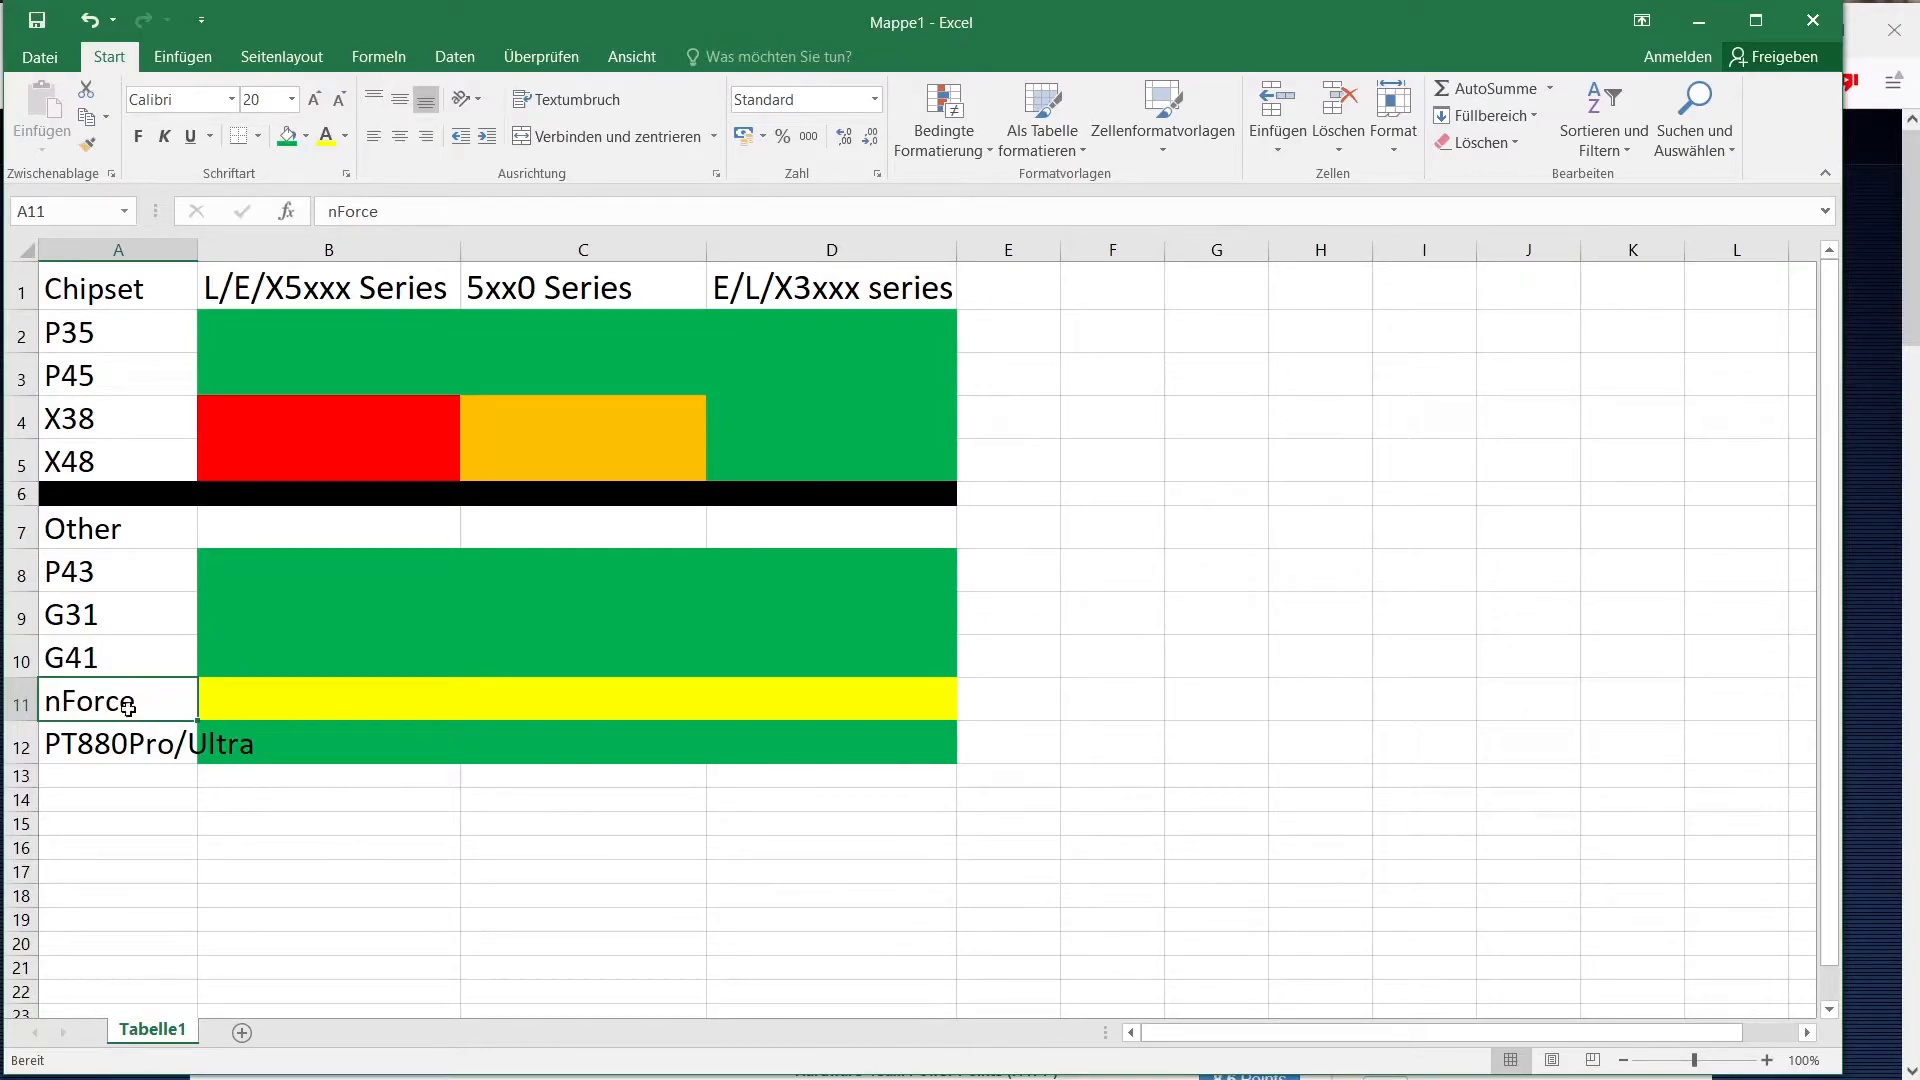
{"action": "mouse_move", "coordinate": [331, 743]}
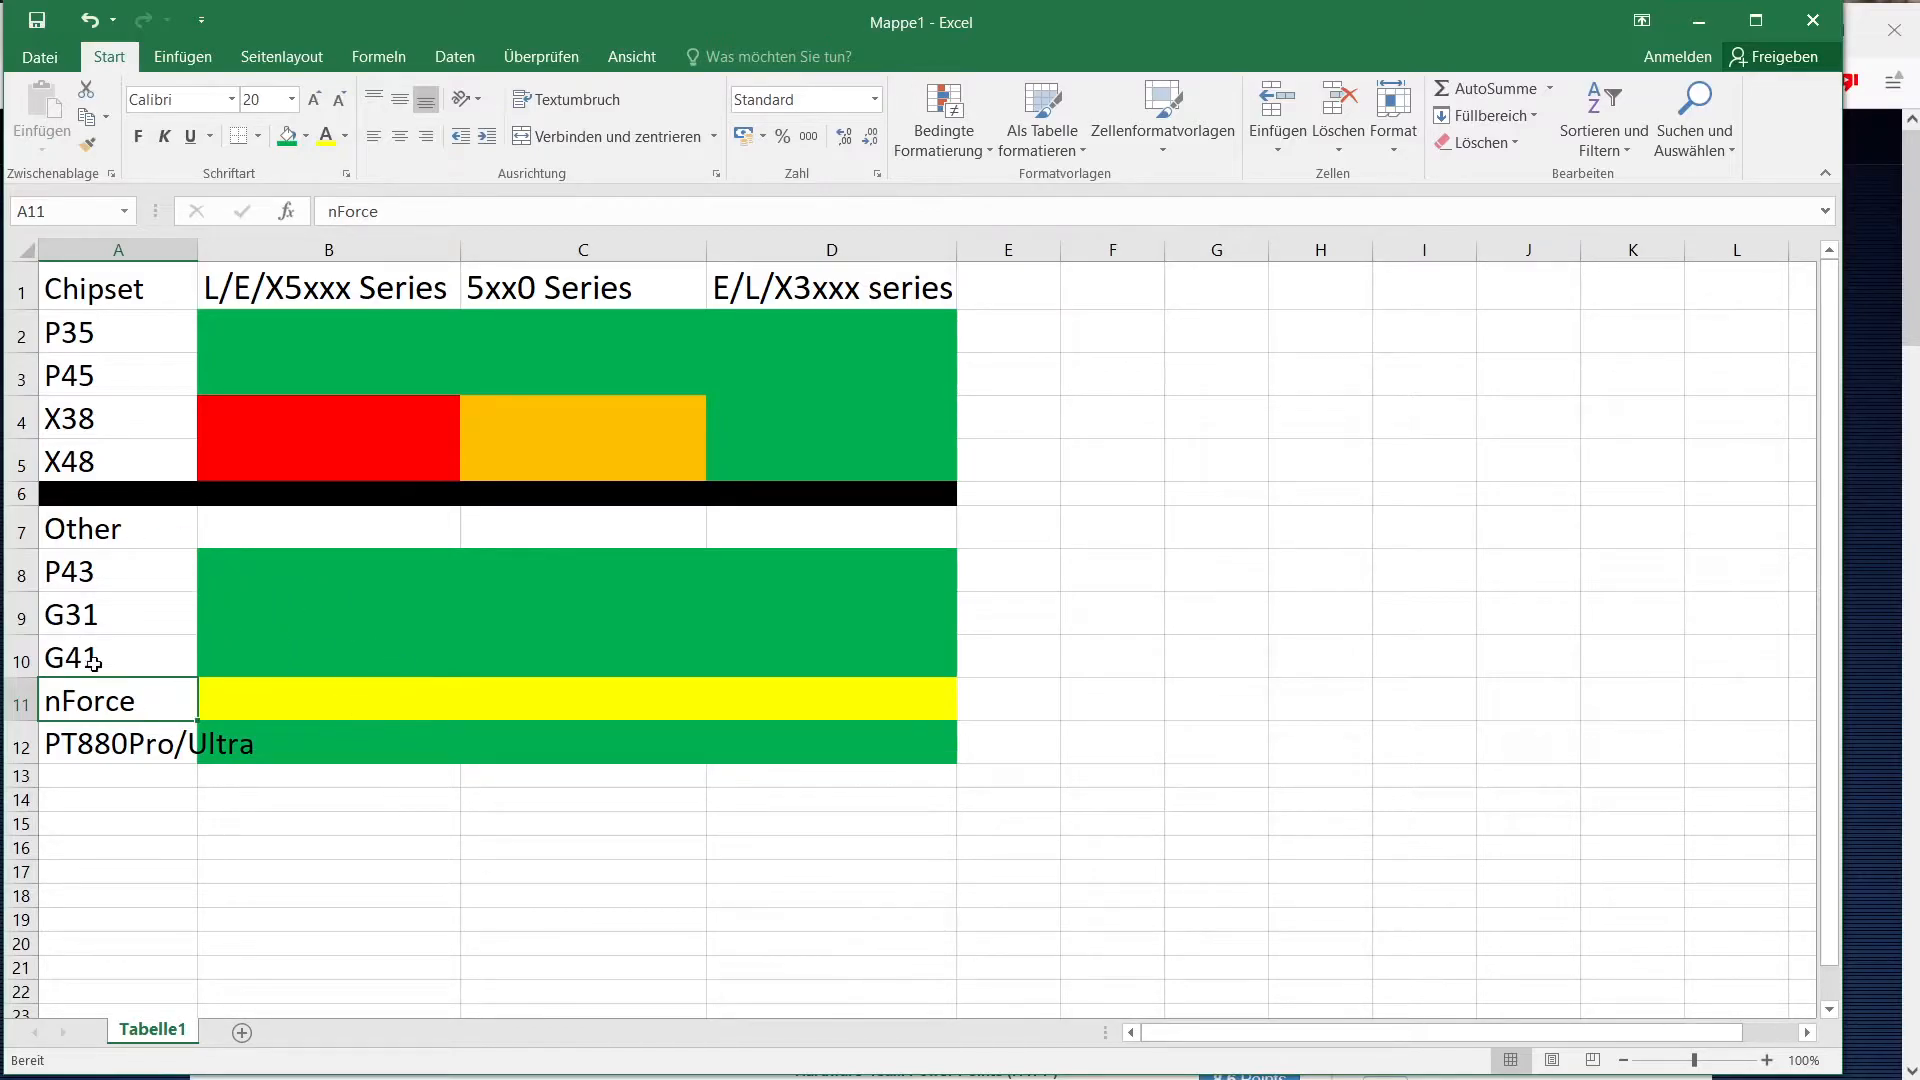
{"action": "mouse_move", "coordinate": [96, 680]}
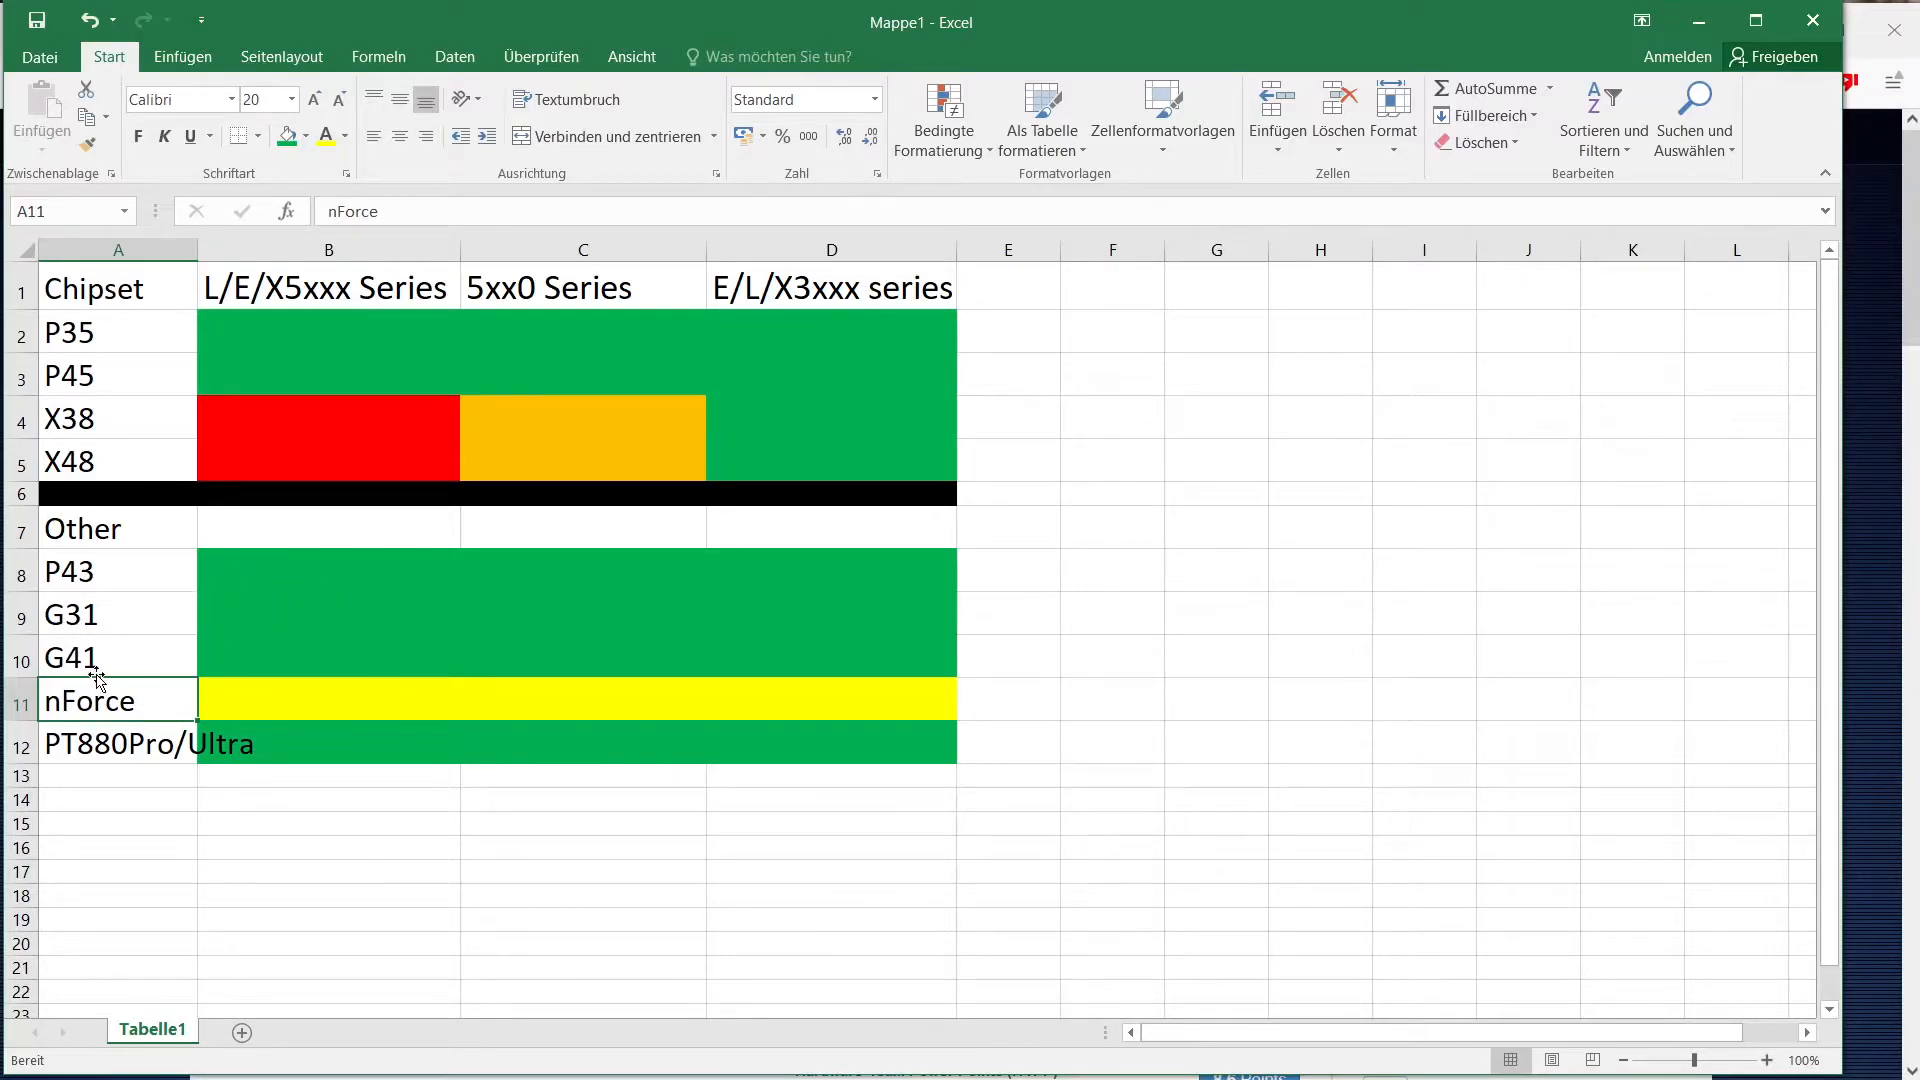
{"action": "mouse_move", "coordinate": [146, 655]}
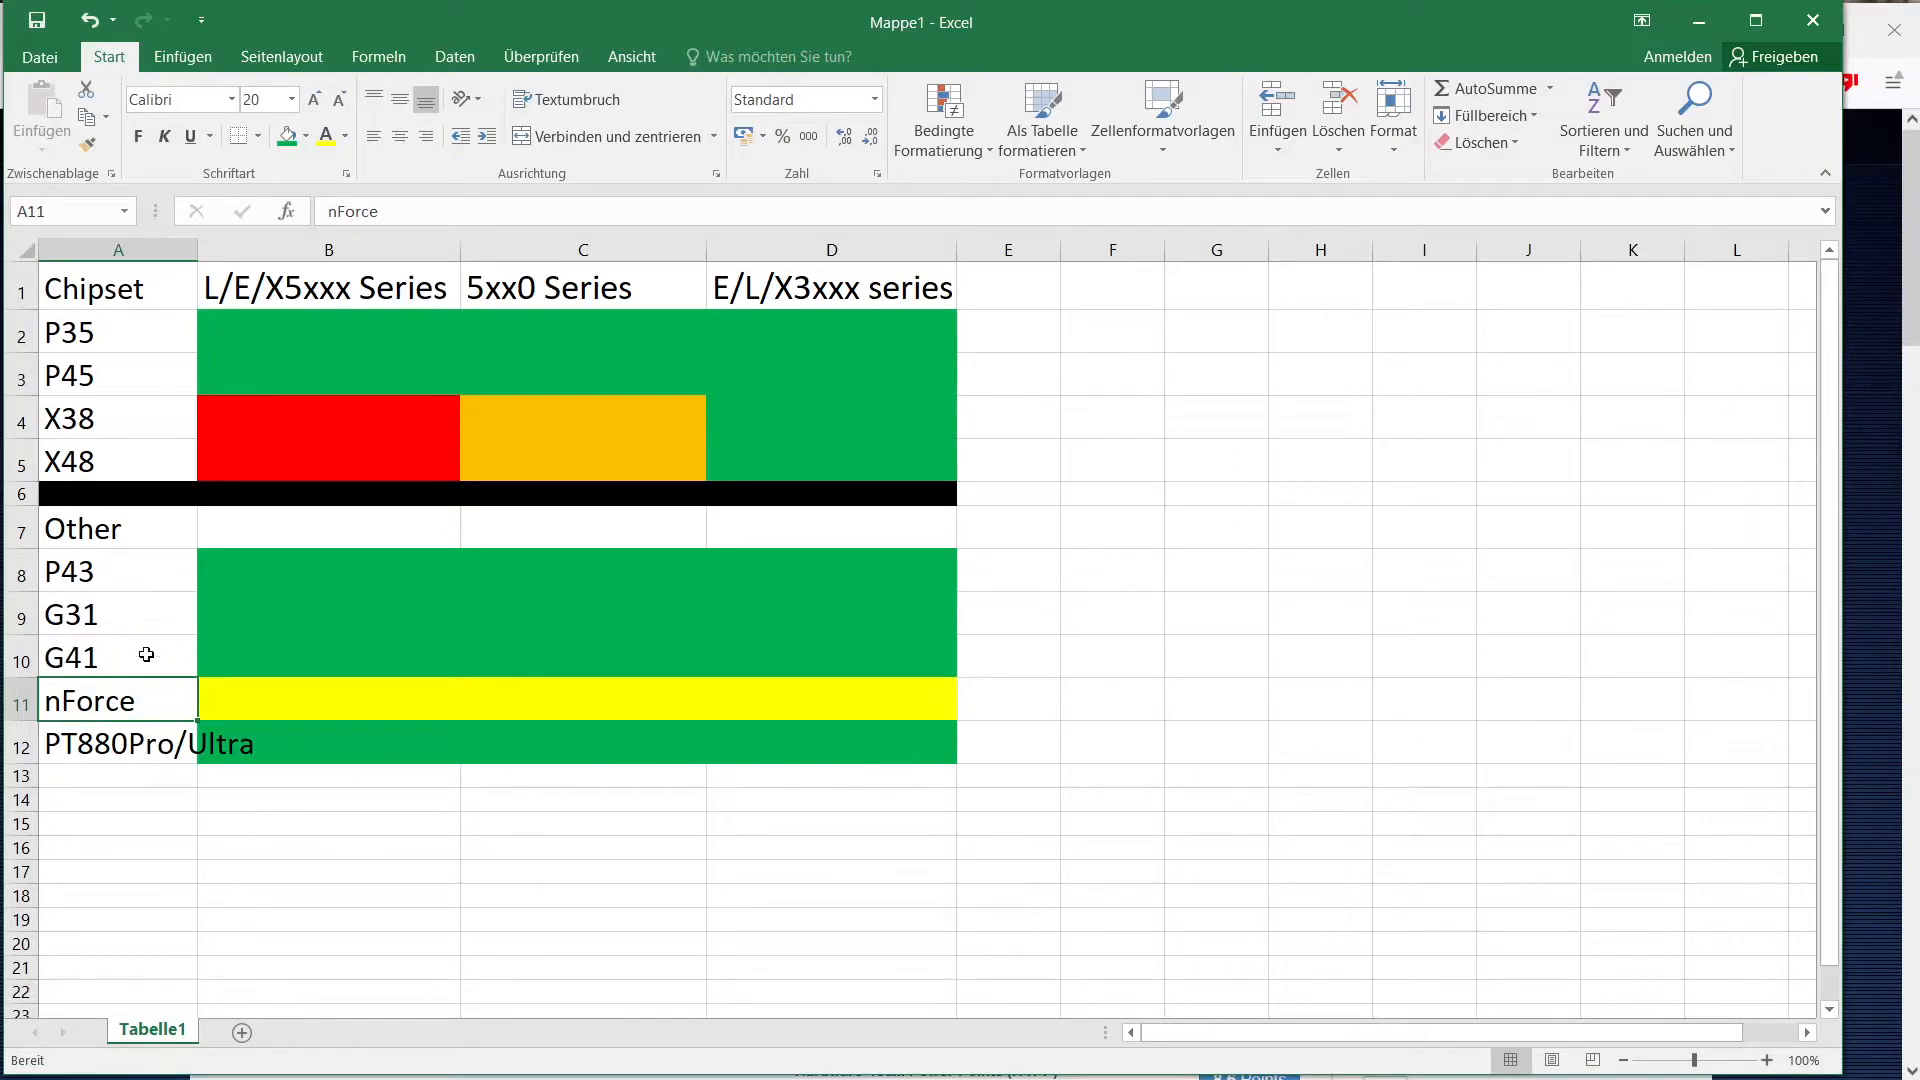
{"action": "mouse_move", "coordinate": [135, 666]}
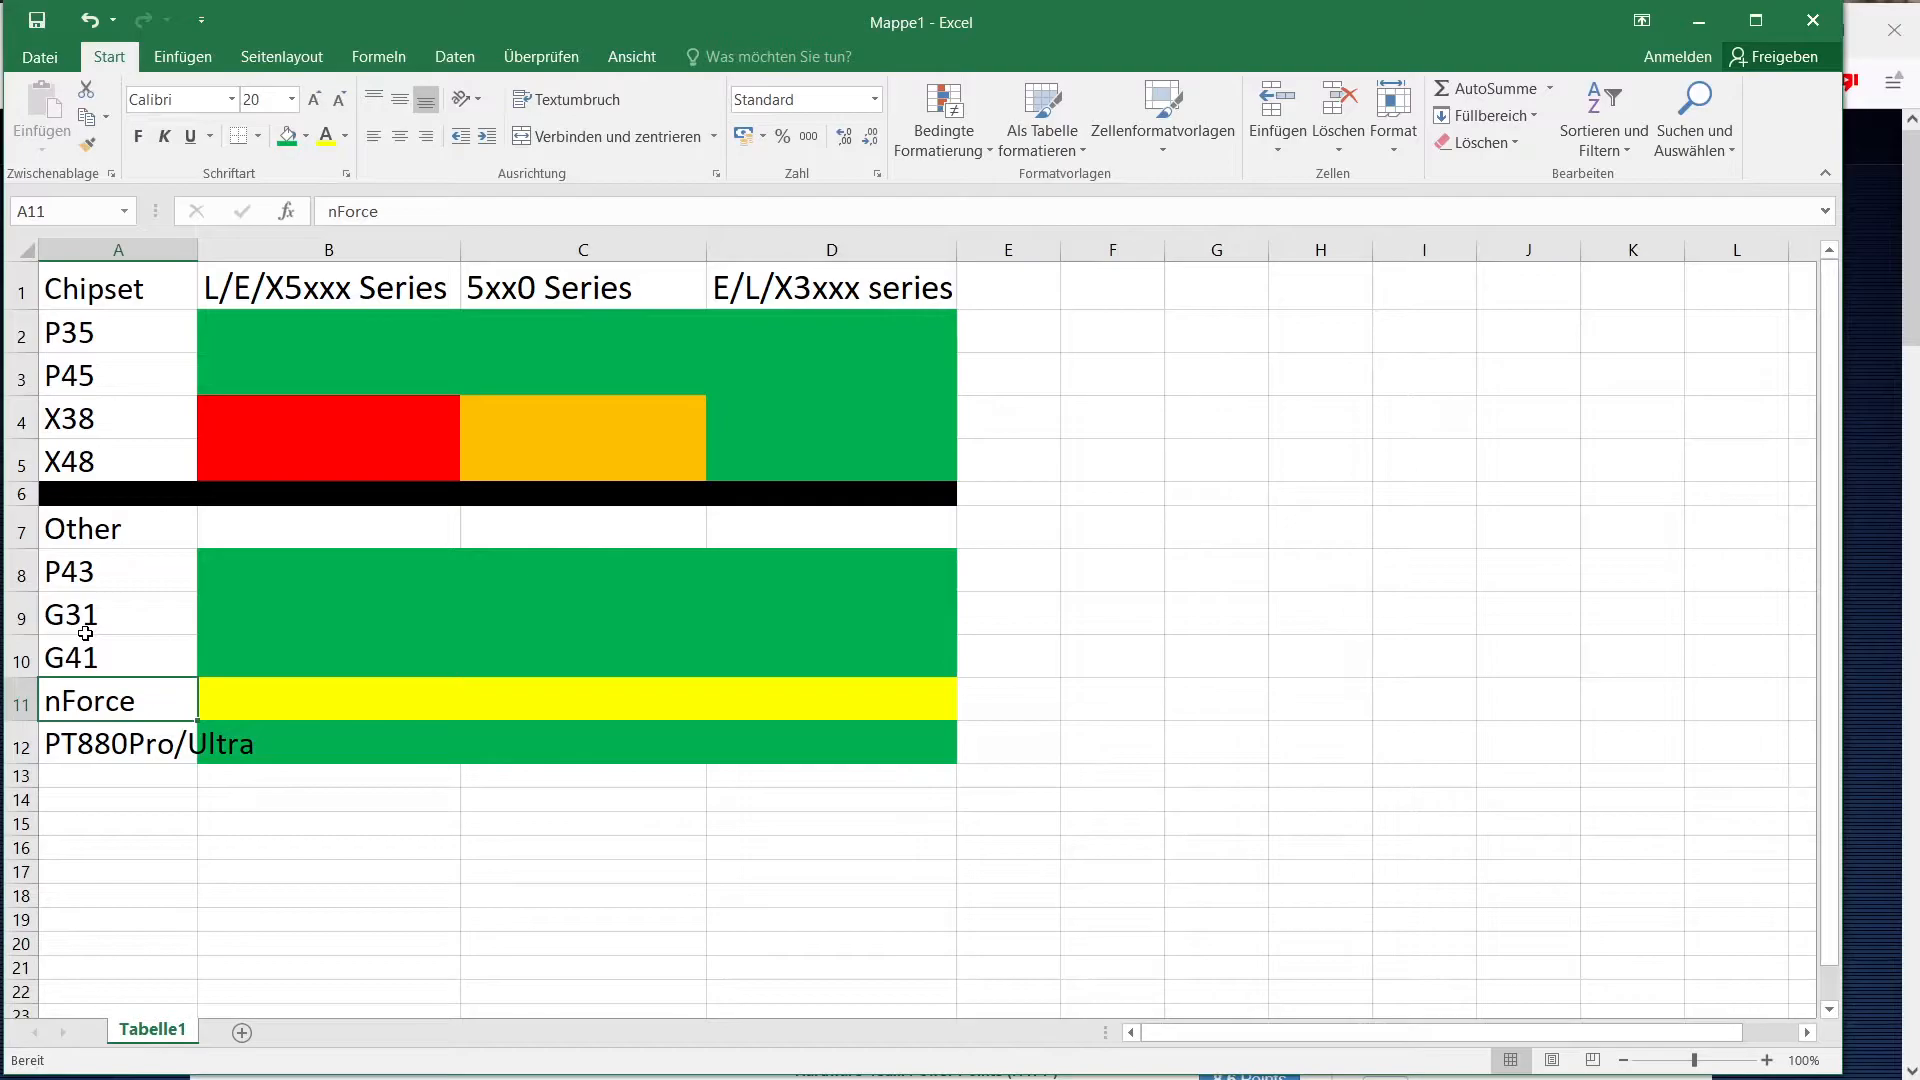
{"action": "mouse_move", "coordinate": [208, 633]}
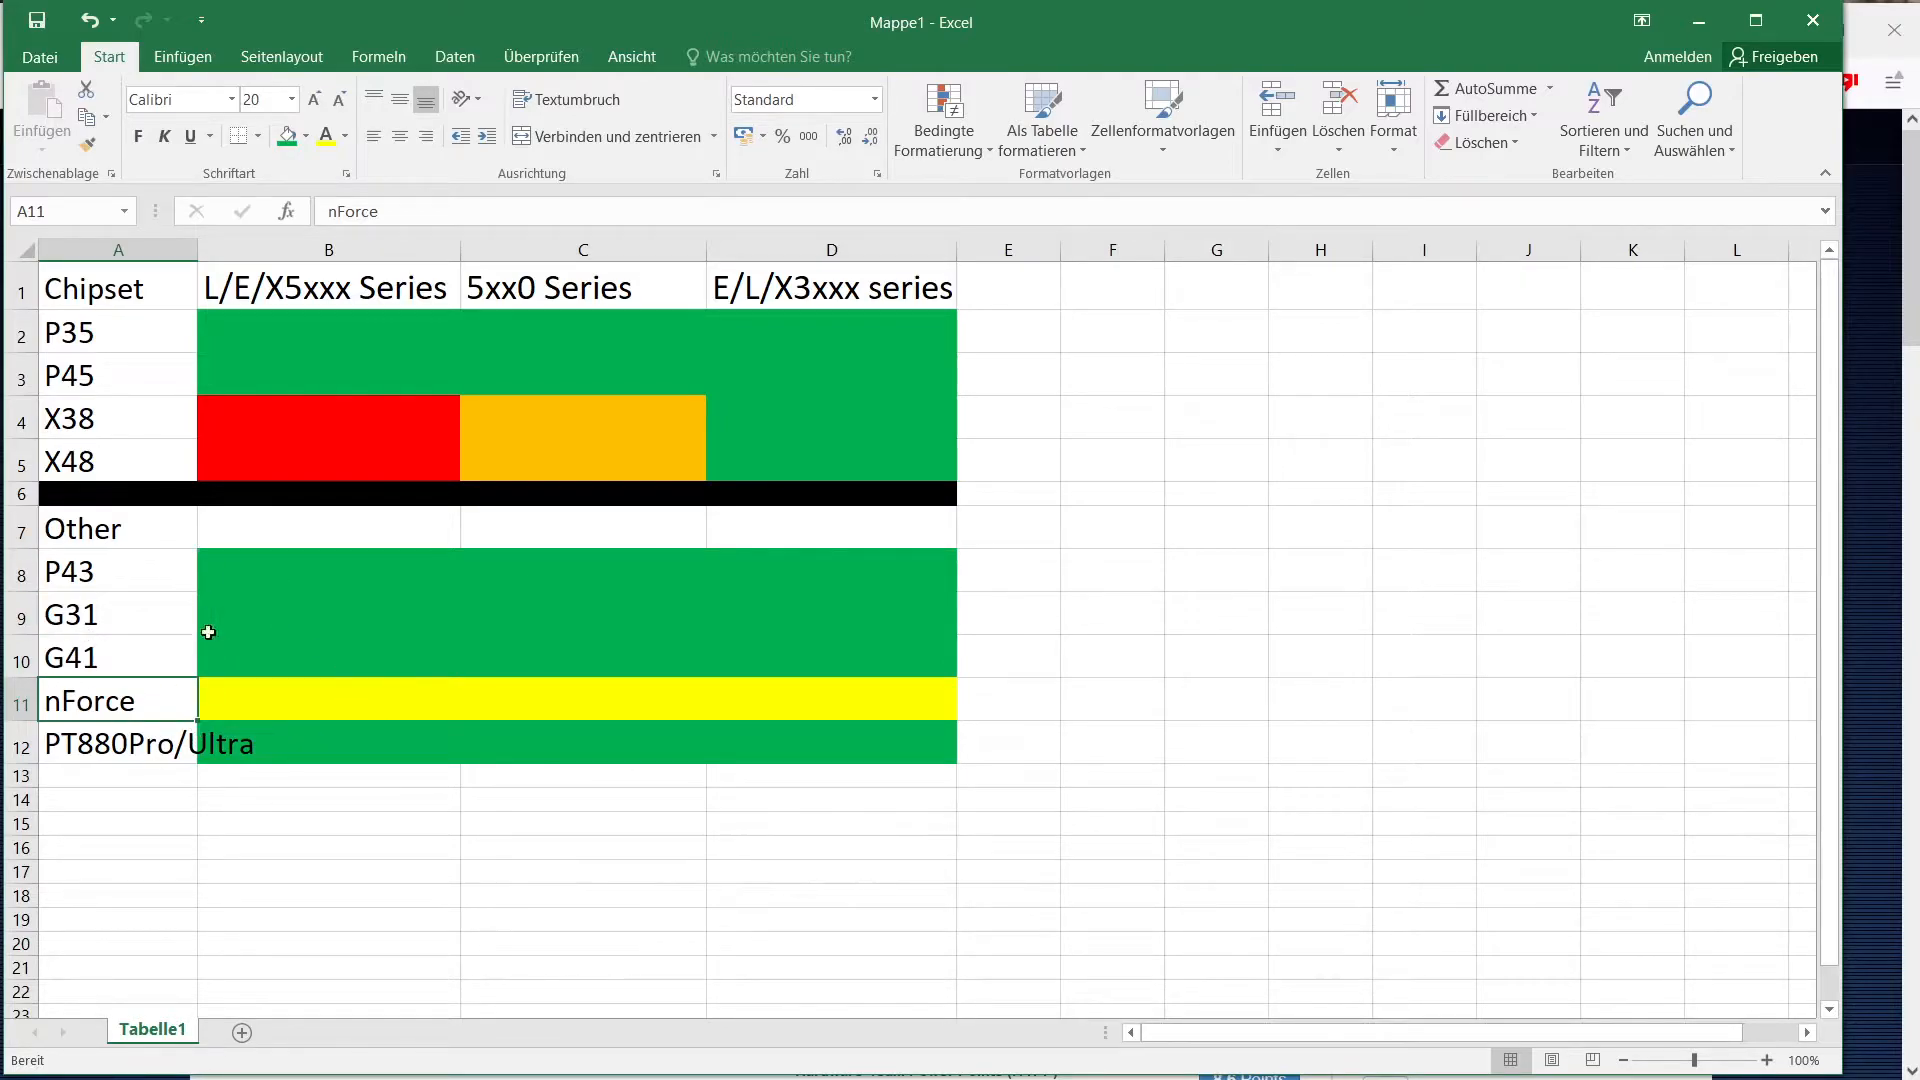
{"action": "mouse_move", "coordinate": [171, 660]}
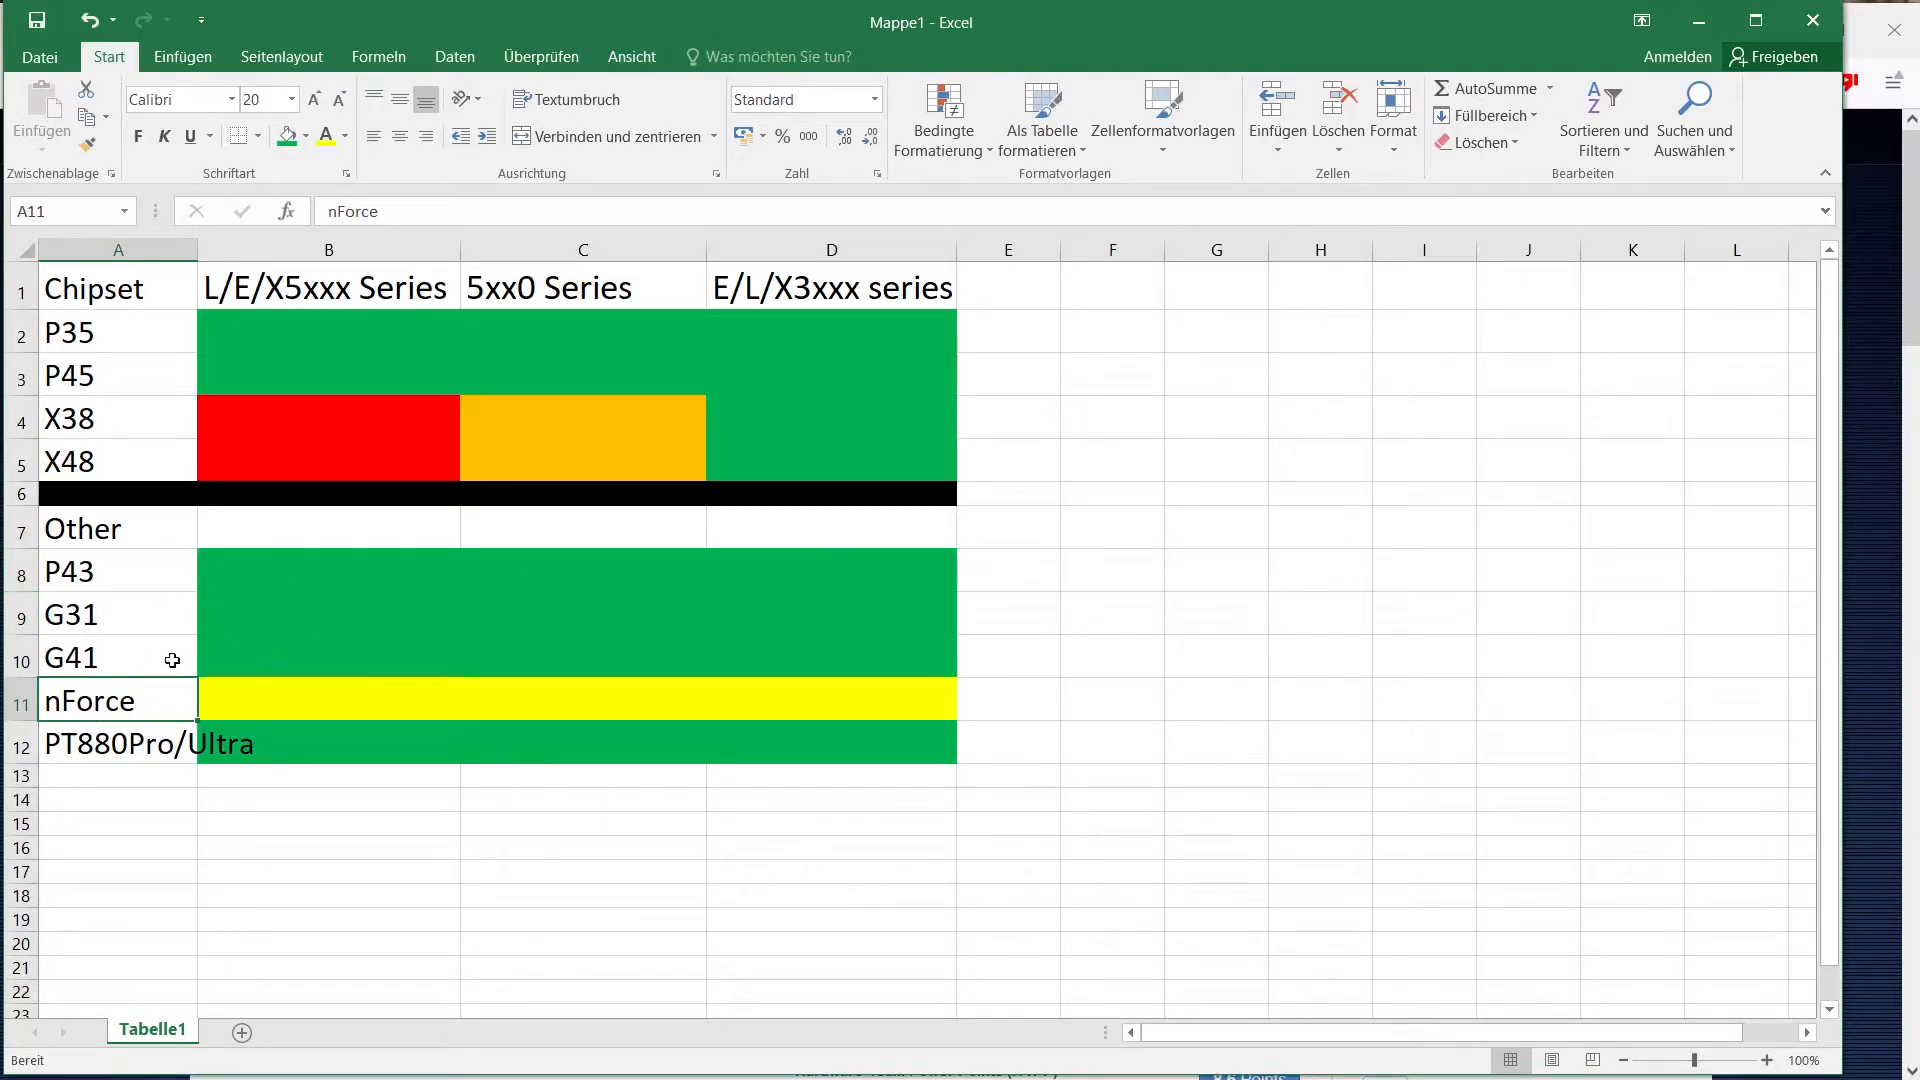
{"action": "mouse_move", "coordinate": [156, 600]}
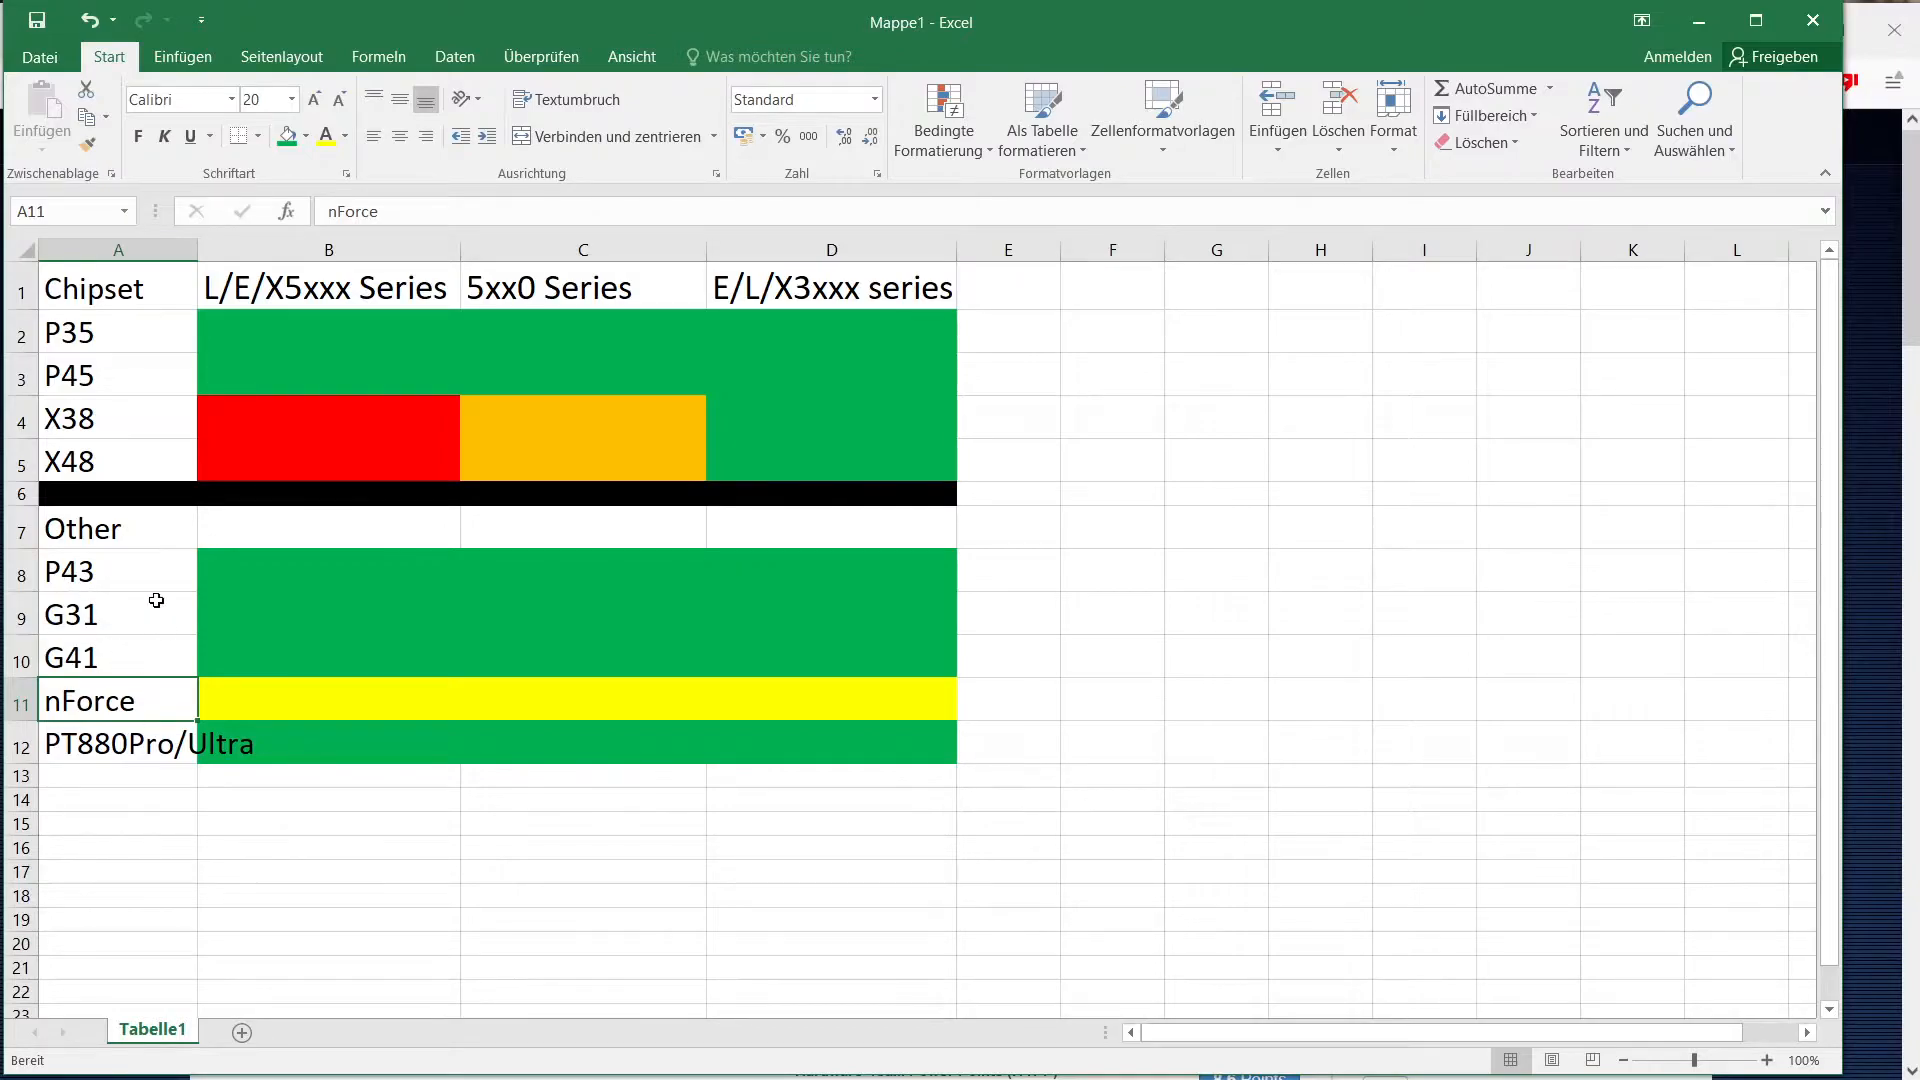
{"action": "mouse_move", "coordinate": [93, 726]}
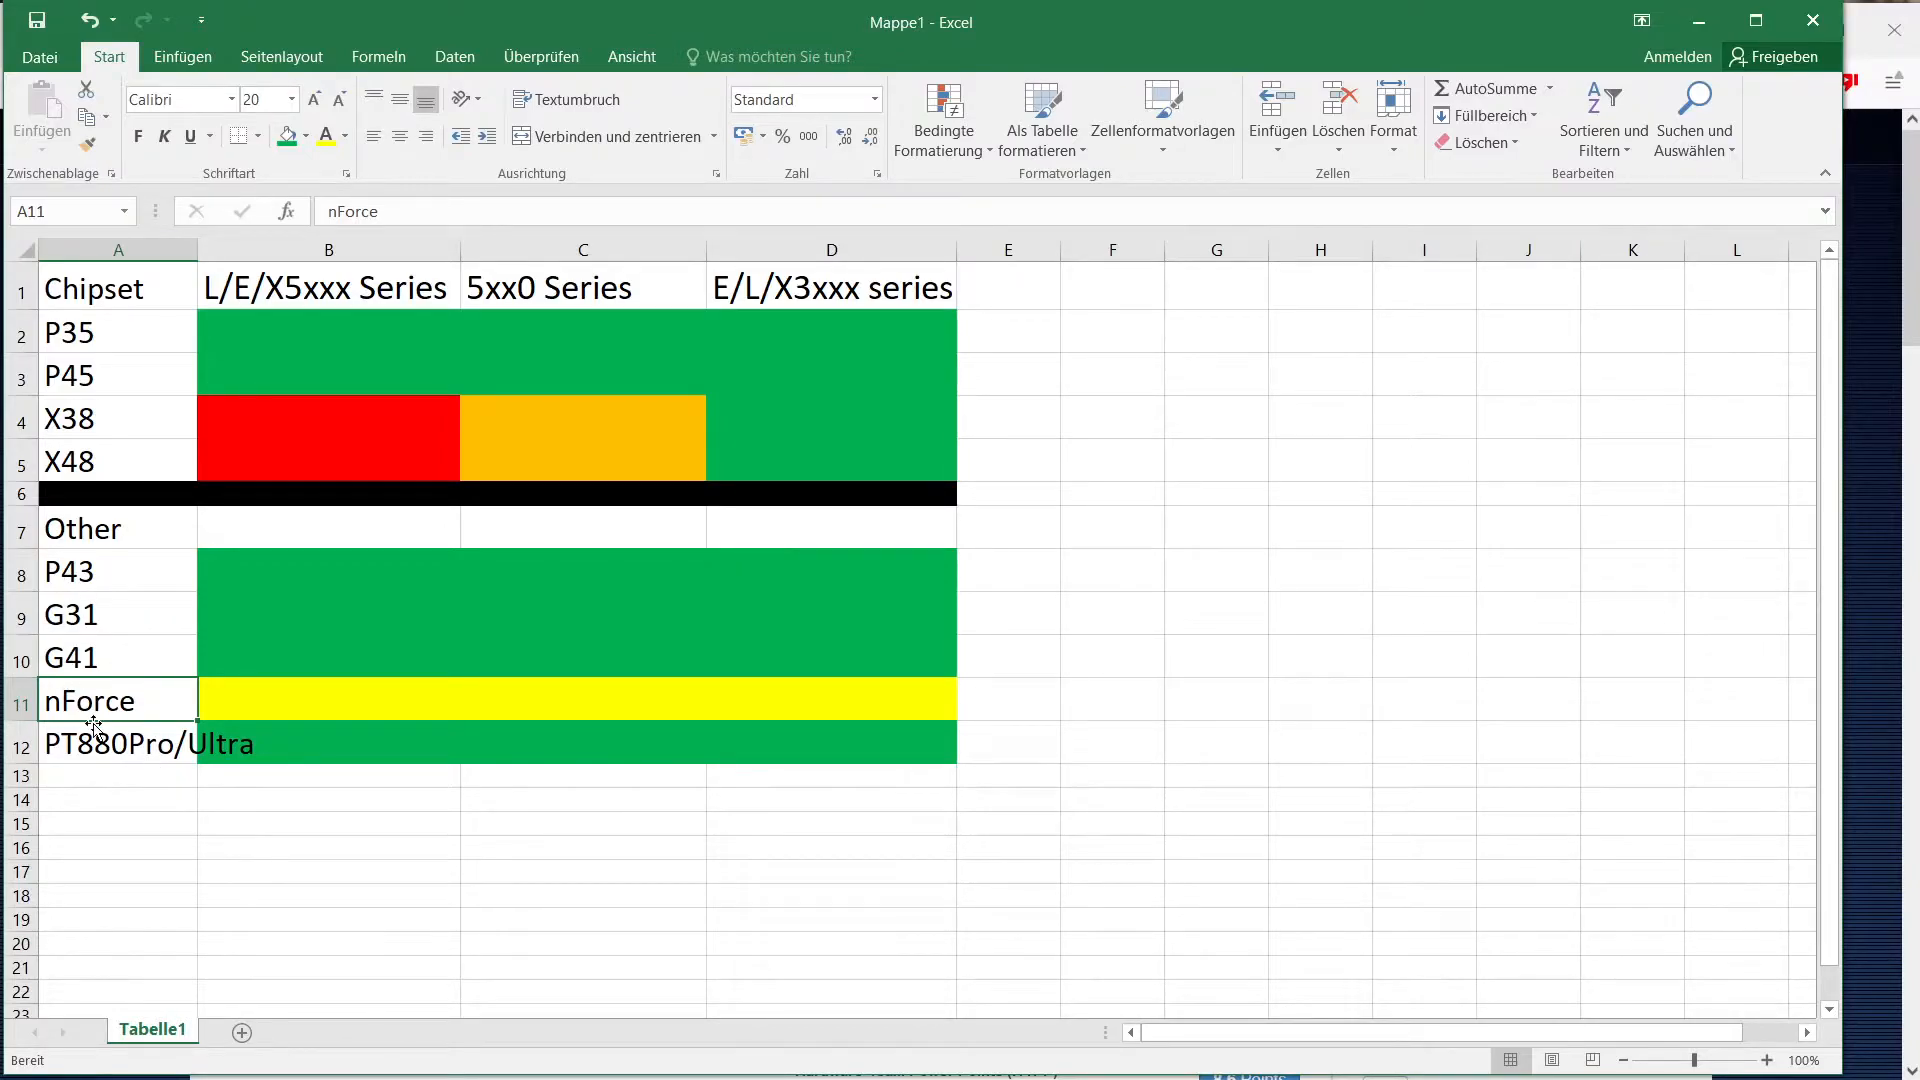
{"action": "left_click", "coordinate": [116, 743]}
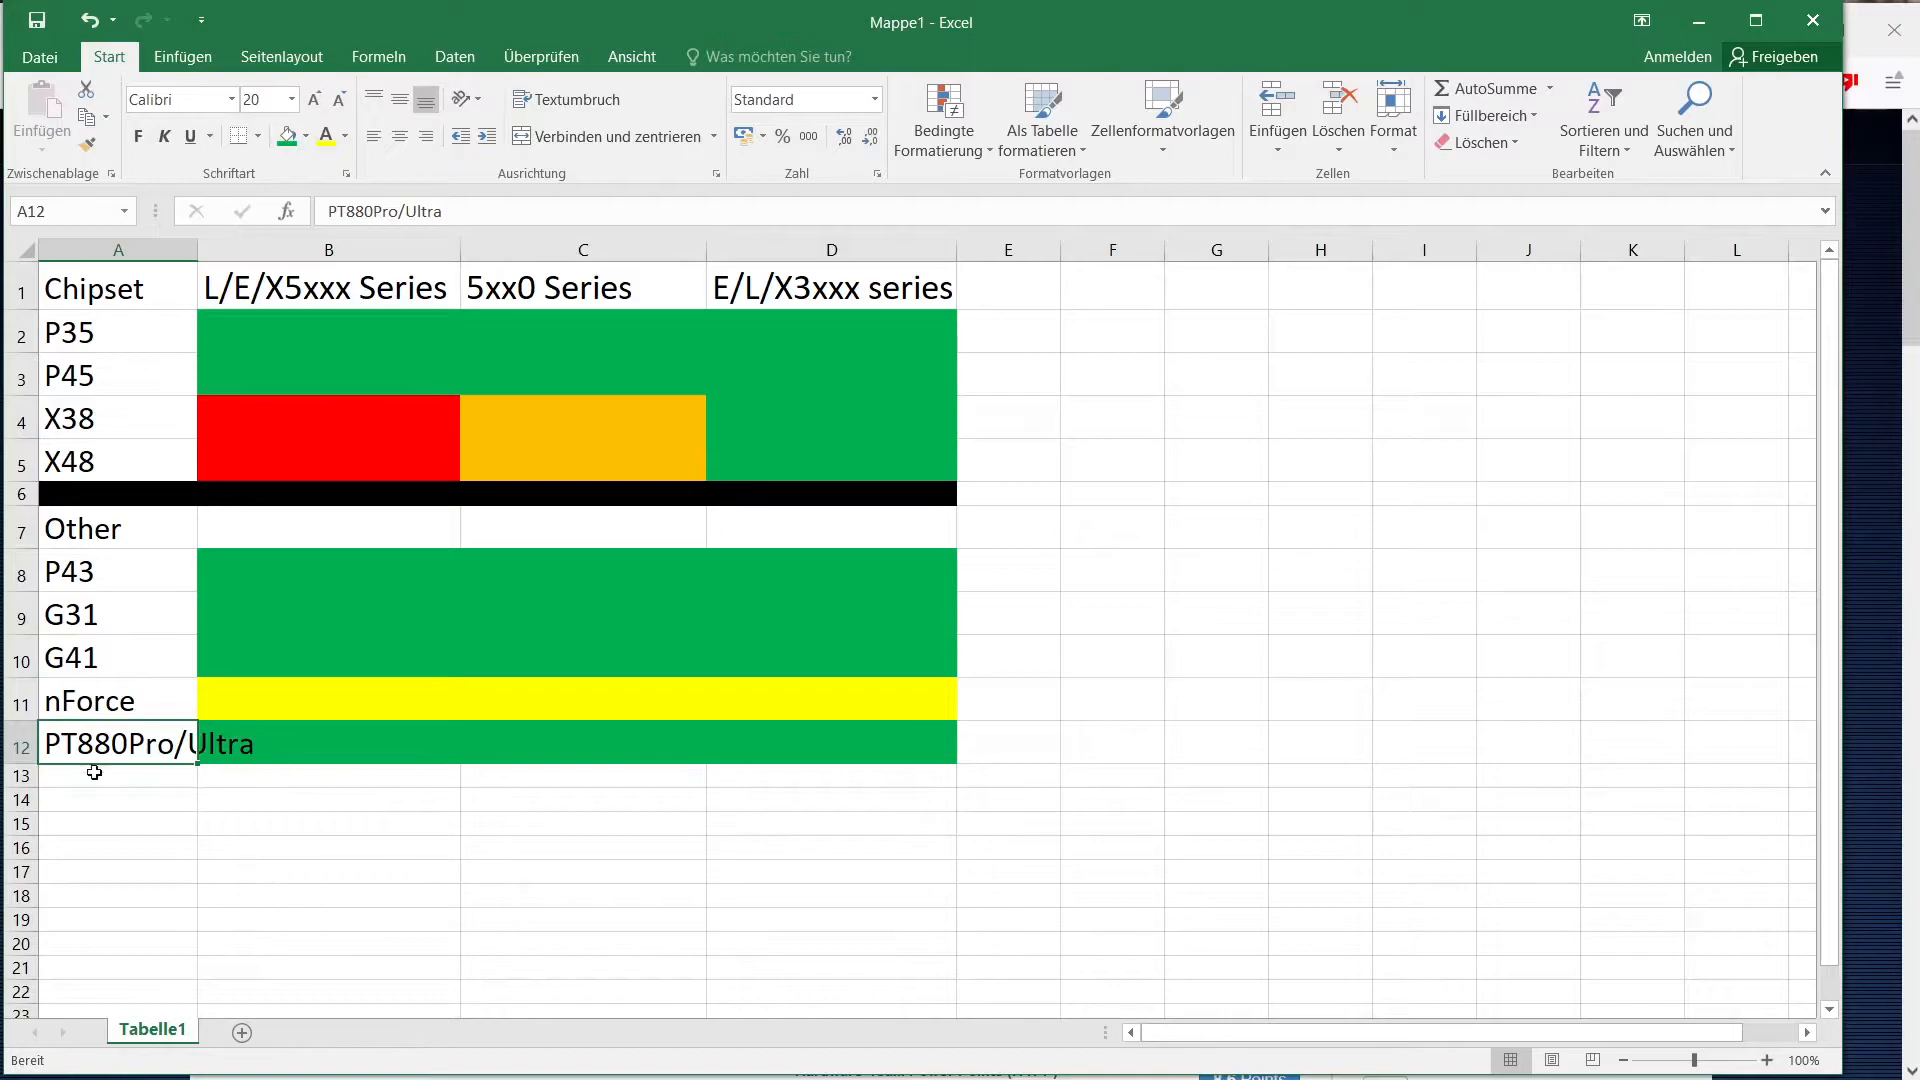
{"action": "mouse_move", "coordinate": [107, 781]}
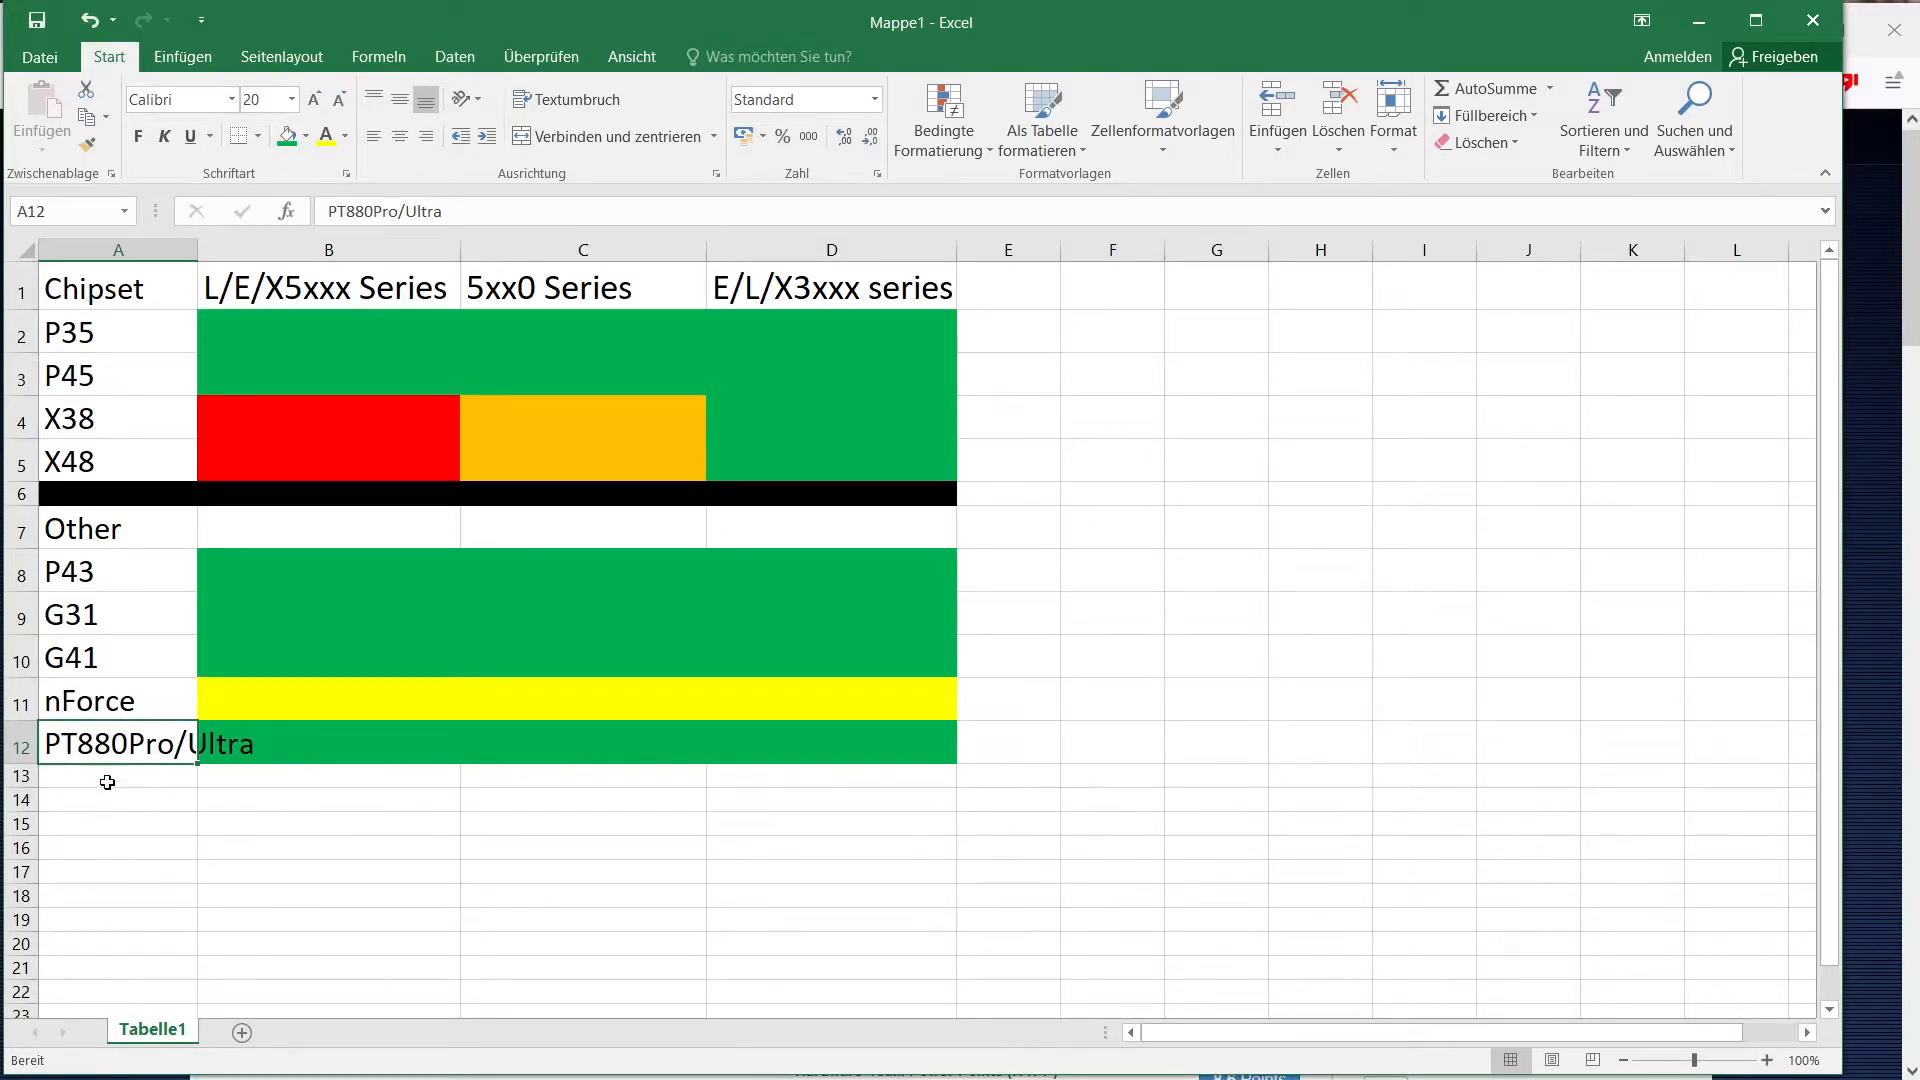
{"action": "mouse_move", "coordinate": [84, 806]}
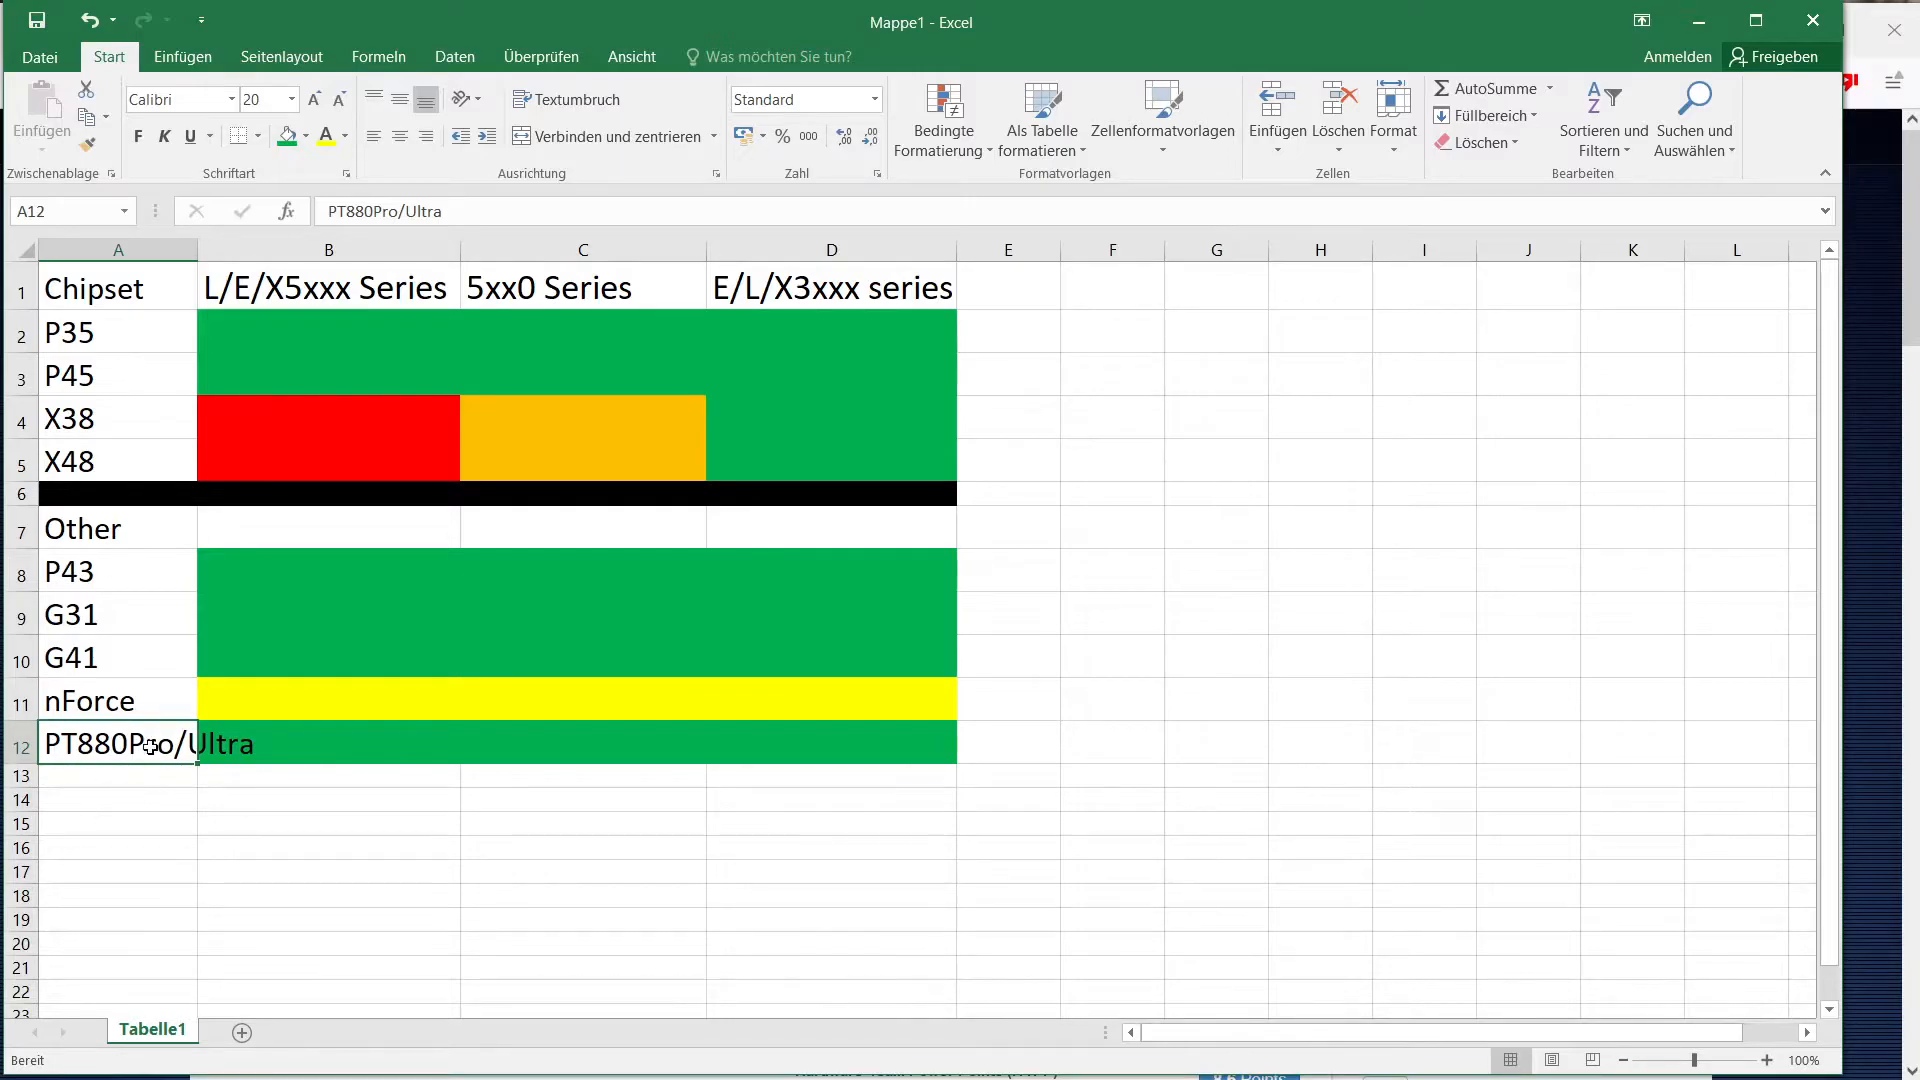
{"action": "mouse_move", "coordinate": [201, 785]}
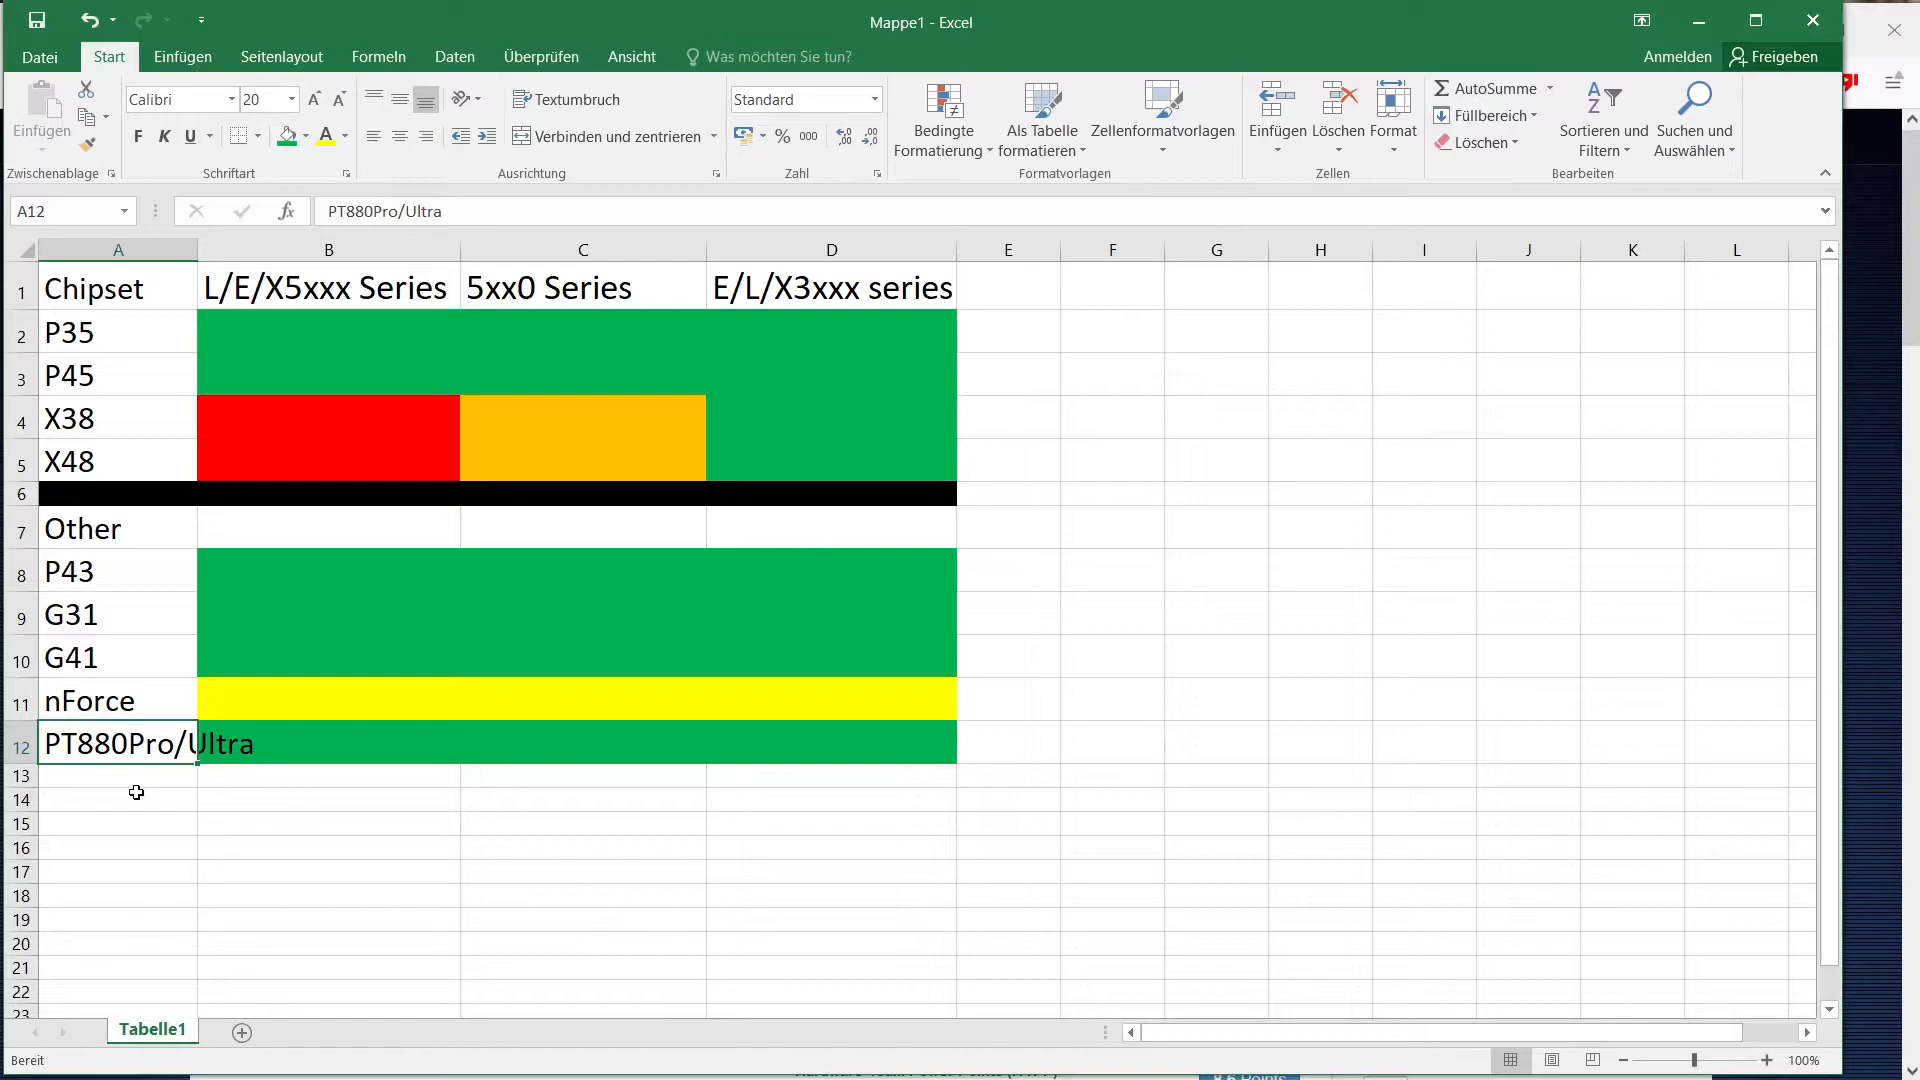
{"action": "mouse_move", "coordinate": [209, 822]}
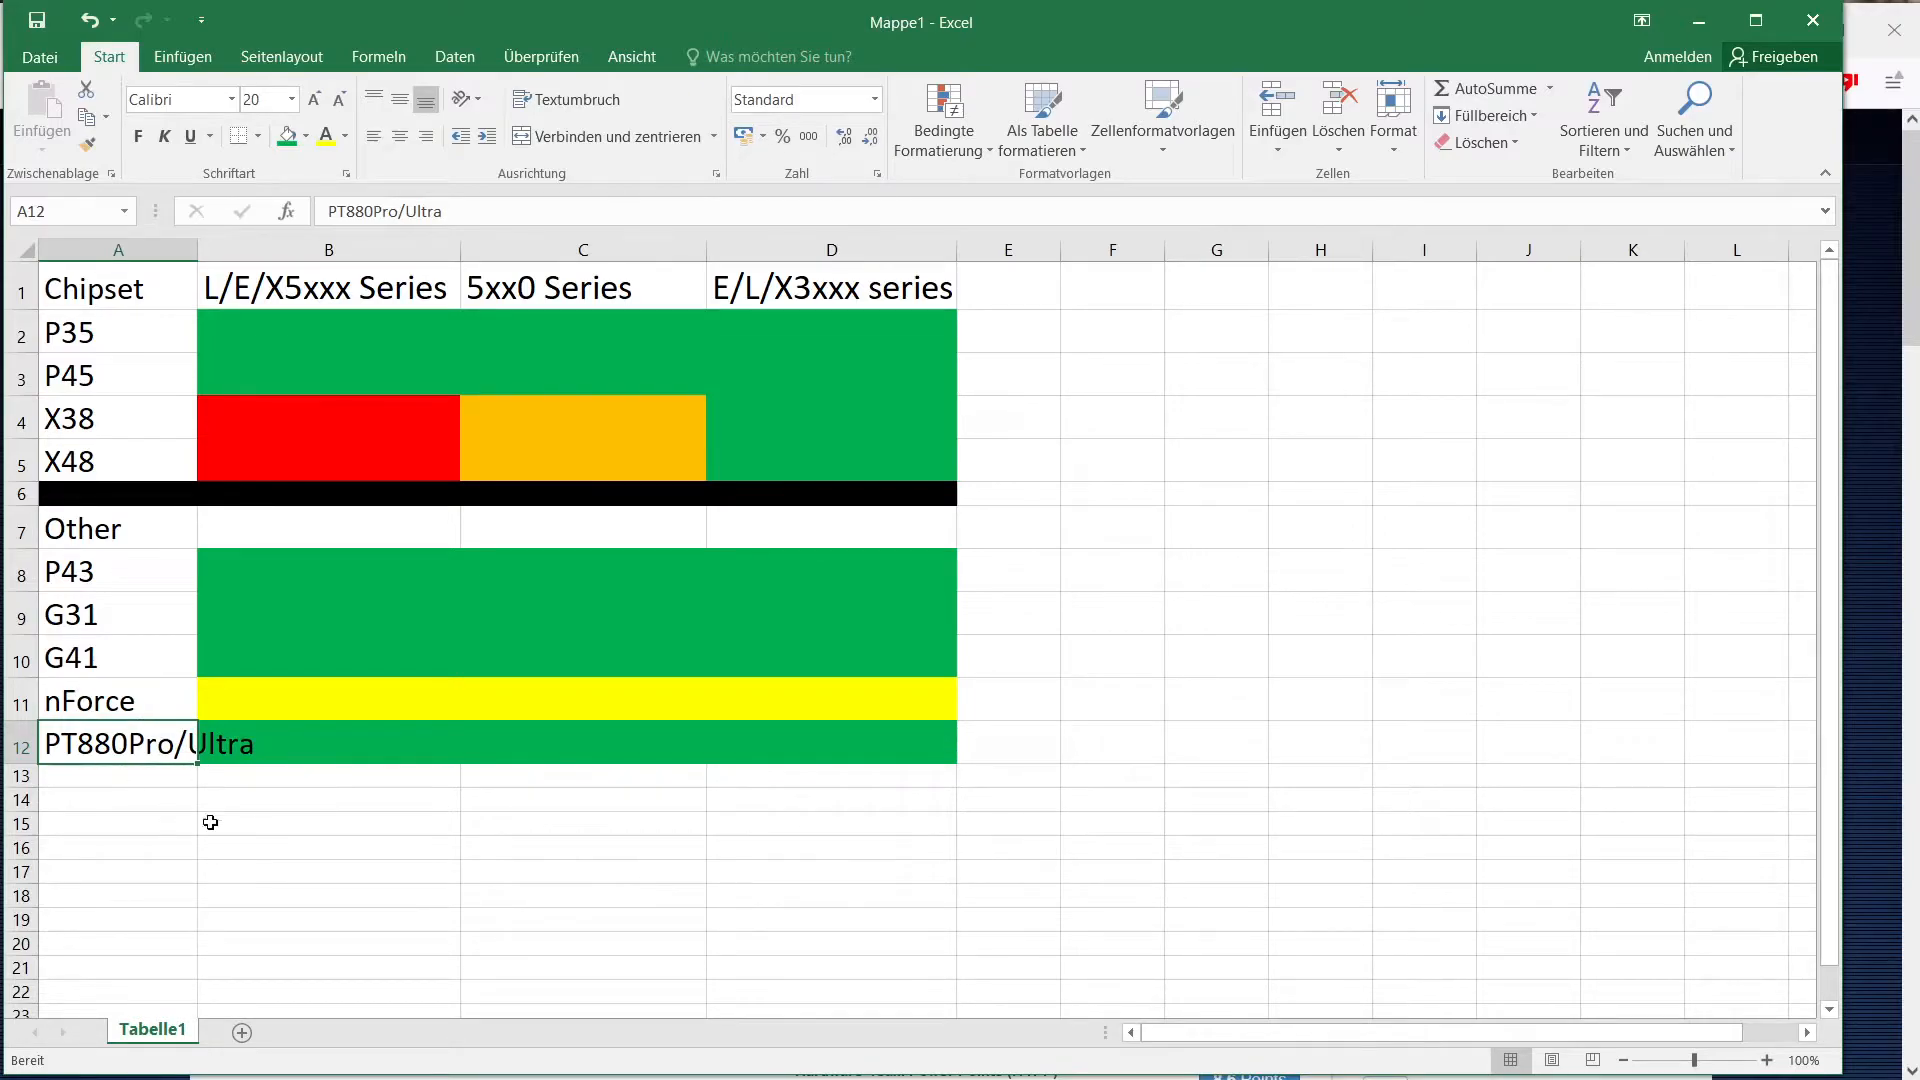
{"action": "mouse_move", "coordinate": [355, 836]}
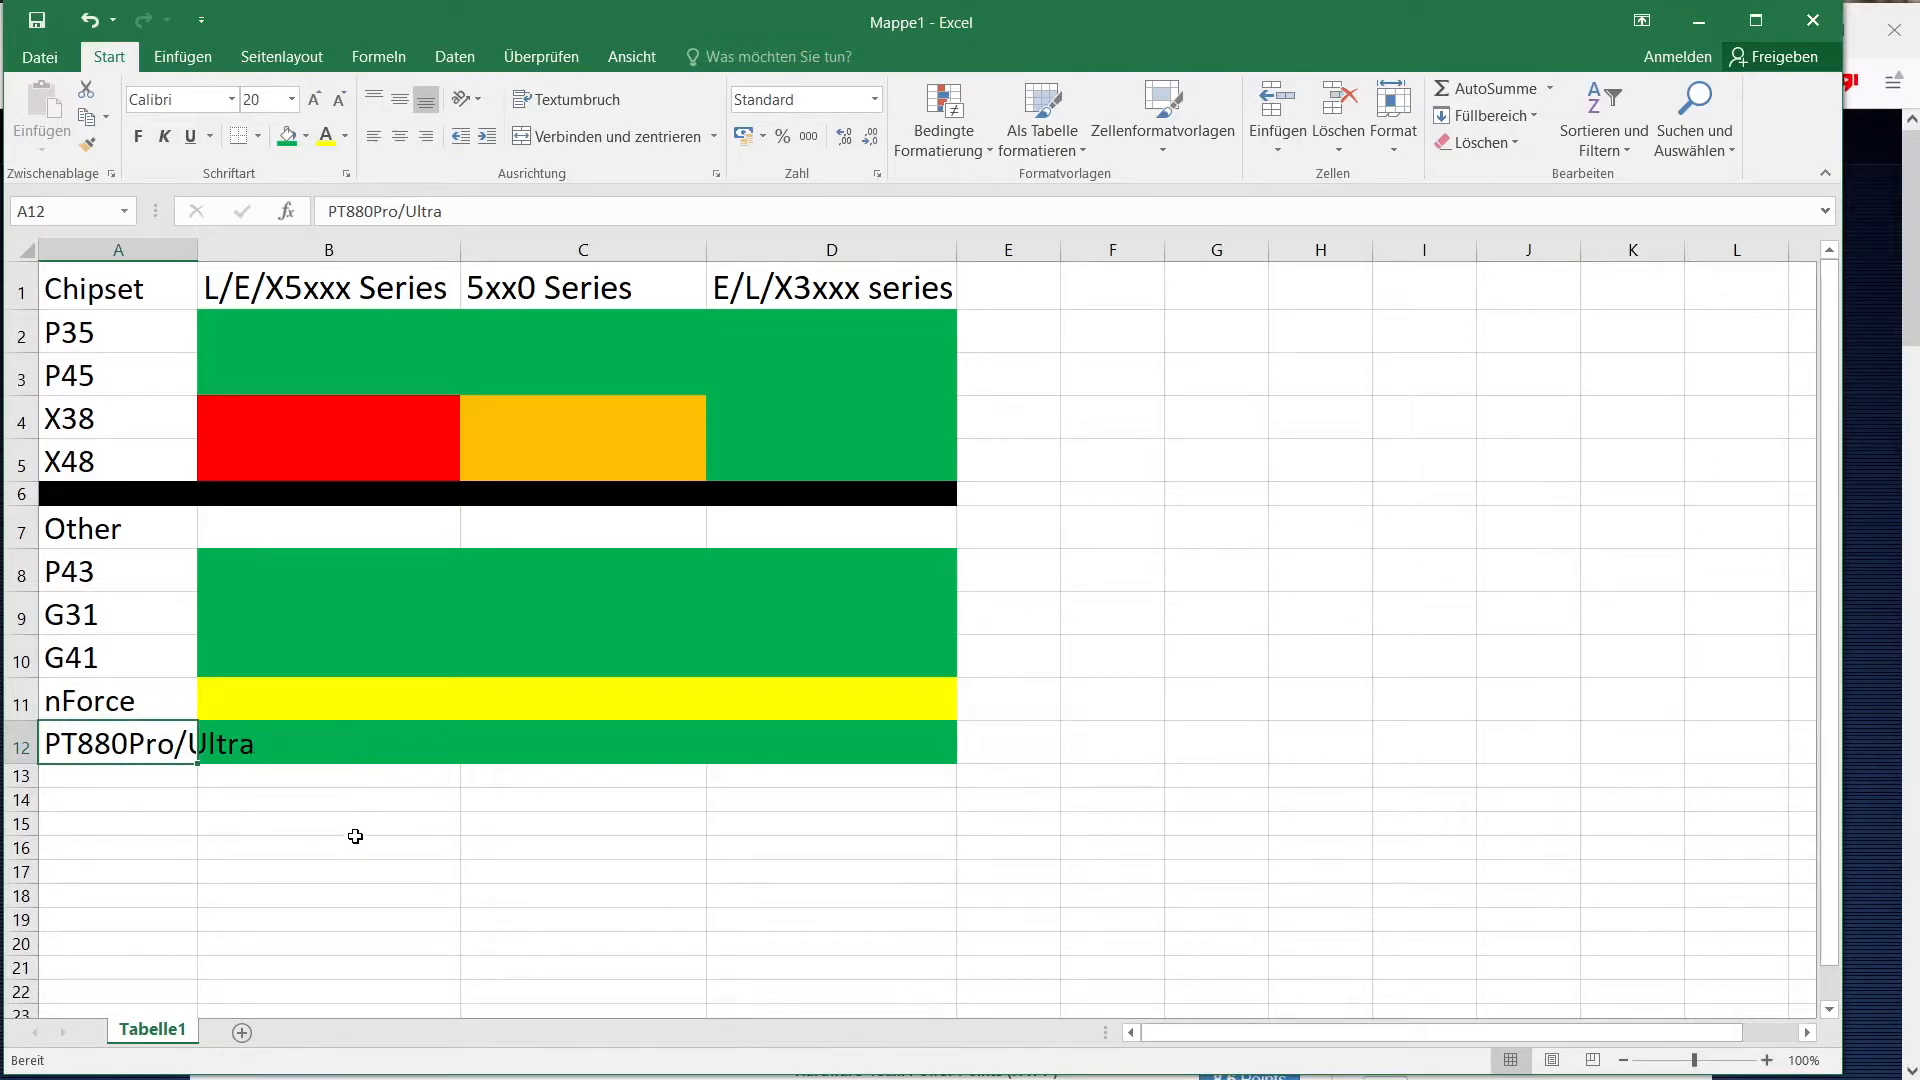
{"action": "mouse_move", "coordinate": [336, 790]}
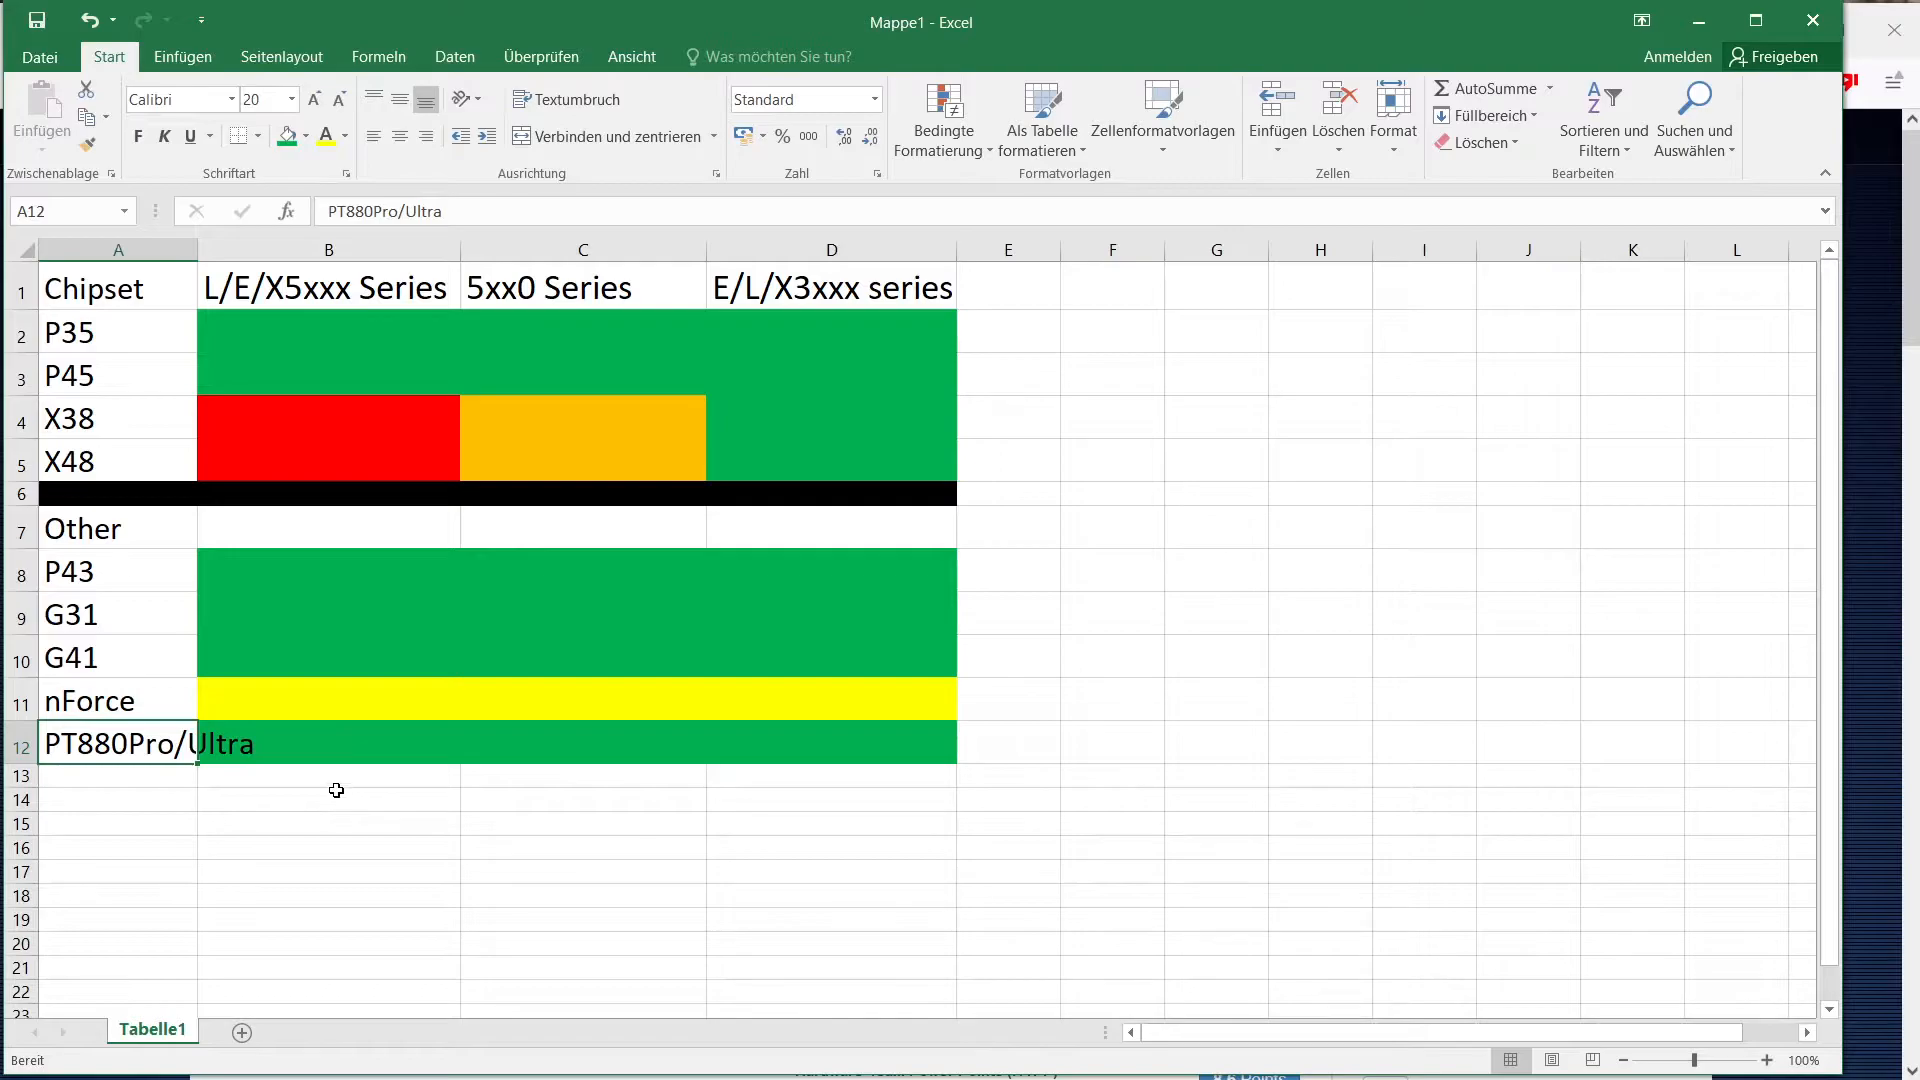
{"action": "mouse_move", "coordinate": [212, 792]}
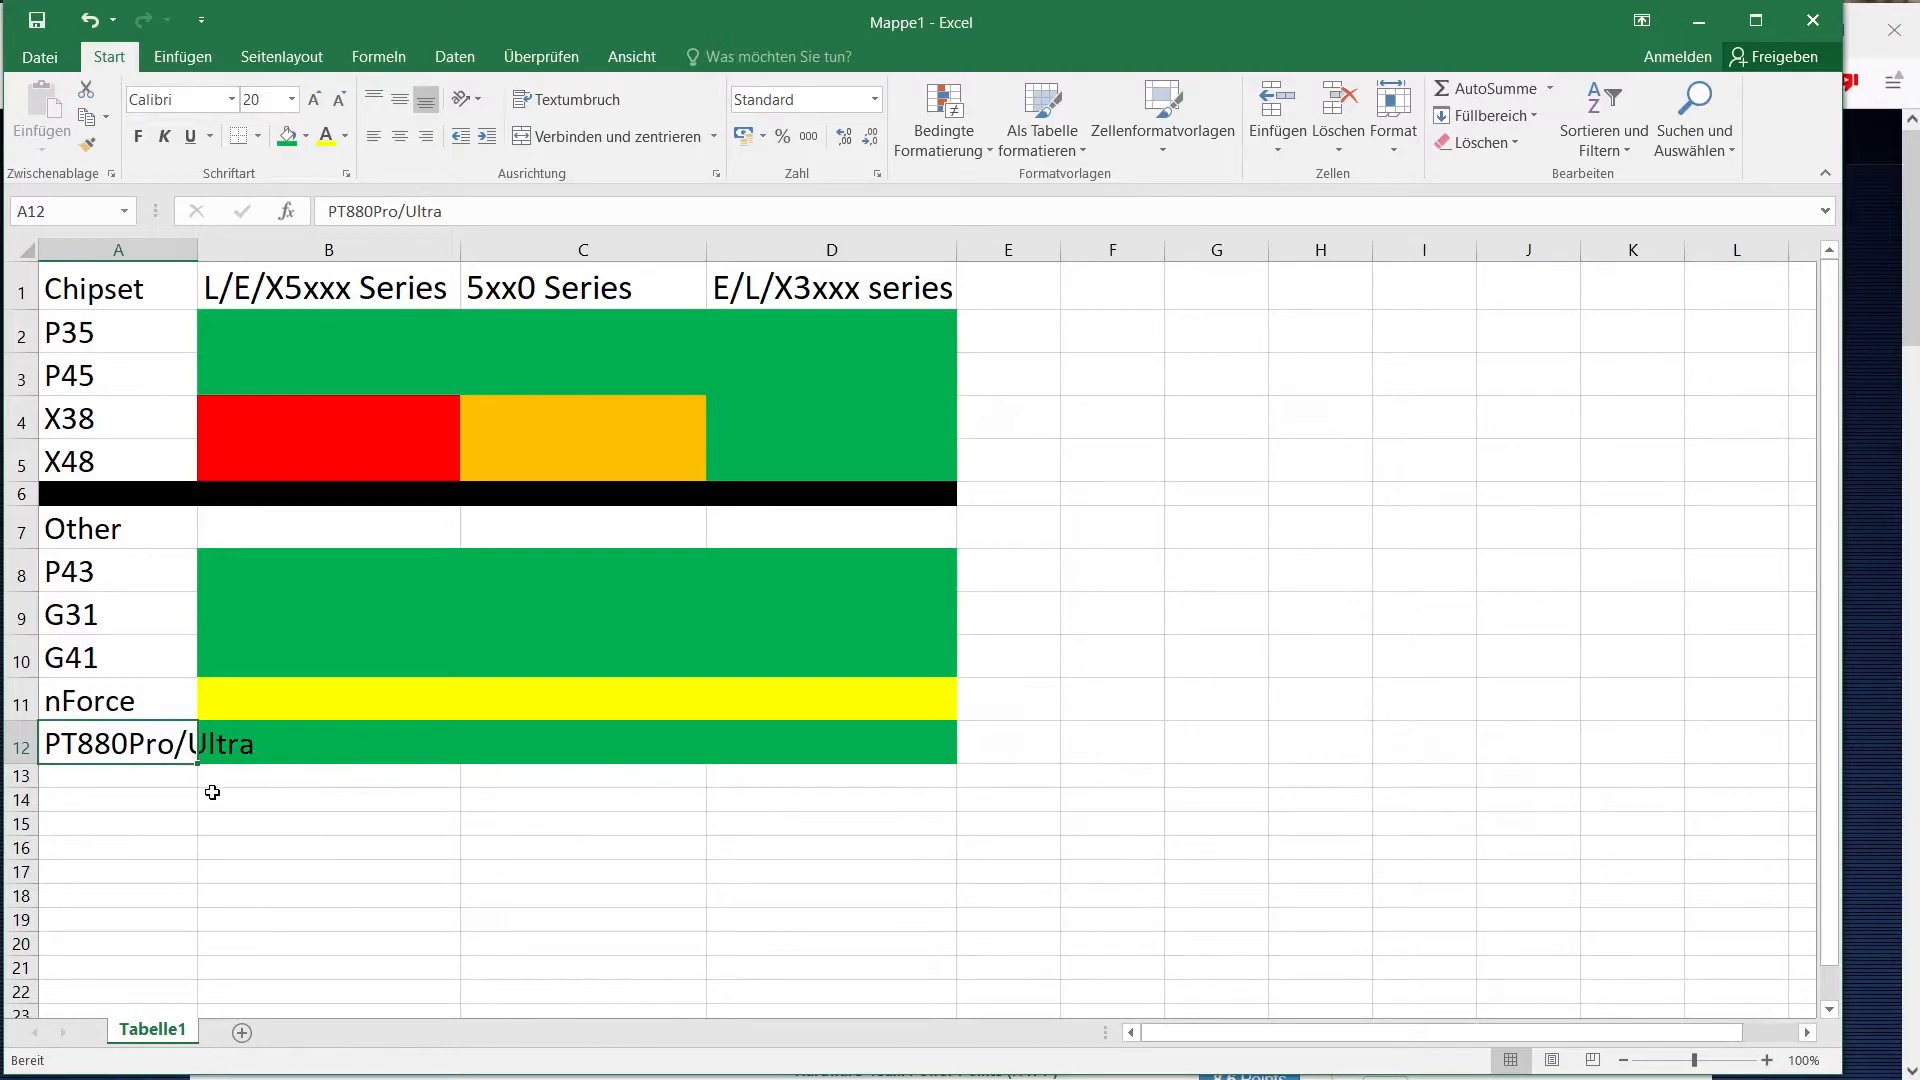
{"action": "mouse_move", "coordinate": [191, 751]}
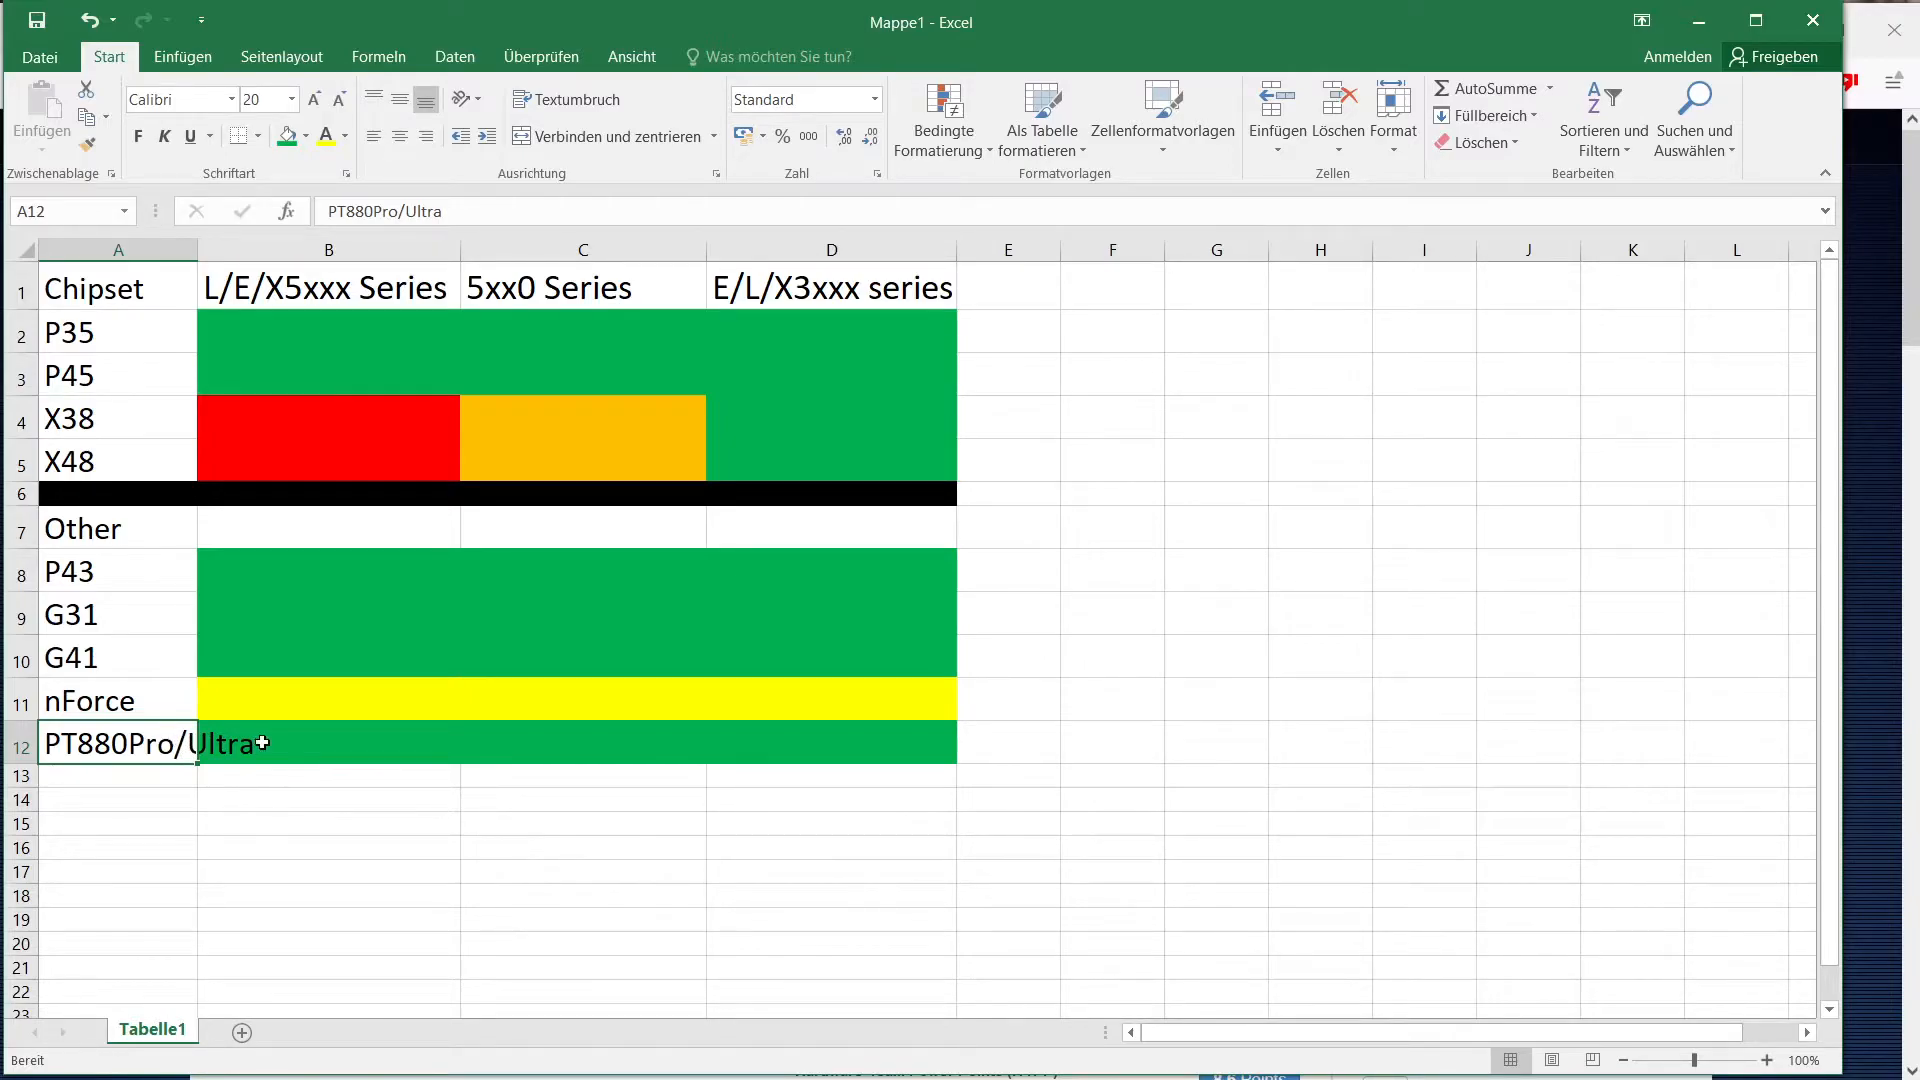
{"action": "mouse_move", "coordinate": [242, 653]}
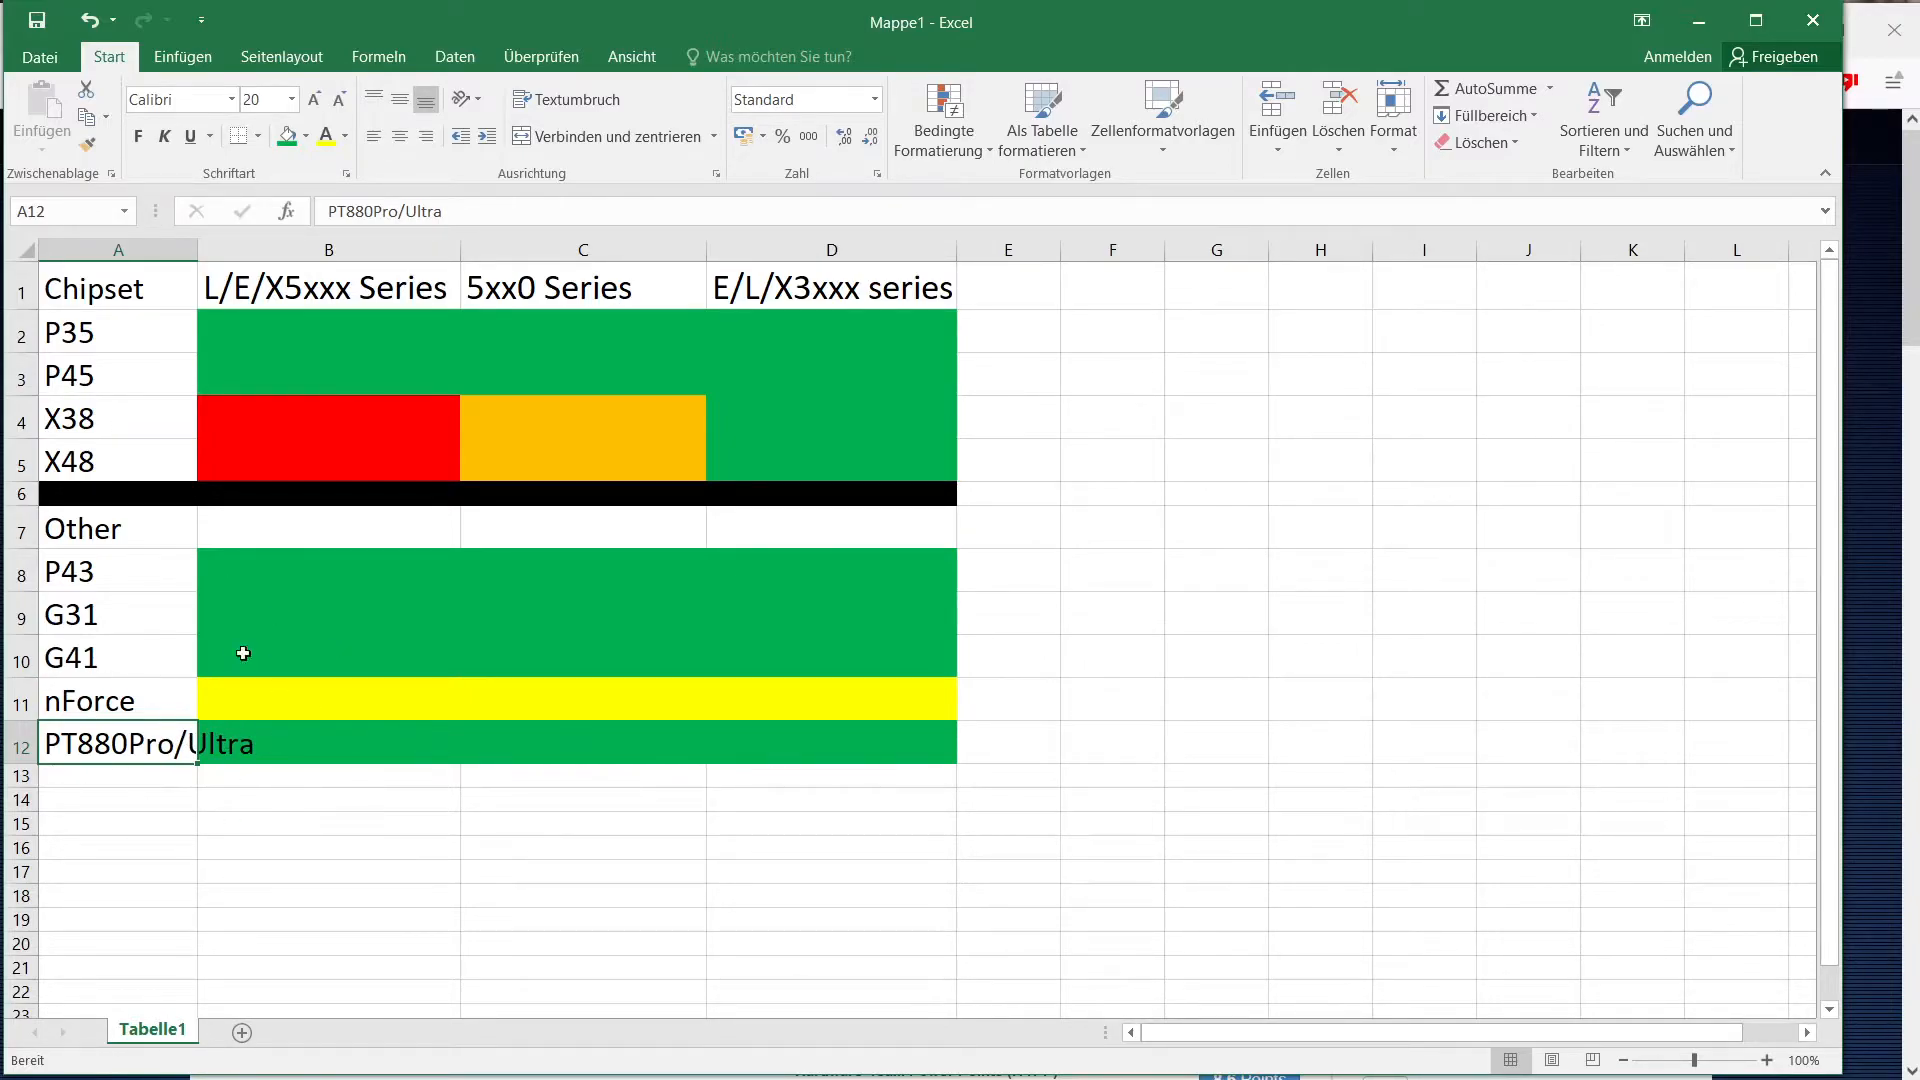
{"action": "mouse_move", "coordinate": [116, 700]}
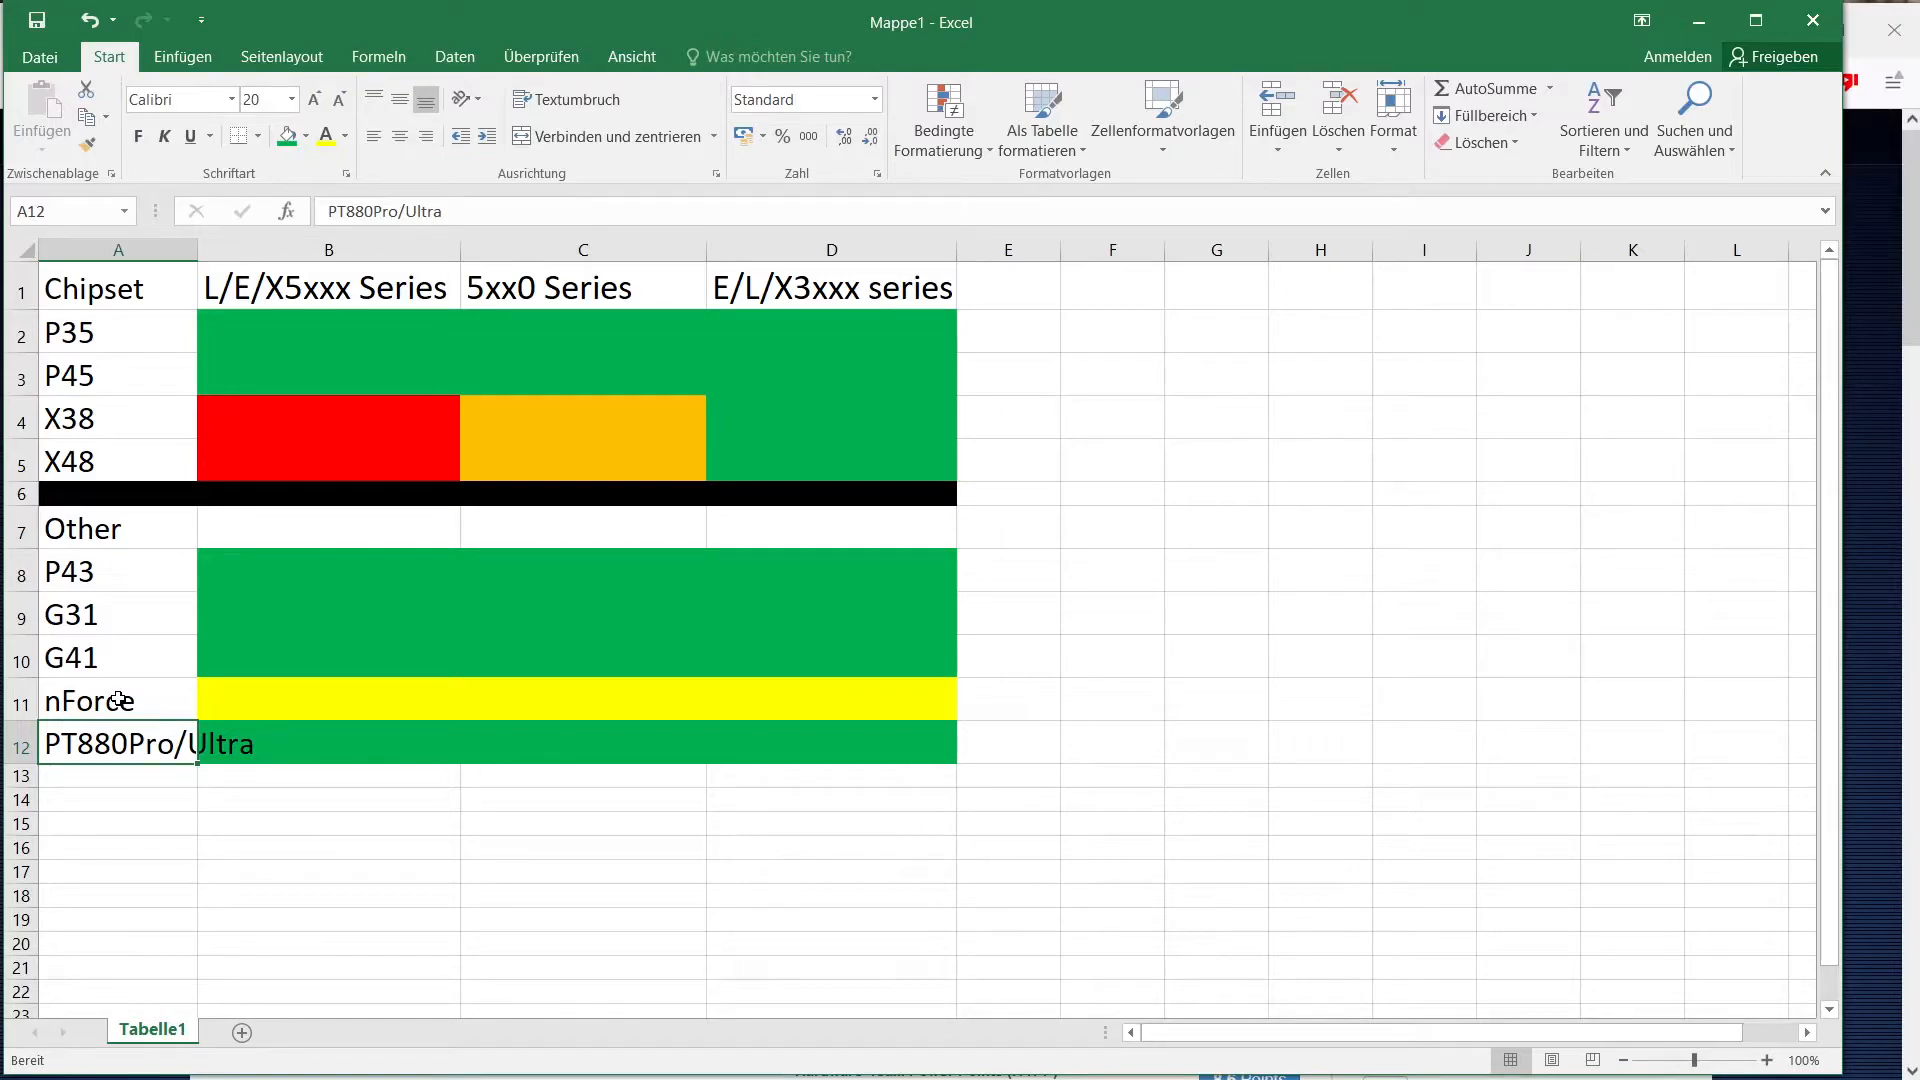
{"action": "mouse_move", "coordinate": [247, 662]}
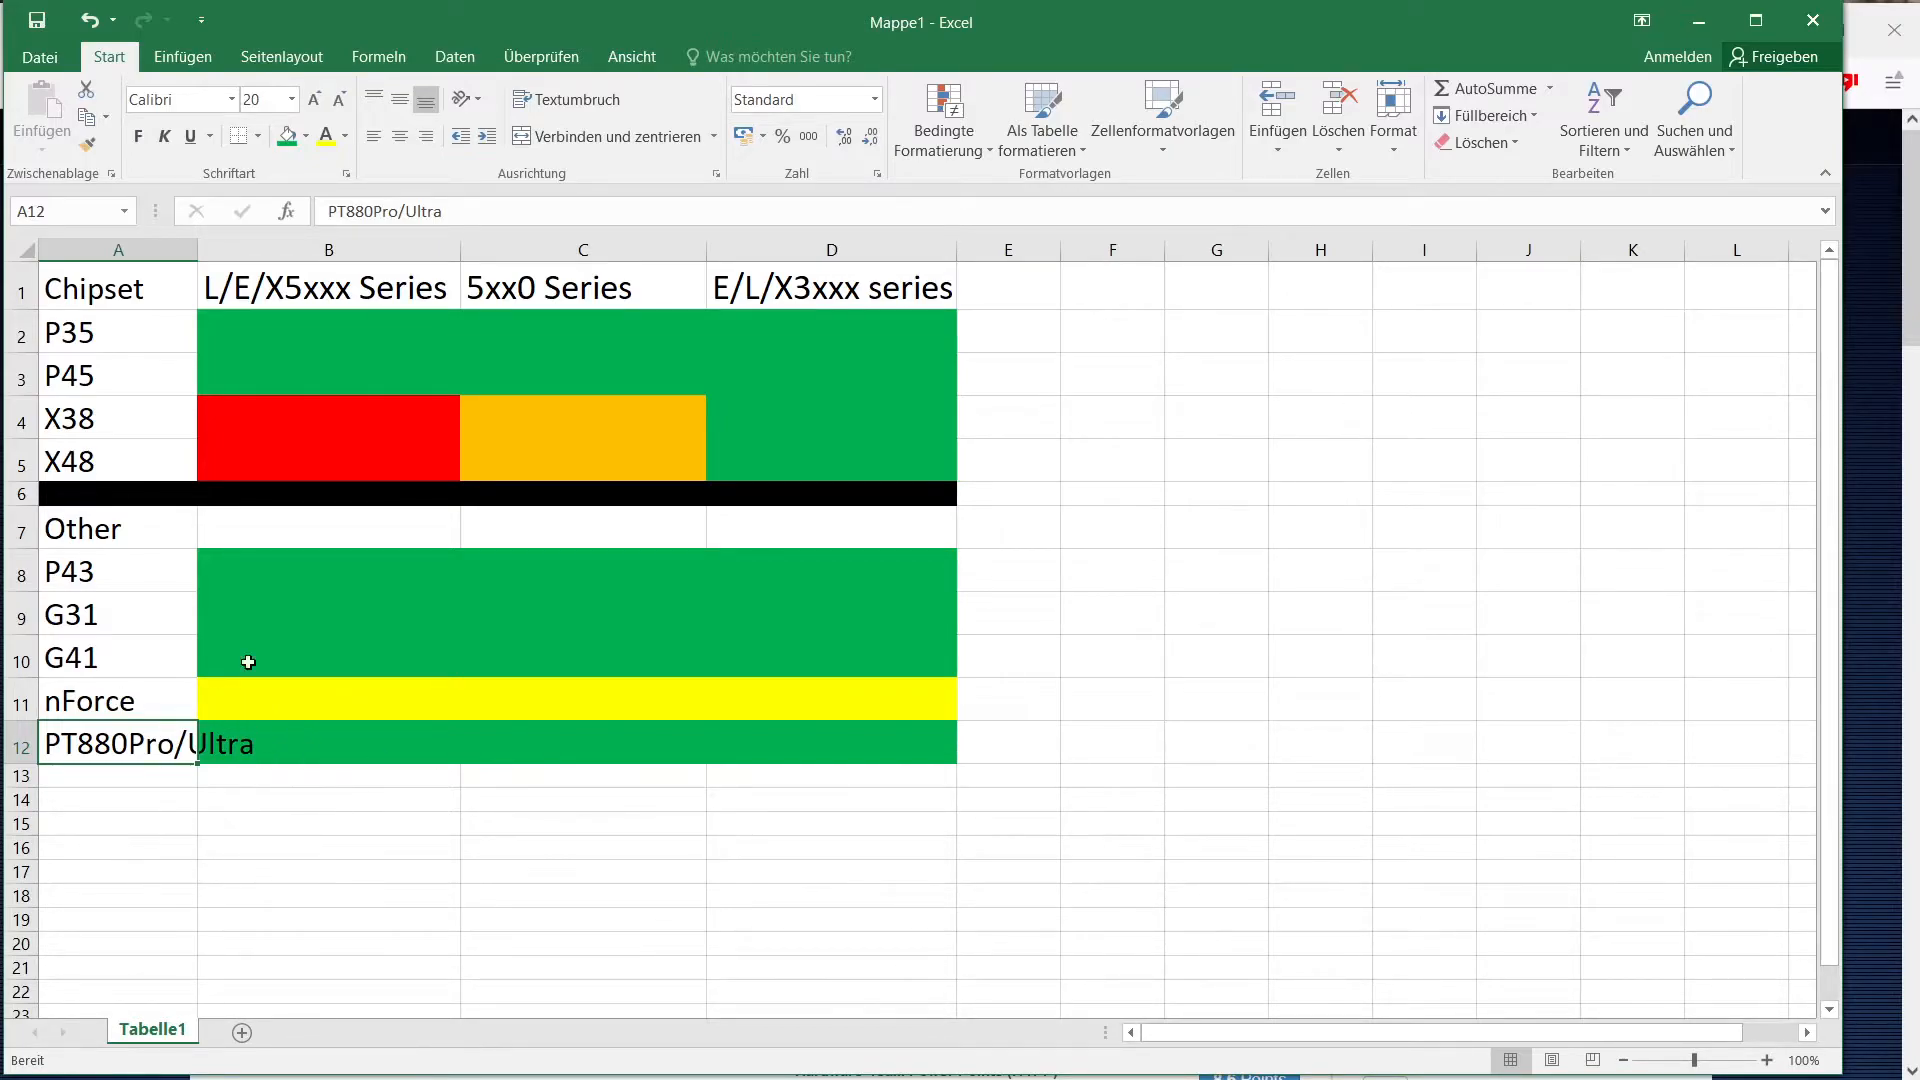
{"action": "left_click", "coordinate": [581, 742]}
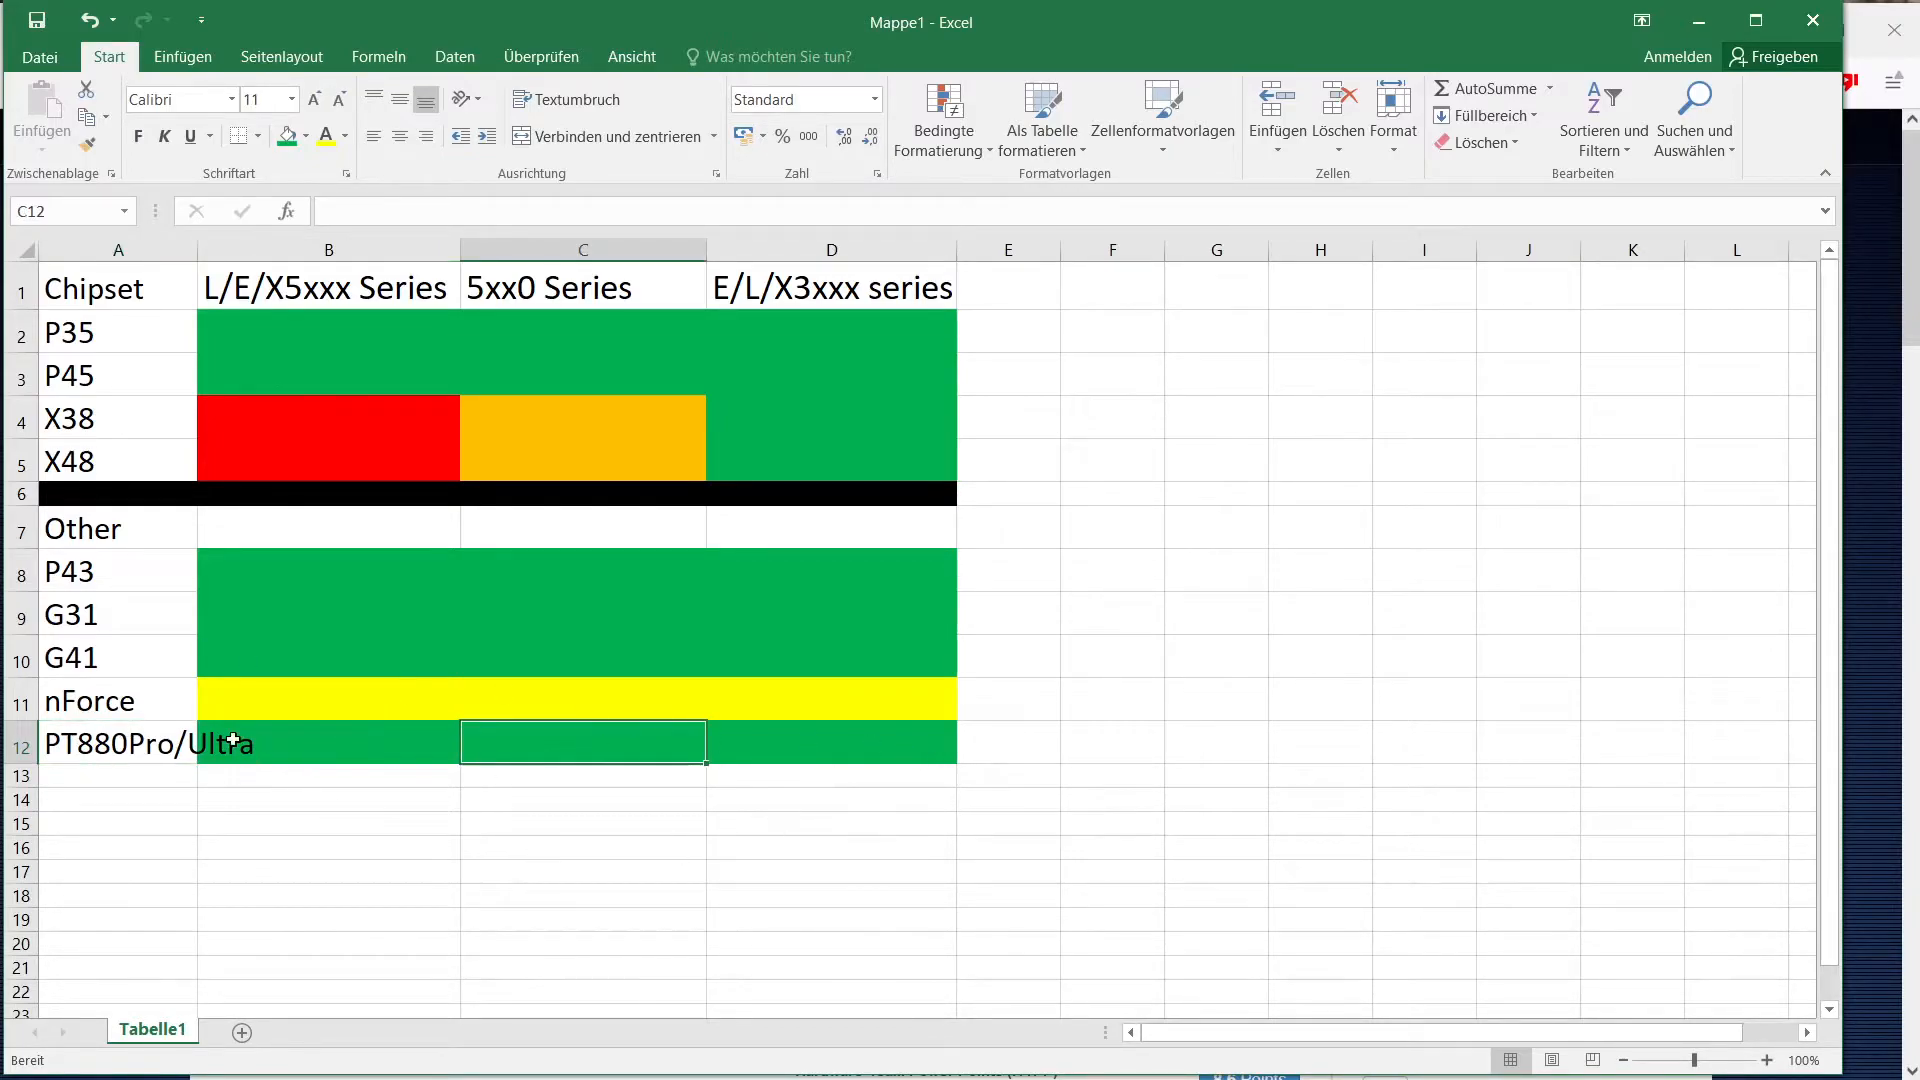
{"action": "left_click", "coordinate": [829, 742]}
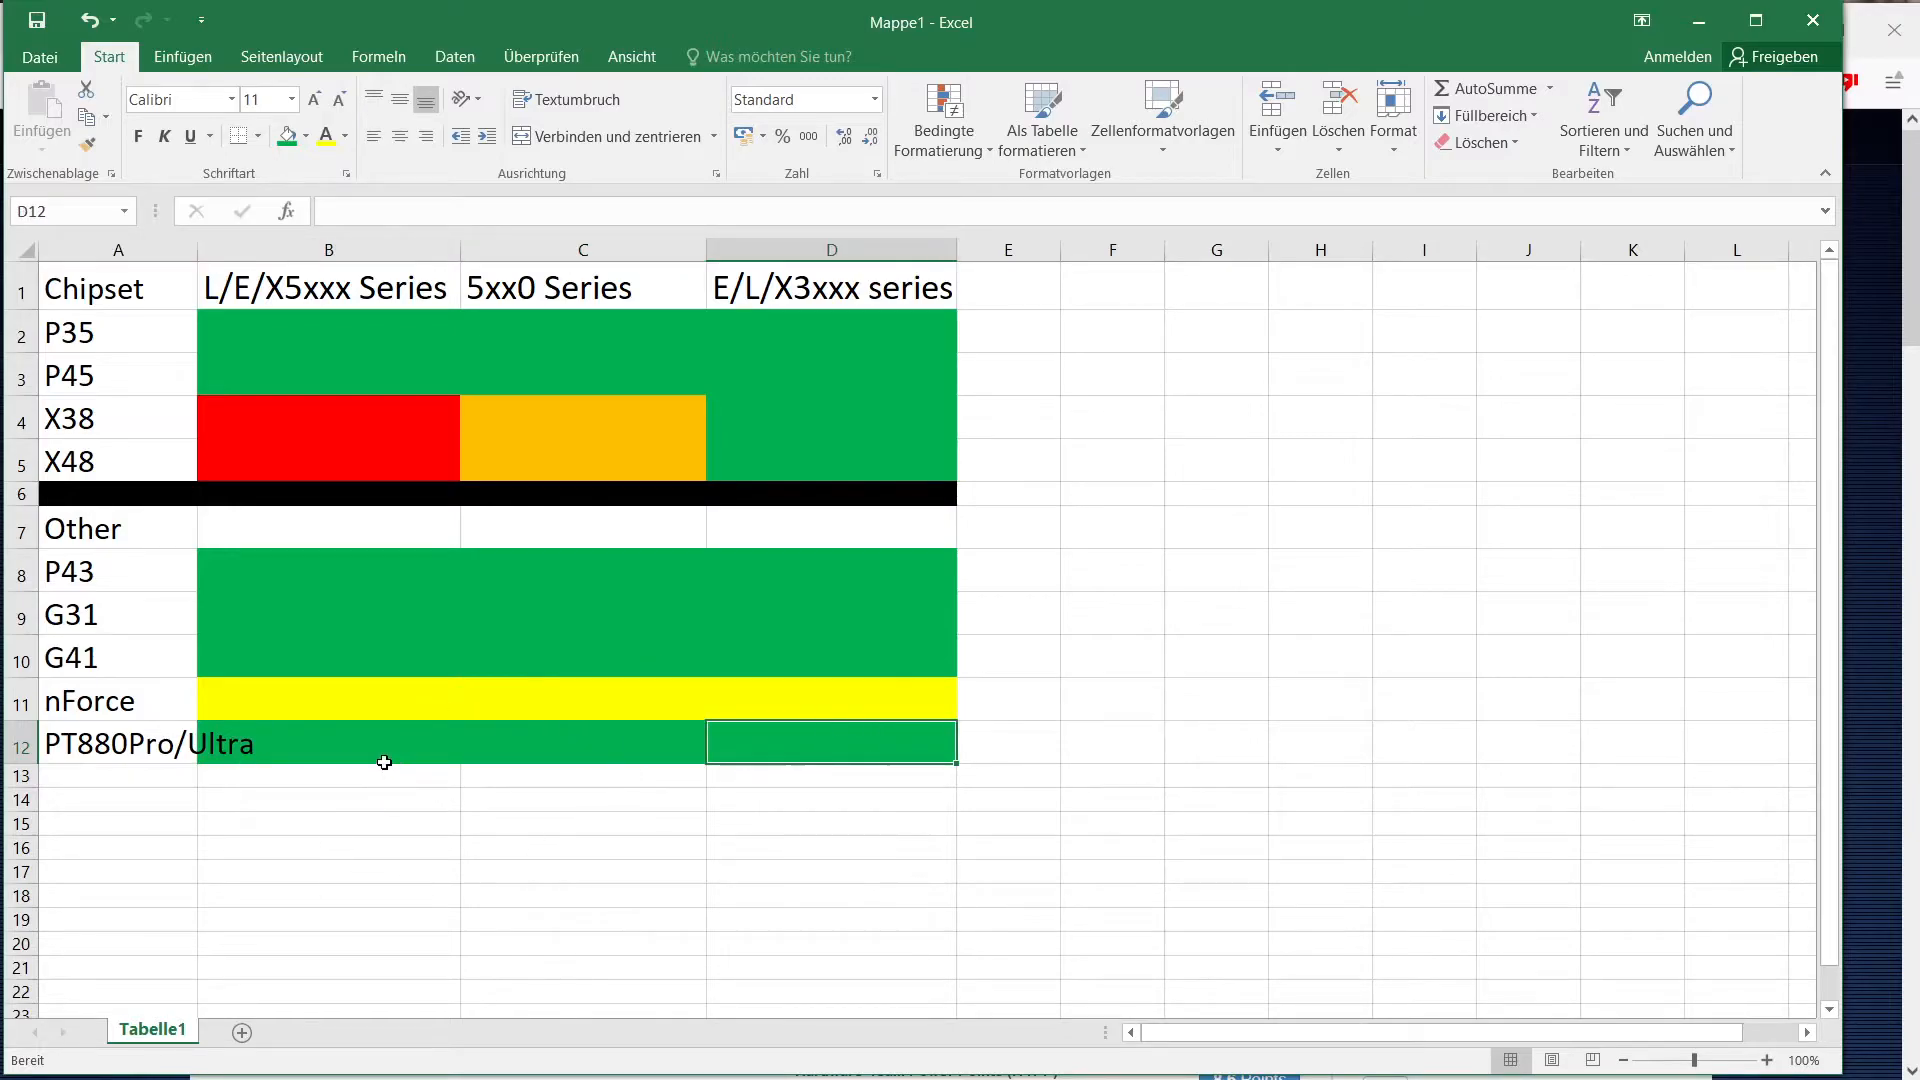
{"action": "mouse_move", "coordinate": [856, 543]}
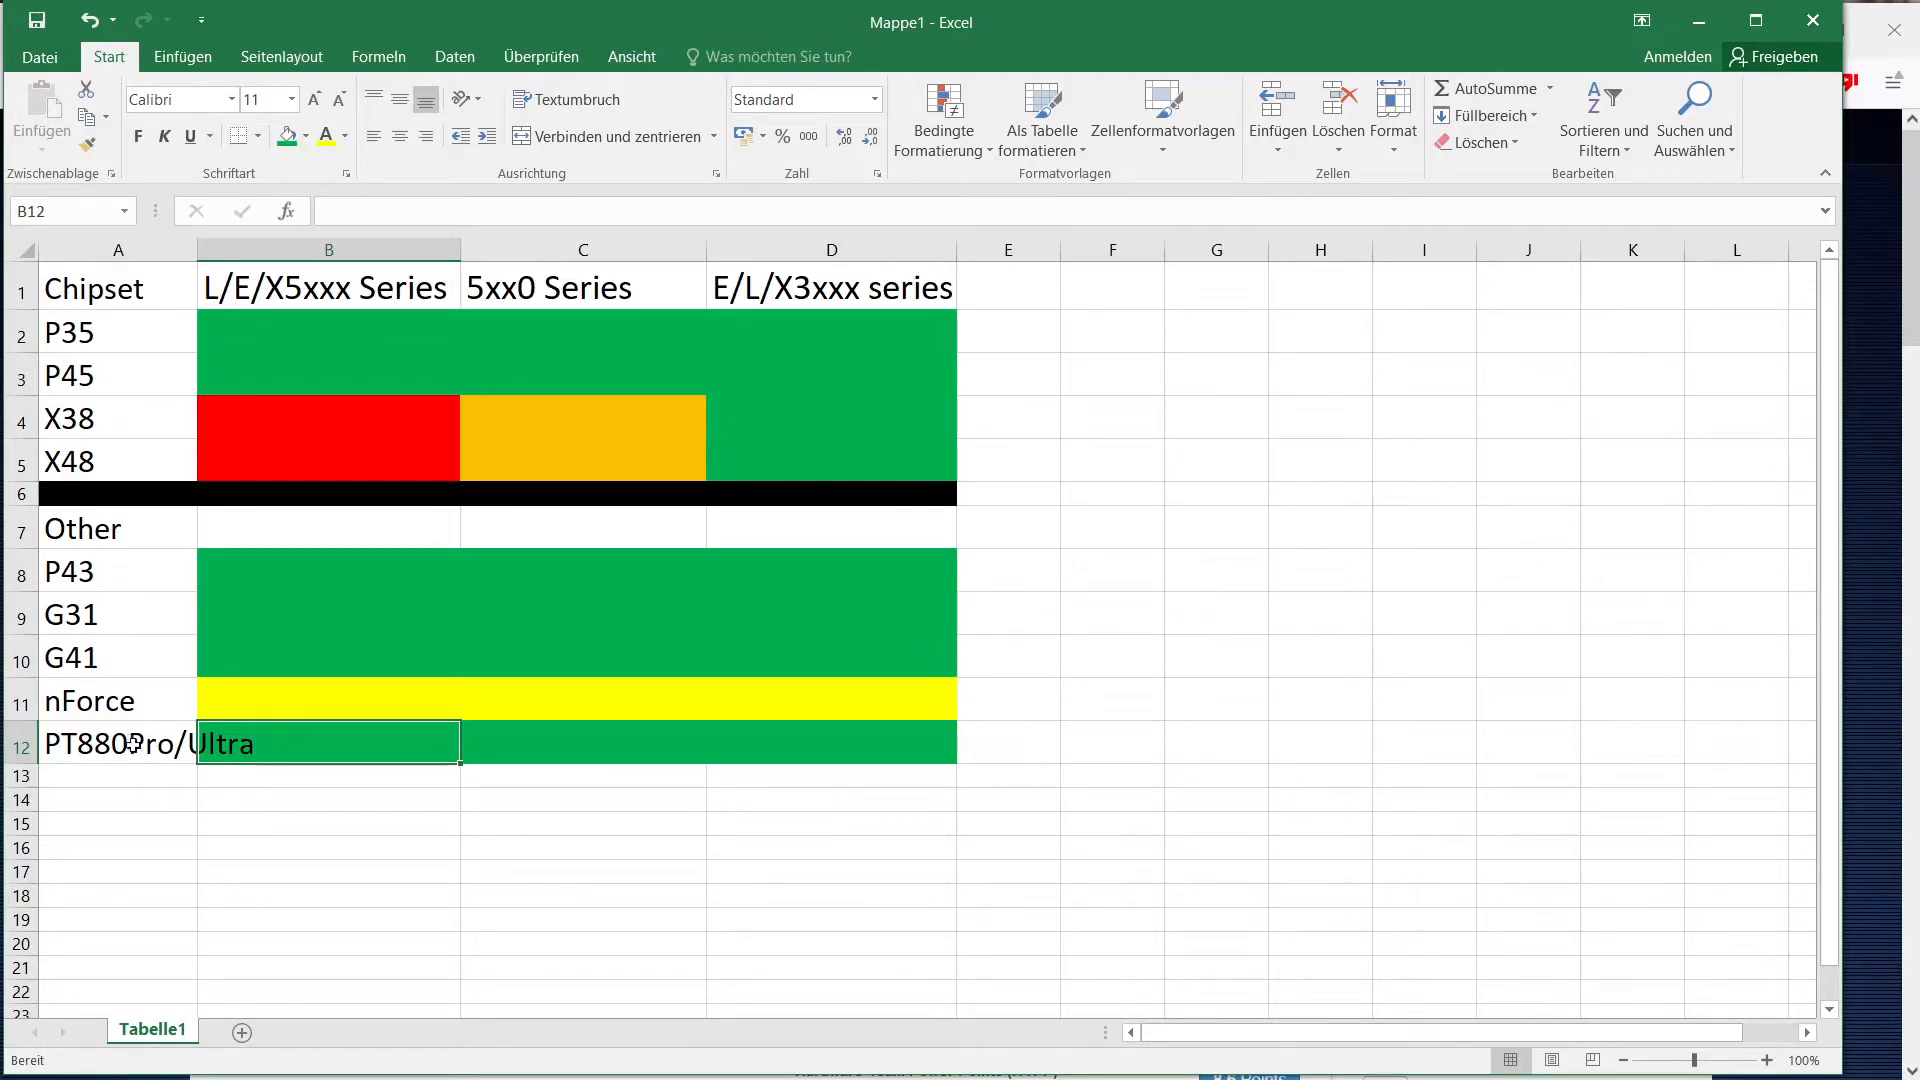
{"action": "left_click", "coordinate": [582, 742]}
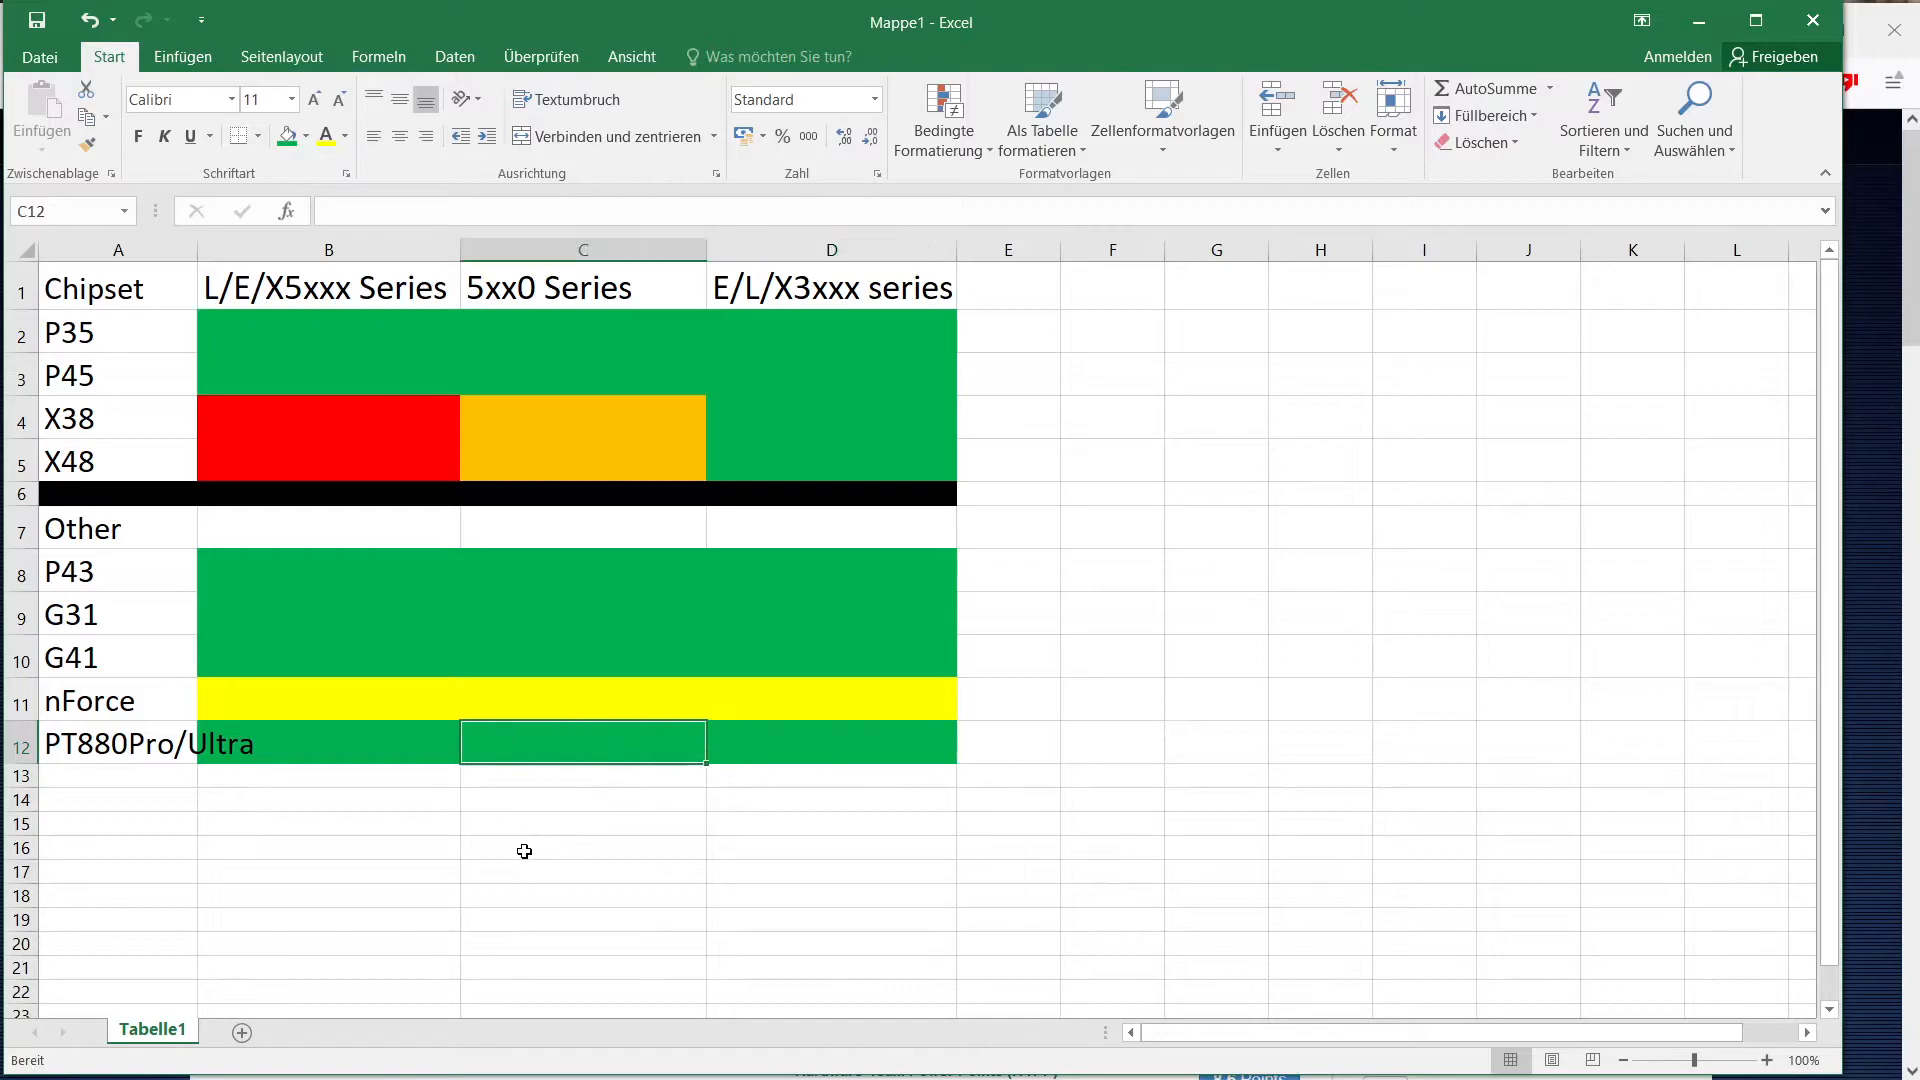
{"action": "left_click", "coordinate": [327, 743]}
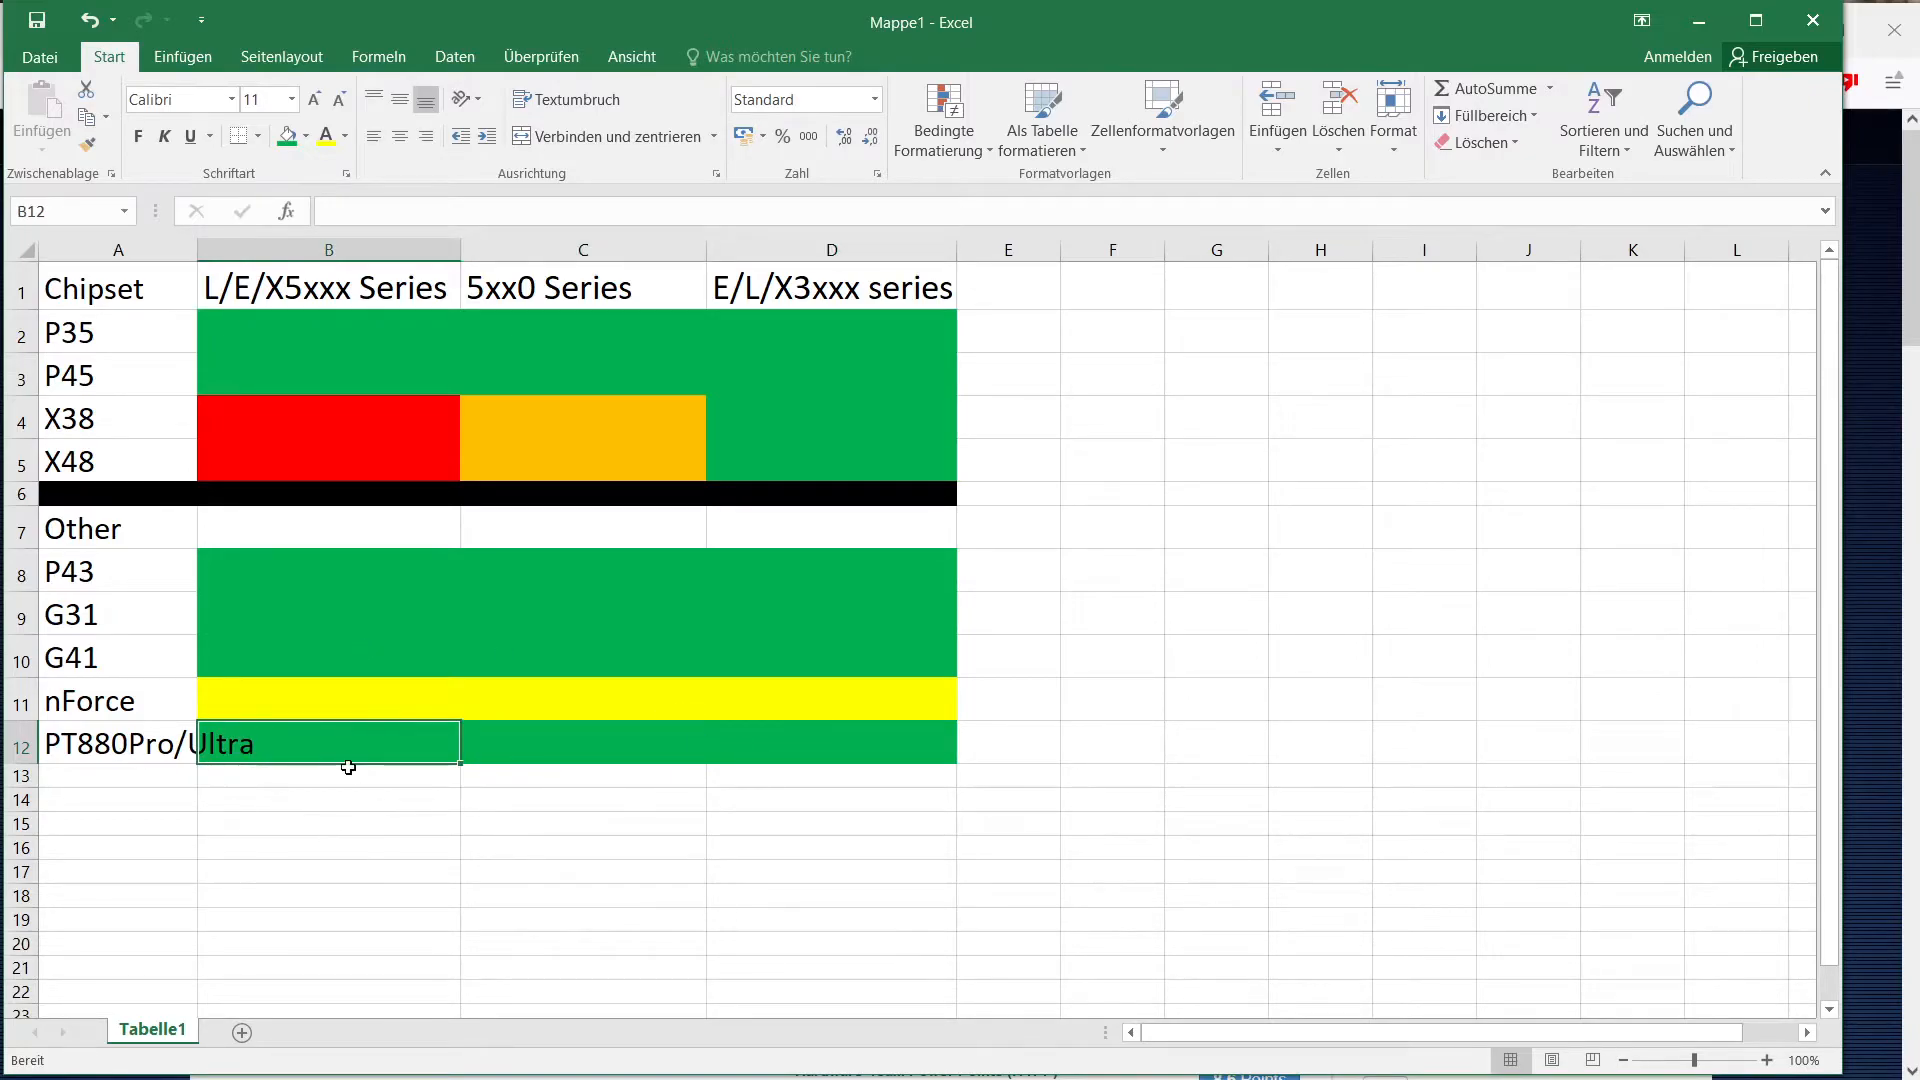
{"action": "mouse_move", "coordinate": [1159, 618]}
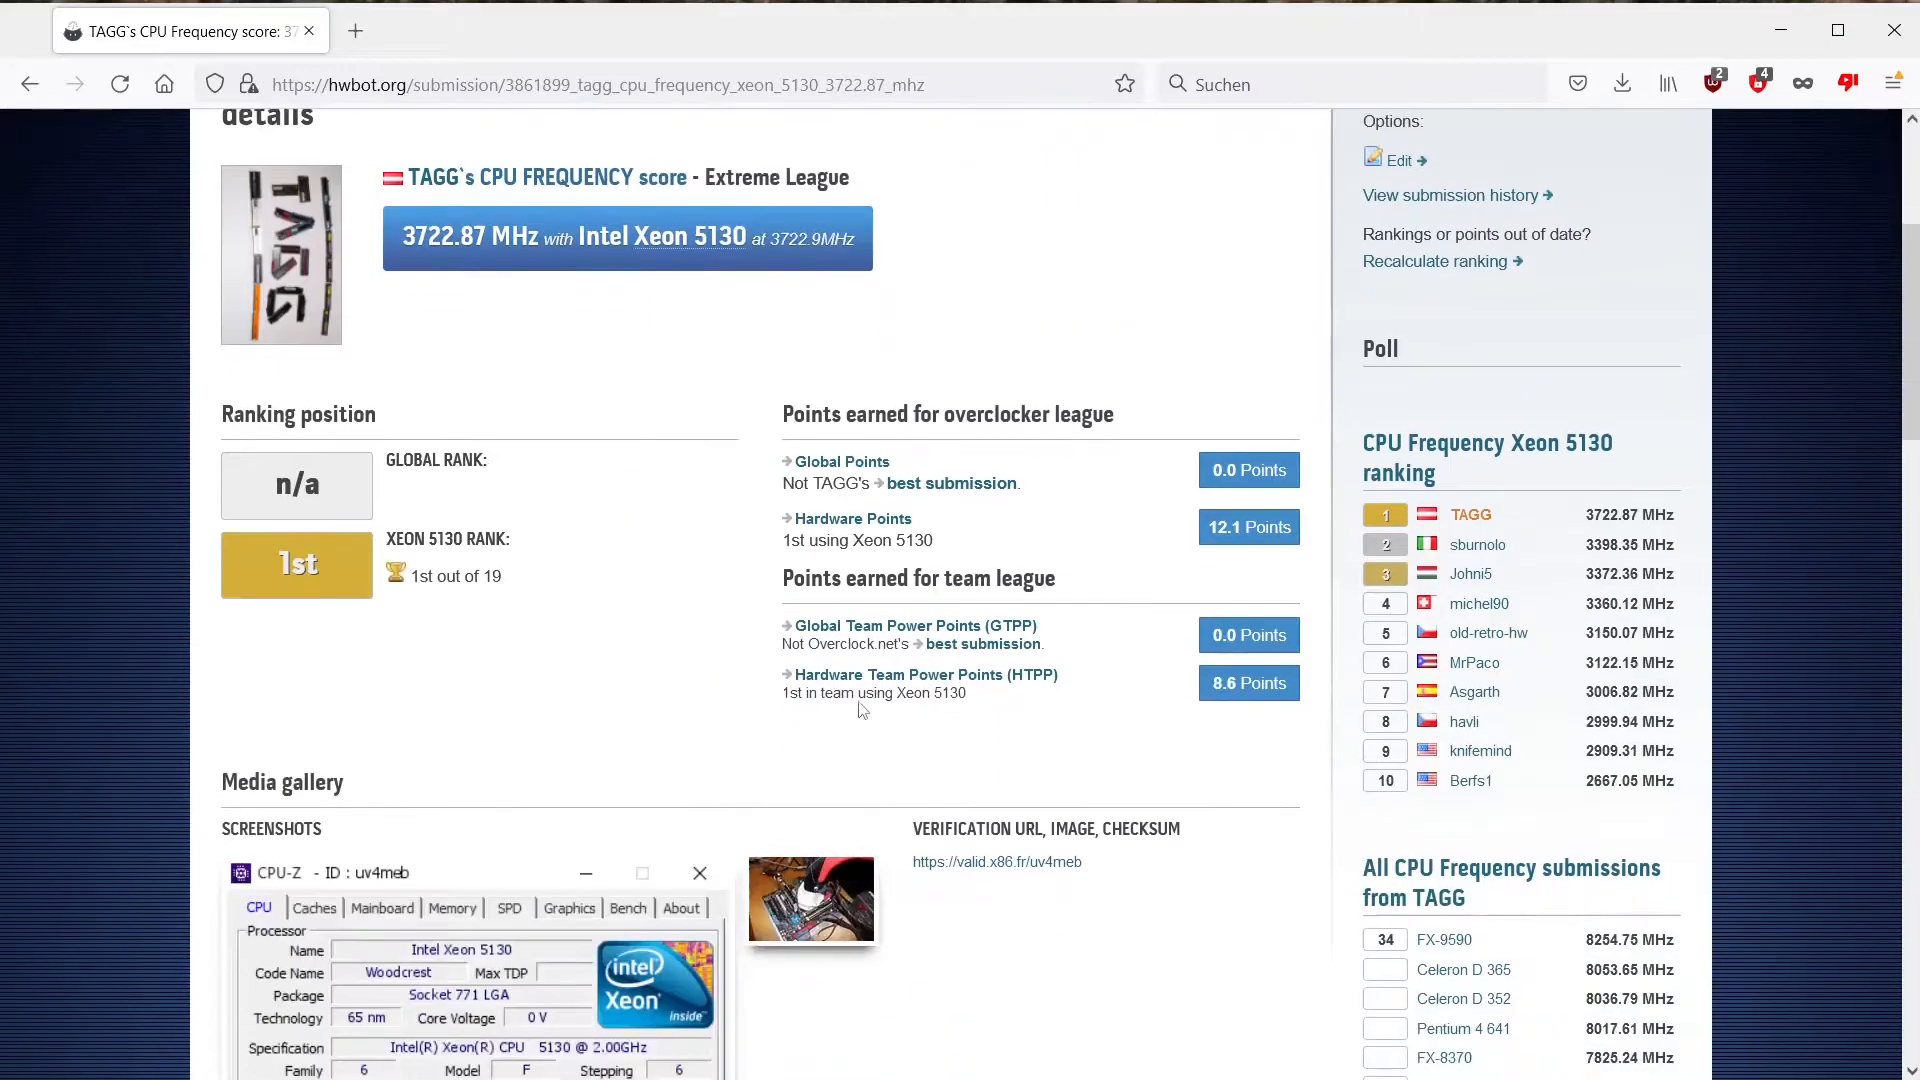
{"action": "scroll", "scroll_direction": "down", "scroll_amount": 3}
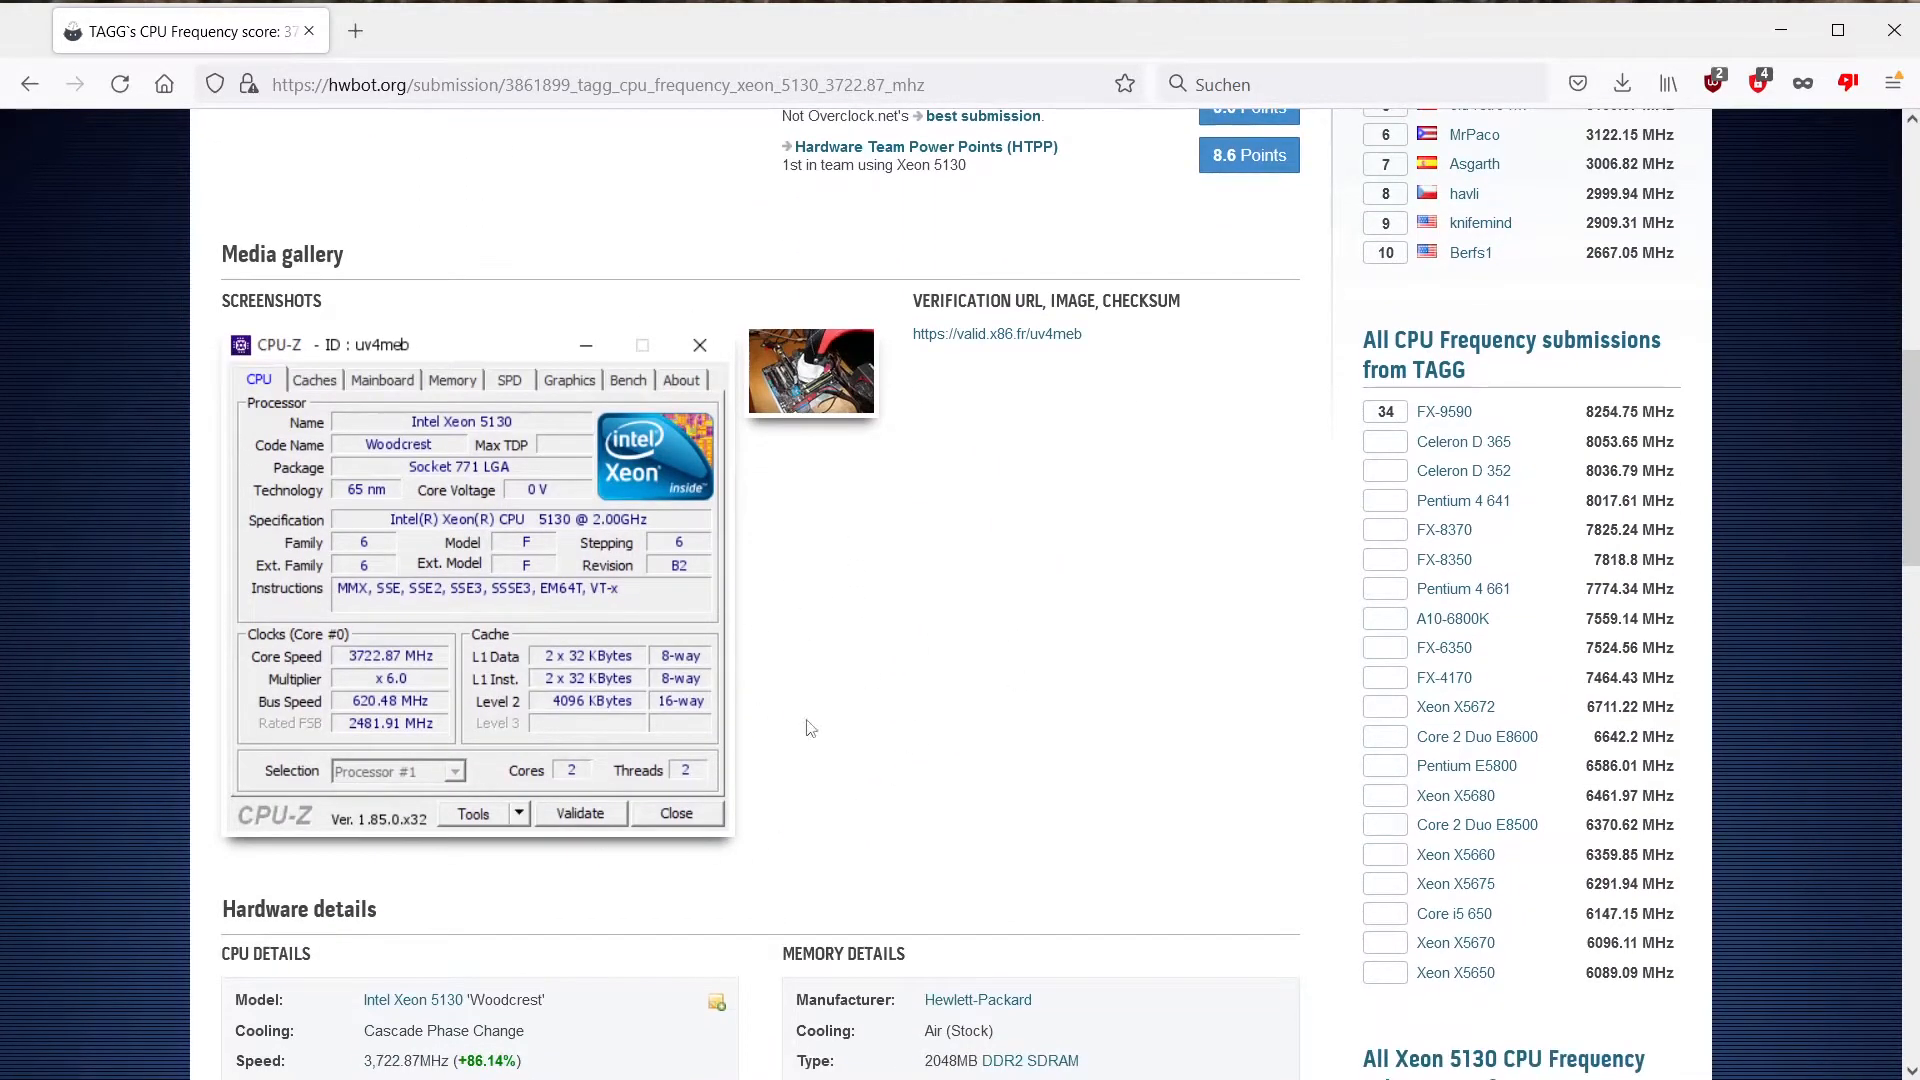
{"action": "mouse_move", "coordinate": [609, 744]}
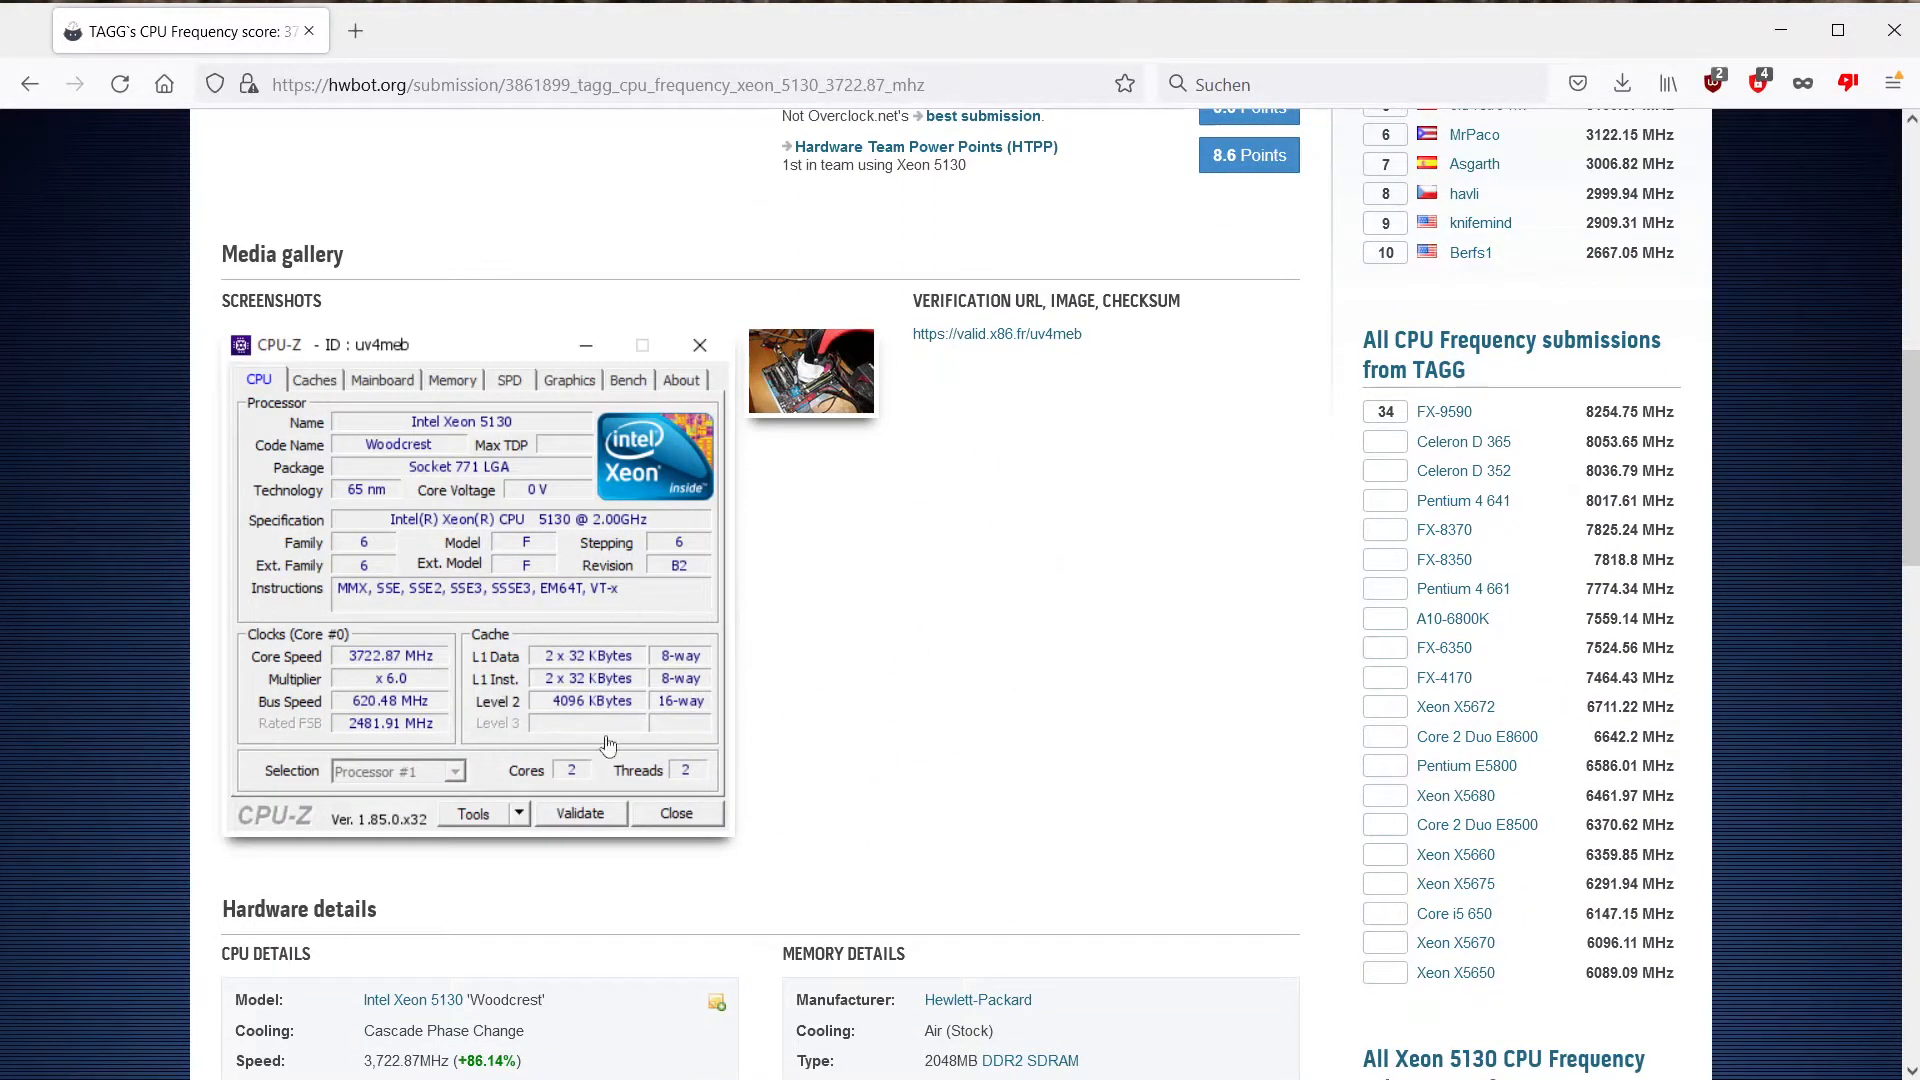
{"action": "mouse_move", "coordinate": [449, 300]}
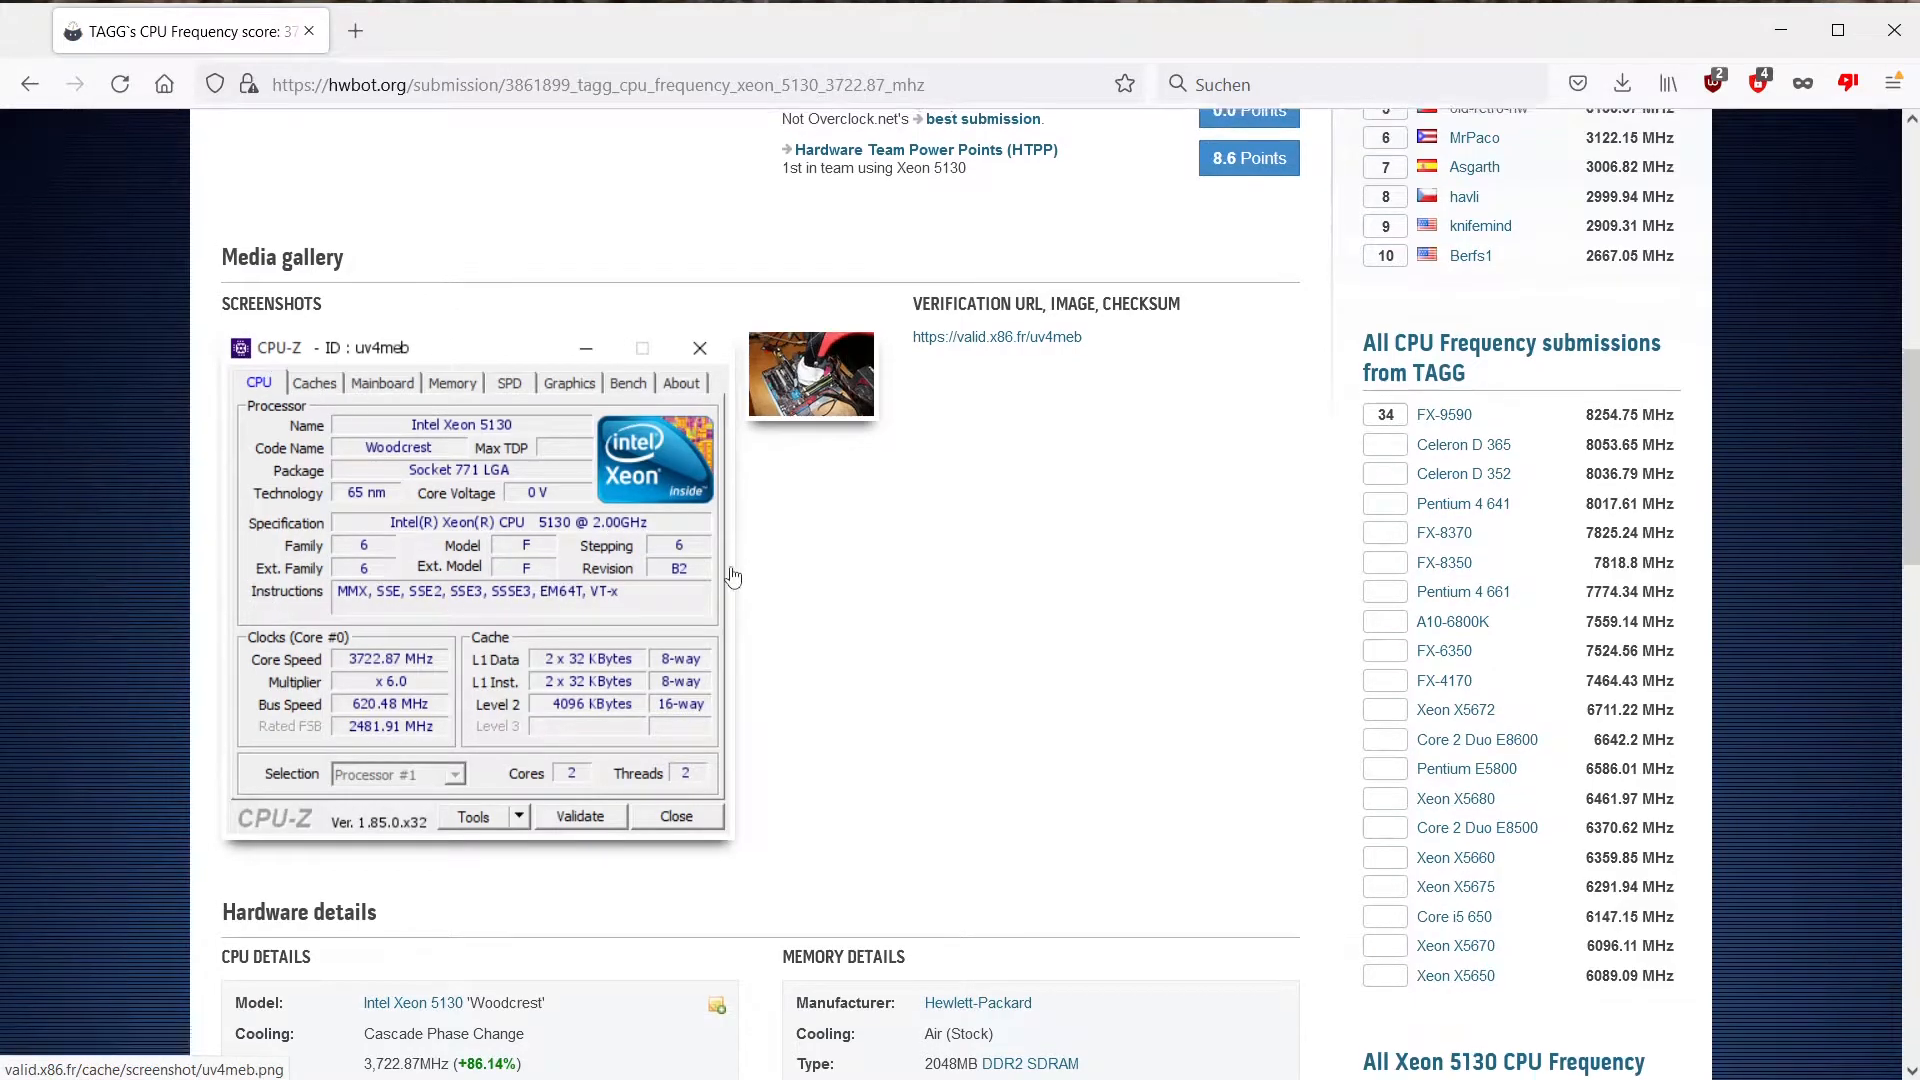
{"action": "scroll", "scroll_direction": "up", "scroll_amount": 3}
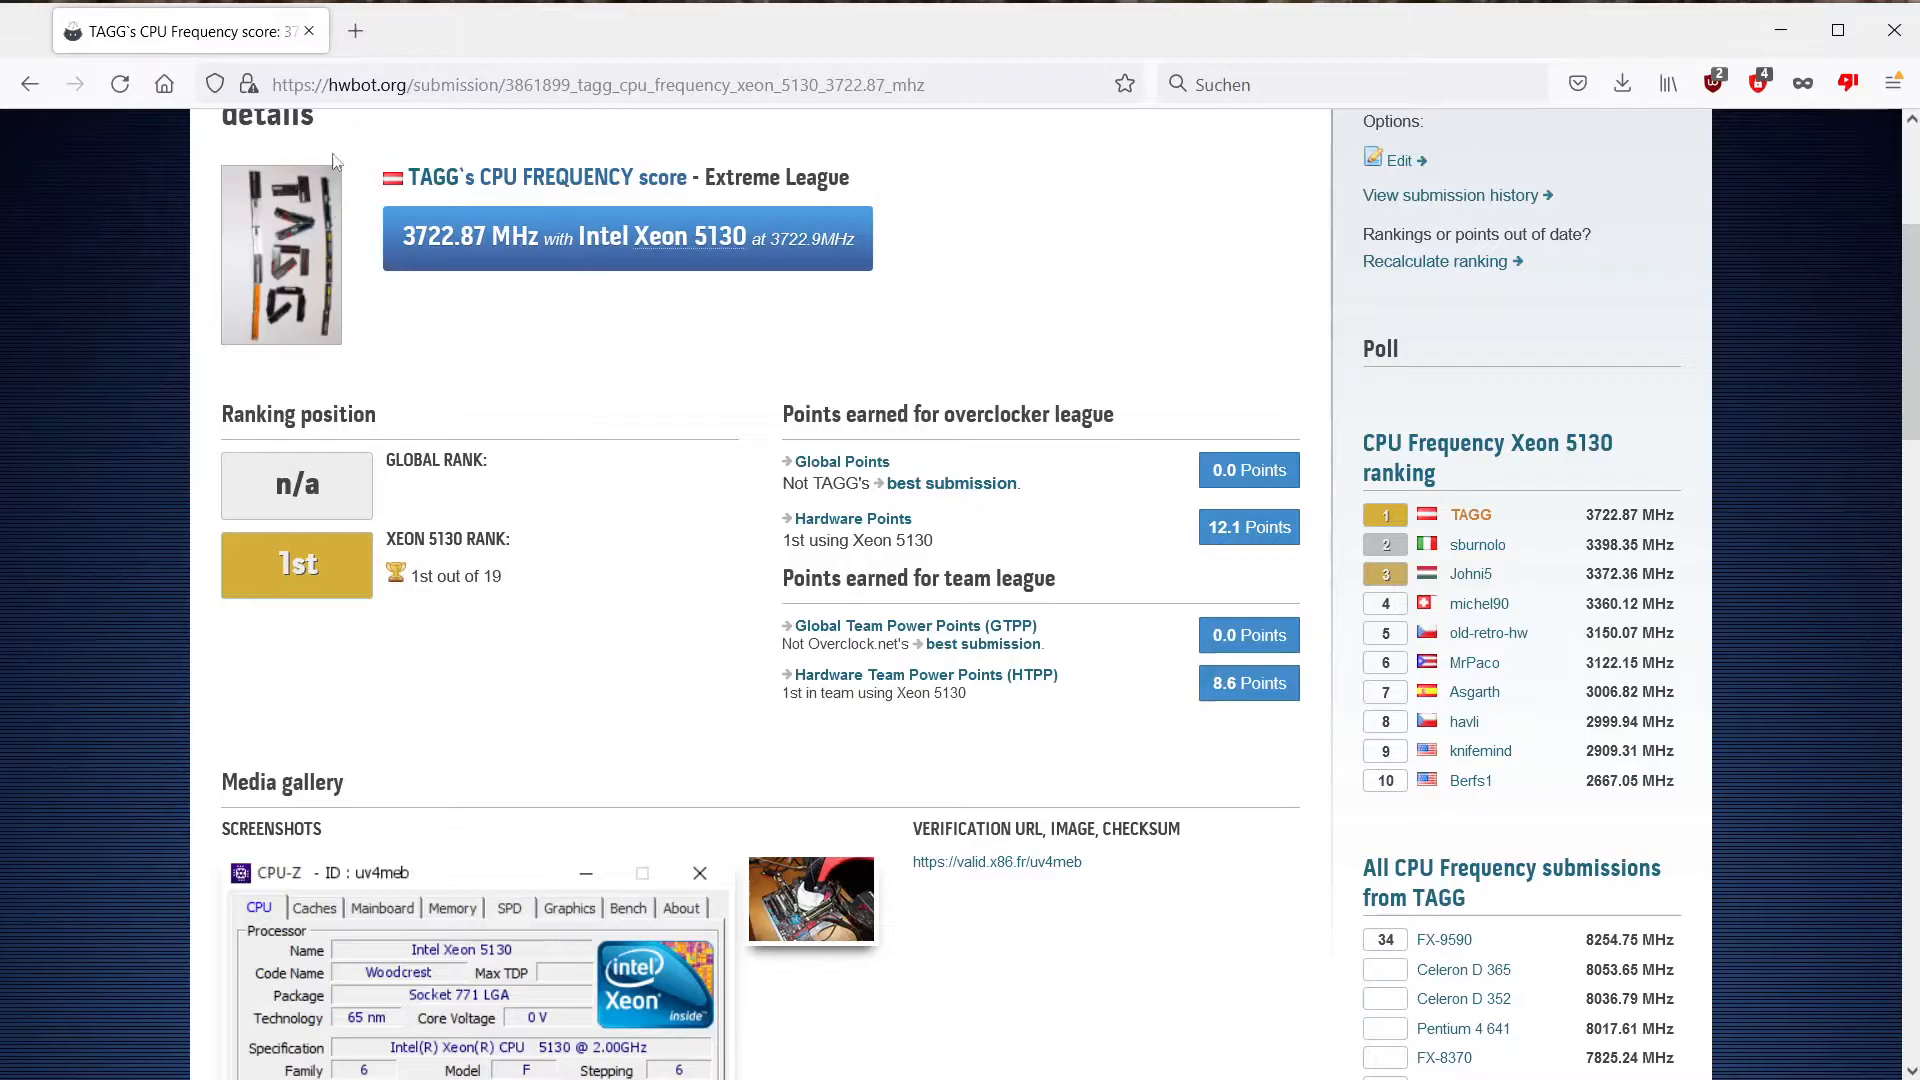
{"action": "mouse_move", "coordinate": [715, 378]}
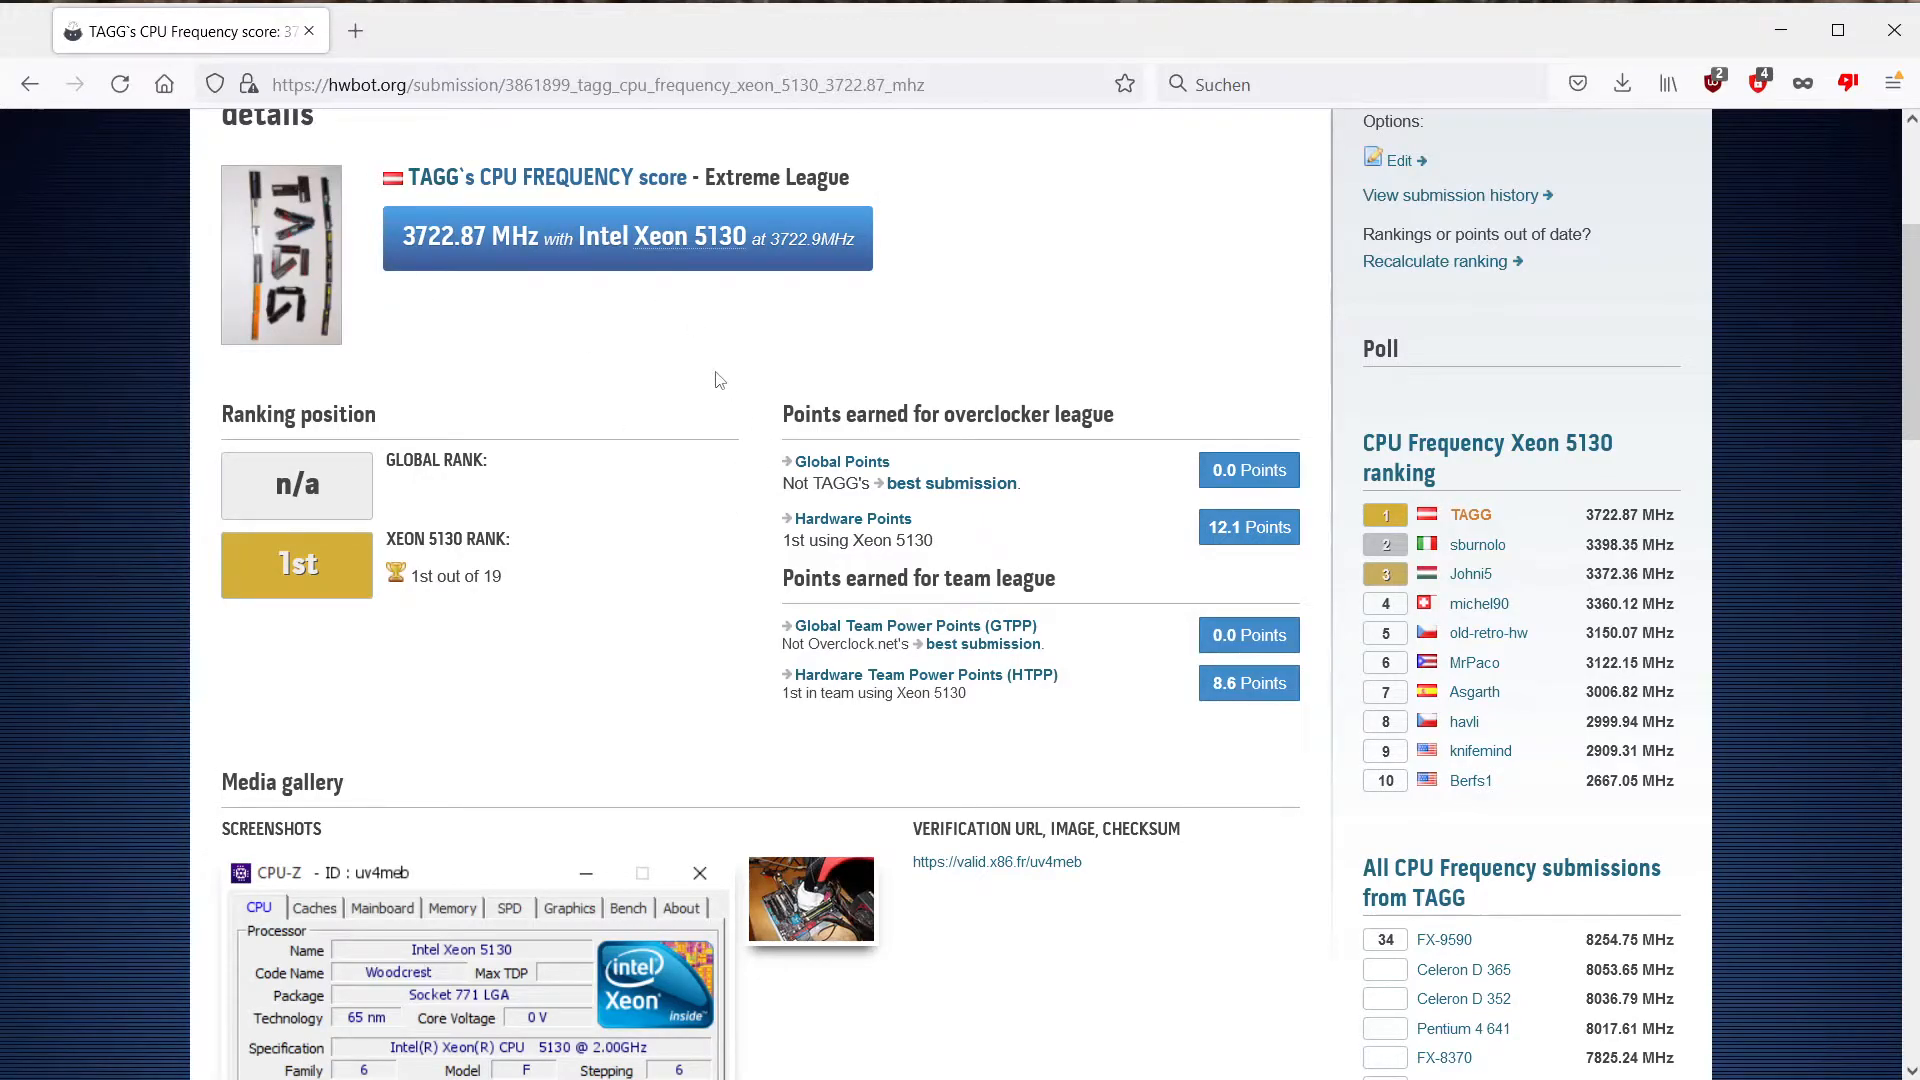
{"action": "scroll", "scroll_direction": "up", "scroll_amount": 3}
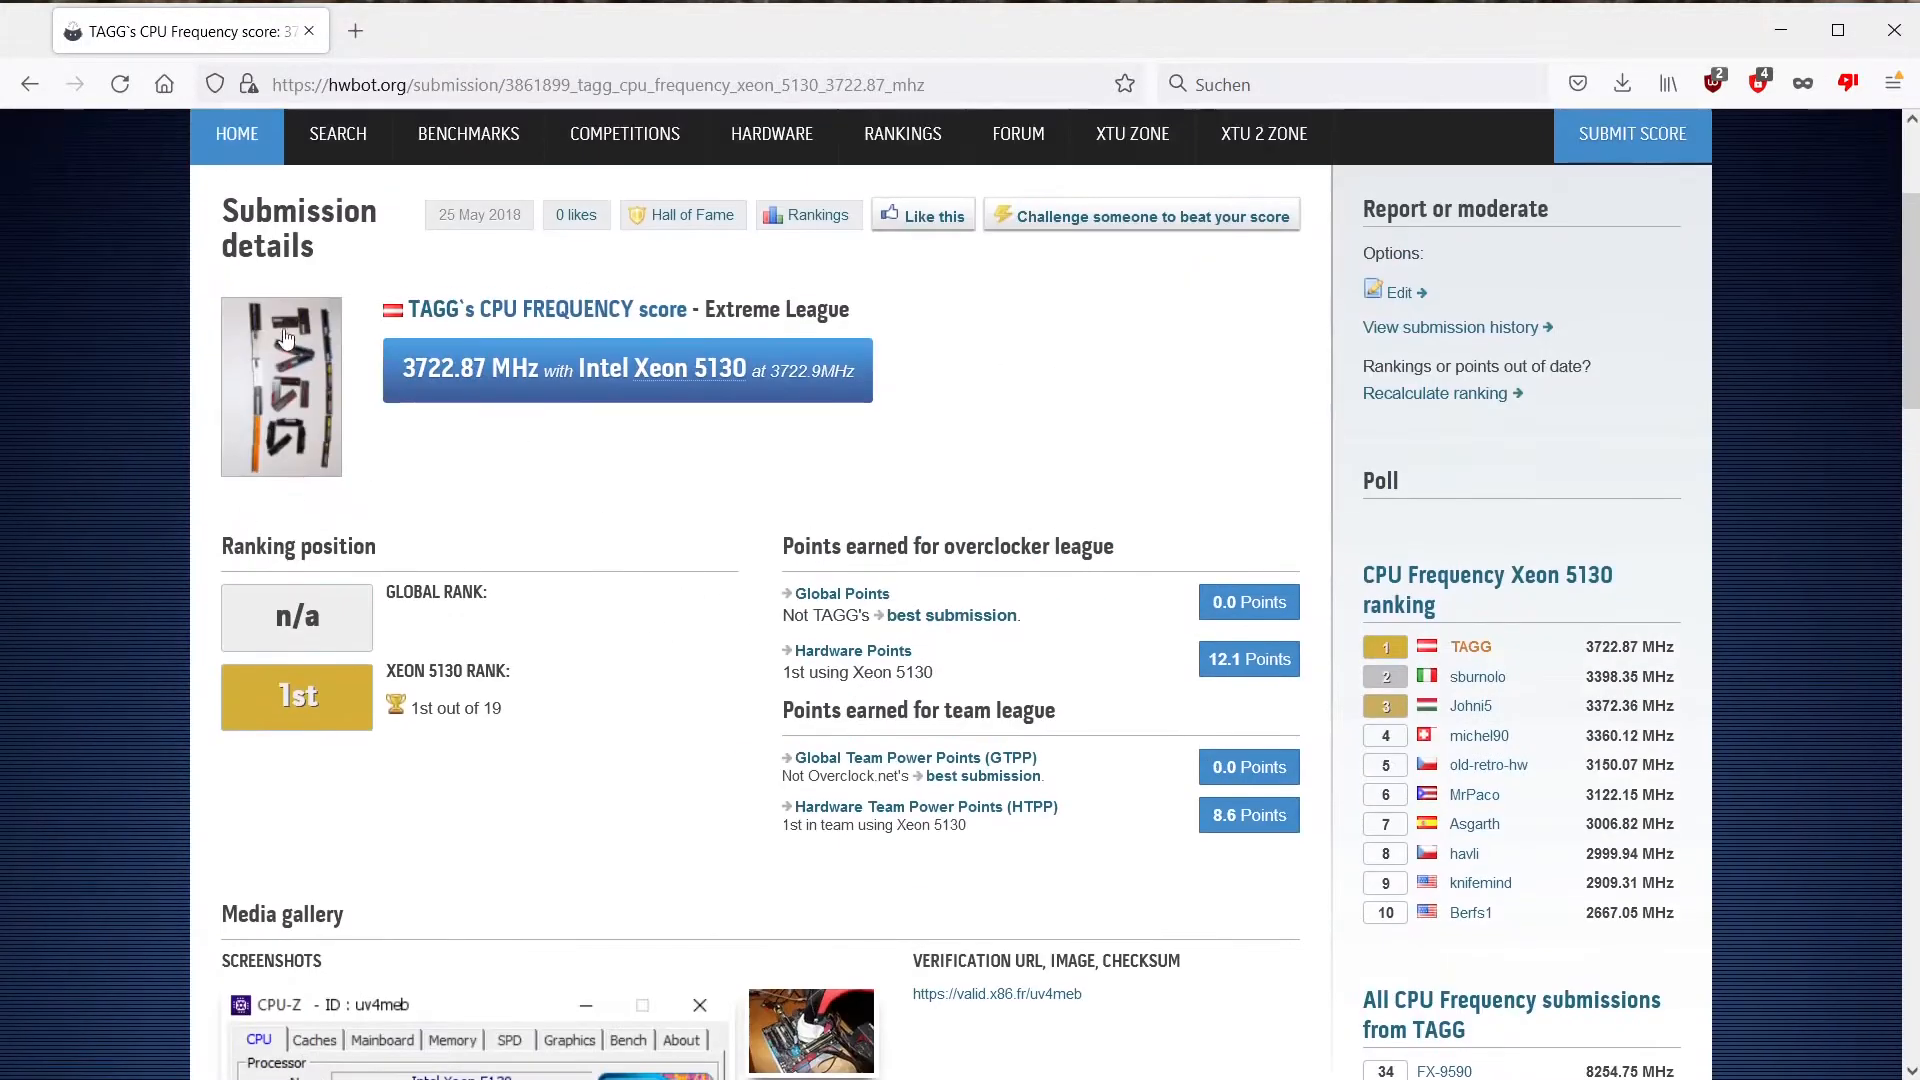
{"action": "scroll", "scroll_direction": "down", "scroll_amount": 3}
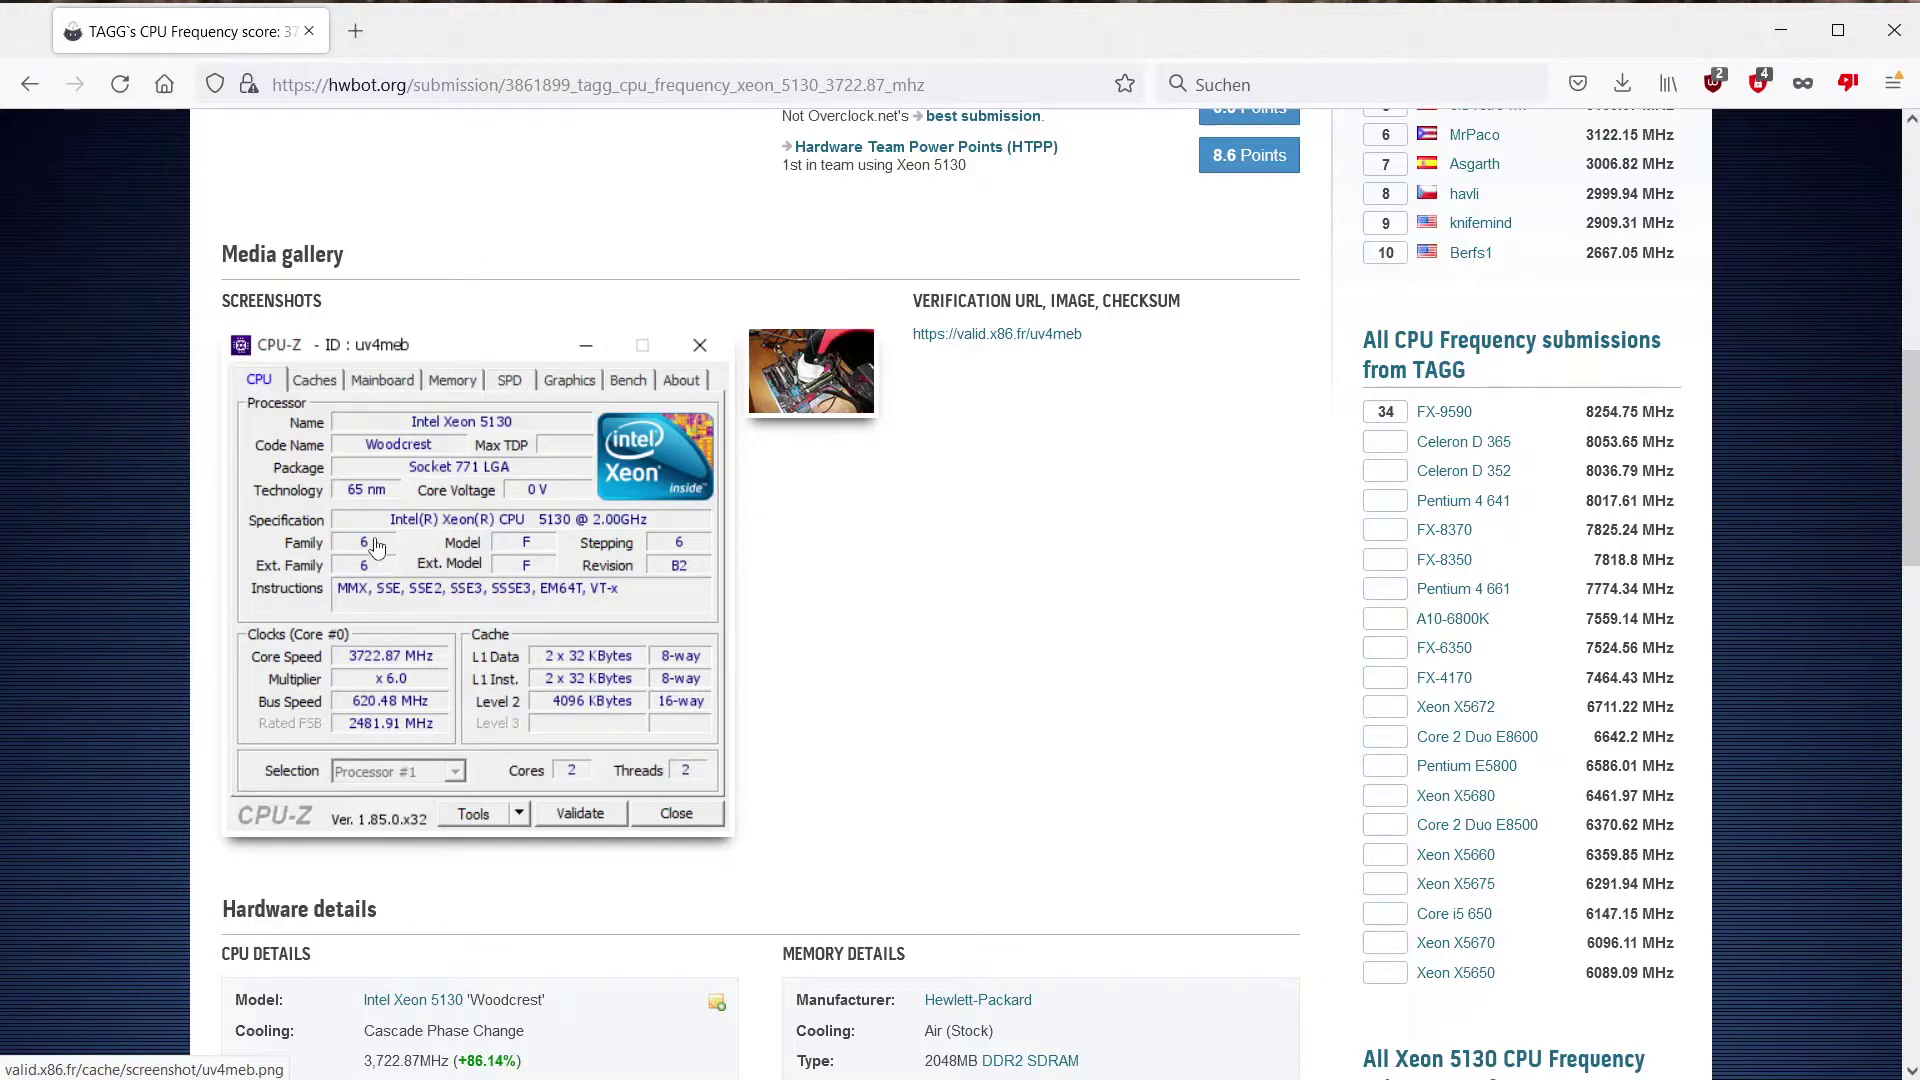
{"action": "mouse_move", "coordinate": [599, 545]}
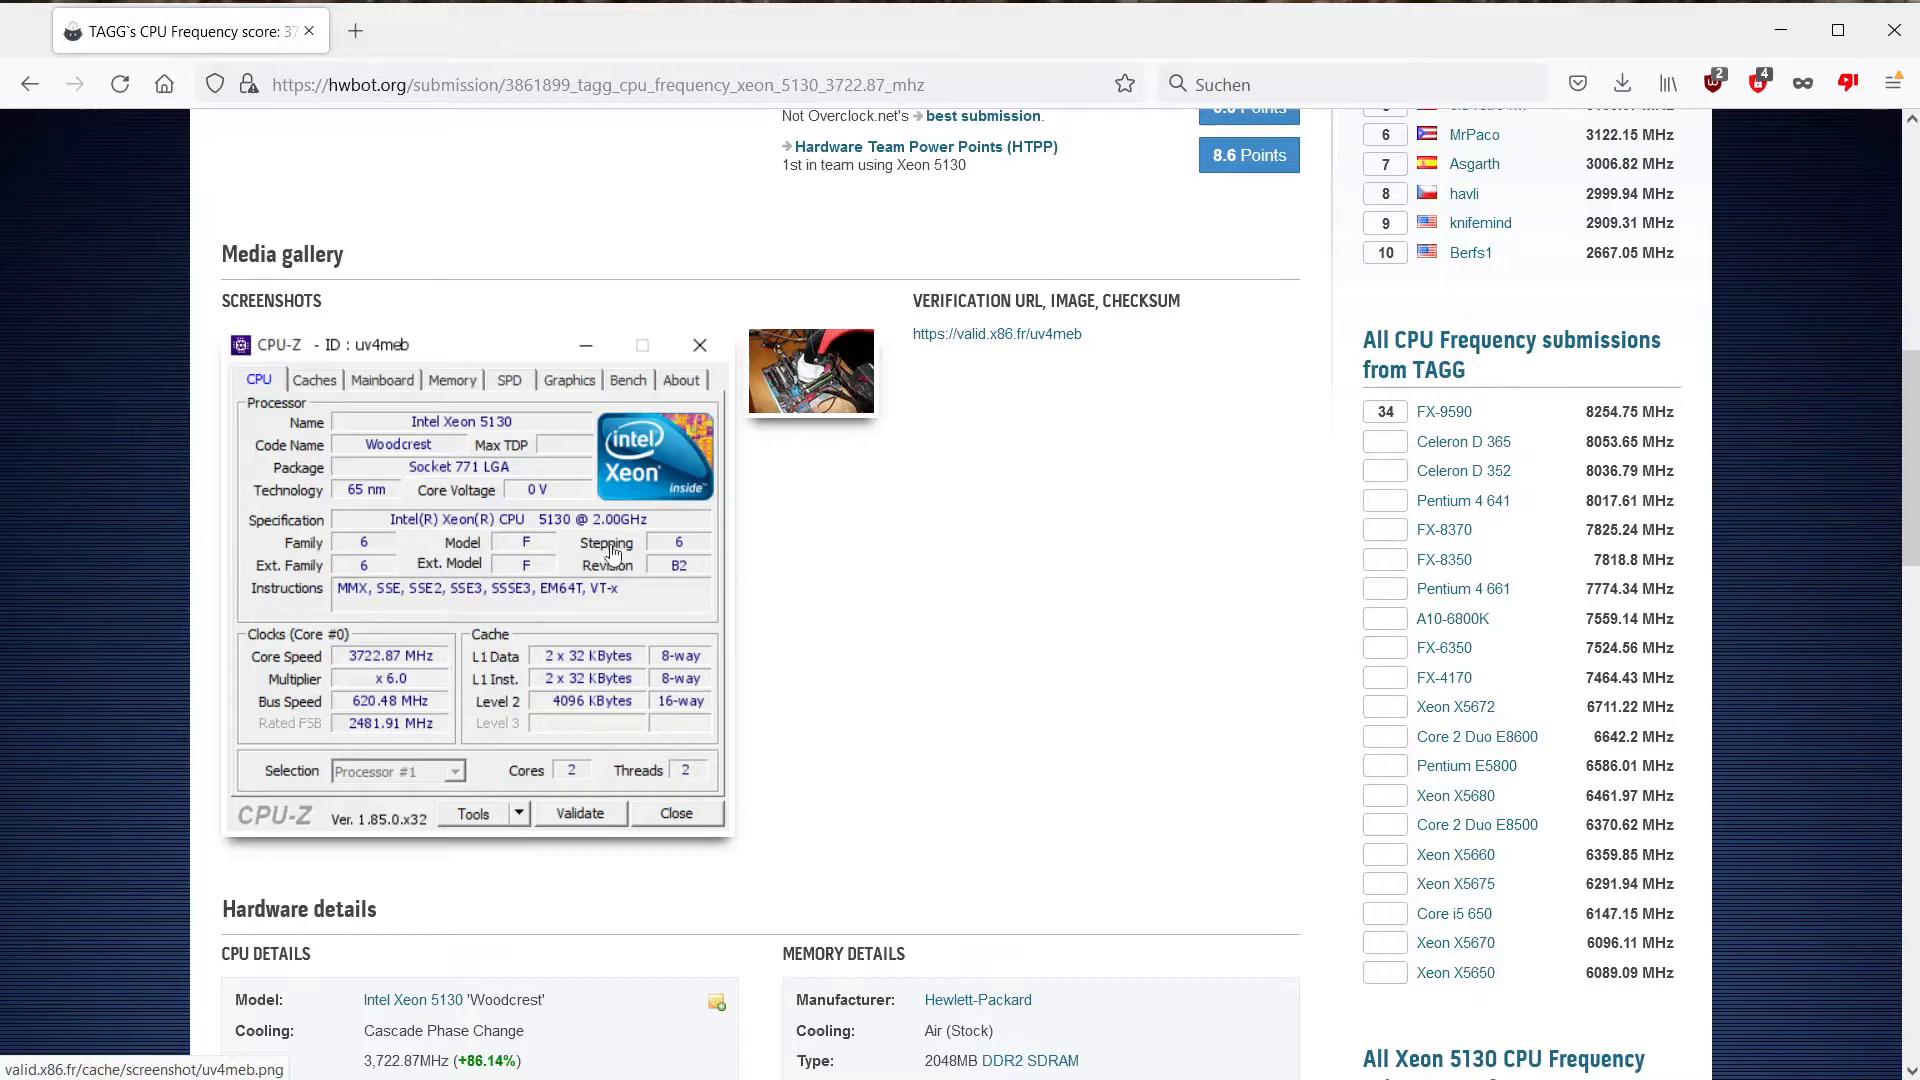
{"action": "mouse_move", "coordinate": [274, 583]}
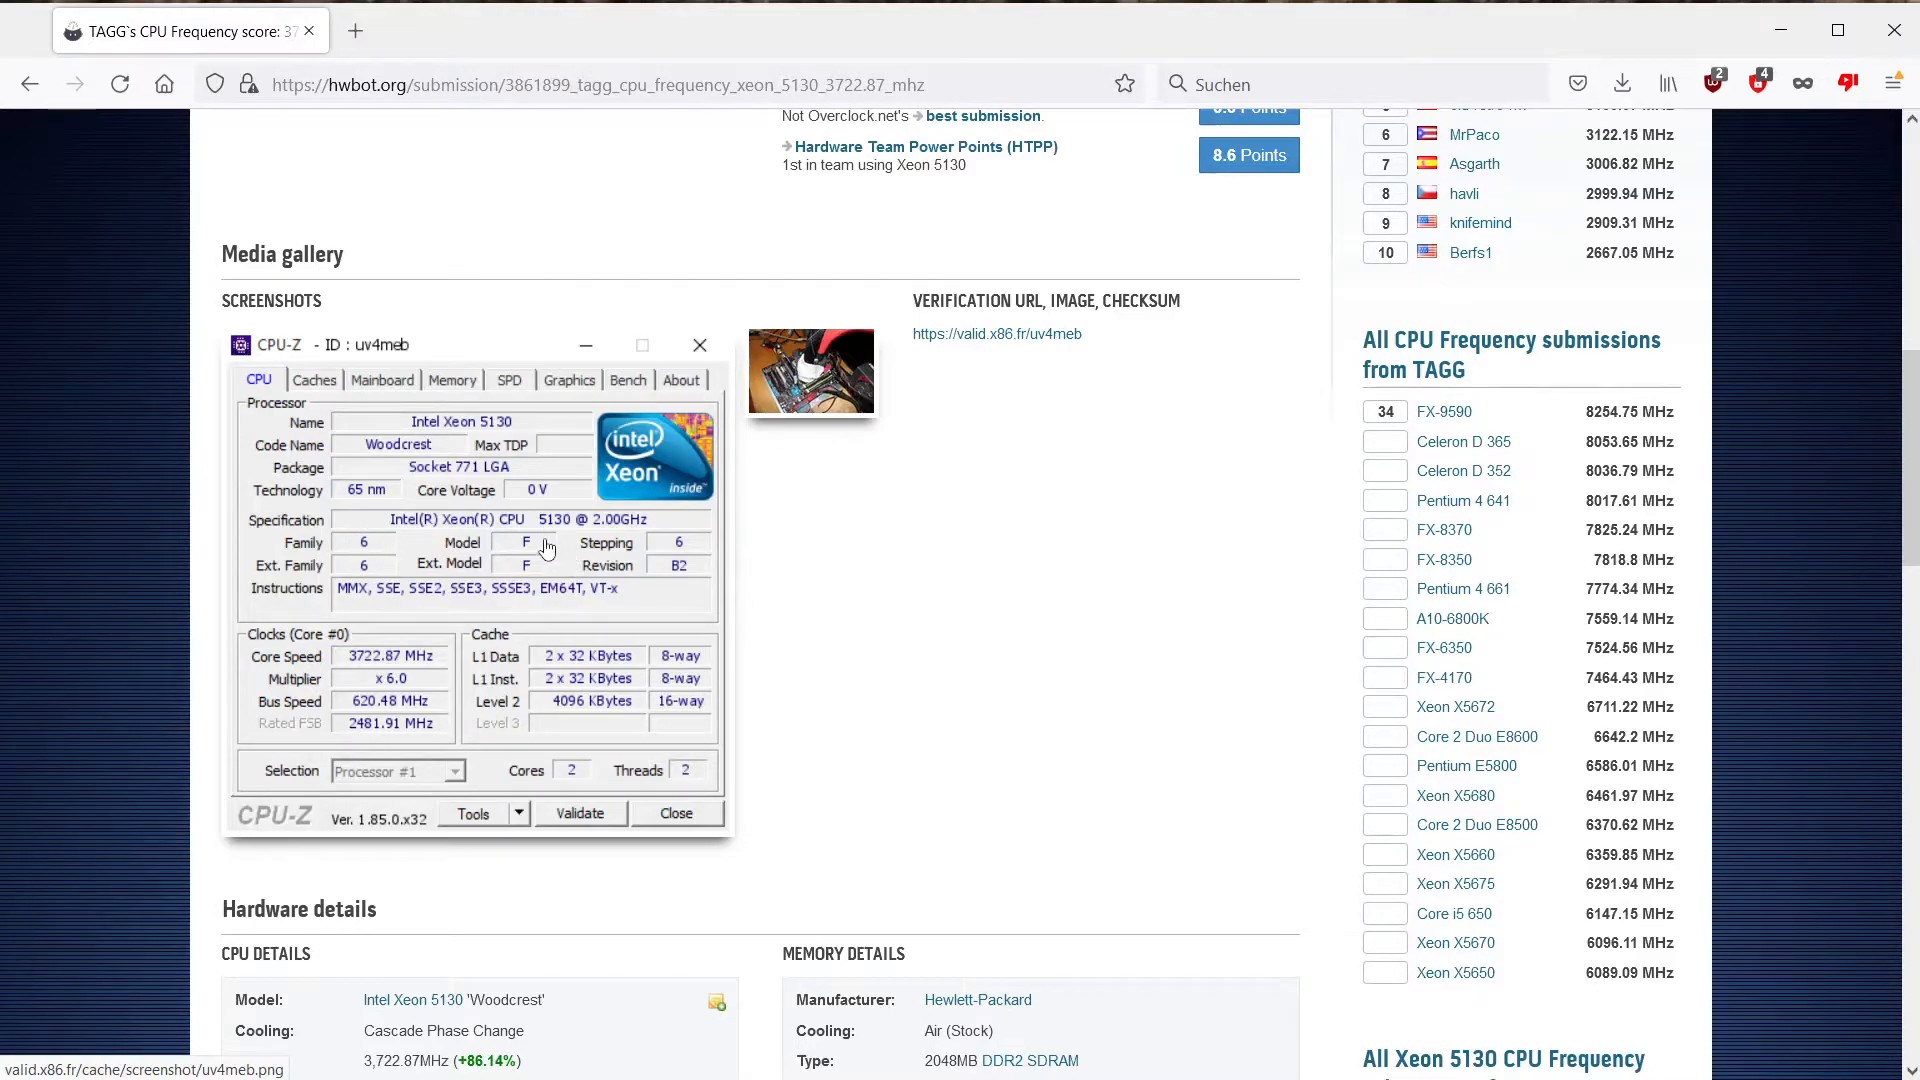
{"action": "mouse_move", "coordinate": [524, 557]}
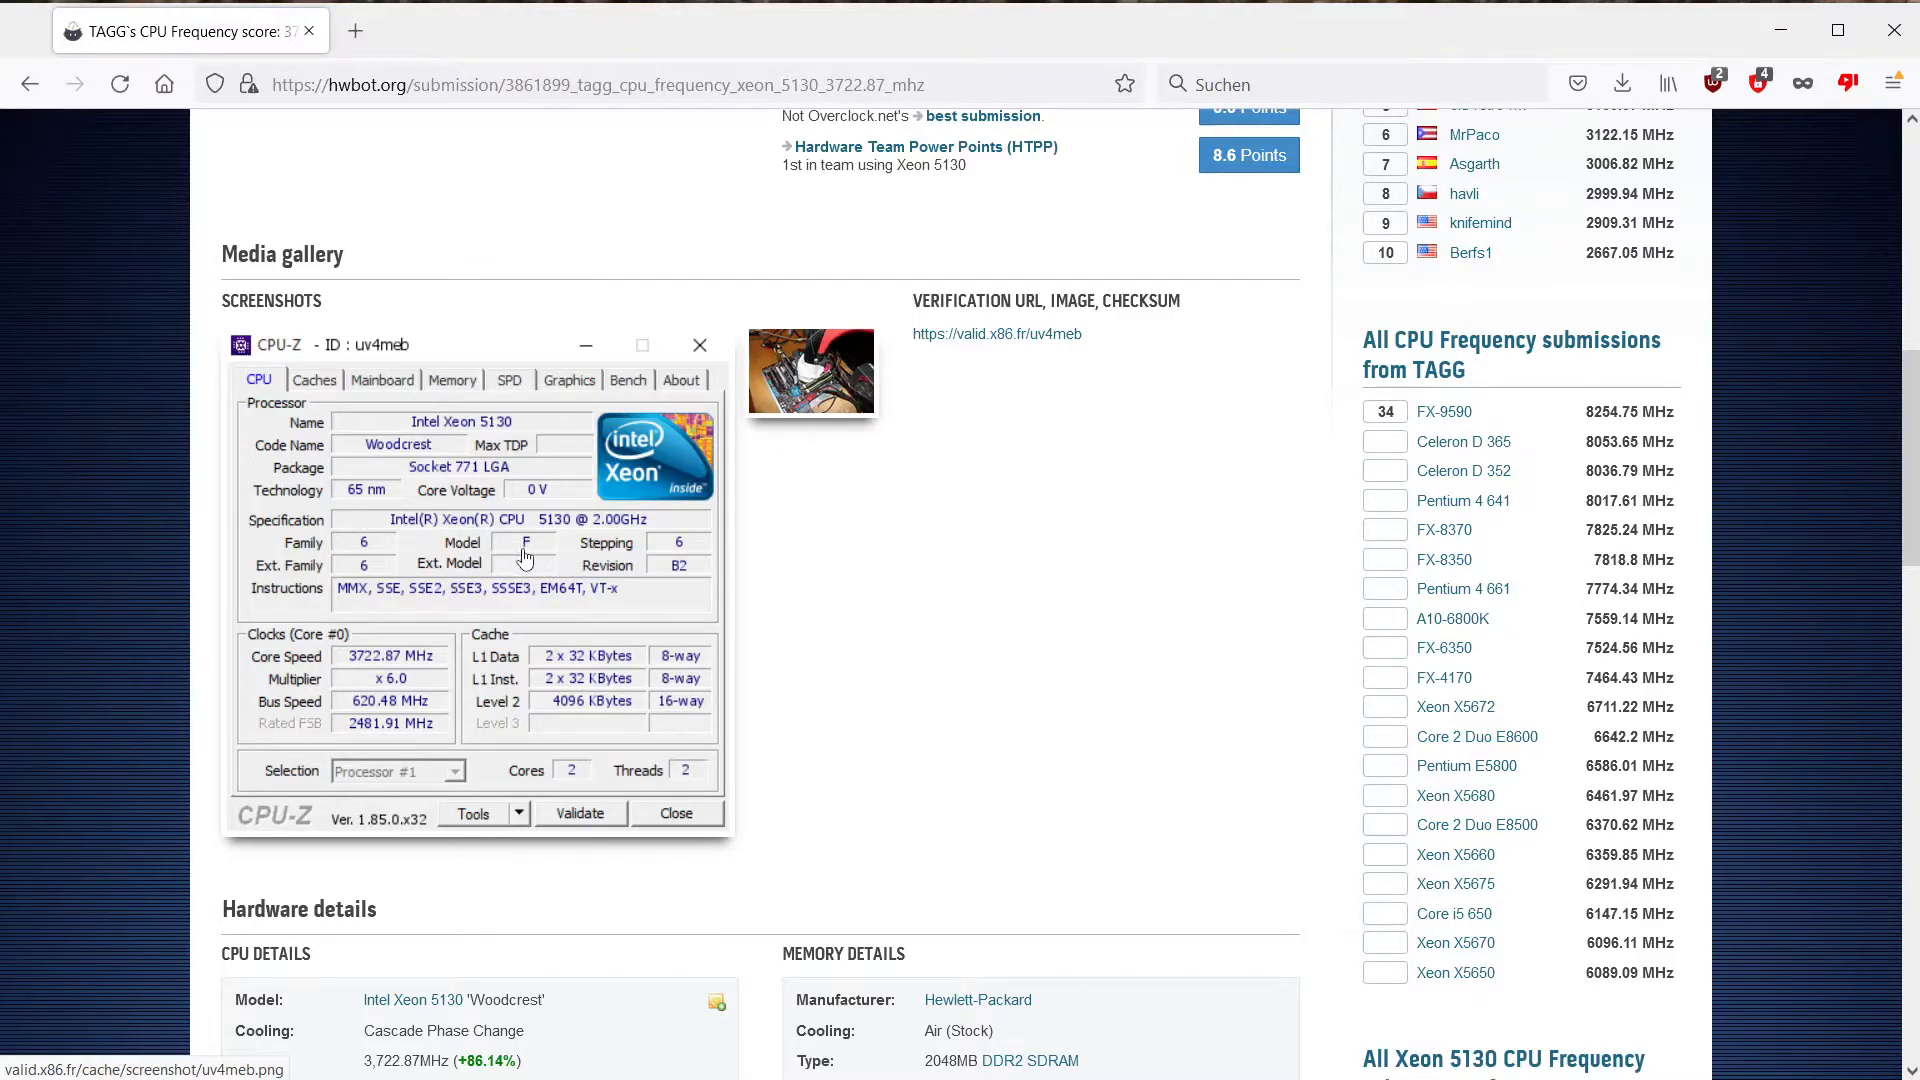
{"action": "mouse_move", "coordinate": [310, 549]}
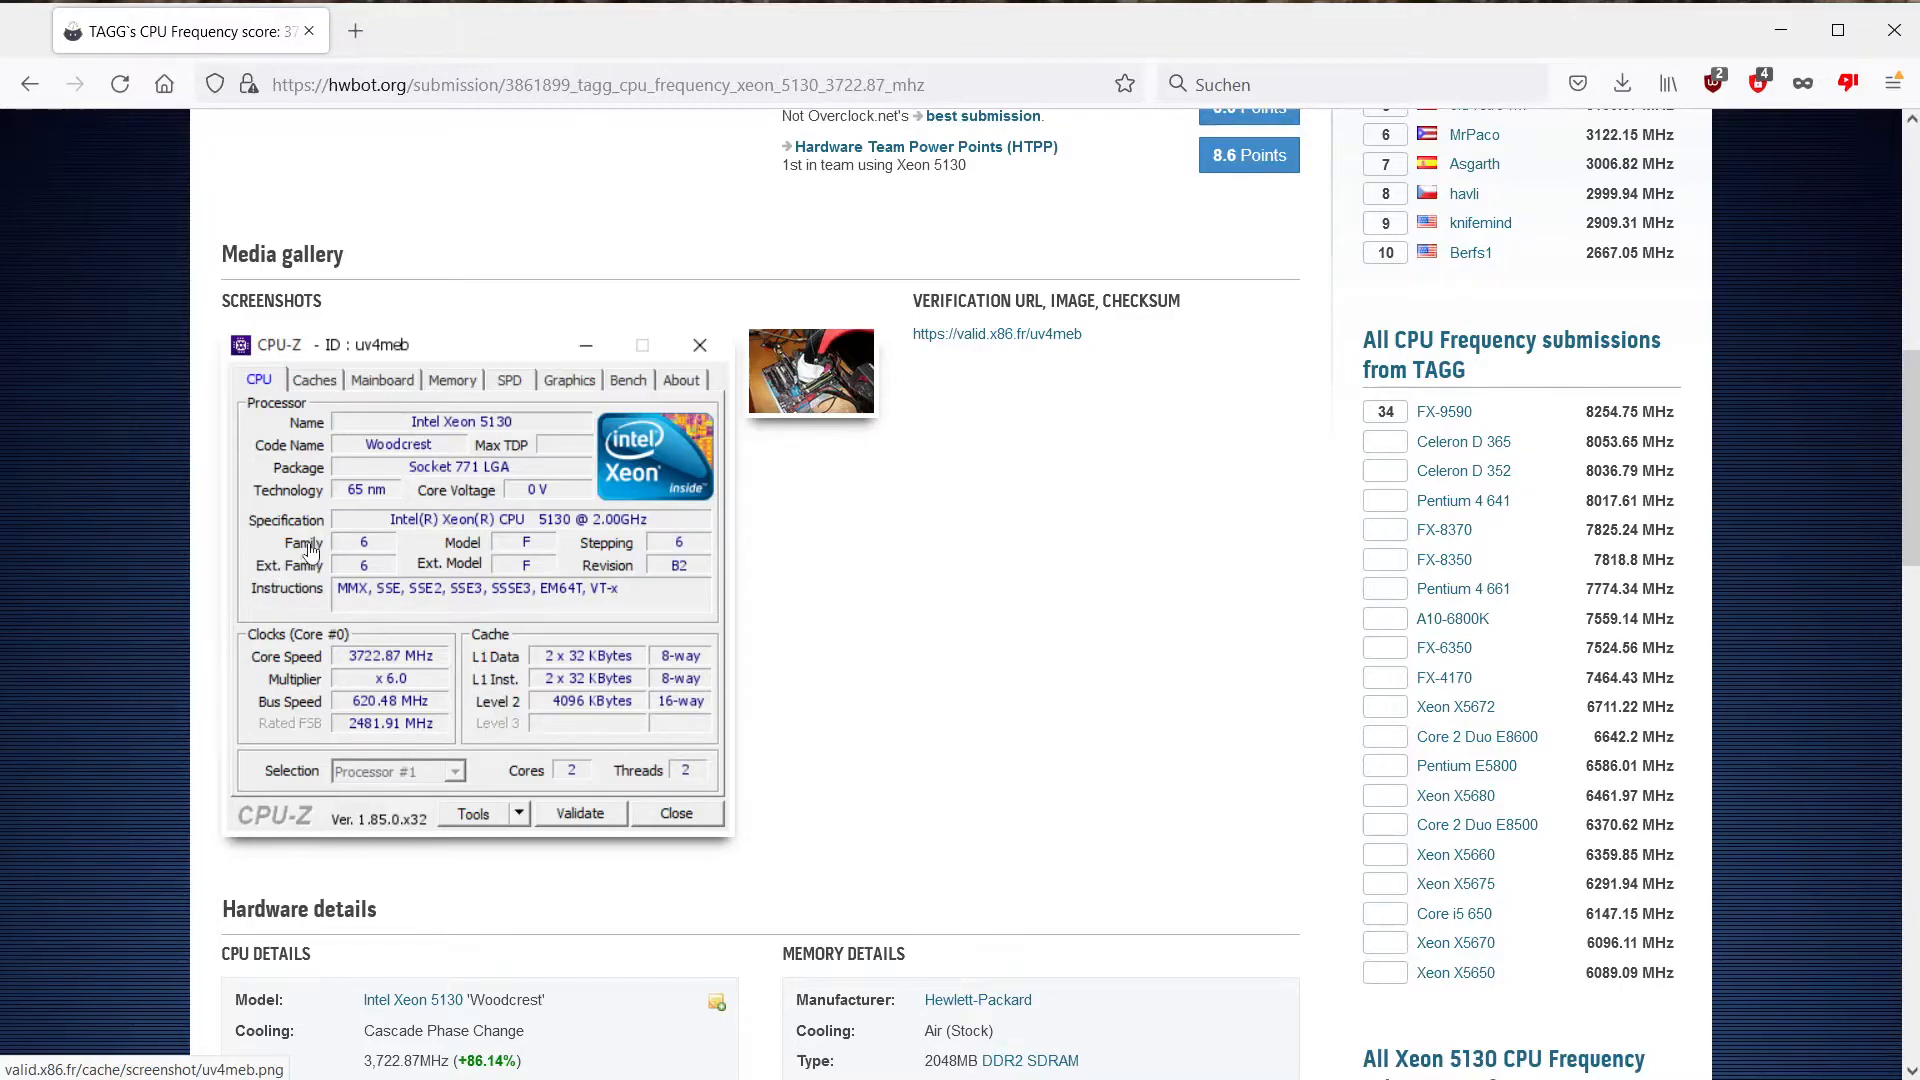
{"action": "mouse_move", "coordinate": [864, 779]}
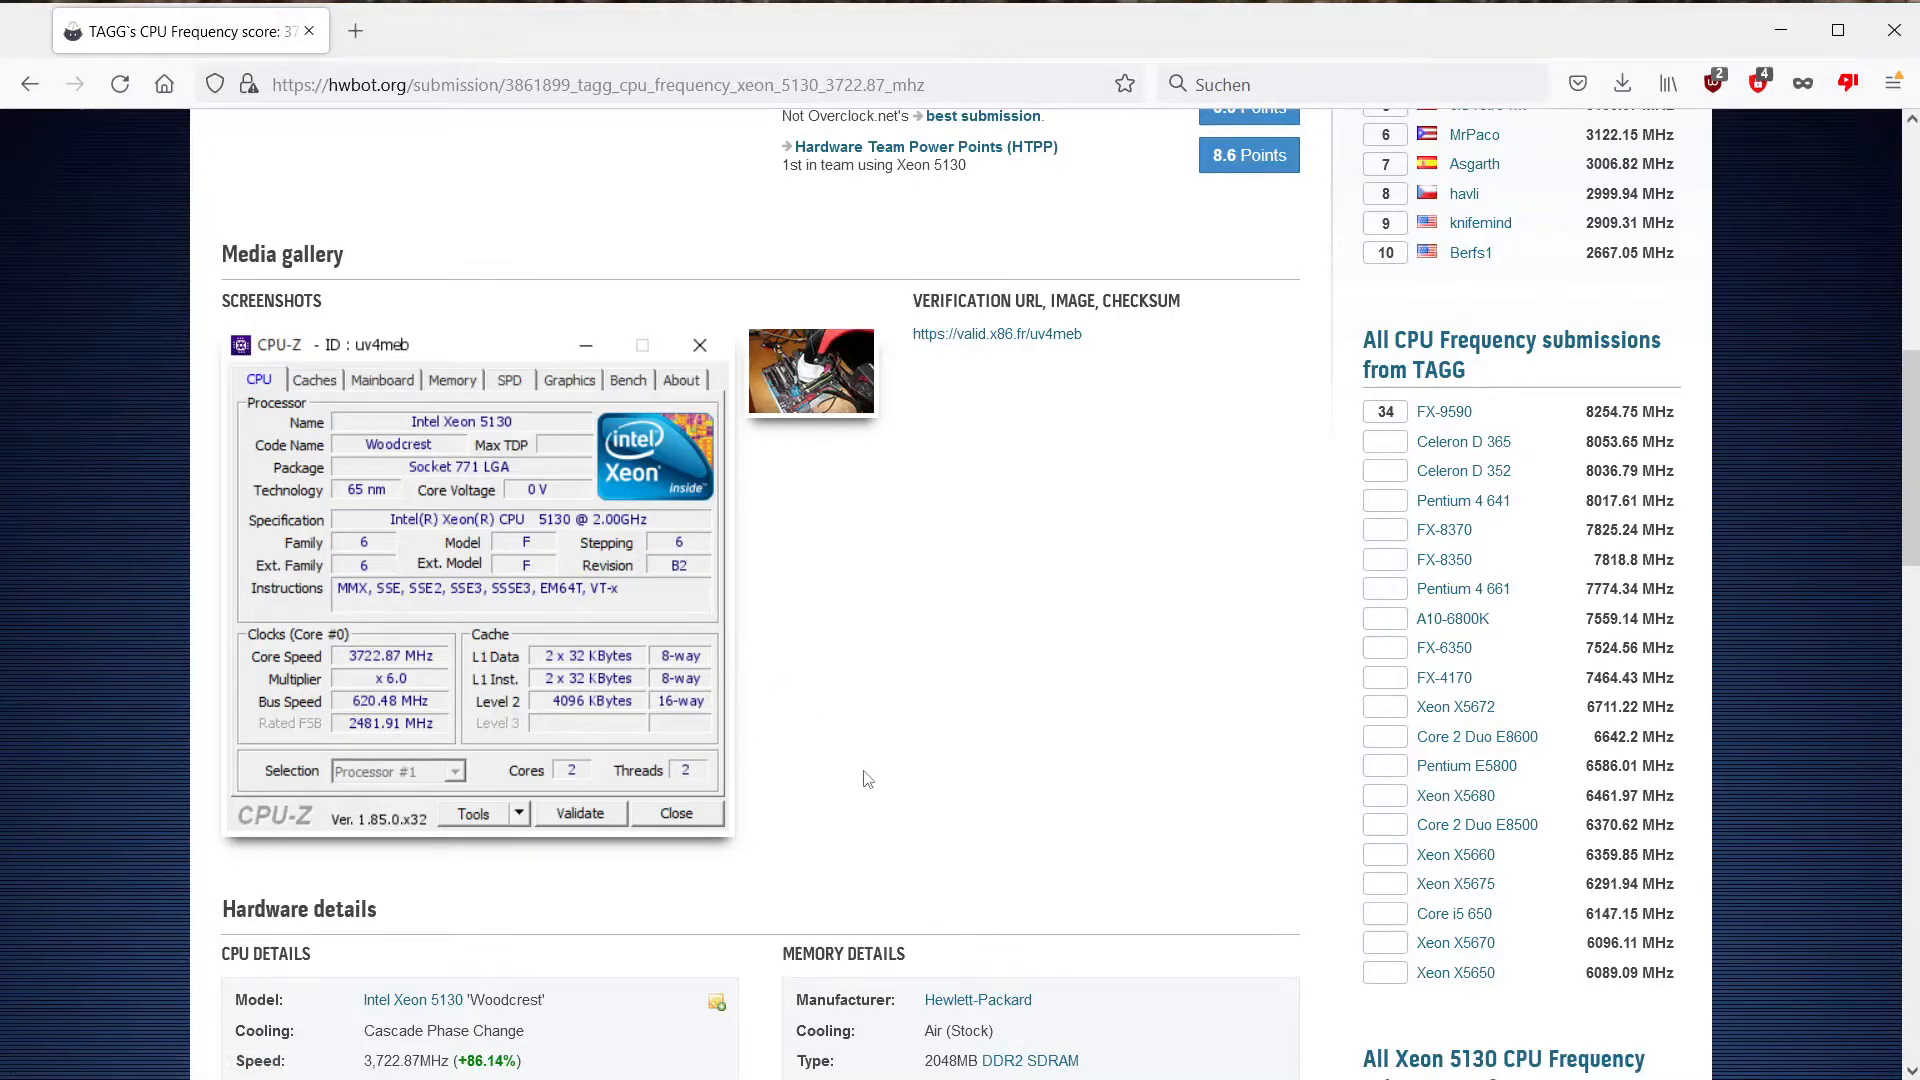
{"action": "scroll", "scroll_direction": "up", "scroll_amount": 3}
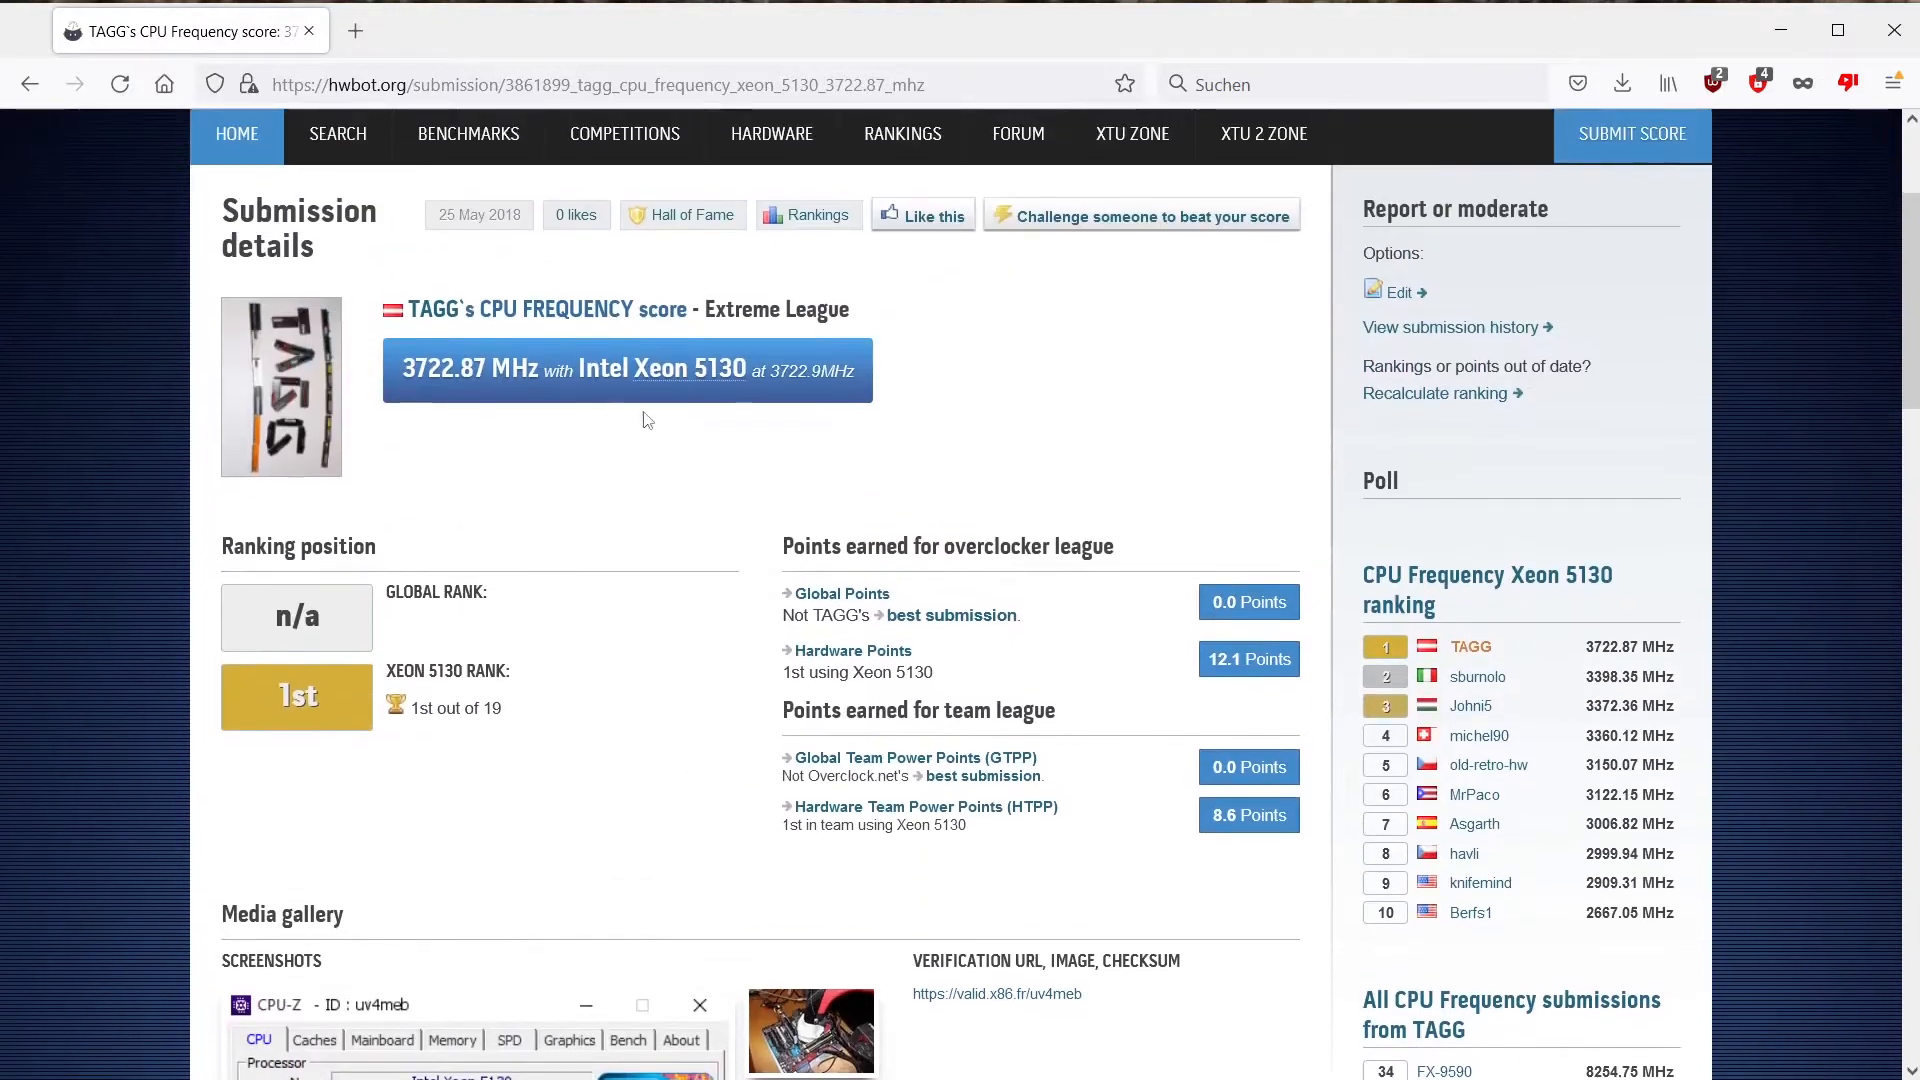
{"action": "scroll", "scroll_direction": "down", "scroll_amount": 3}
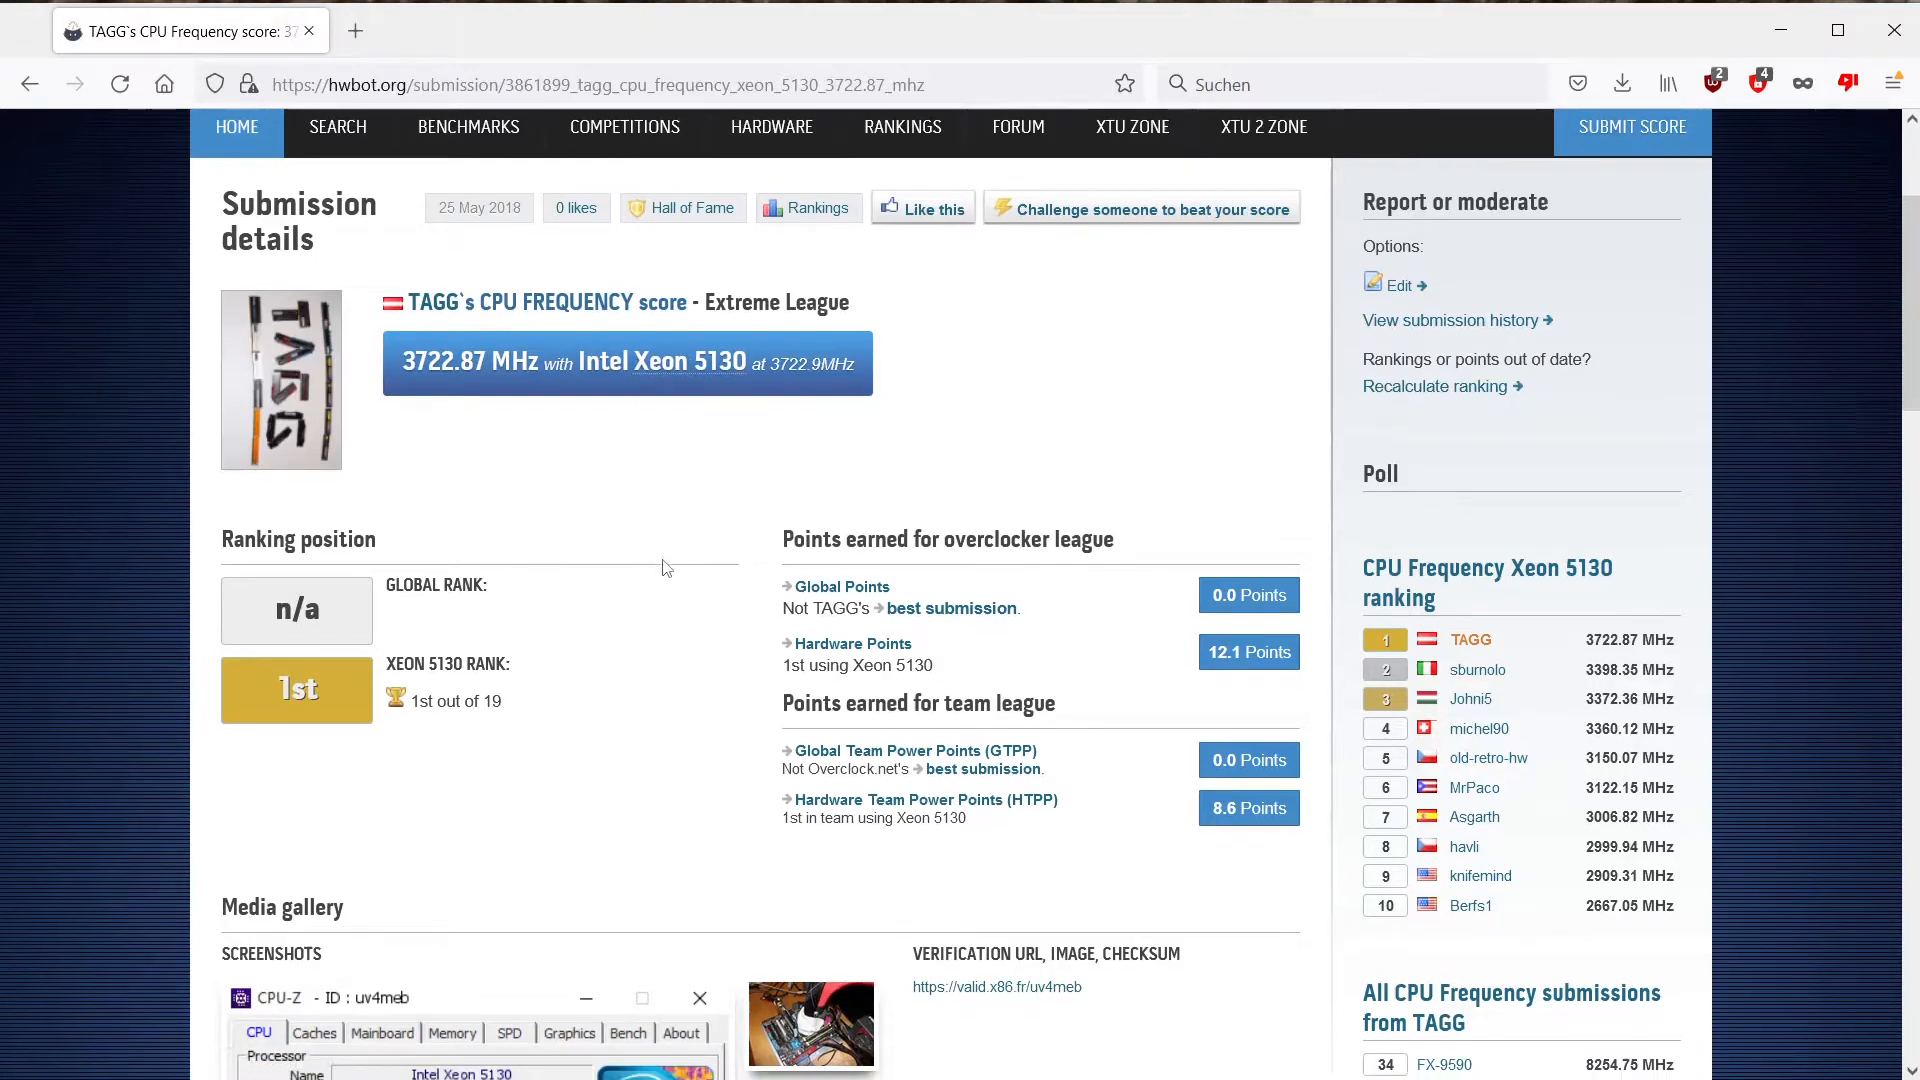
{"action": "scroll", "scroll_direction": "down", "scroll_amount": 3}
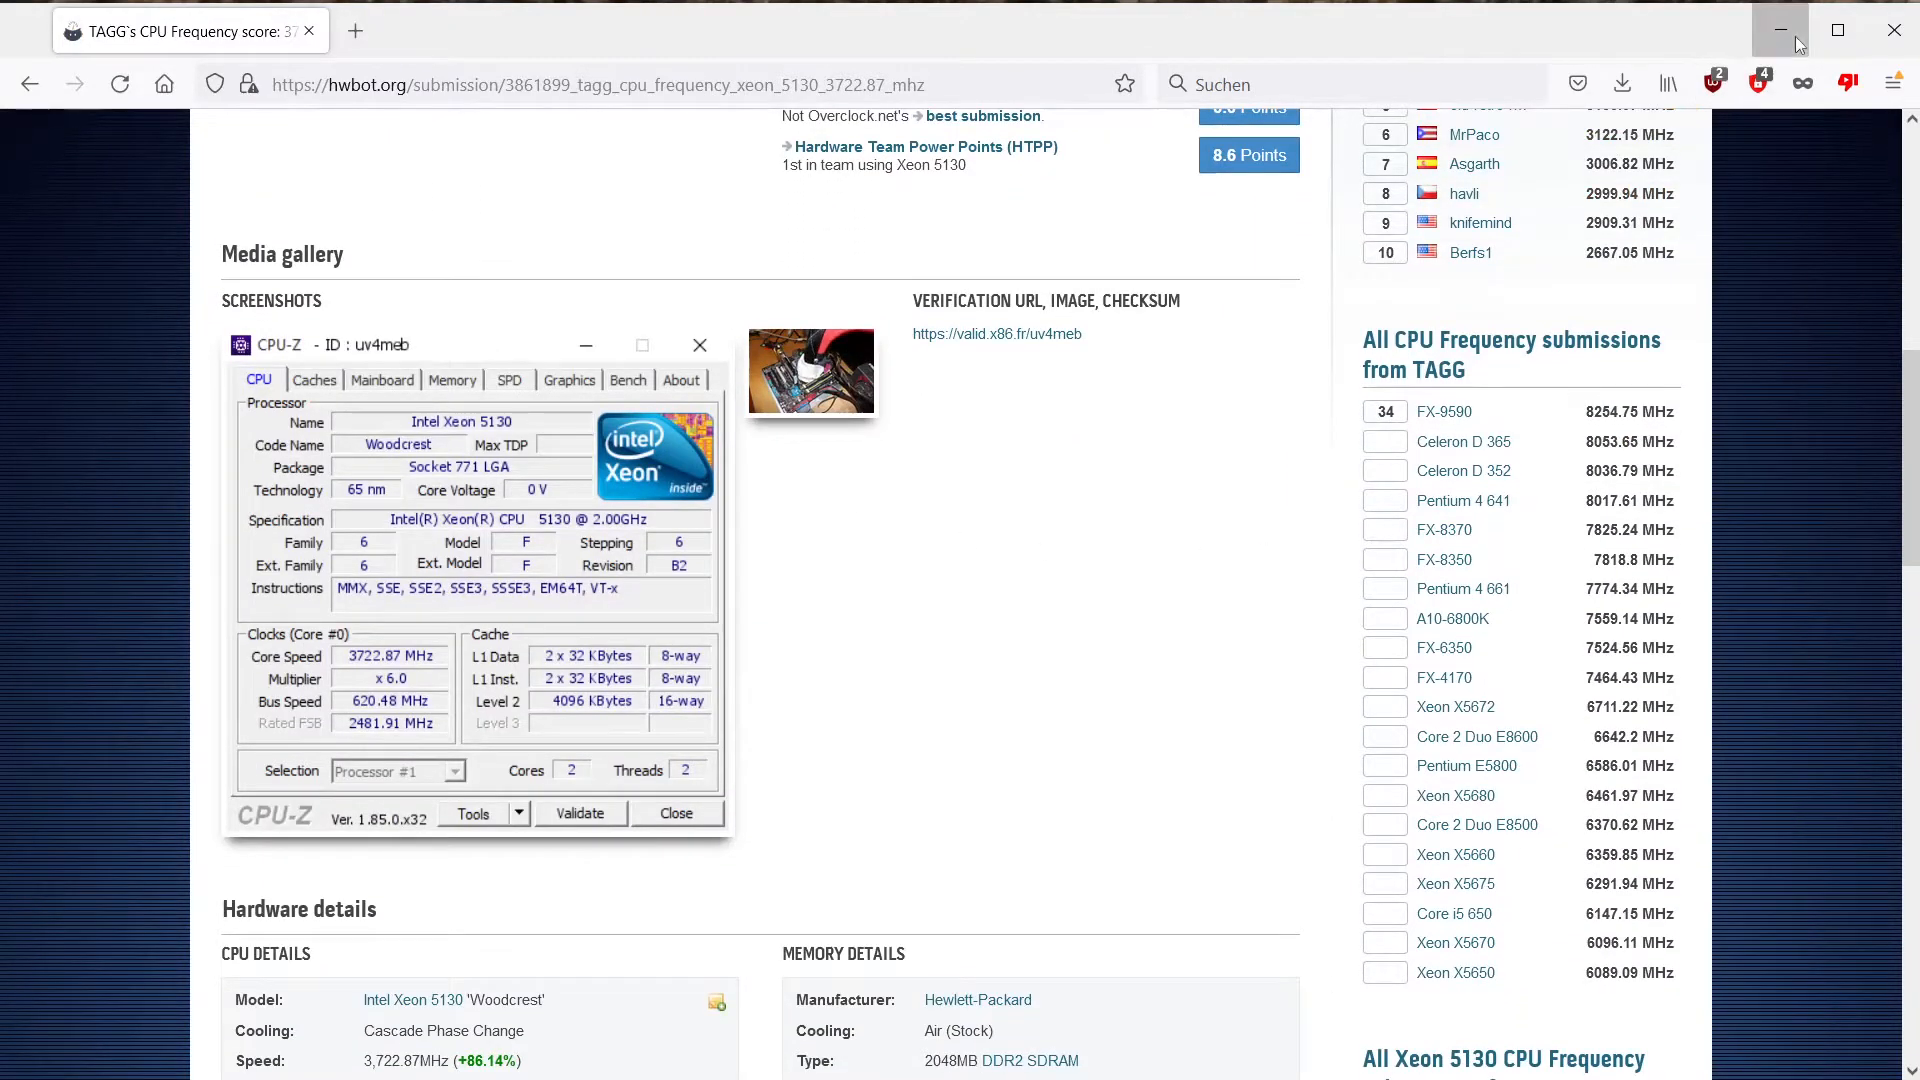
{"action": "left_click", "coordinate": [1779, 28]}
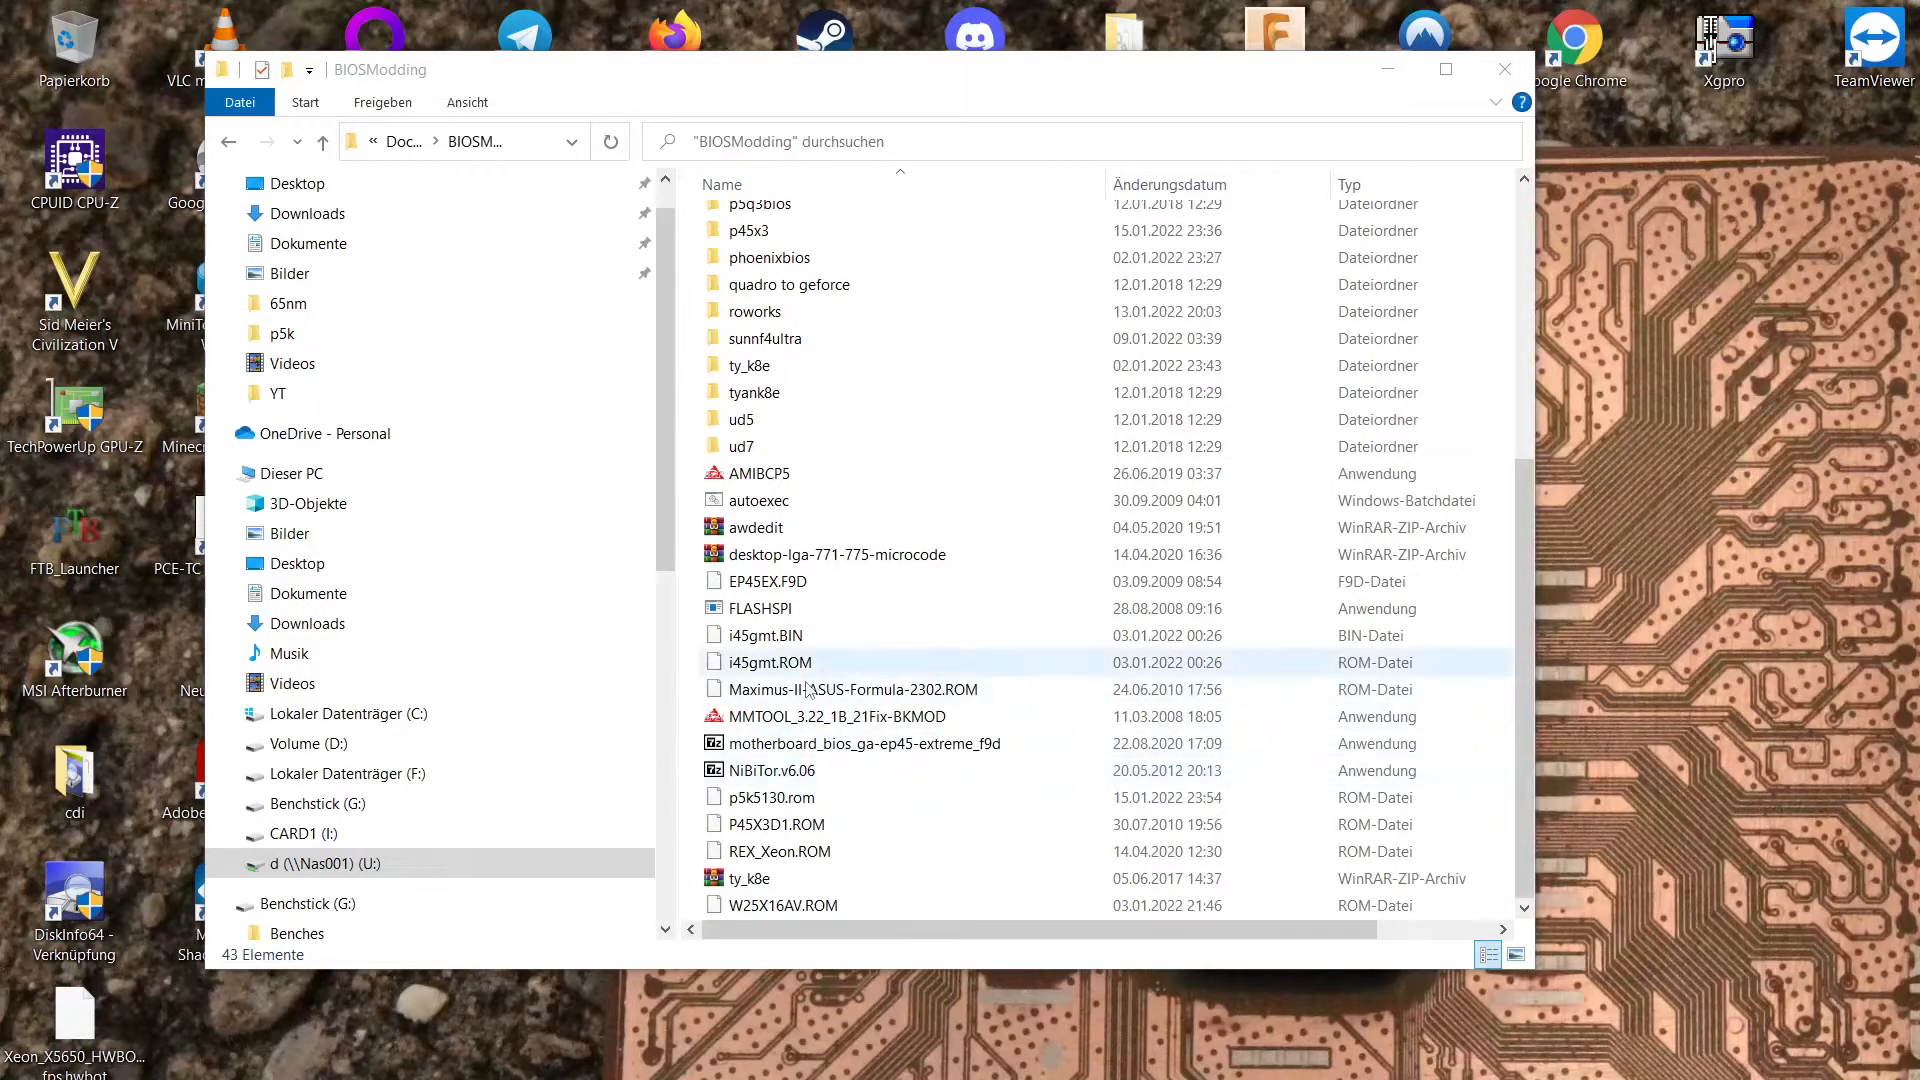
Select MMTOOL_3.22_1B_21Fix-BKMOD in BIOSModding and double-click it to launch.
{"action": "left_click", "coordinate": [838, 716]}
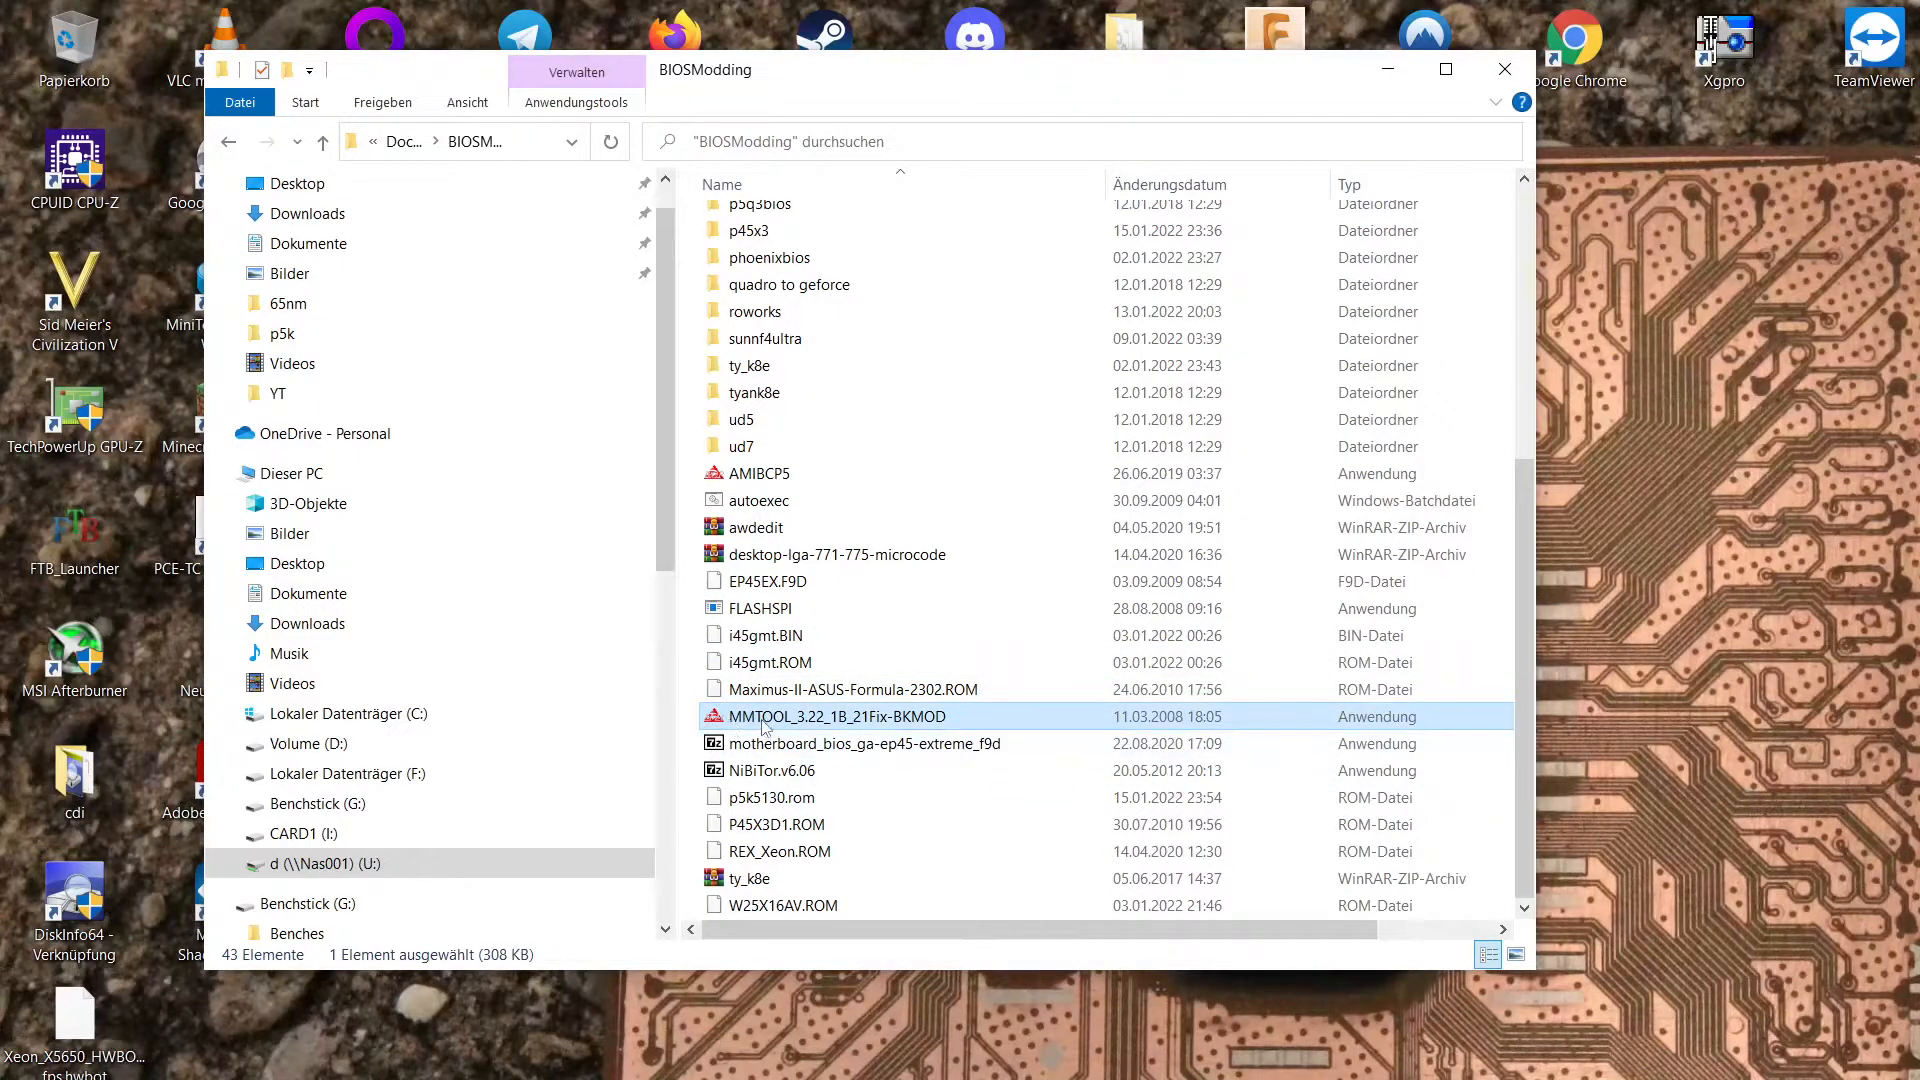
{"action": "mouse_move", "coordinate": [765, 729]}
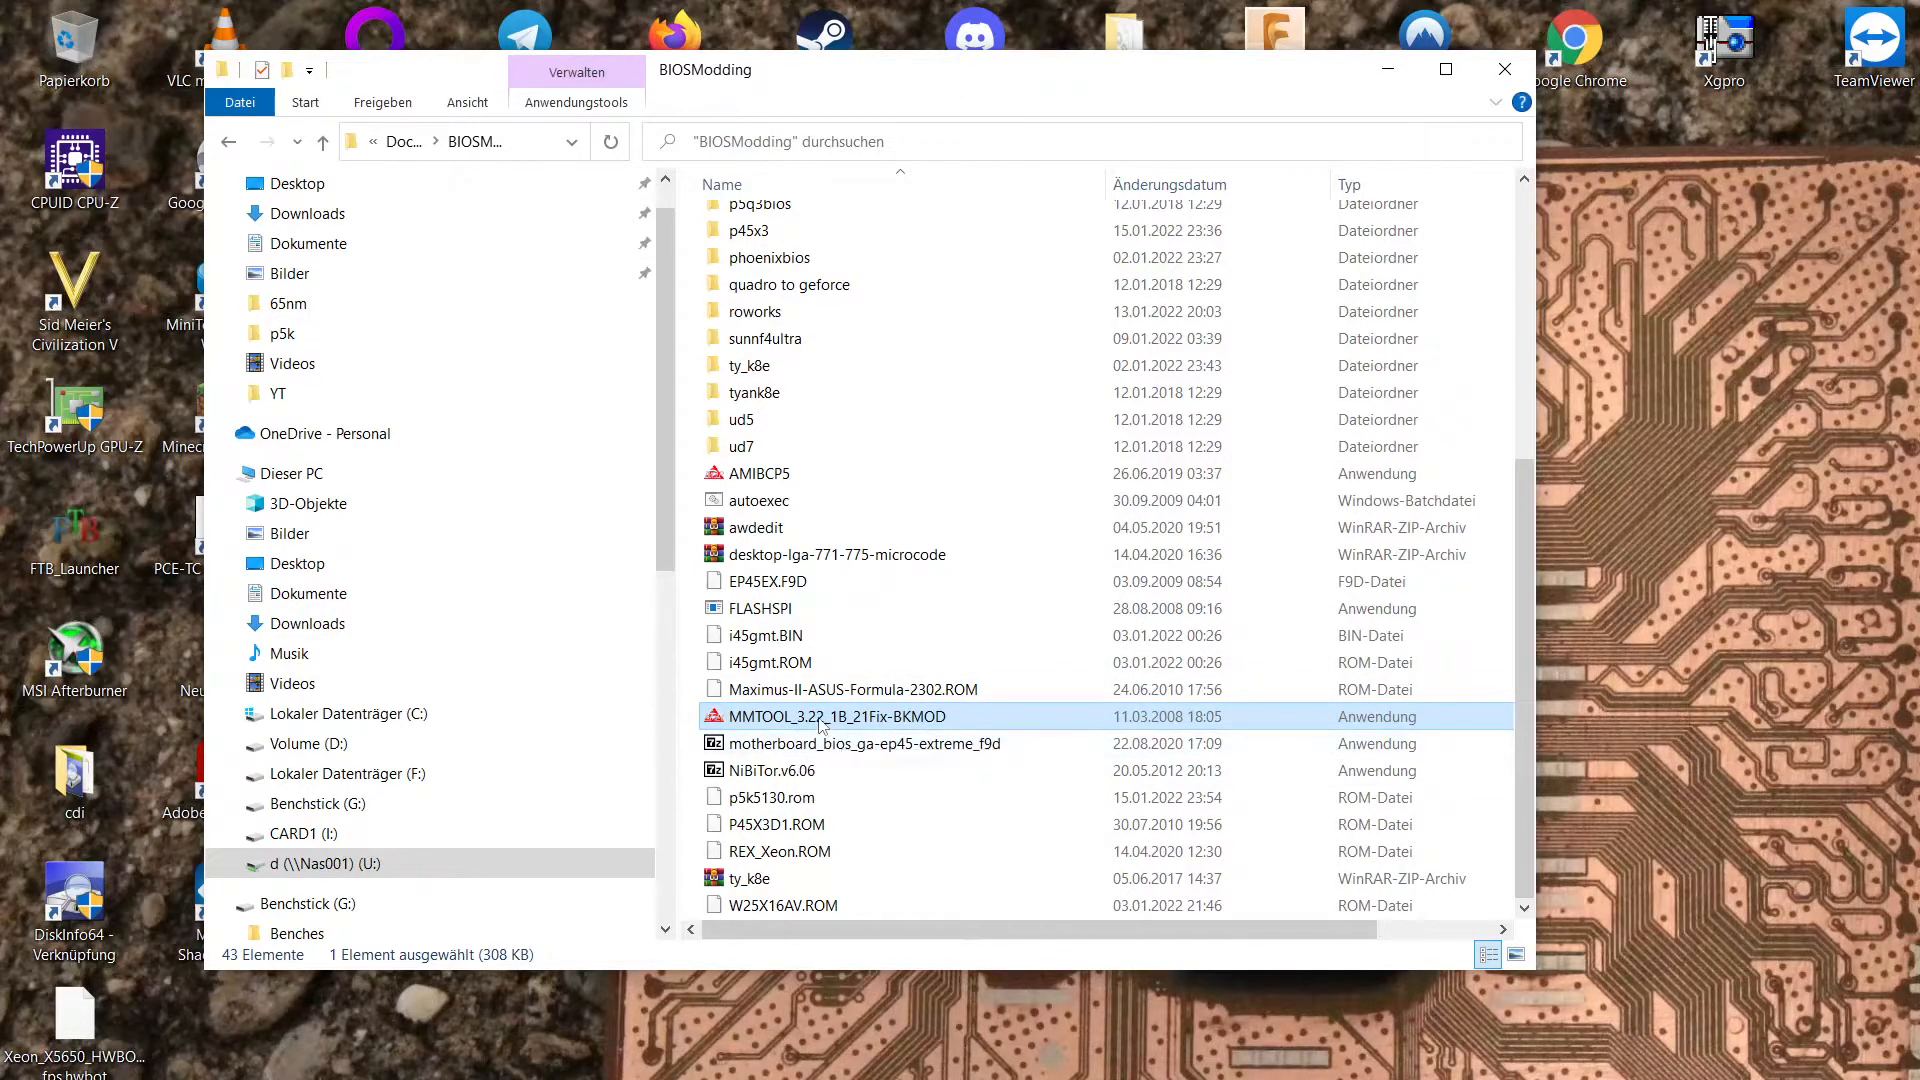
{"action": "mouse_move", "coordinate": [819, 721]}
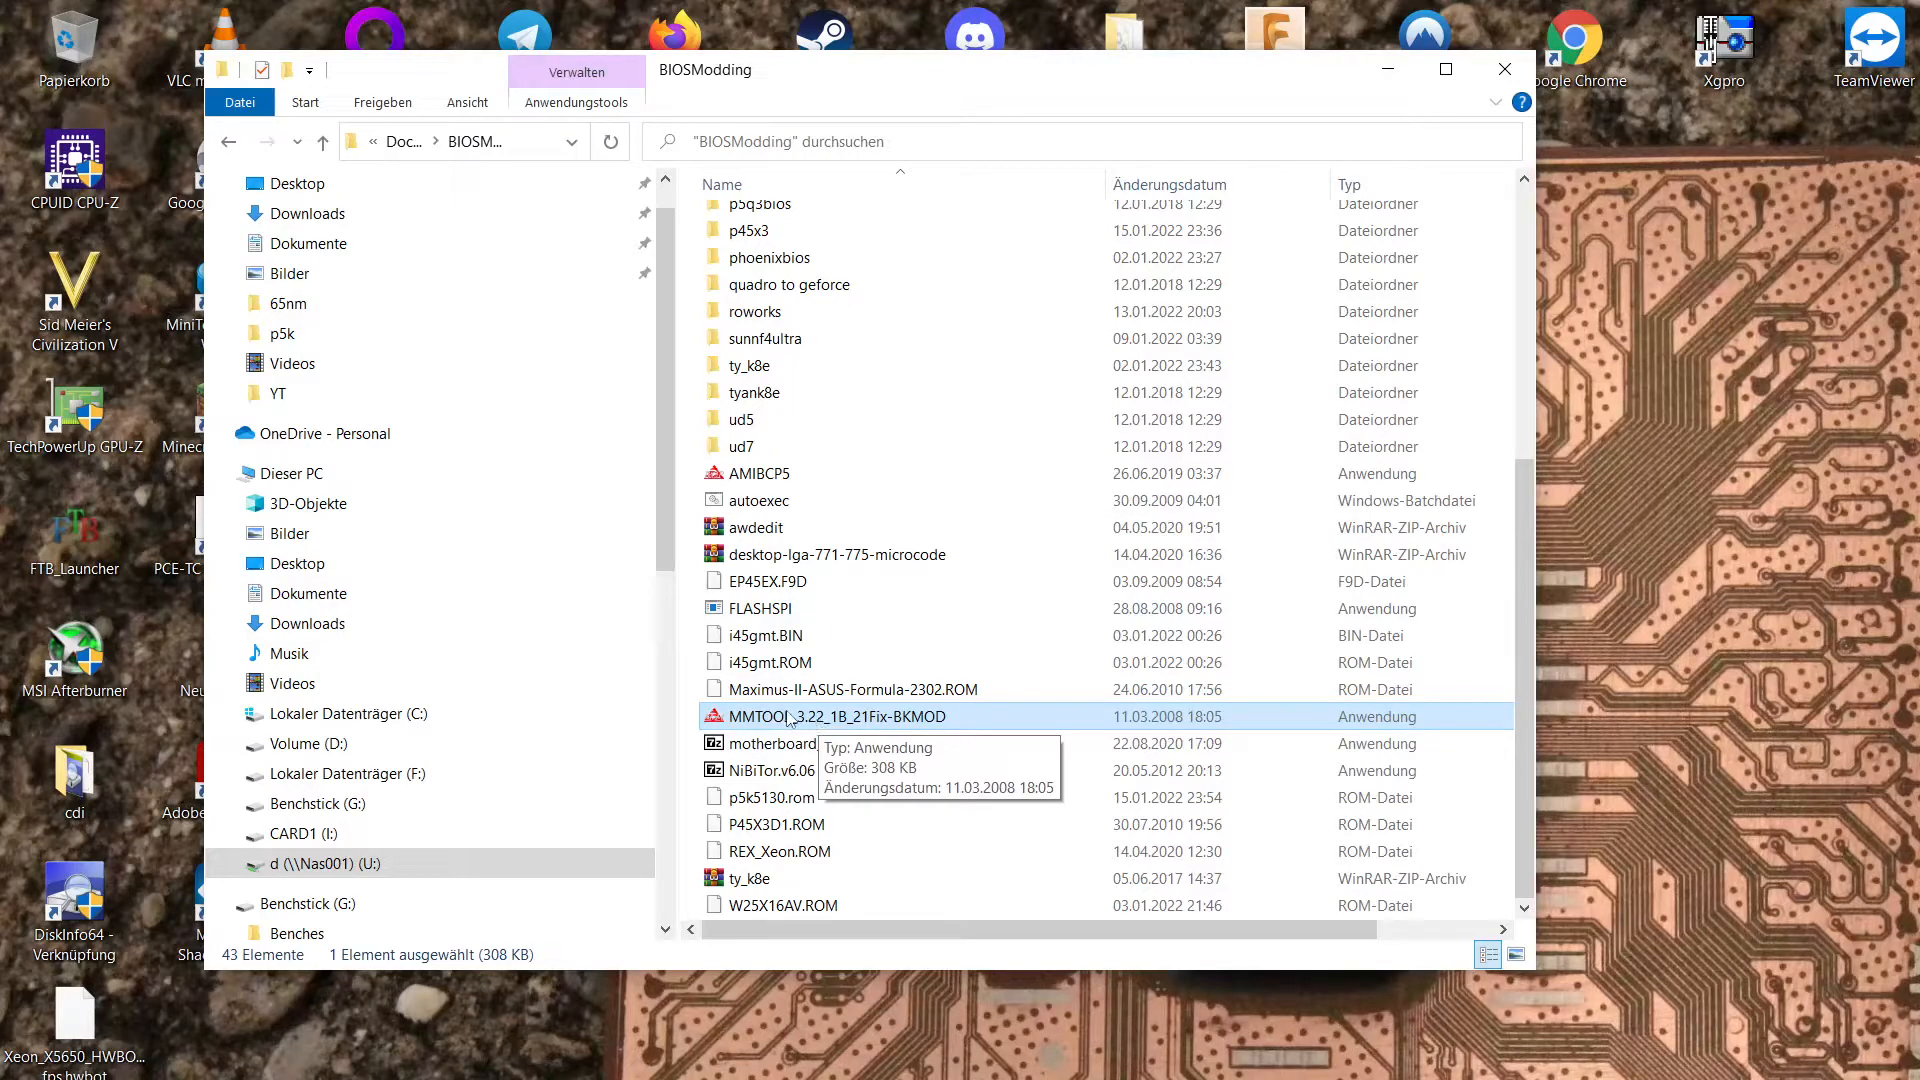
{"action": "mouse_move", "coordinate": [976, 698]}
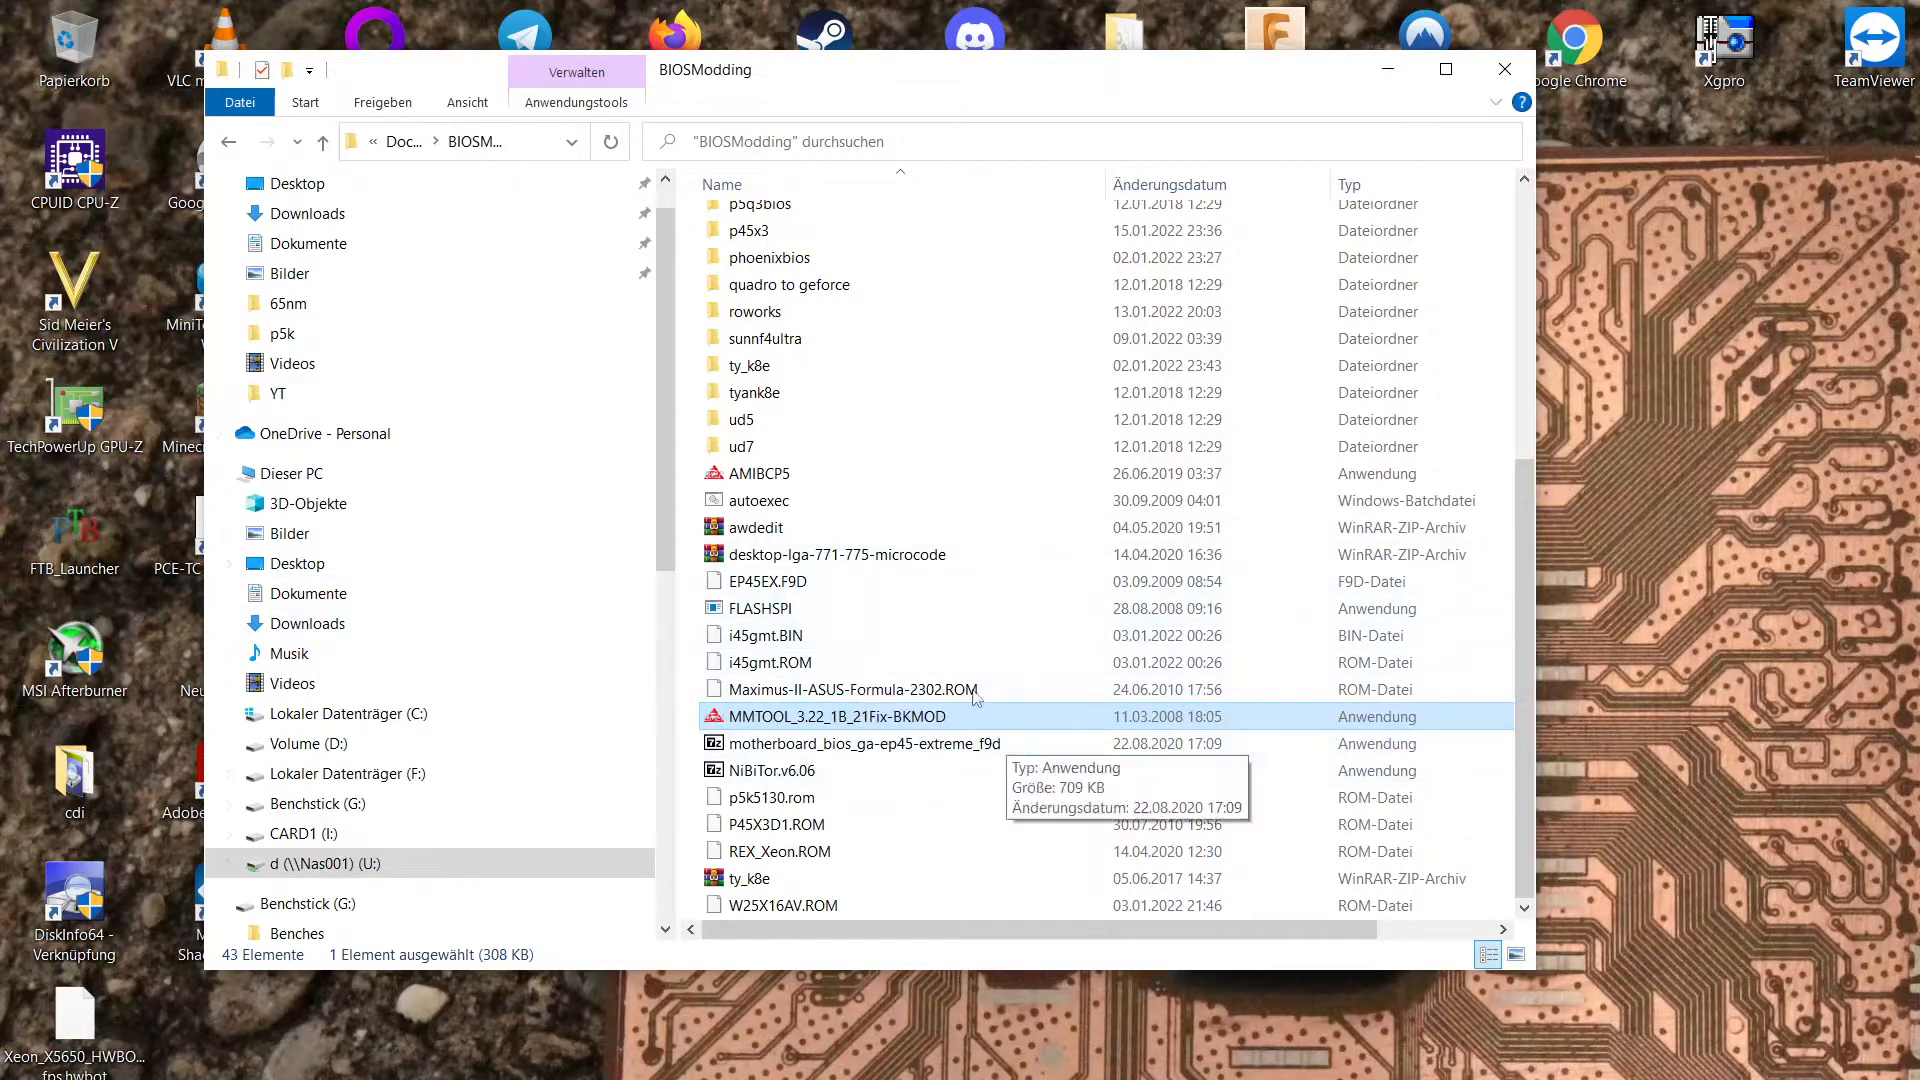
{"action": "mouse_move", "coordinate": [779, 722]}
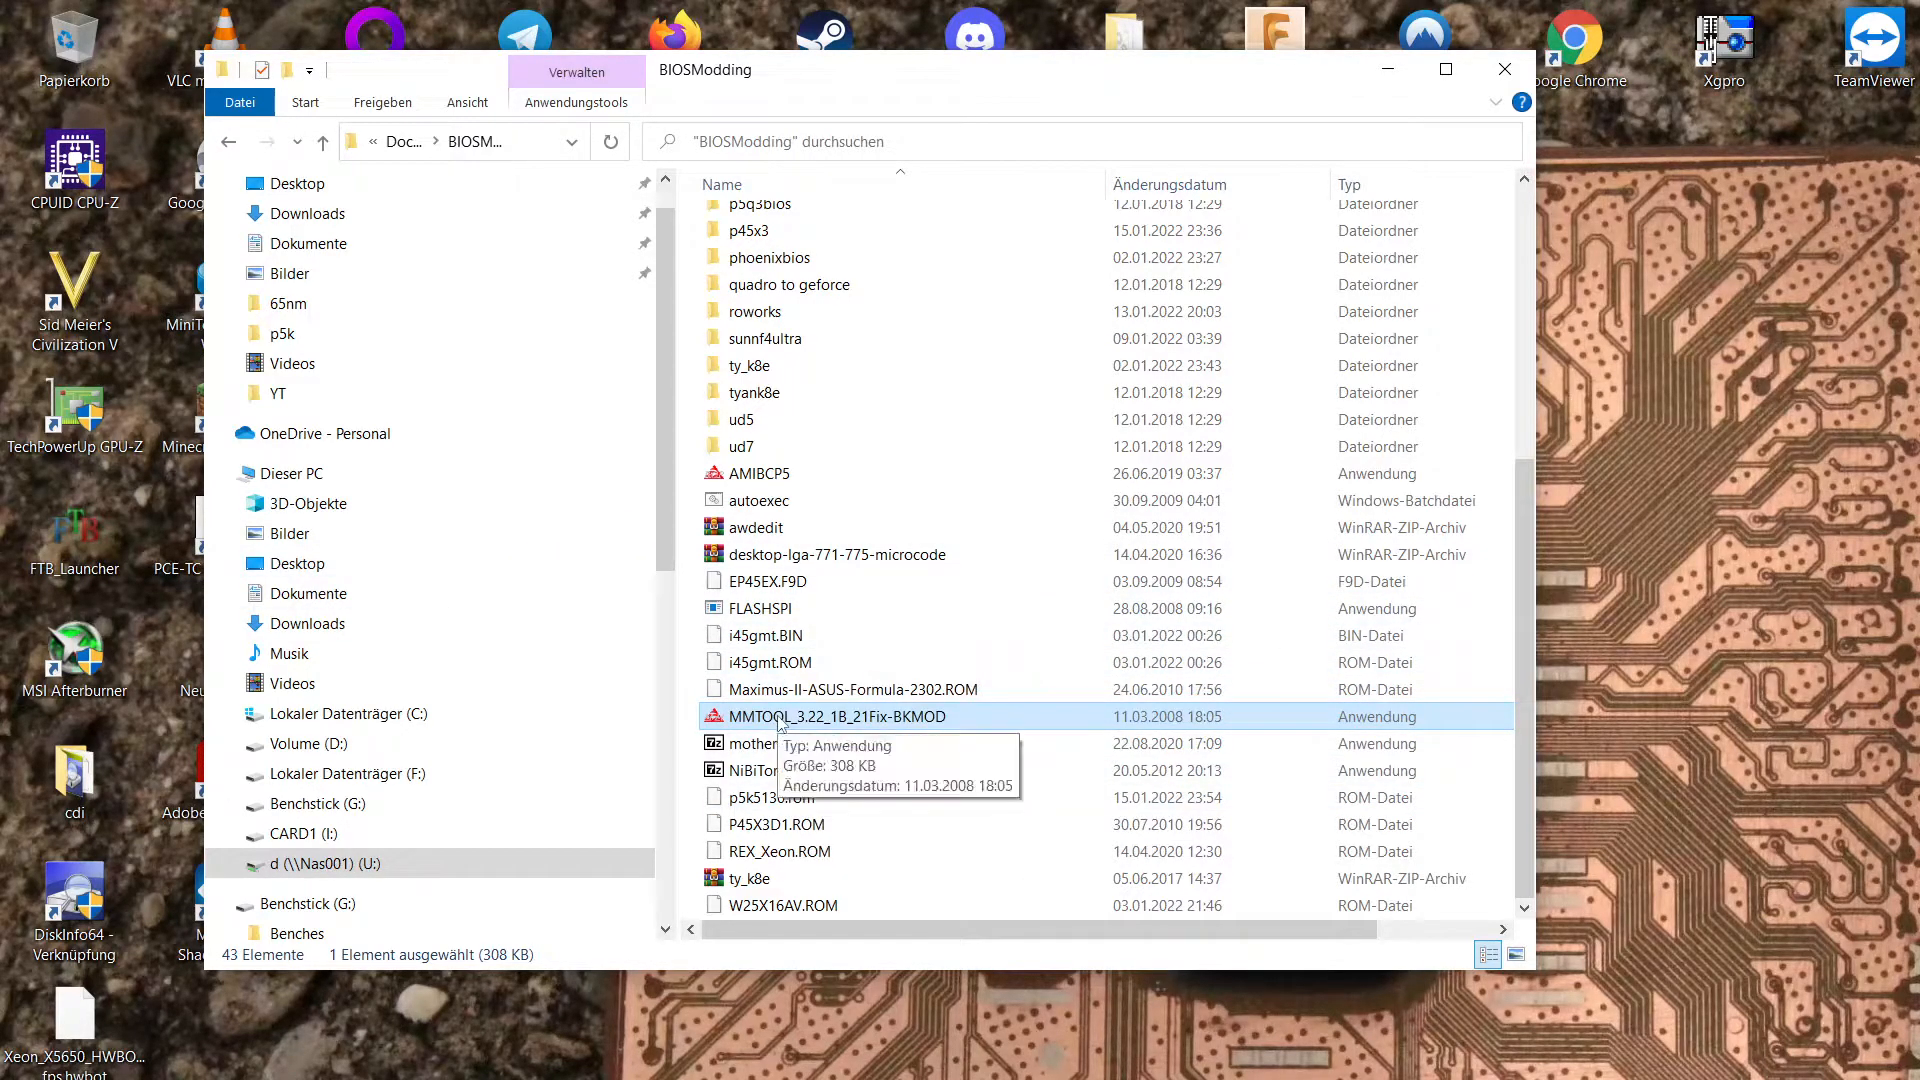
{"action": "double_click", "coordinate": [833, 716]}
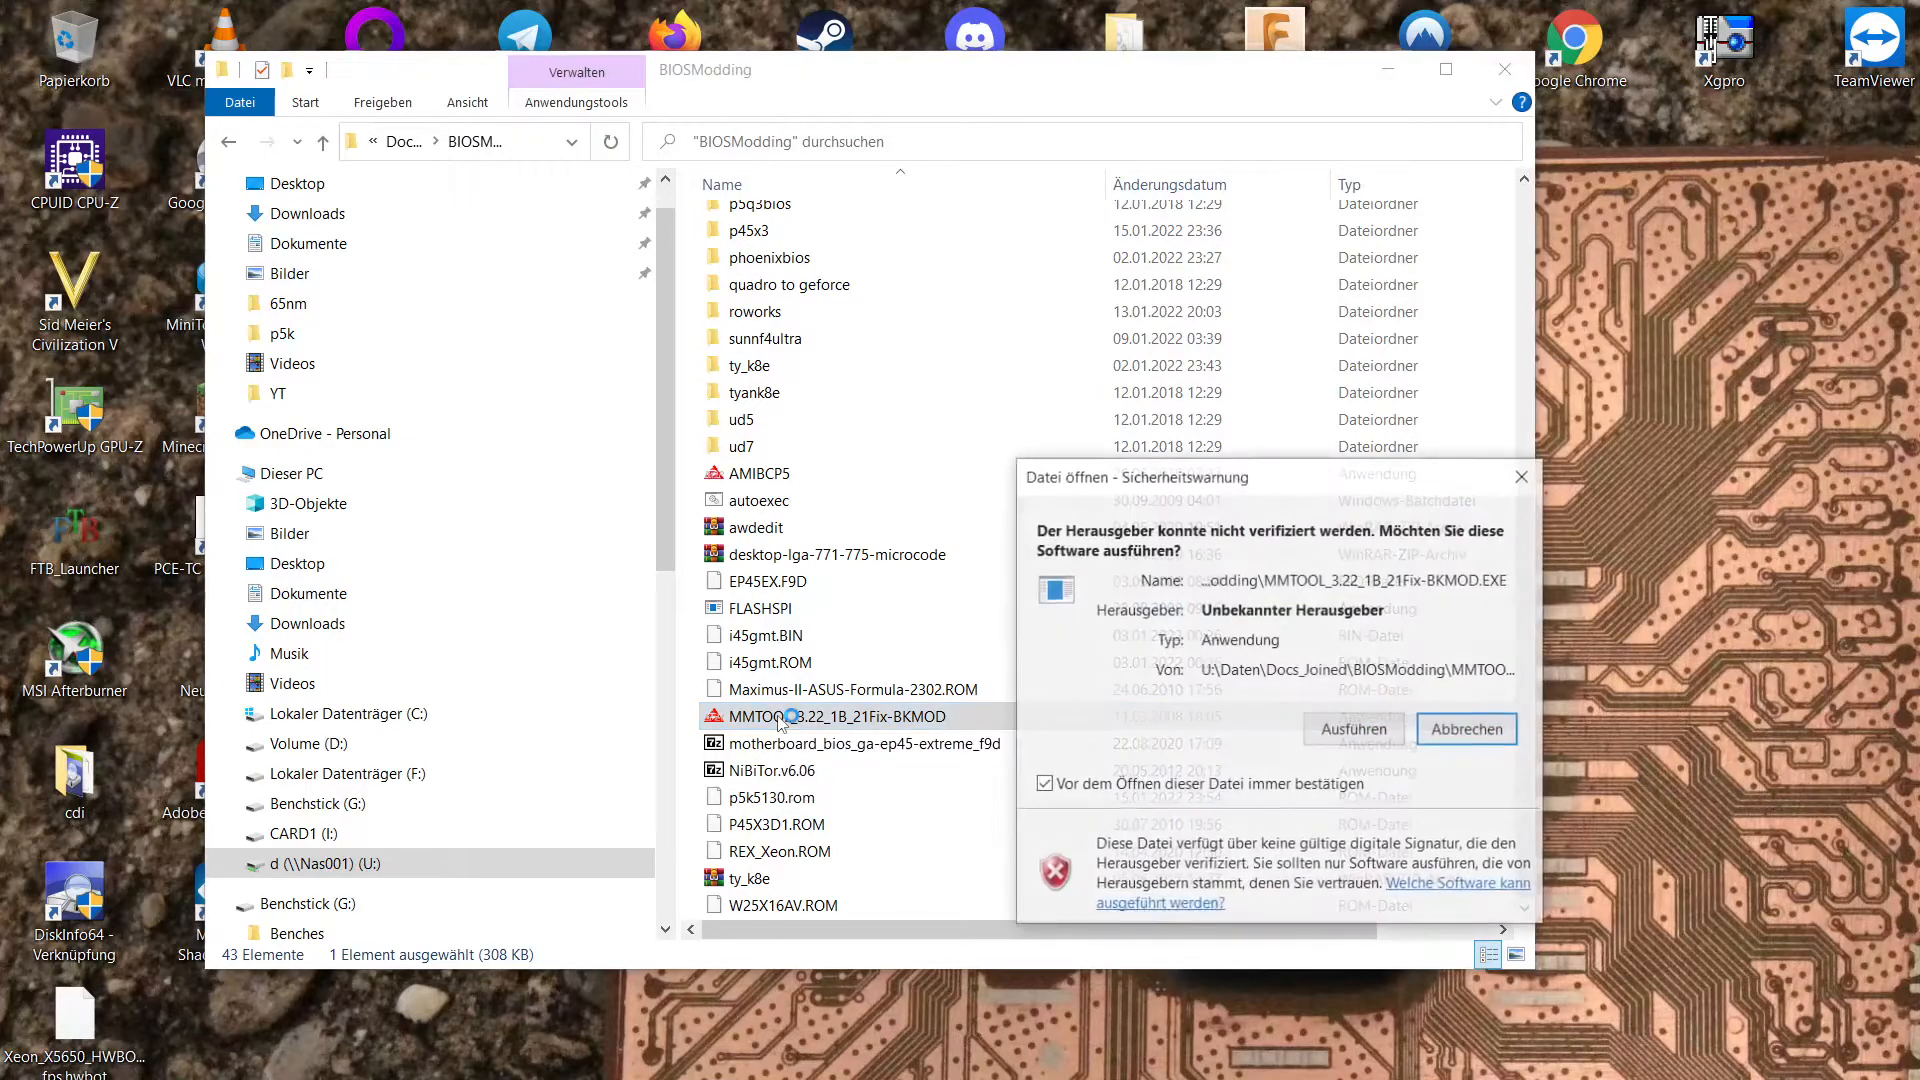
Approve the security warning, load P5K-1201.ROM, and show its 37-entry CPU Patch list.
{"action": "left_click", "coordinate": [1352, 729]}
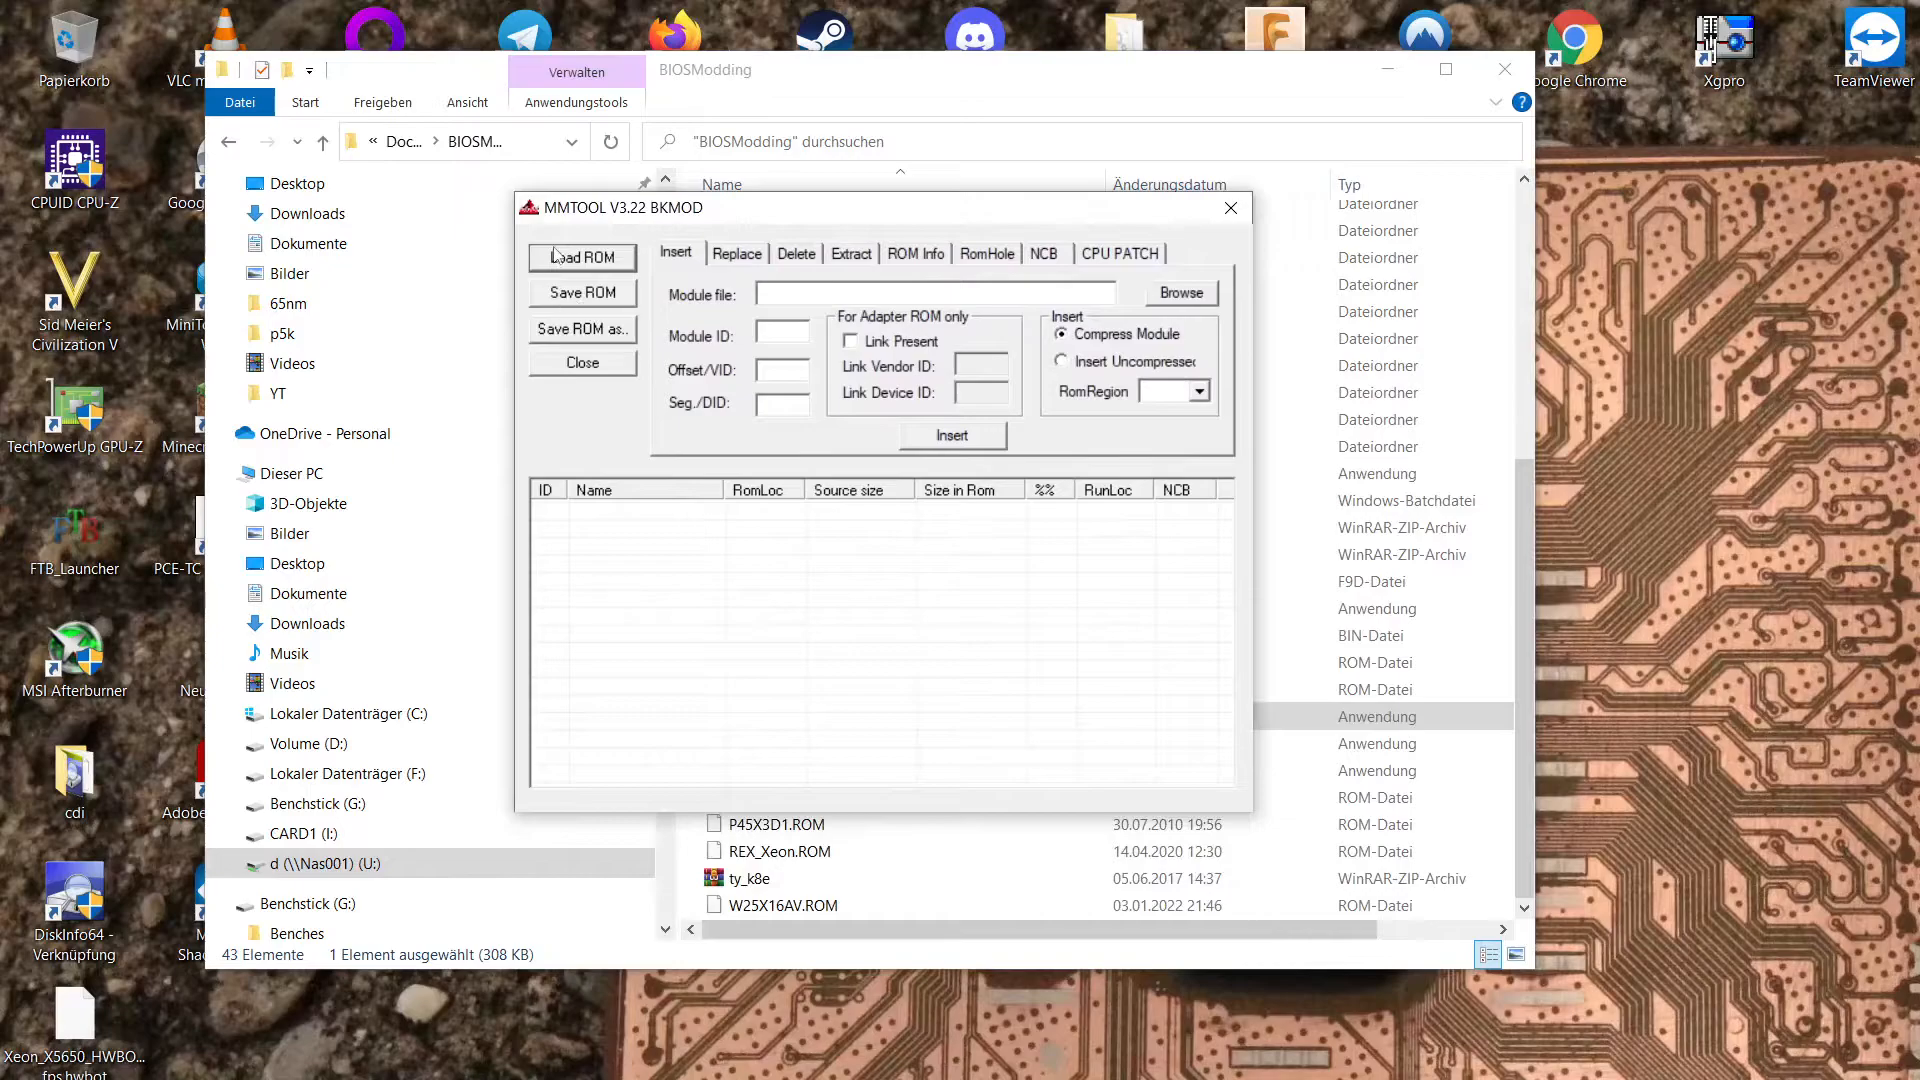
{"action": "left_click", "coordinate": [582, 257]}
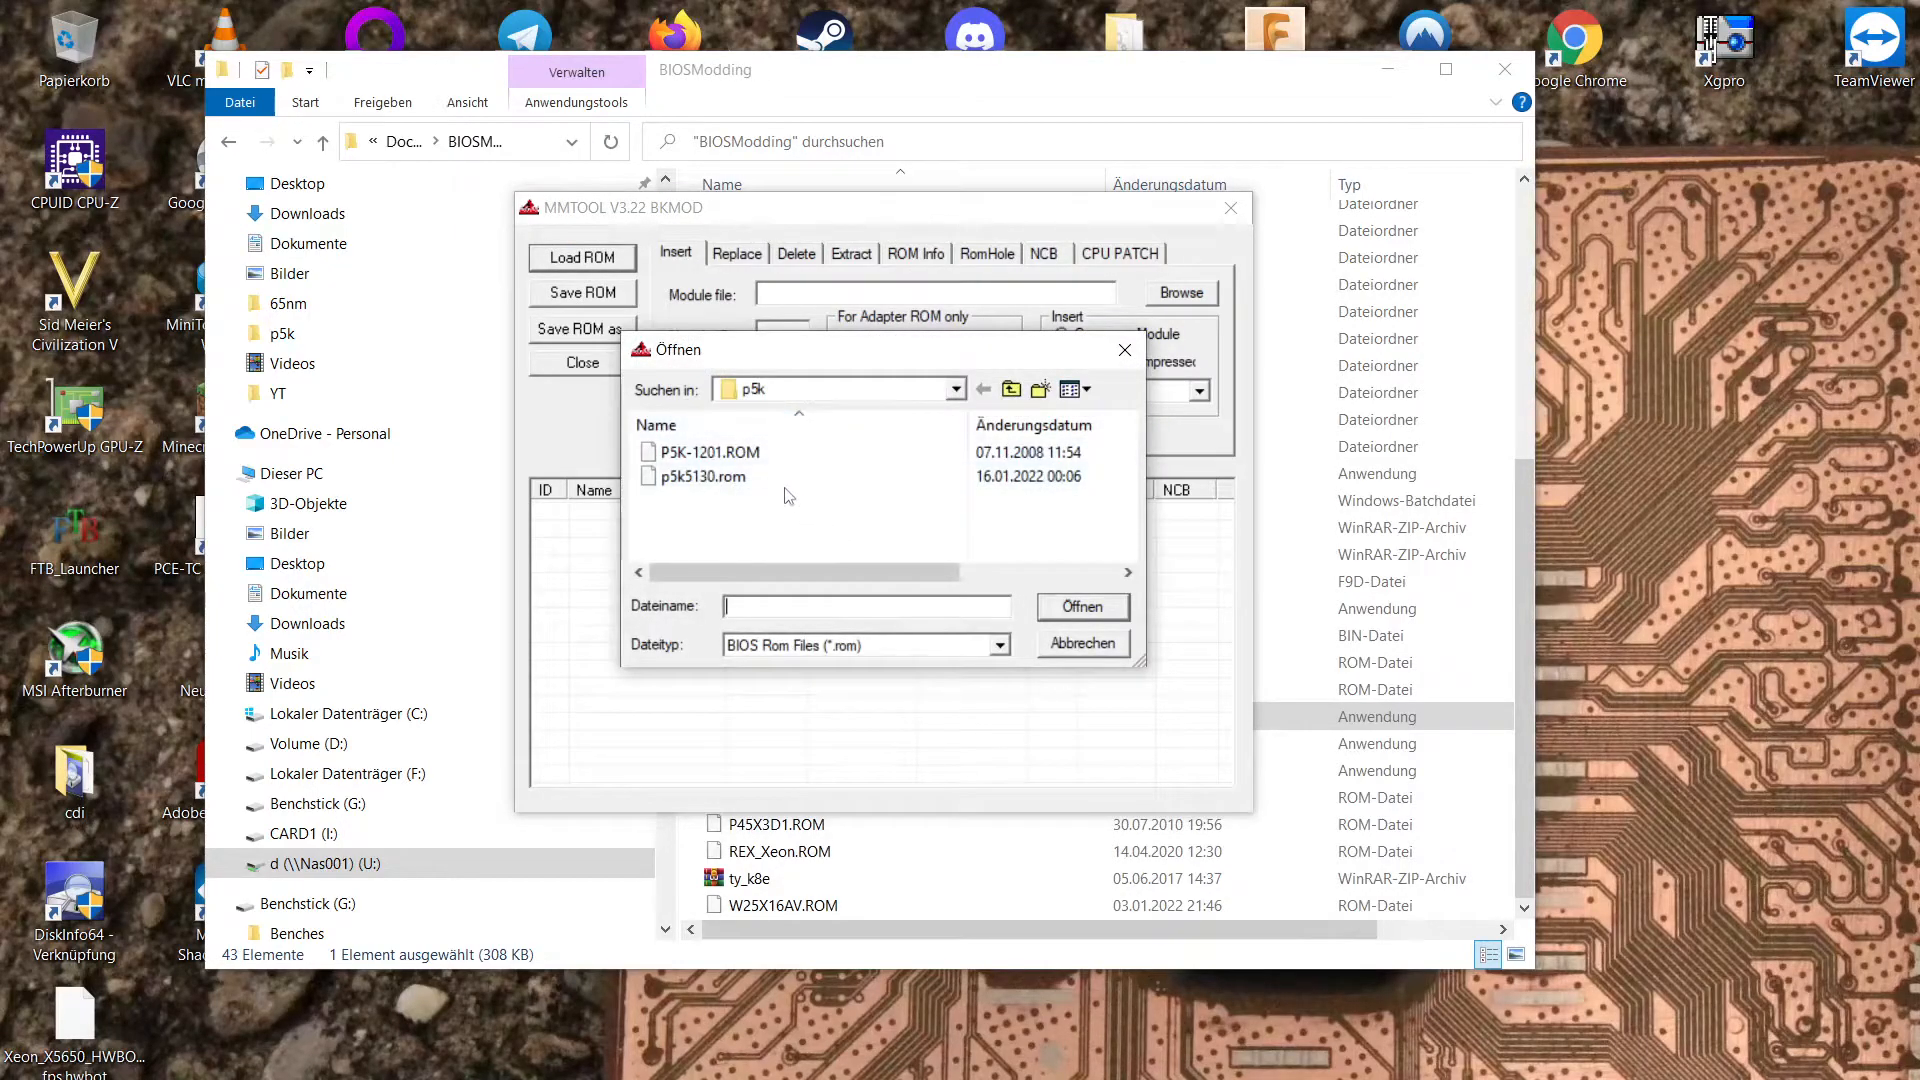
{"action": "left_click", "coordinate": [704, 475]}
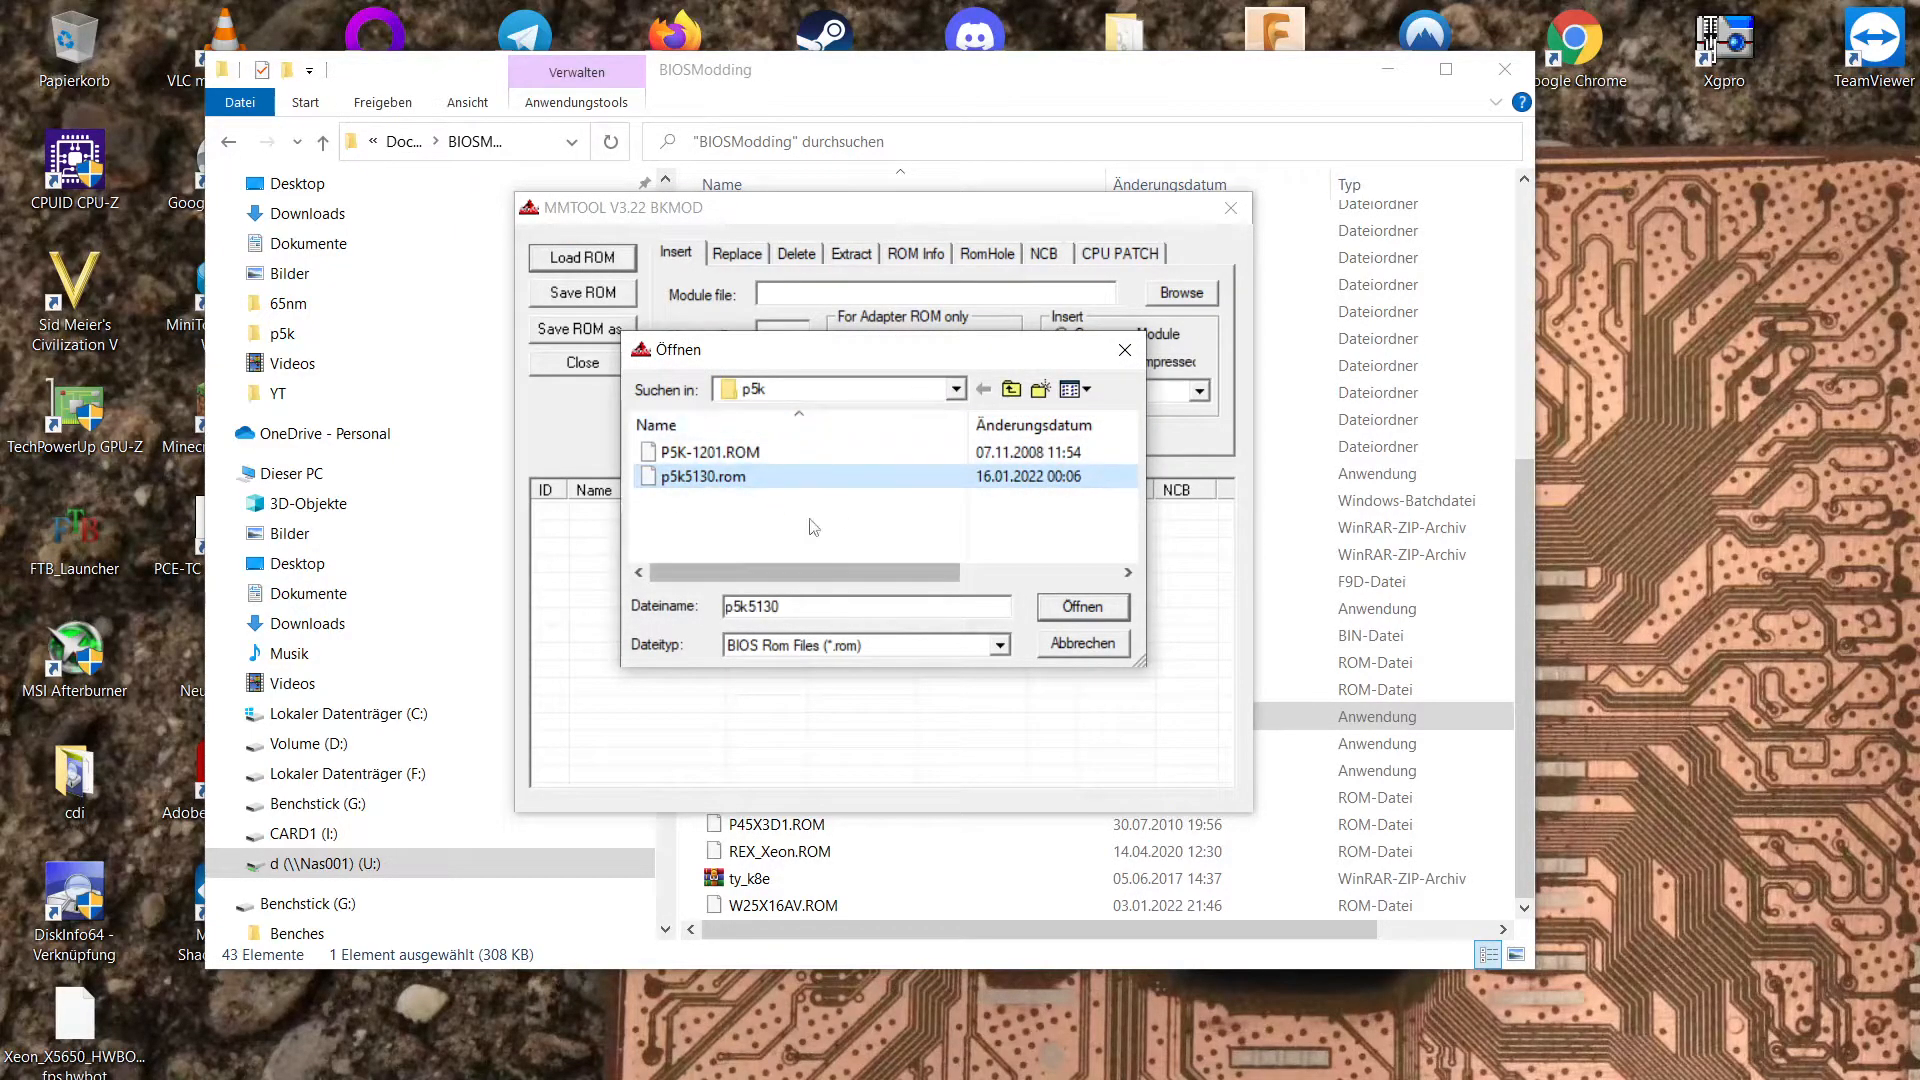
{"action": "left_click", "coordinate": [705, 452]}
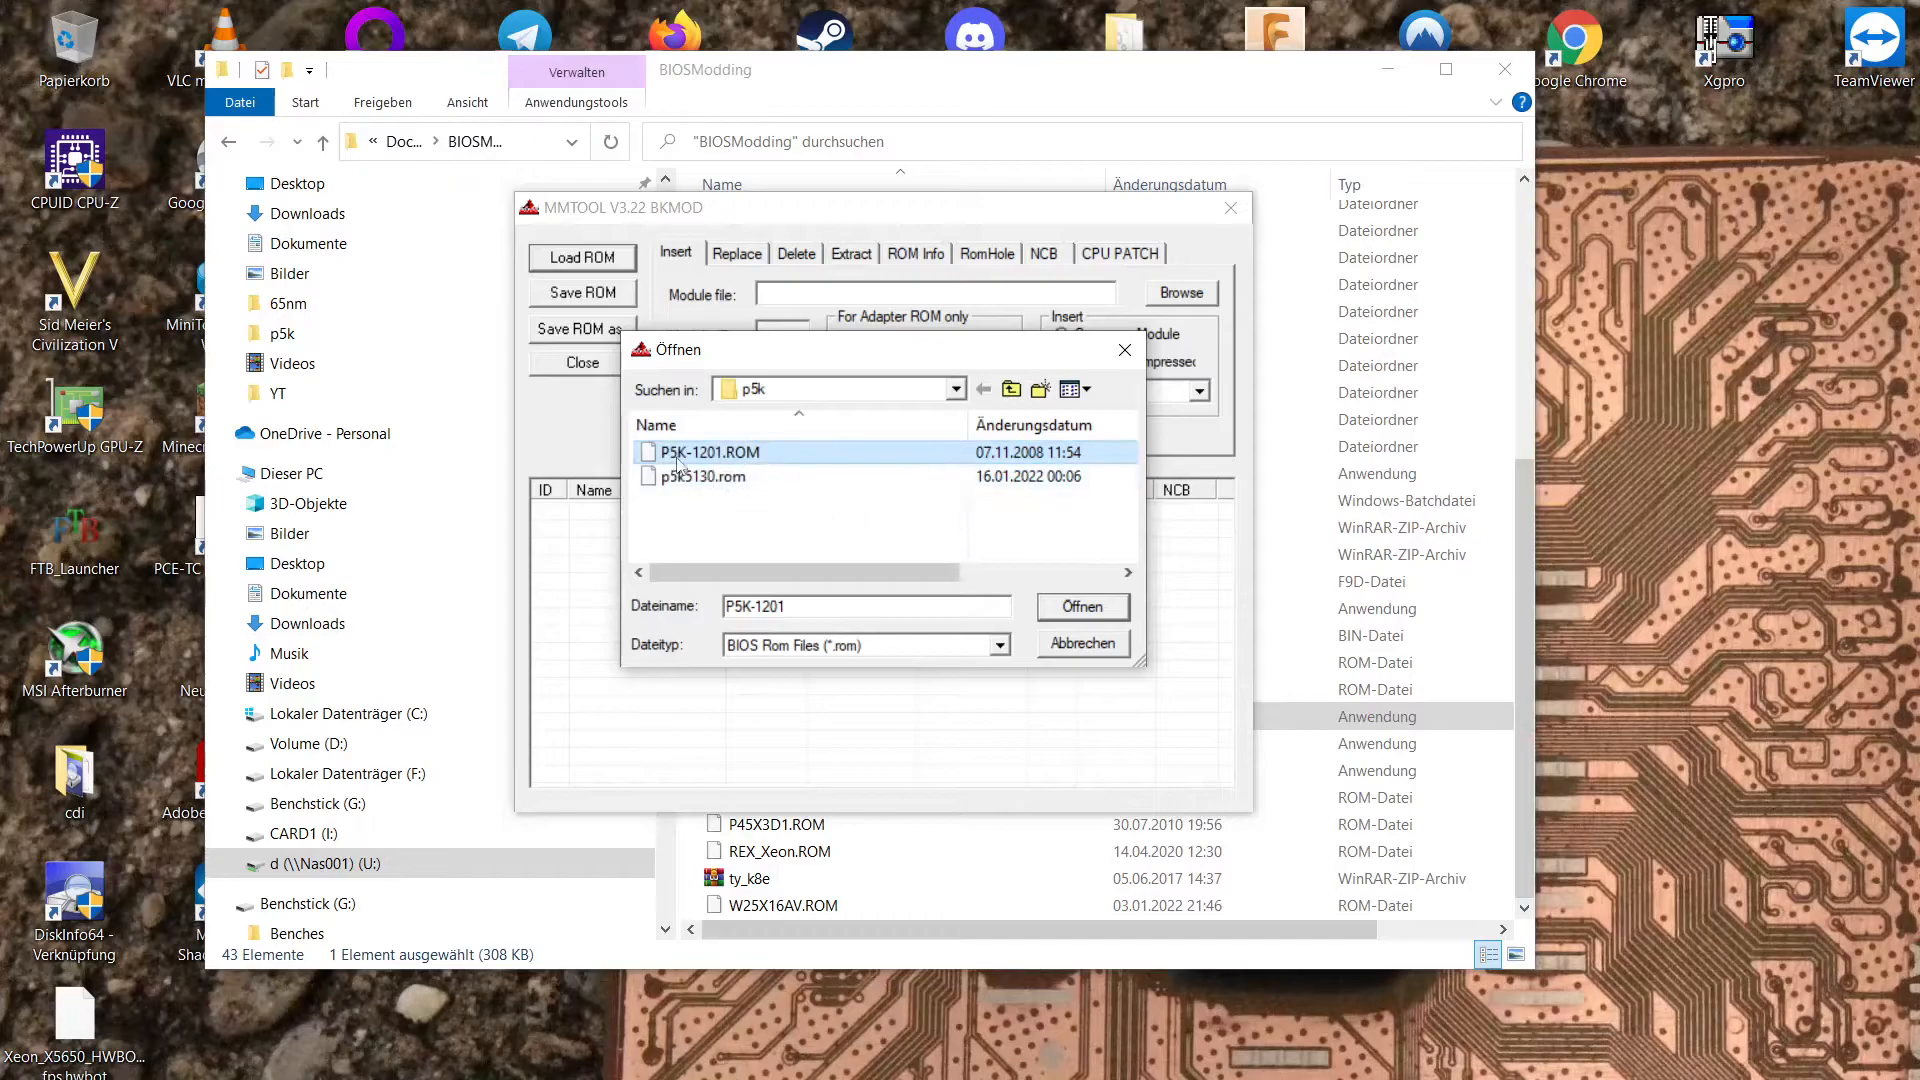
{"action": "mouse_move", "coordinate": [753, 456]}
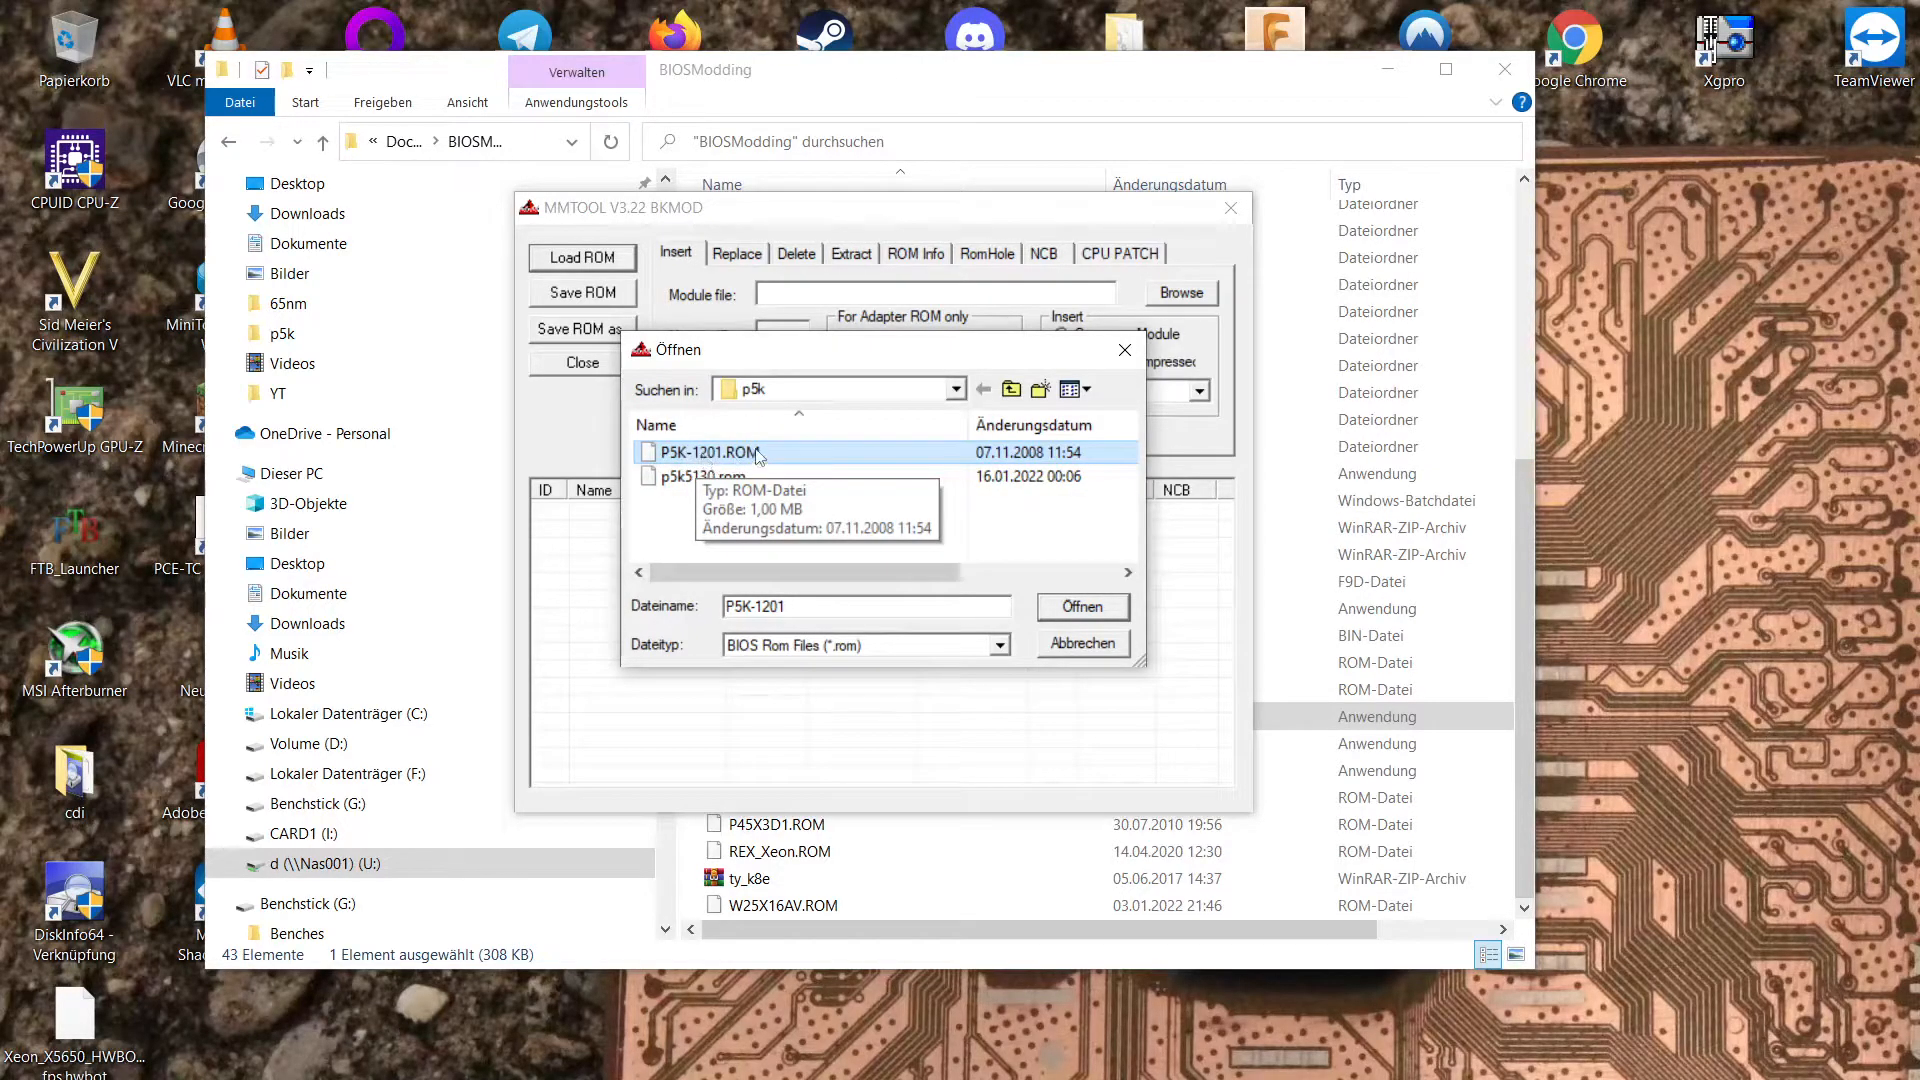
{"action": "left_click", "coordinate": [1080, 606]}
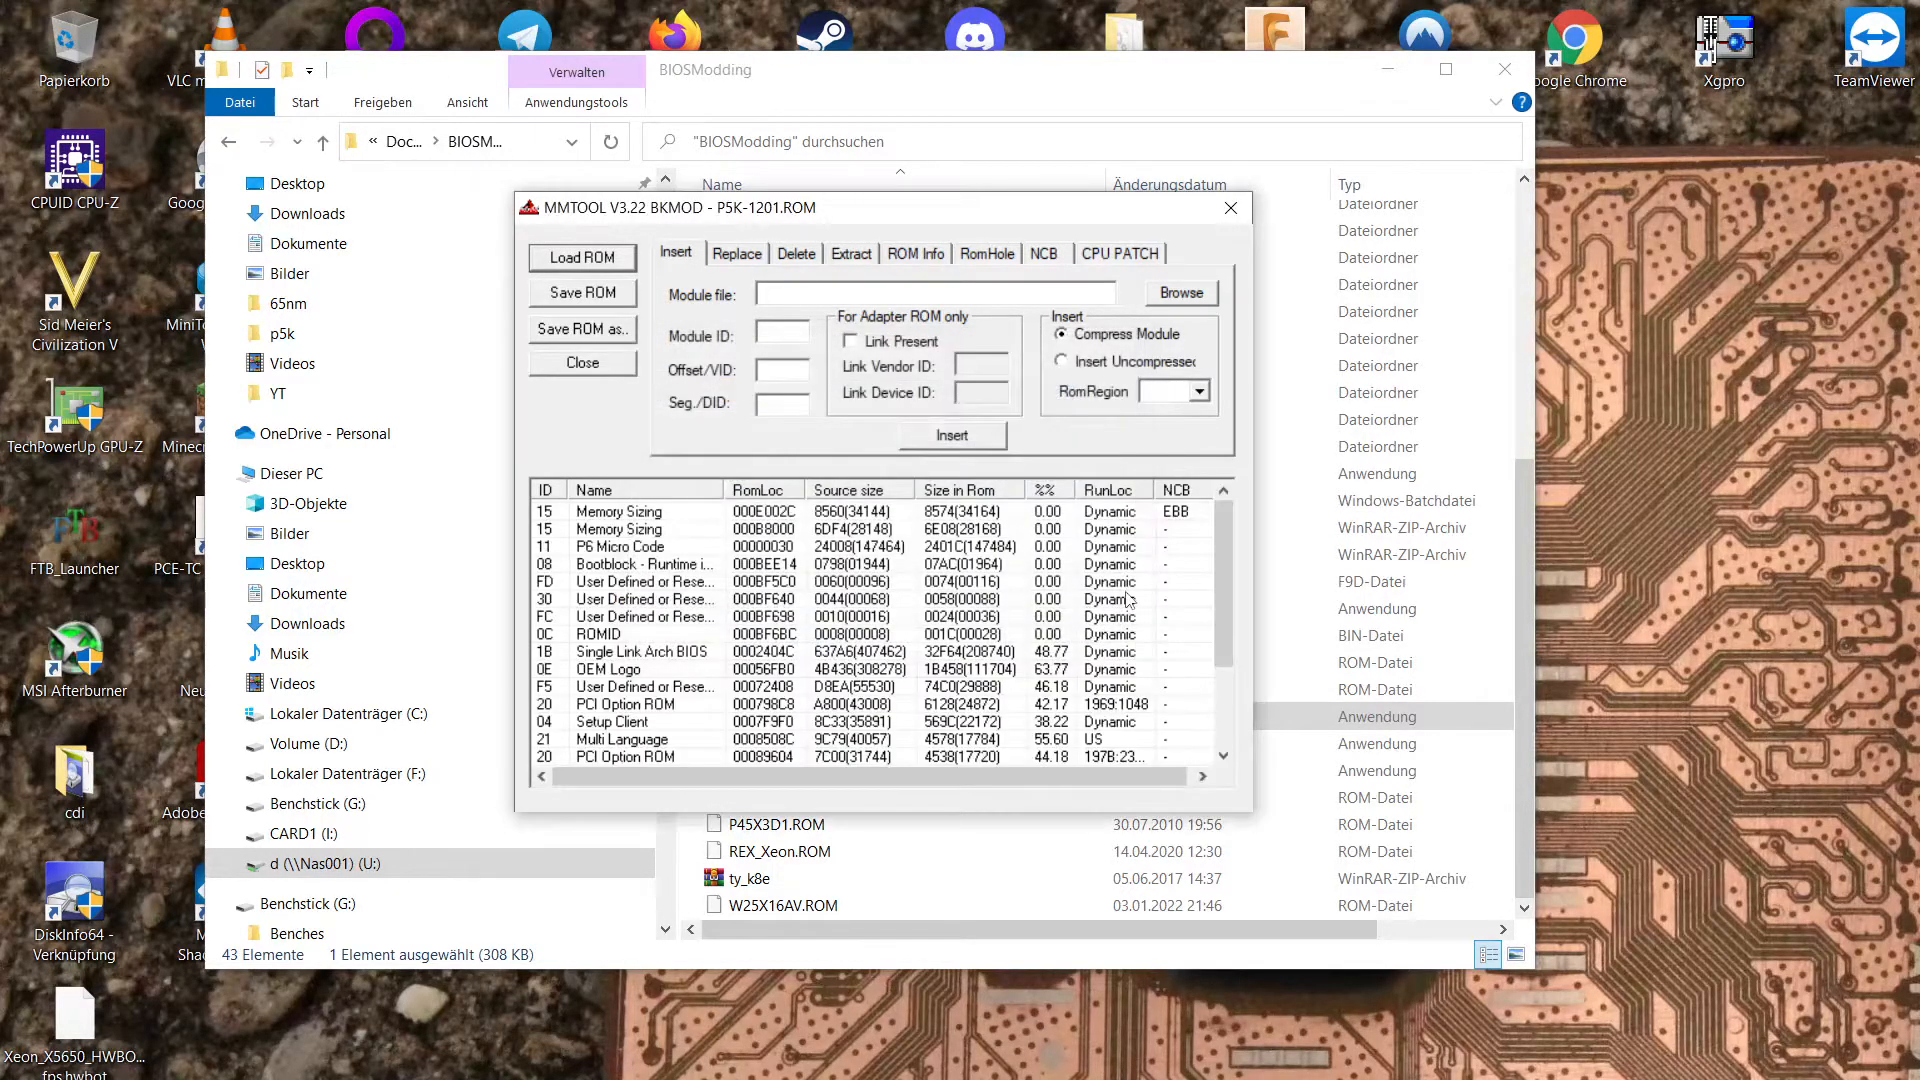
{"action": "left_click", "coordinate": [1118, 252]}
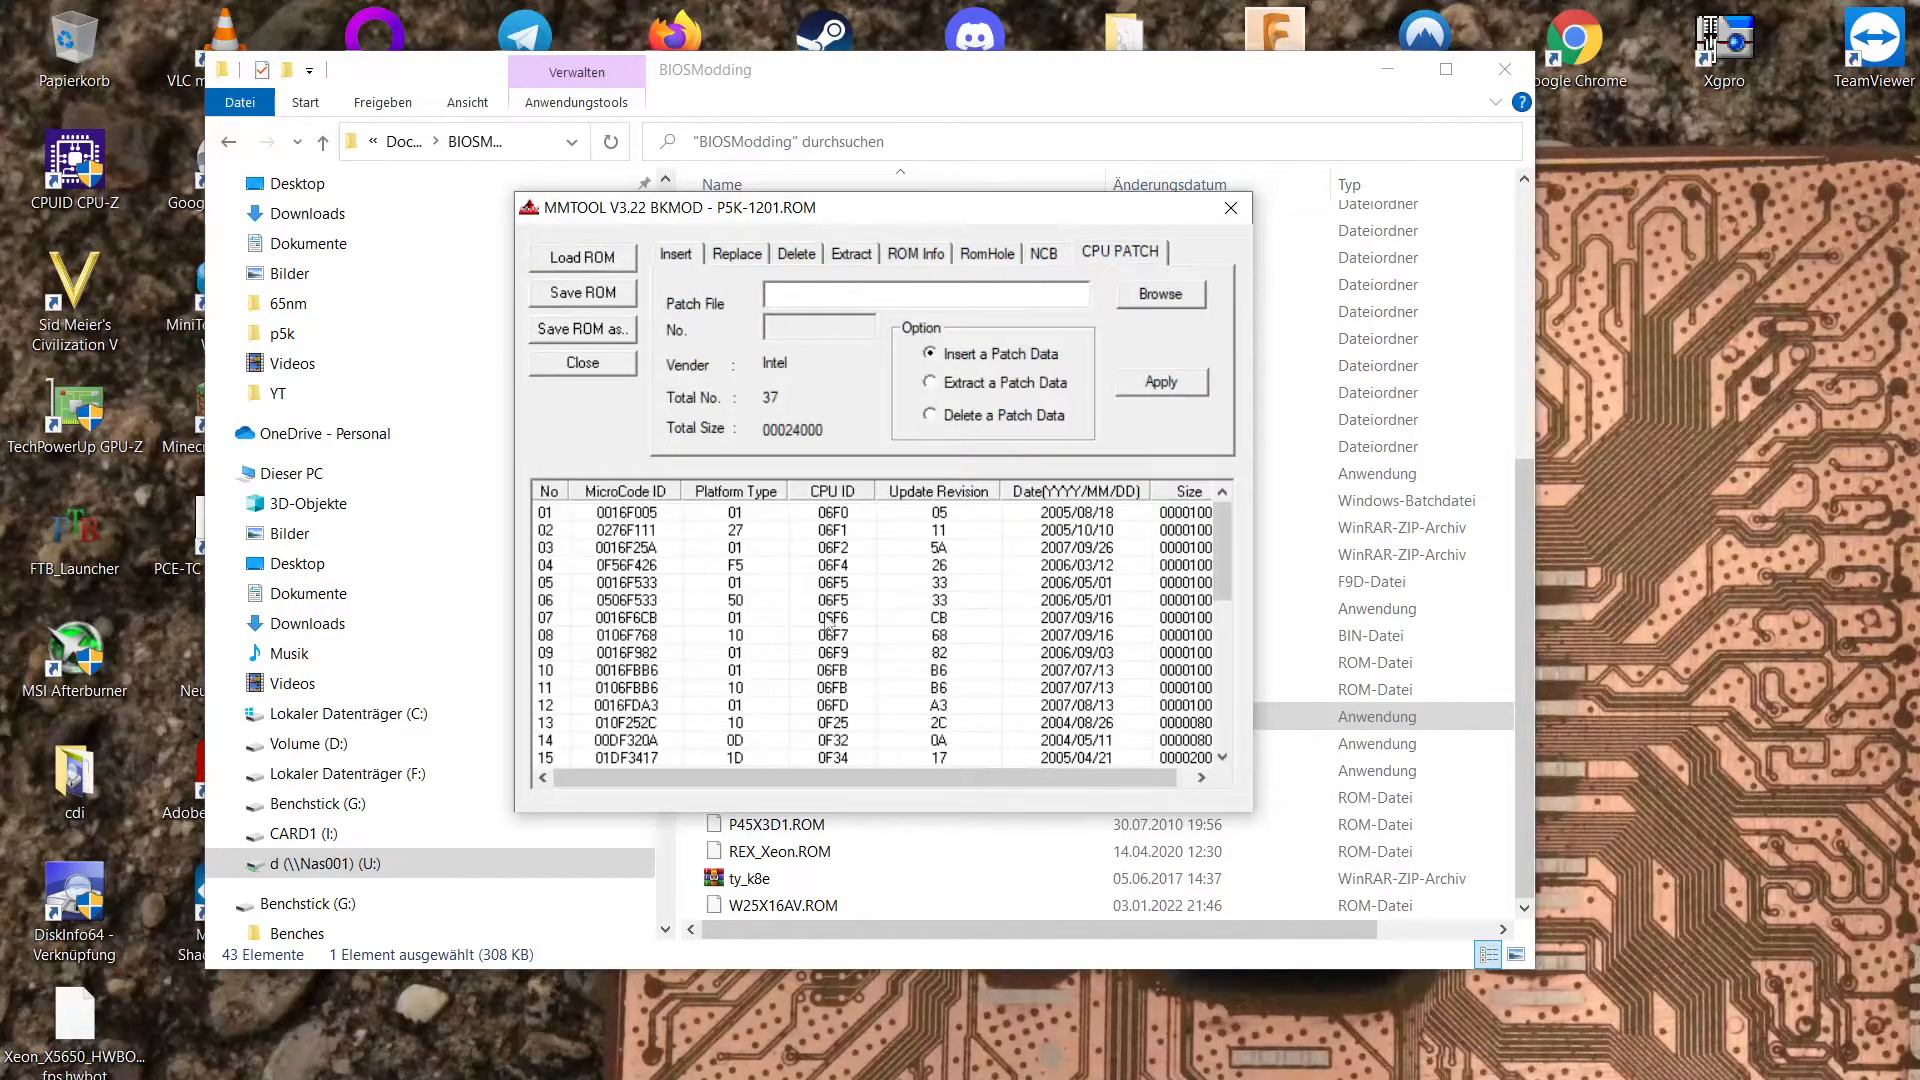
{"action": "mouse_move", "coordinate": [986, 561]}
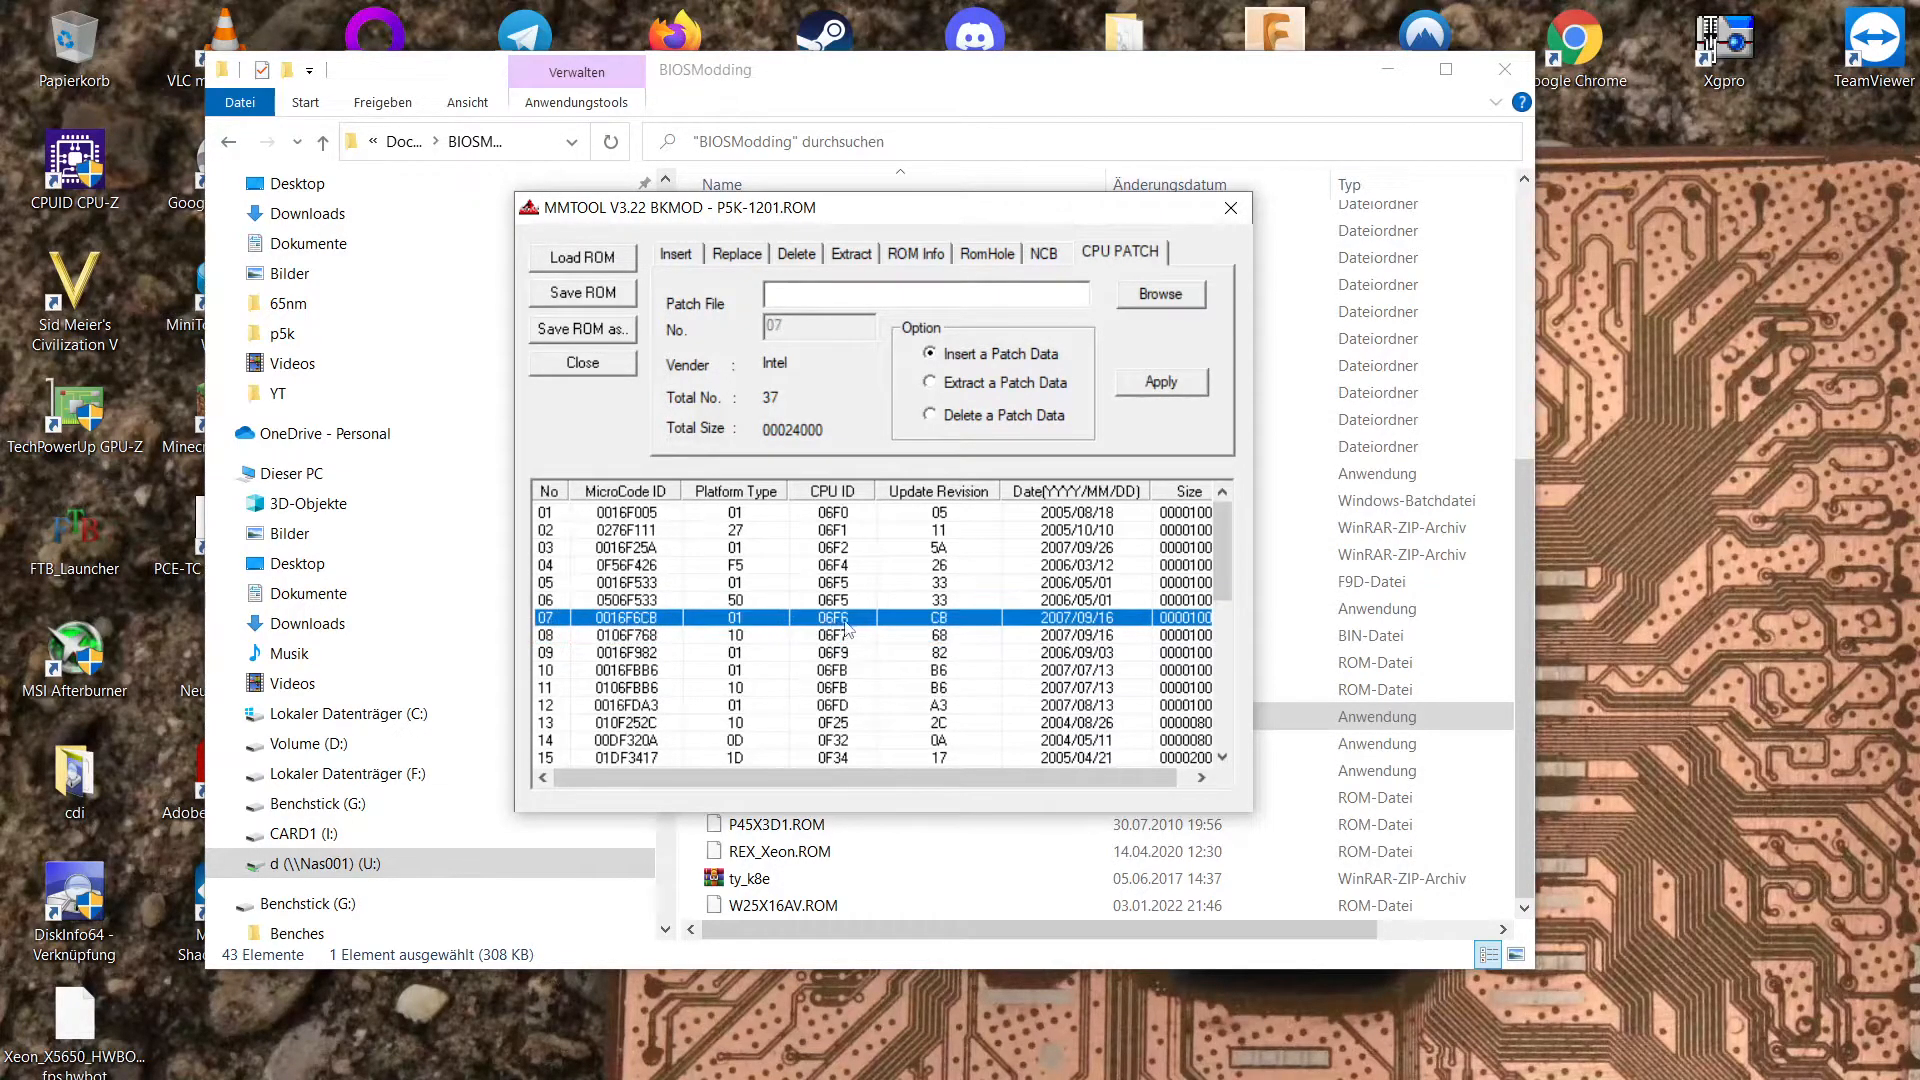
{"action": "mouse_move", "coordinate": [857, 628]}
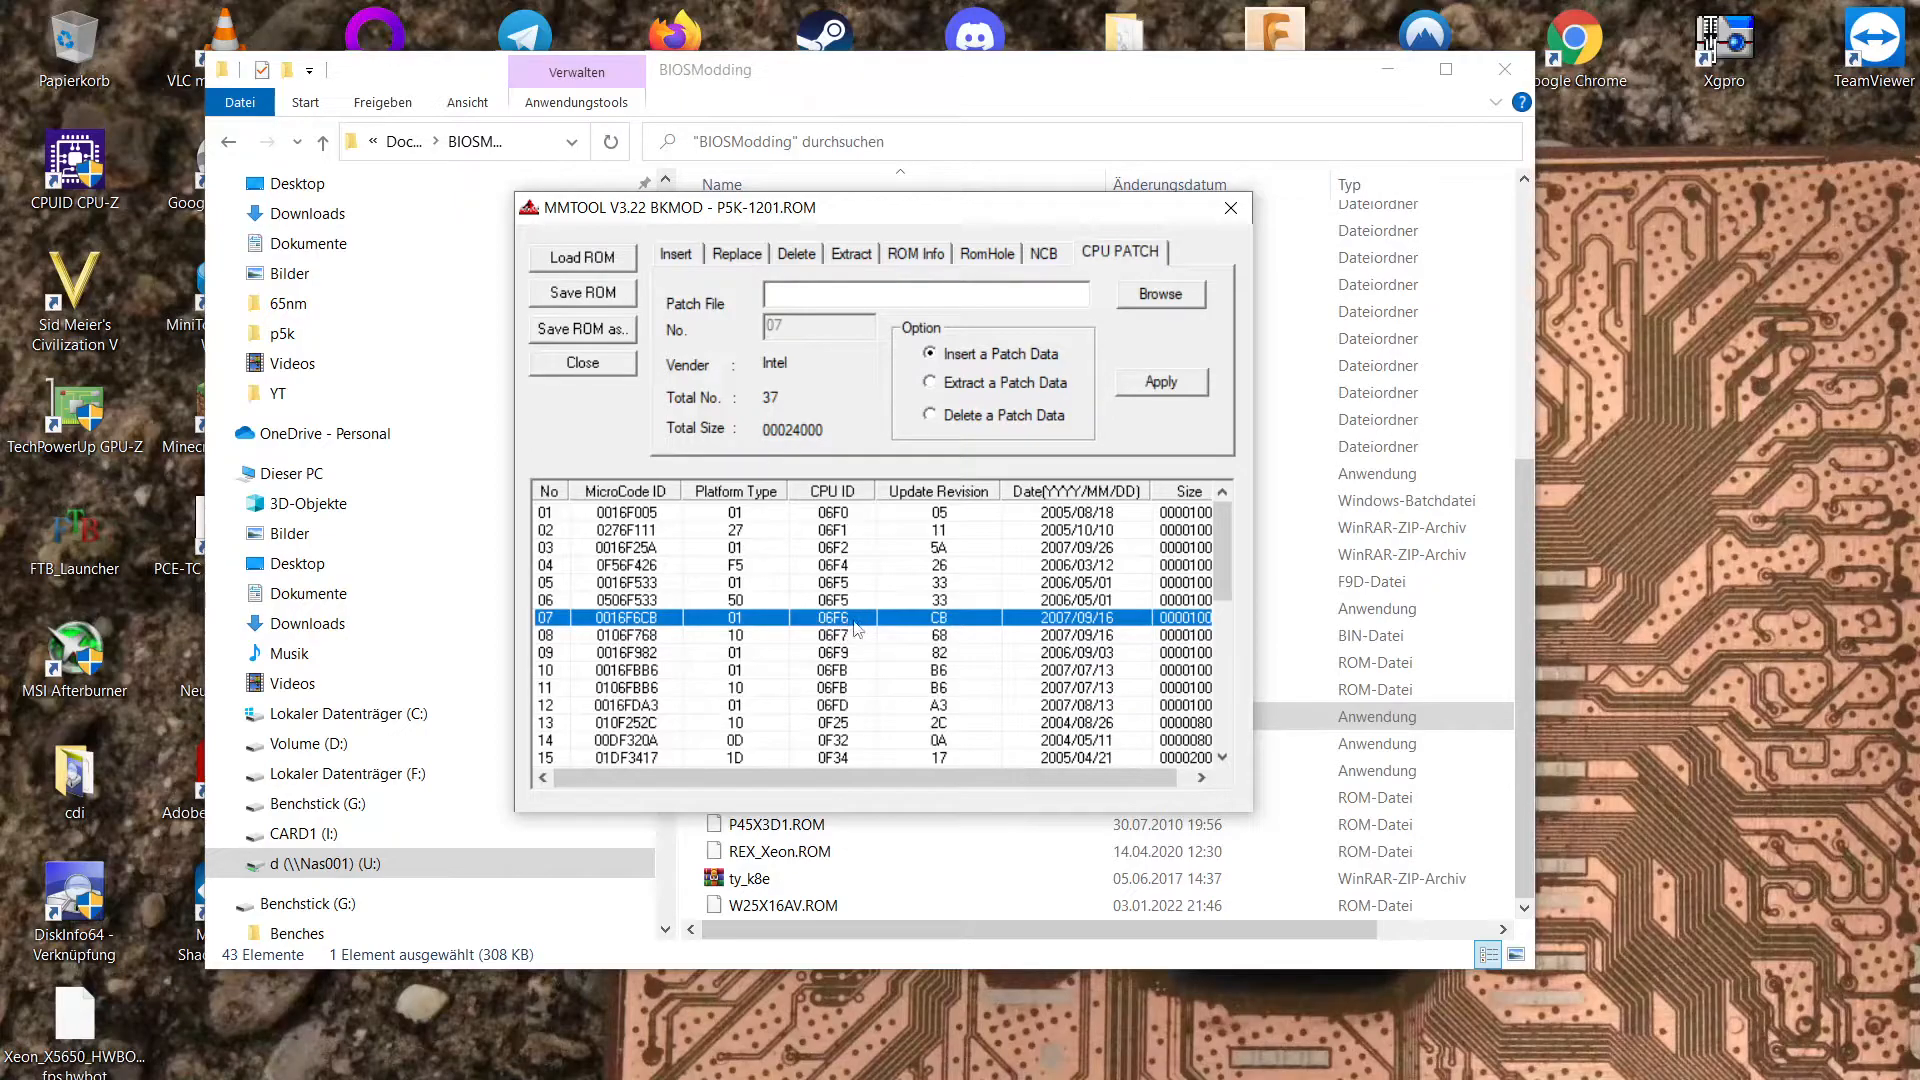
{"action": "mouse_move", "coordinate": [802, 610]}
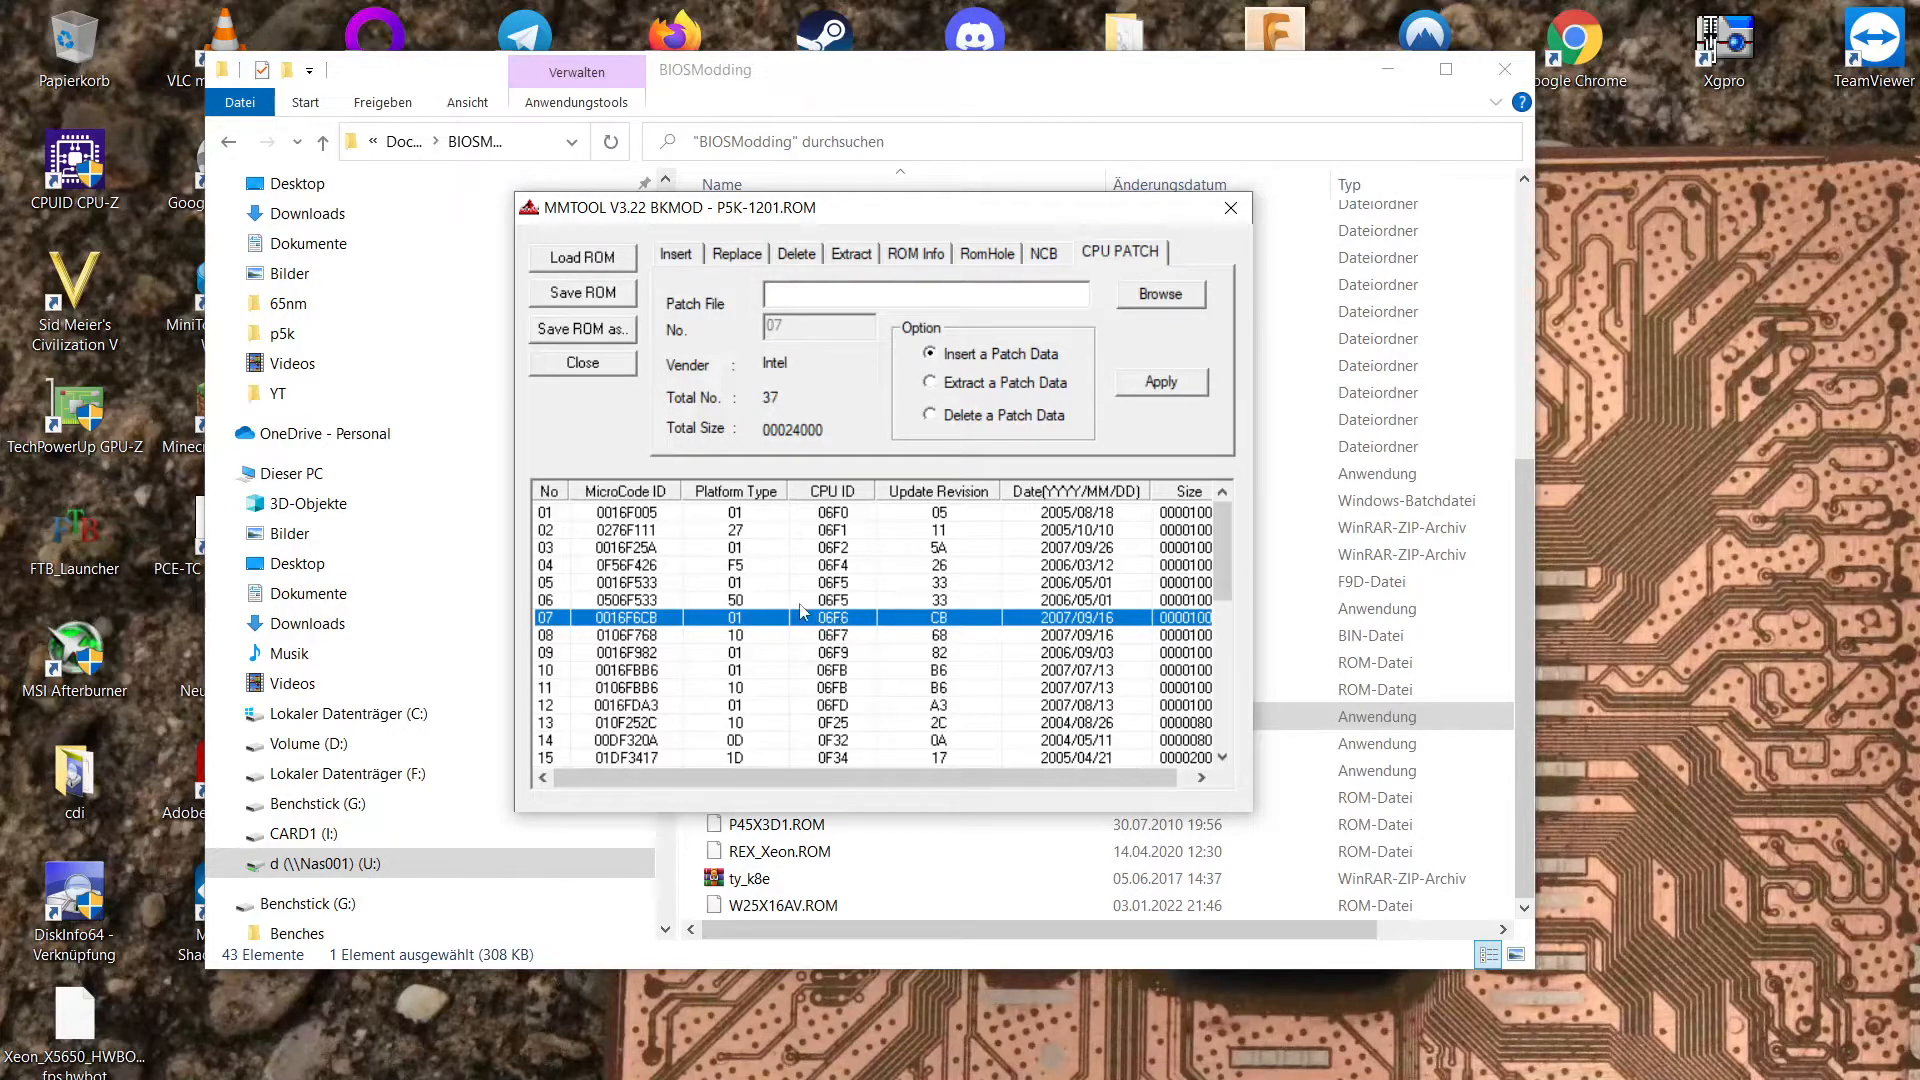
{"action": "mouse_move", "coordinate": [818, 632]}
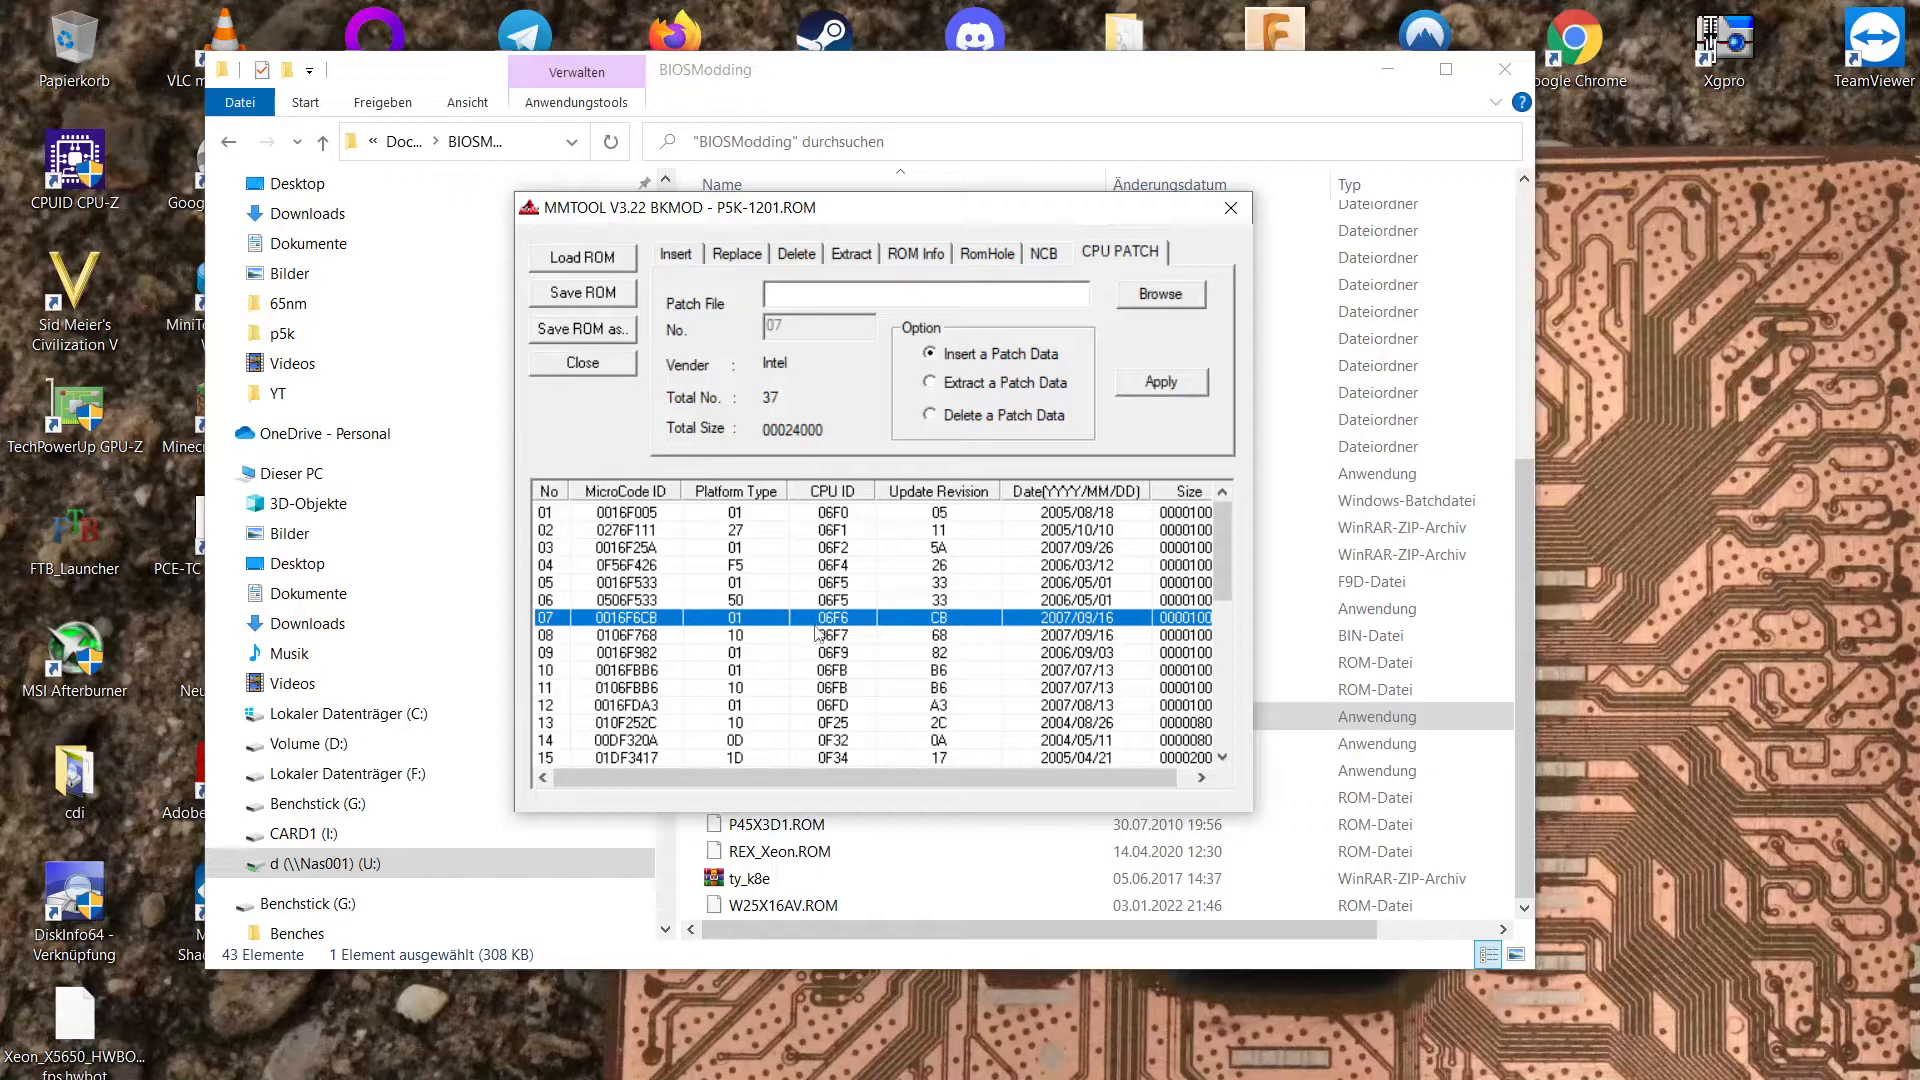
{"action": "mouse_move", "coordinate": [729, 633]}
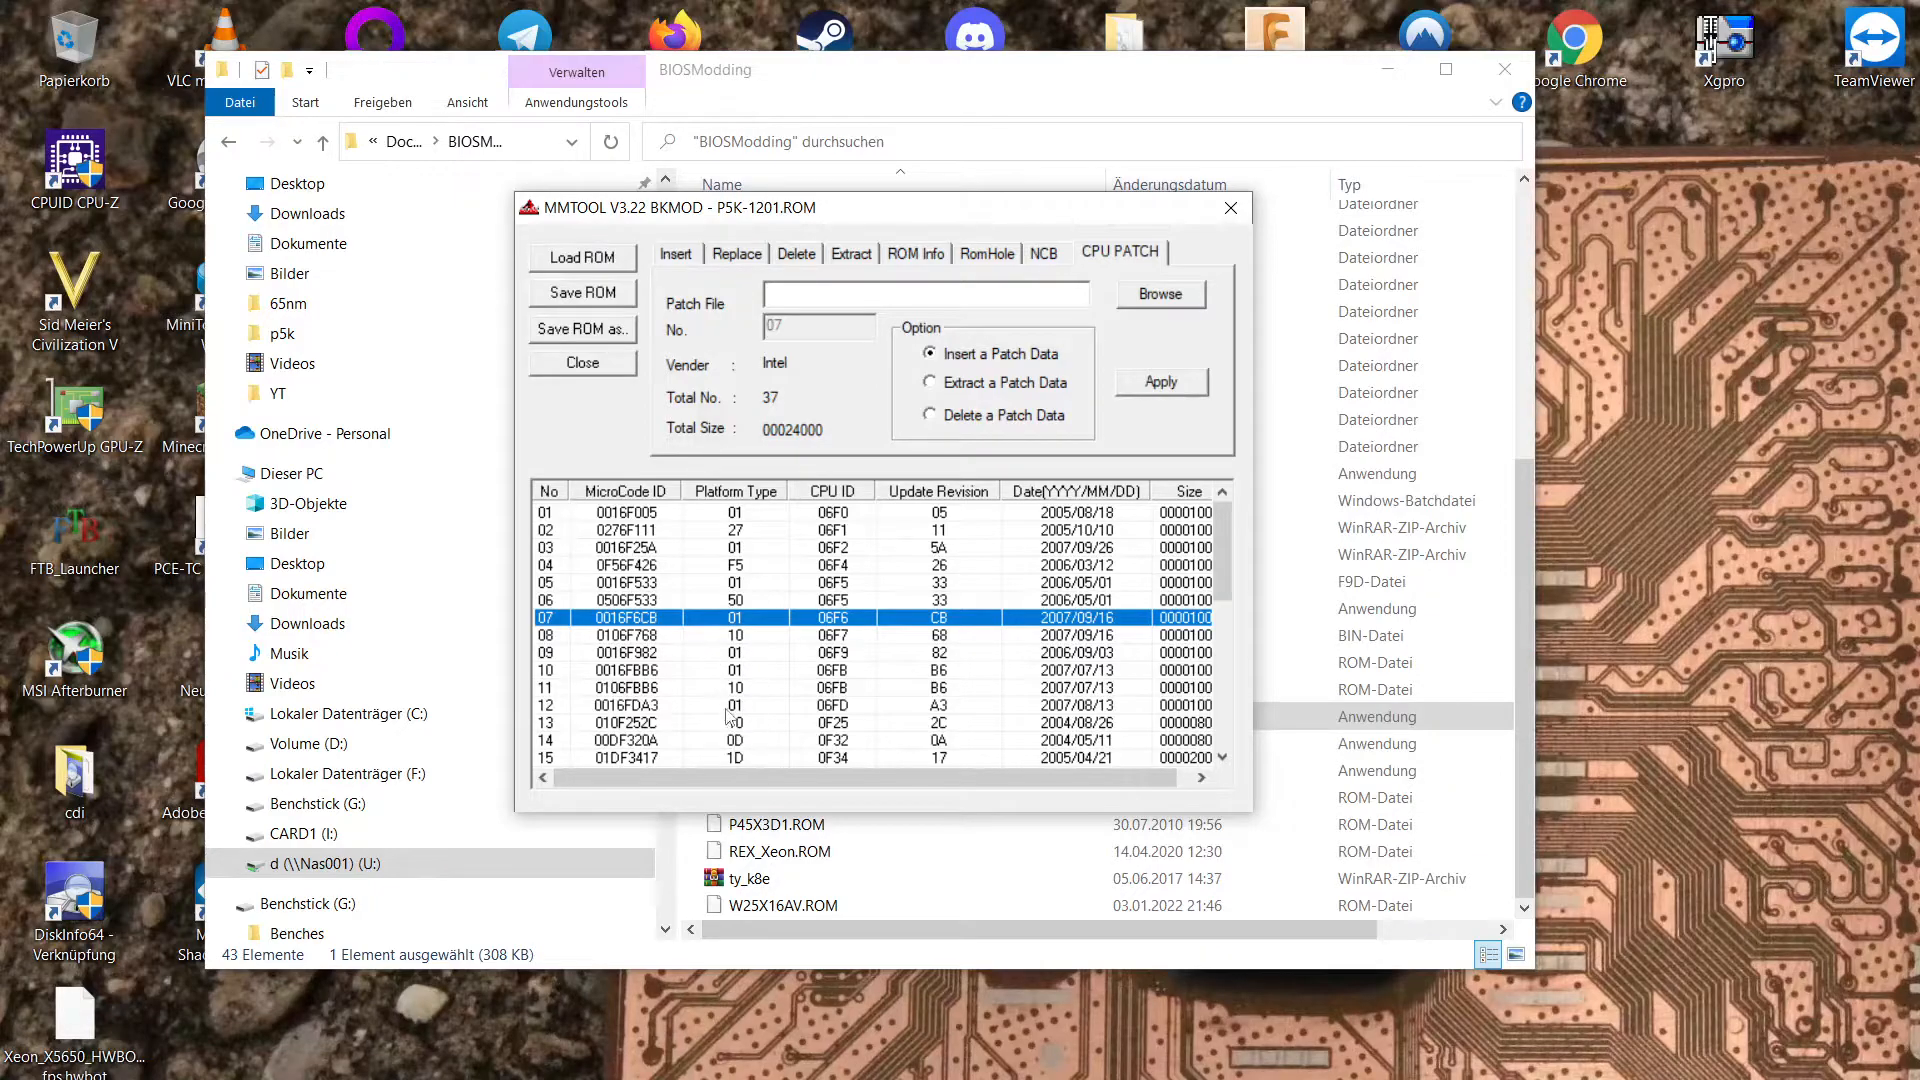
{"action": "mouse_move", "coordinate": [765, 629]}
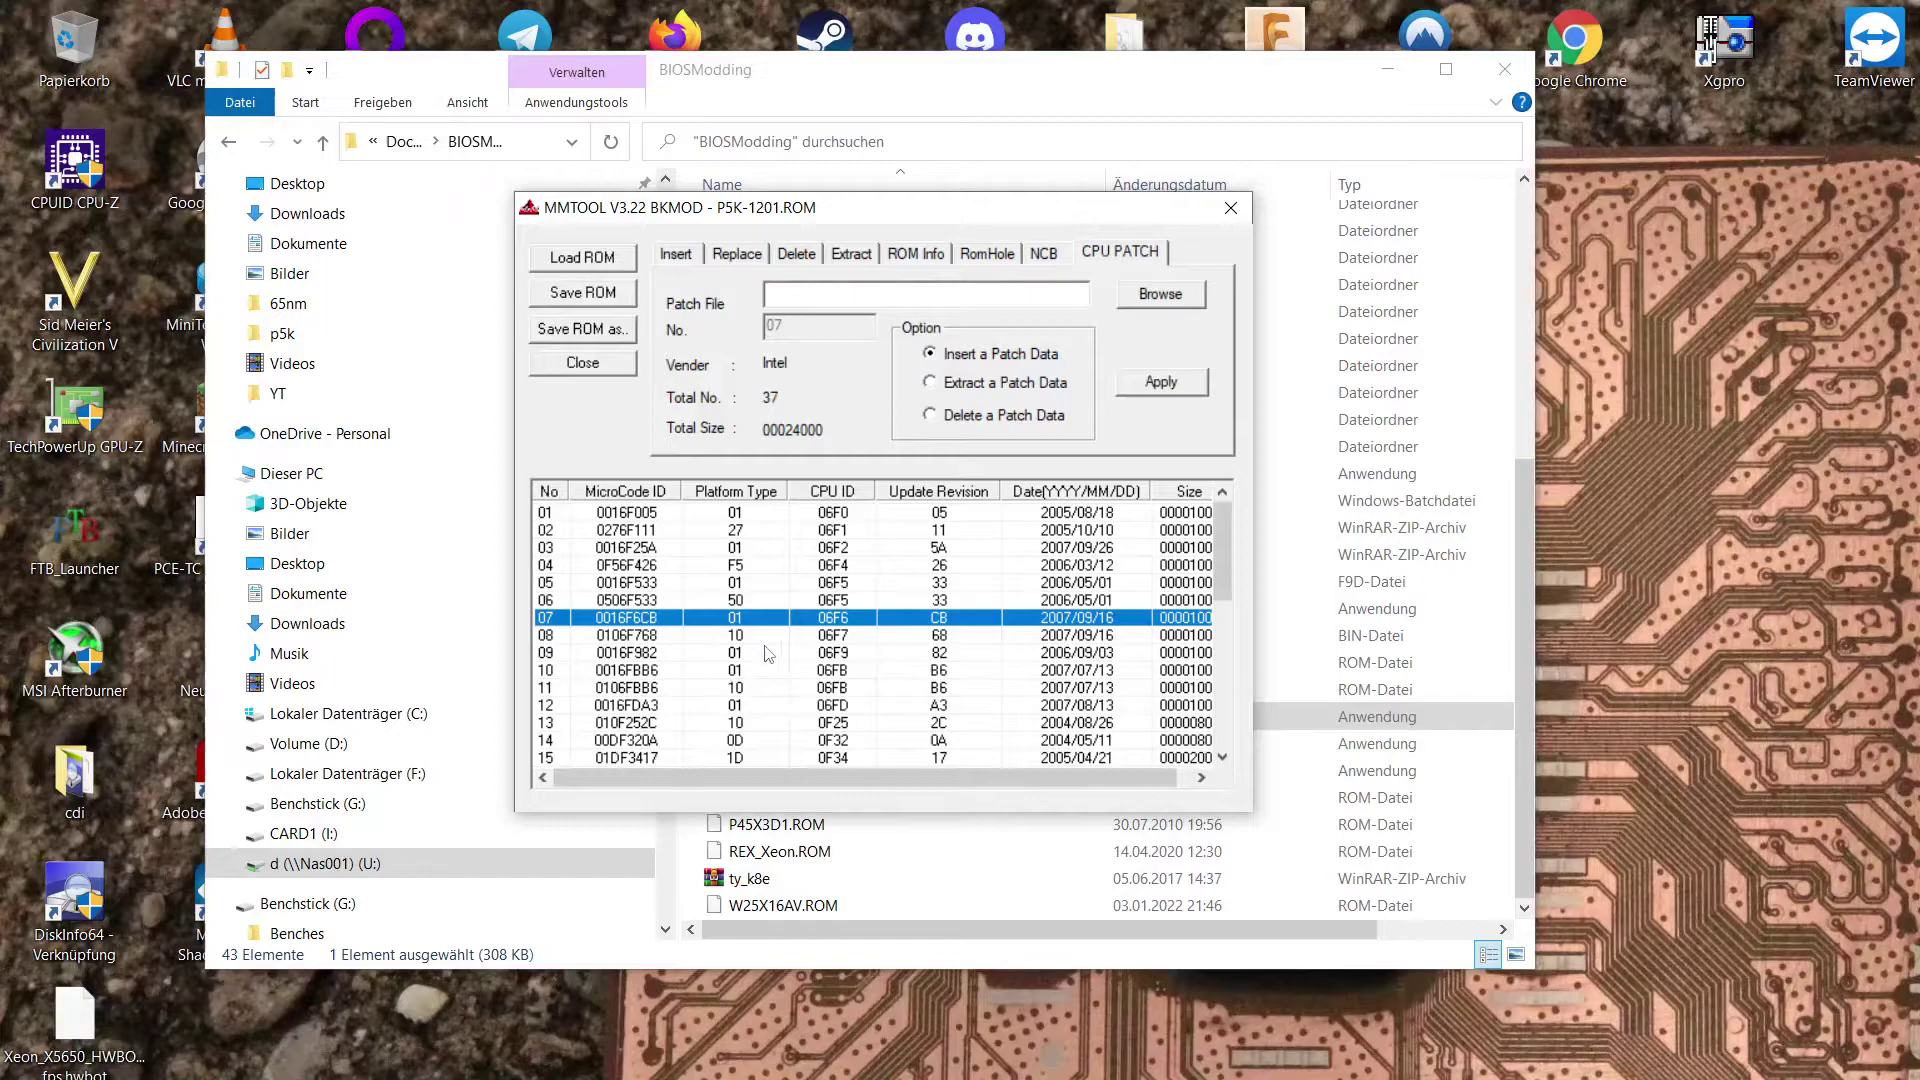
Inspect the microcode entries for CPU IDs 0F62 and 0F61, then browse for a patch file.
{"action": "scroll", "scroll_direction": "down", "scroll_amount": 3}
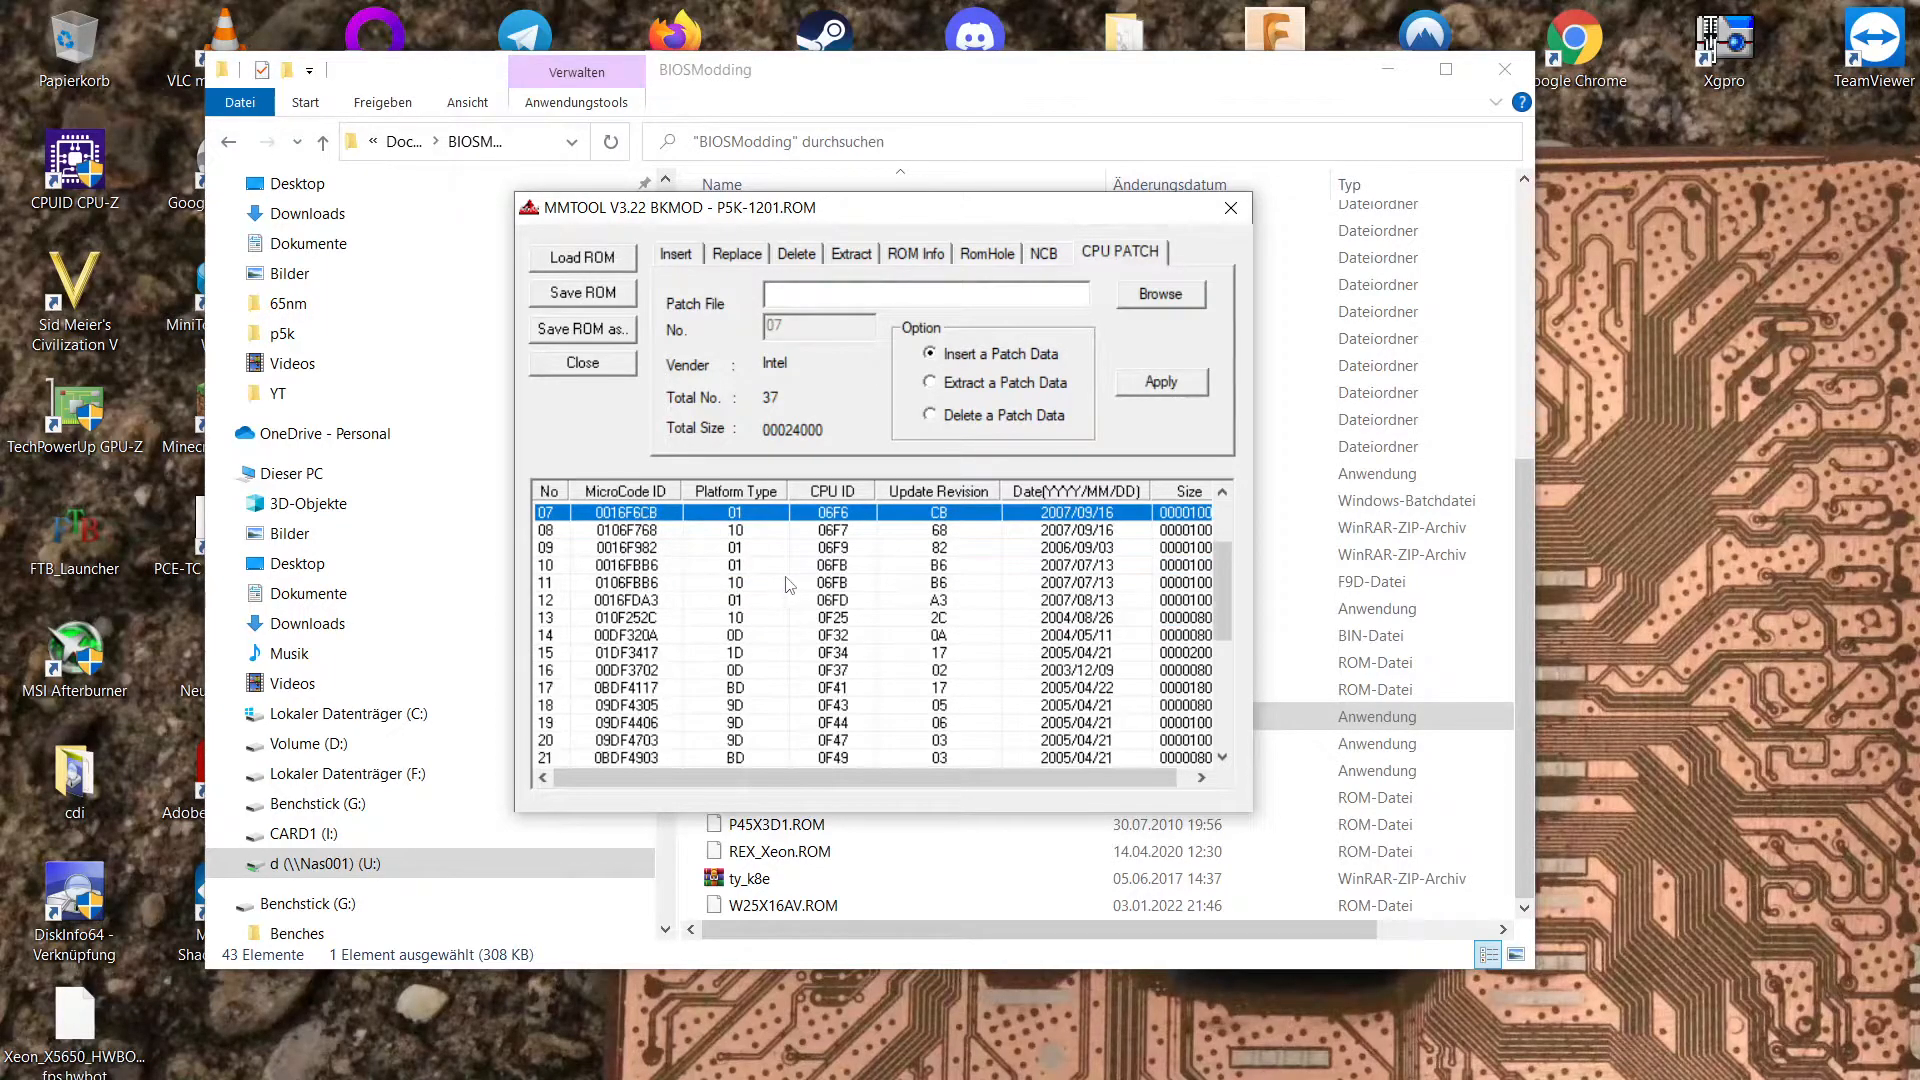
{"action": "scroll", "scroll_direction": "up", "scroll_amount": 3}
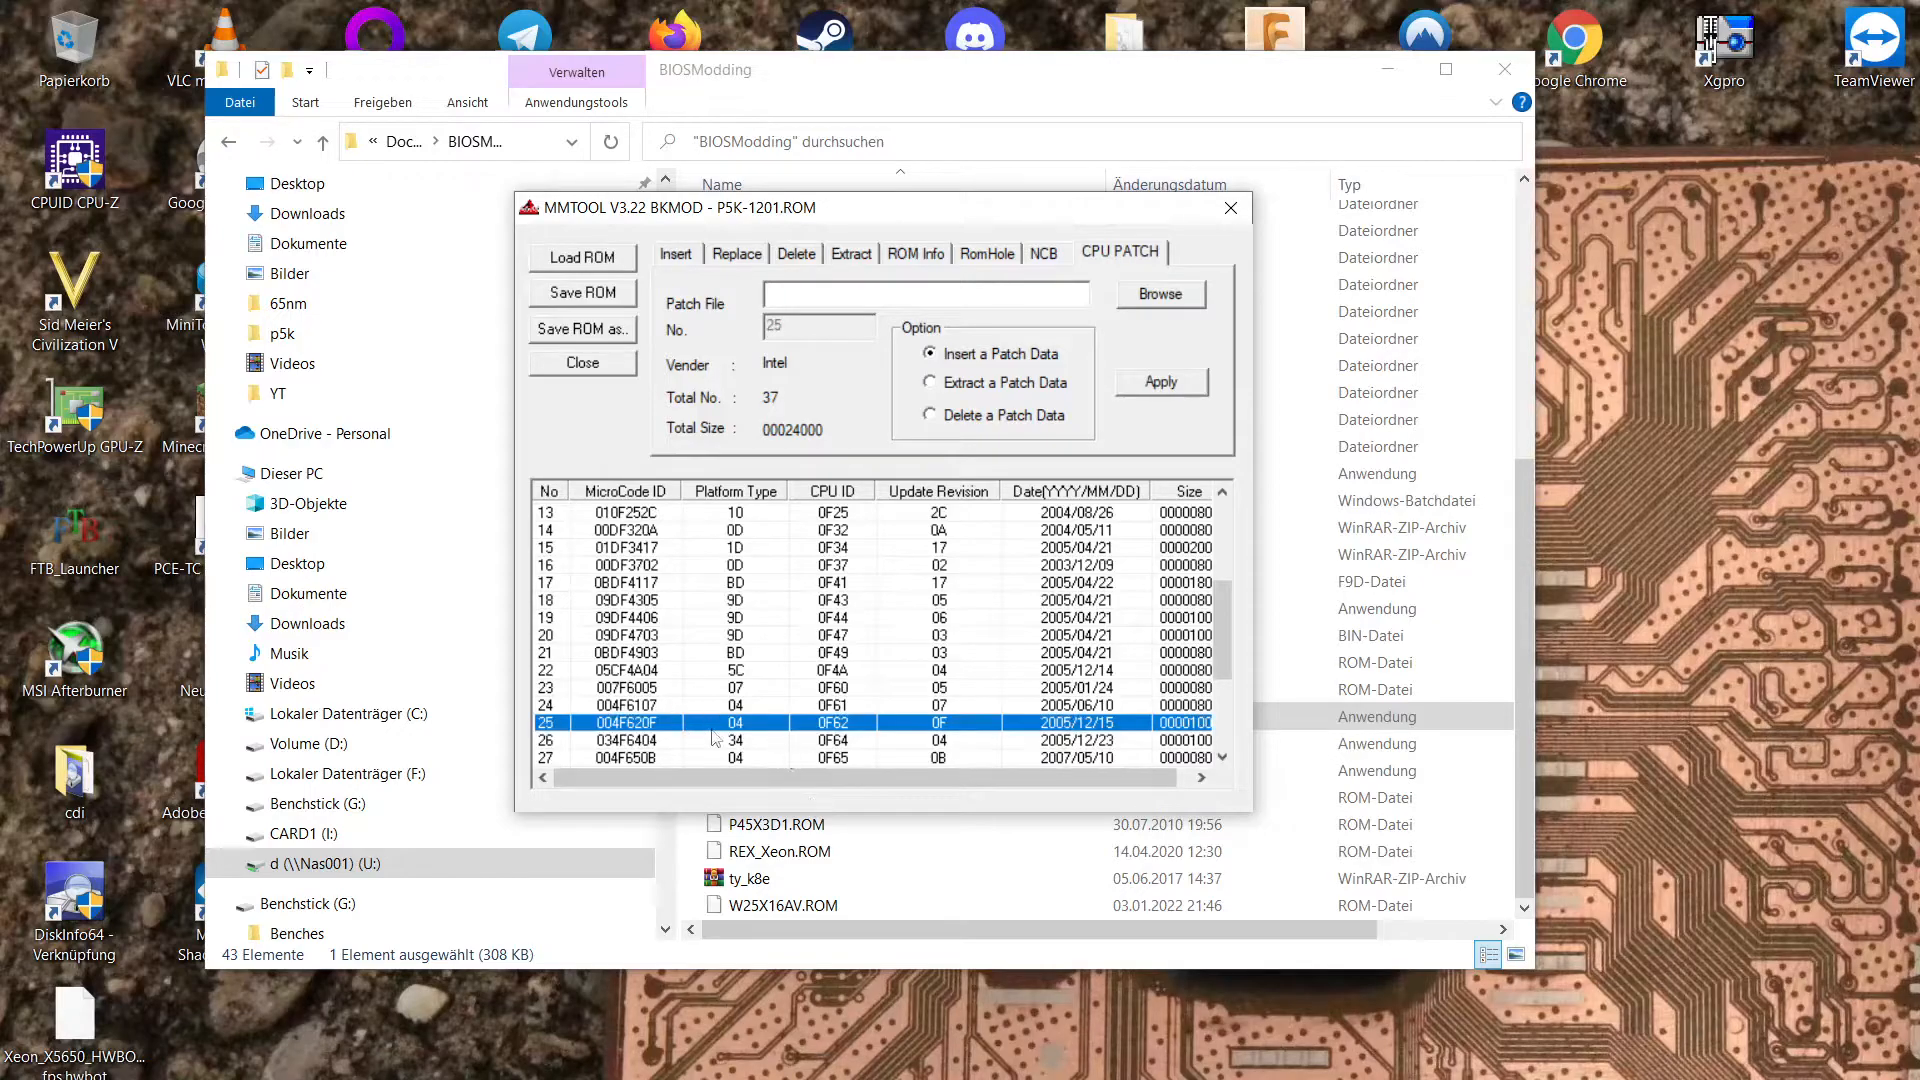
{"action": "left_click", "coordinate": [624, 704]}
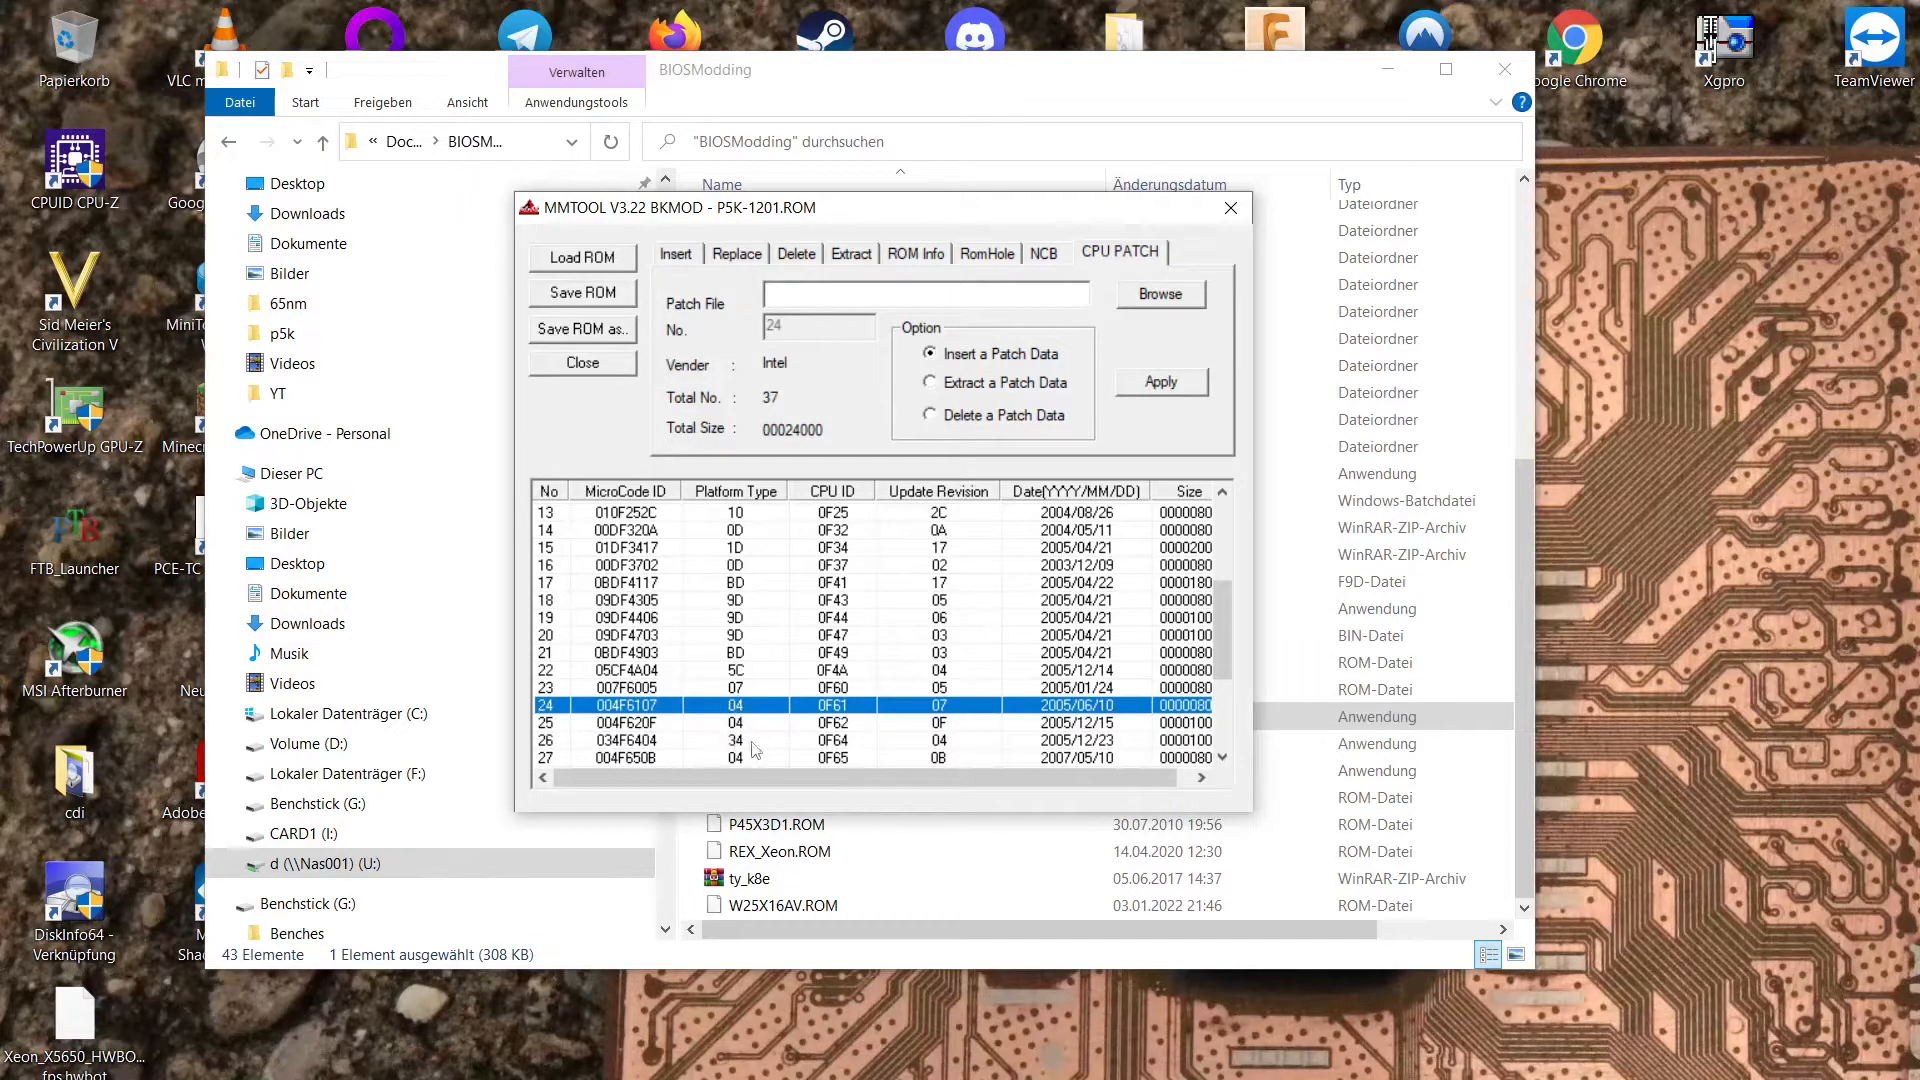
{"action": "left_click", "coordinate": [623, 740]}
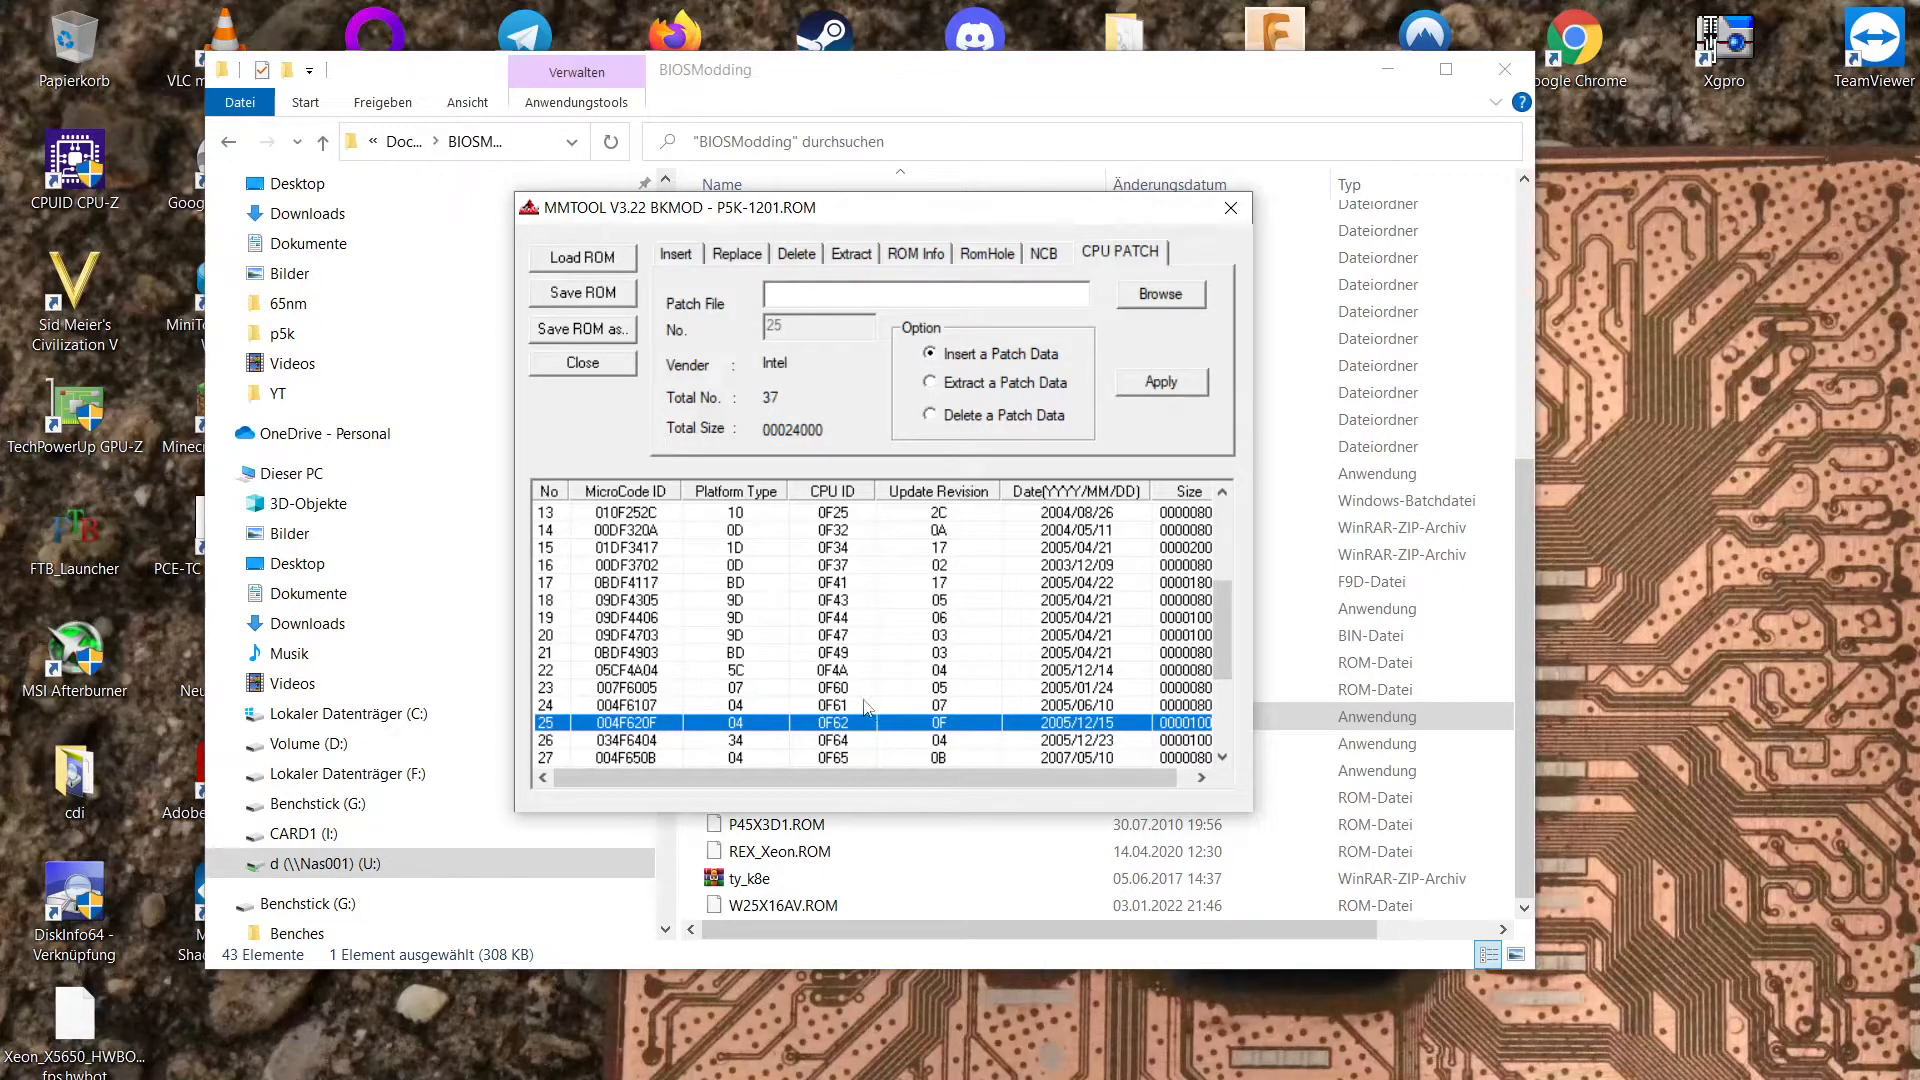
{"action": "mouse_move", "coordinate": [807, 703]}
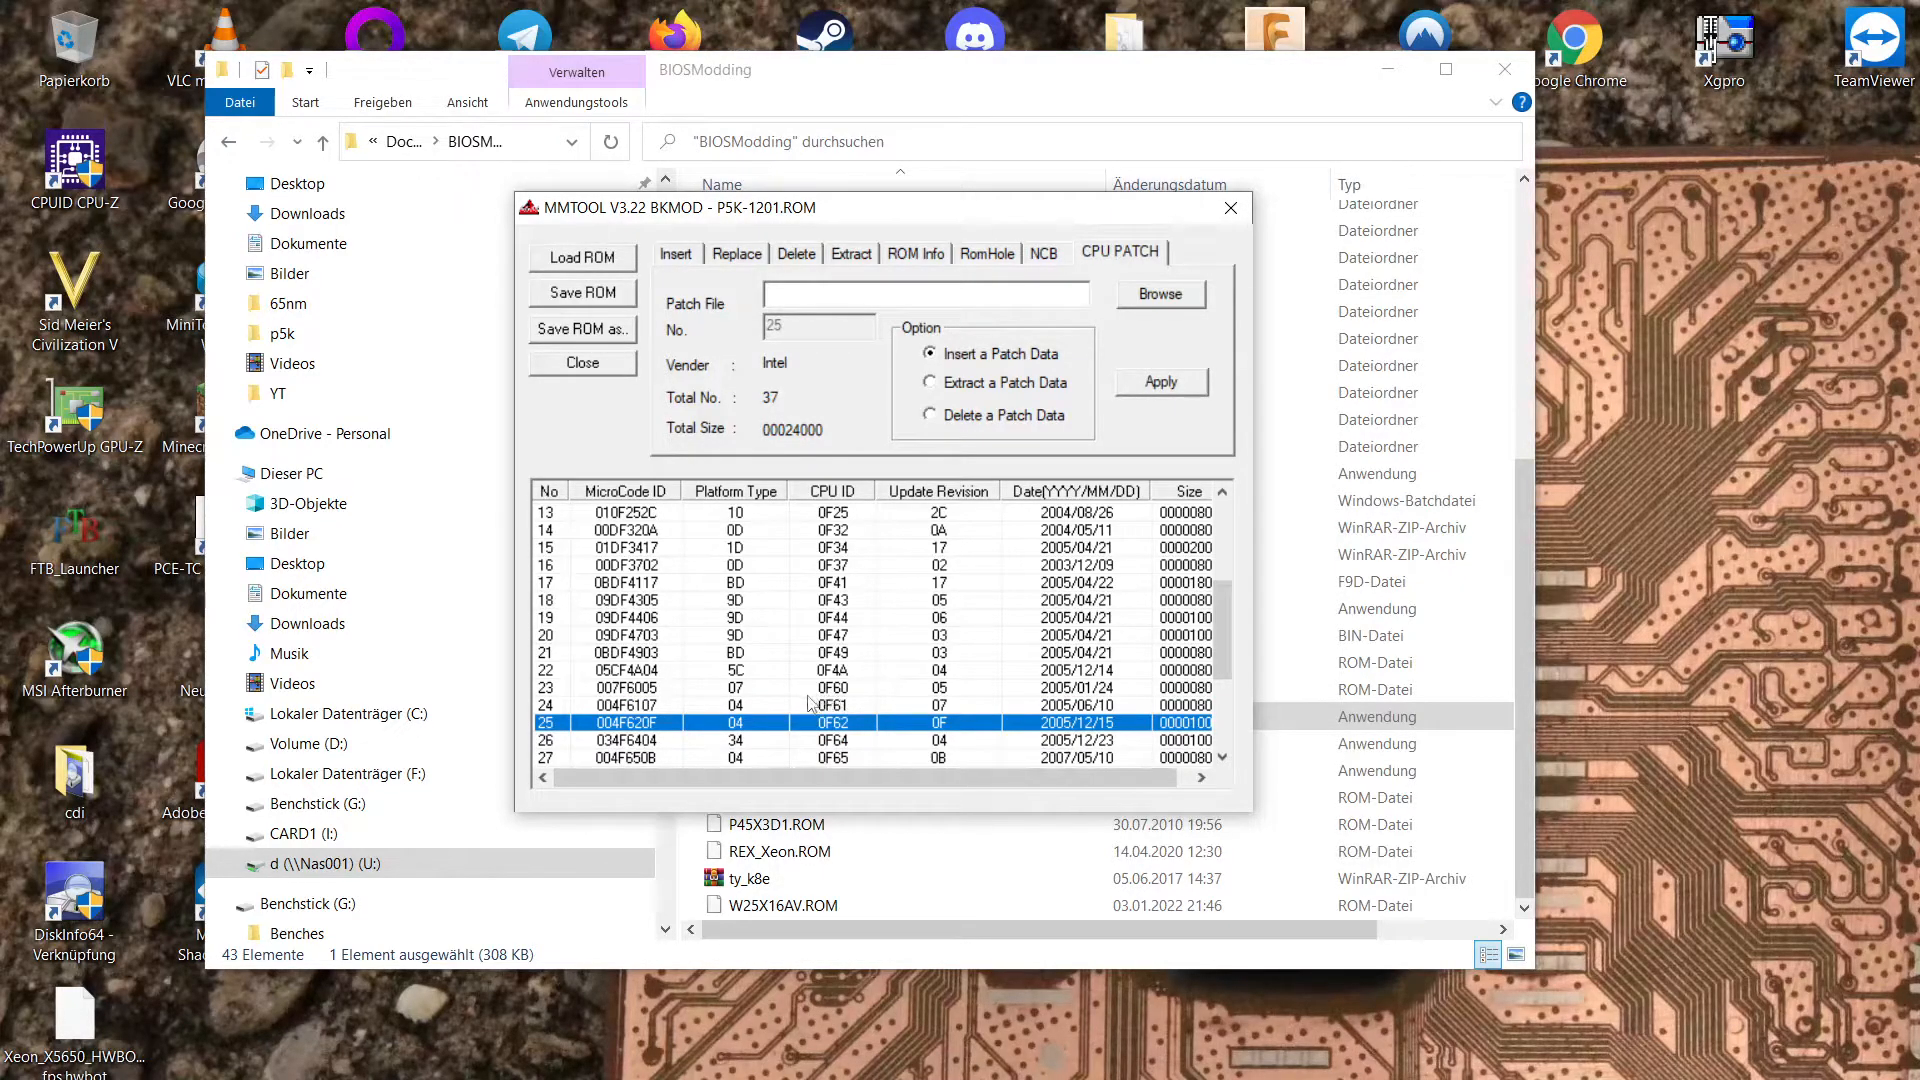
{"action": "mouse_move", "coordinate": [747, 719]}
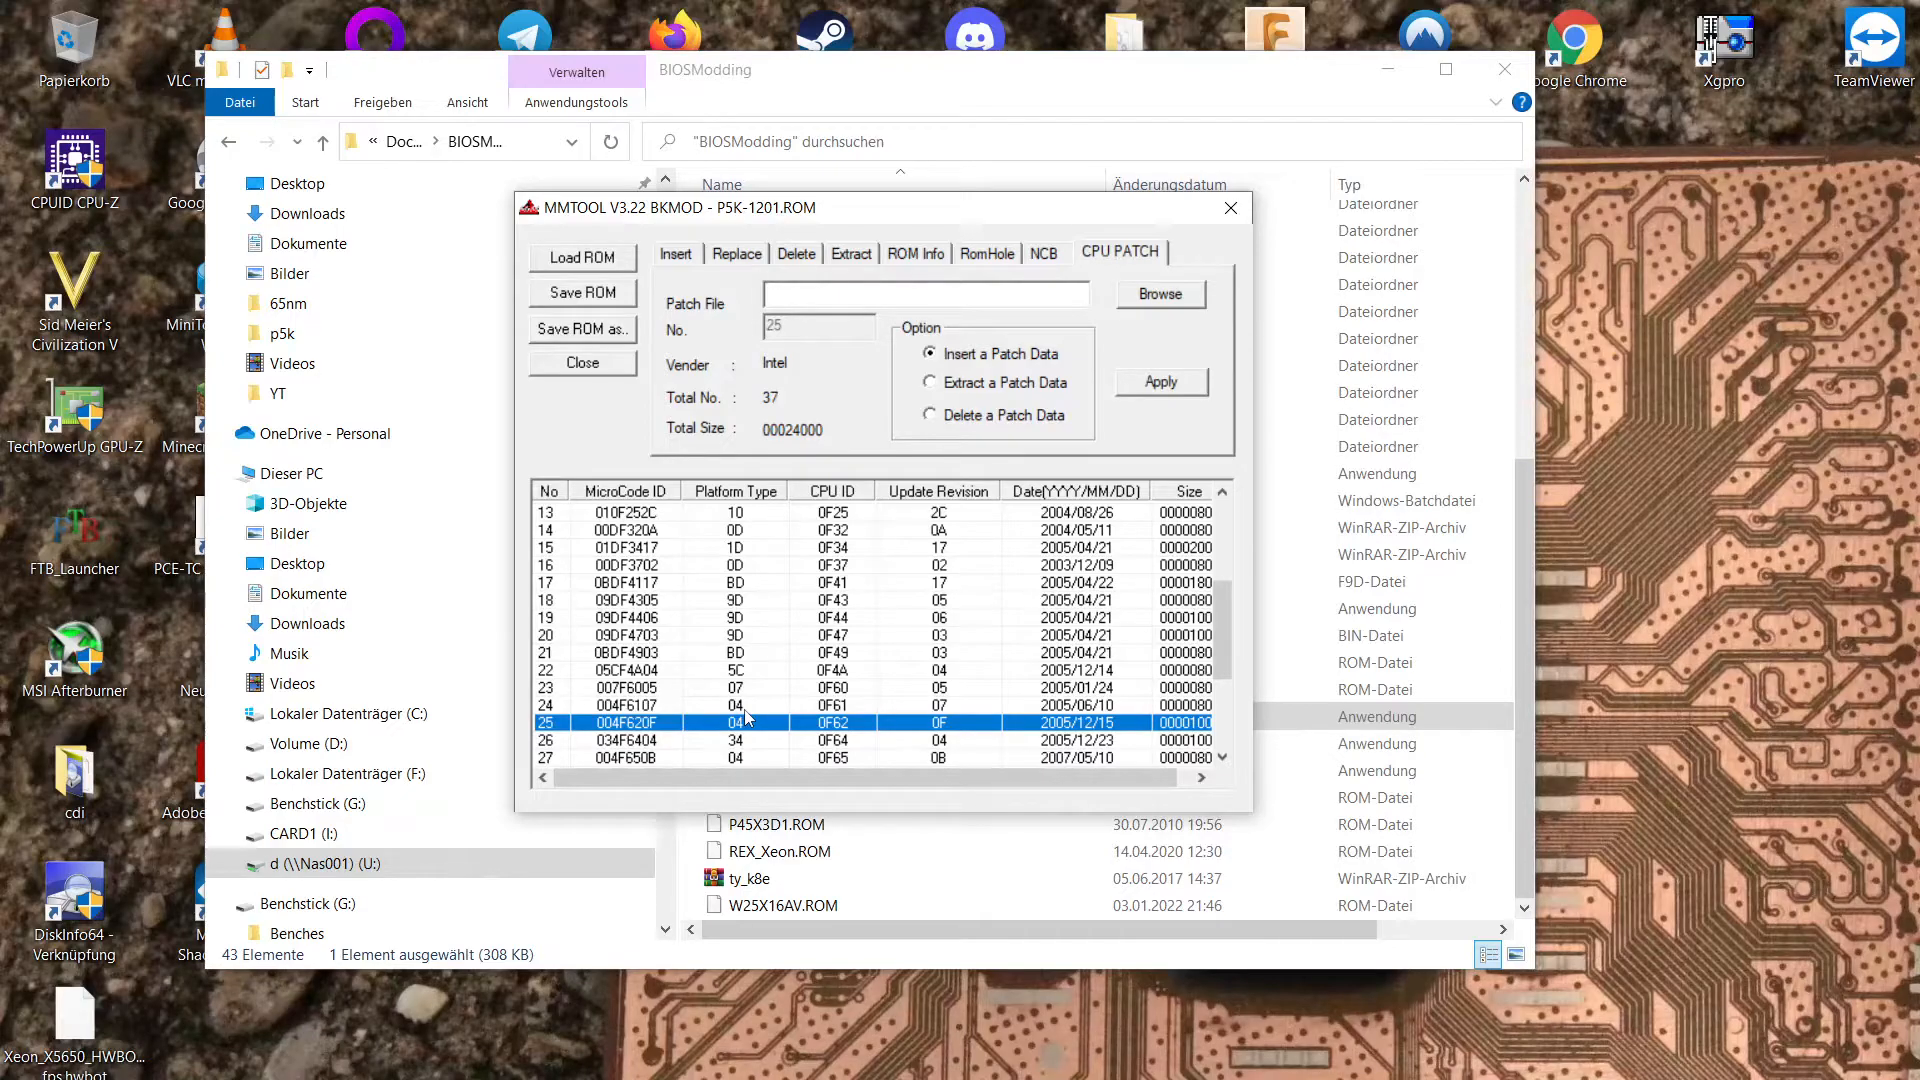
{"action": "mouse_move", "coordinate": [785, 743]}
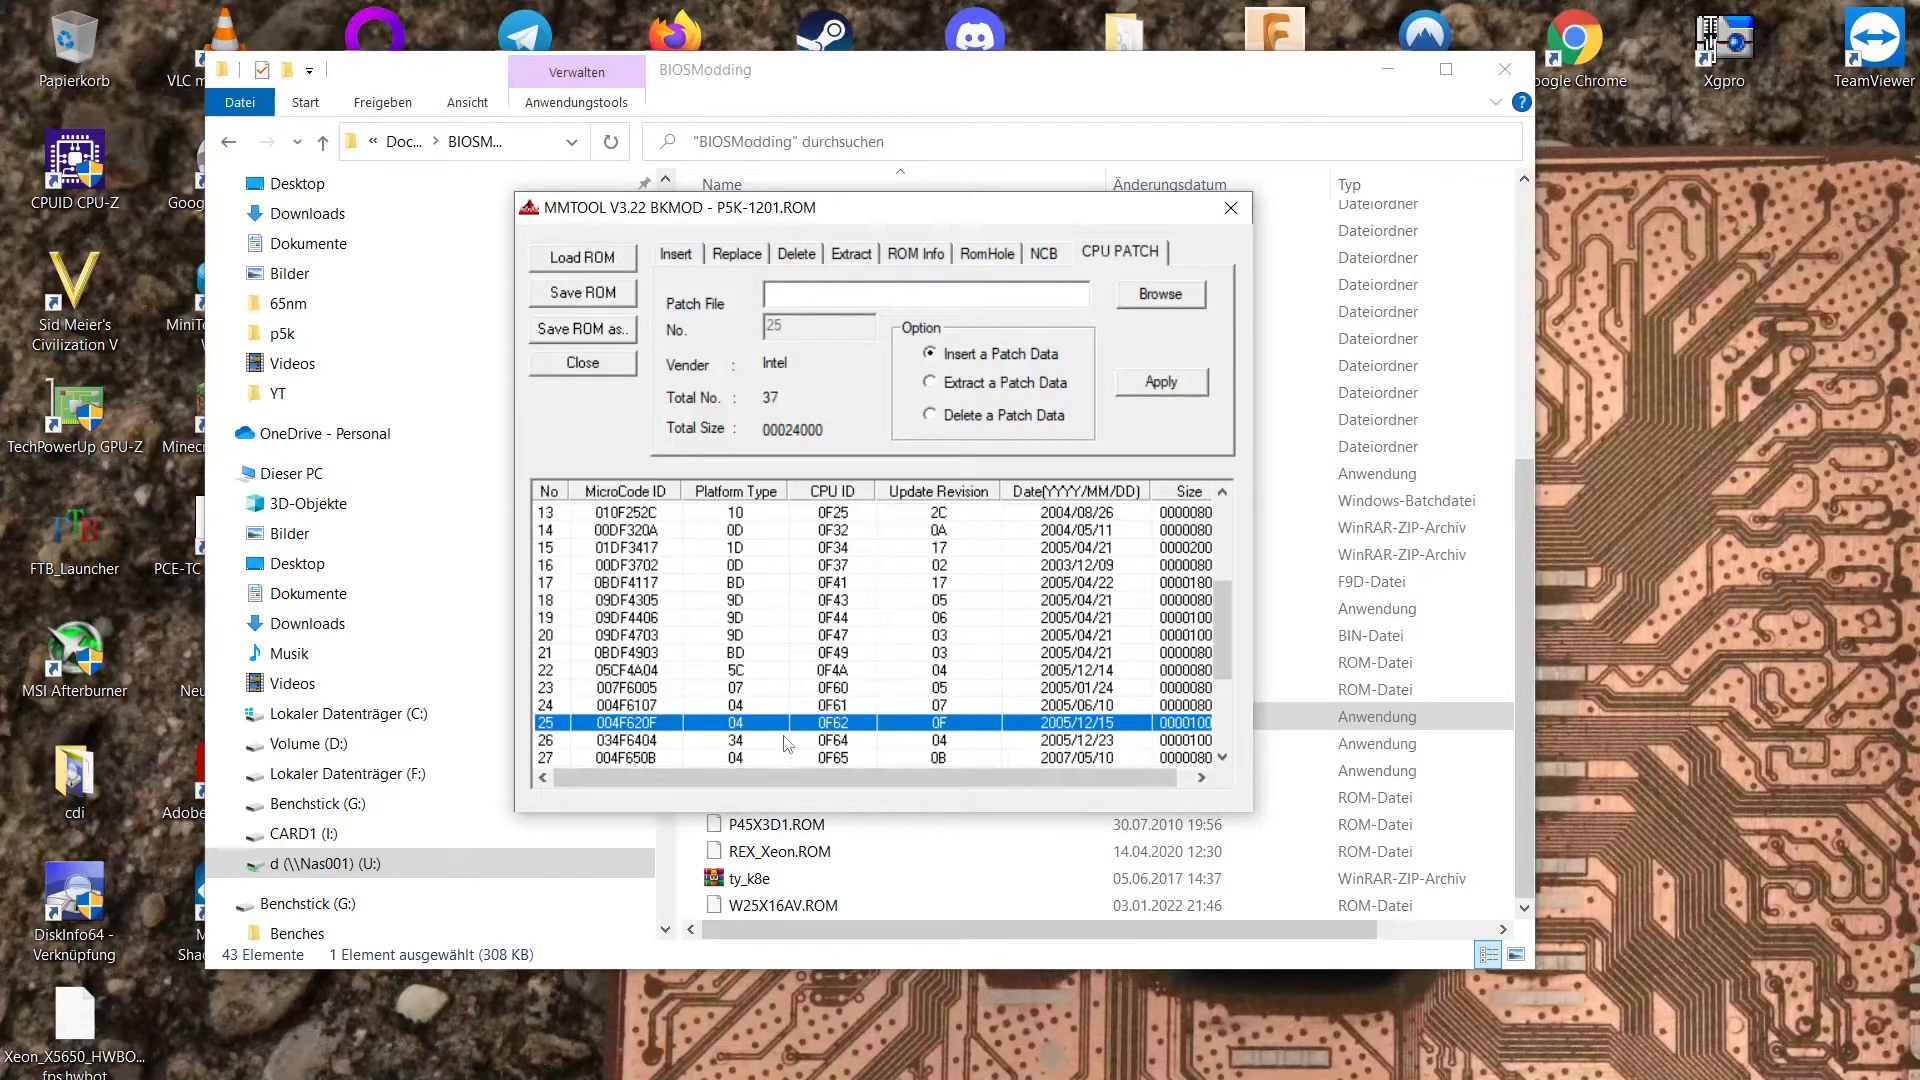
{"action": "mouse_move", "coordinate": [763, 714]}
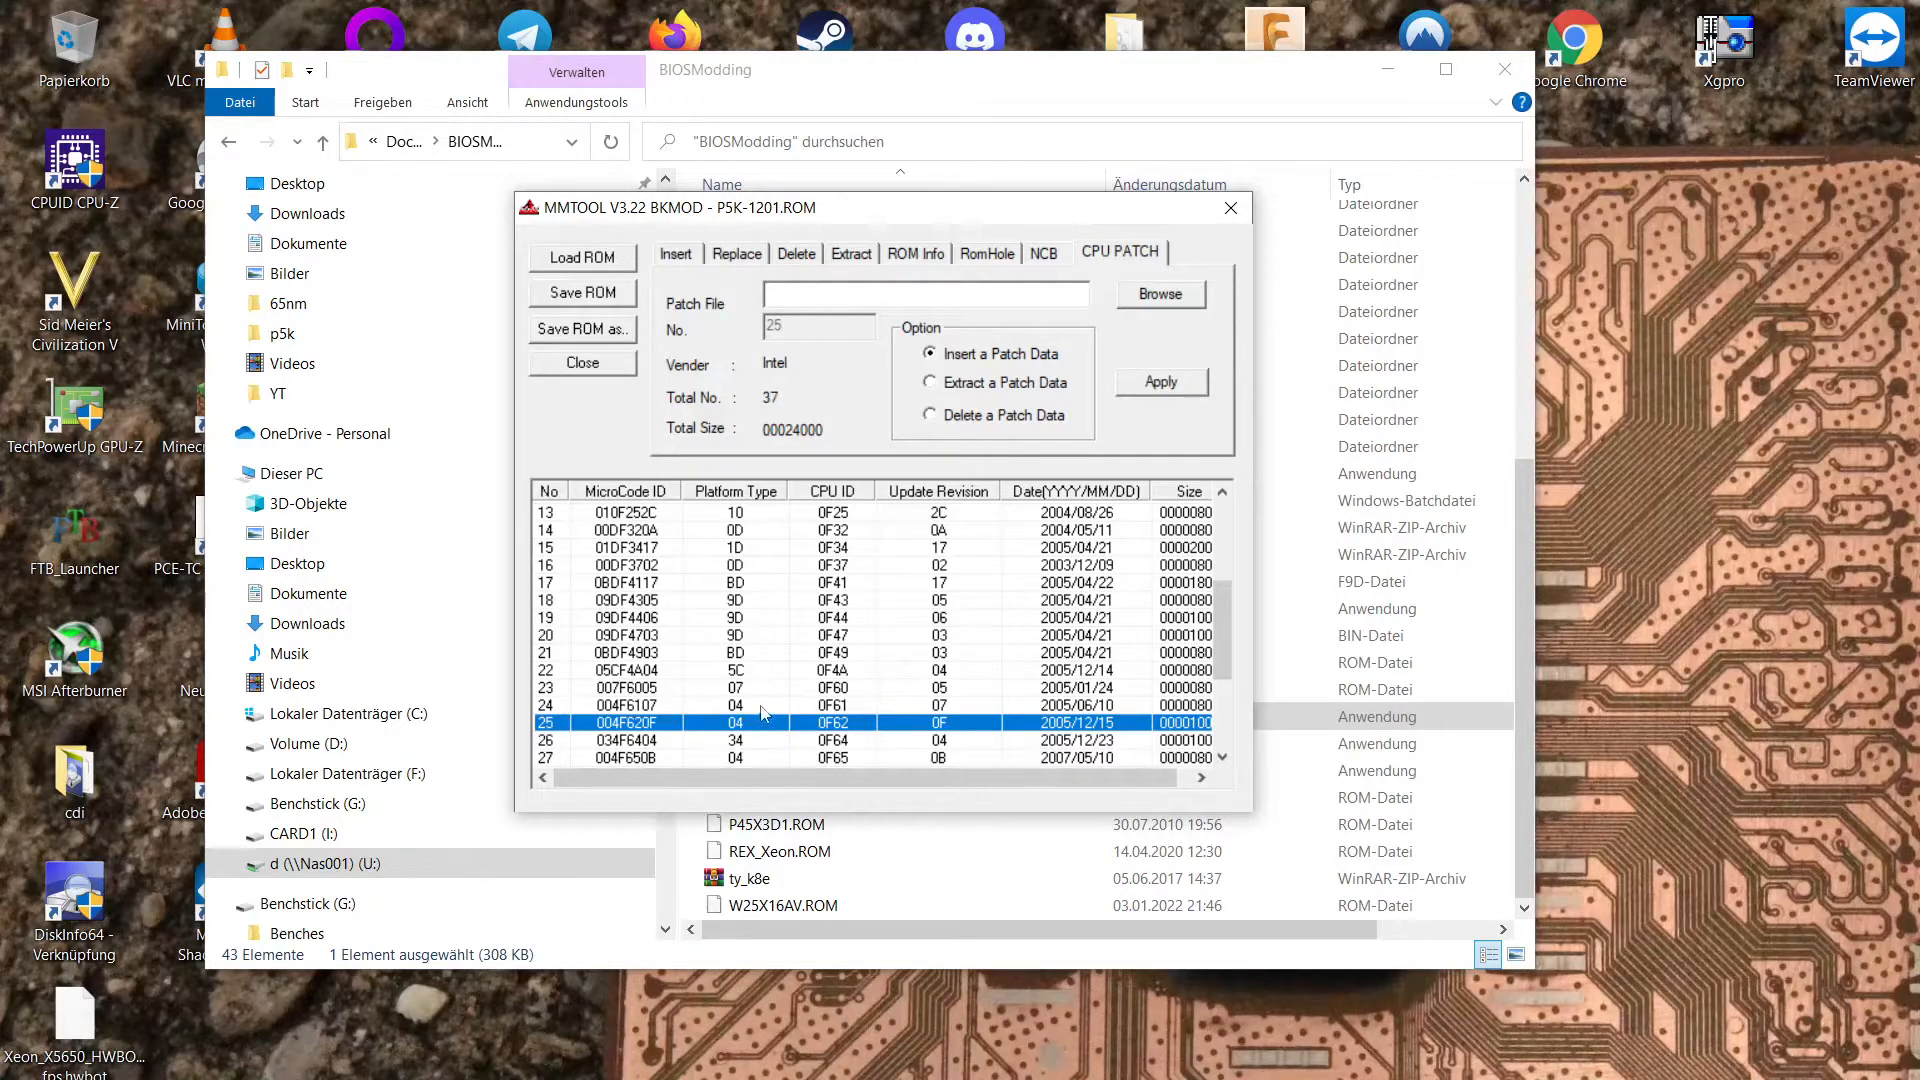
{"action": "scroll", "scroll_direction": "up", "scroll_amount": 3}
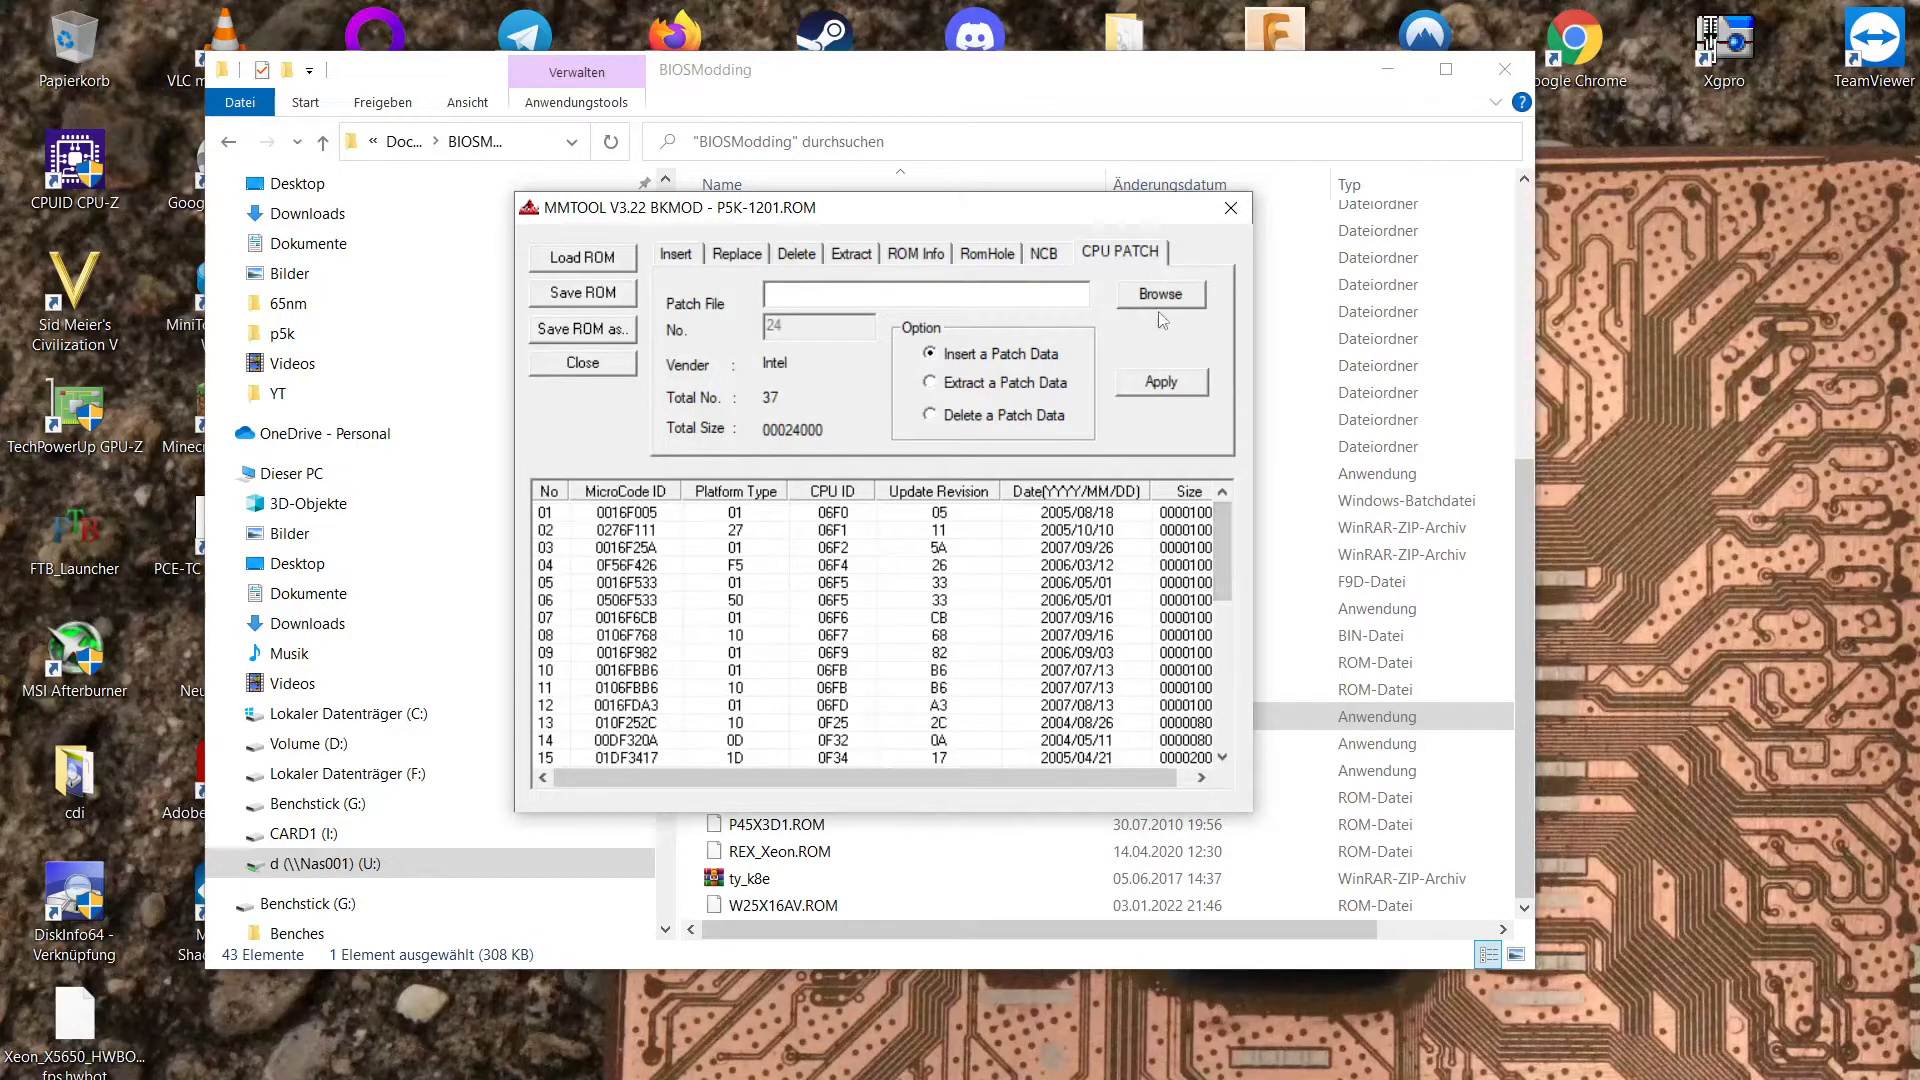
{"action": "left_click", "coordinate": [1157, 294]}
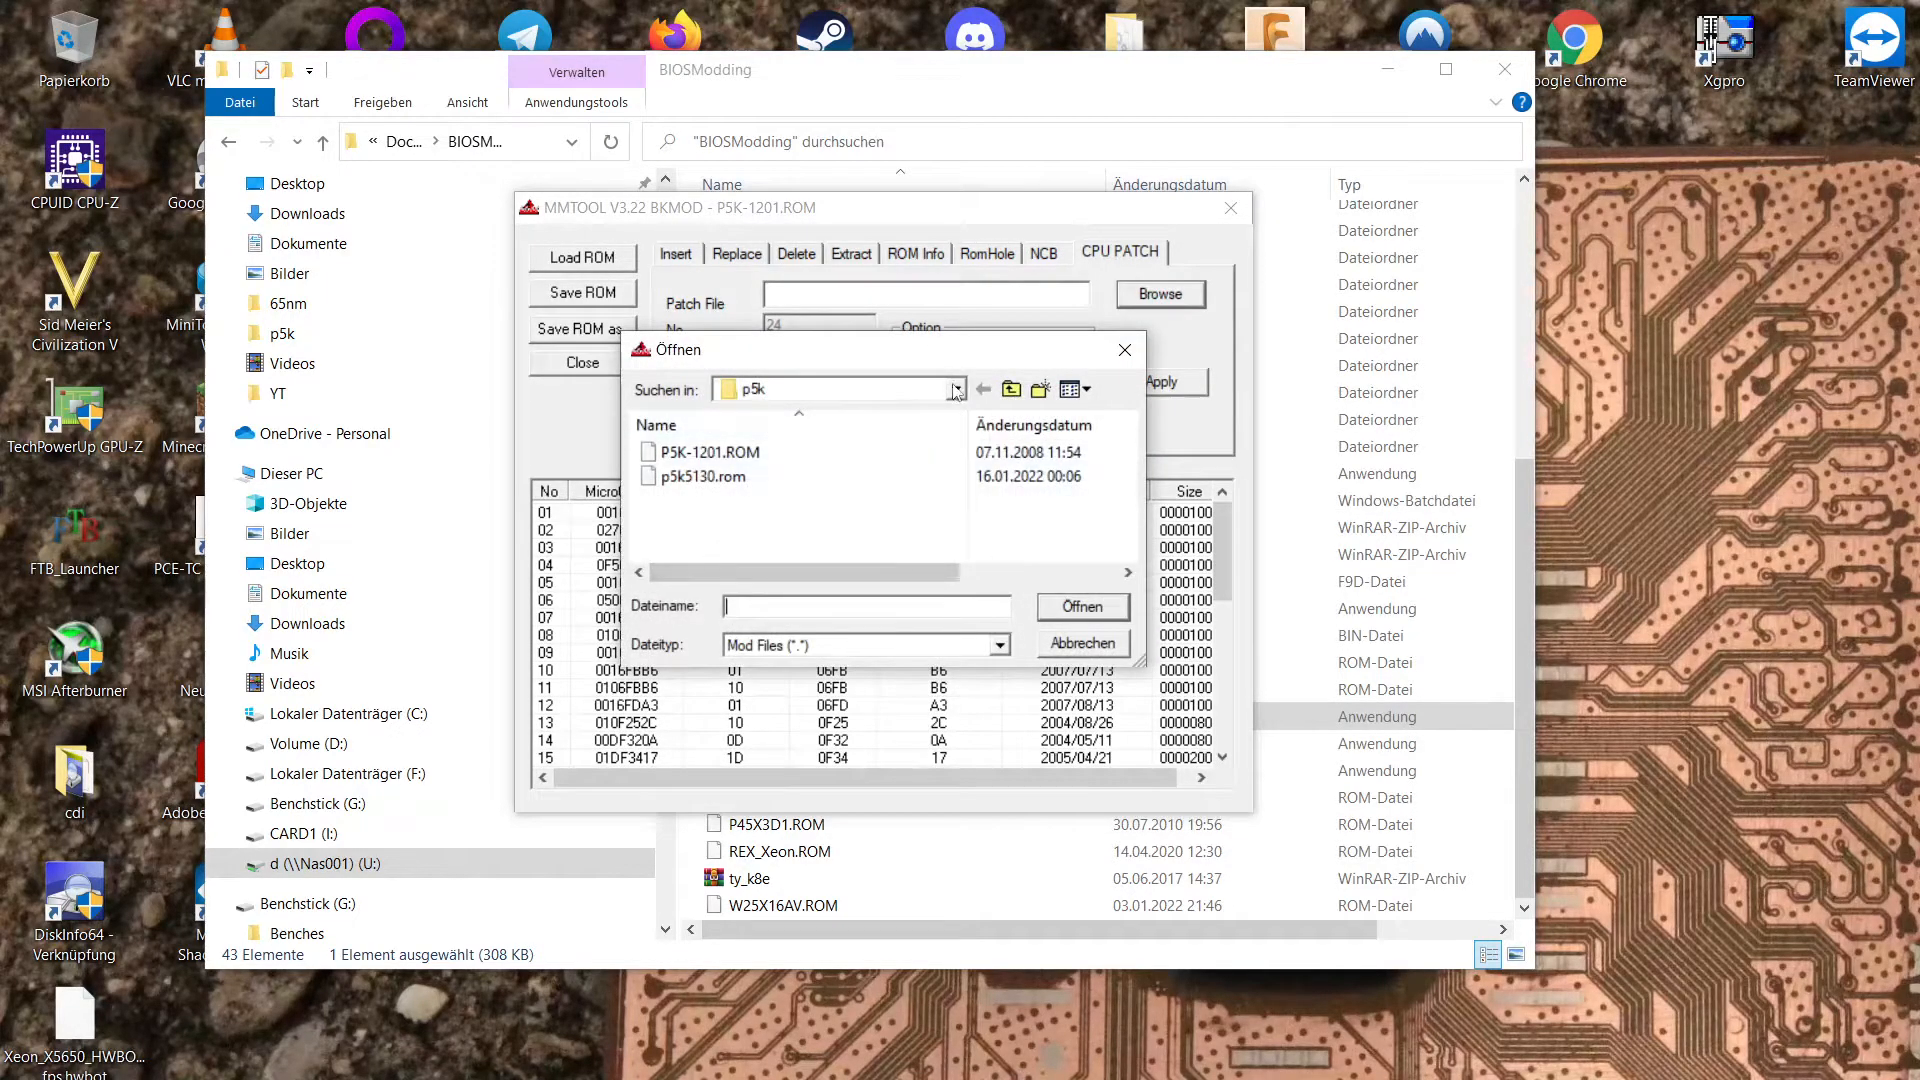
Load the 06F6 revision D2 microcode file from the 65nm folder as the patch.
{"action": "left_click", "coordinate": [1010, 389]}
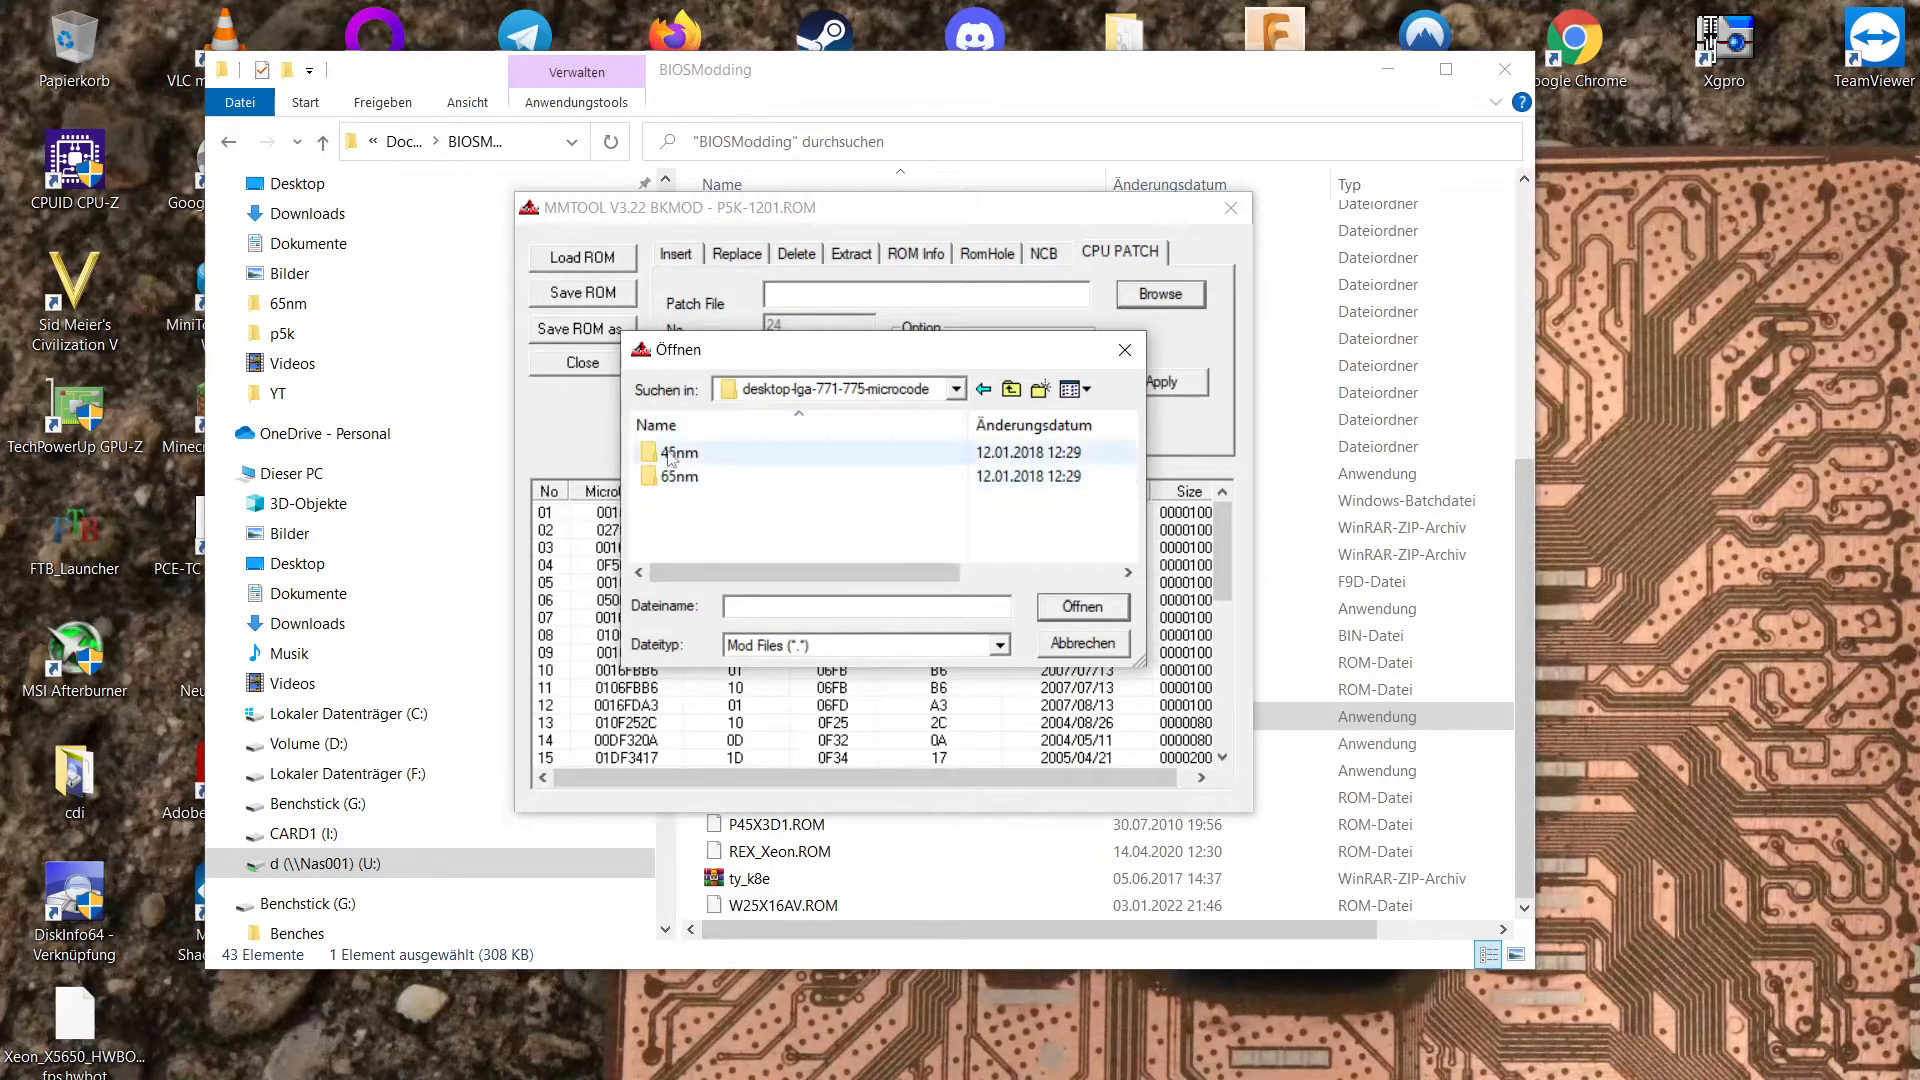
{"action": "double_click", "coordinate": [678, 476]}
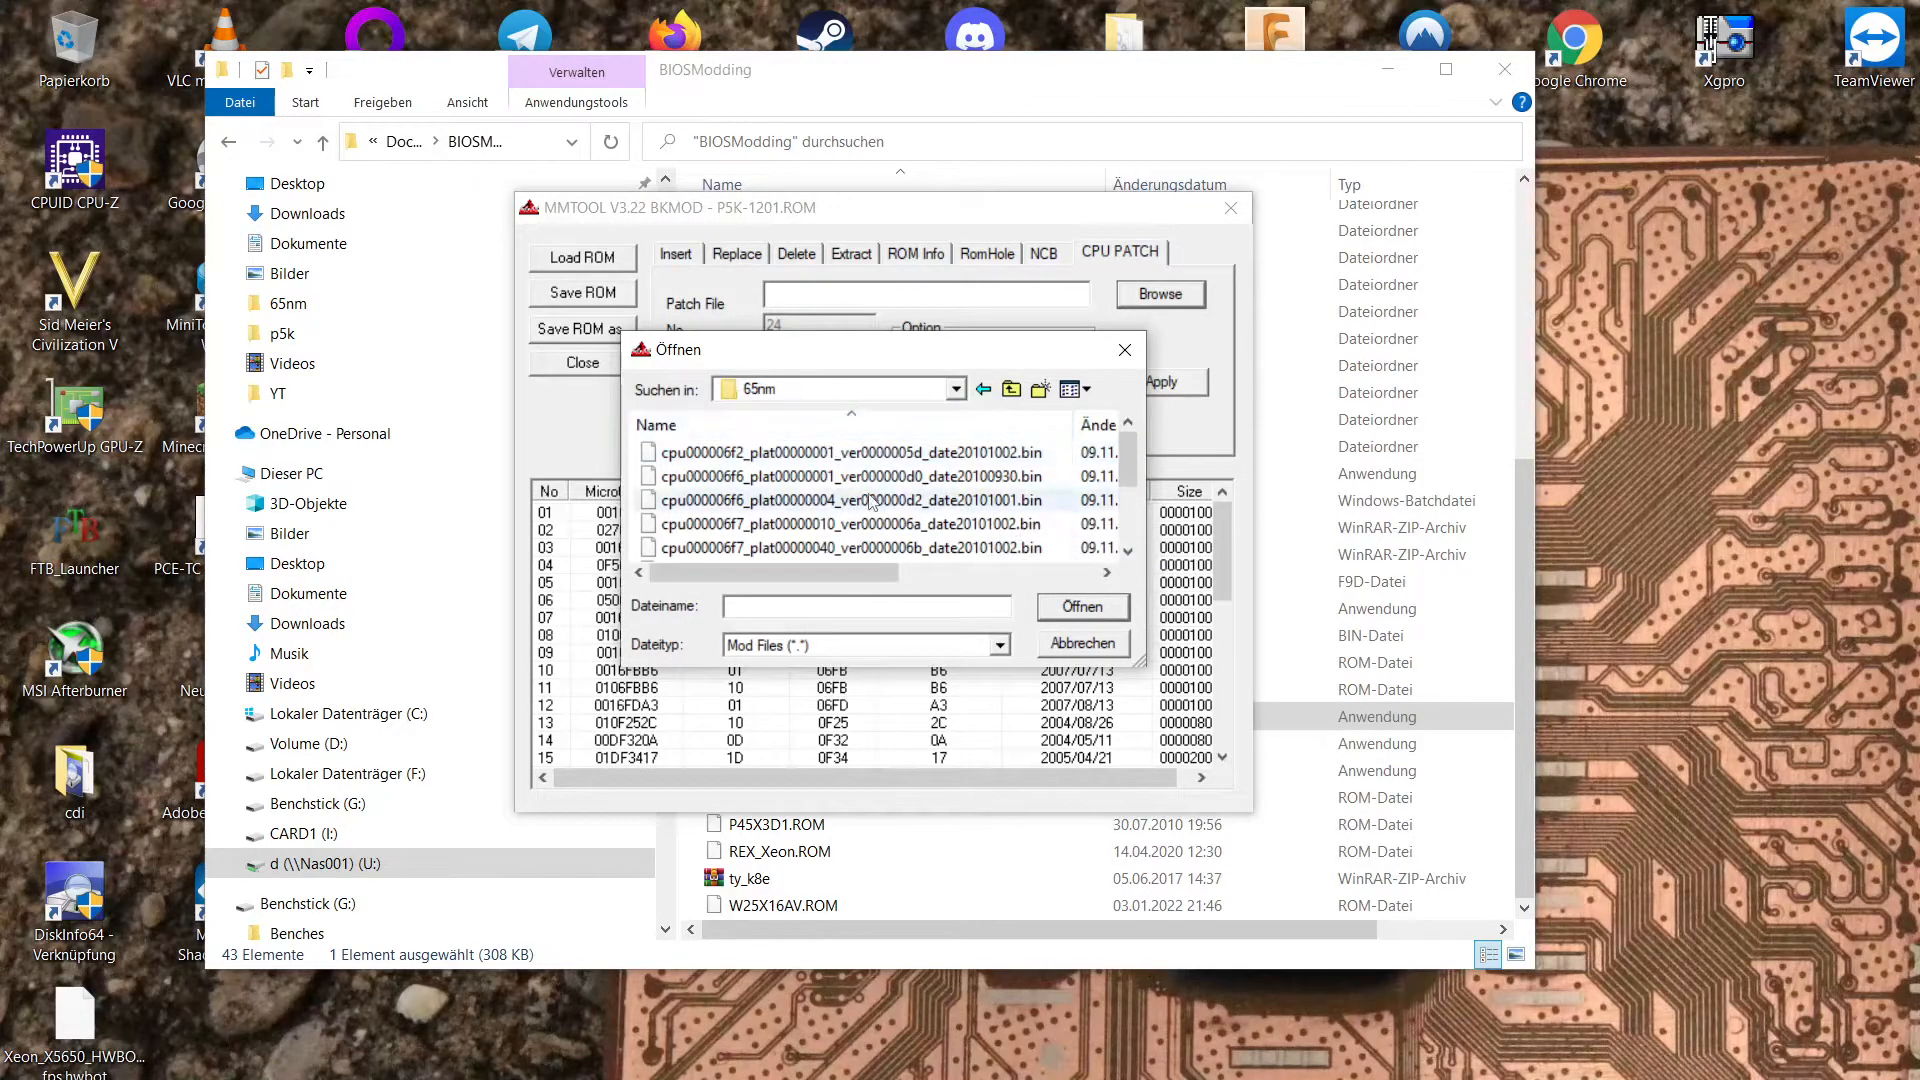
{"action": "mouse_move", "coordinate": [845, 523]}
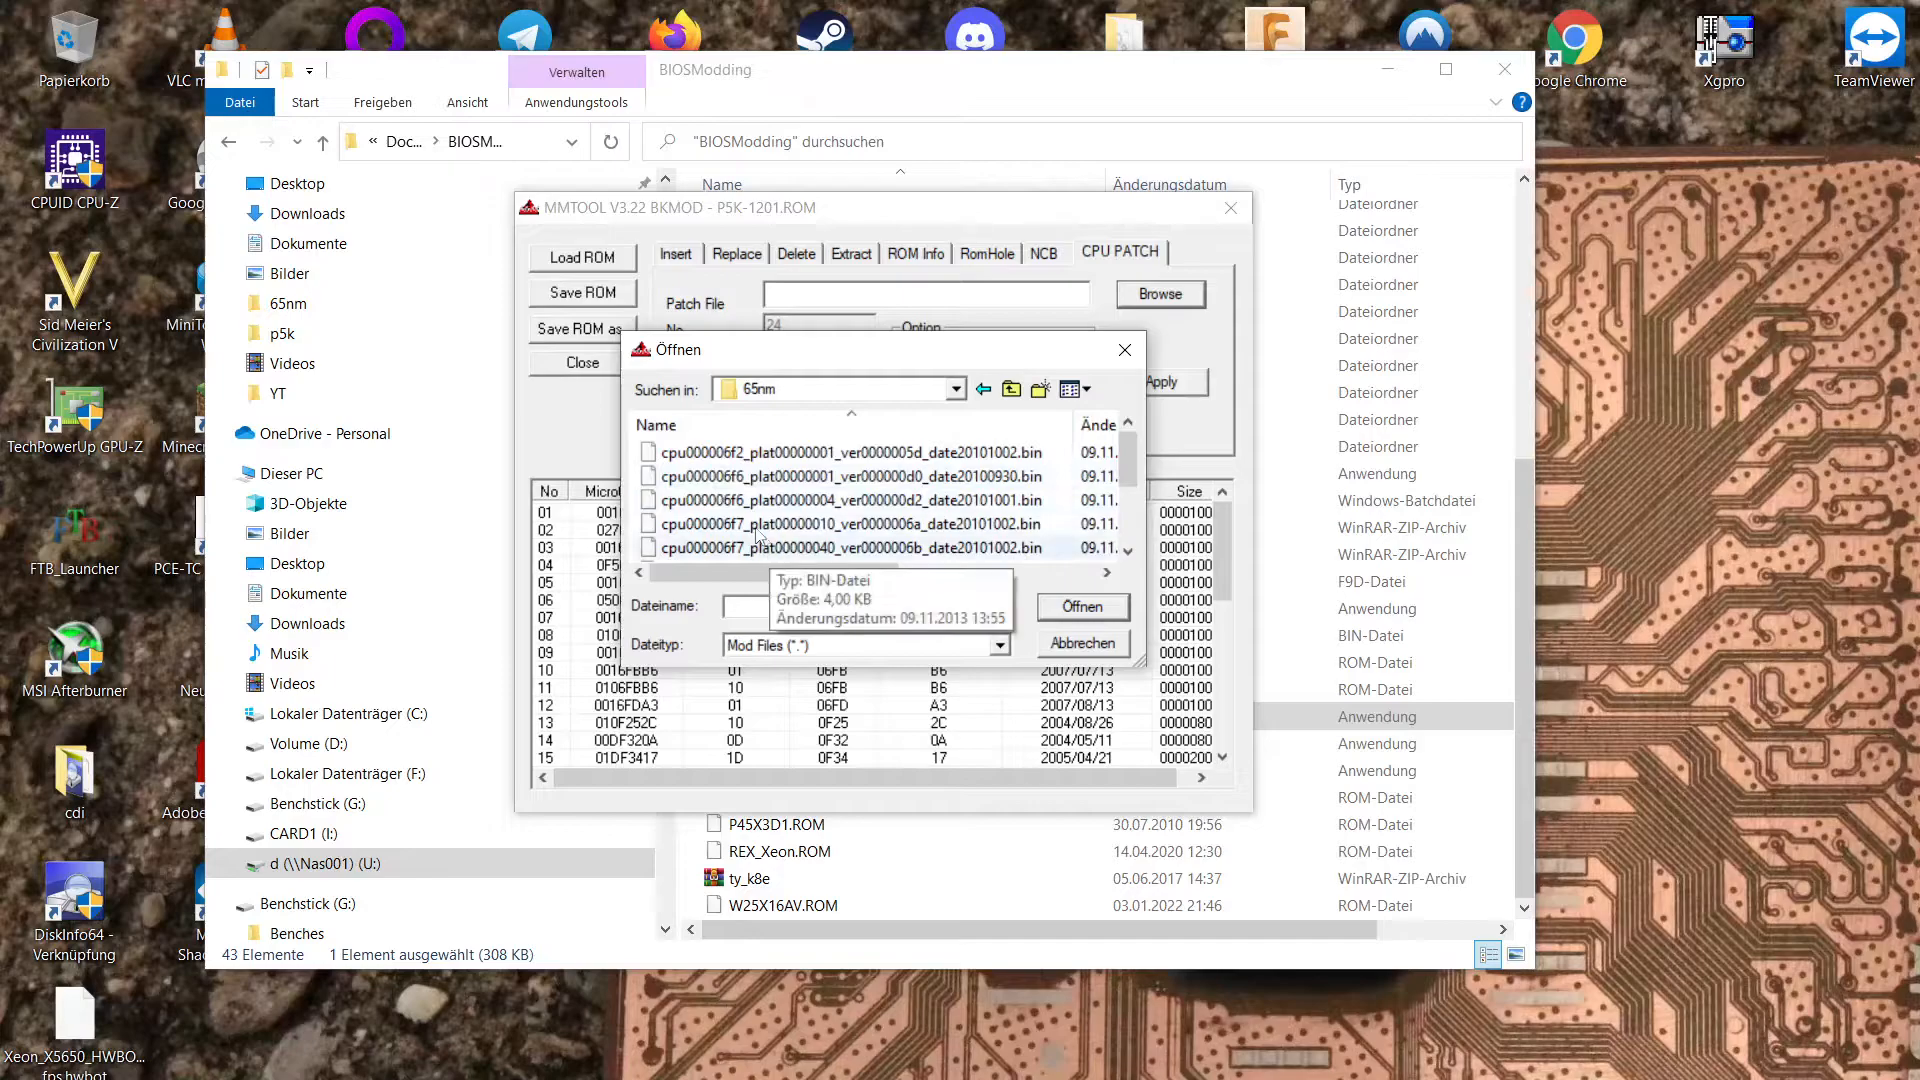
{"action": "left_click", "coordinate": [849, 475]}
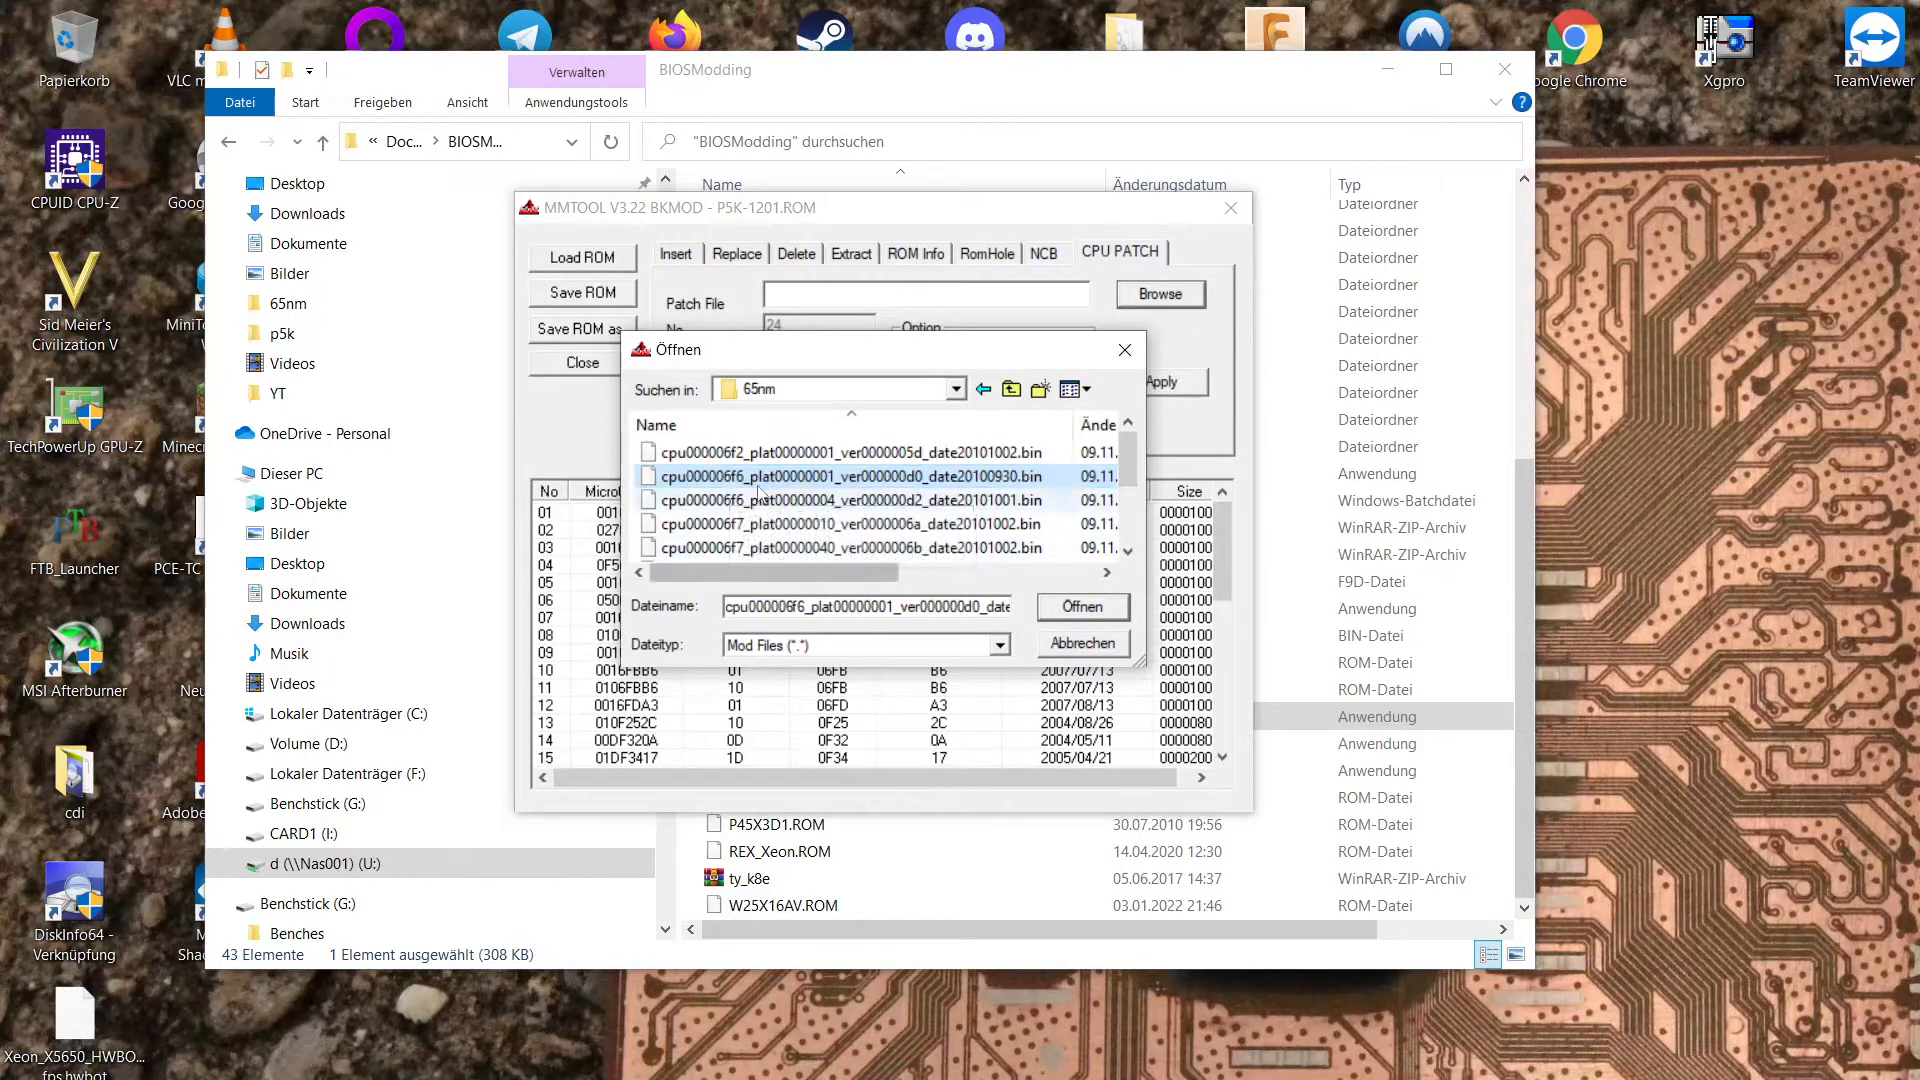
{"action": "left_click", "coordinate": [845, 500]}
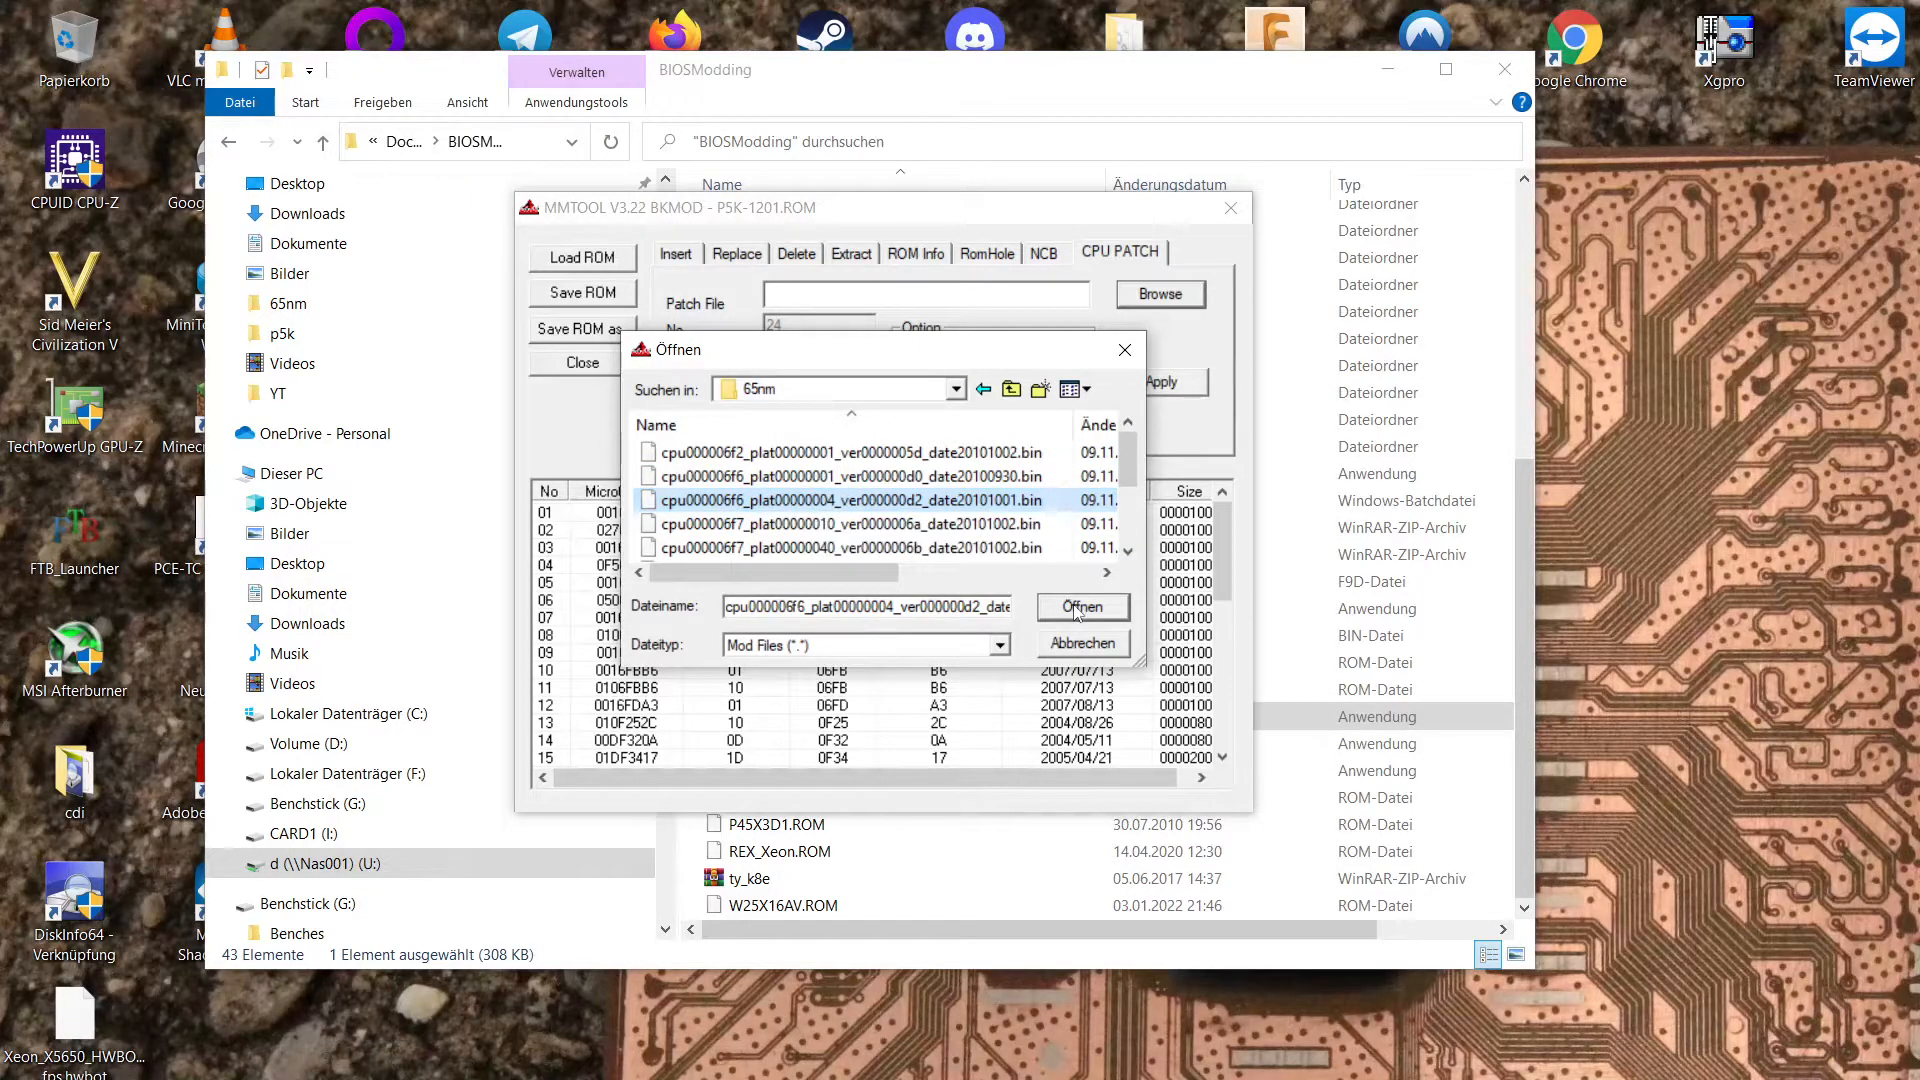
{"action": "left_click", "coordinate": [1080, 607]}
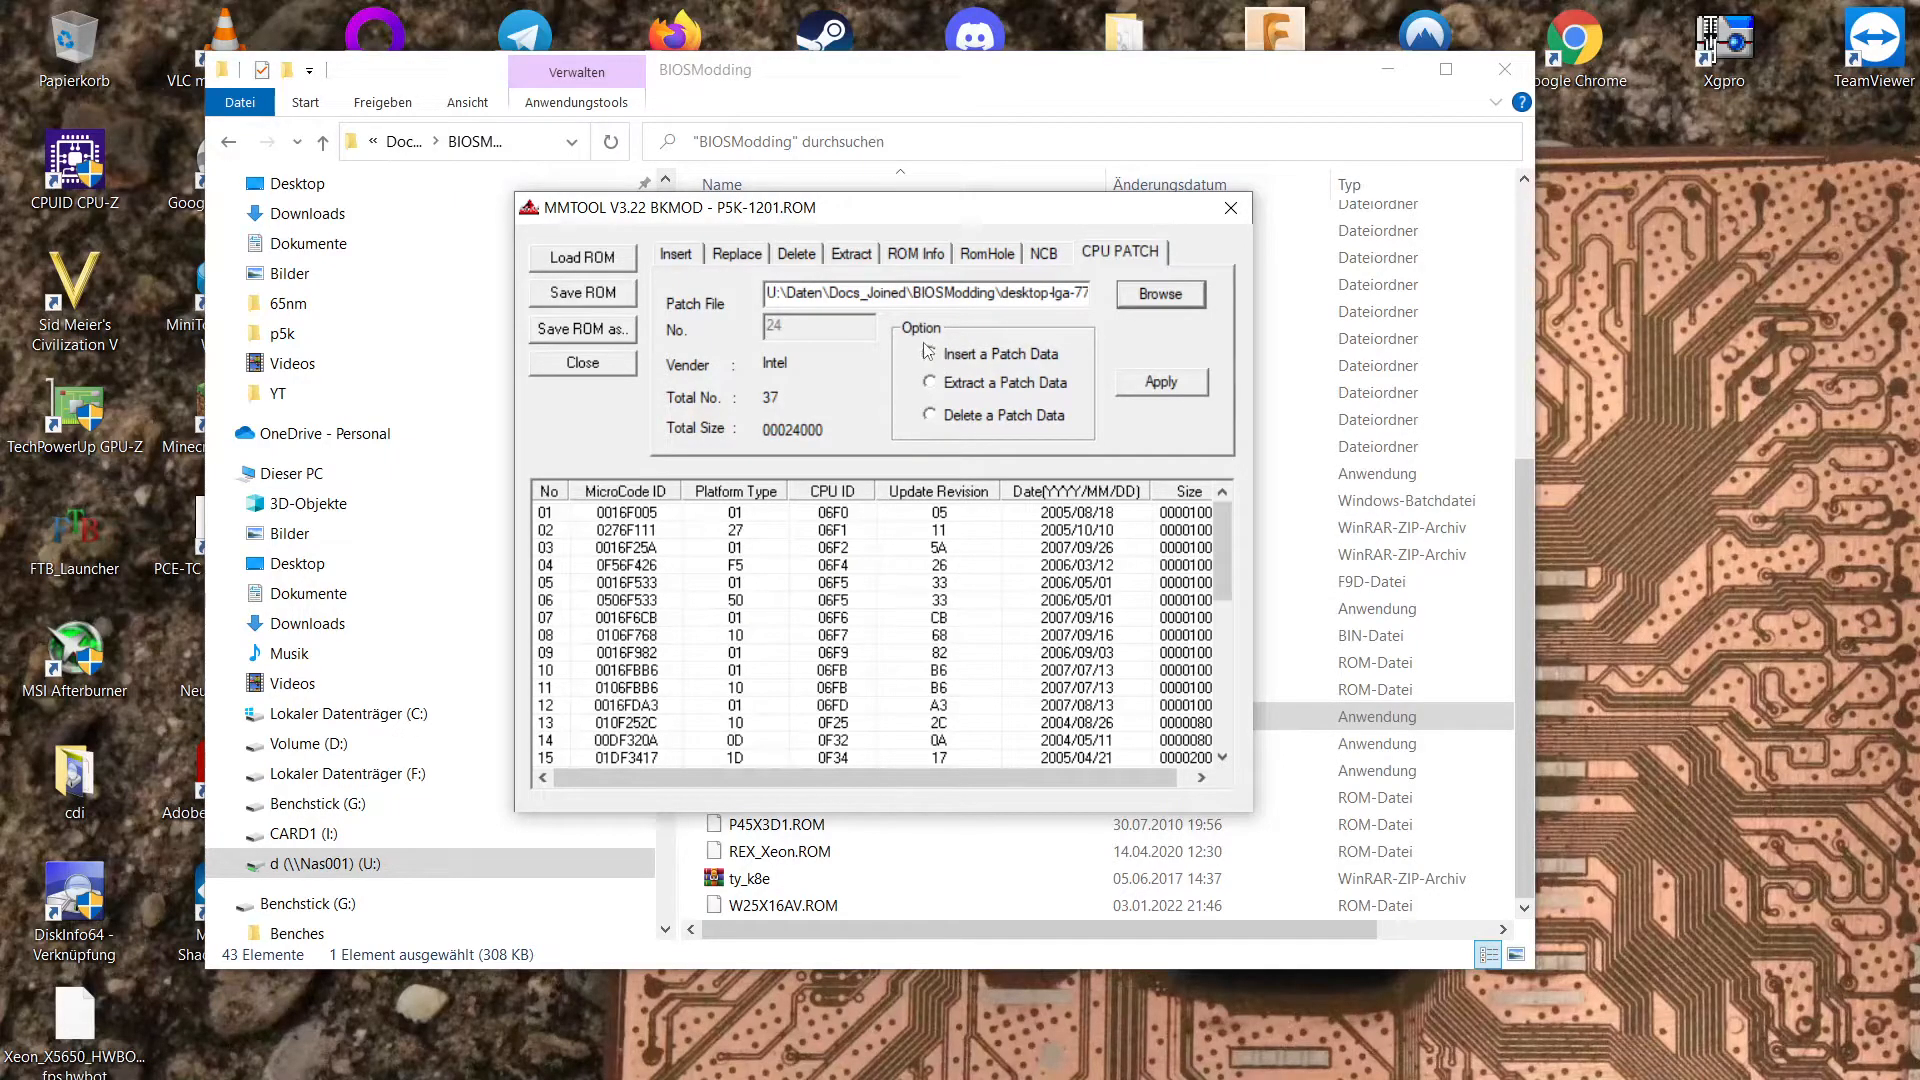
Insert the patch data and check the new 06F6 entry 38.
{"action": "left_click", "coordinate": [932, 354]}
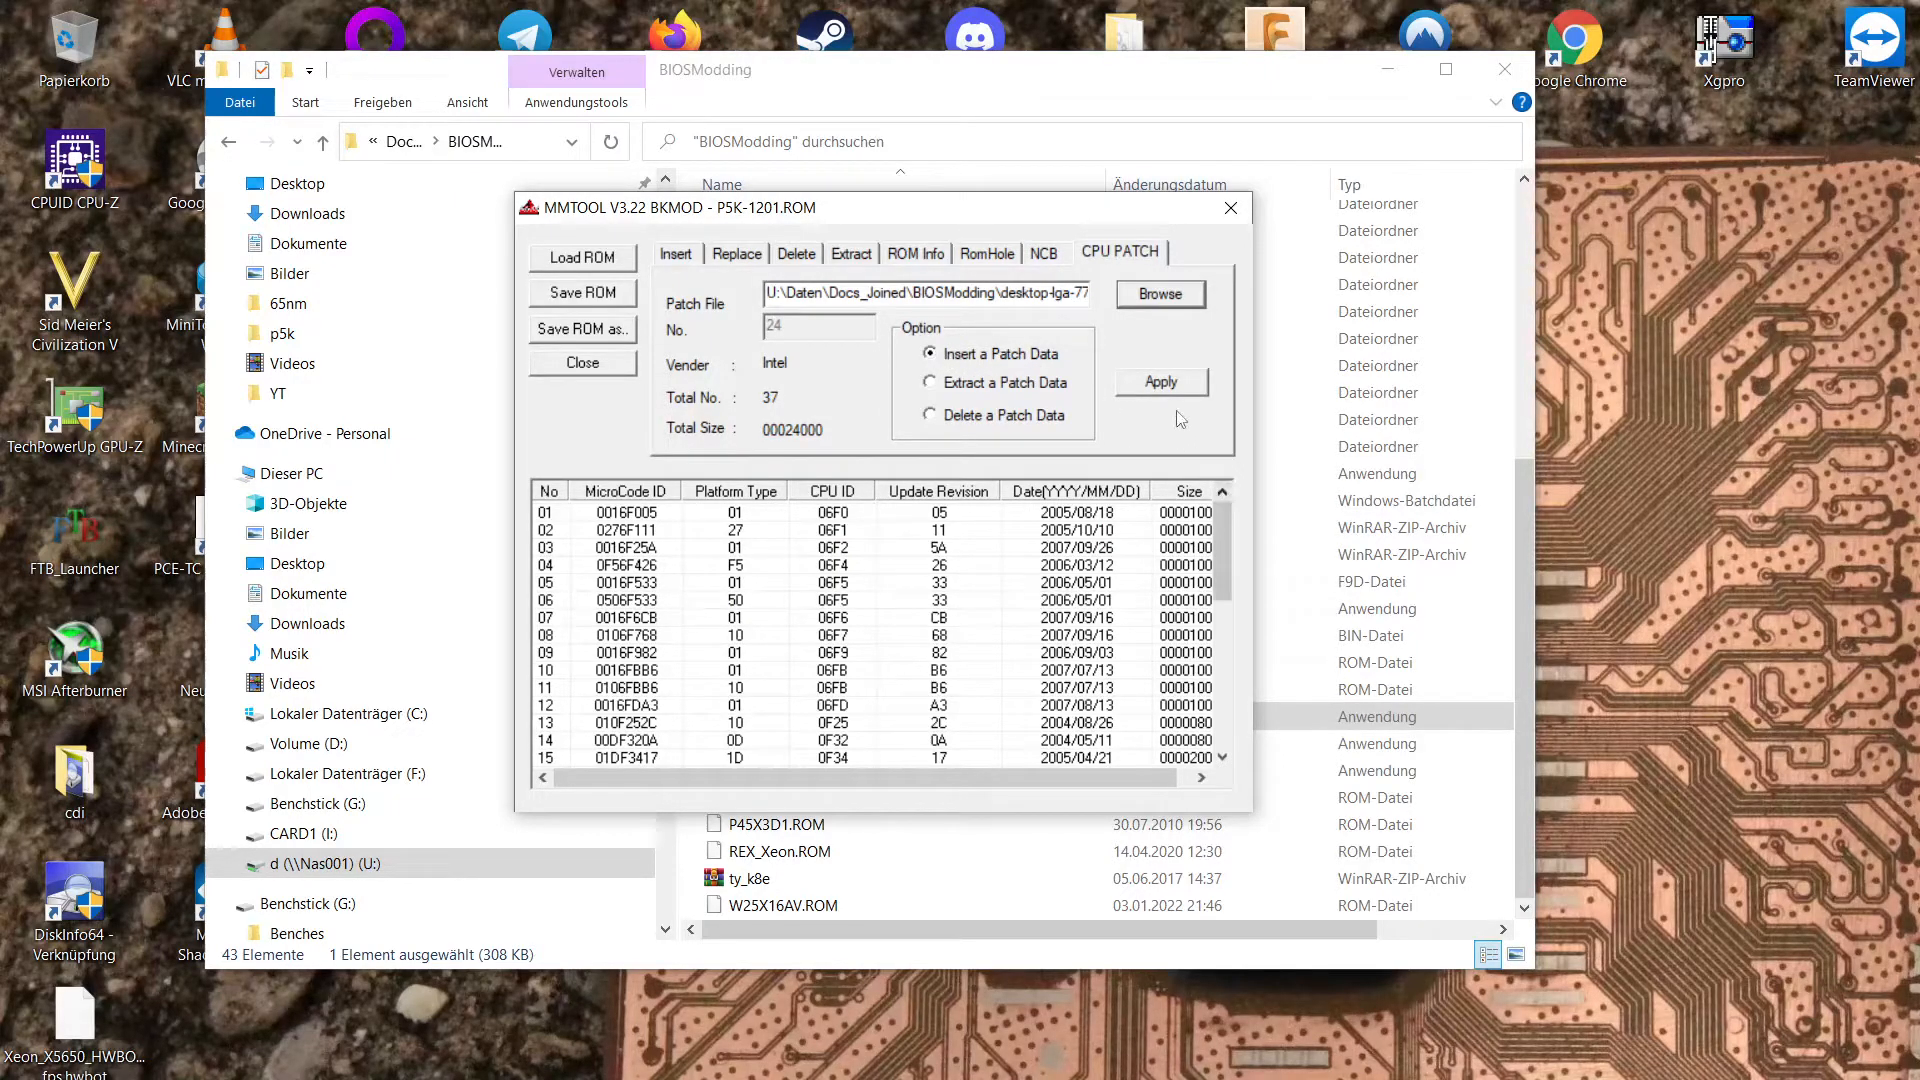
{"action": "left_click", "coordinate": [1158, 382]}
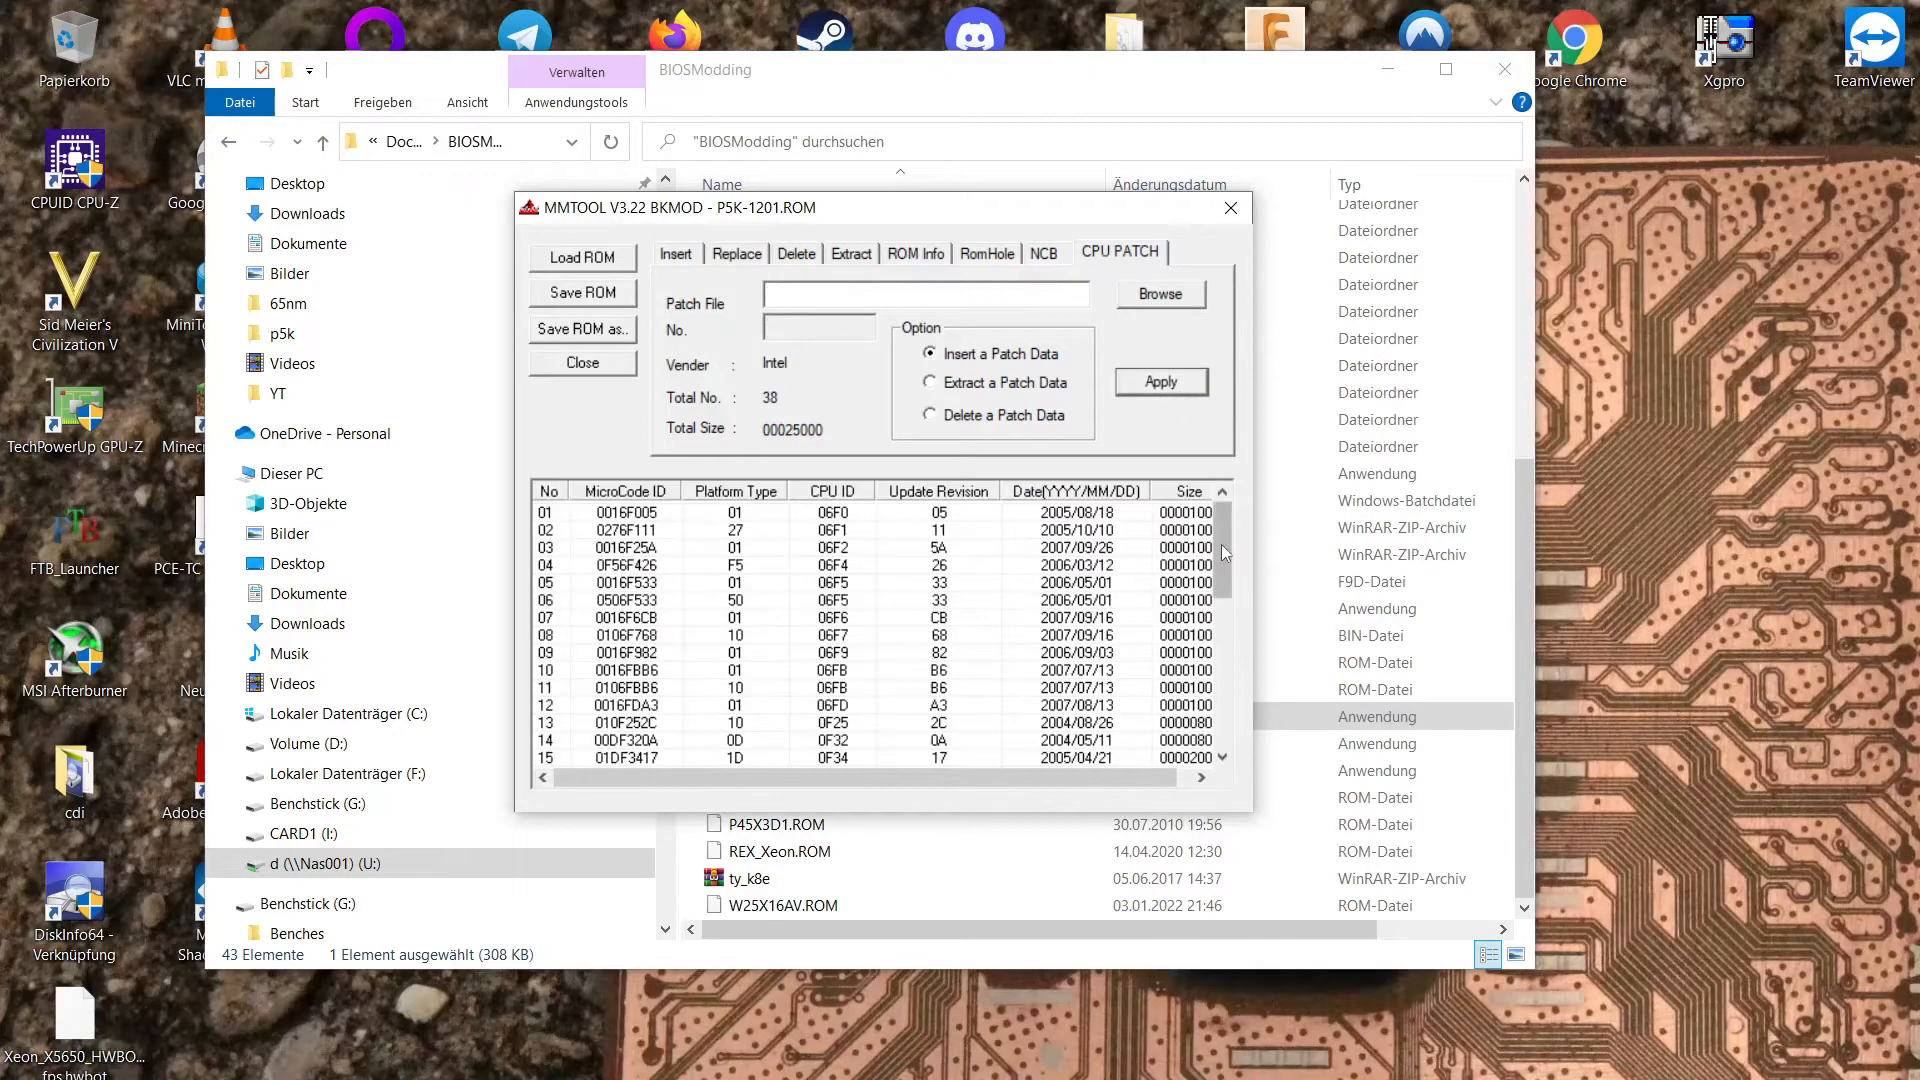
{"action": "scroll", "scroll_direction": "down", "scroll_amount": 3}
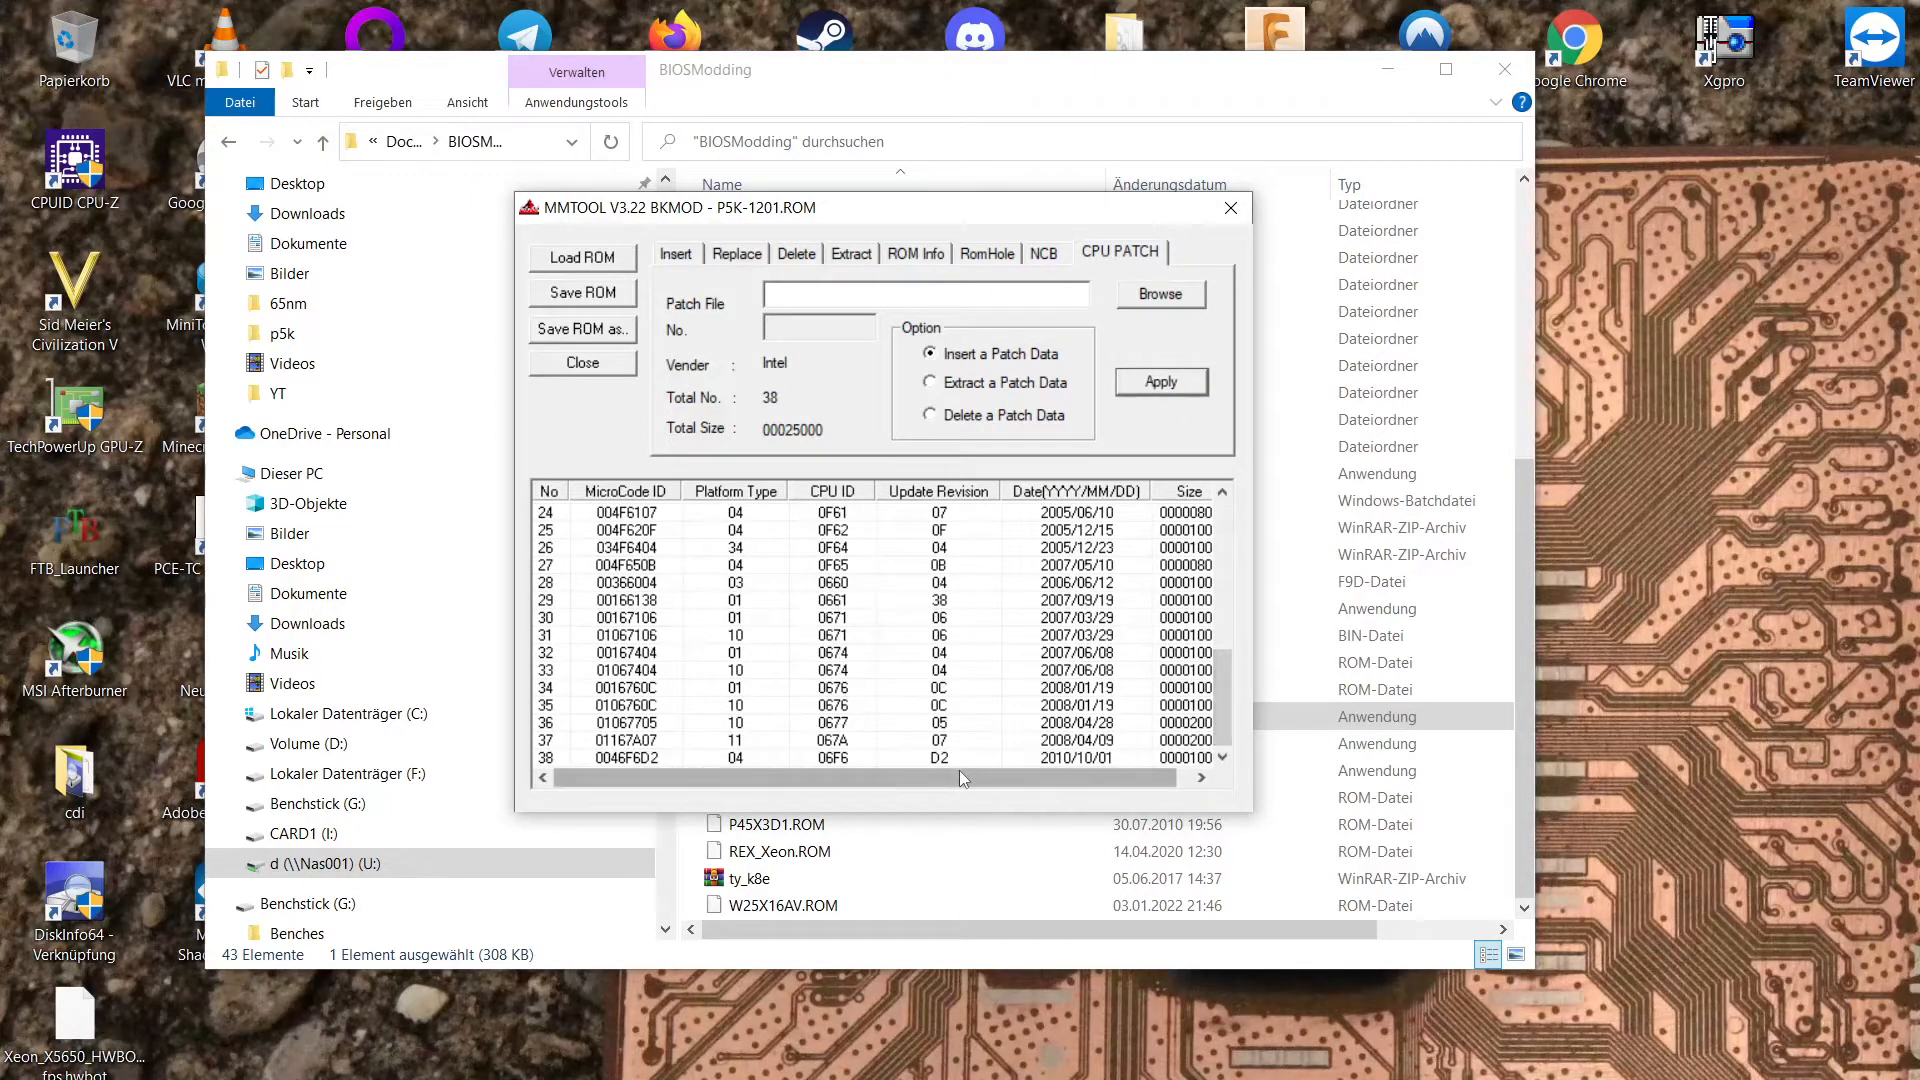
{"action": "left_click", "coordinate": [649, 758]}
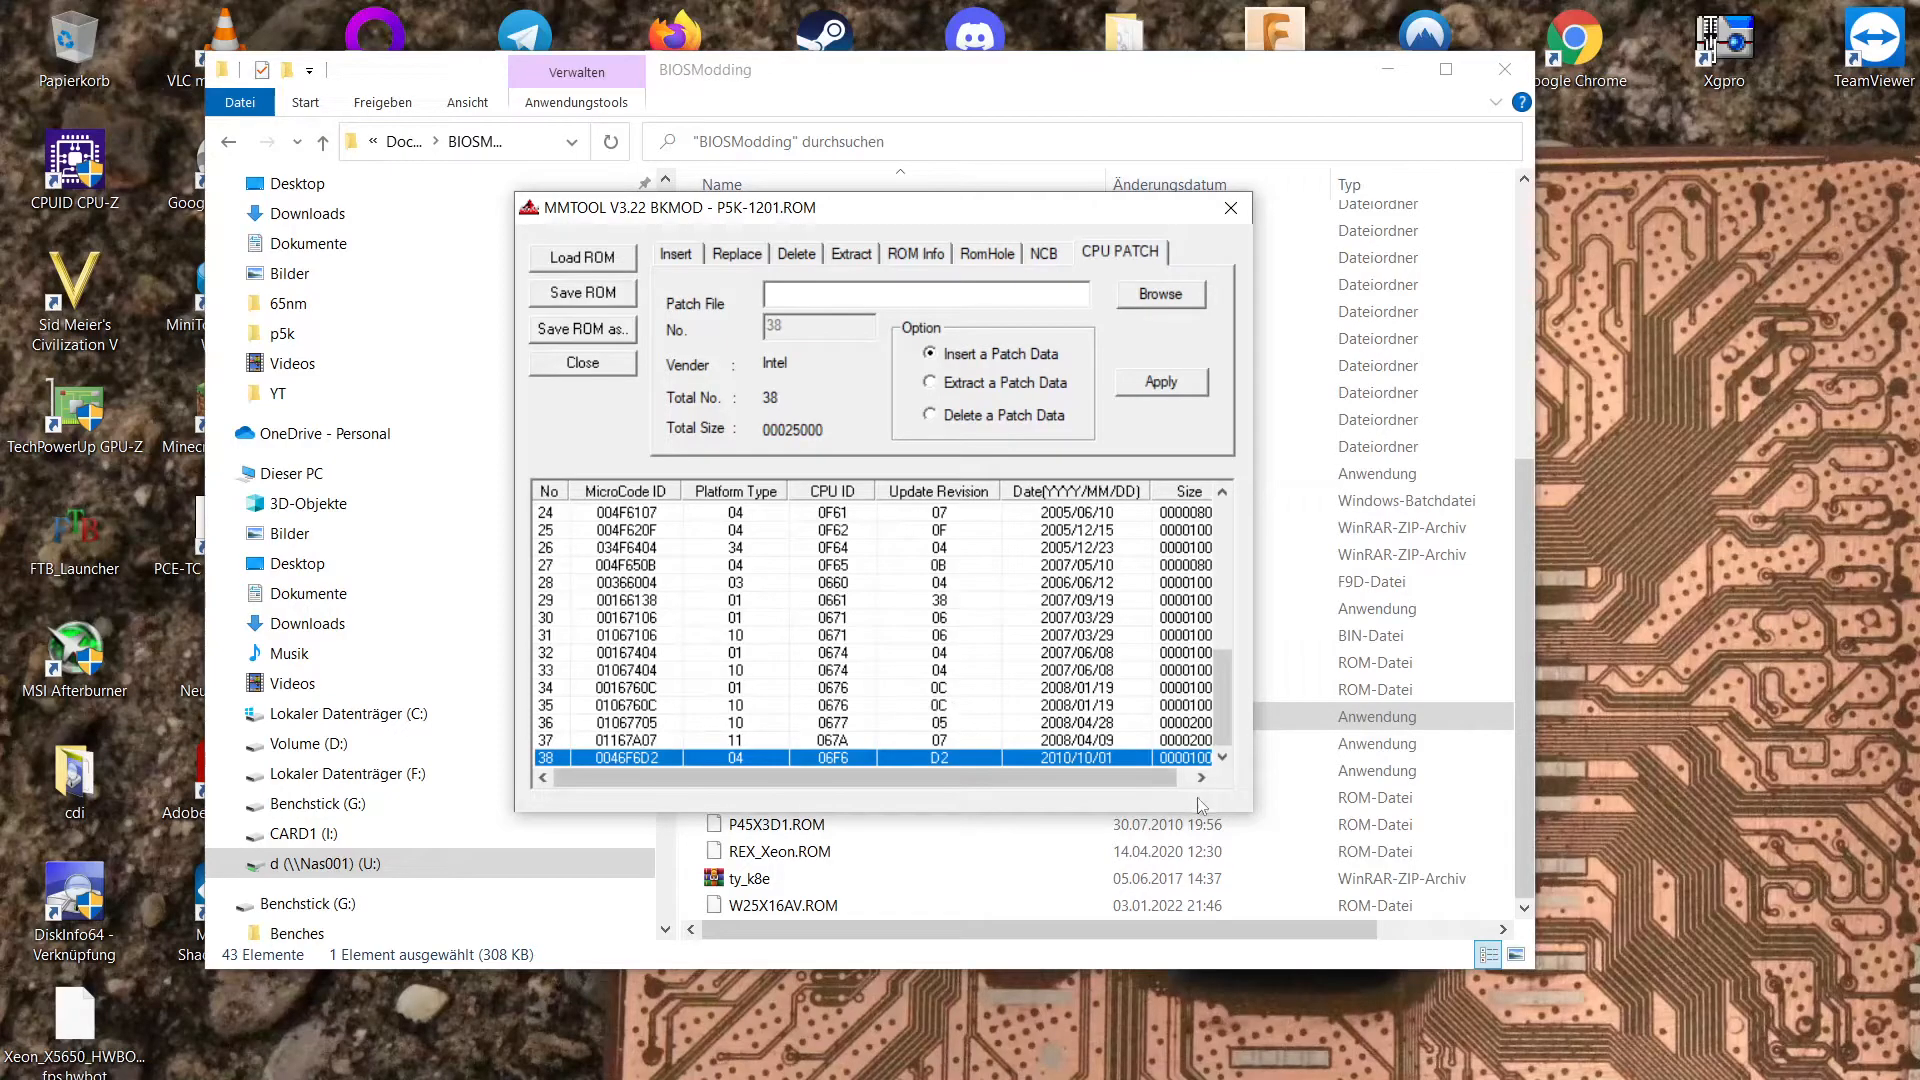
{"action": "scroll", "scroll_direction": "up", "scroll_amount": 3}
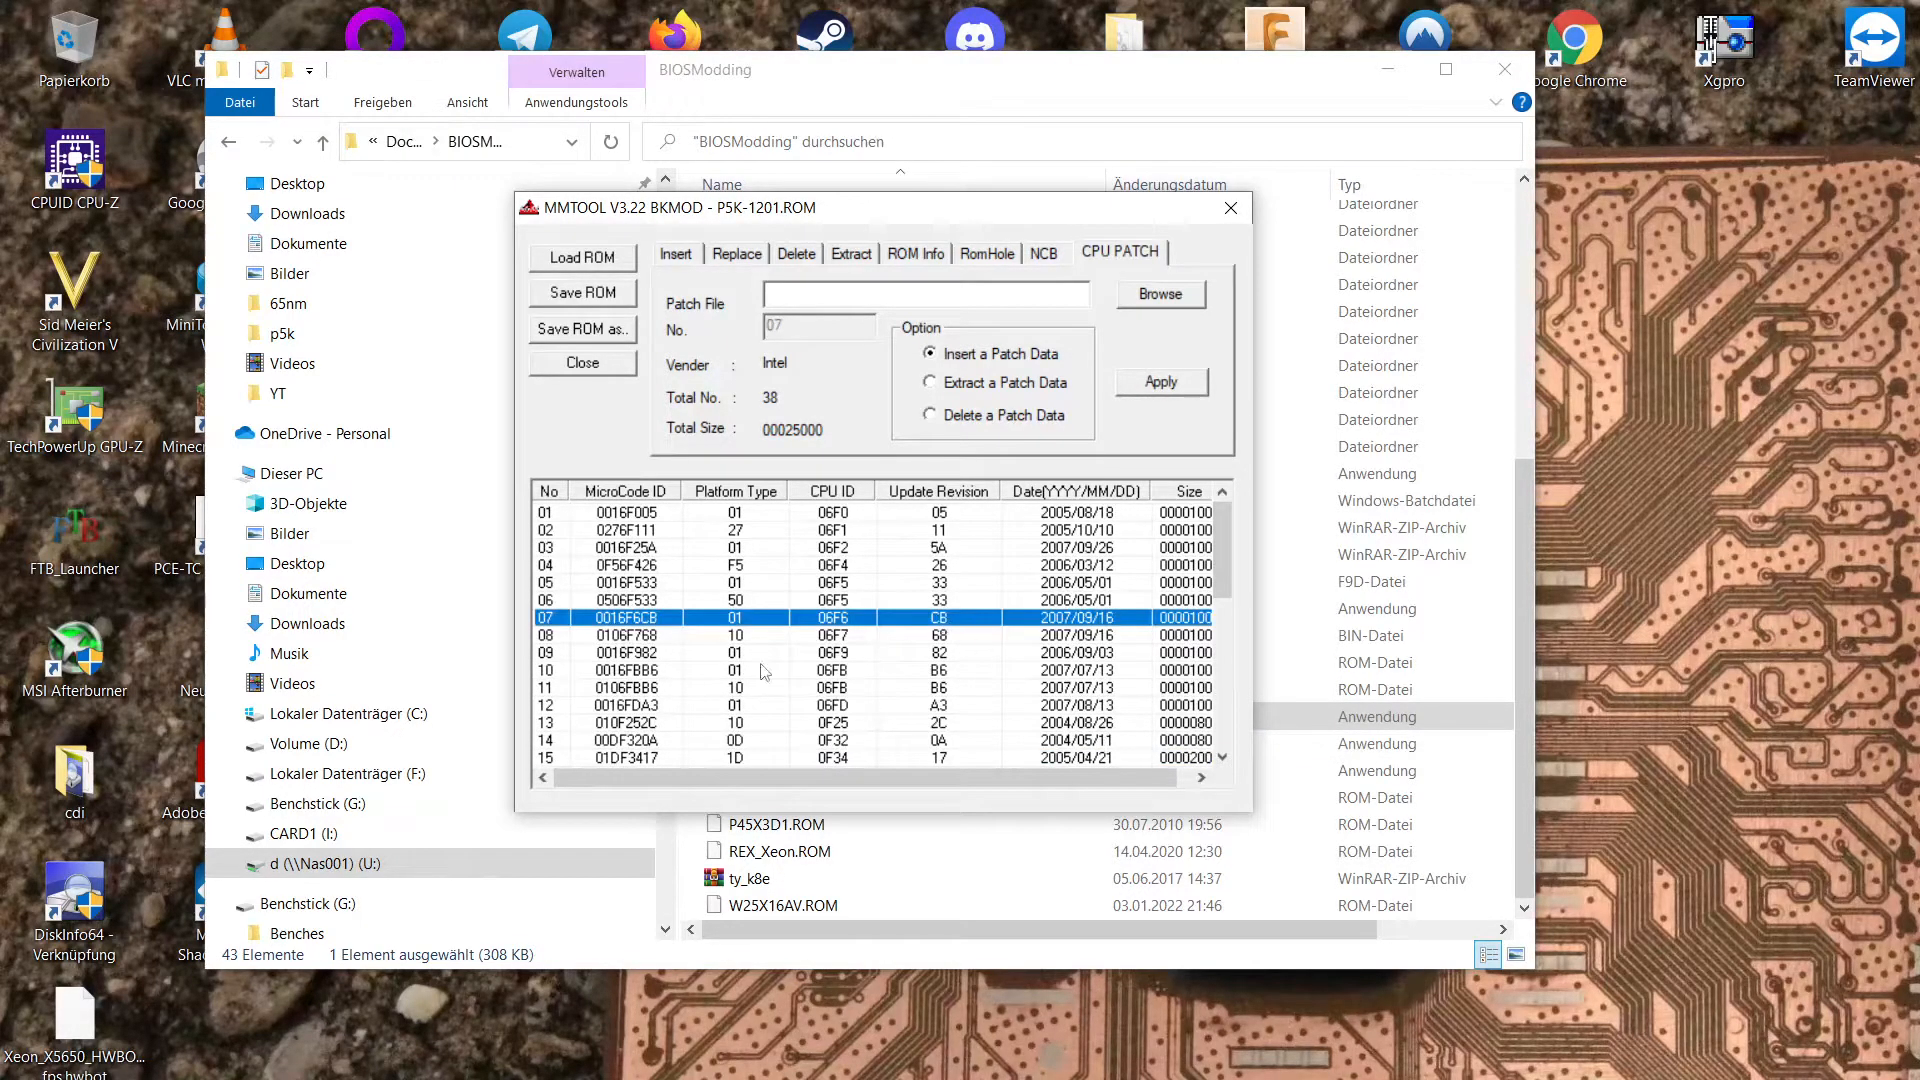
{"action": "mouse_move", "coordinate": [967, 632]}
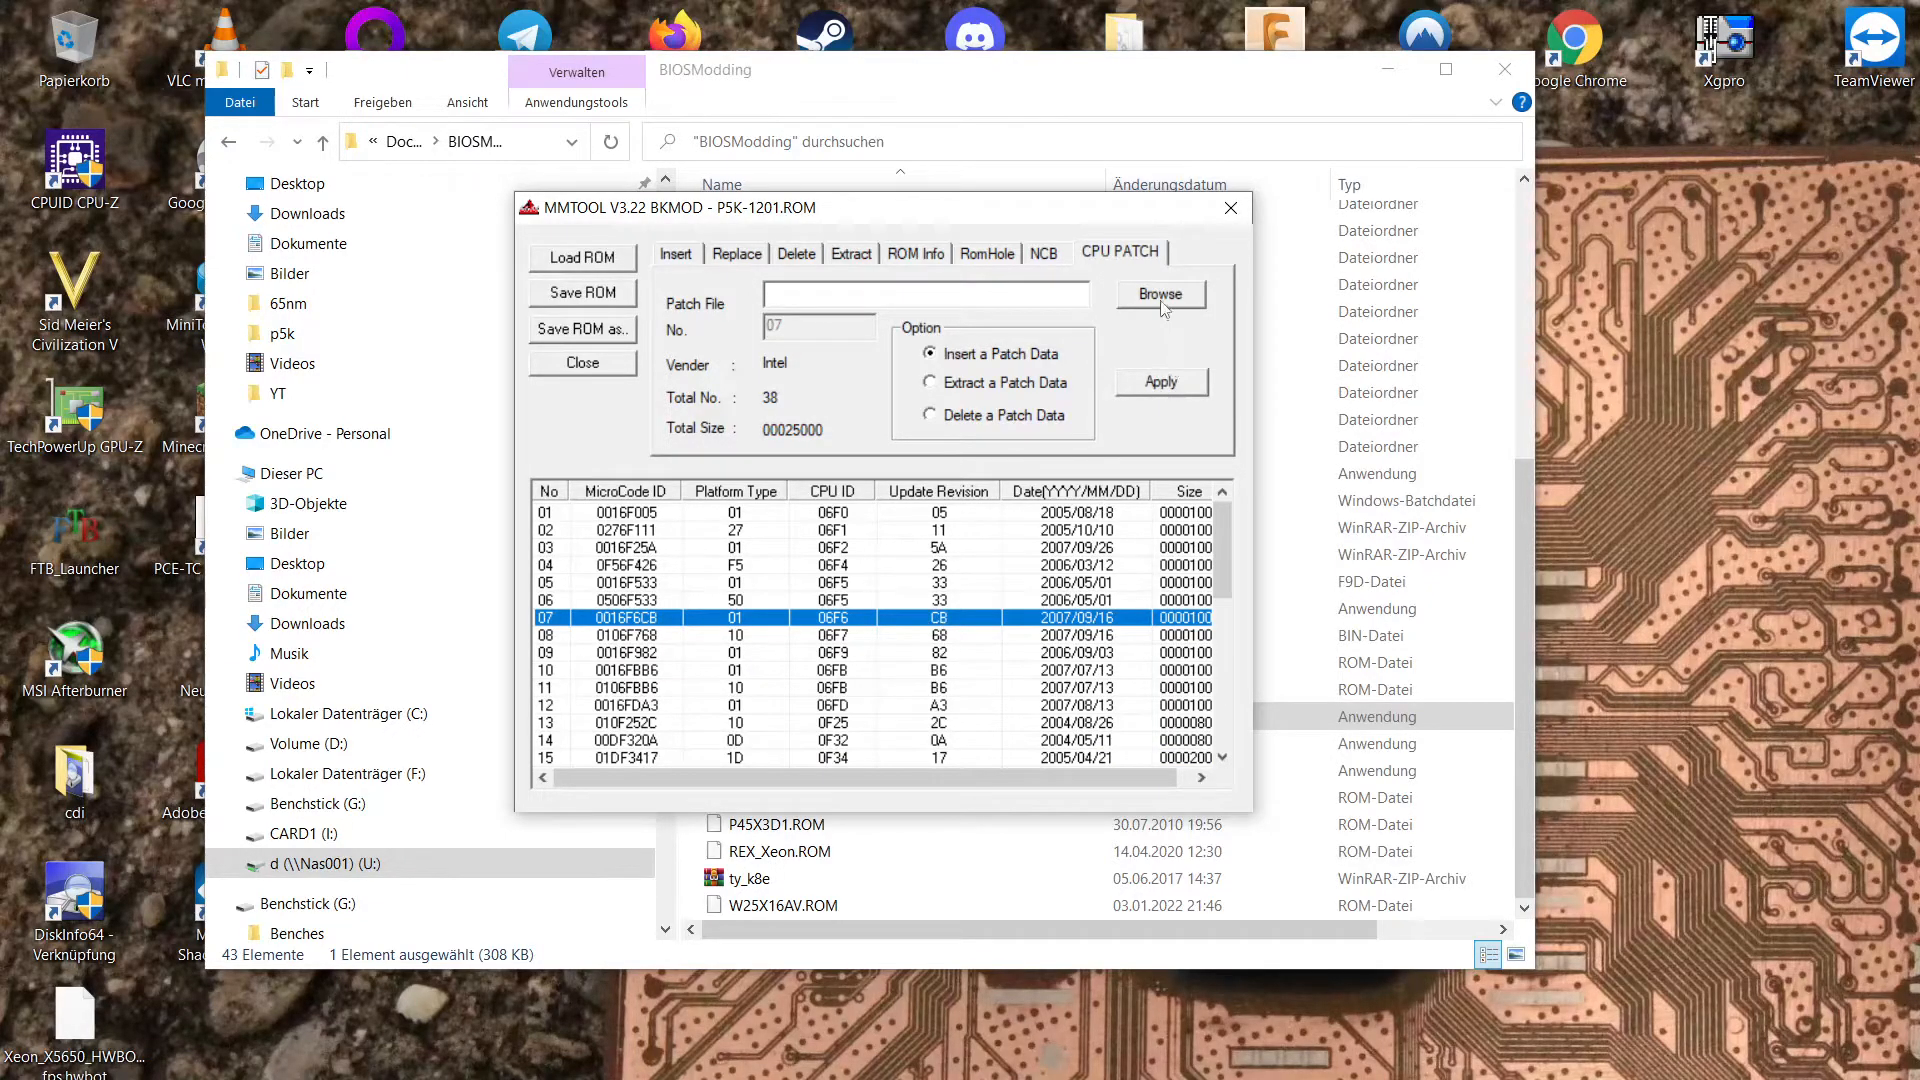
{"action": "left_click", "coordinate": [1157, 294]}
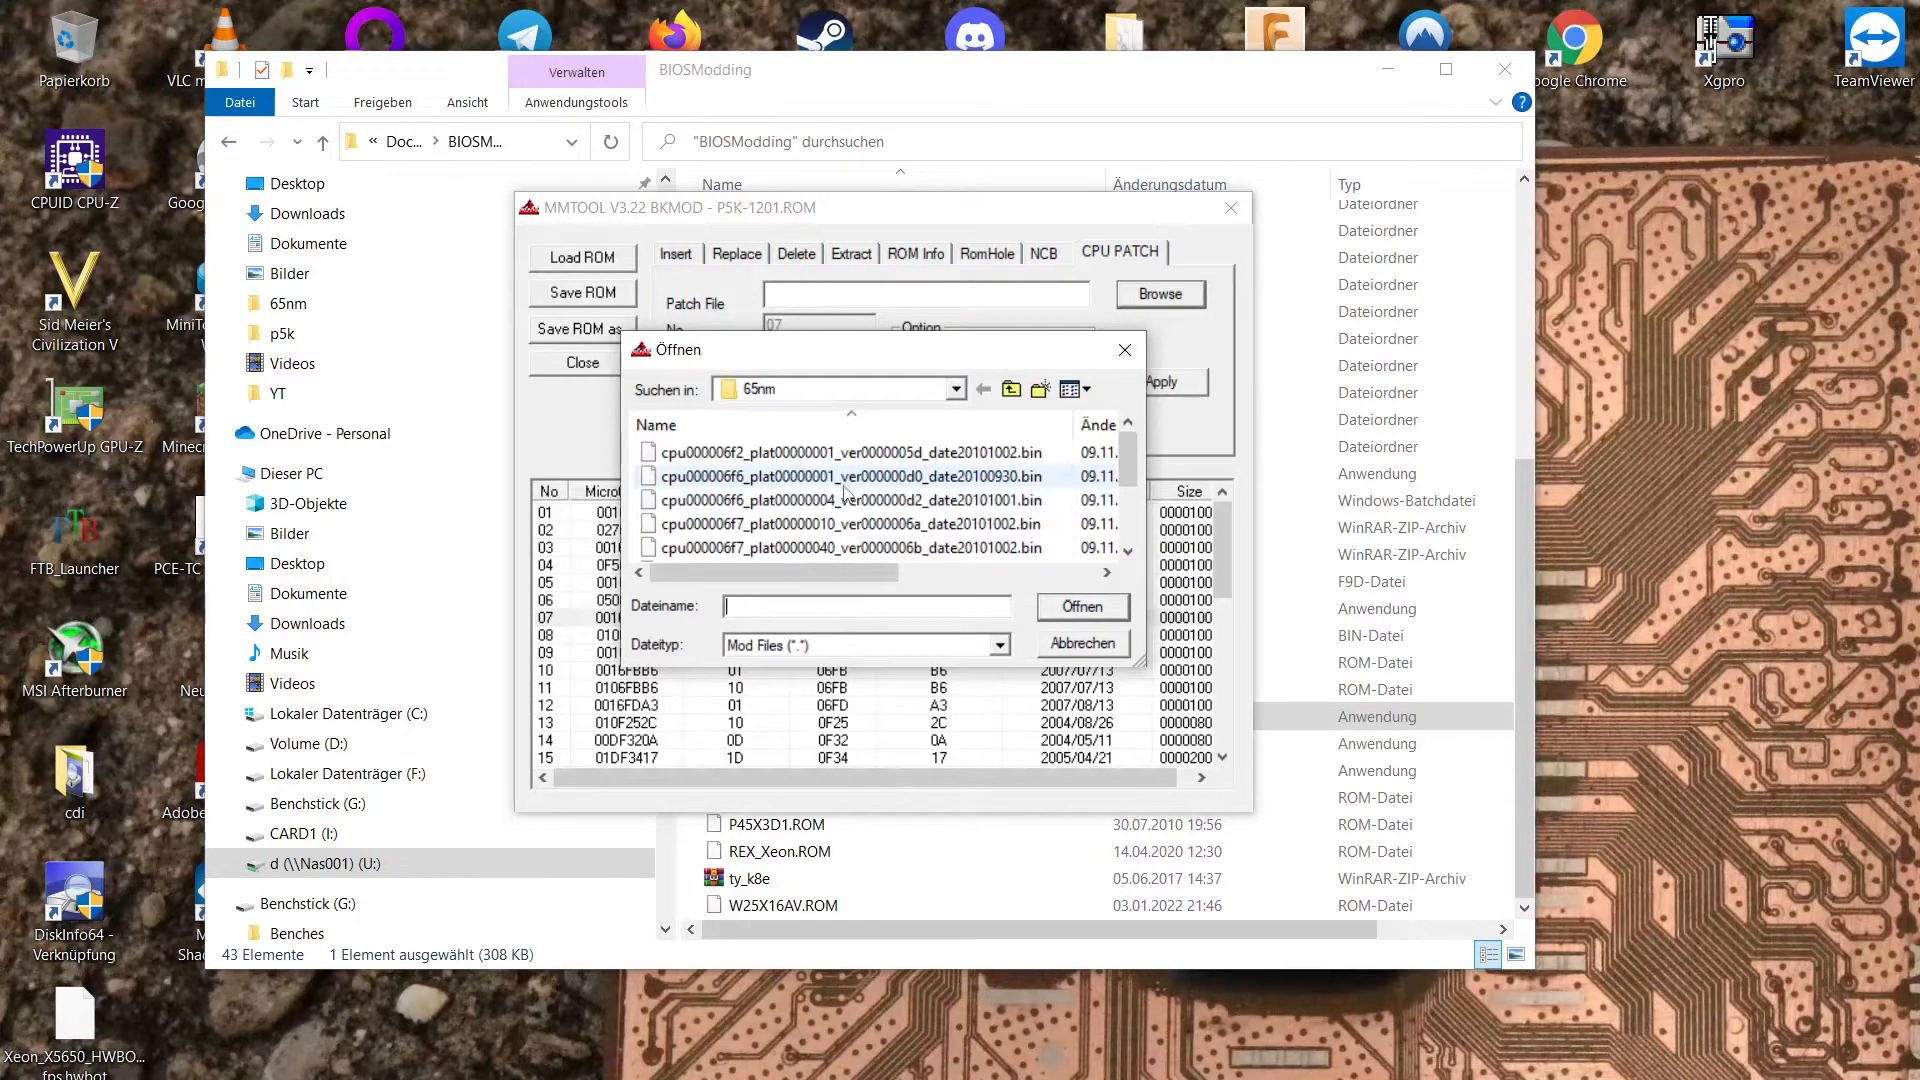
{"action": "left_click", "coordinate": [845, 476]}
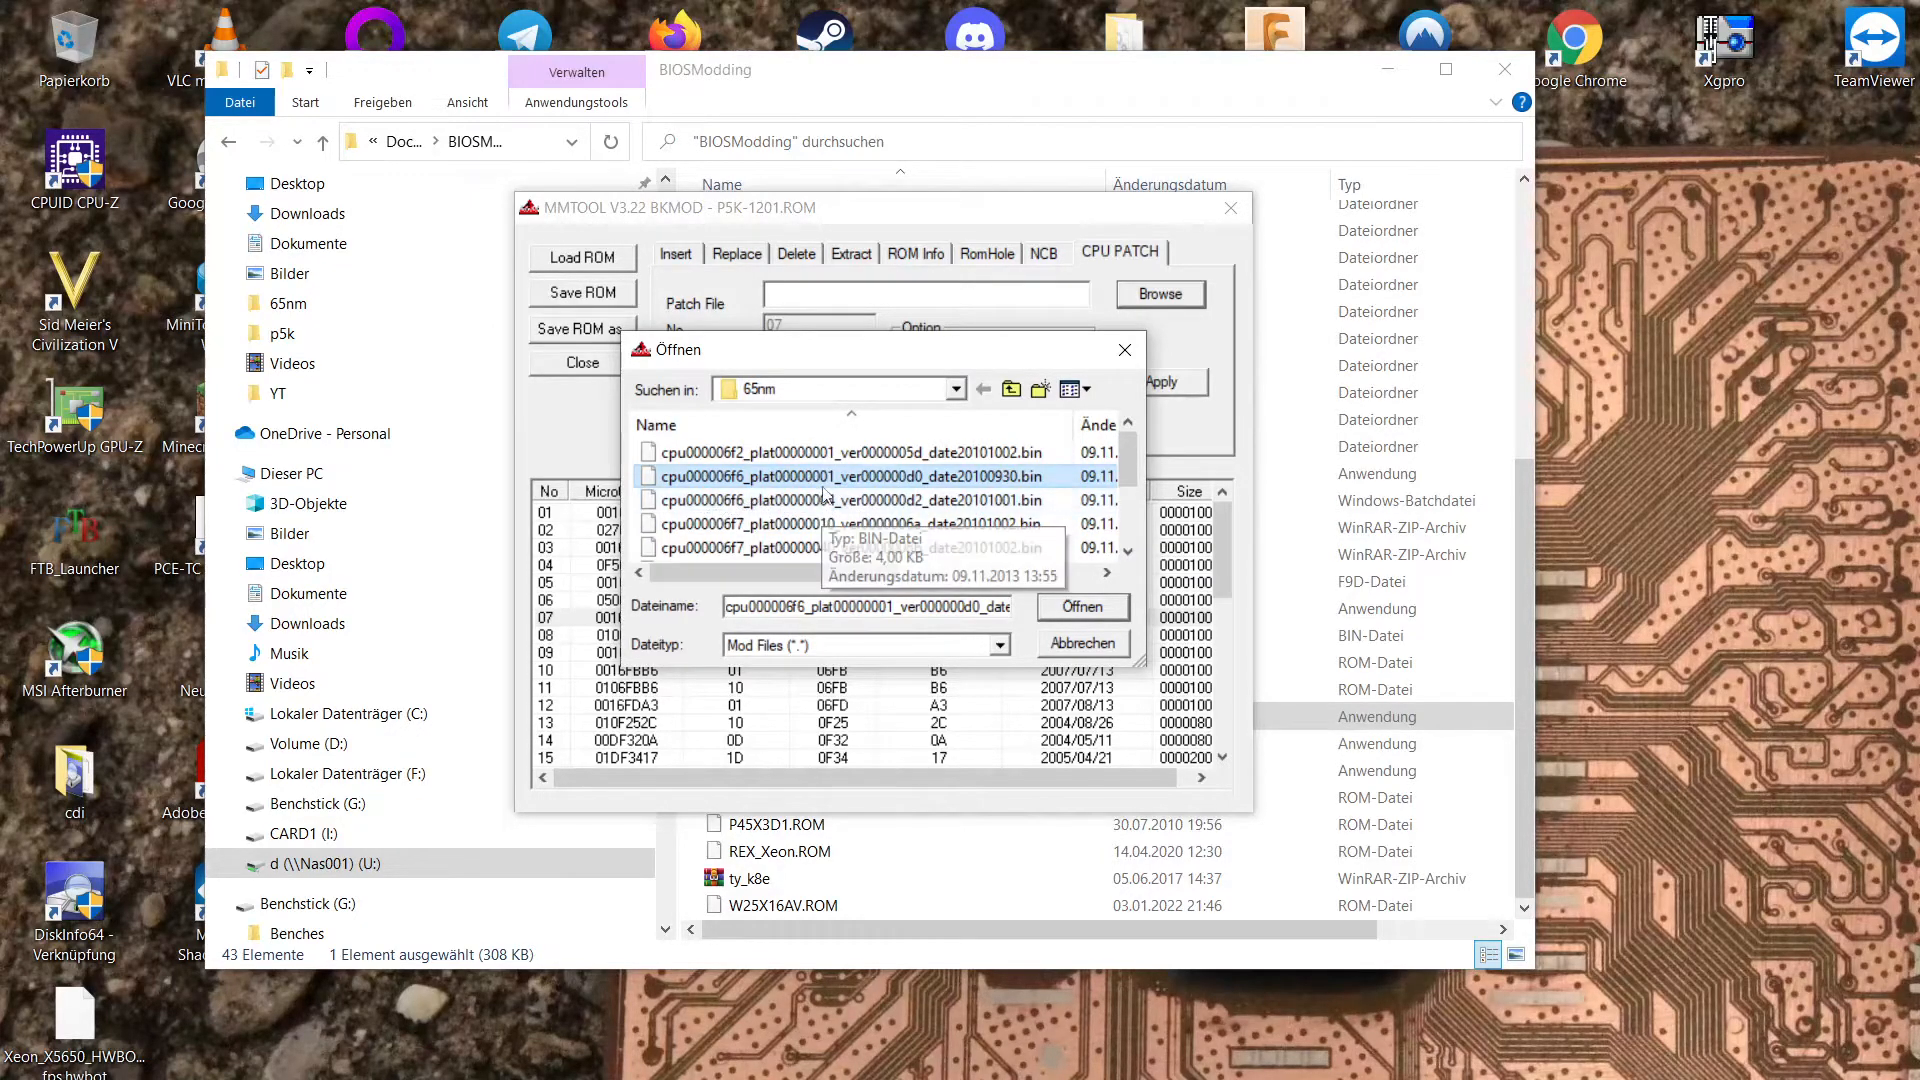
{"action": "mouse_move", "coordinate": [926, 487]}
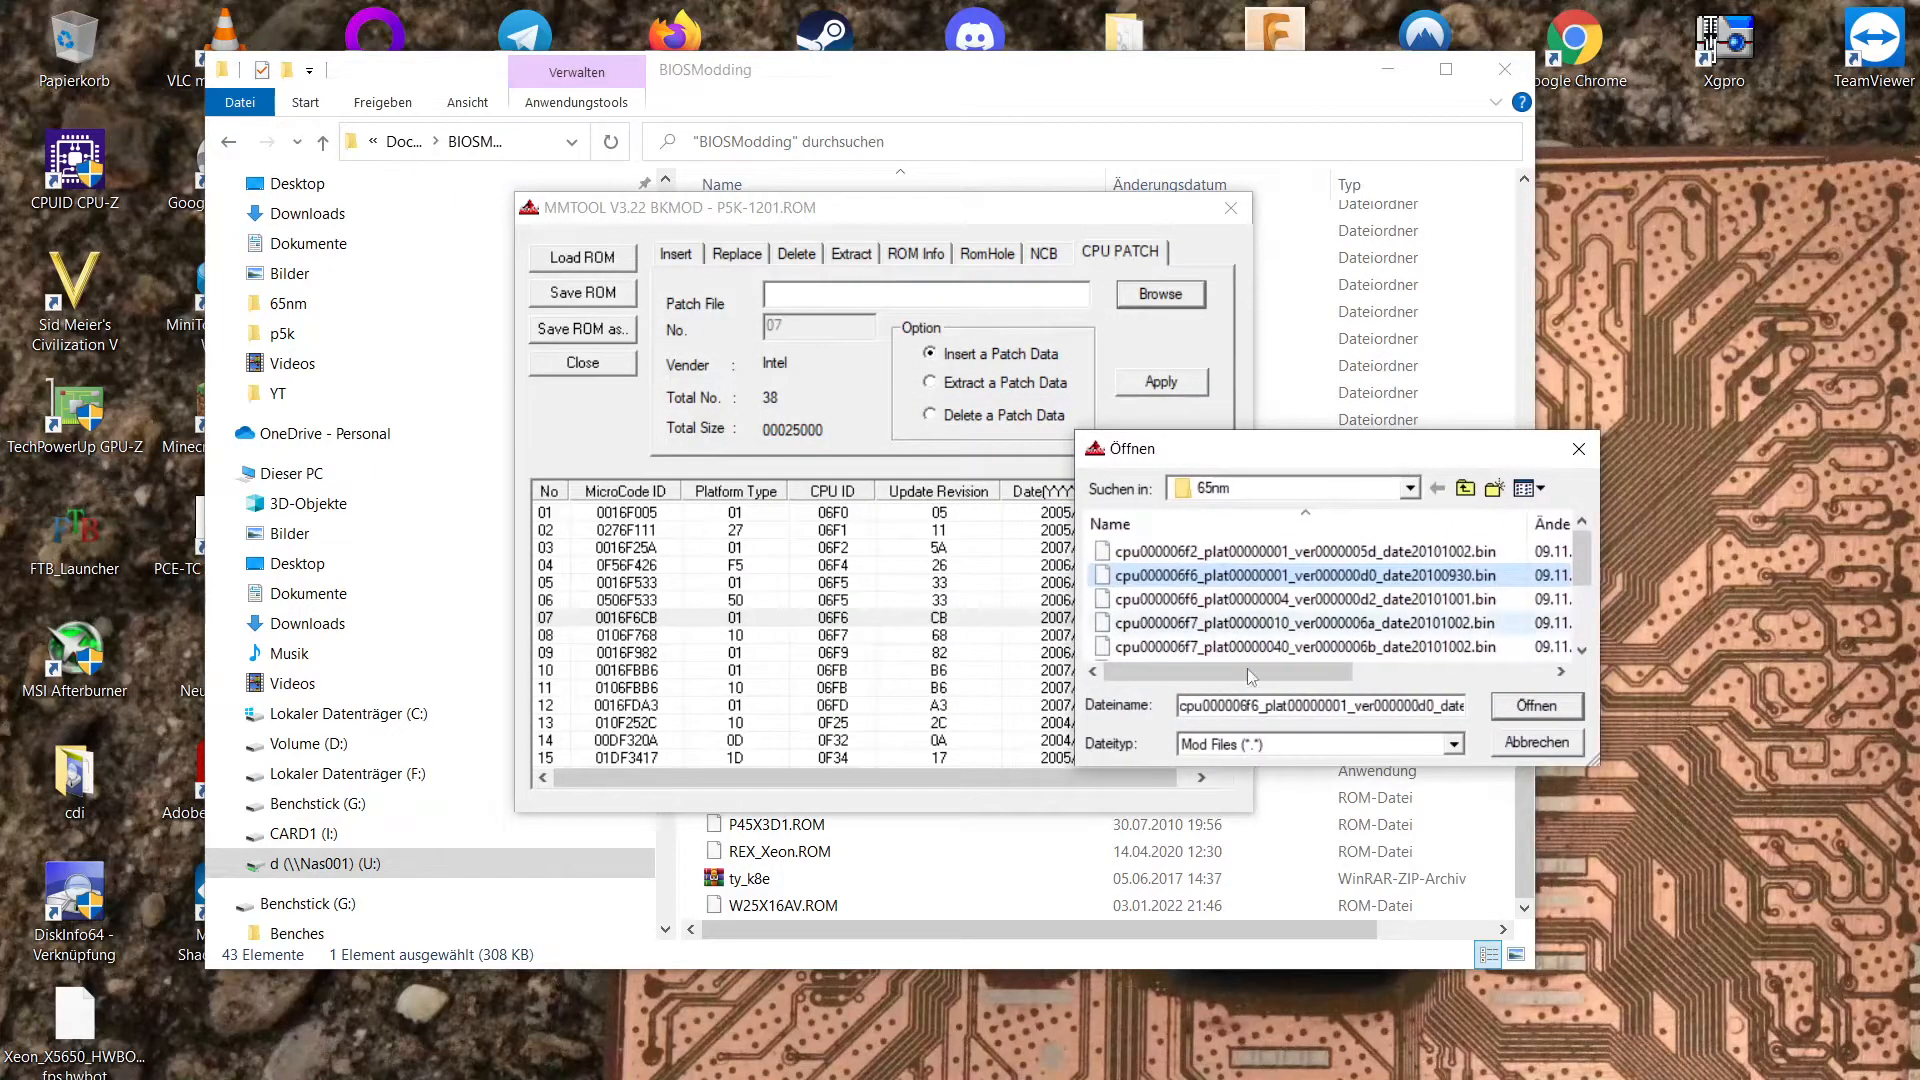
{"action": "mouse_move", "coordinate": [1292, 681]}
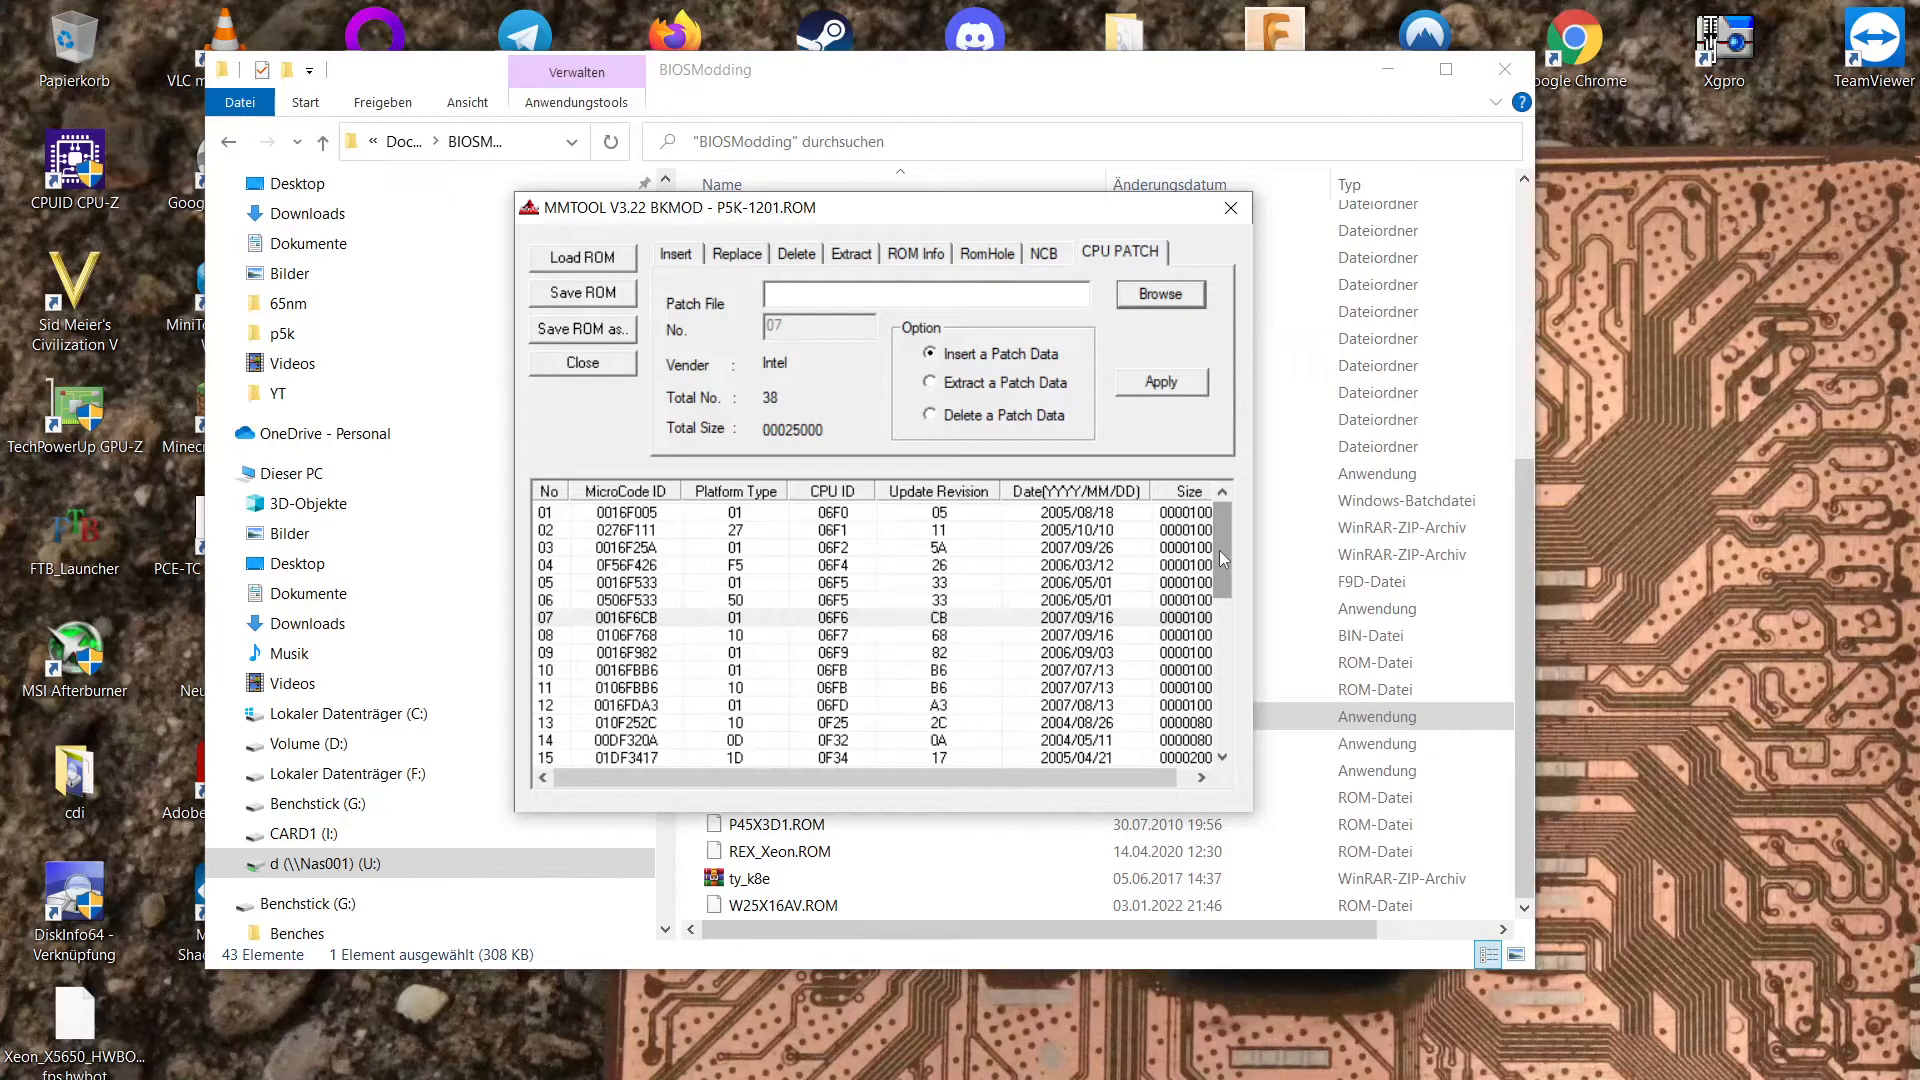
{"action": "mouse_move", "coordinate": [1047, 459]}
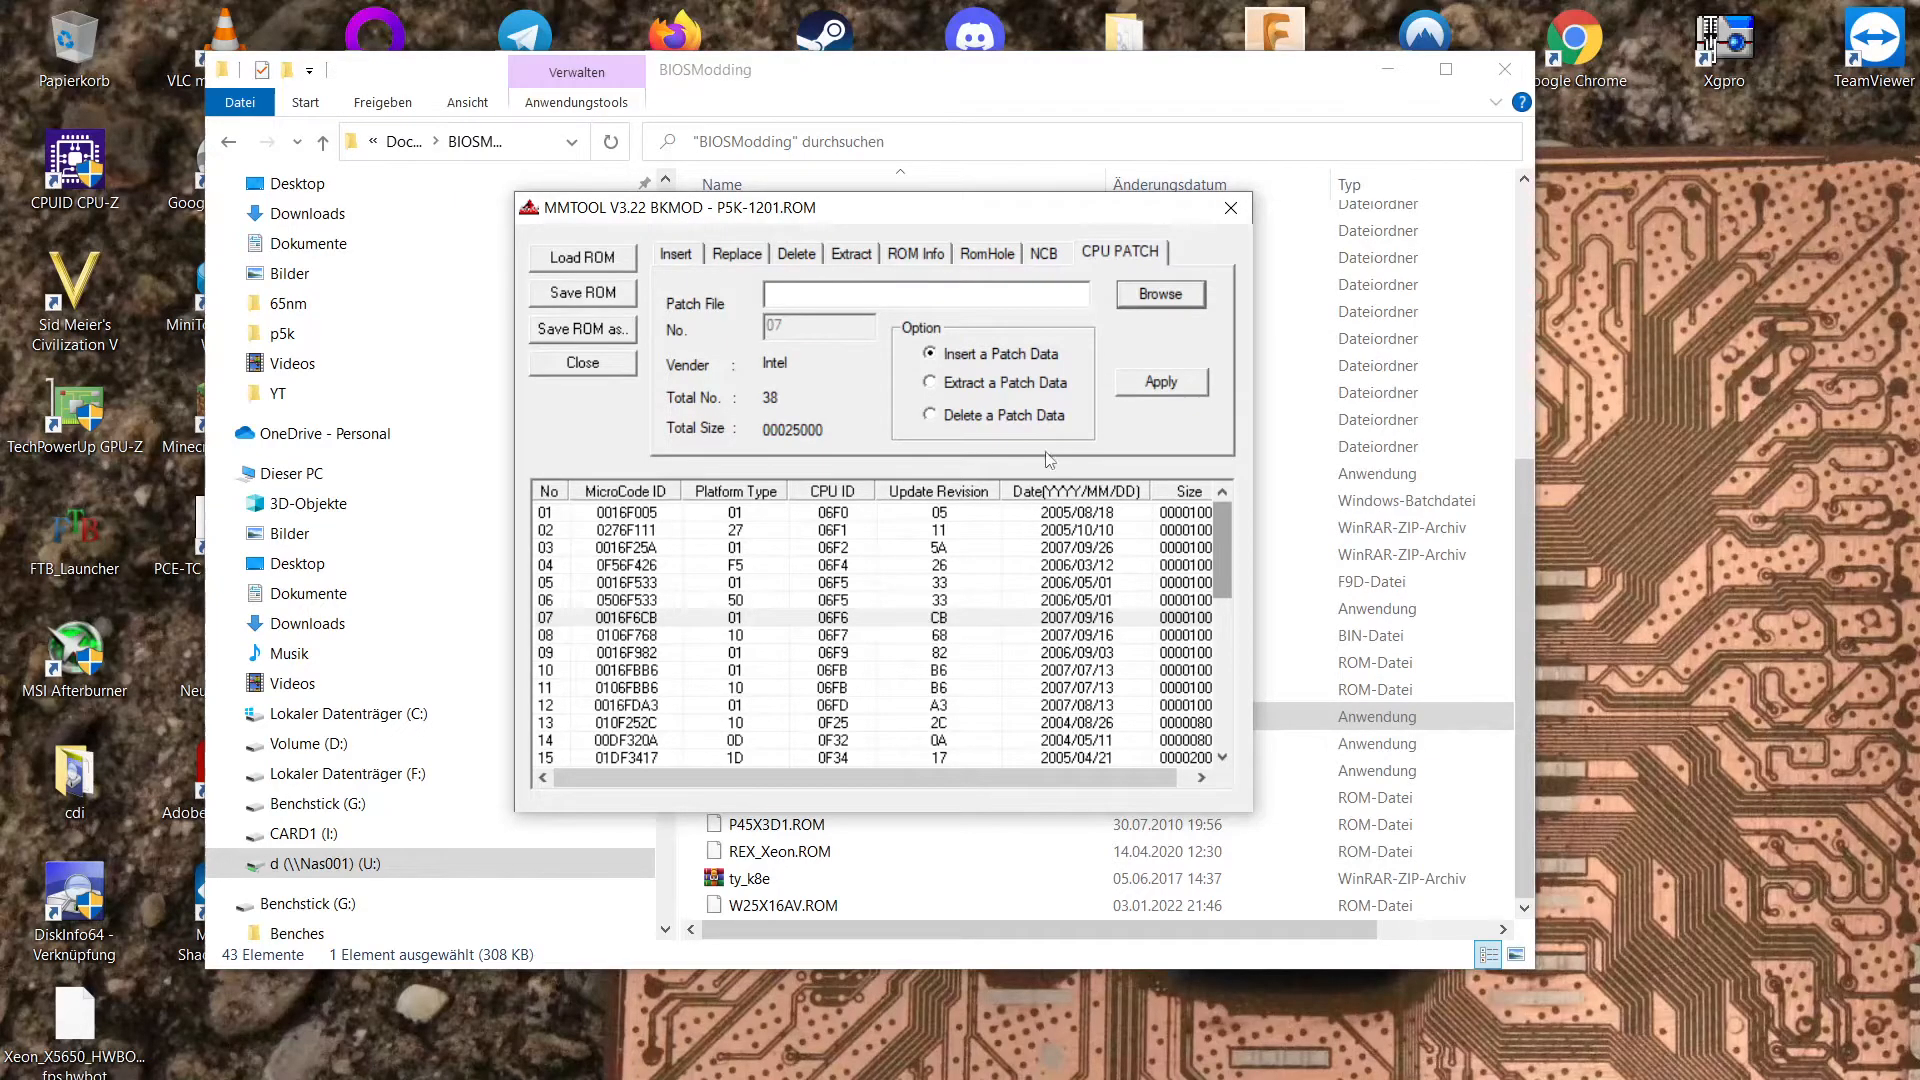
{"action": "scroll", "scroll_direction": "down", "scroll_amount": 3}
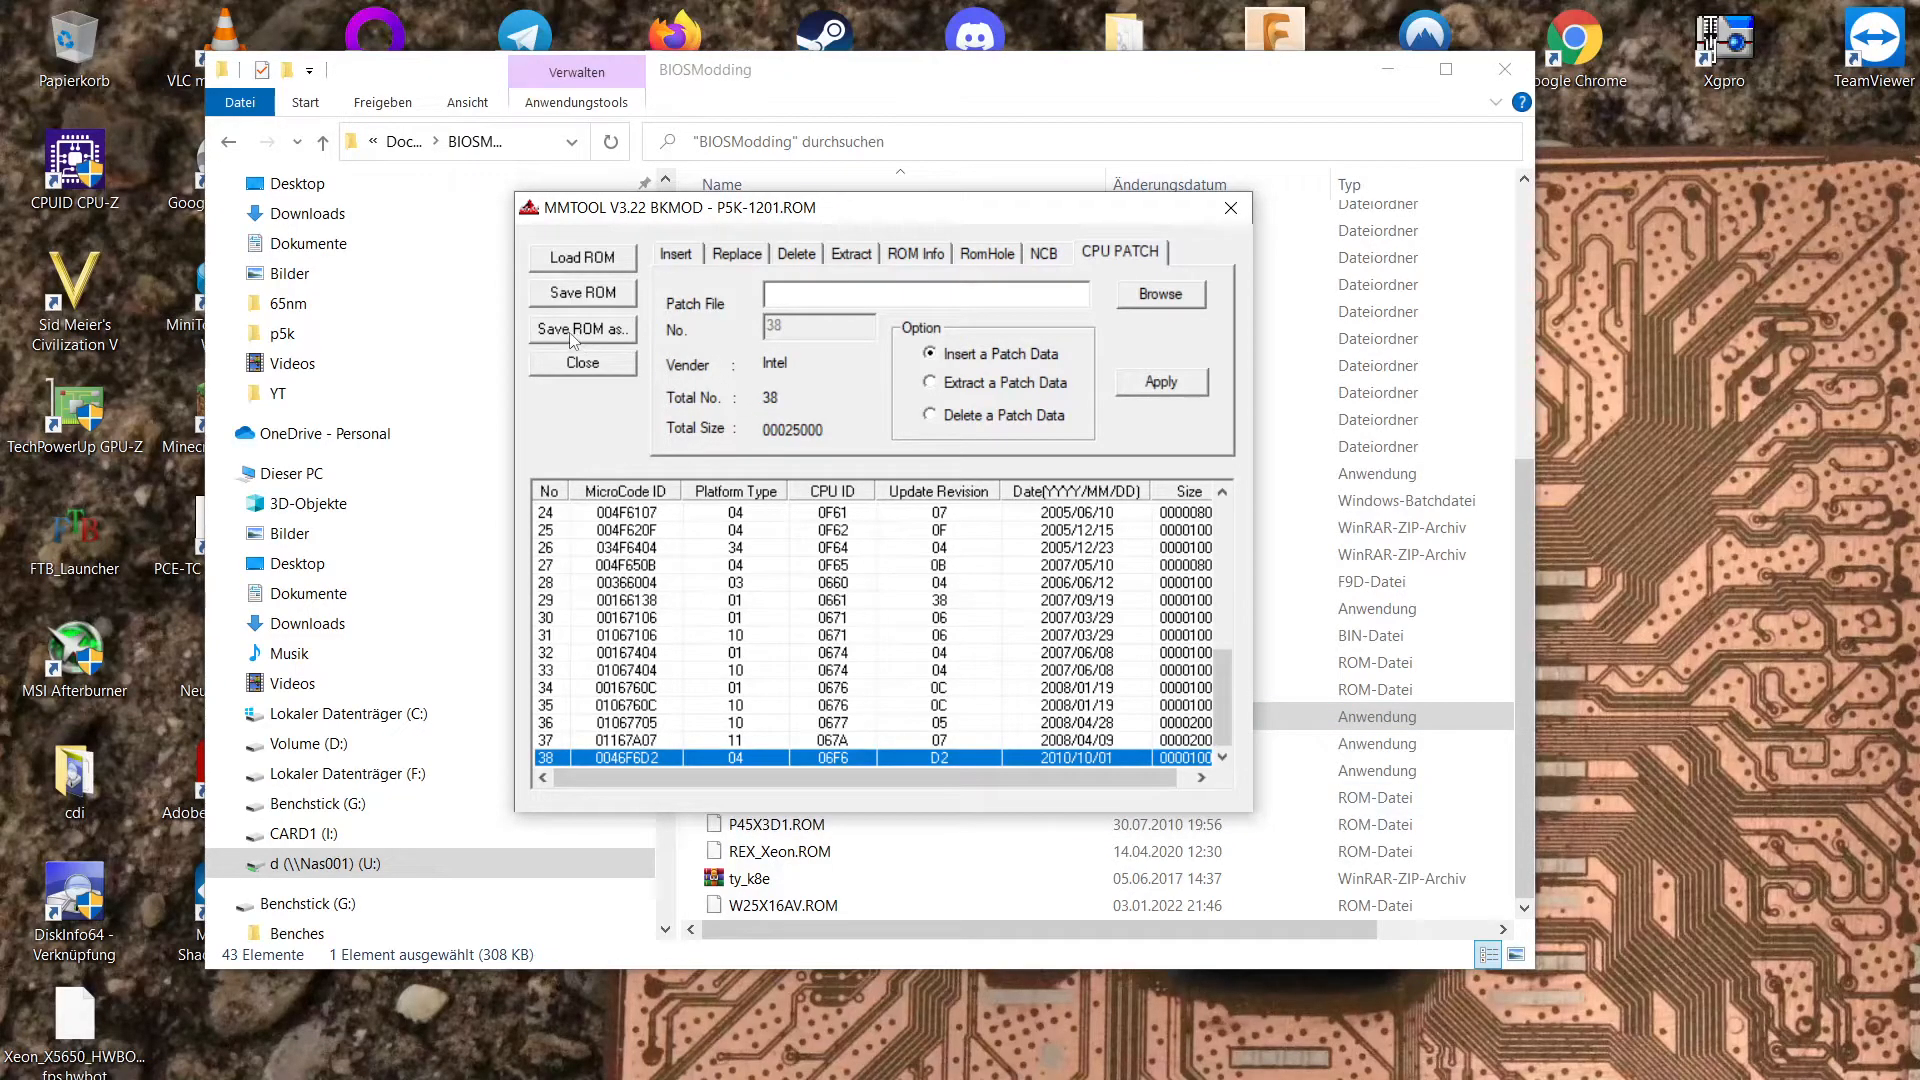
Save the patched ROM as P5Kxeon in the BIOSModding > p5k folder.
{"action": "left_click", "coordinate": [582, 328]}
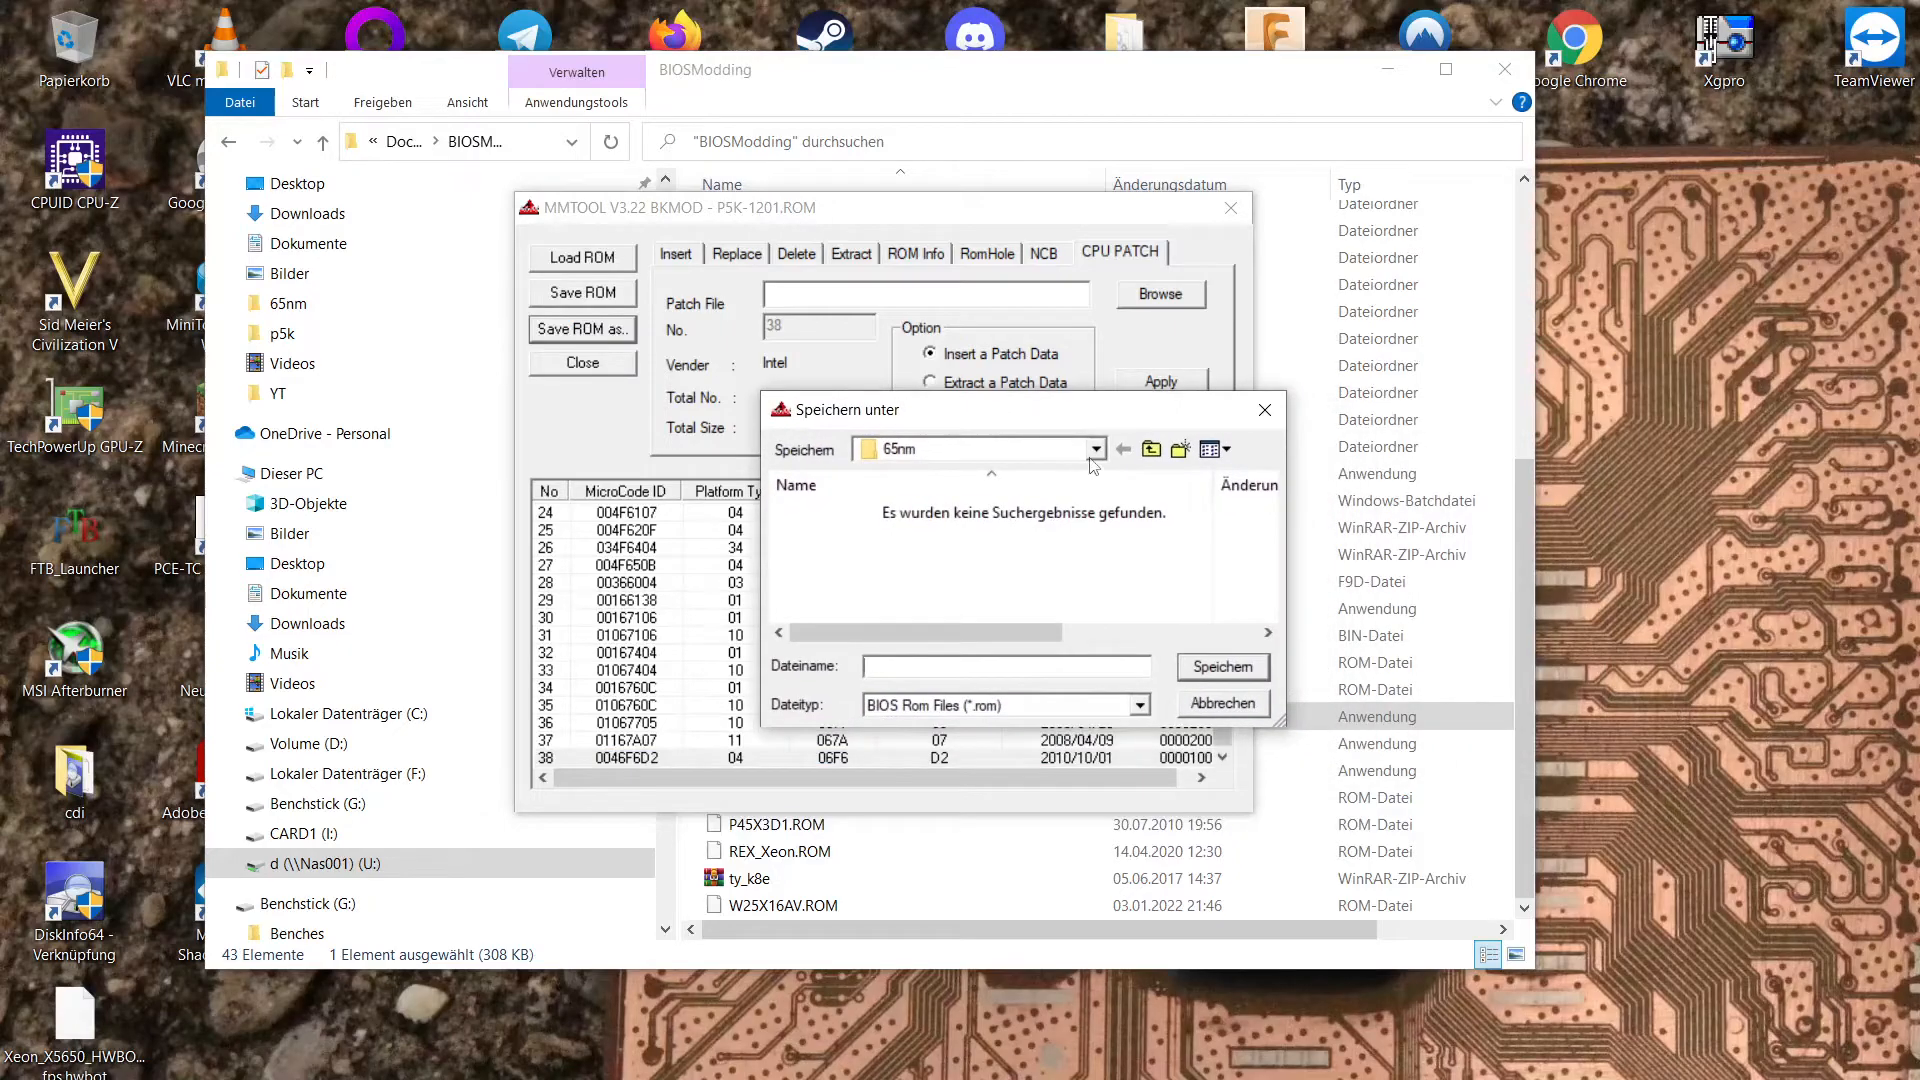
{"action": "left_click", "coordinate": [1093, 448]}
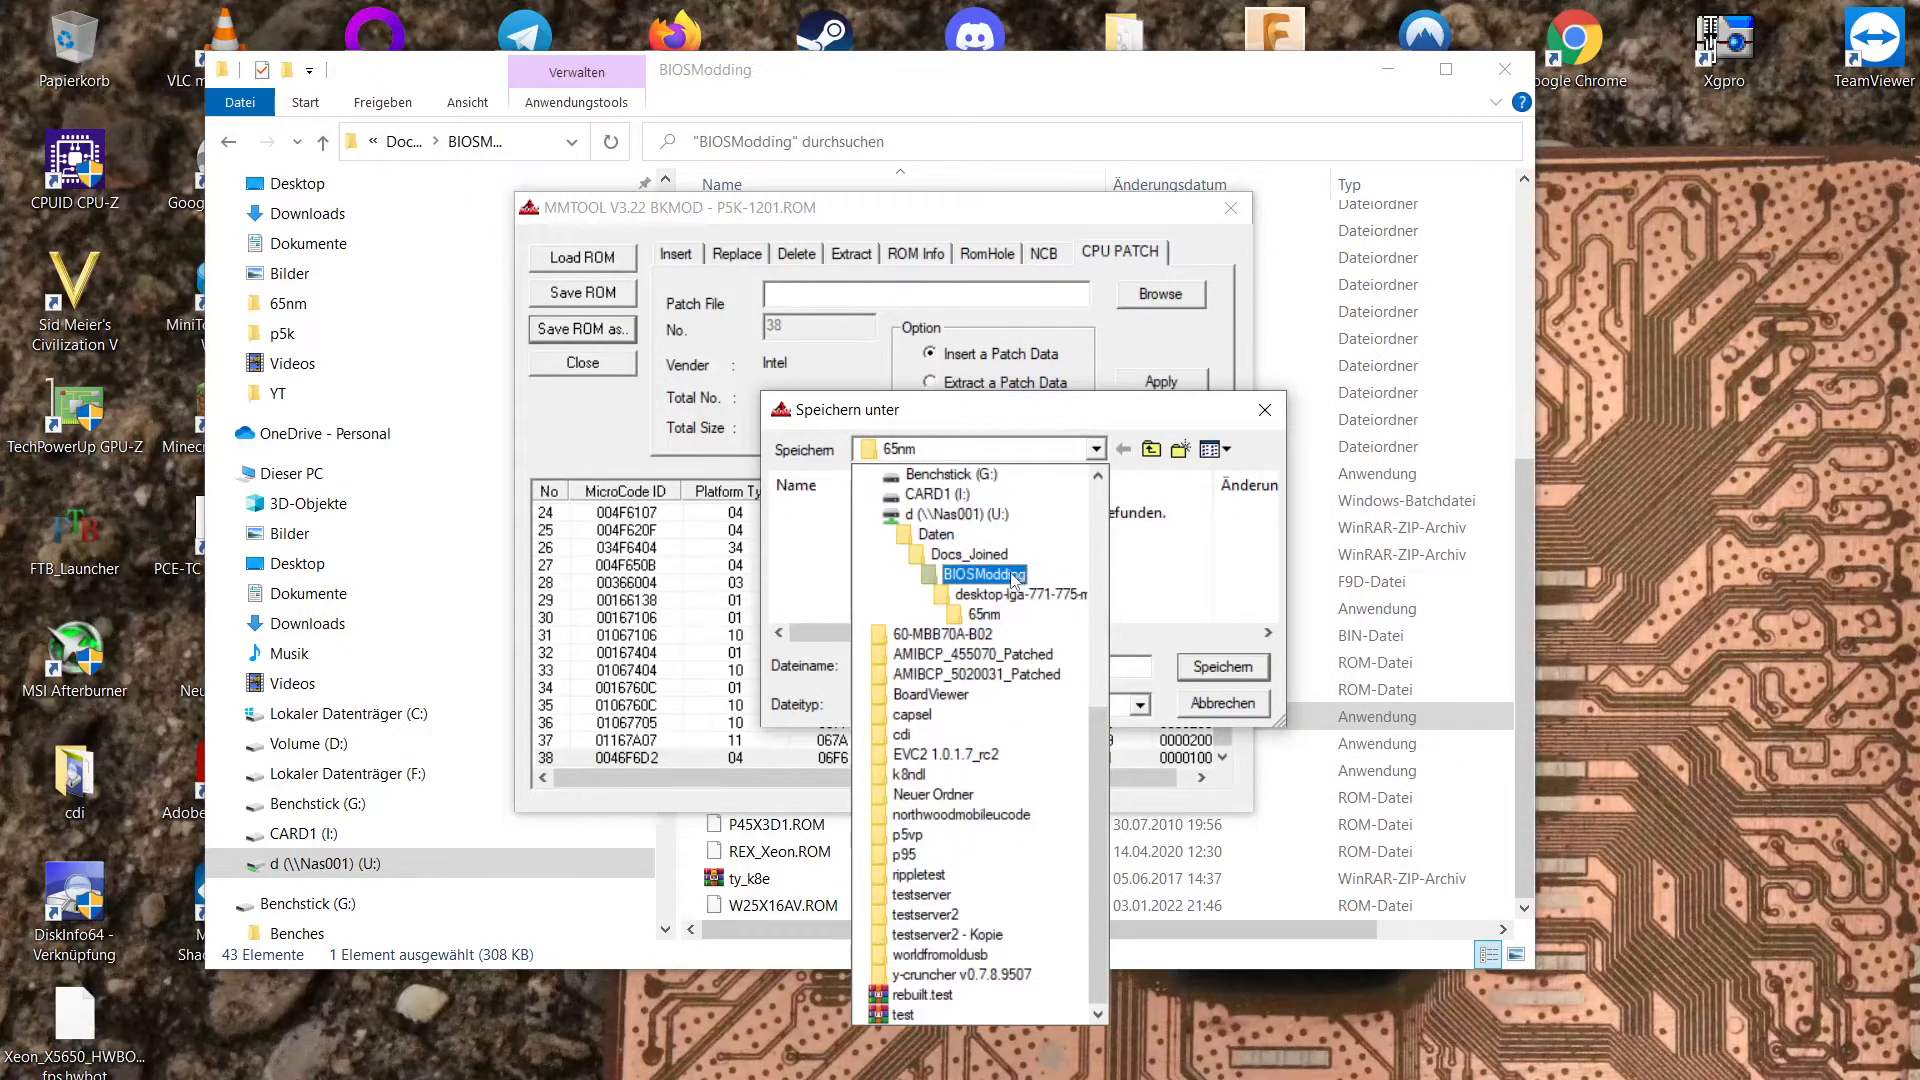
{"action": "double_click", "coordinate": [980, 576]}
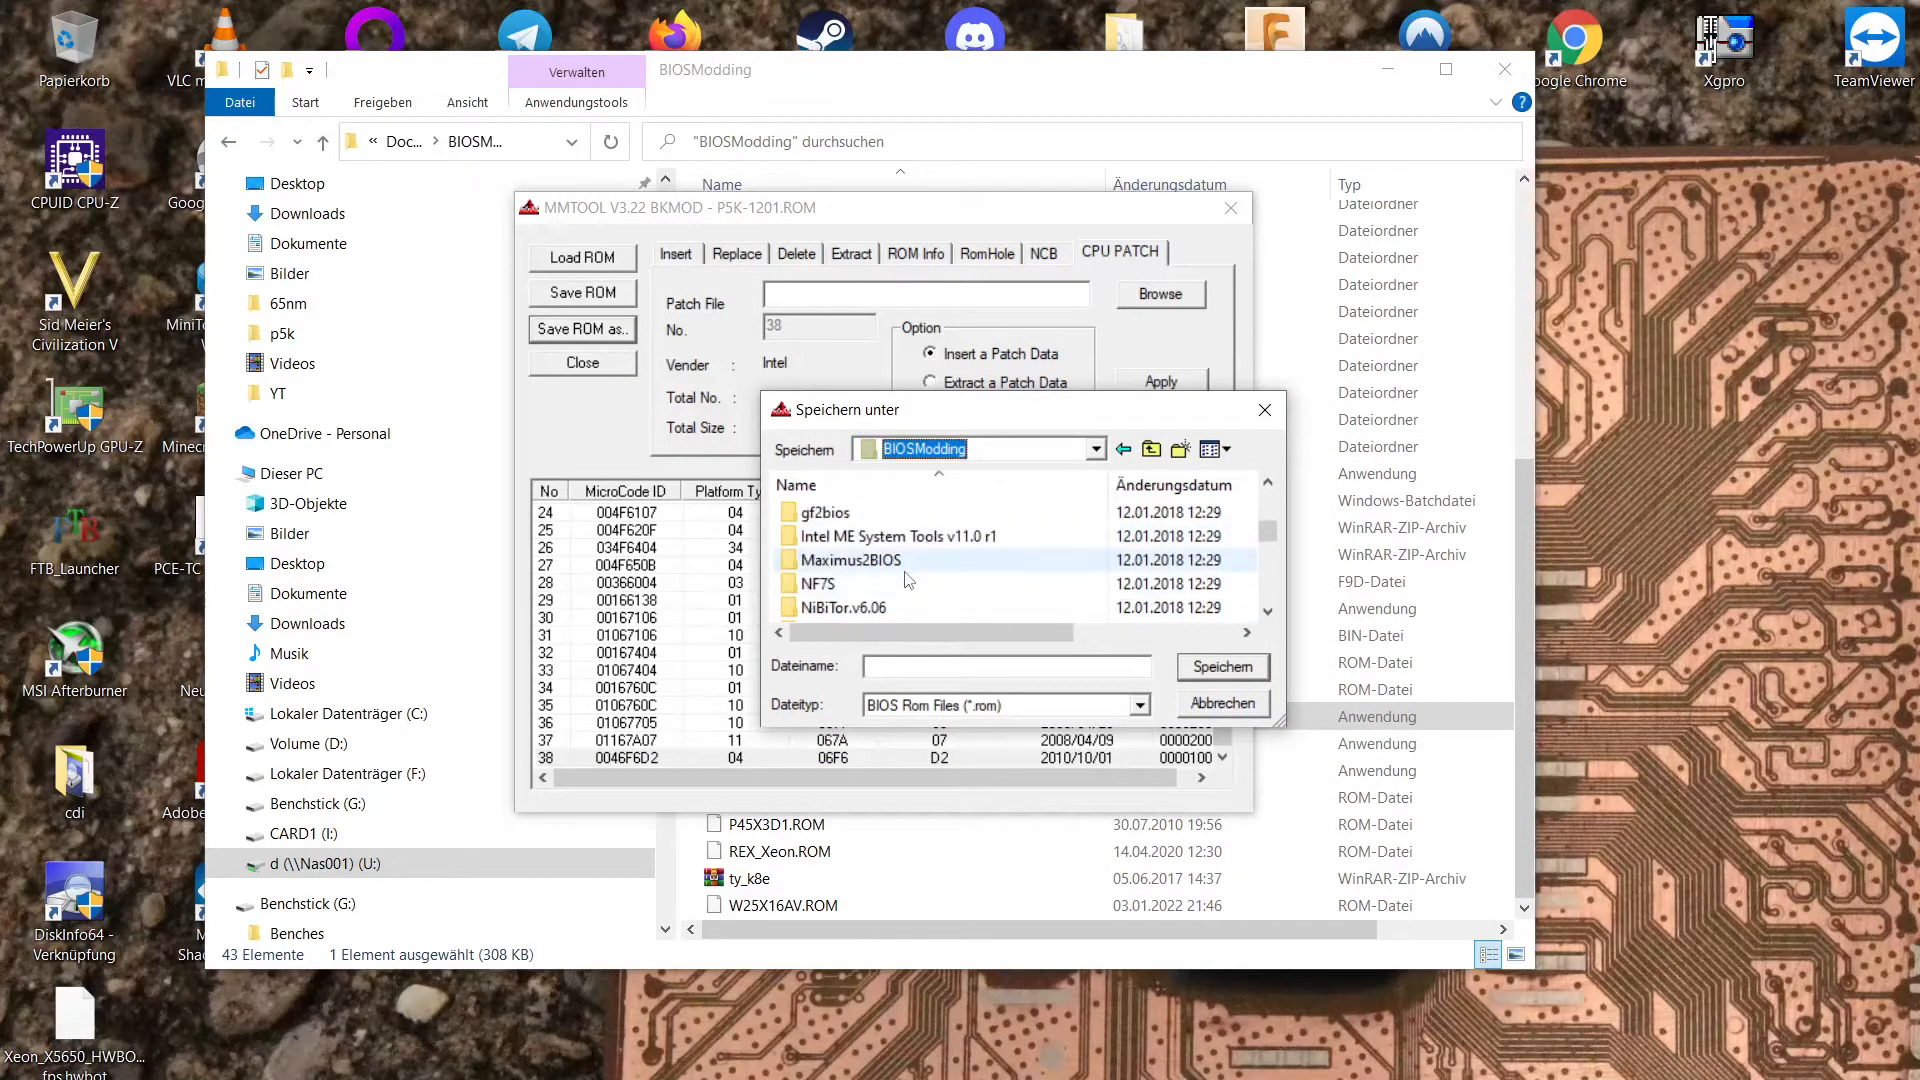
{"action": "scroll", "scroll_direction": "down", "scroll_amount": 3}
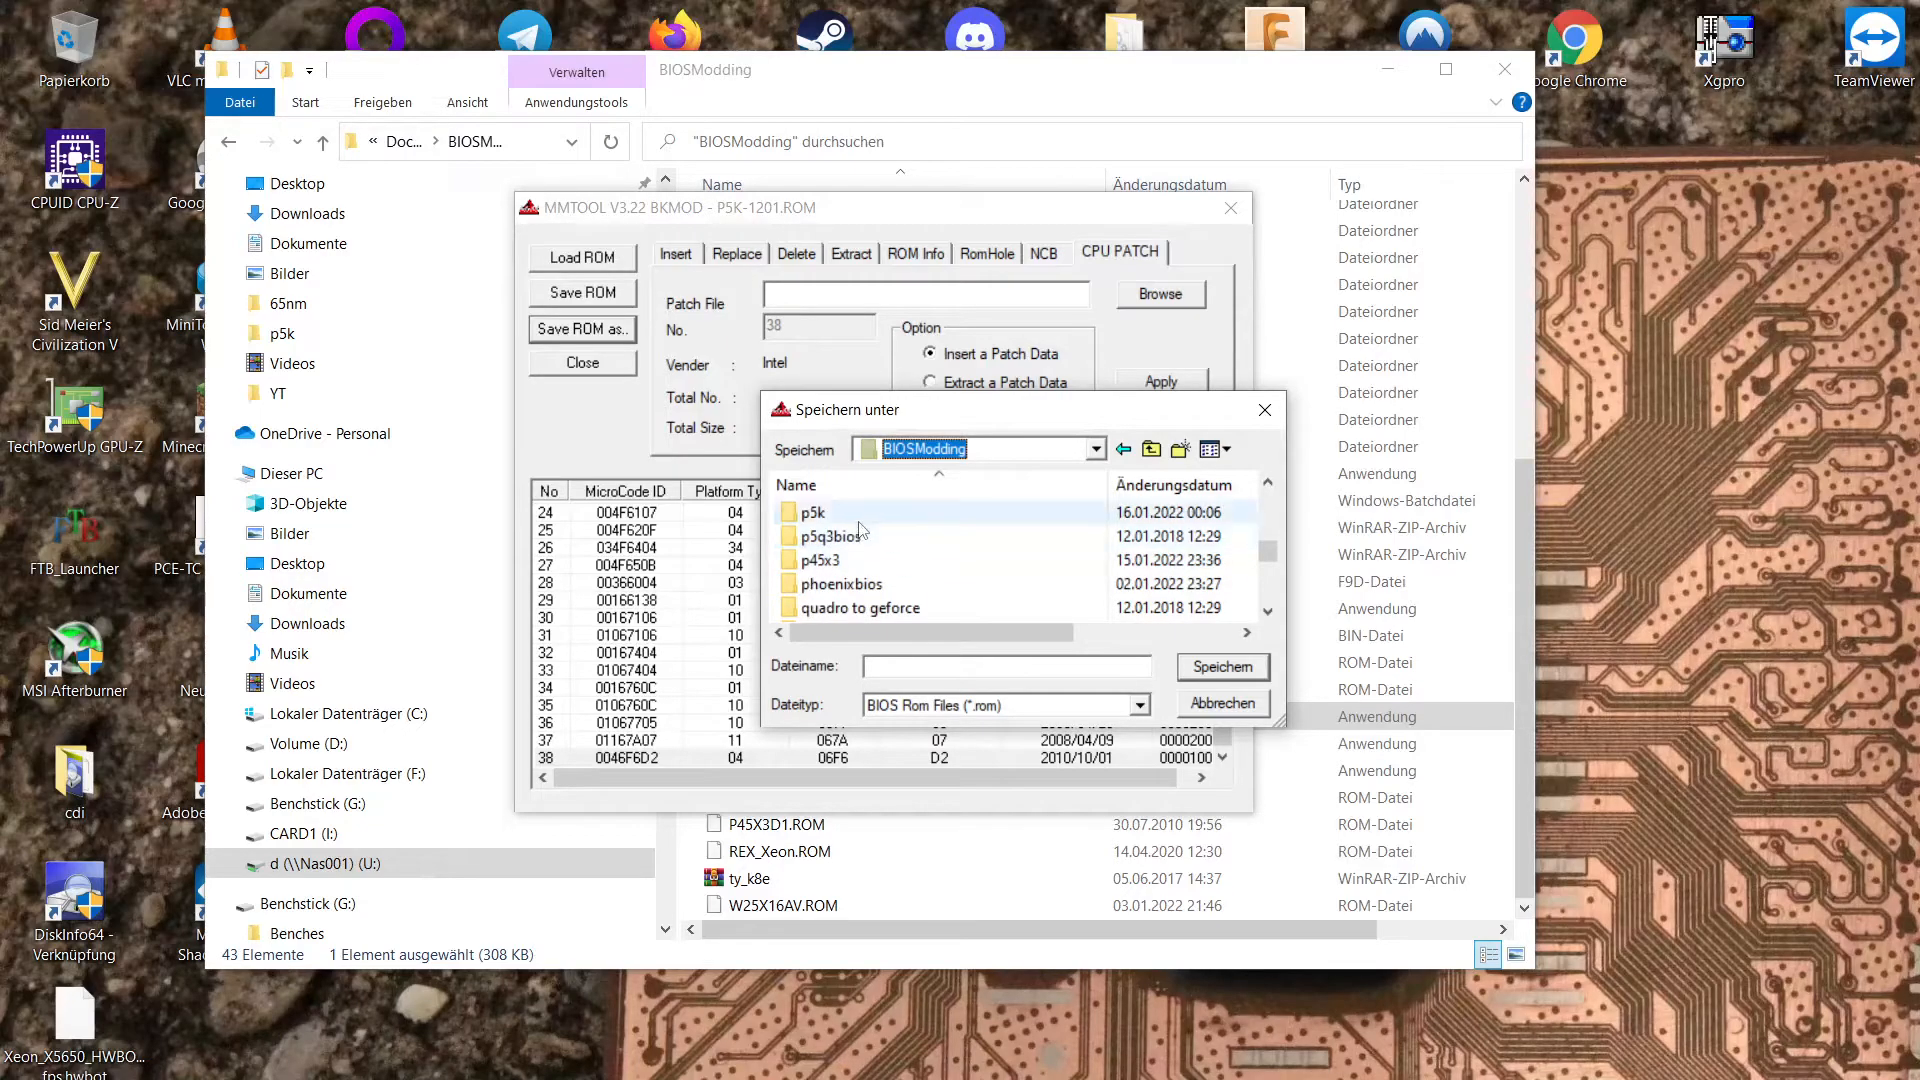
{"action": "double_click", "coordinate": [811, 512]}
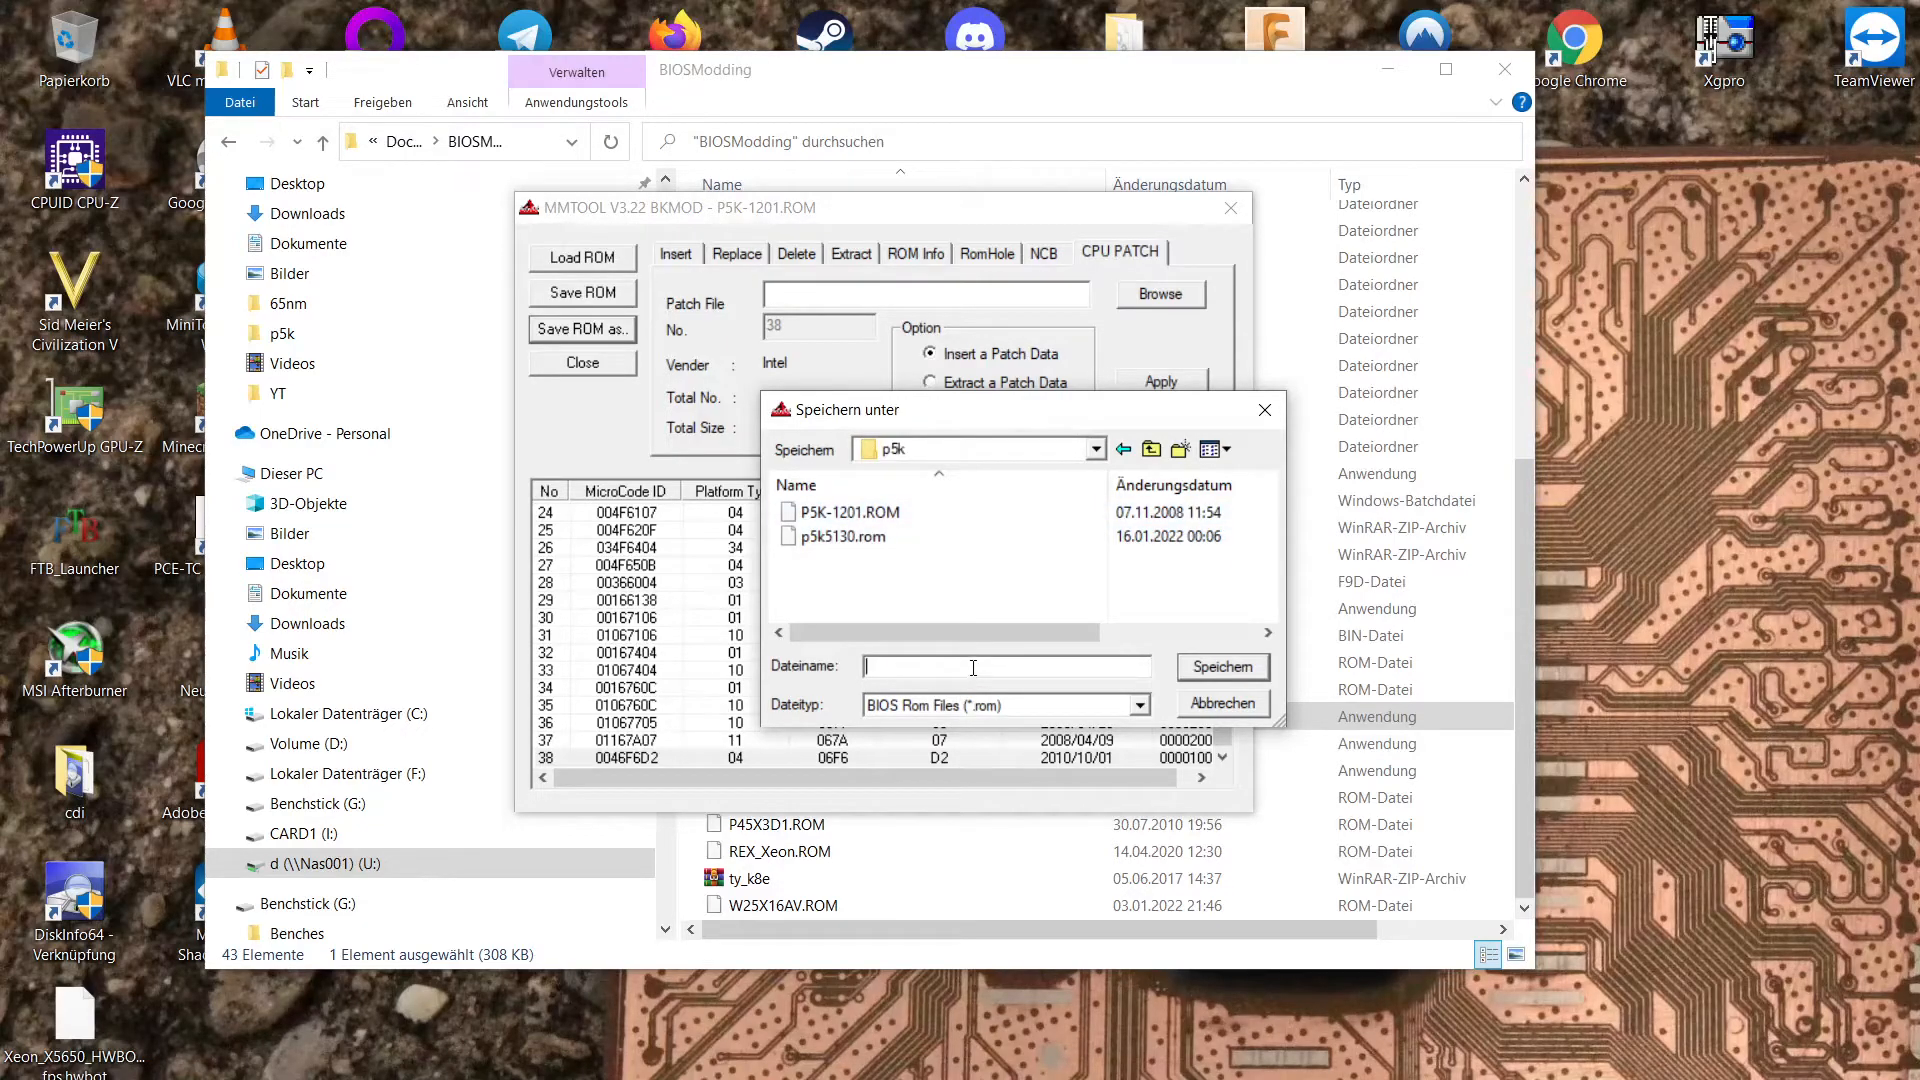
{"action": "type", "text": "P"}
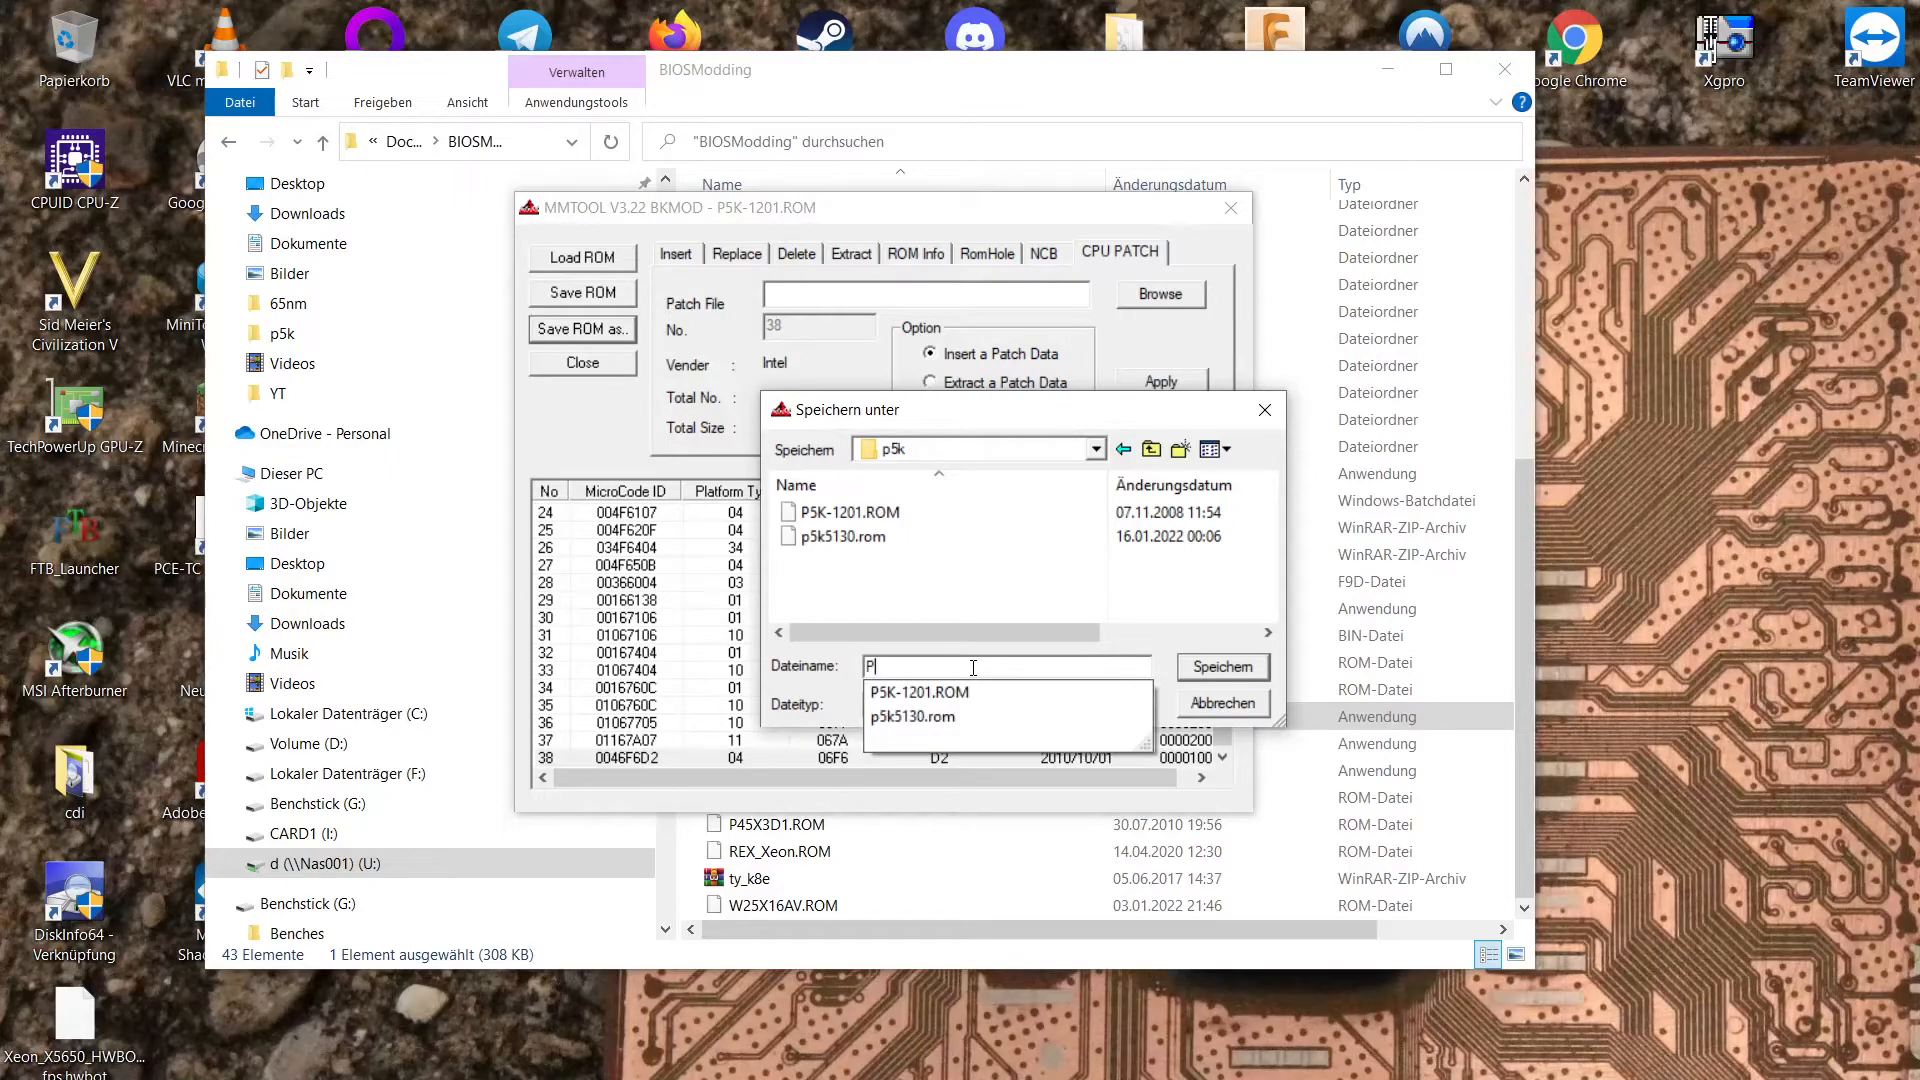
{"action": "type", "text": "5K"}
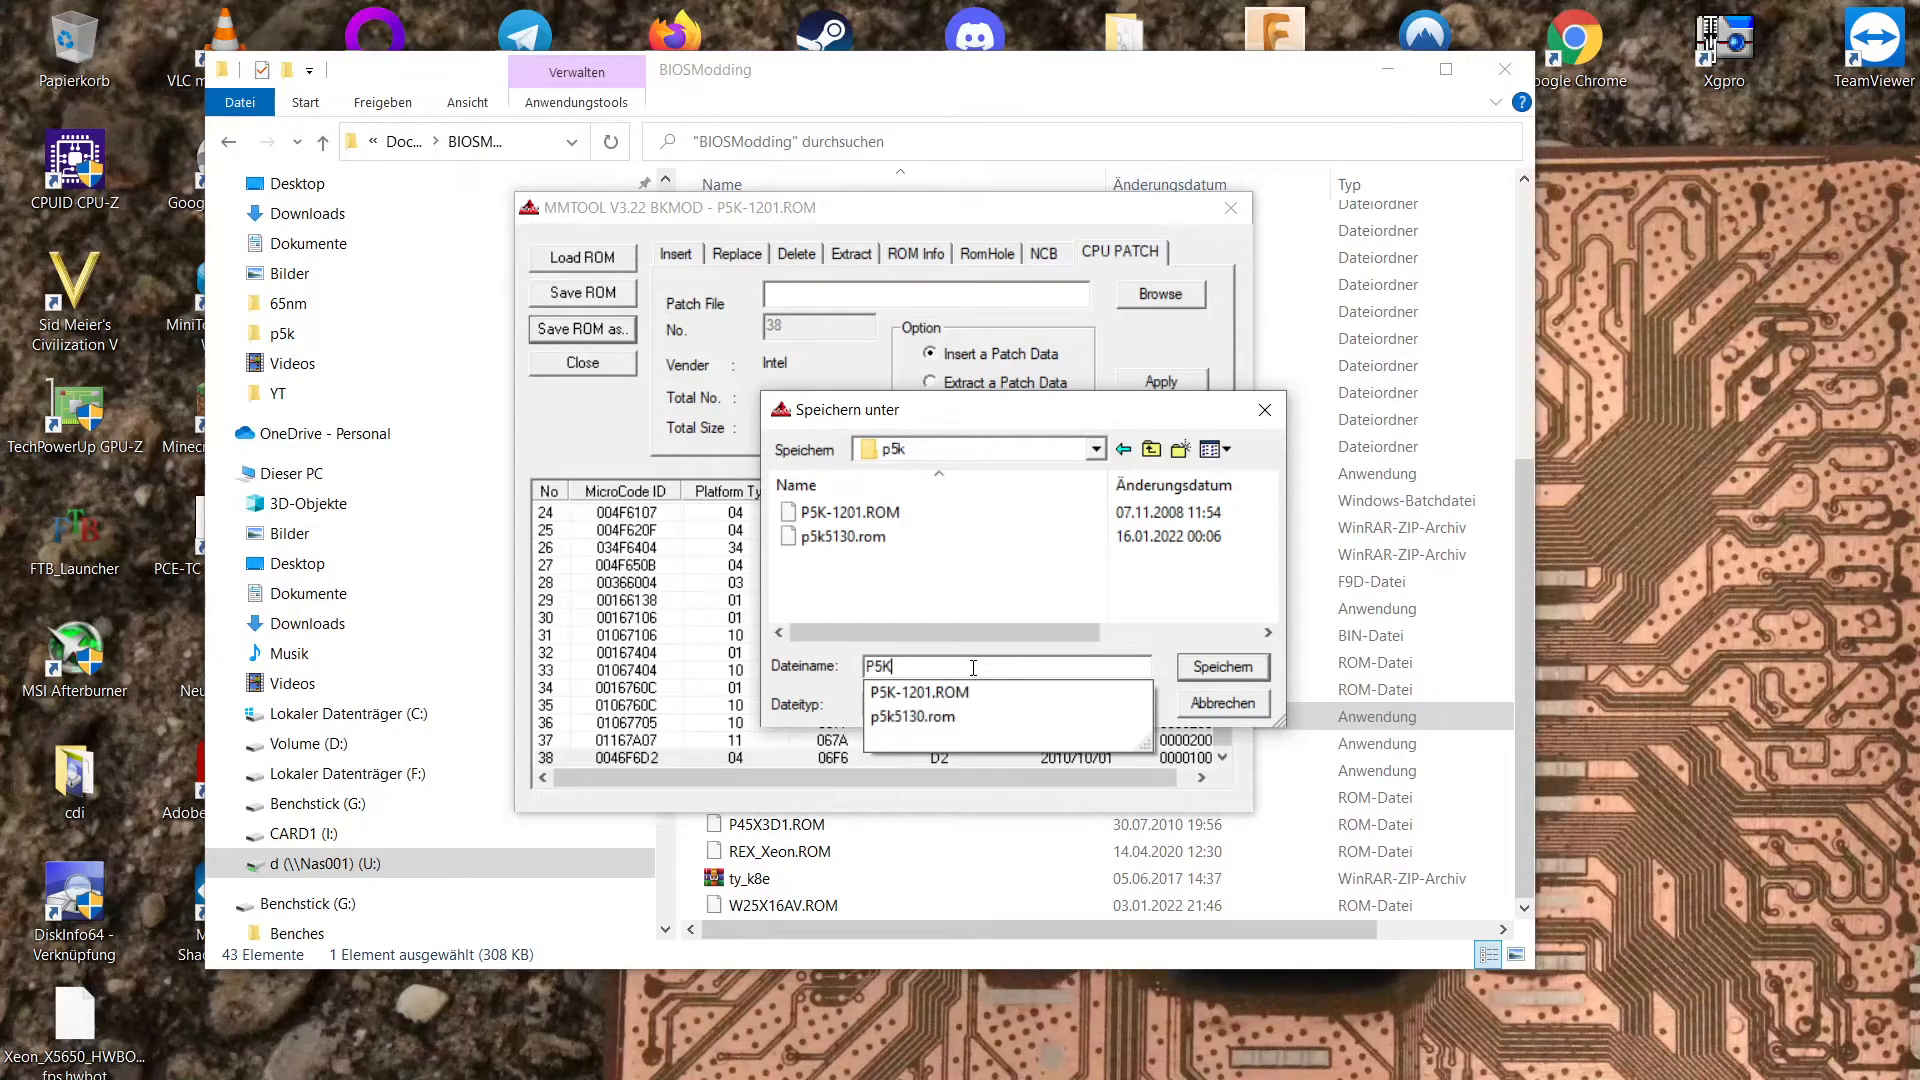
{"action": "type", "text": "xeon"}
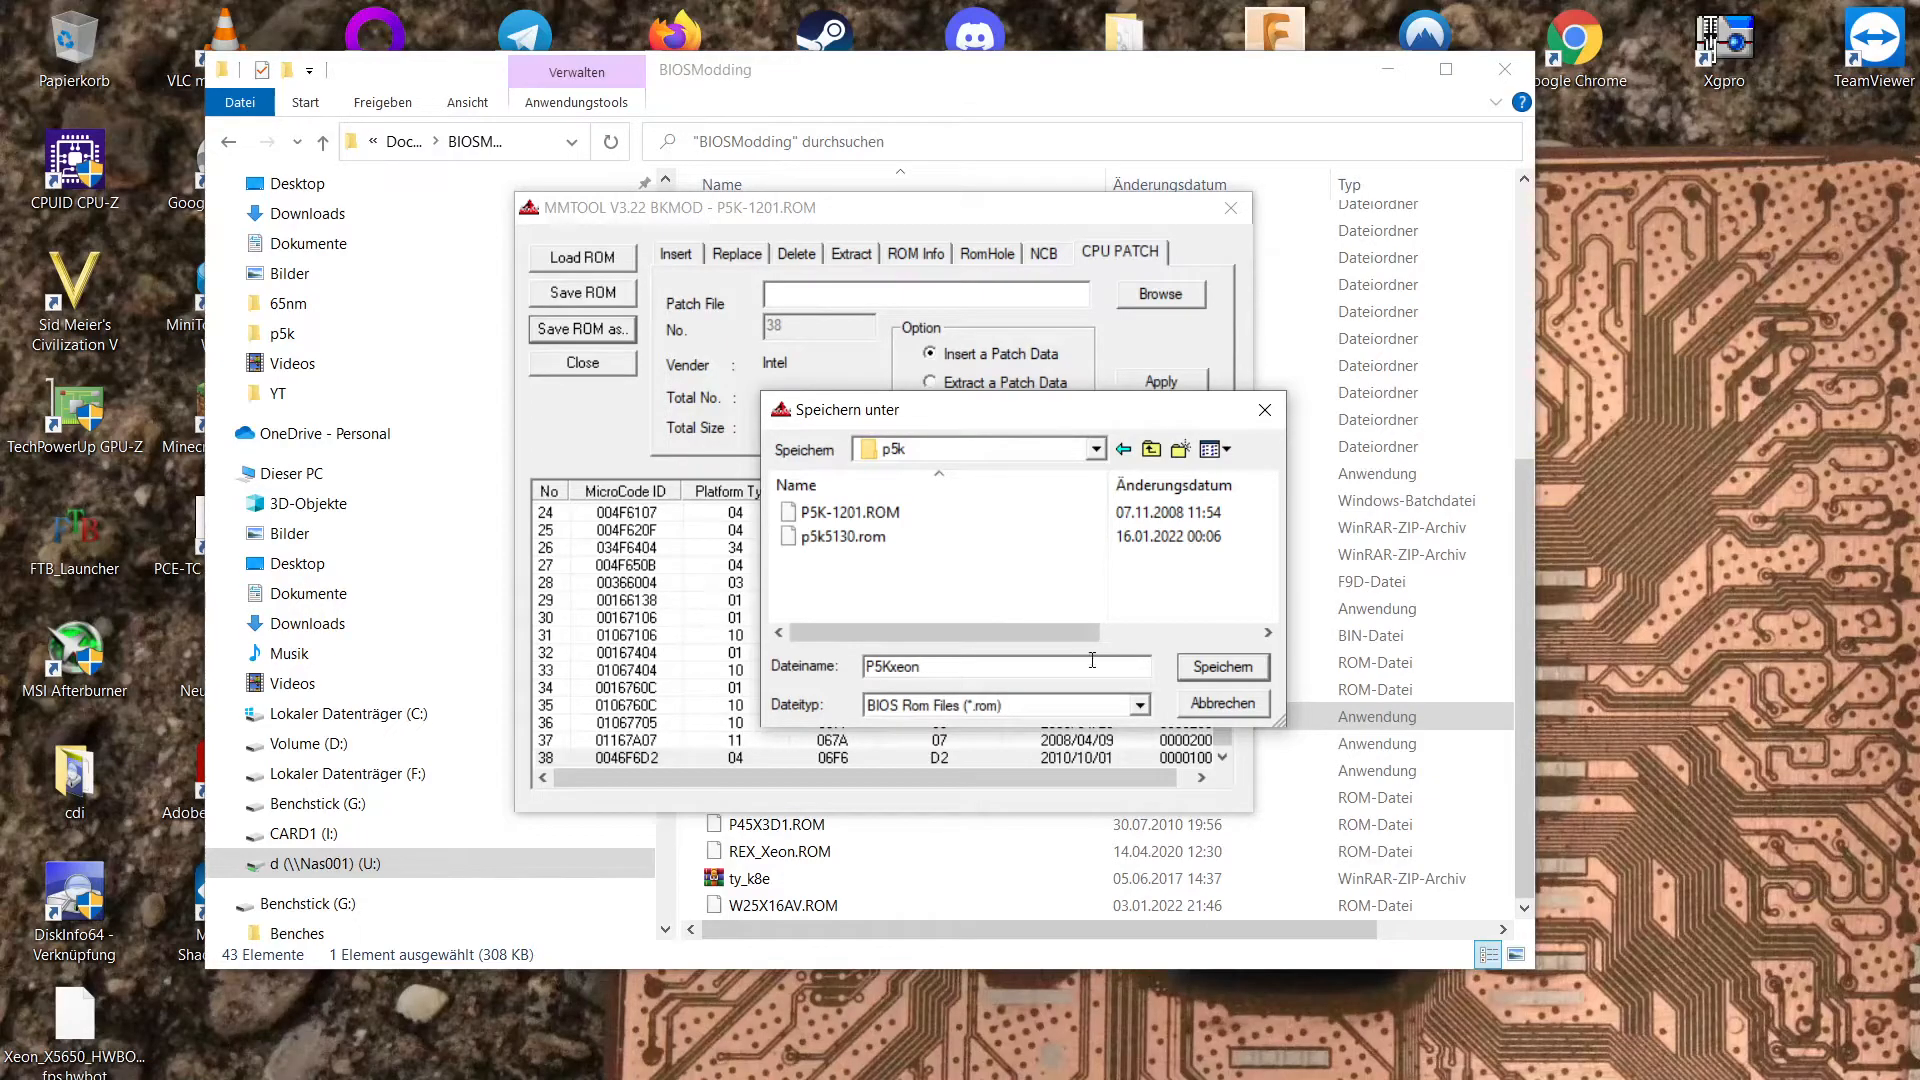
{"action": "left_click", "coordinate": [1221, 703]}
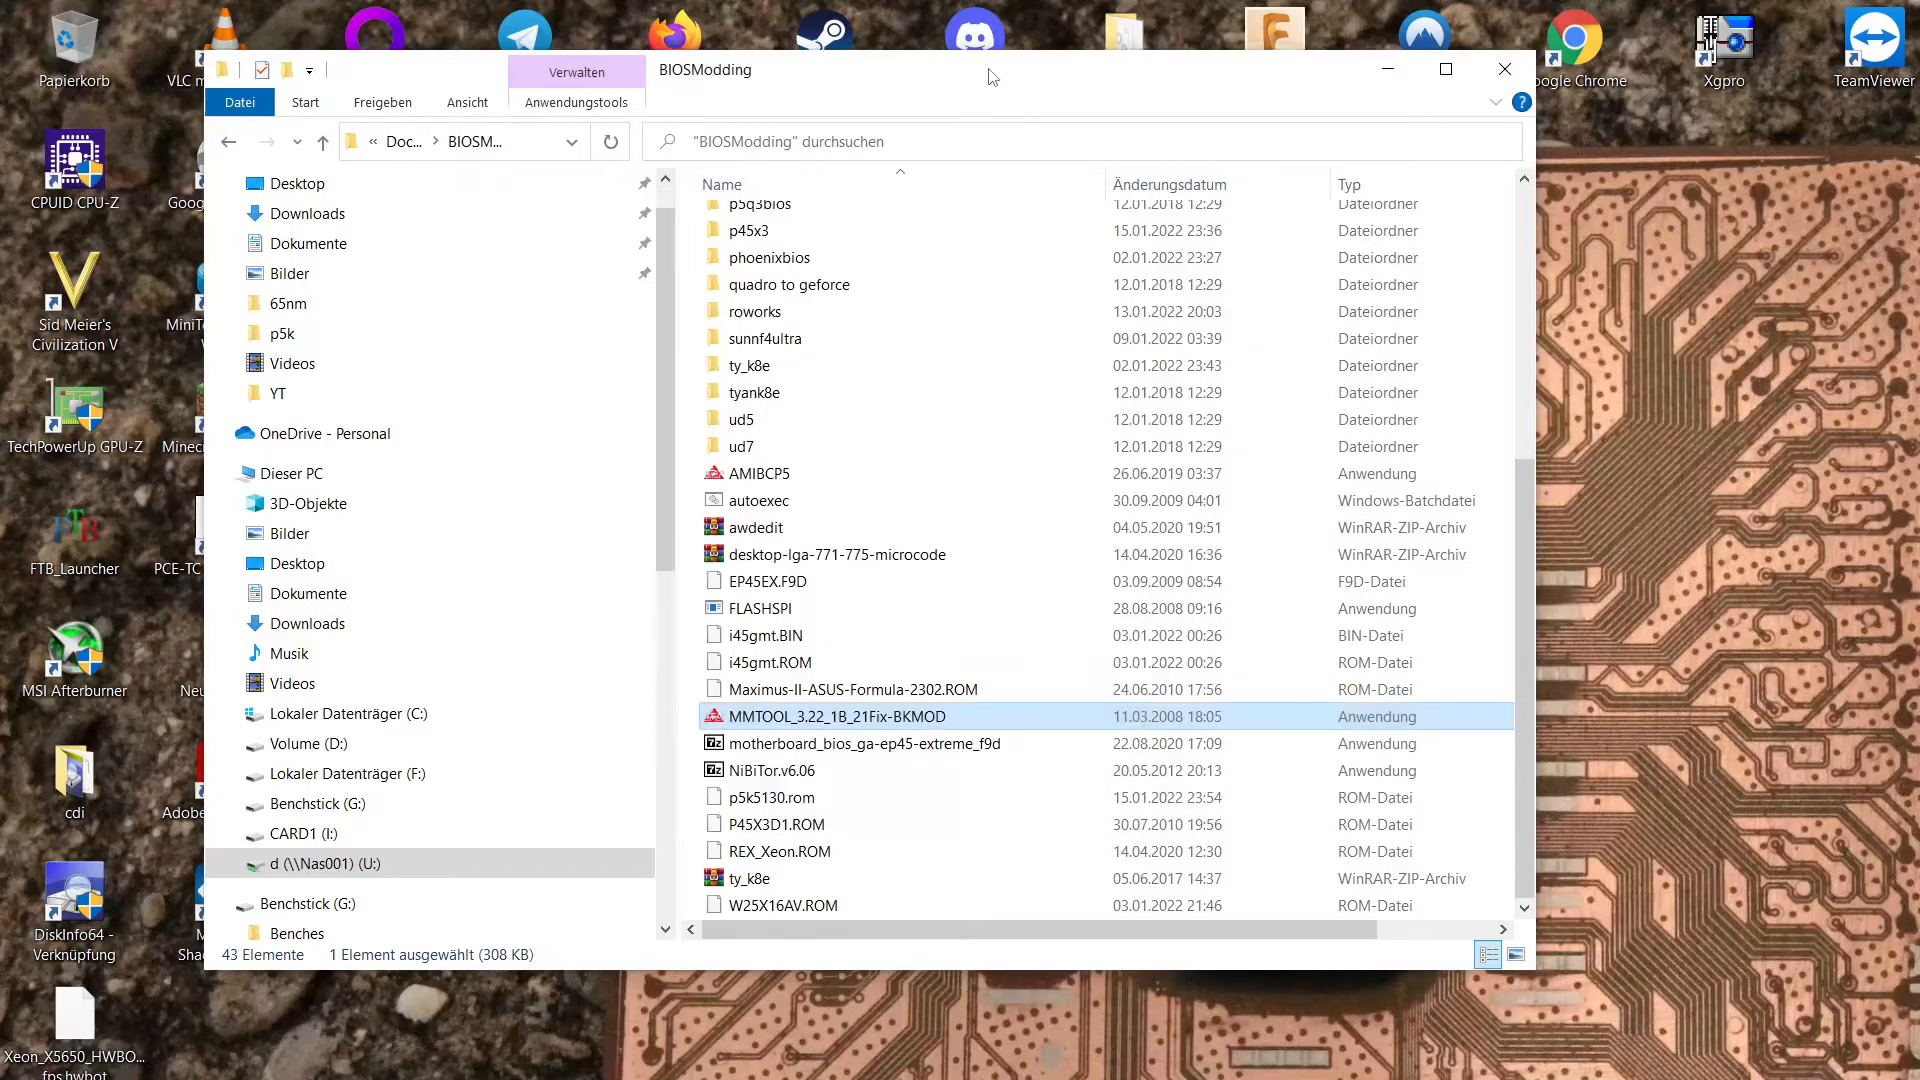
Open the p5k folder to confirm p5kxeon.rom (1,024 KB) sits beside the original ROMs.
{"action": "scroll", "scroll_direction": "up", "scroll_amount": 3}
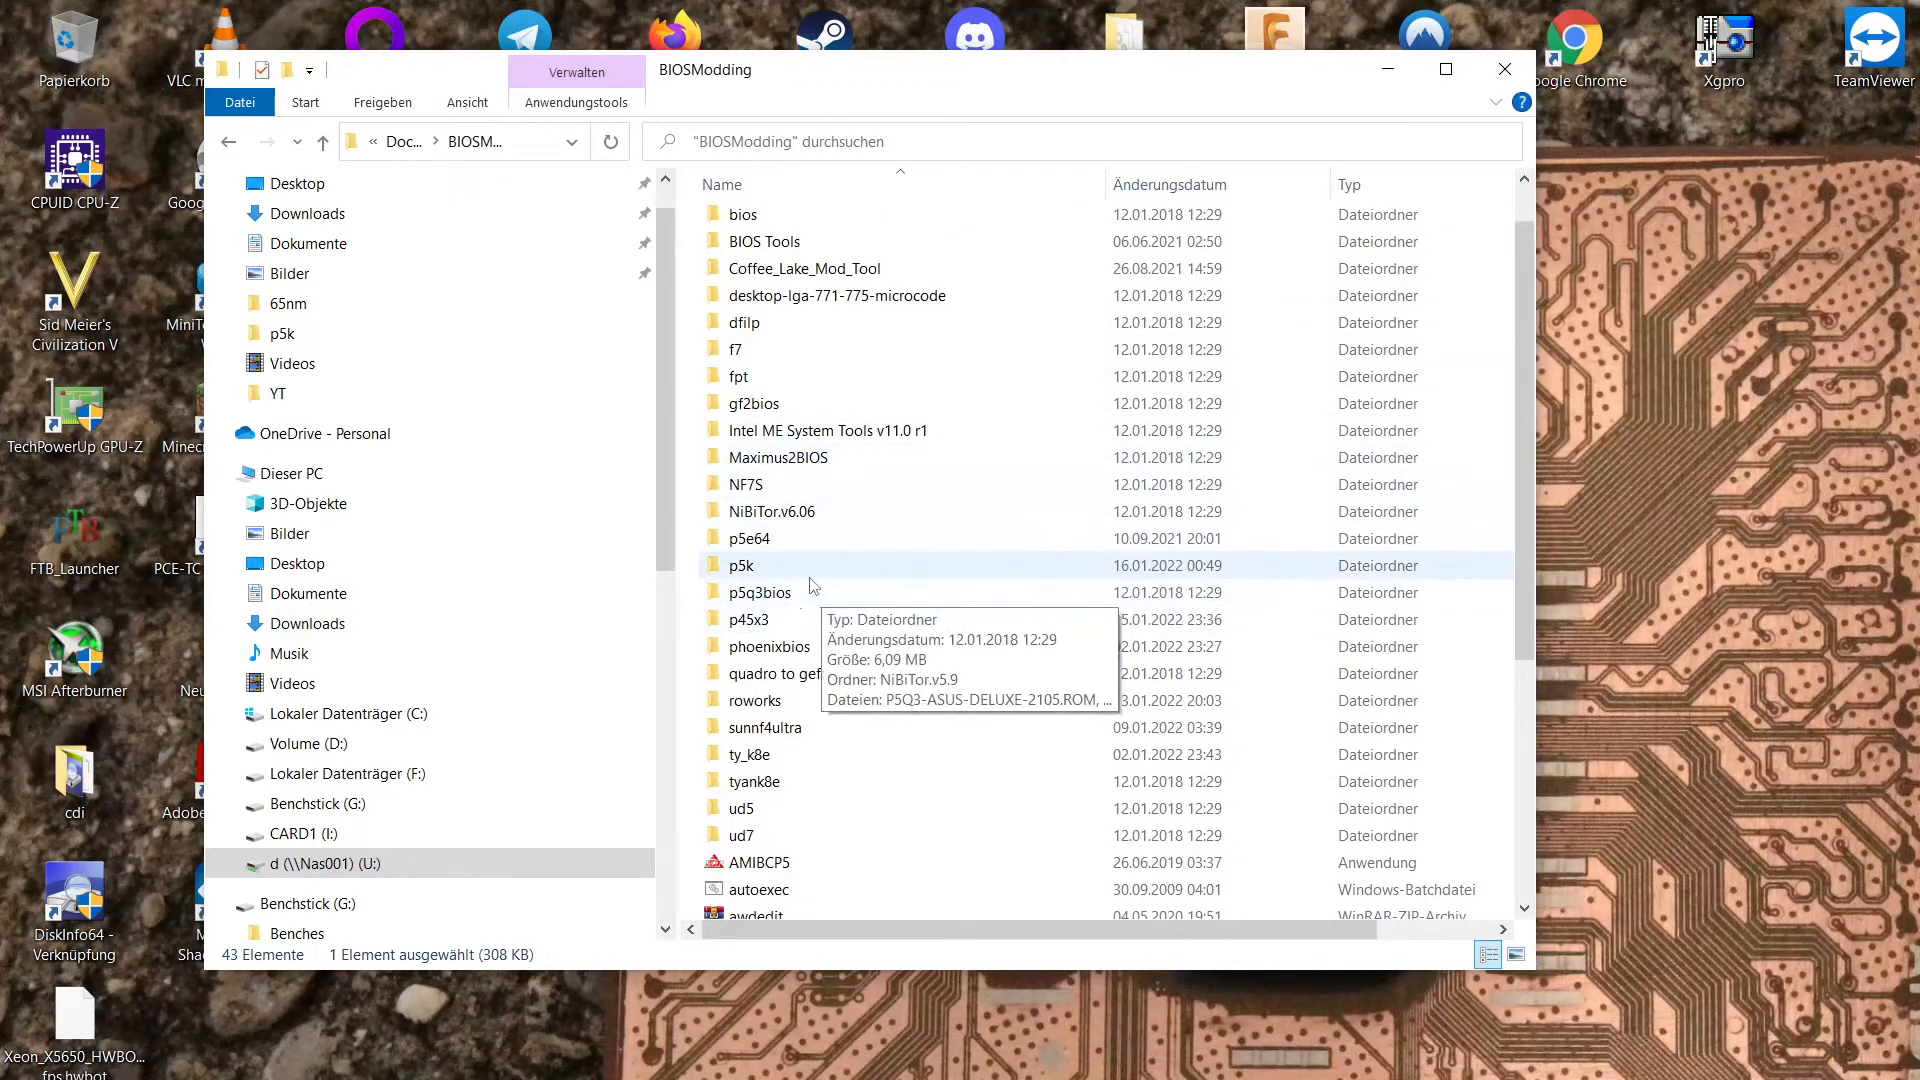
{"action": "double_click", "coordinate": [740, 564]}
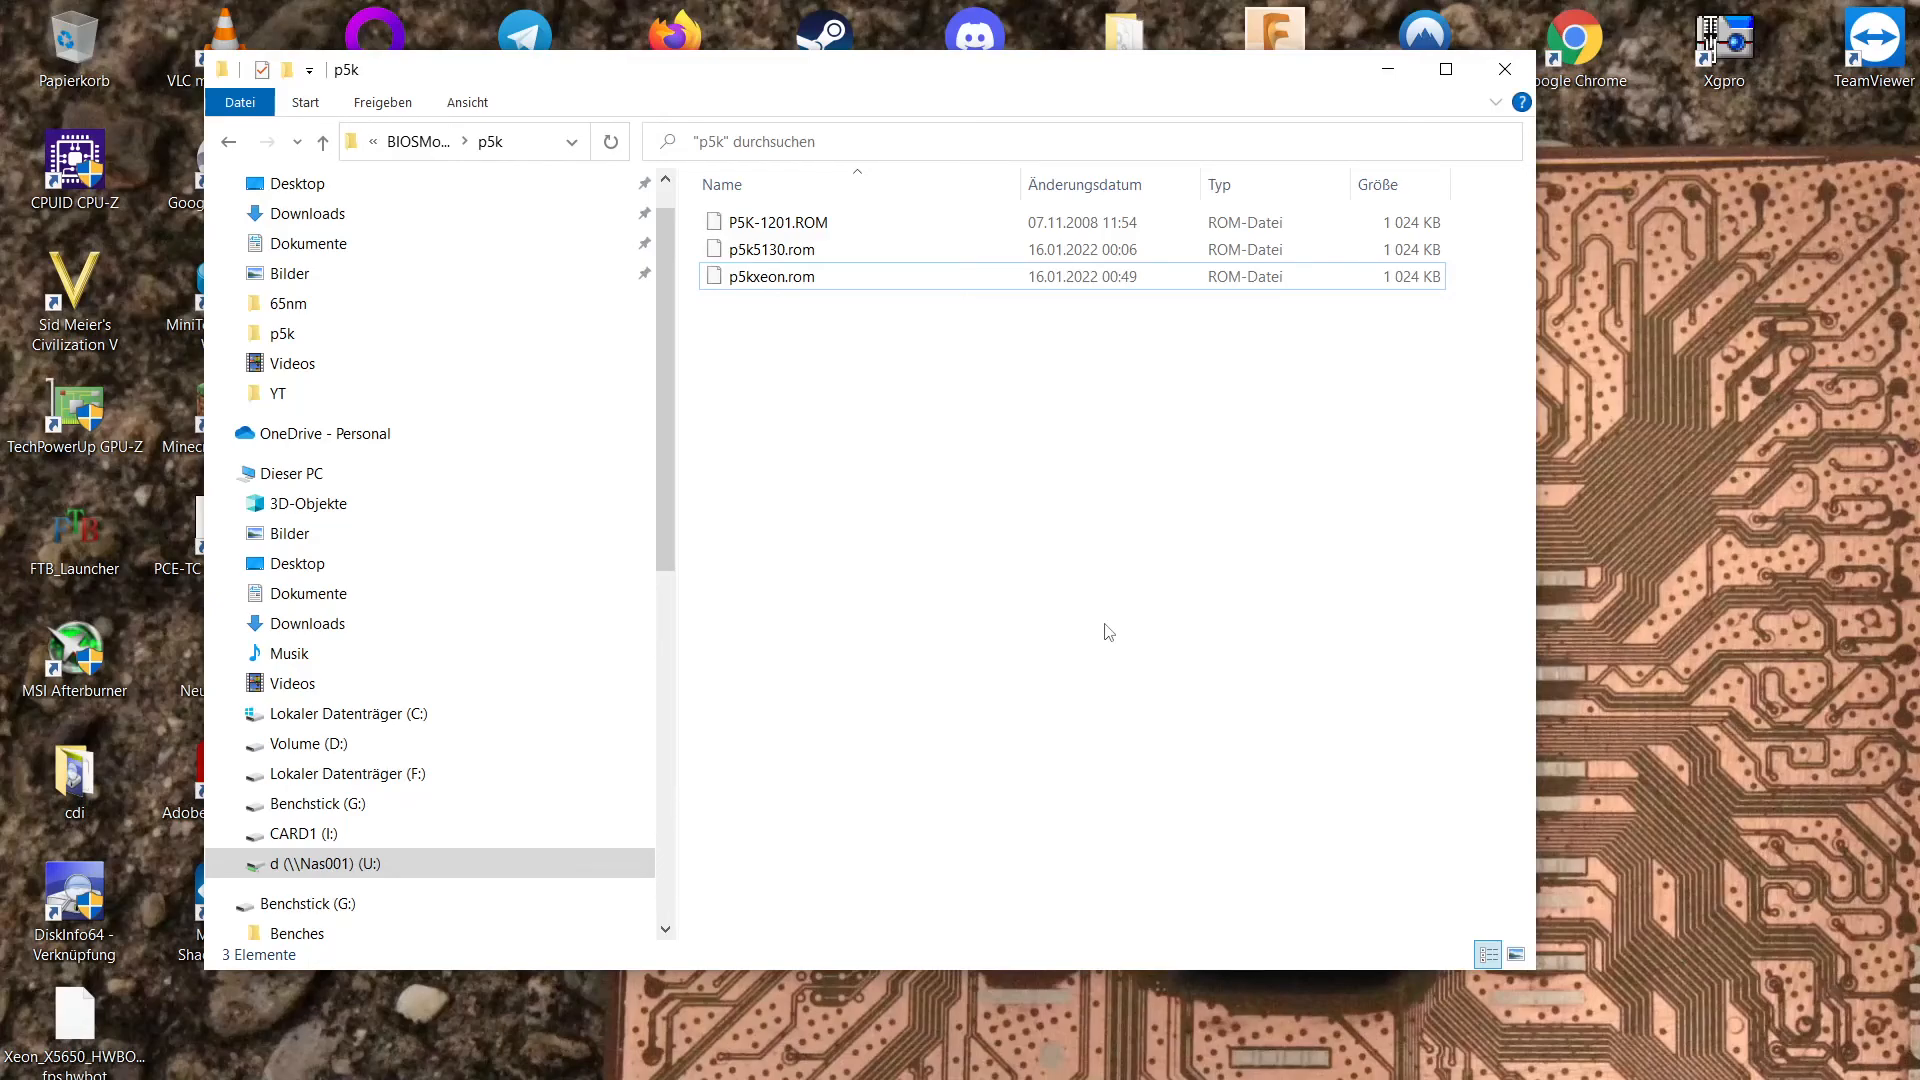
{"action": "mouse_move", "coordinate": [1089, 637]}
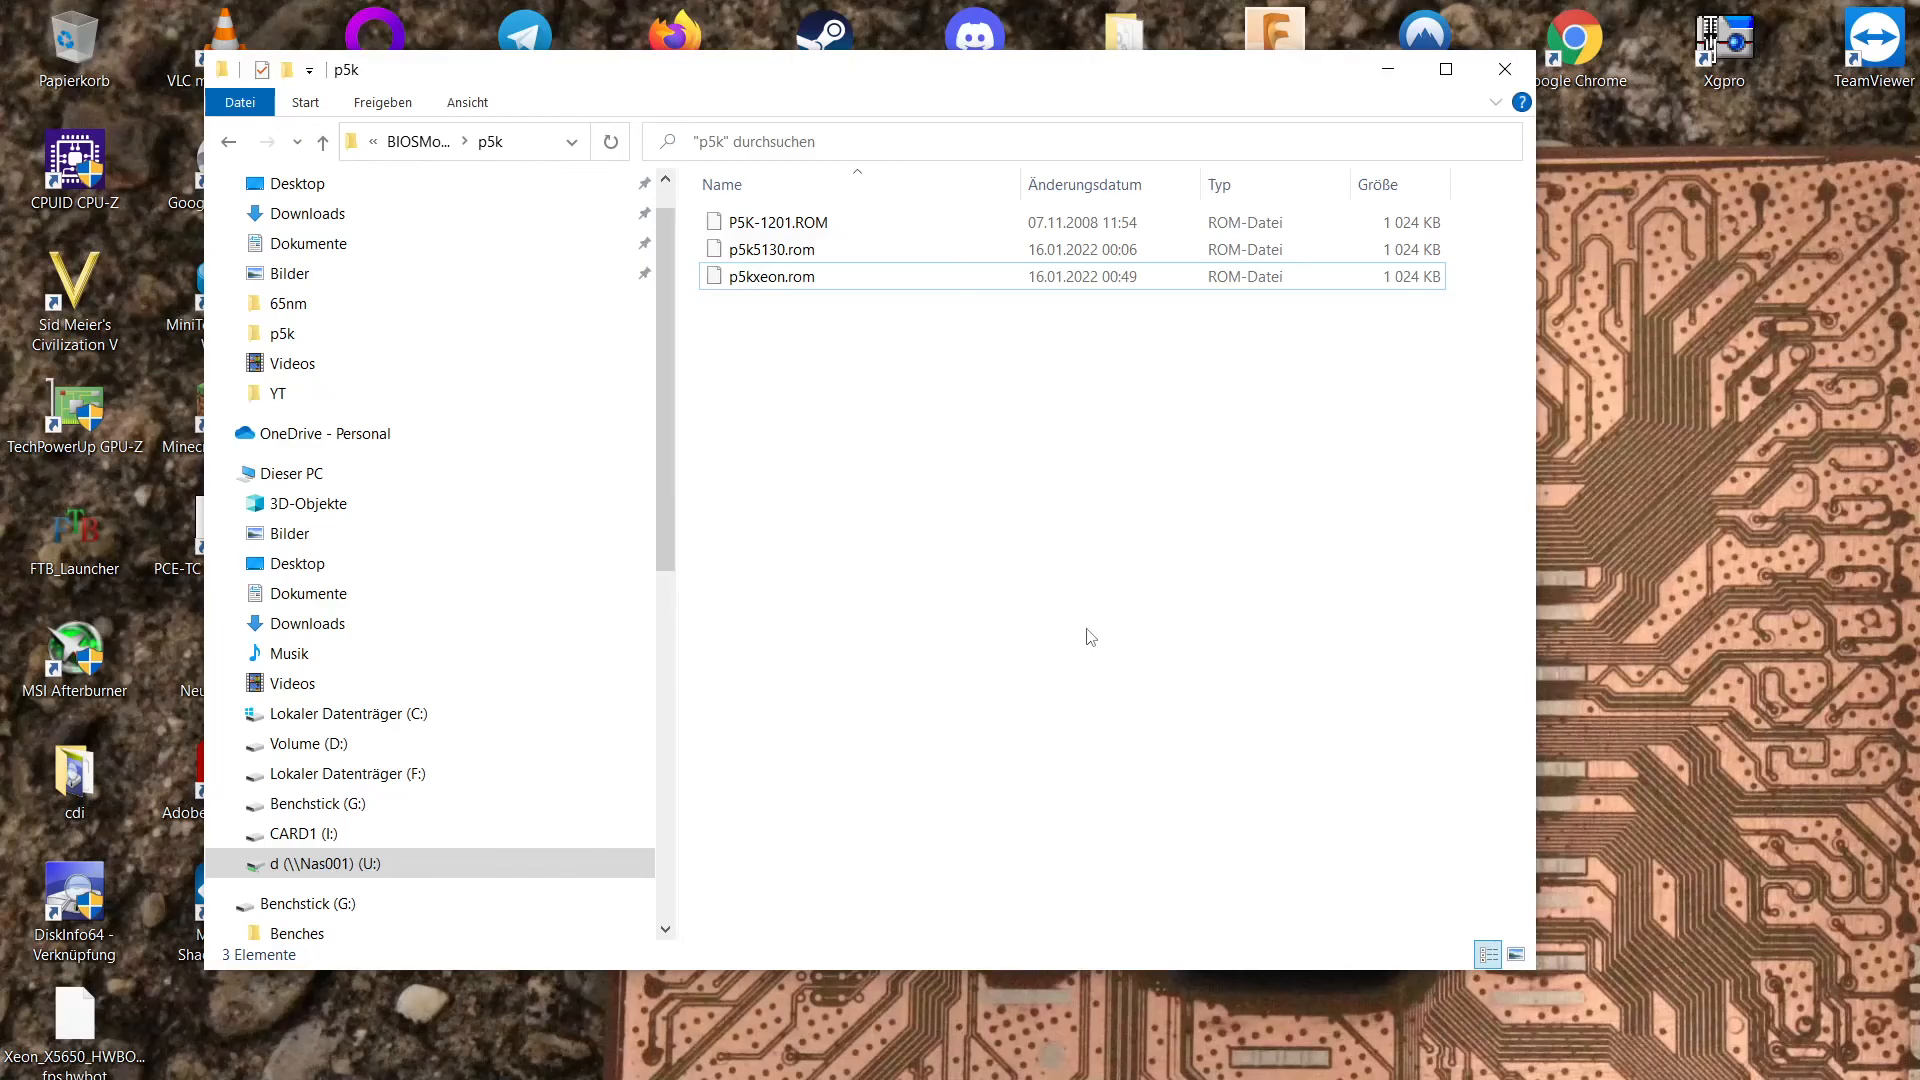